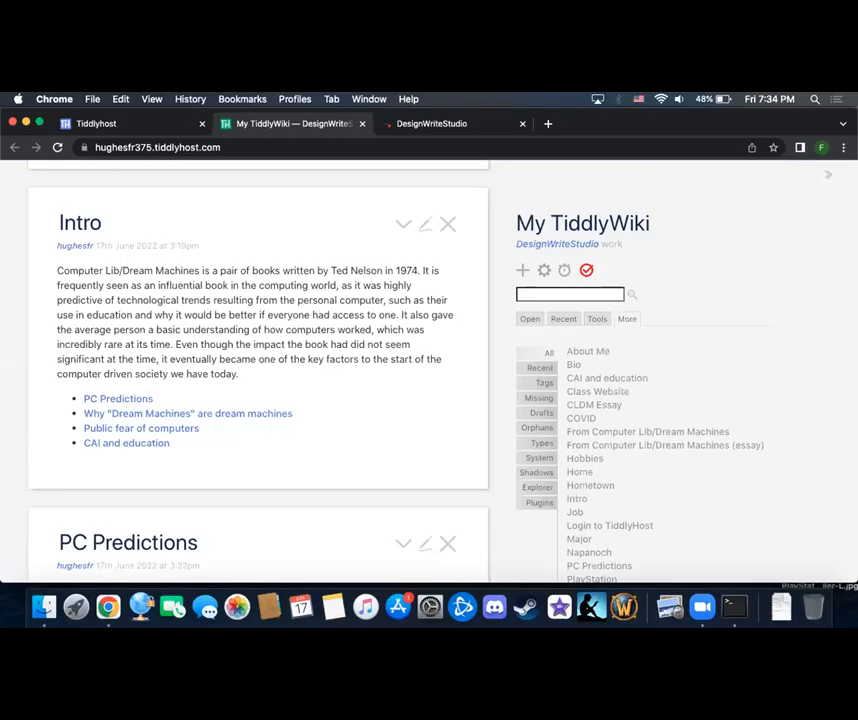
mouse_move(648, 432)
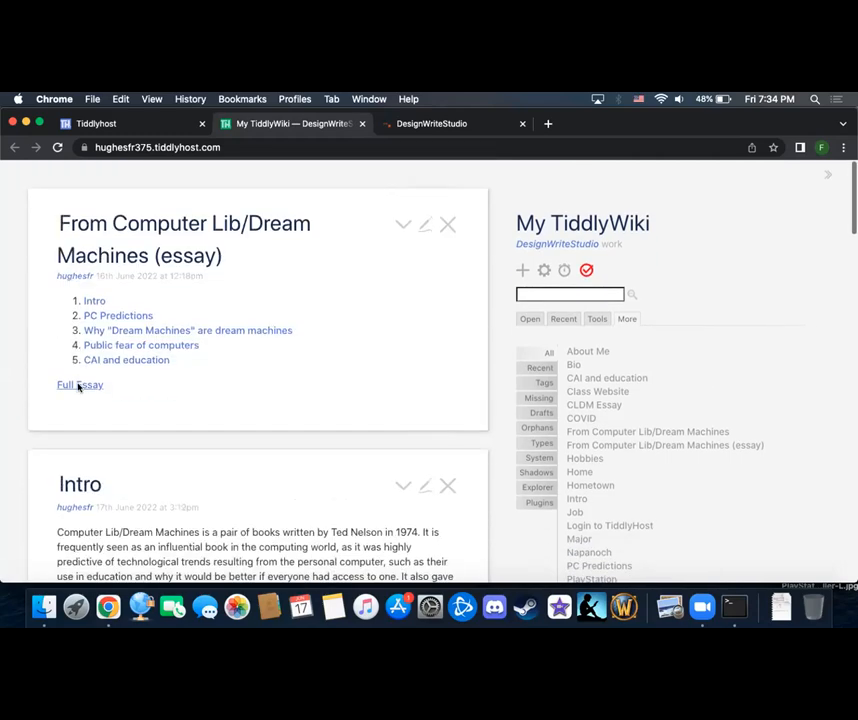
Step: Scroll through the full CLDM Essay text and back up to its section links
scroll(down, 3)
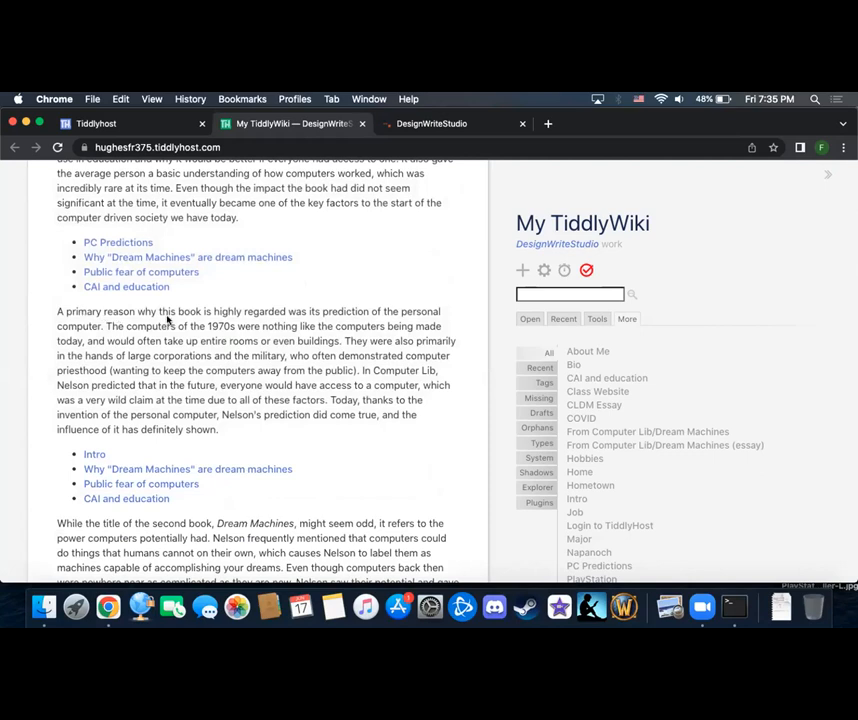
mouse_move(538, 344)
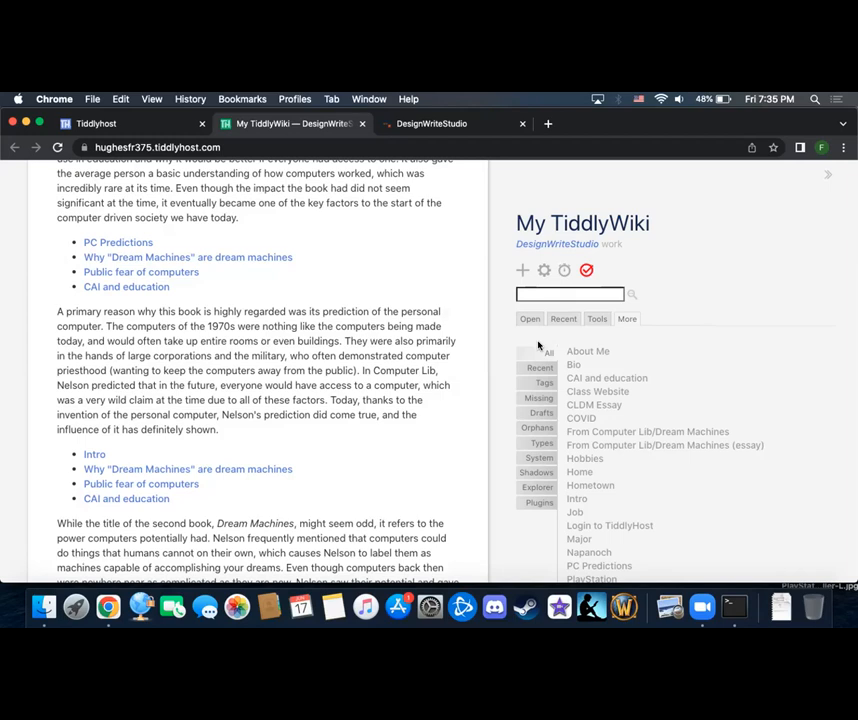
mouse_move(448, 350)
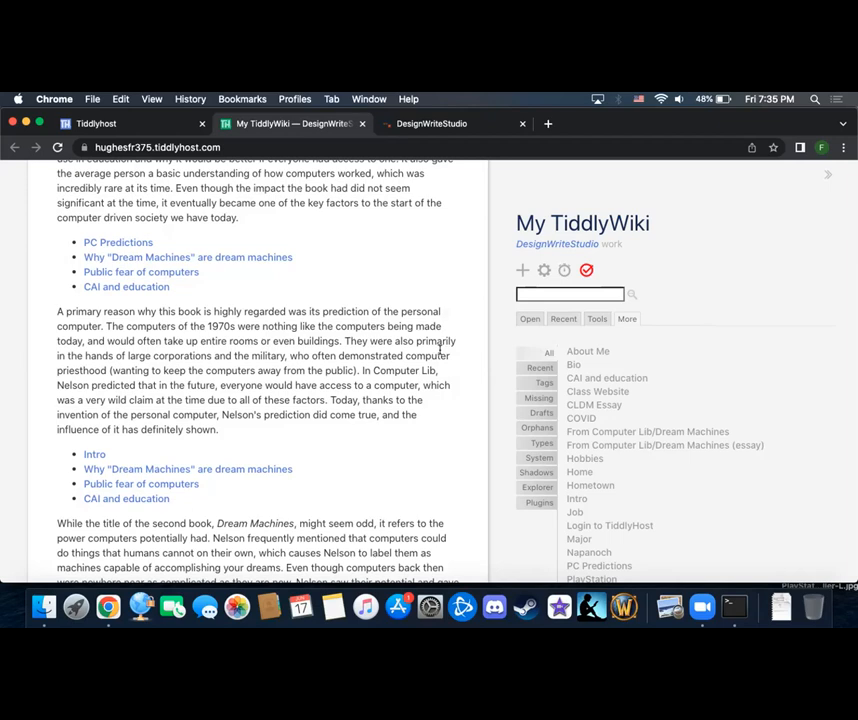
mouse_move(428, 456)
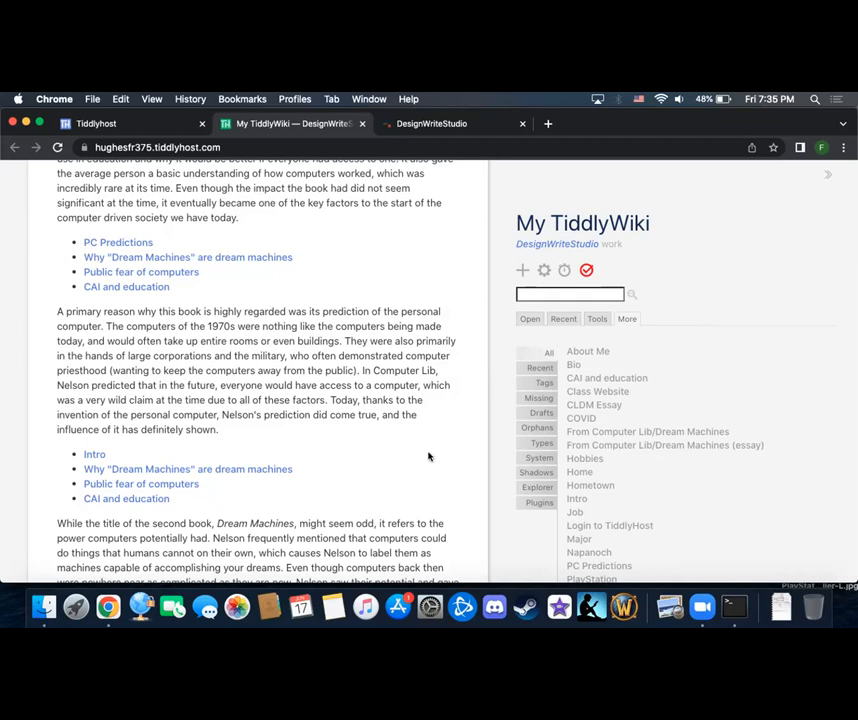
scroll(down, 3)
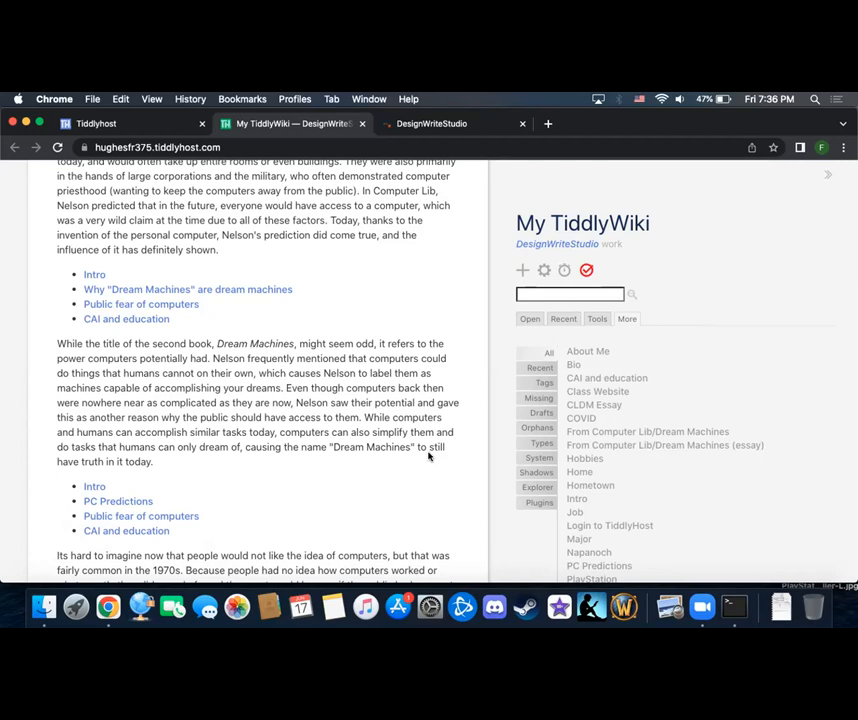
scroll(down, 3)
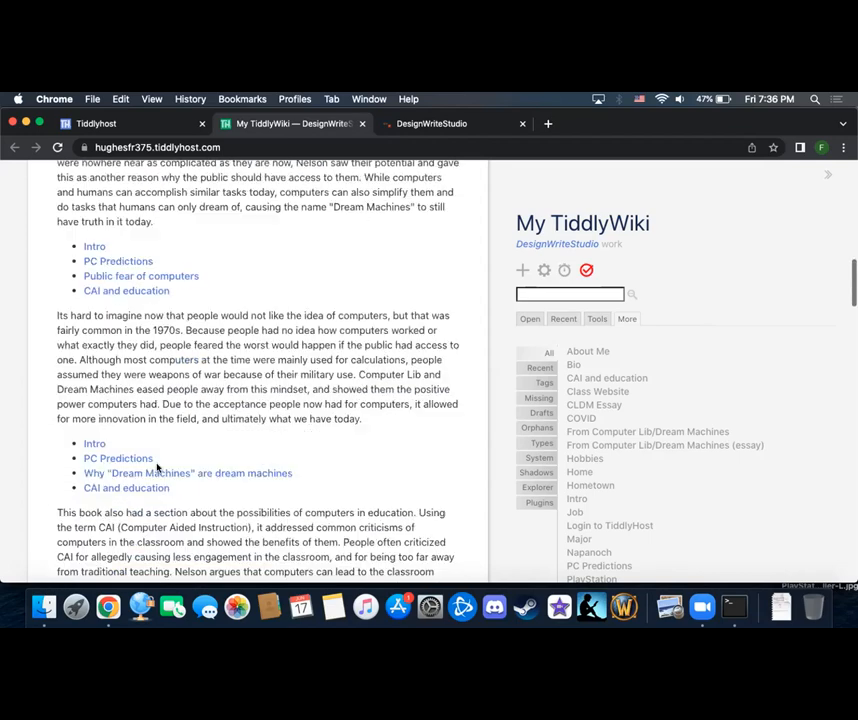
scroll(up, 3)
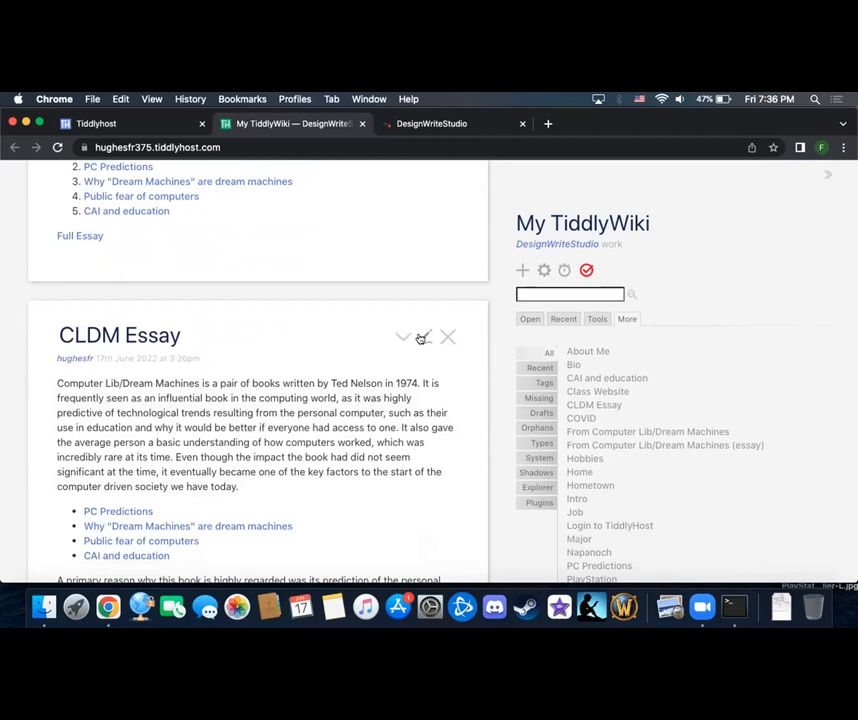
click(424, 336)
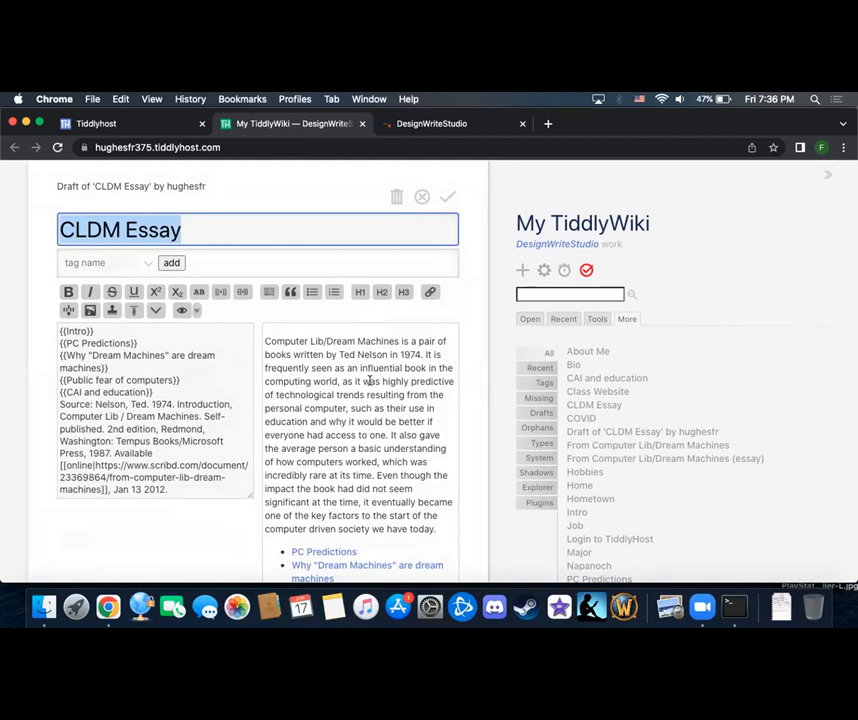
mouse_move(452, 284)
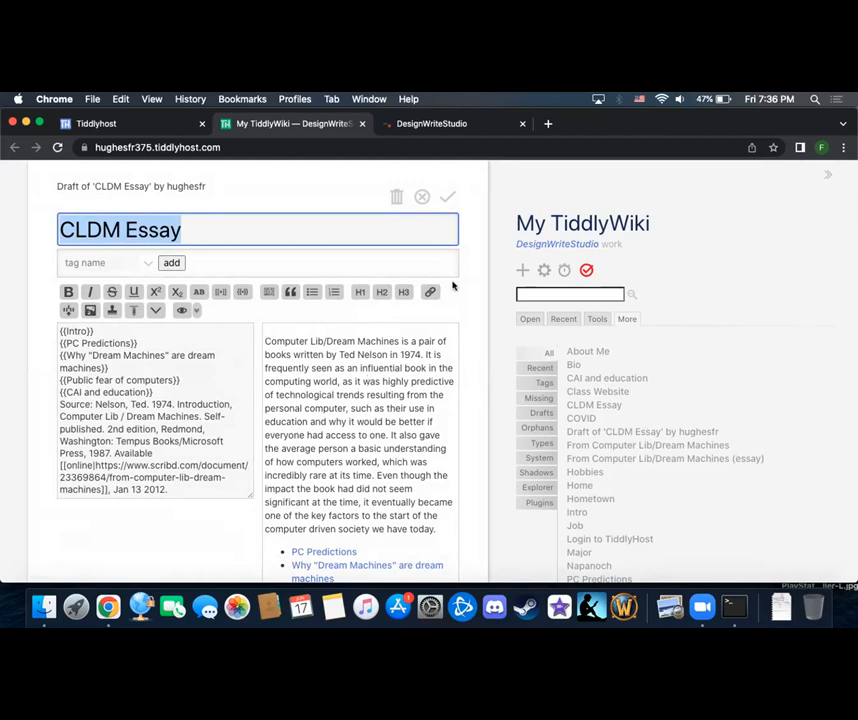
mouse_move(156, 324)
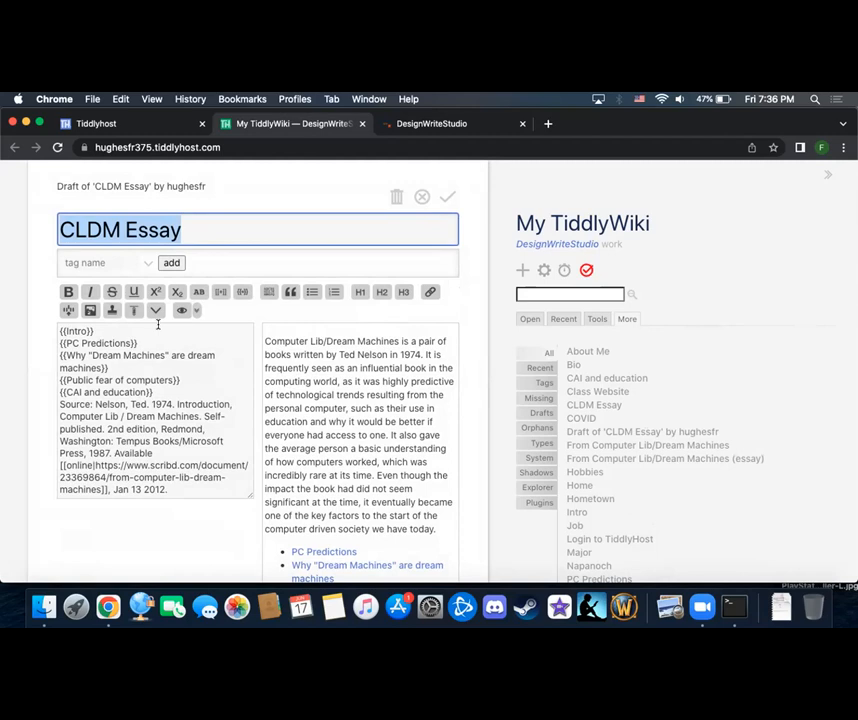
click(446, 196)
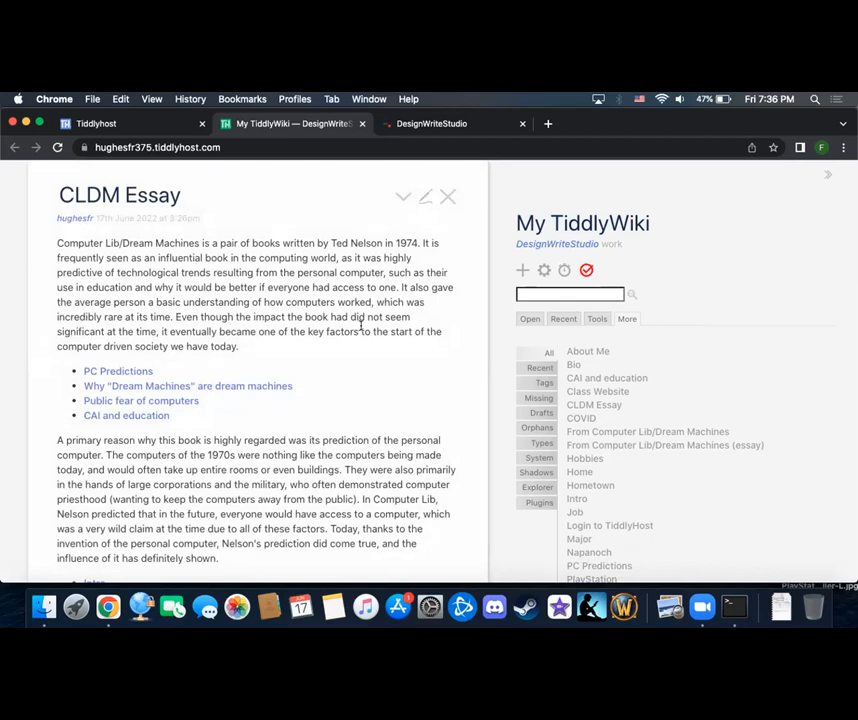
scroll(down, 3)
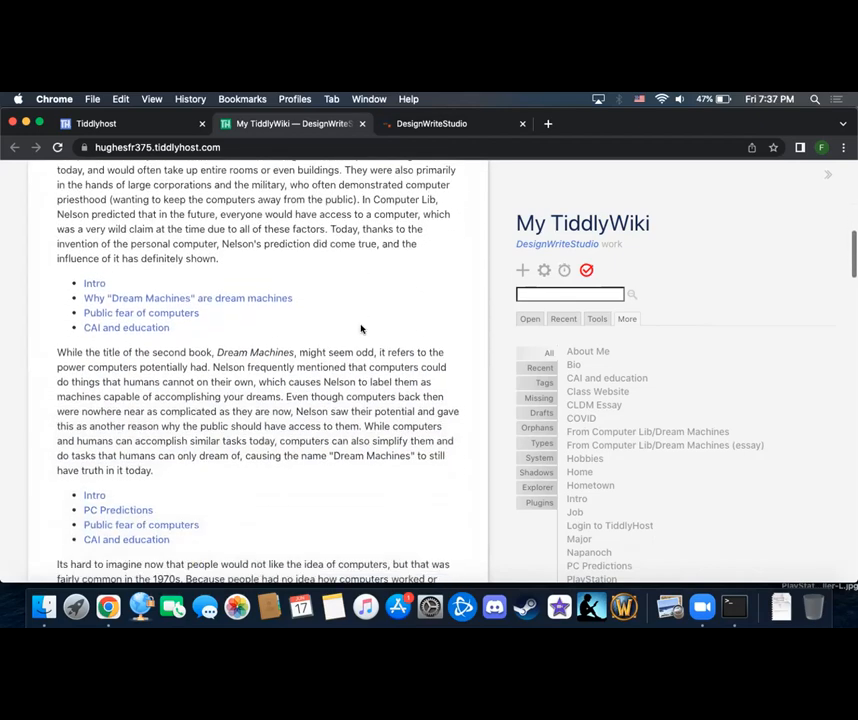
scroll(down, 3)
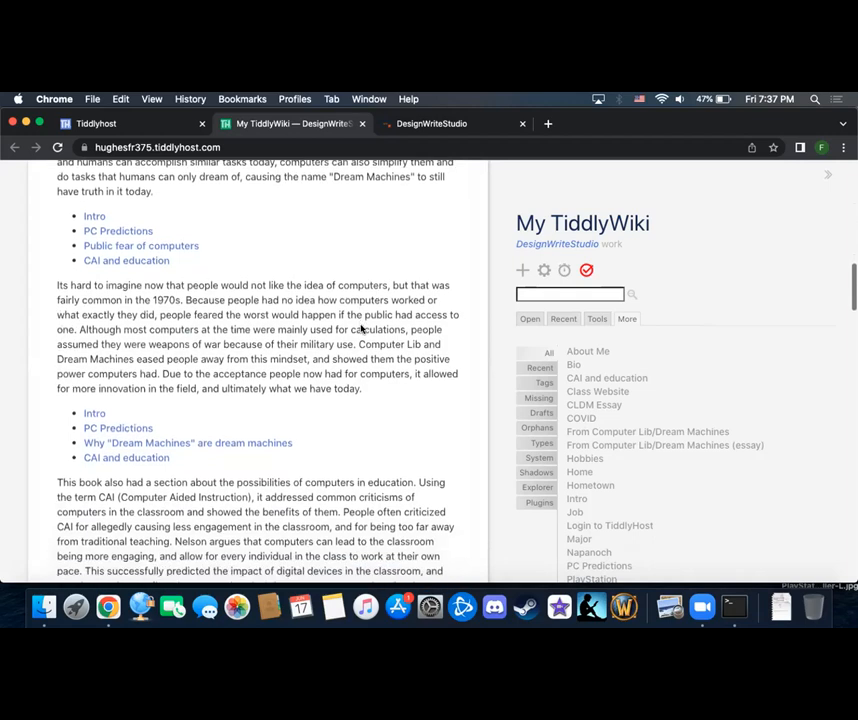
scroll(down, 3)
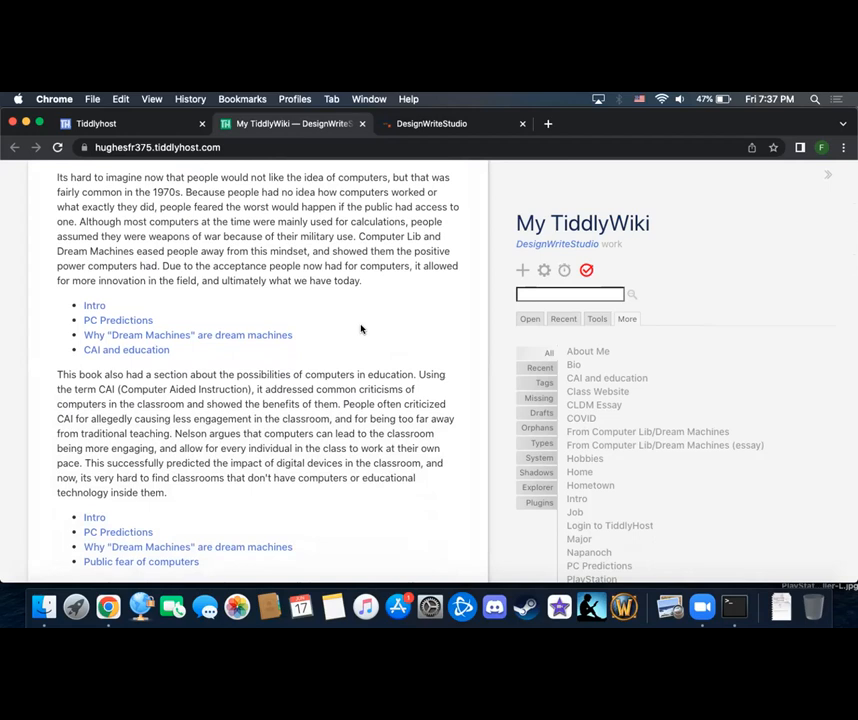
scroll(down, 3)
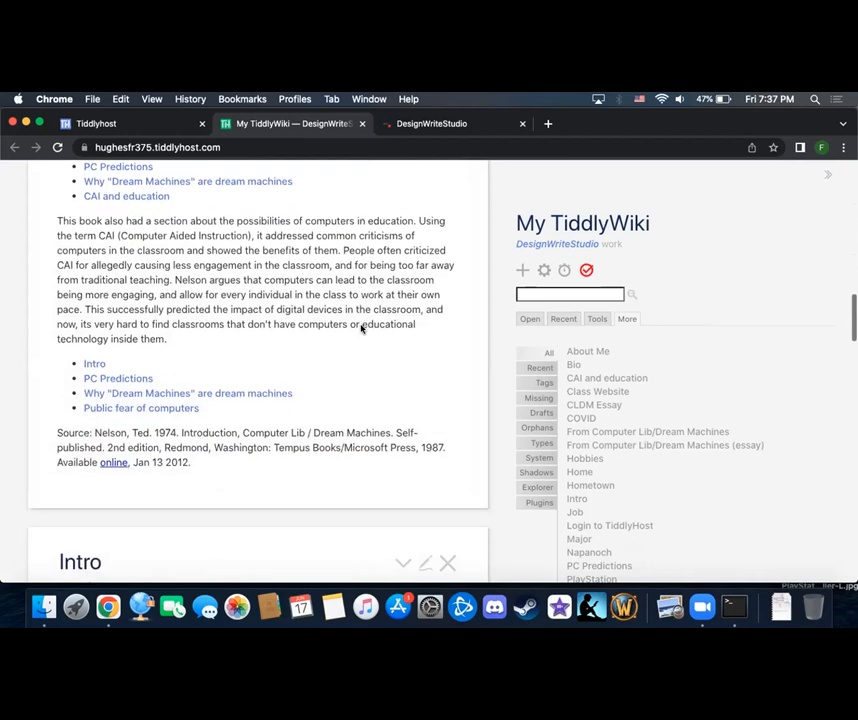
scroll(up, 3)
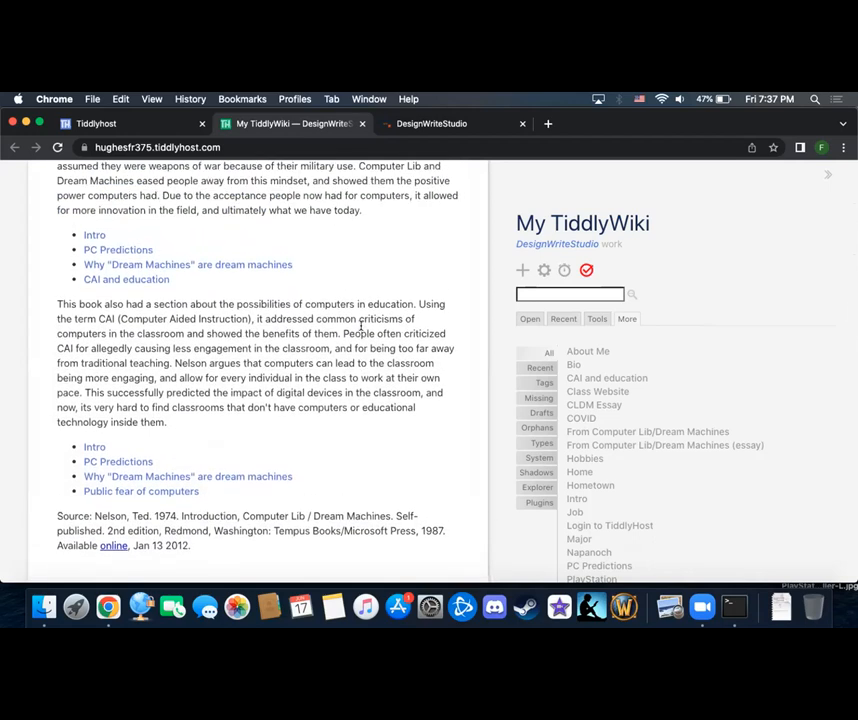
mouse_move(446, 296)
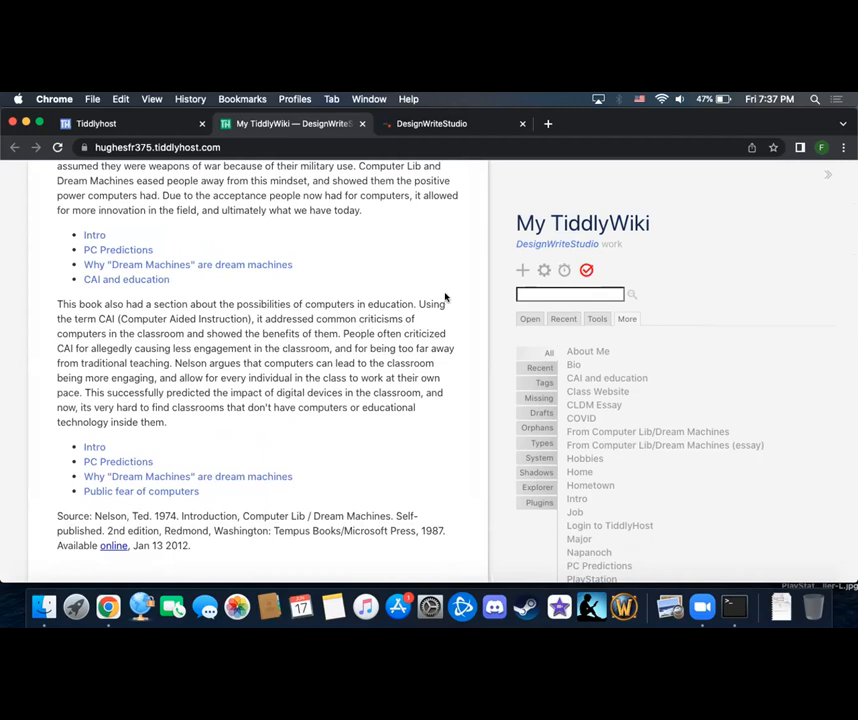
mouse_move(566, 268)
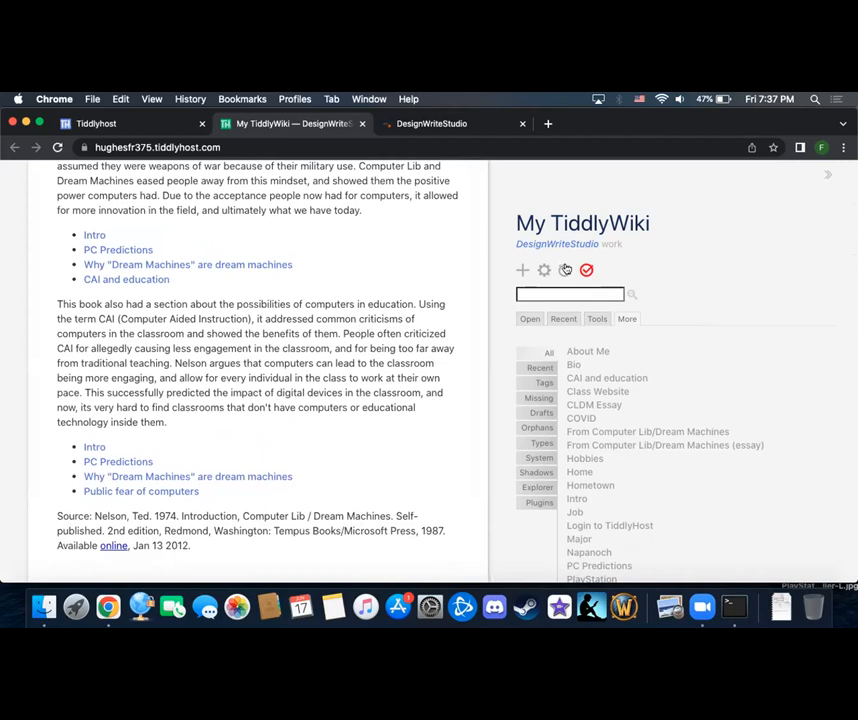
mouse_move(586, 270)
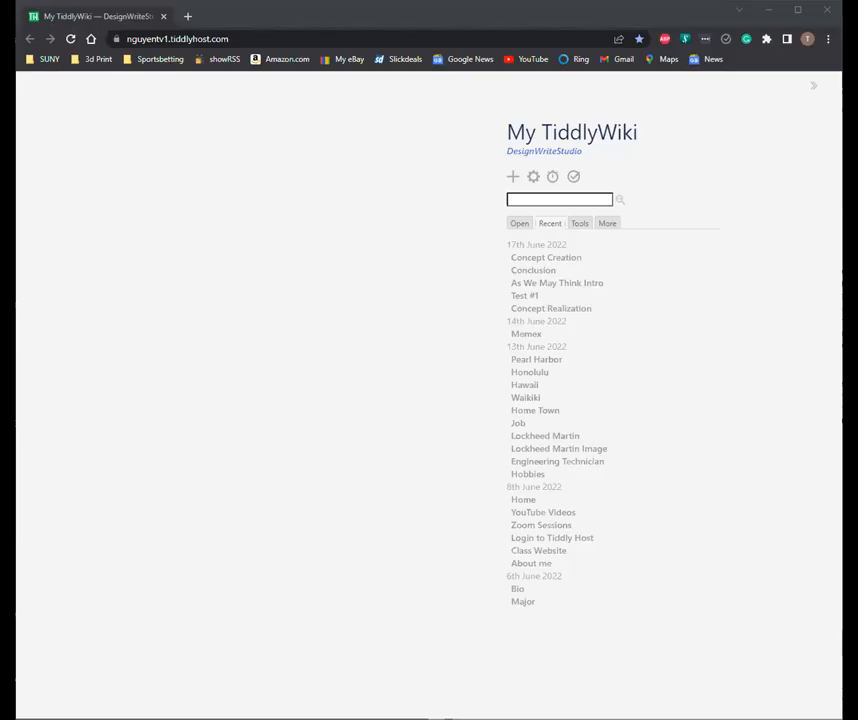
mouse_move(674, 244)
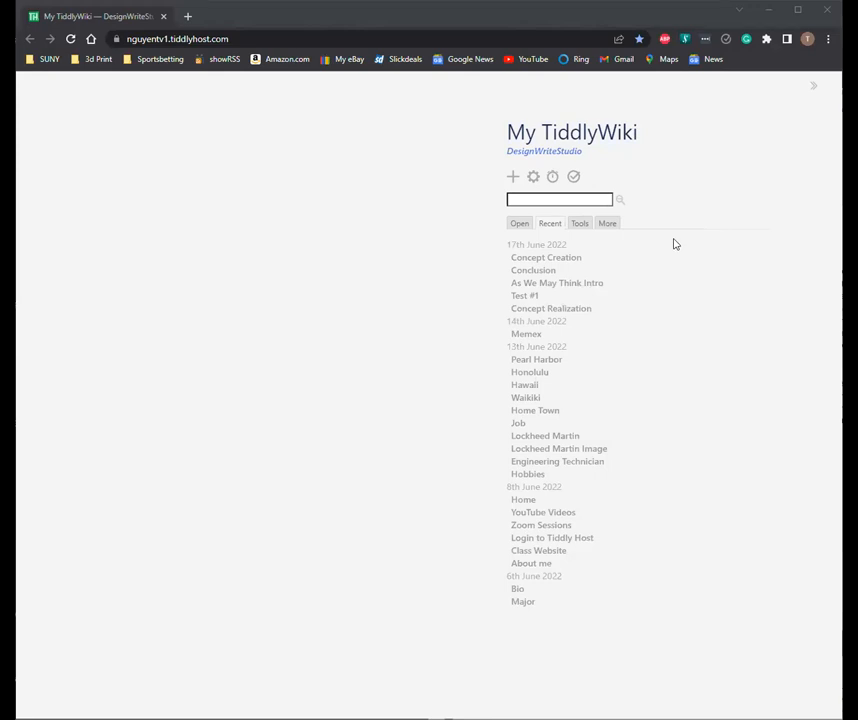
mouse_move(686, 242)
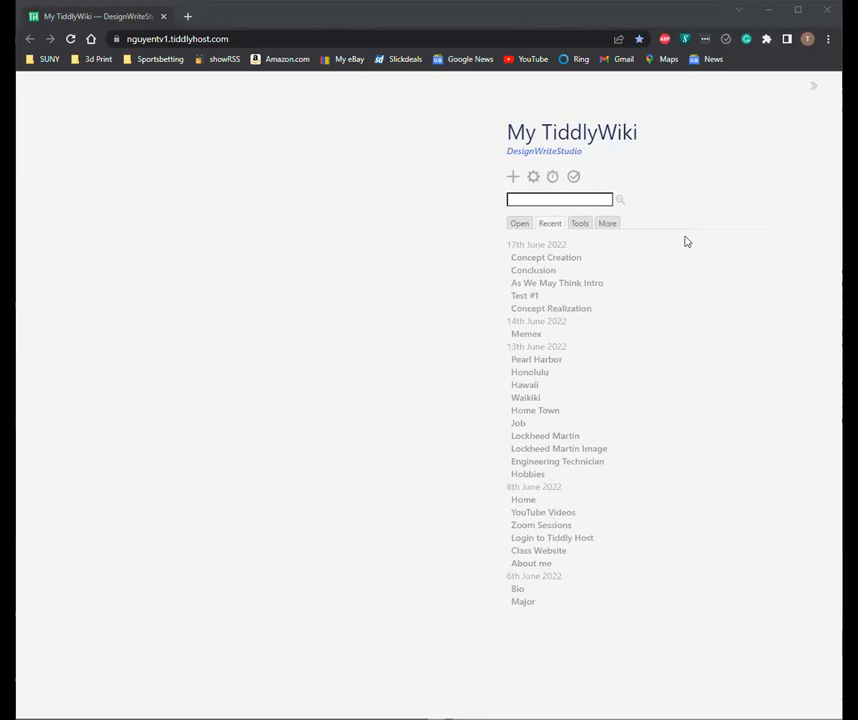
mouse_move(524, 296)
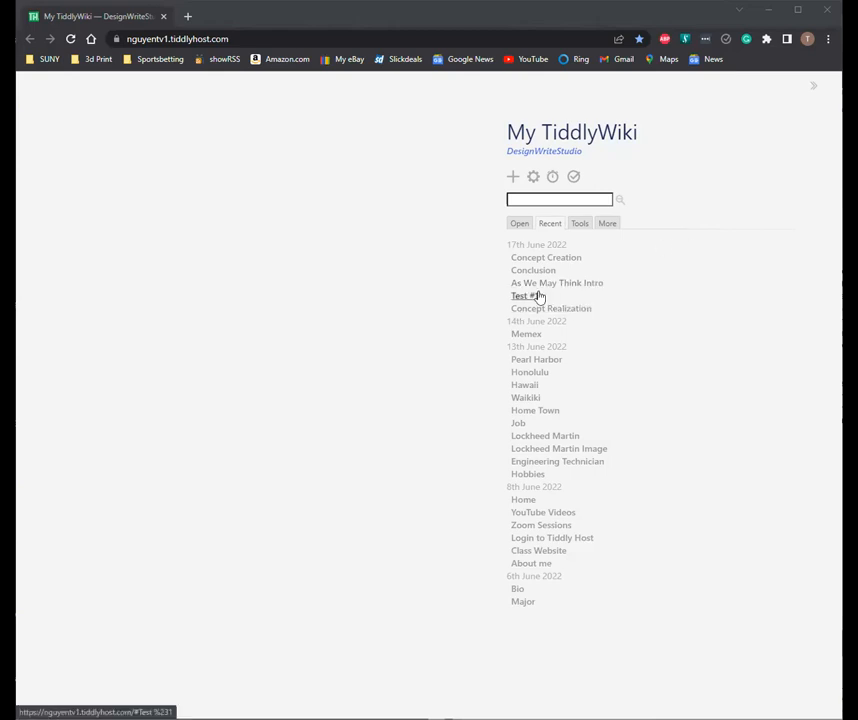
Step: Bring up Test #1 from the Recent list and switch it into the editor
click(522, 296)
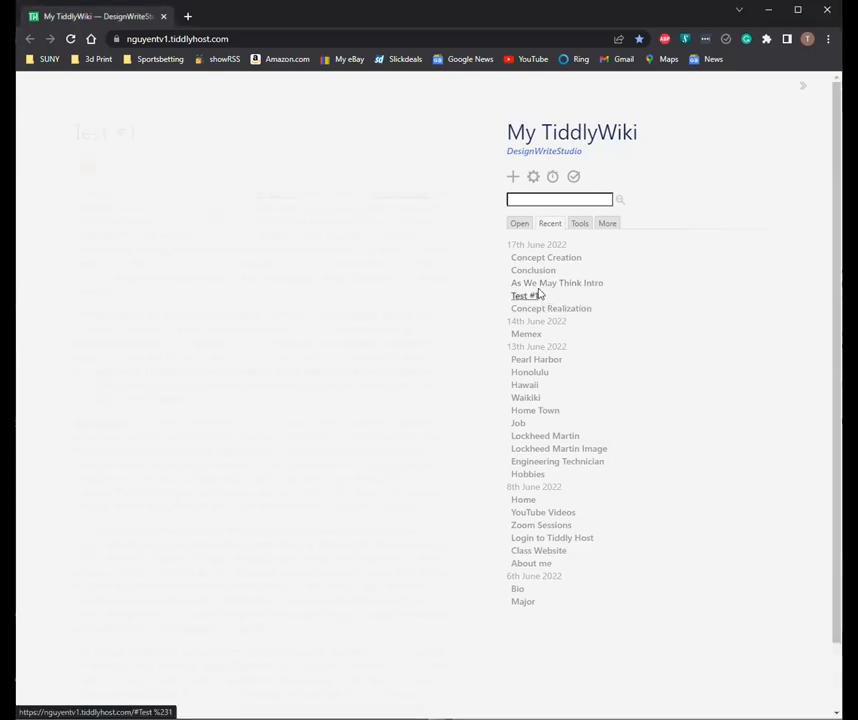
click(520, 296)
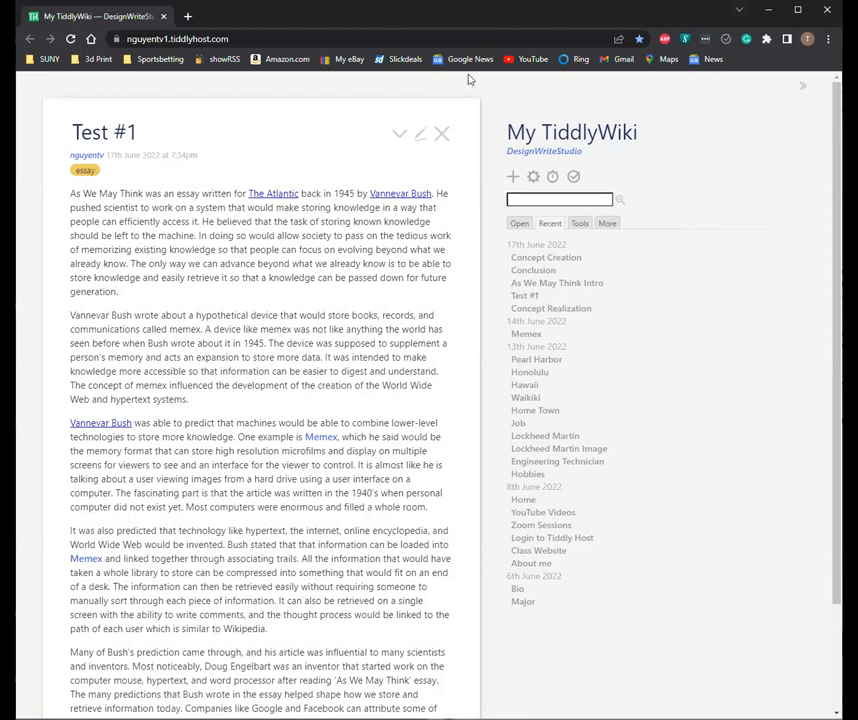
mouse_move(426, 198)
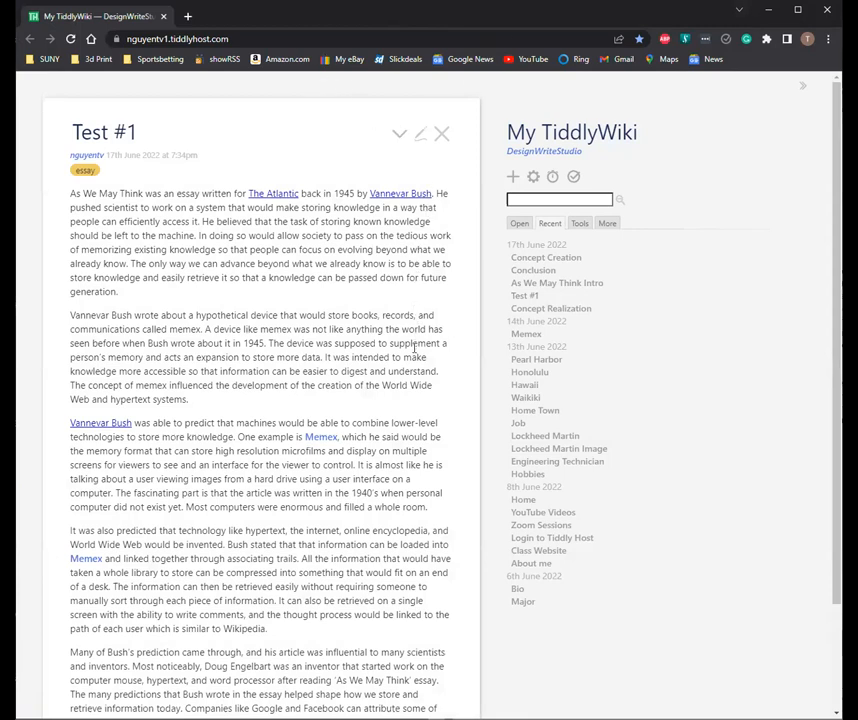
click(420, 134)
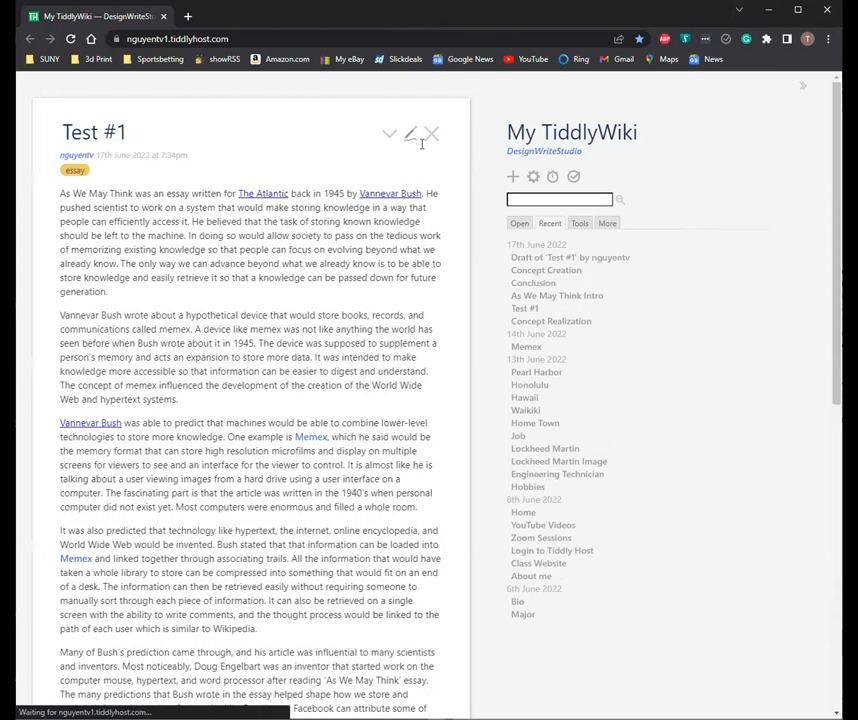
click(412, 132)
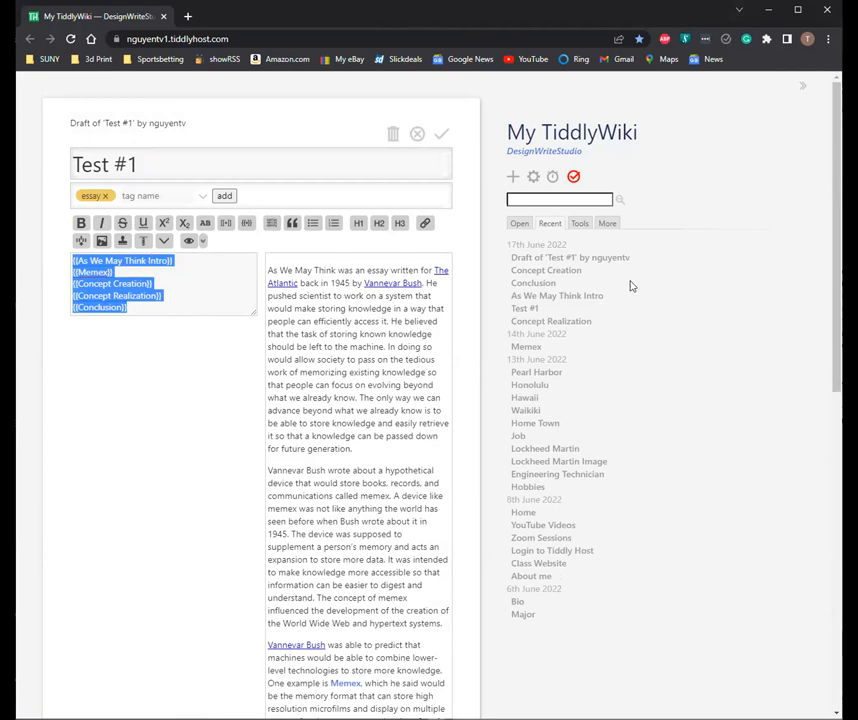
Step: Check the Concept Creation section it transcludes, then save Test #1 back to reading view
click(546, 270)
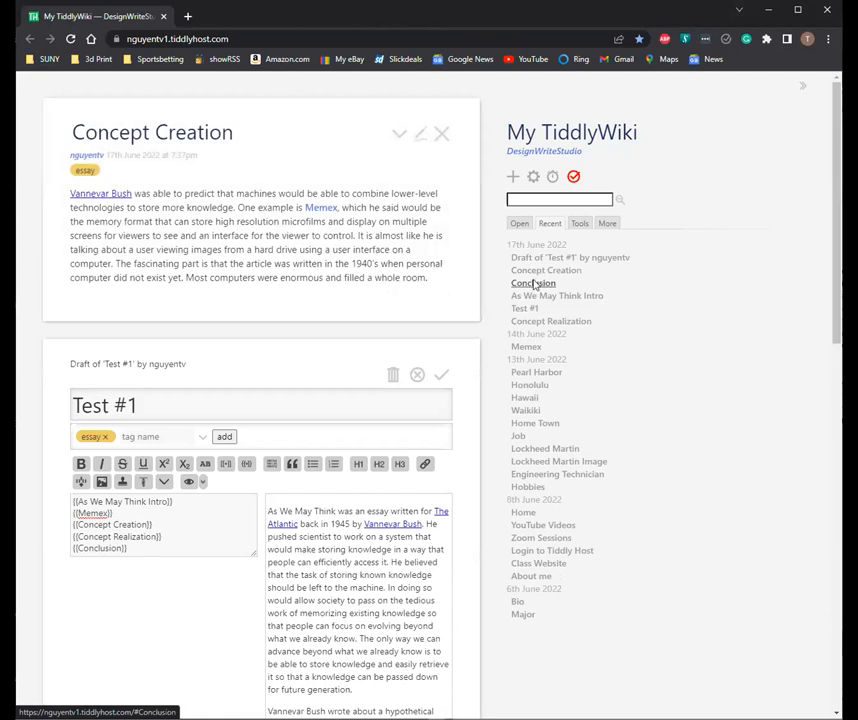
scroll(down, 3)
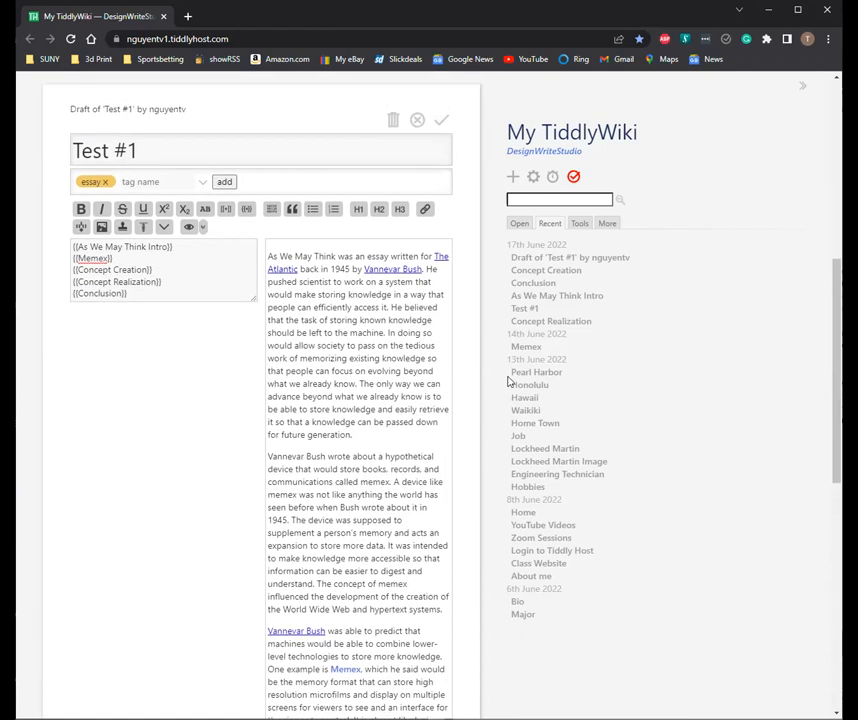
click(440, 120)
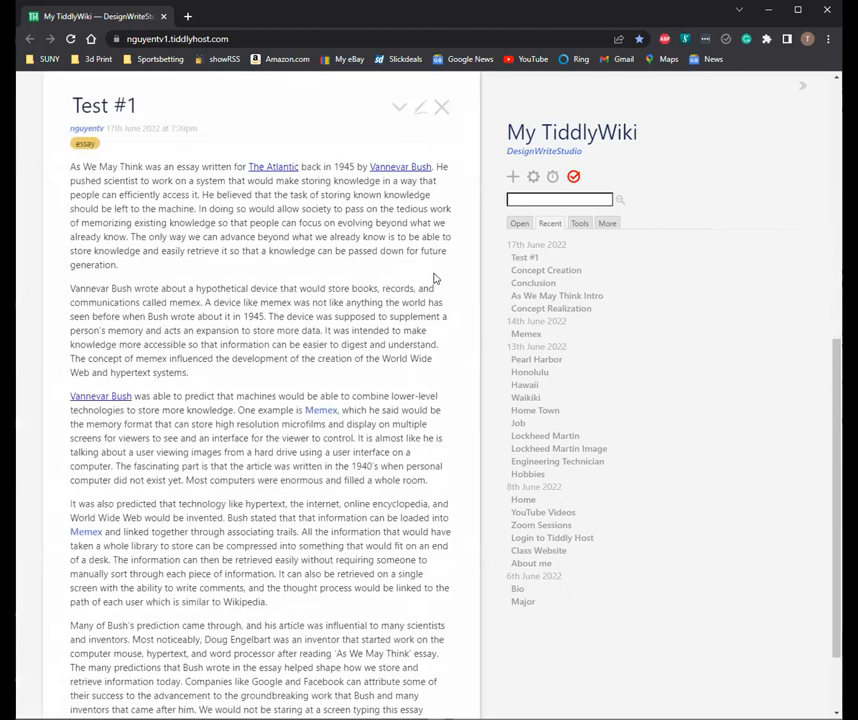
mouse_move(444, 280)
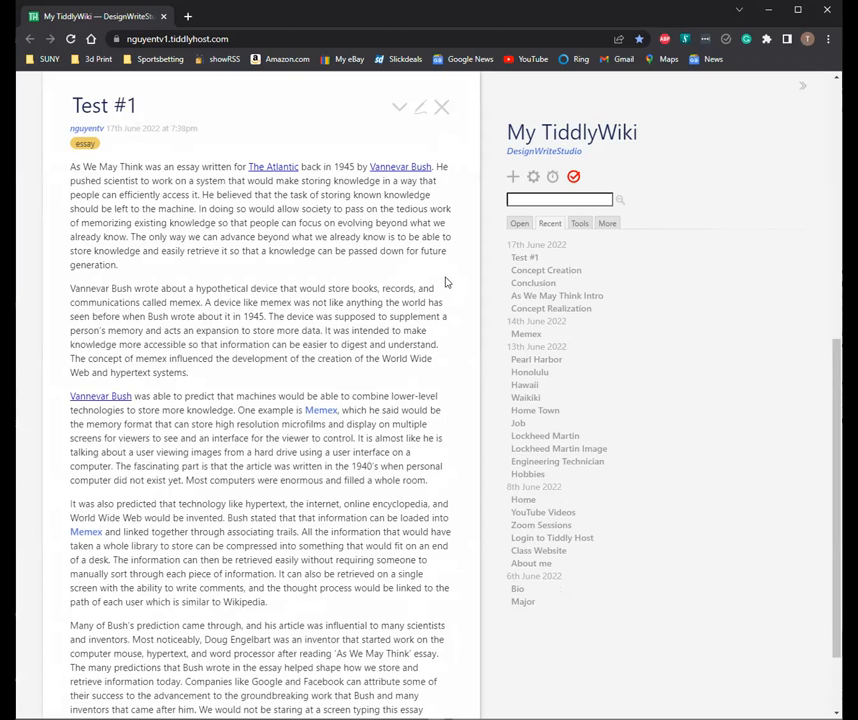
mouse_move(464, 140)
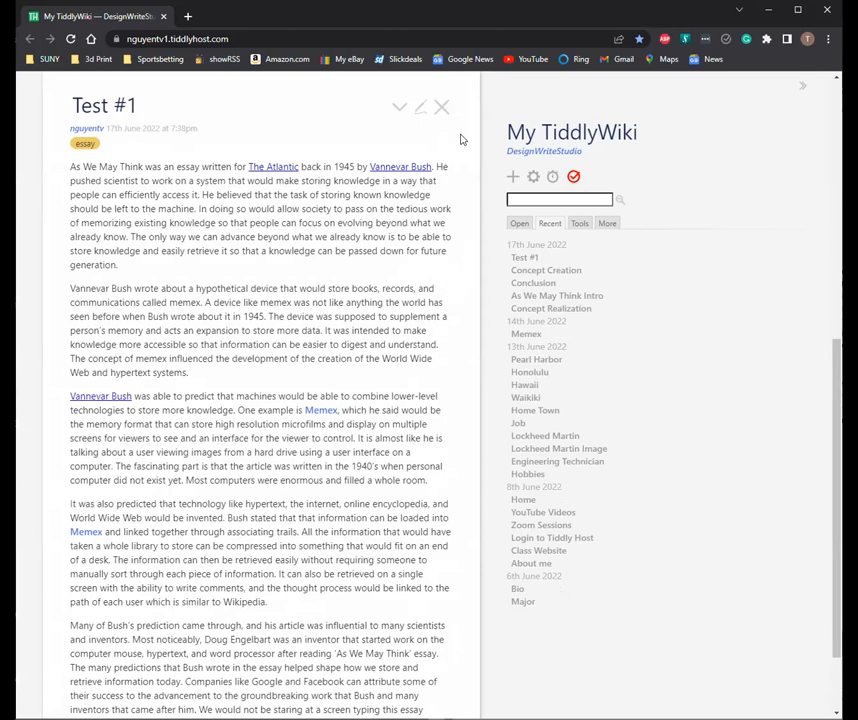
mouse_move(420, 108)
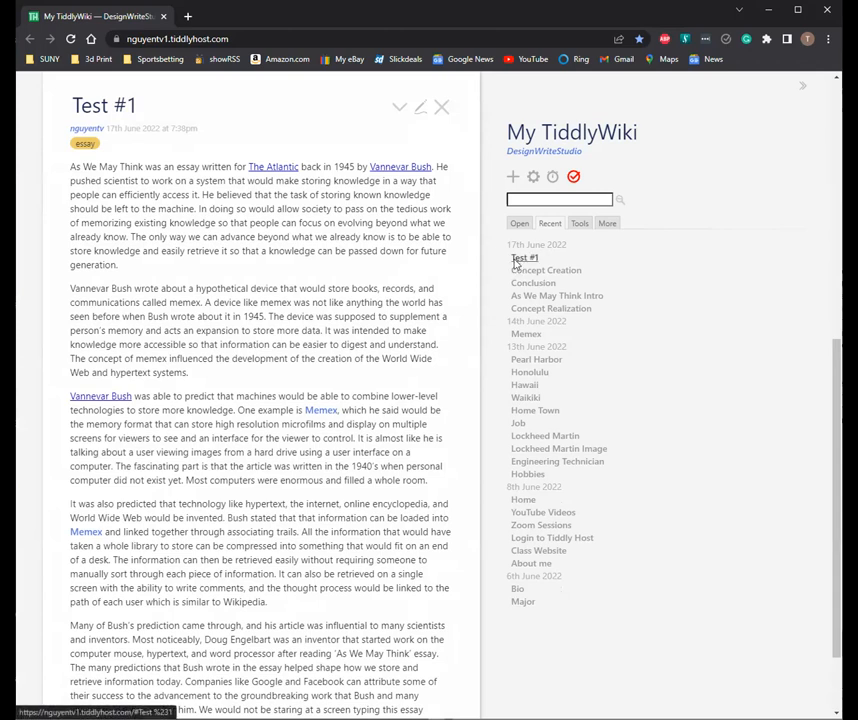
Step: View the Conclusion and Concept Creation section tiddlers from the Recent list
click(546, 270)
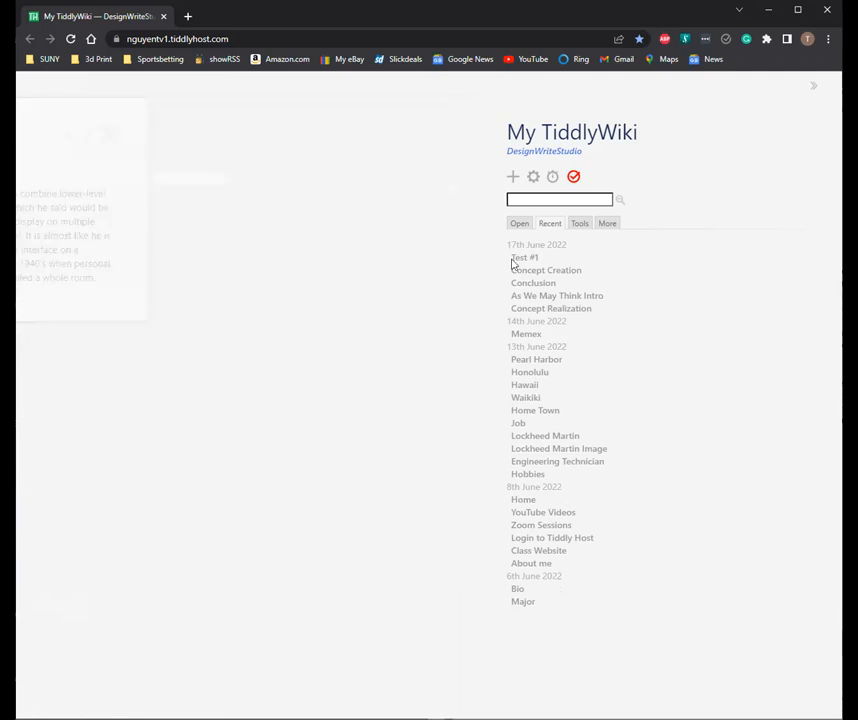
mouse_move(544, 290)
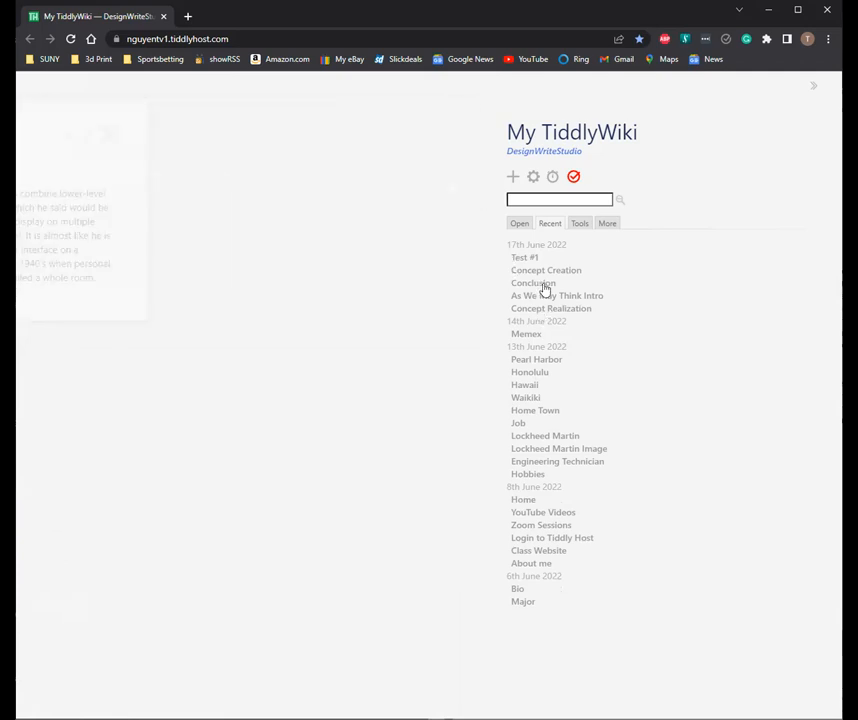
click(532, 284)
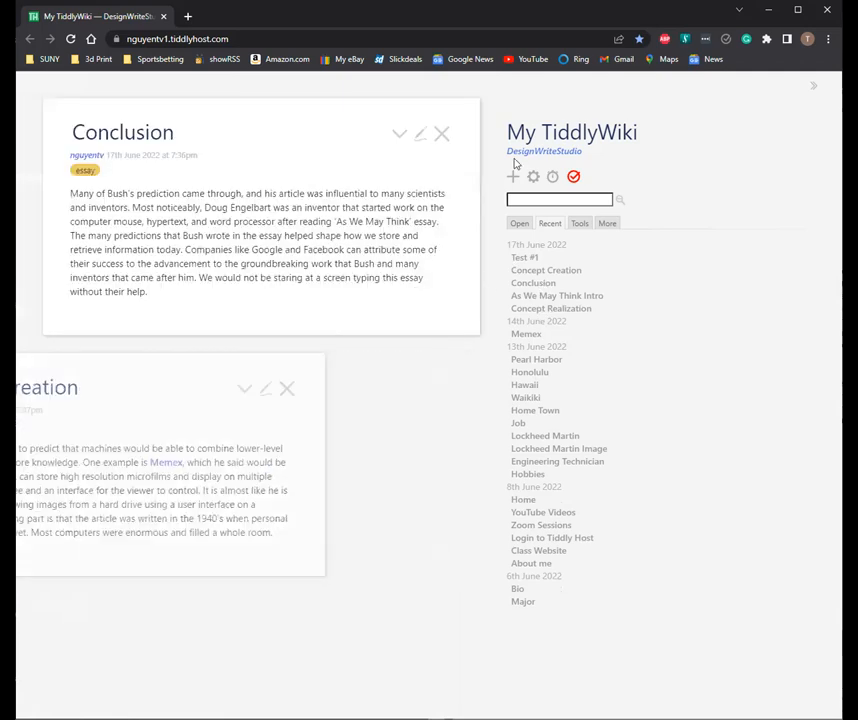
click(440, 132)
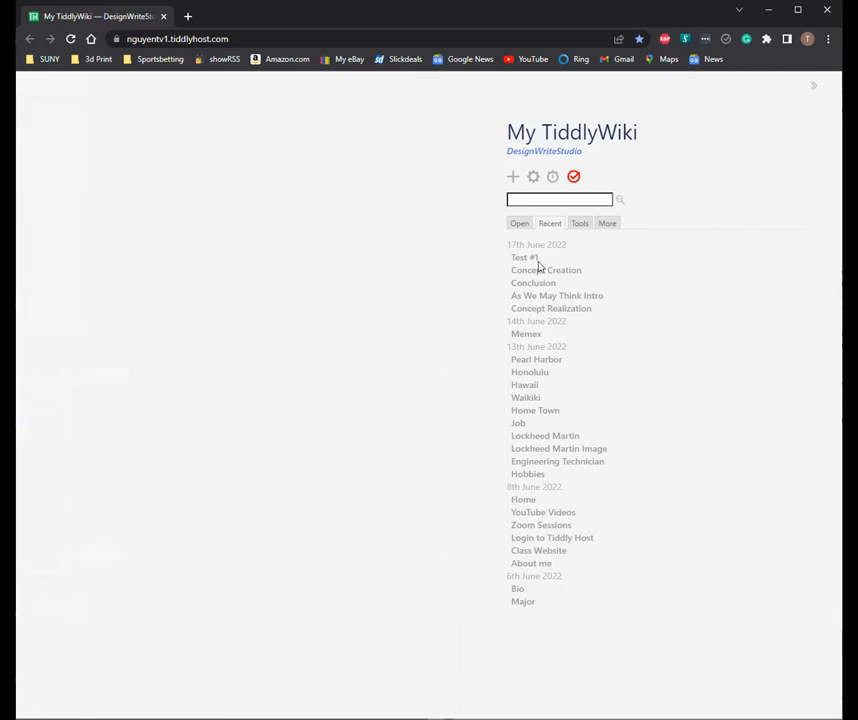
click(546, 270)
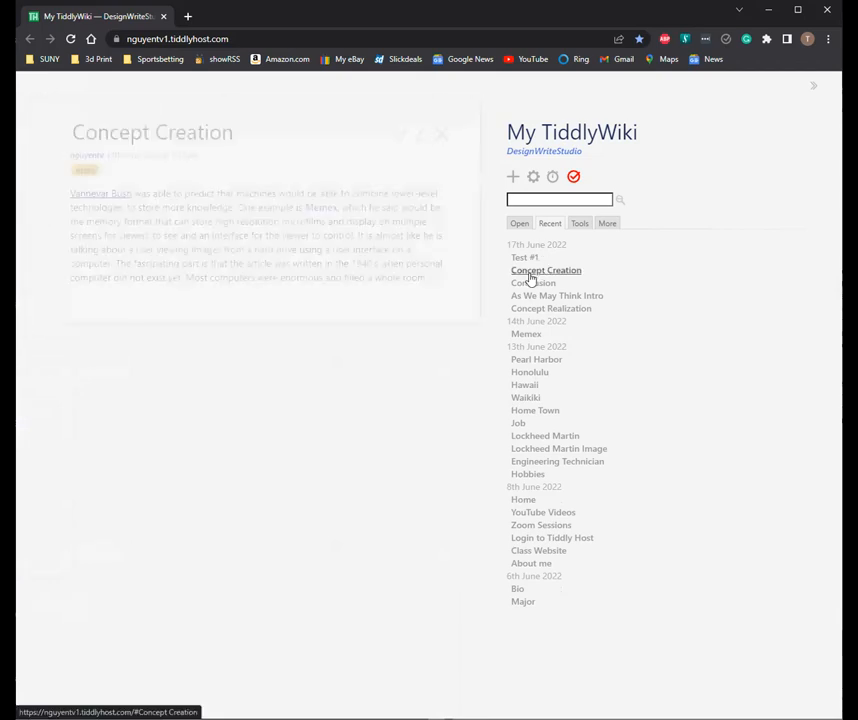
click(546, 270)
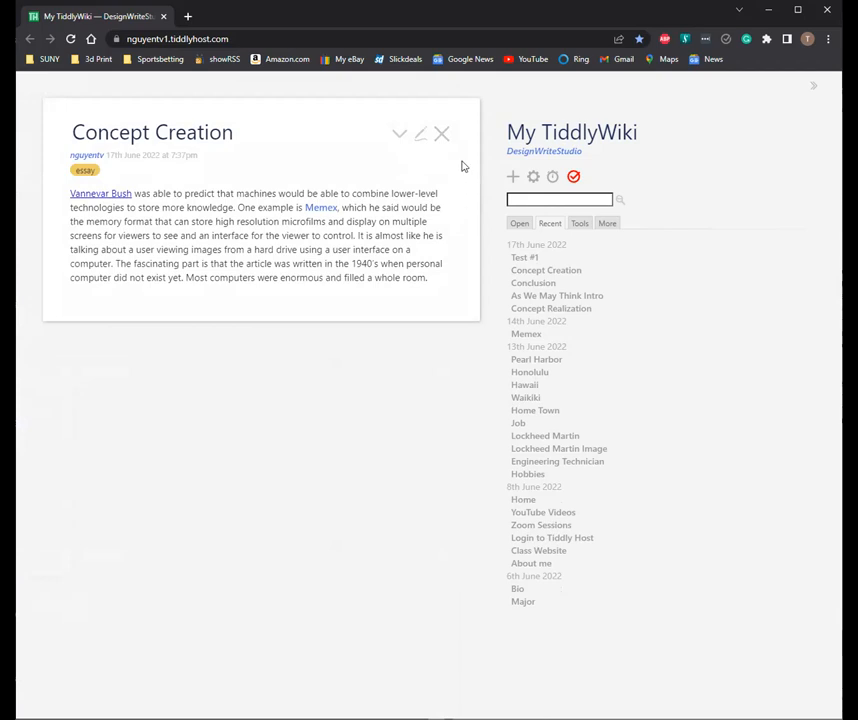
mouse_move(546, 270)
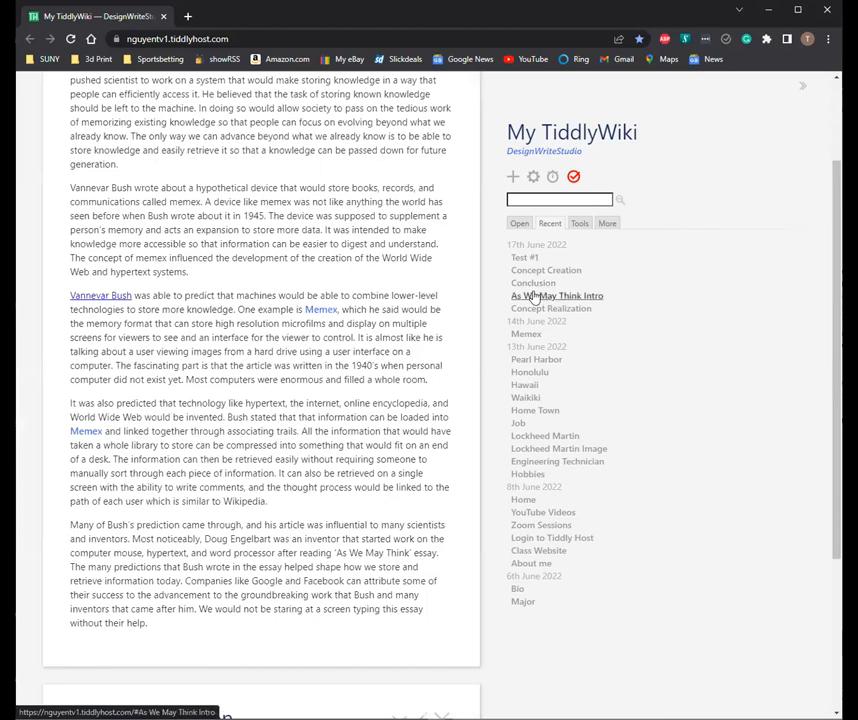
Step: View the As We May Think Intro section, then reopen Test #1 in the editor
click(556, 296)
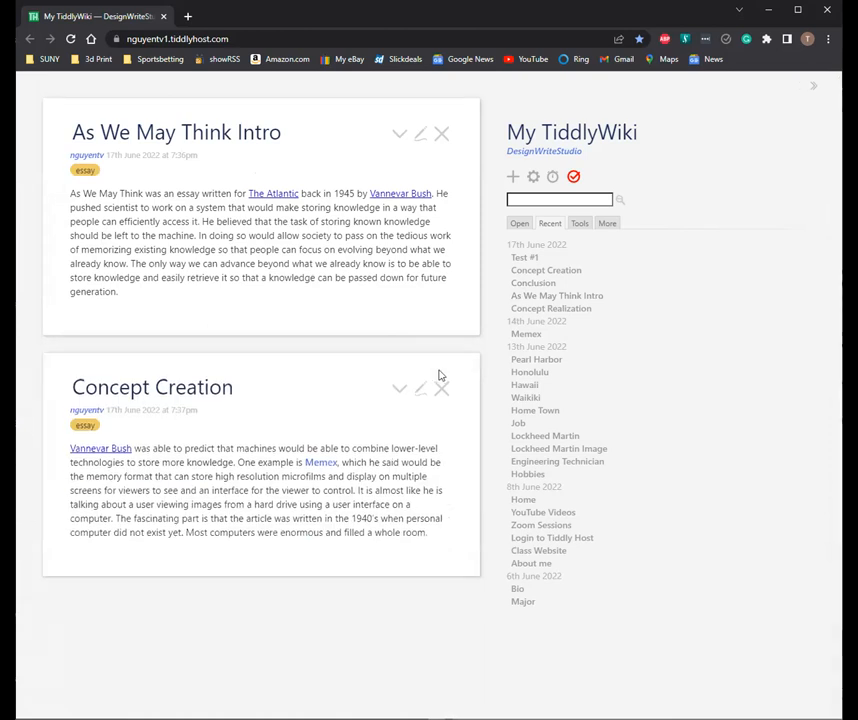
click(440, 388)
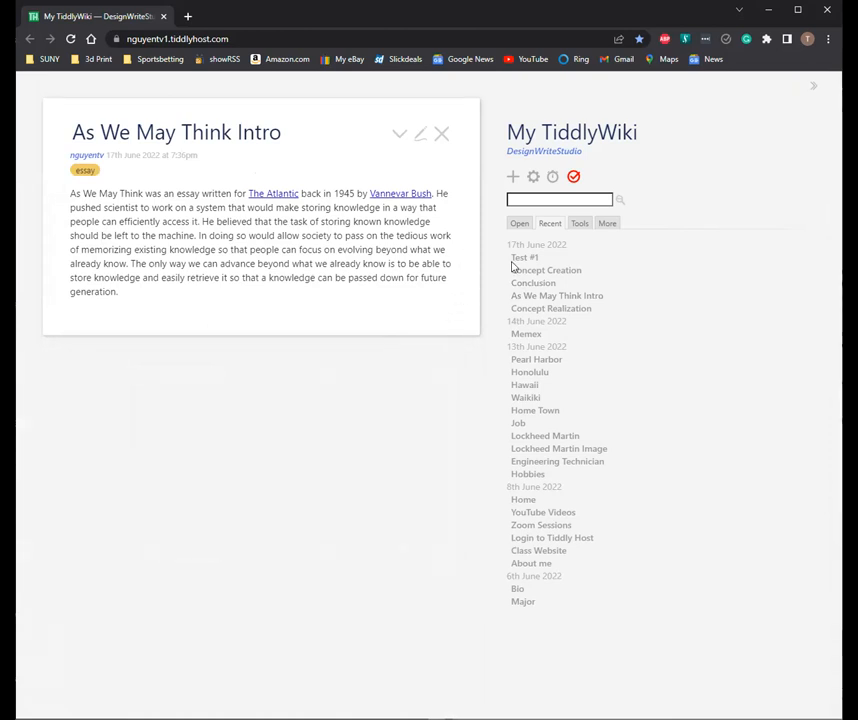
click(524, 256)
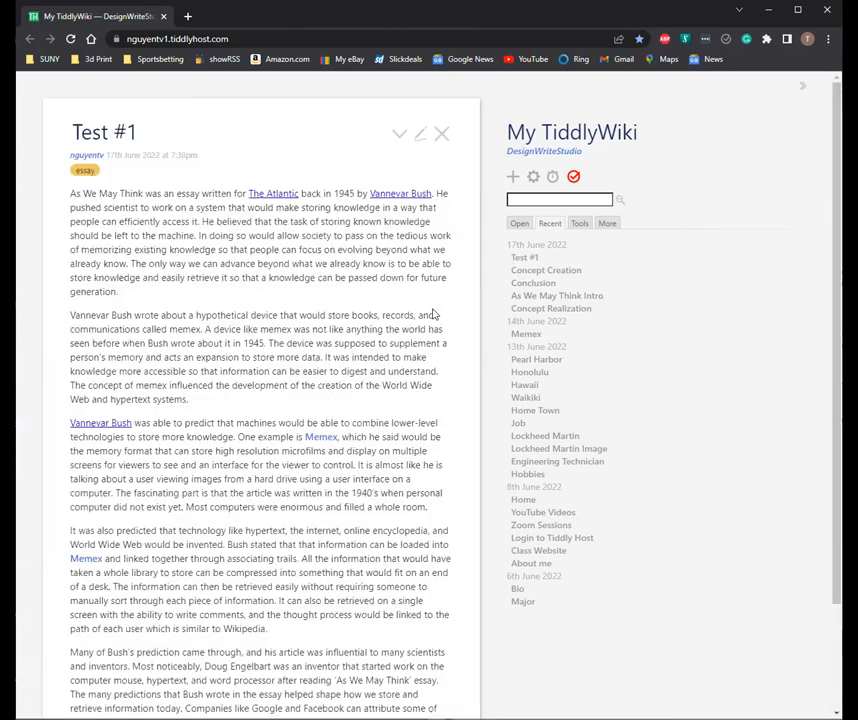
mouse_move(420, 132)
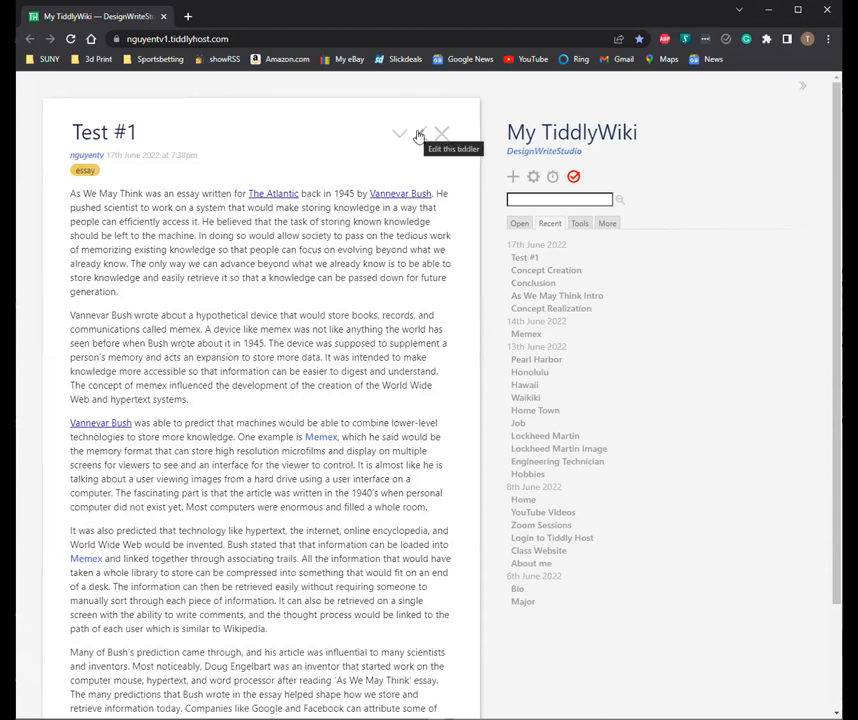
mouse_move(556, 296)
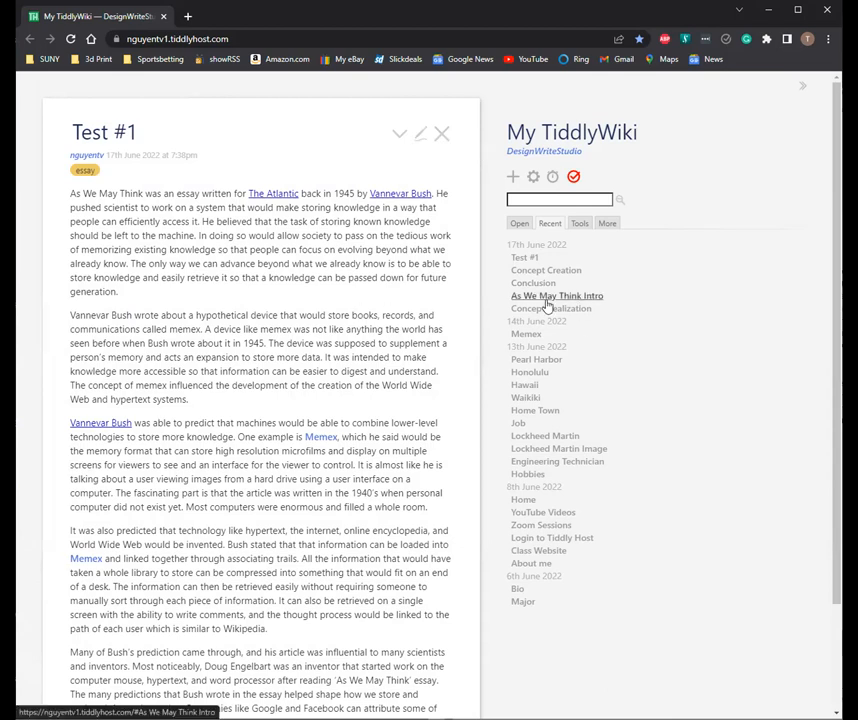
mouse_move(560, 308)
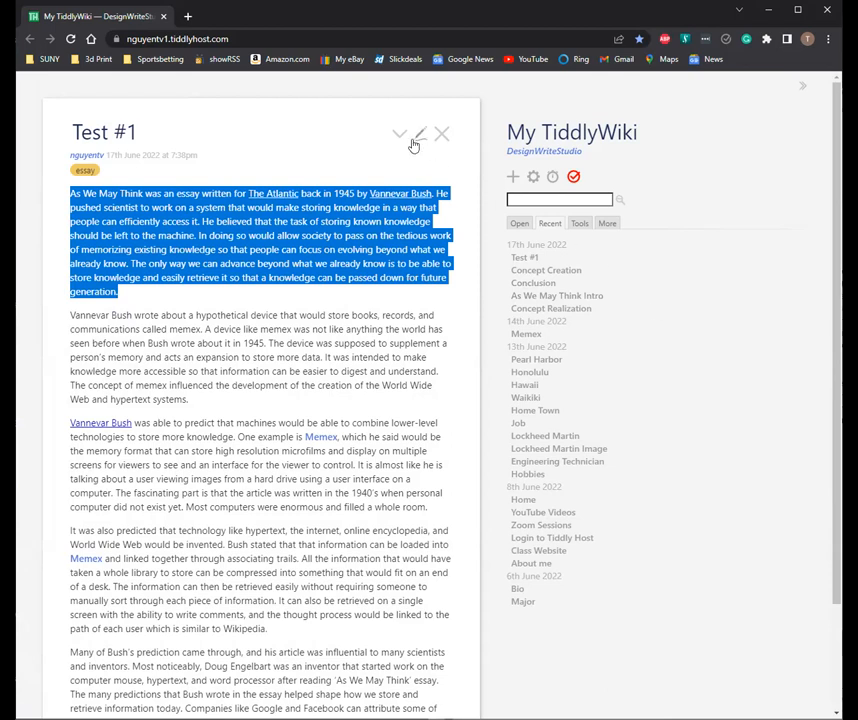
click(420, 132)
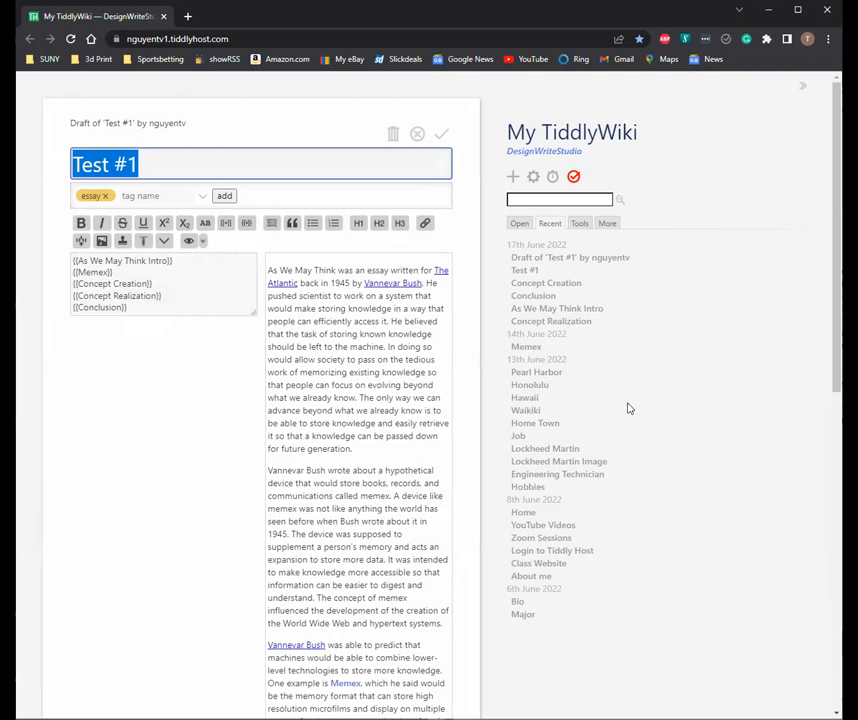
mouse_move(624, 406)
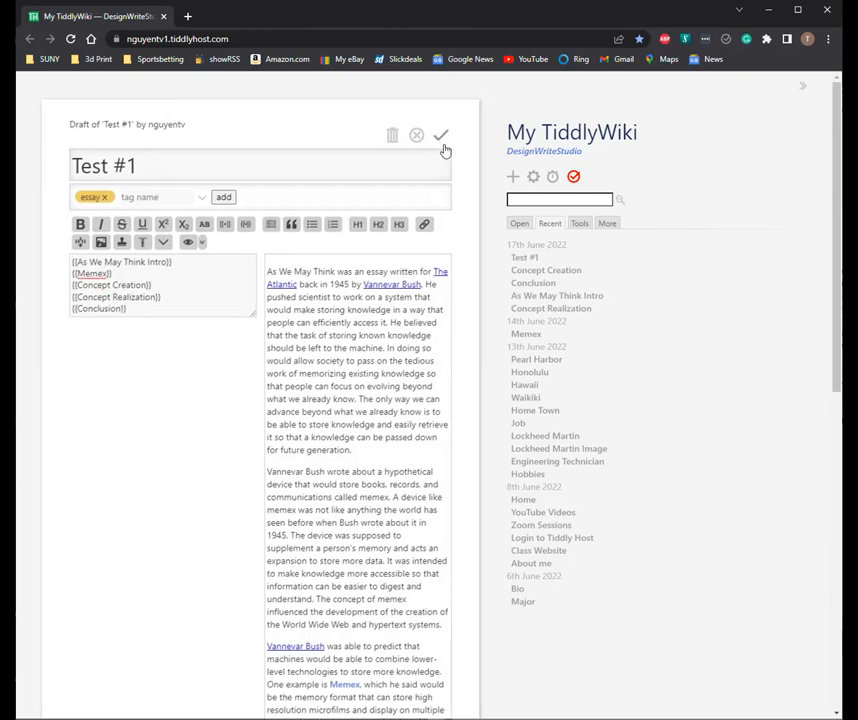
Step: Create a new blank tiddler and title it 'My Essay'
click(512, 176)
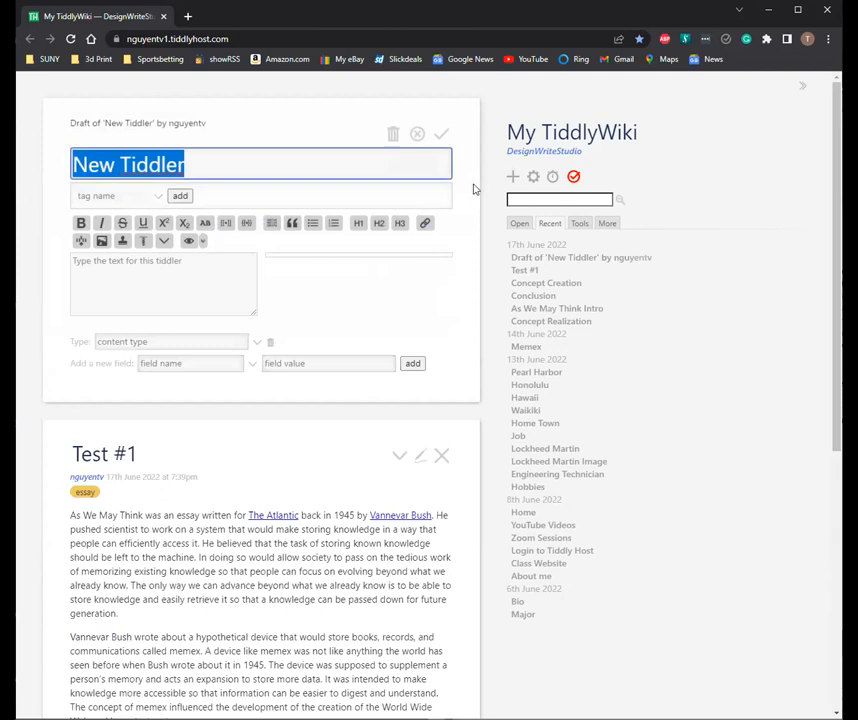
mouse_move(398, 190)
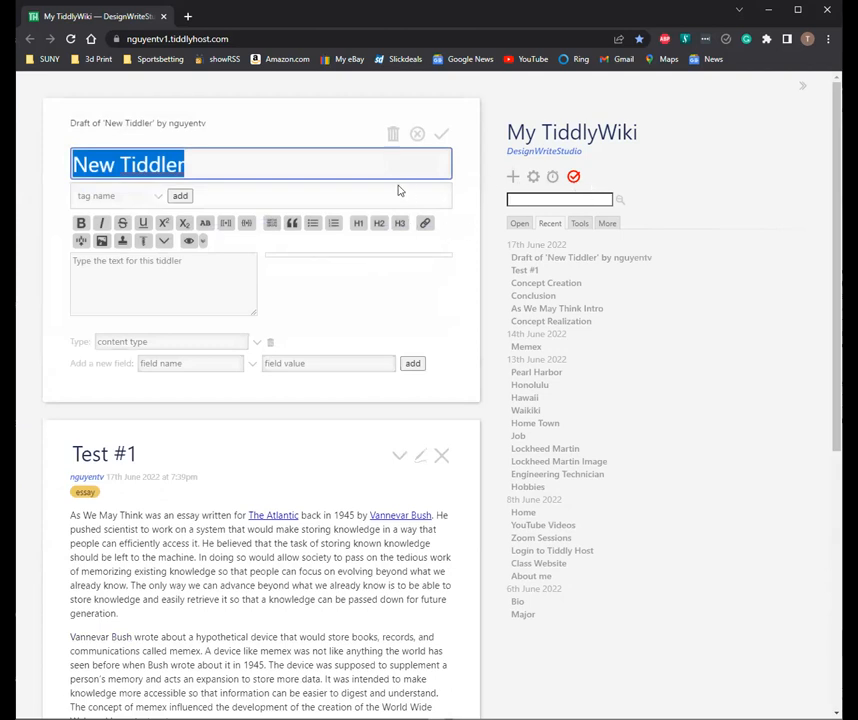
text(My Ess)
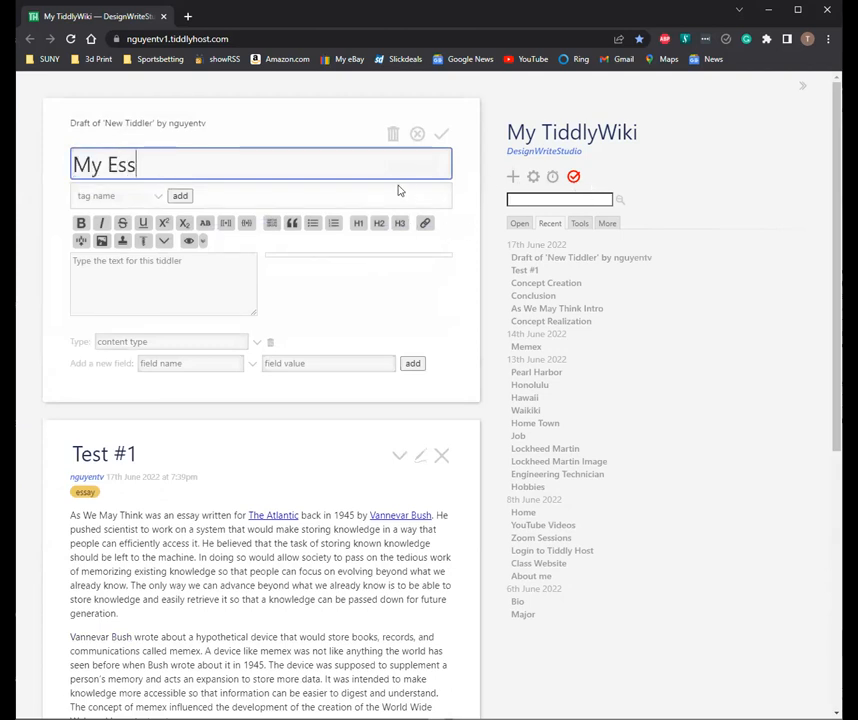
text(ay)
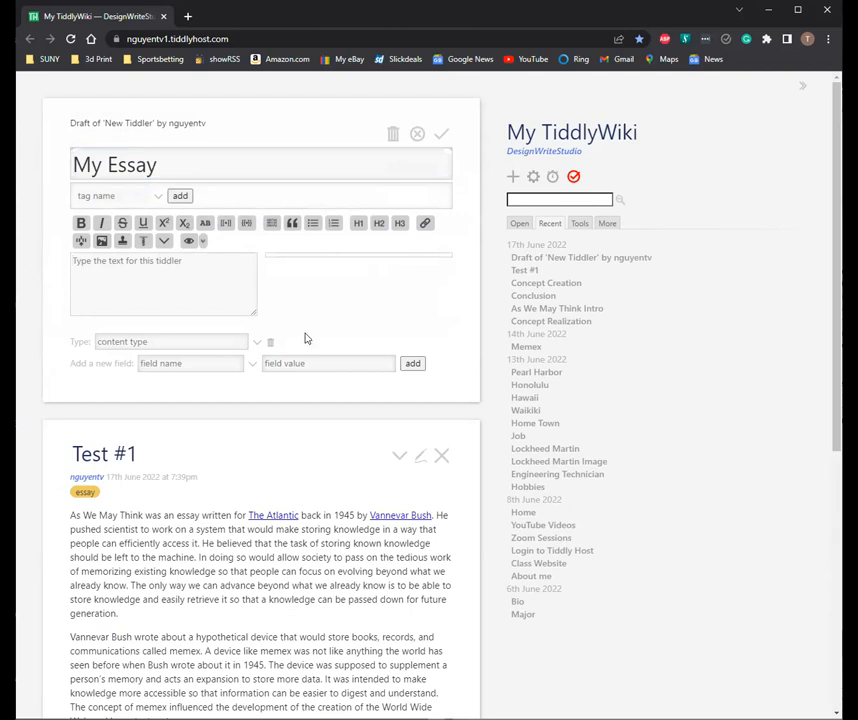
mouse_move(352, 284)
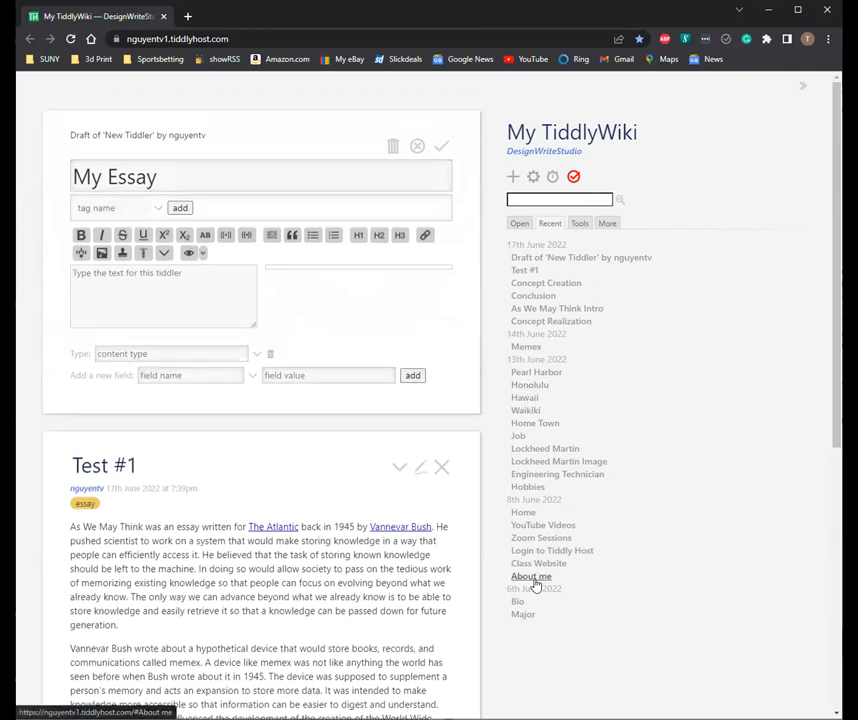
Step: Copy the <<list-links>> macro from About me into My Essay with tag essay and save it
click(532, 576)
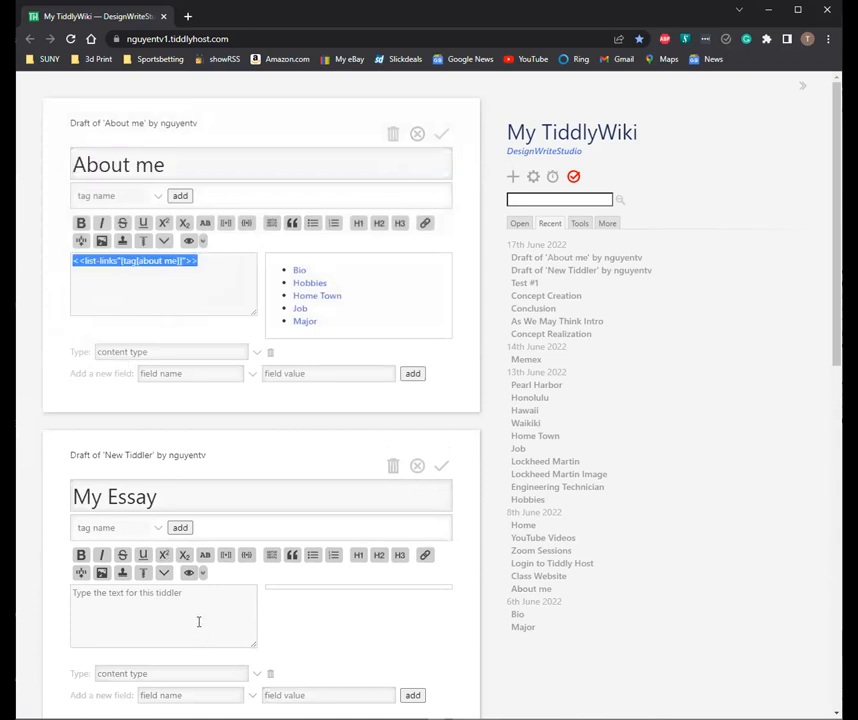
click(442, 132)
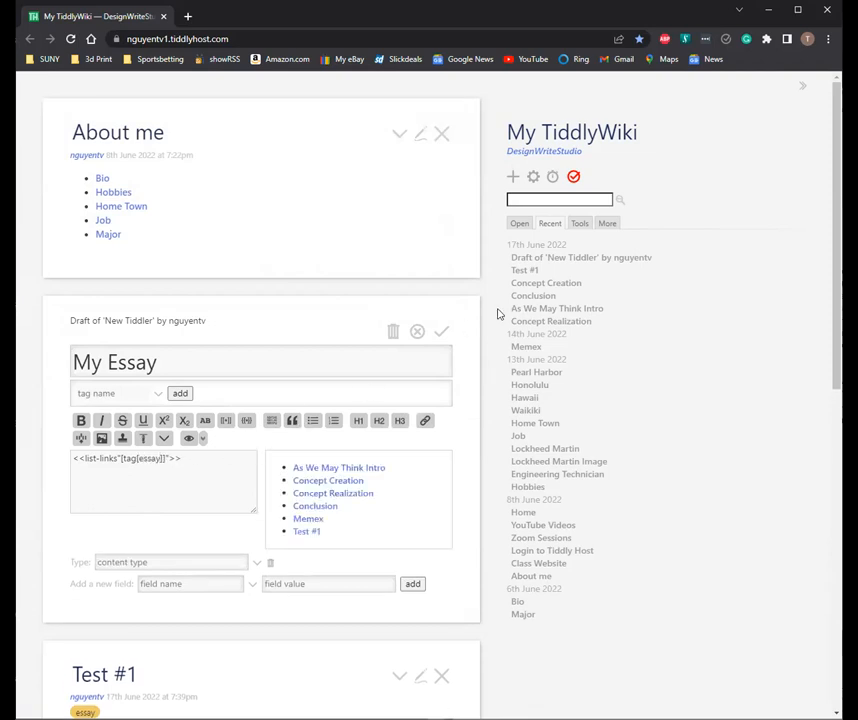
click(442, 332)
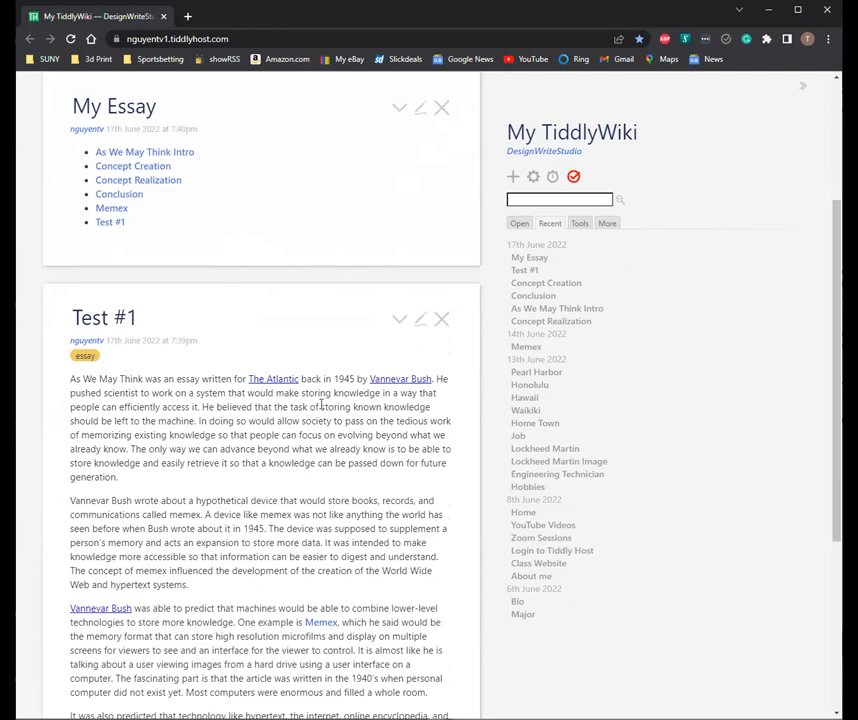
Step: Read down the Test #1 essay and highlight the sentence about passing knowledge to future generations
scroll(down, 3)
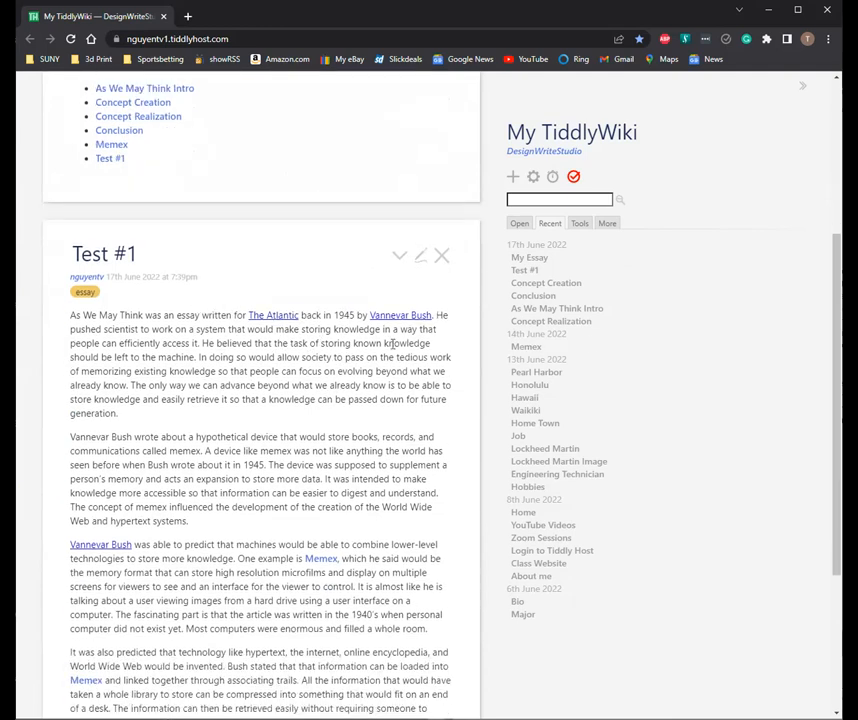
scroll(down, 3)
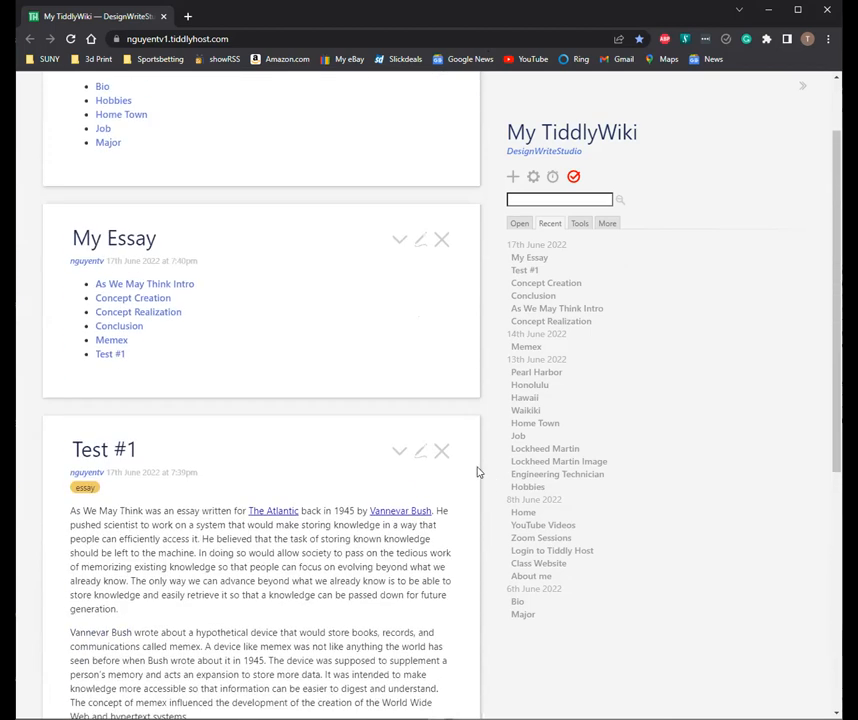
mouse_move(484, 458)
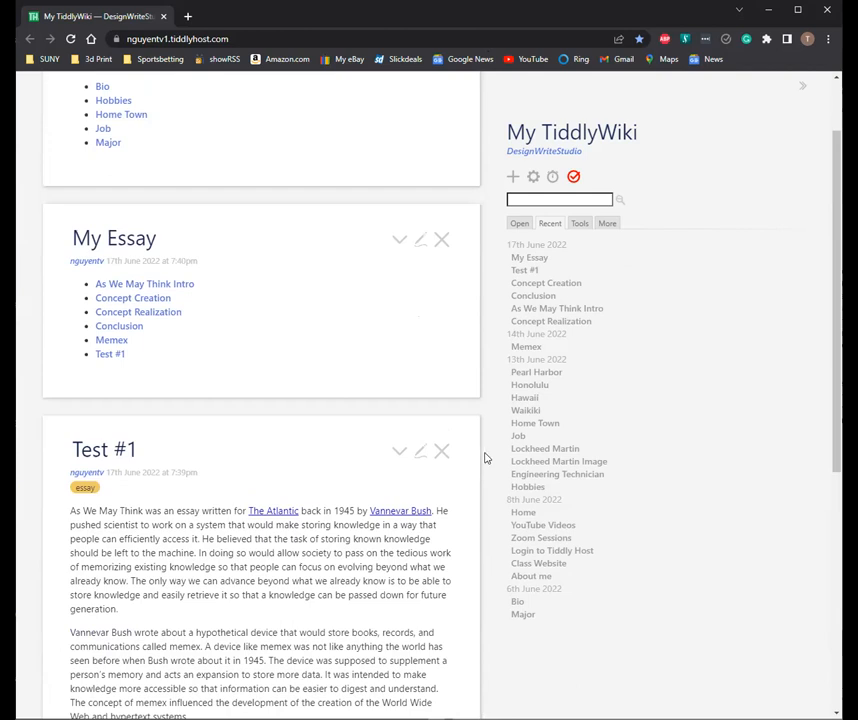
scroll(down, 3)
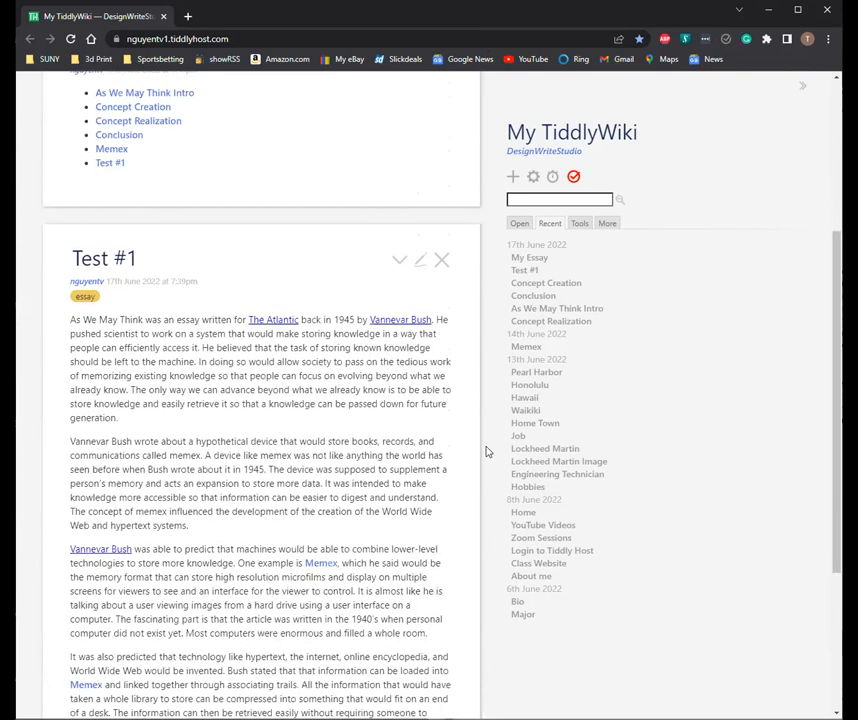
scroll(down, 3)
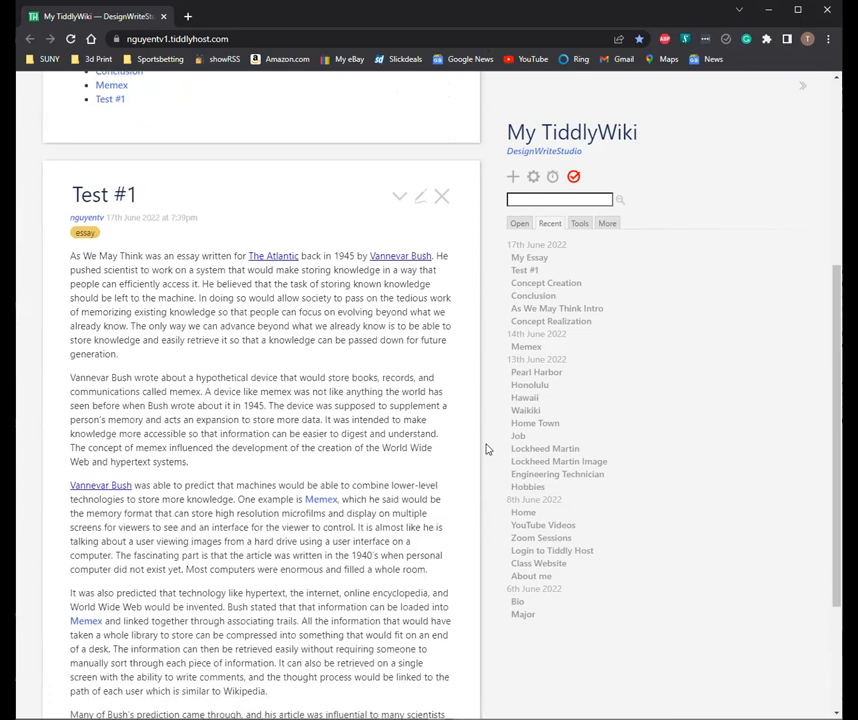
scroll(down, 3)
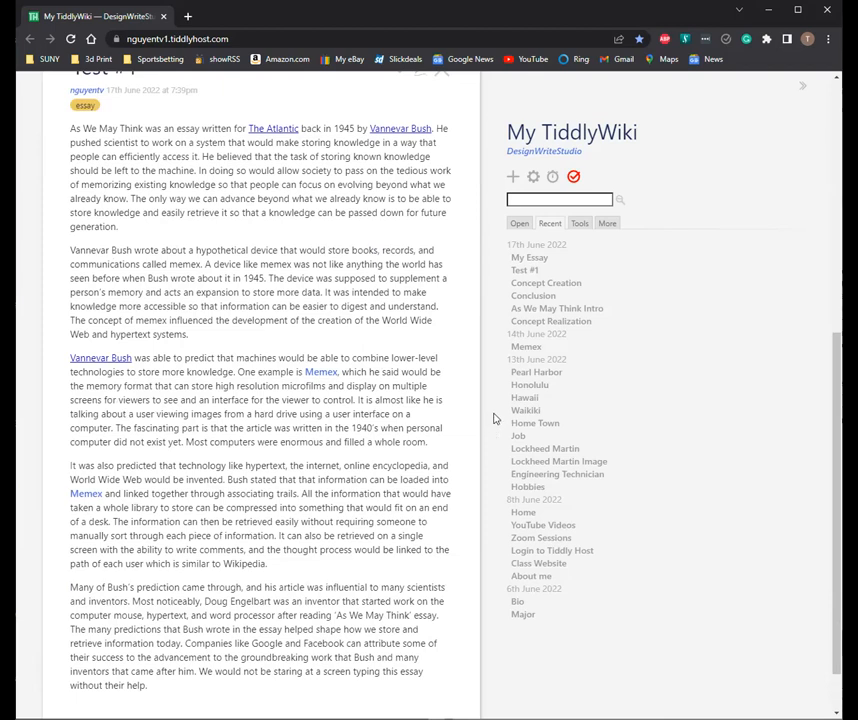
mouse_move(488, 424)
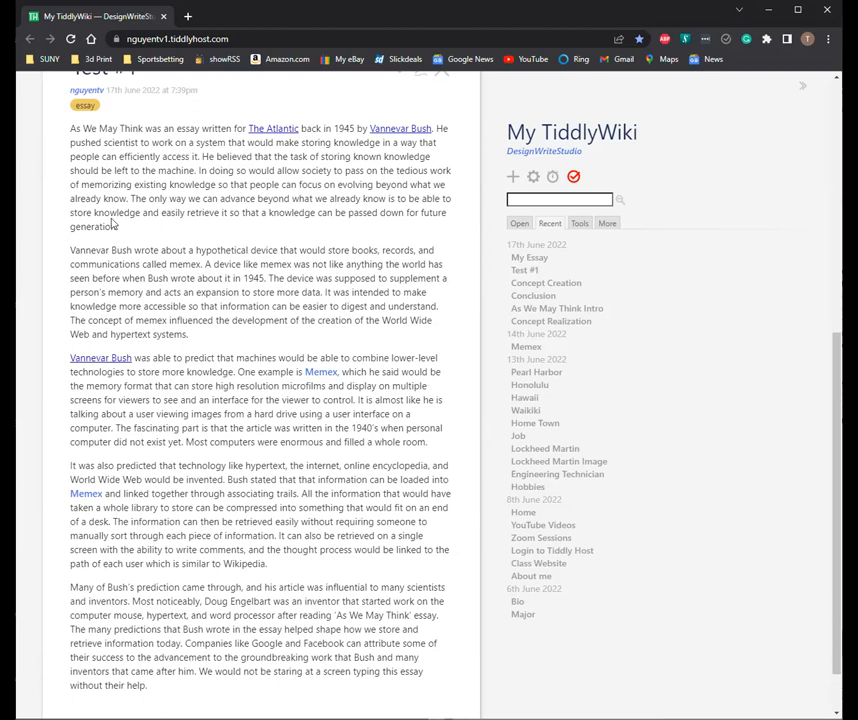
drag(72, 212, 118, 226)
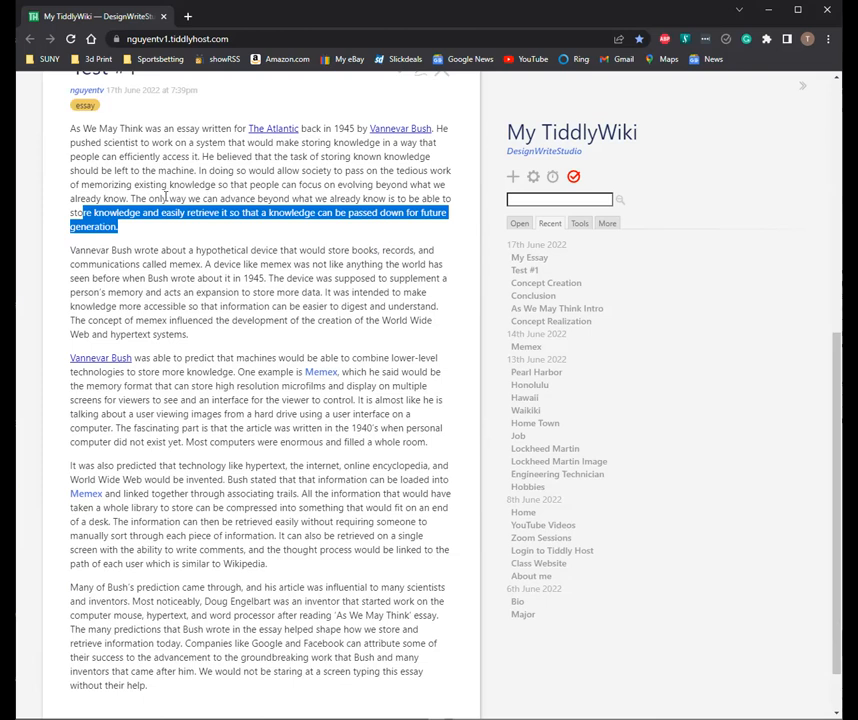
mouse_move(168, 316)
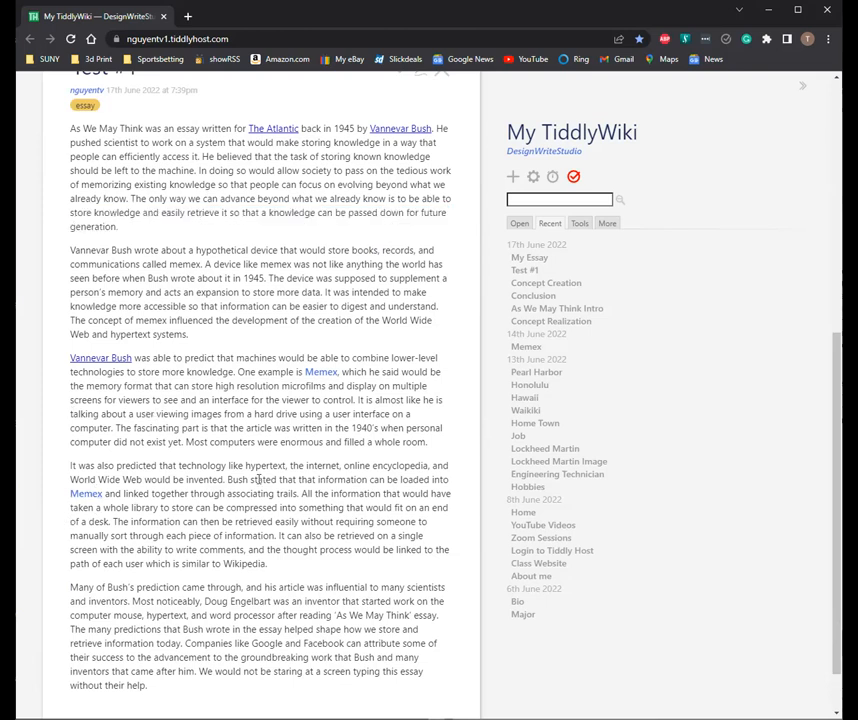
Step: Scroll the story river back up to the About me and My Essay tiddlers
scroll(up, 3)
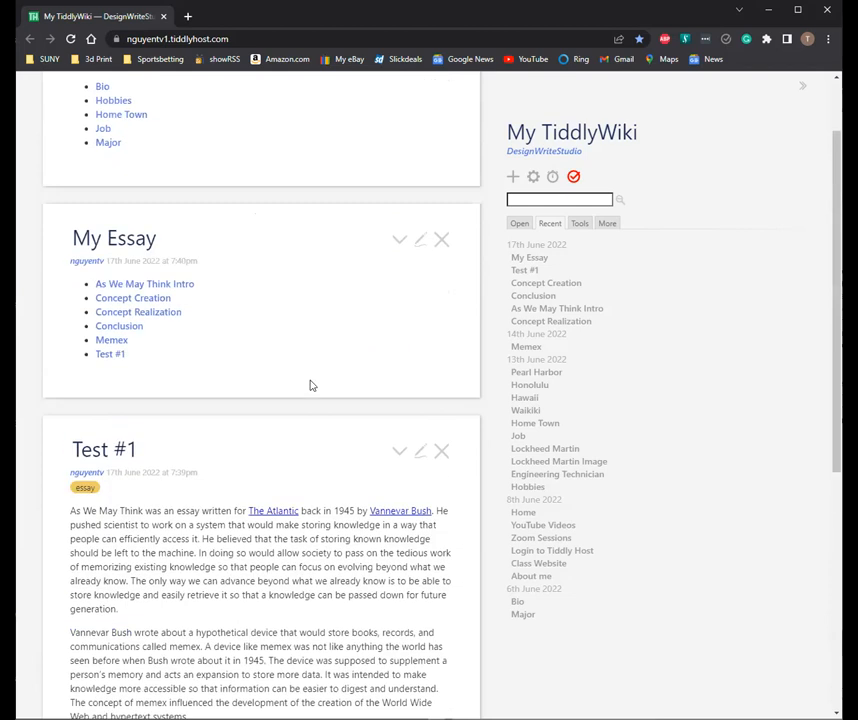
scroll(up, 3)
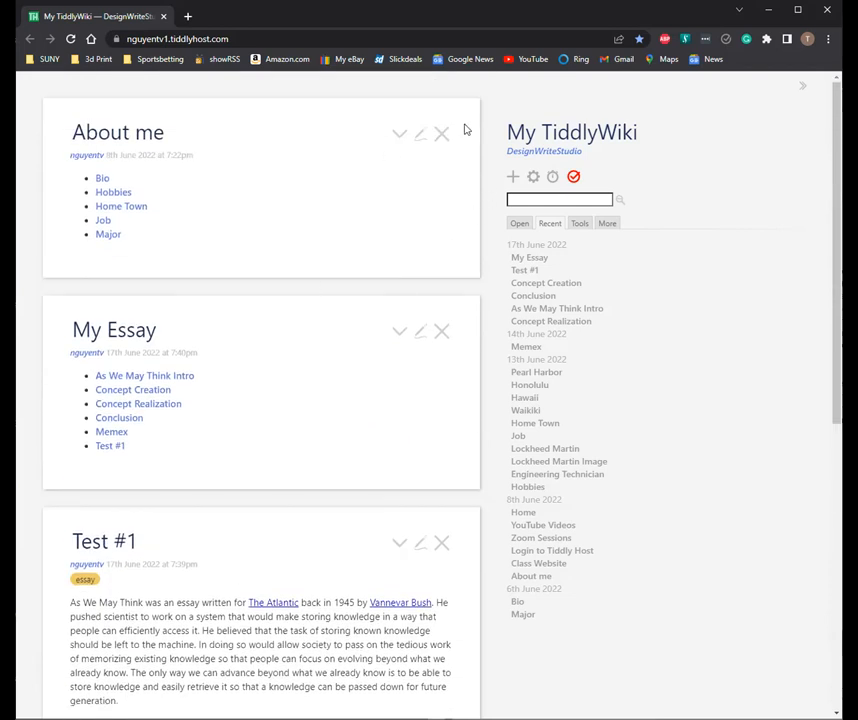
Step: Close About me and Test #1, leaving only My Essay open
click(440, 132)
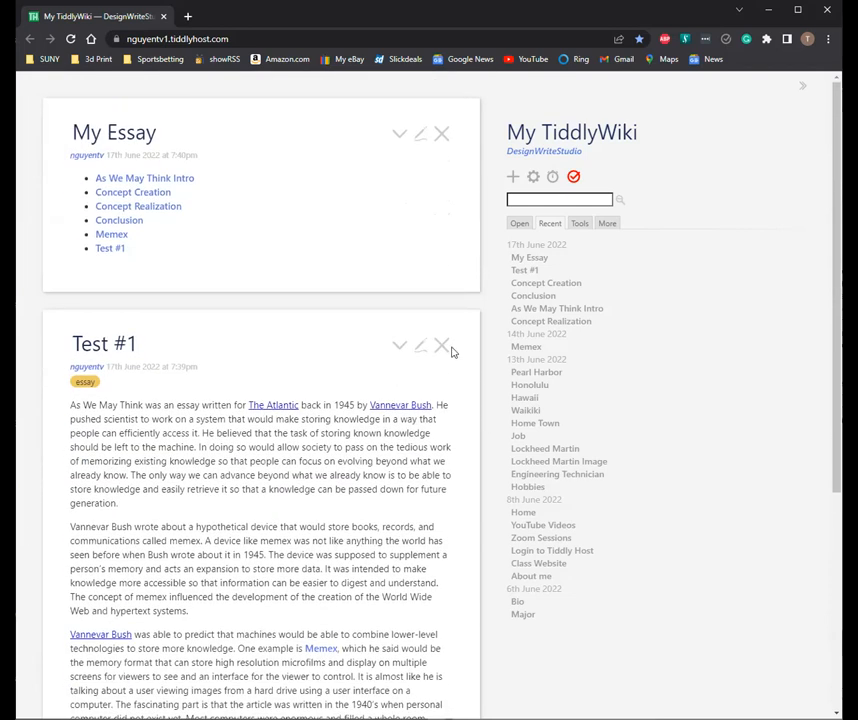
click(440, 346)
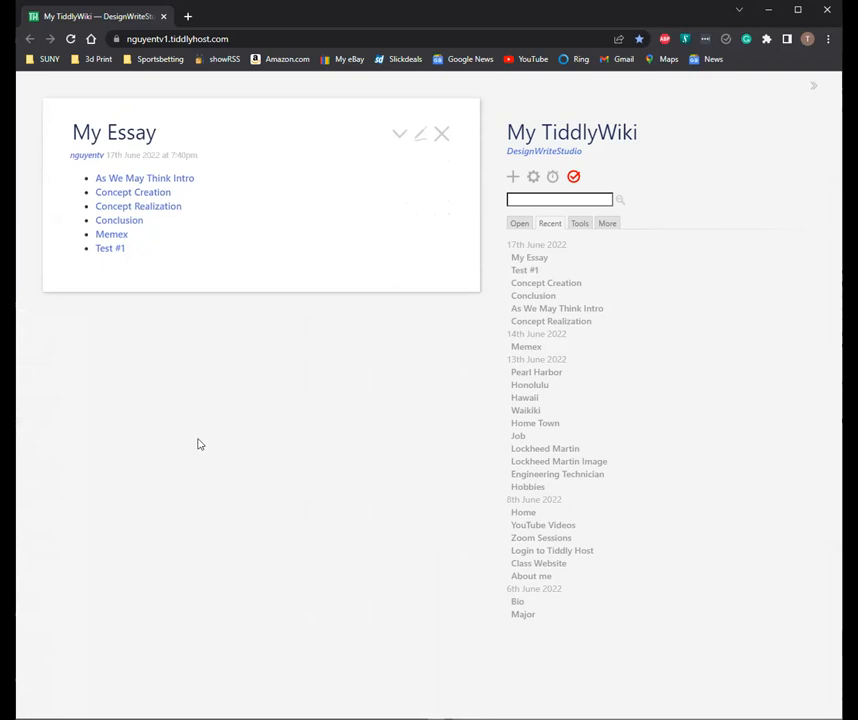
mouse_move(226, 396)
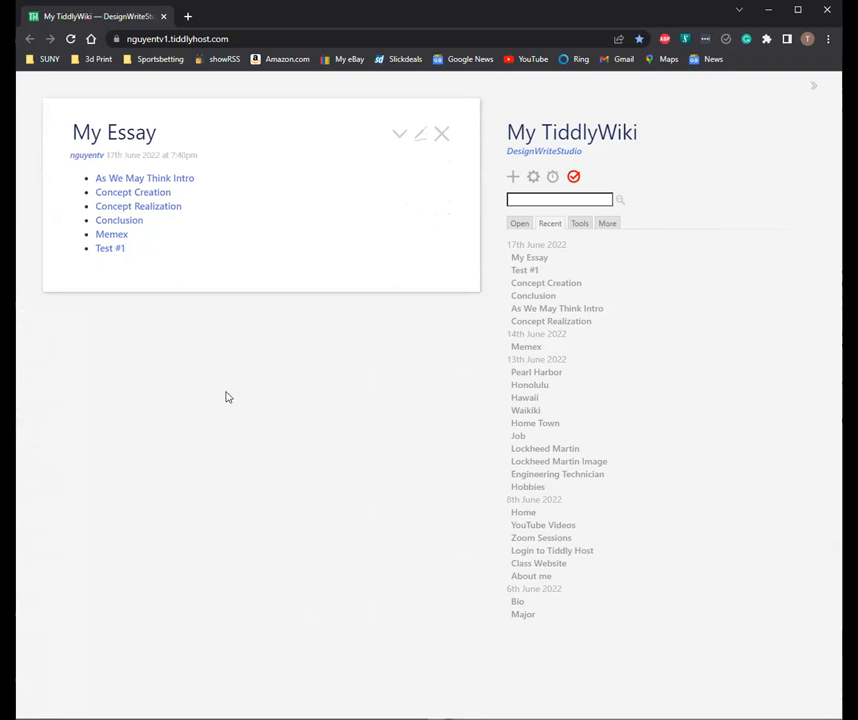
mouse_move(212, 384)
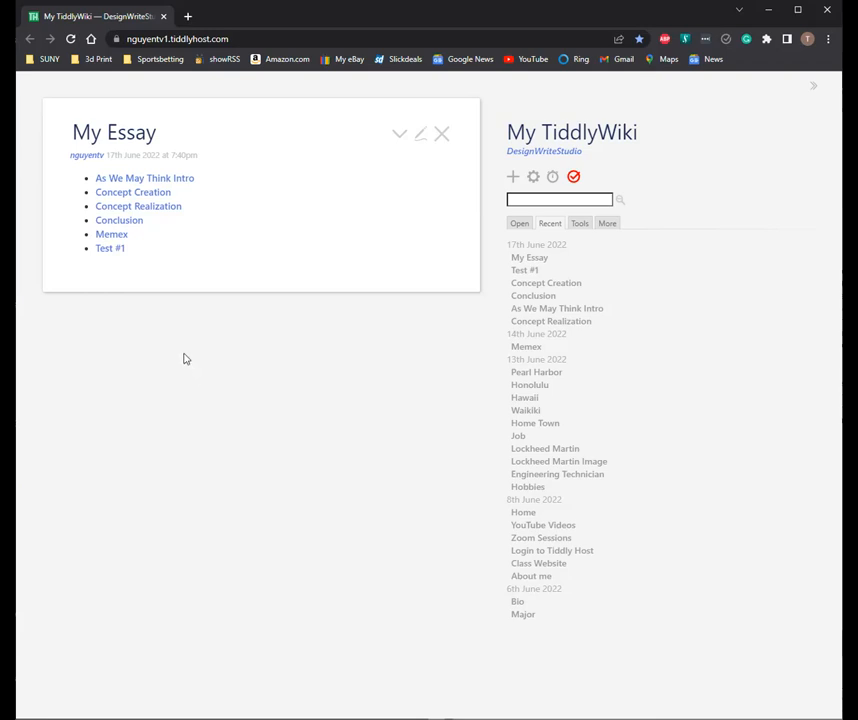
mouse_move(184, 332)
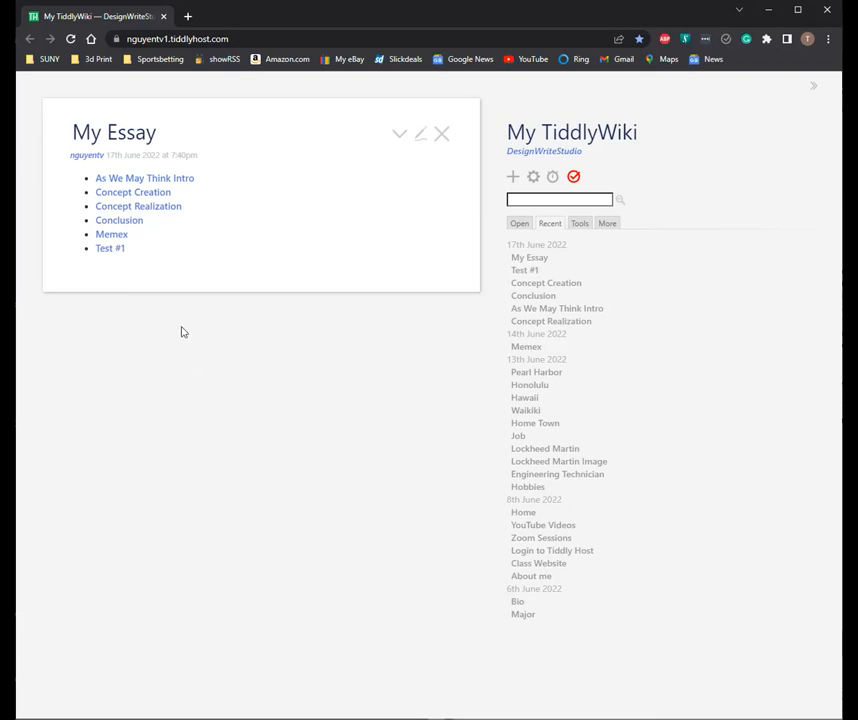
mouse_move(160, 296)
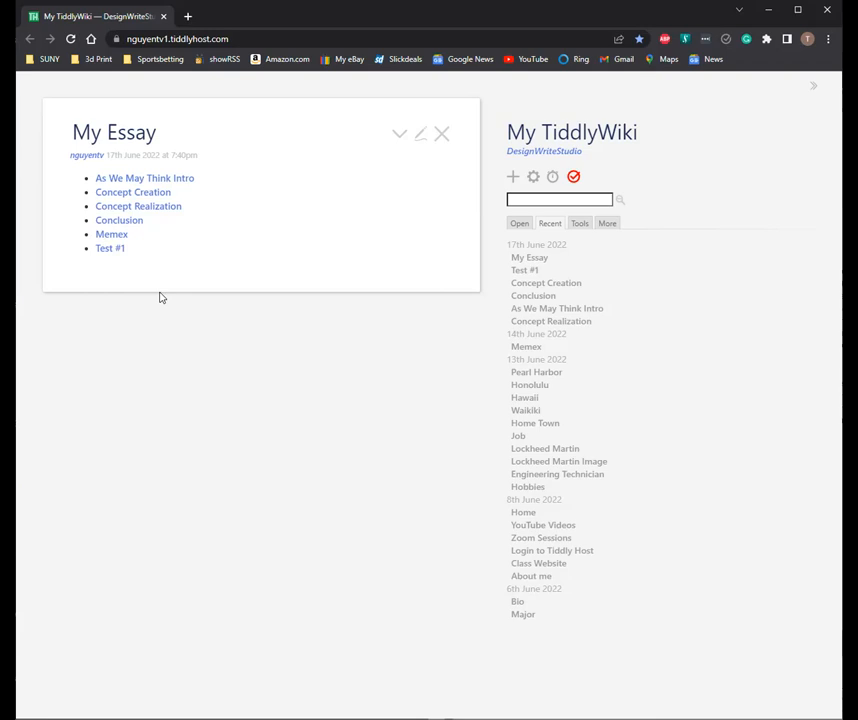
mouse_move(172, 296)
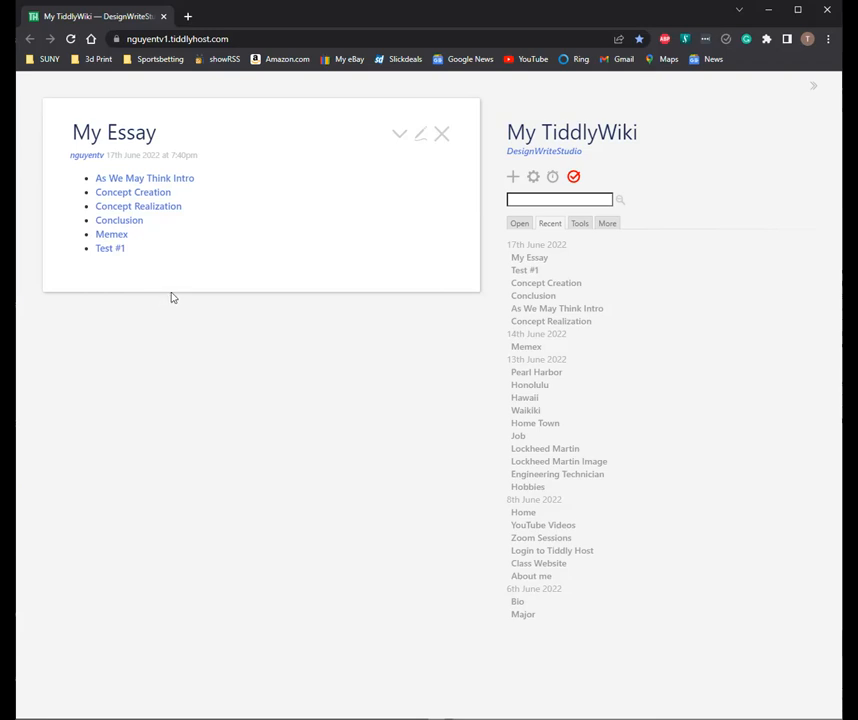
mouse_move(182, 284)
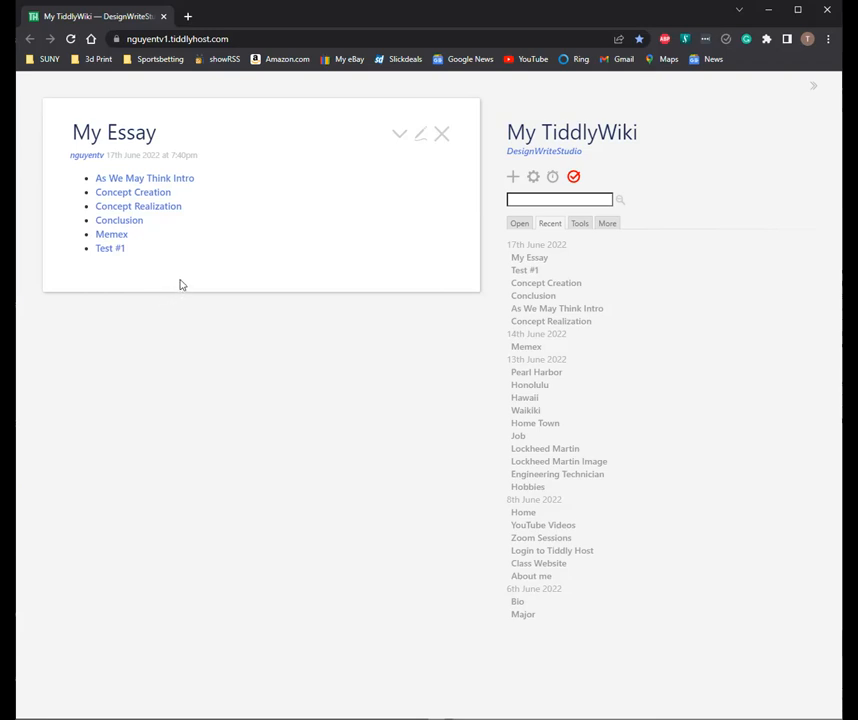
mouse_move(422, 134)
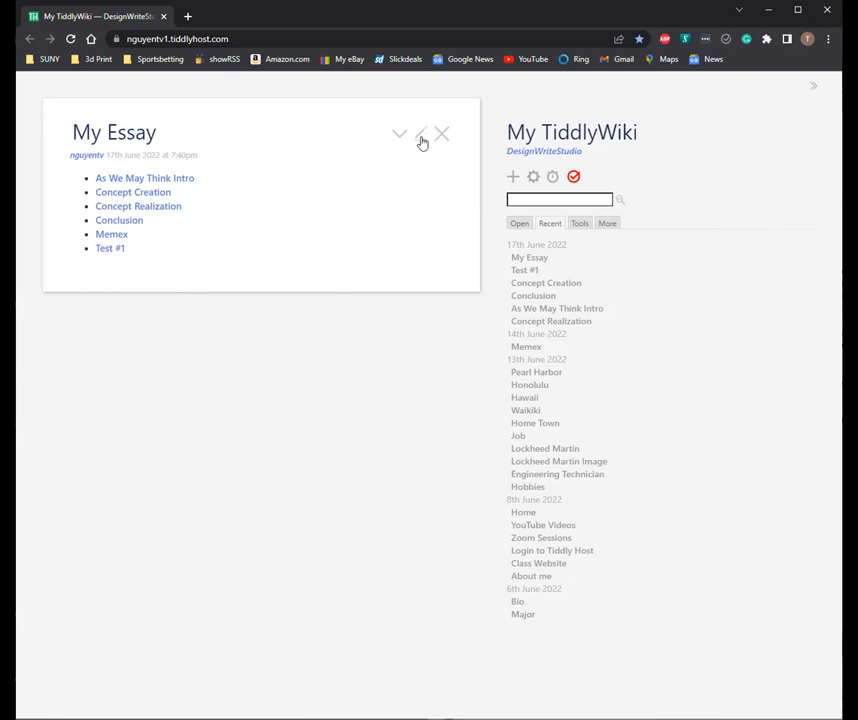
mouse_move(420, 140)
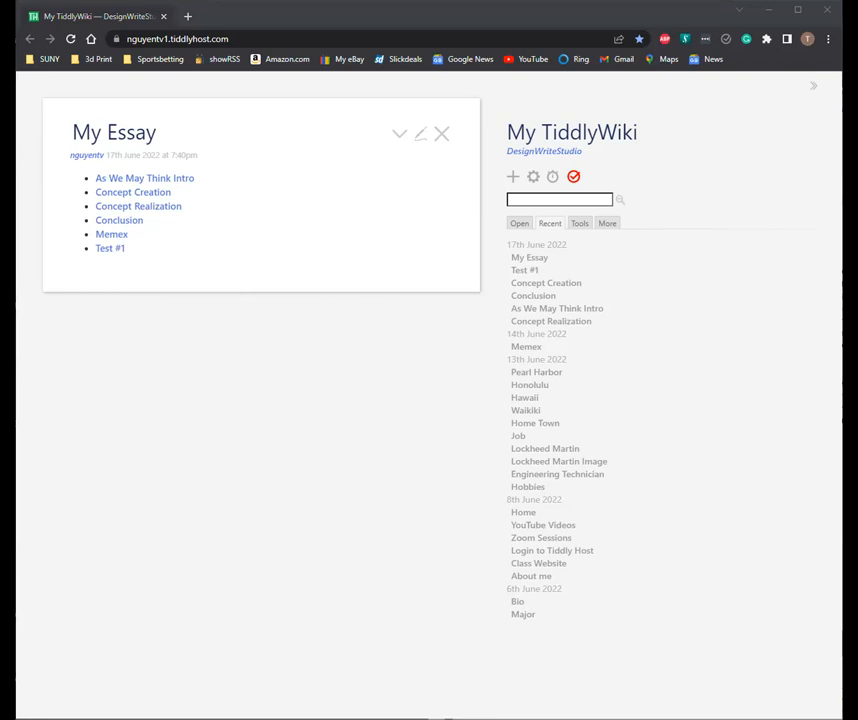
mouse_move(210, 552)
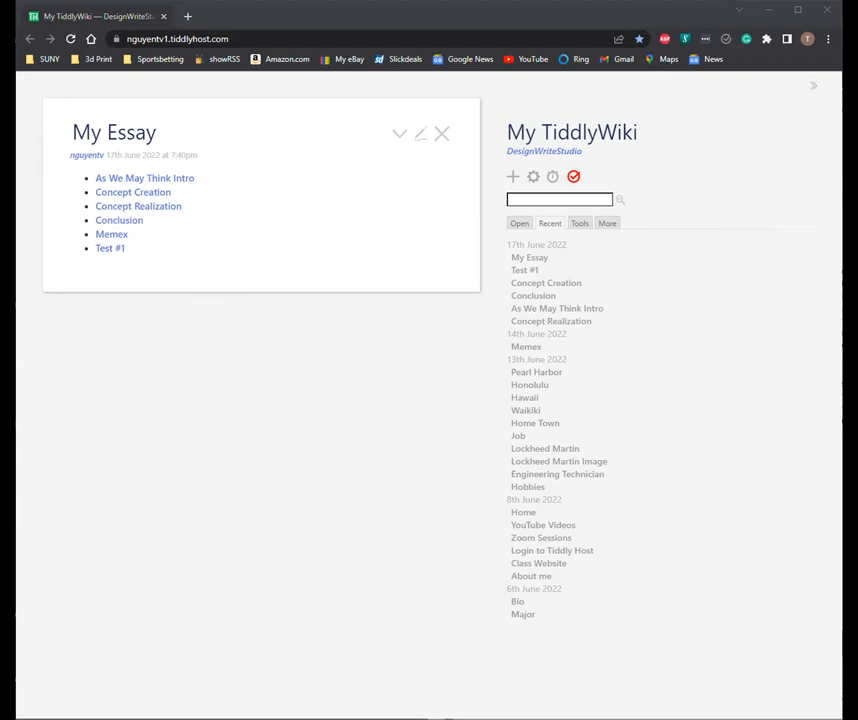
mouse_move(548, 524)
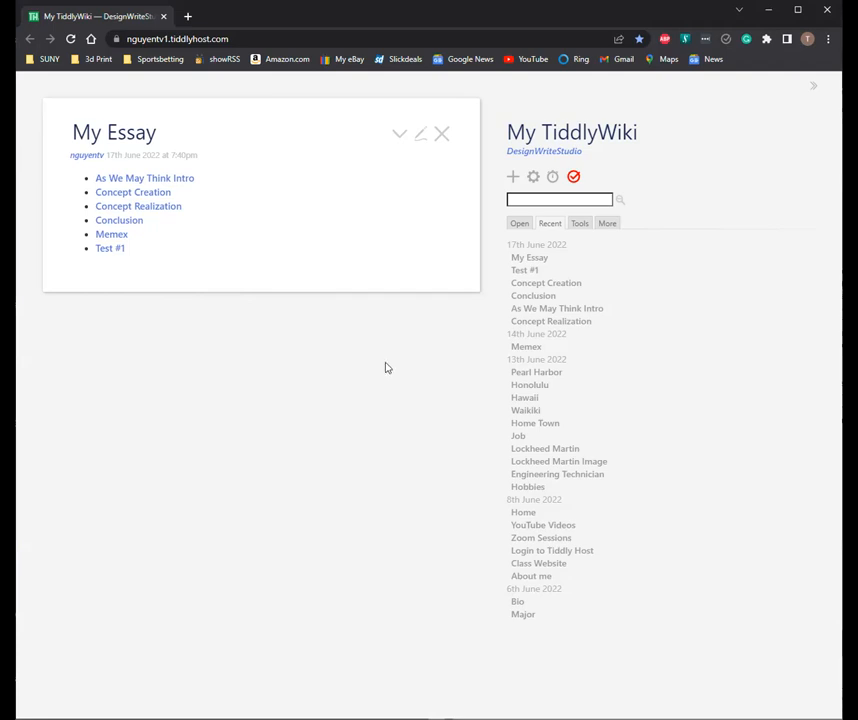
mouse_move(132, 192)
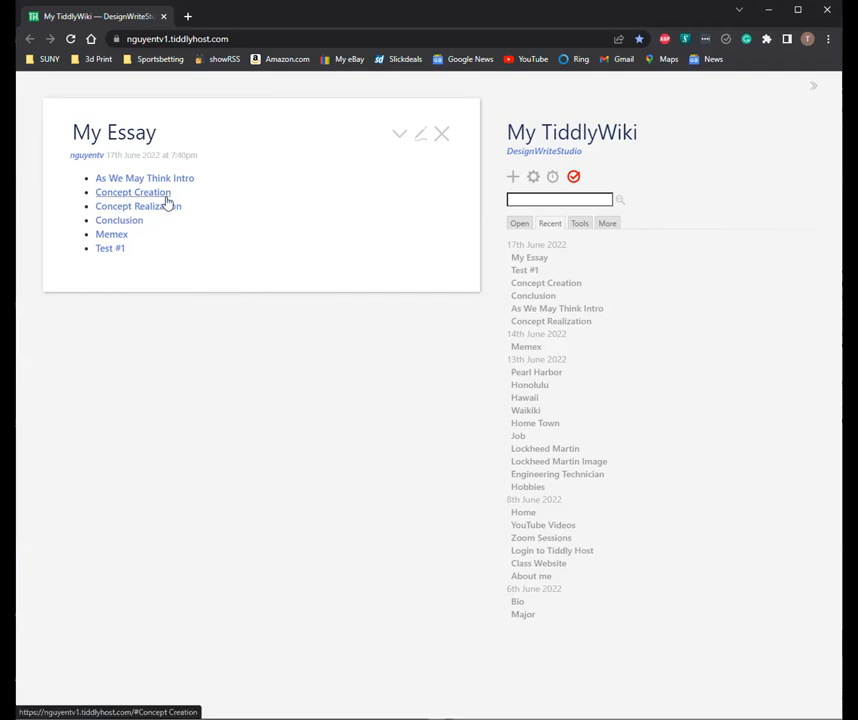
mouse_move(288, 162)
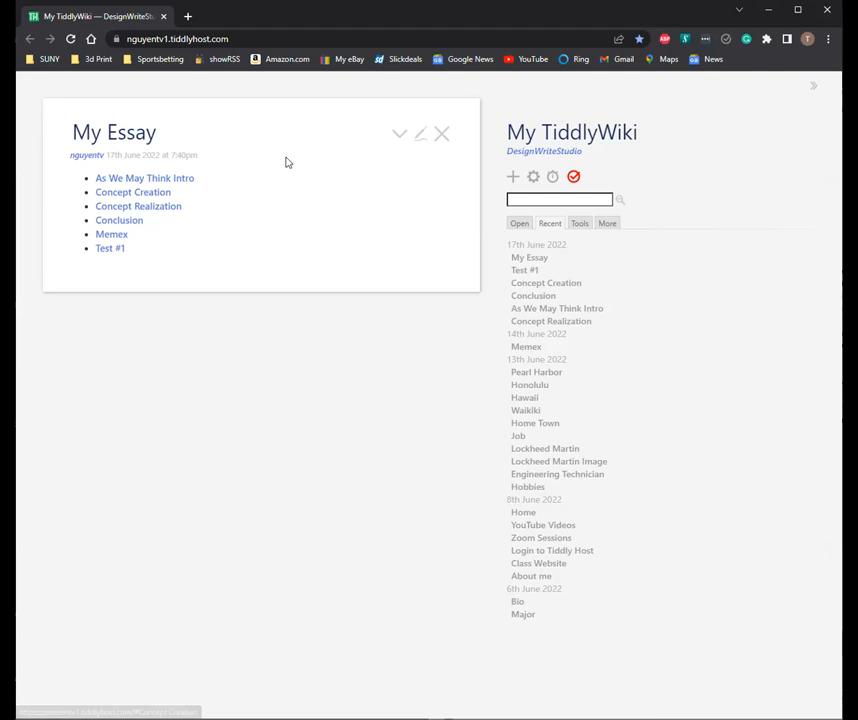
mouse_move(348, 152)
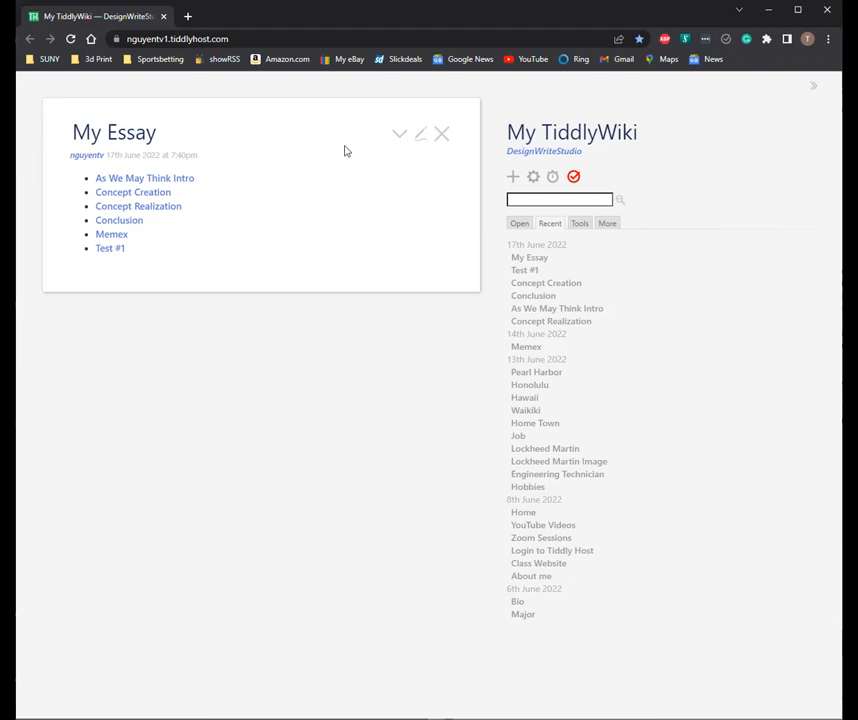
mouse_move(300, 140)
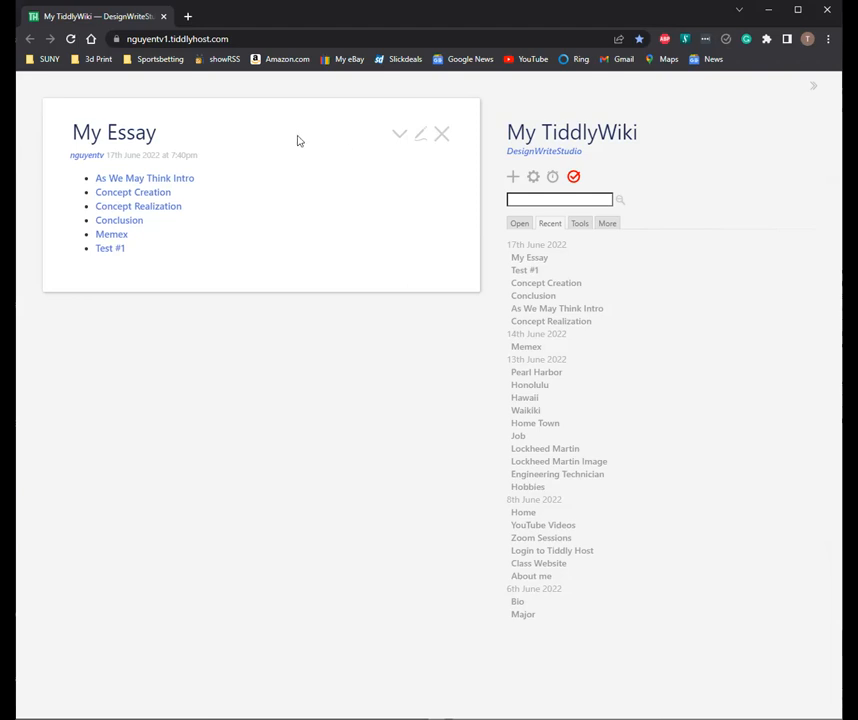
mouse_move(424, 156)
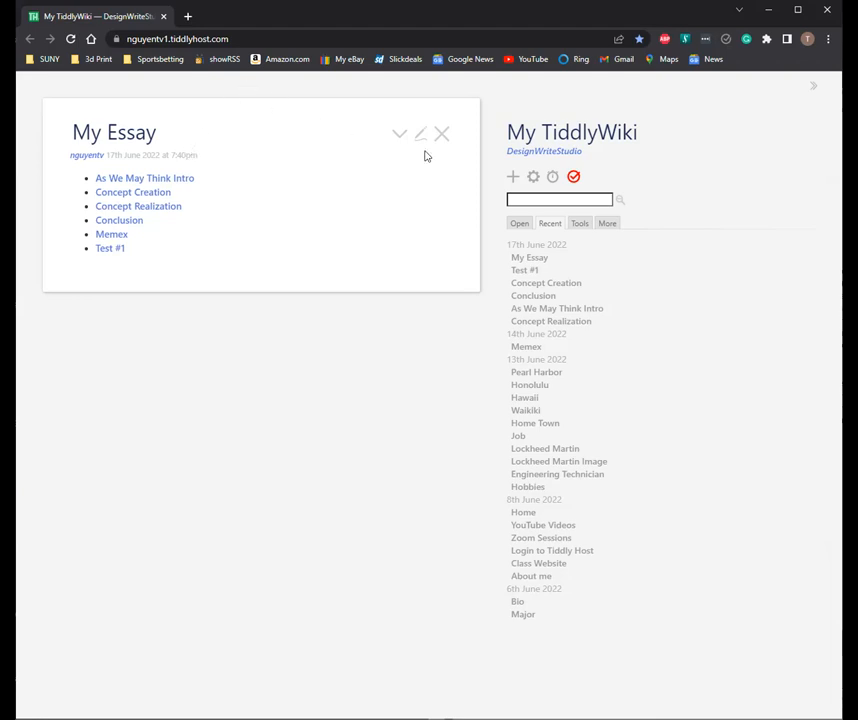
mouse_move(564, 198)
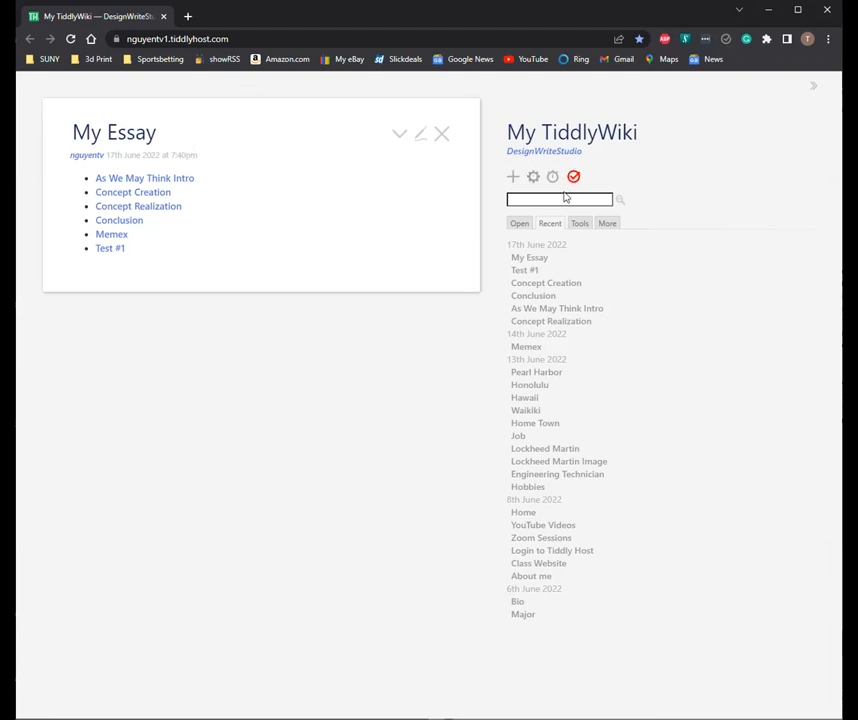
mouse_move(288, 288)
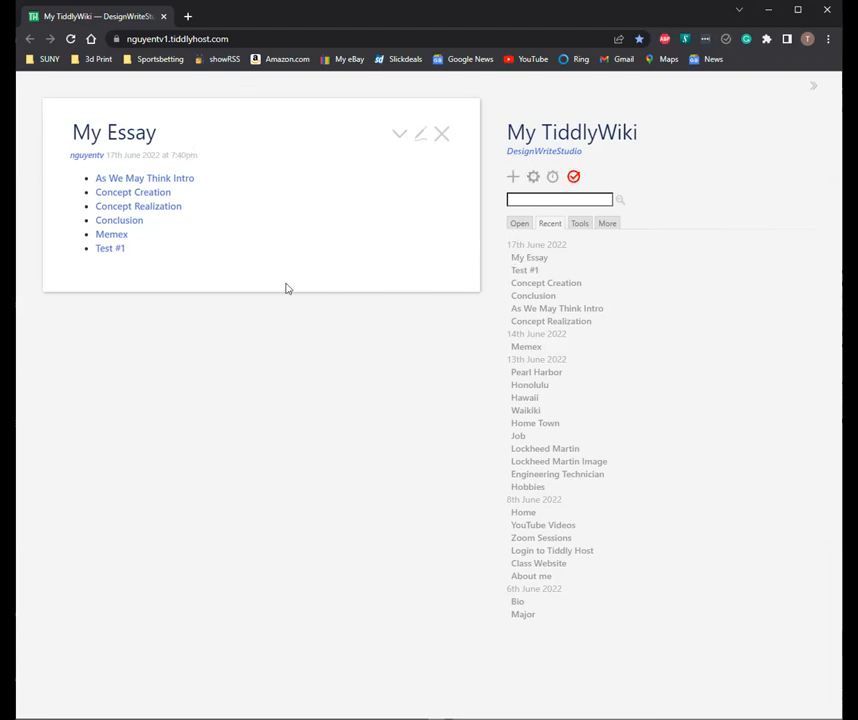
mouse_move(108, 248)
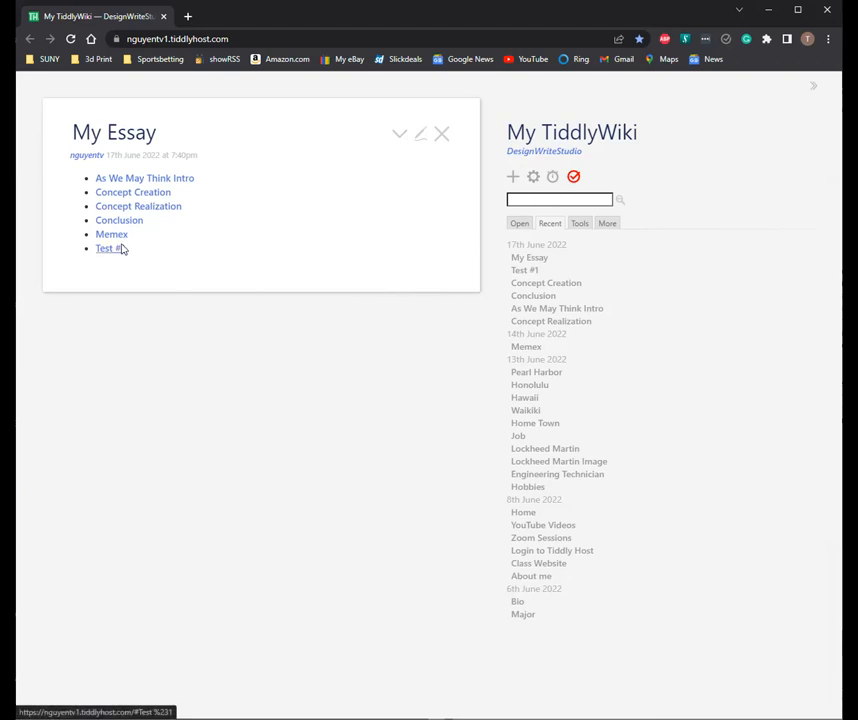
Step: Follow the Concept Realization link in My Essay to open that section below it
click(138, 204)
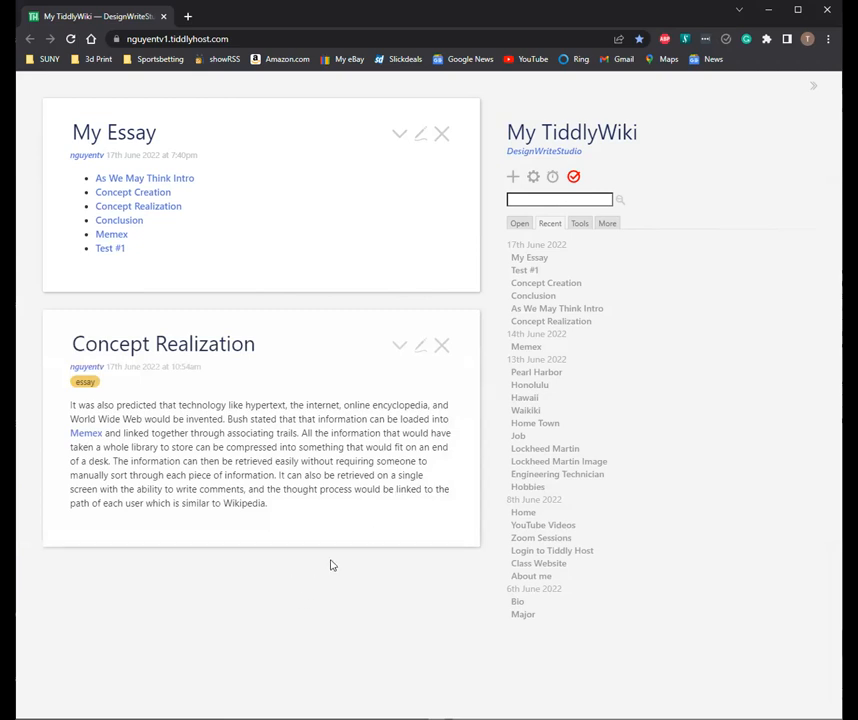
mouse_move(284, 554)
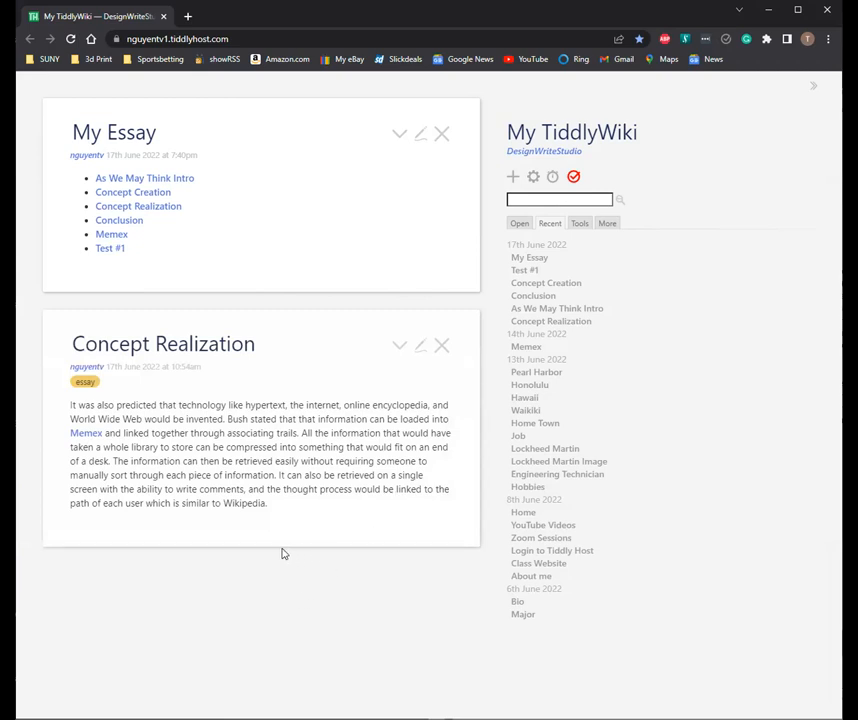
mouse_move(308, 470)
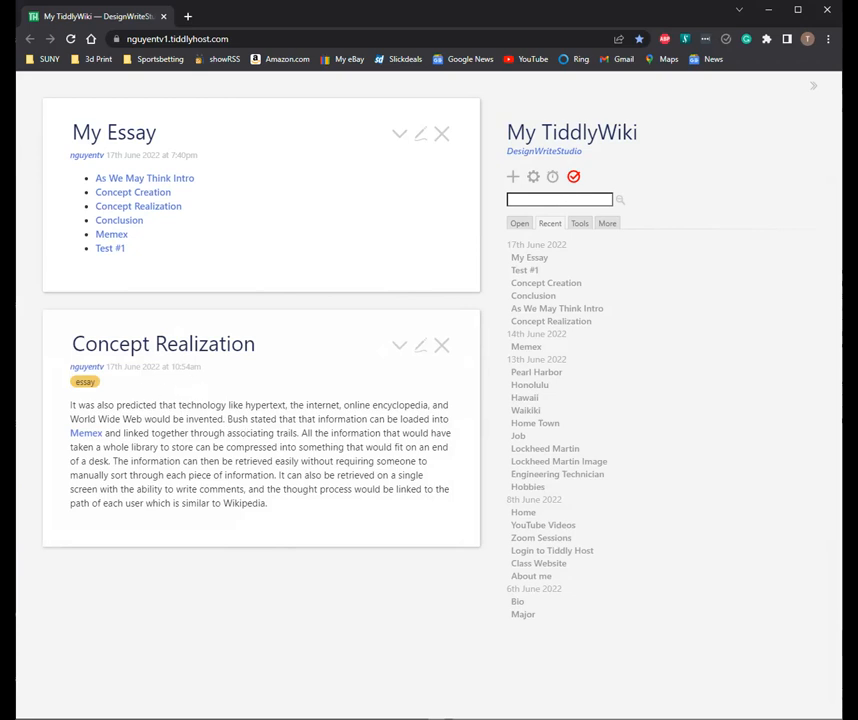
mouse_move(518, 344)
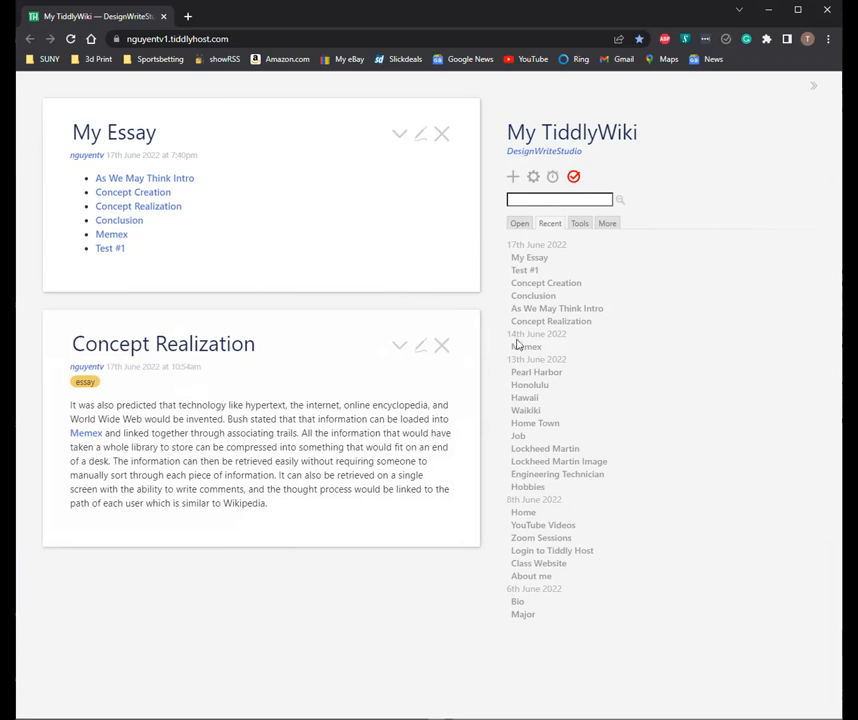
mouse_move(290, 448)
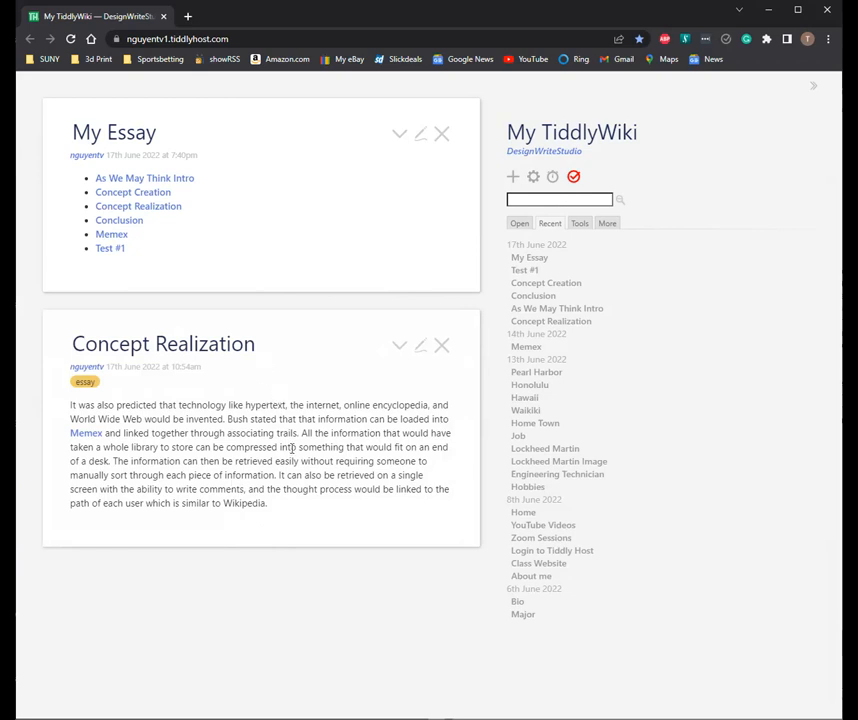
mouse_move(384, 394)
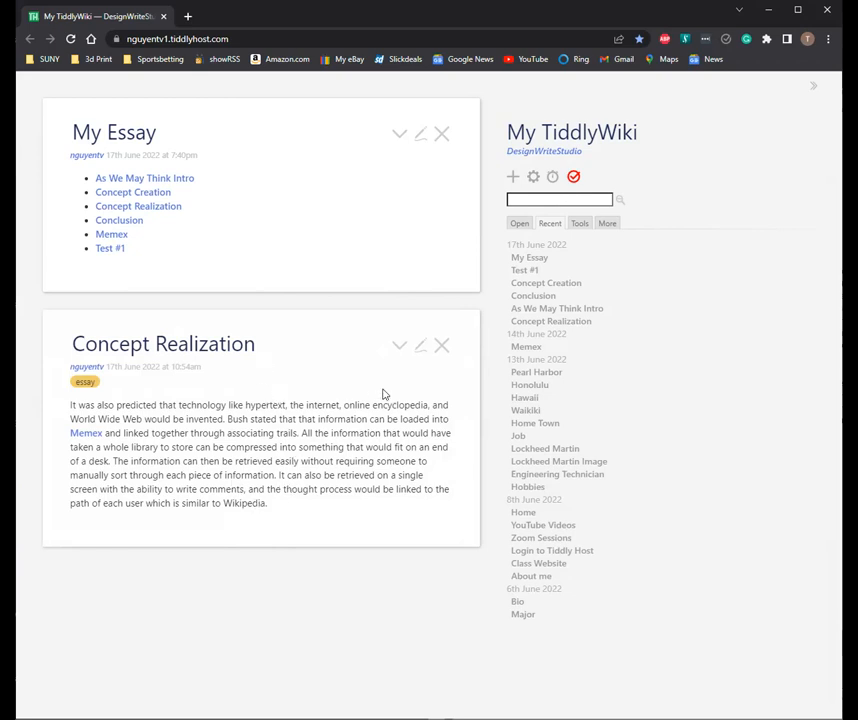
click(440, 344)
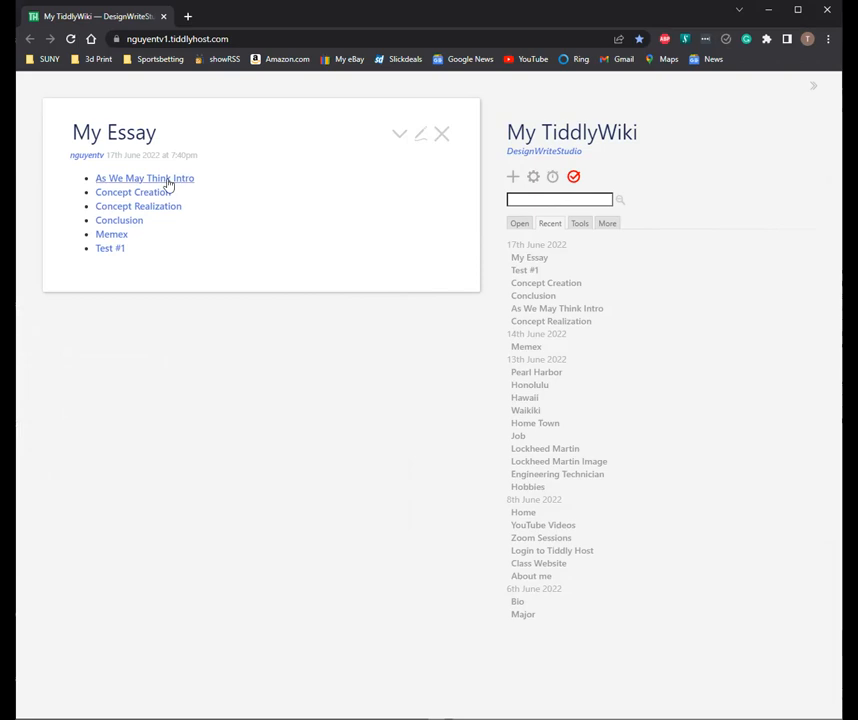
click(144, 178)
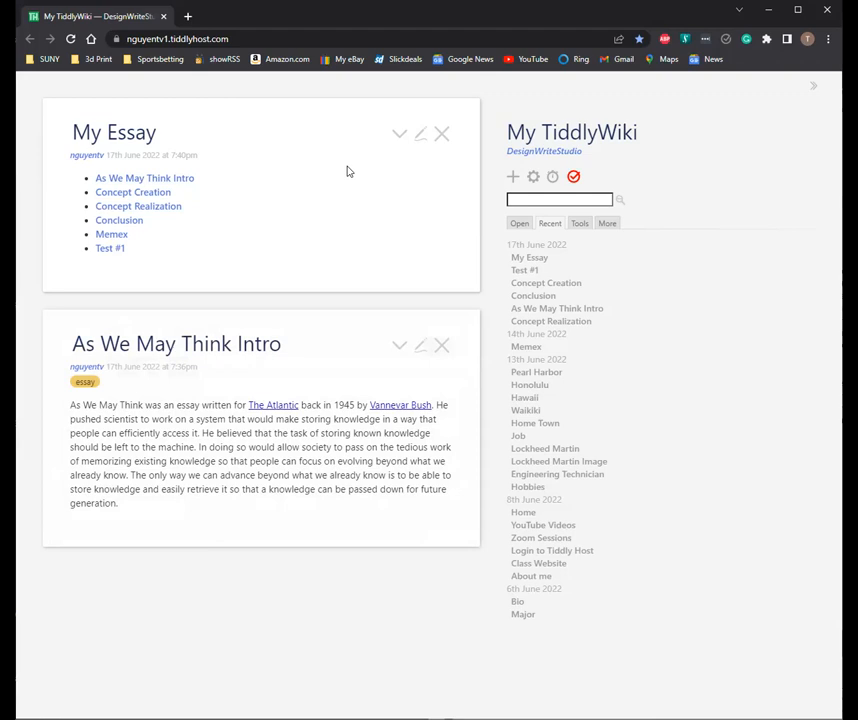
mouse_move(336, 168)
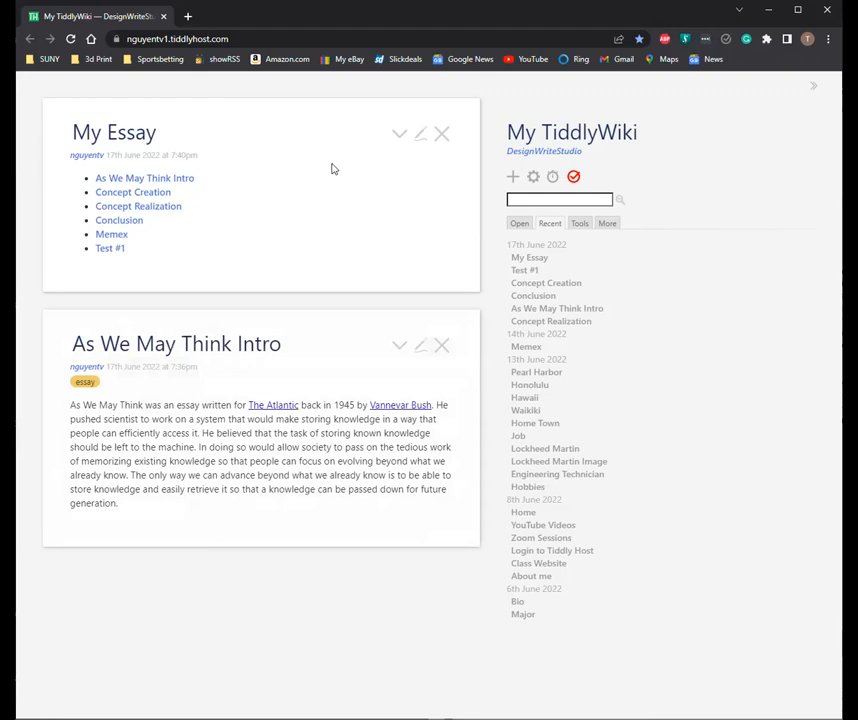
mouse_move(390, 212)
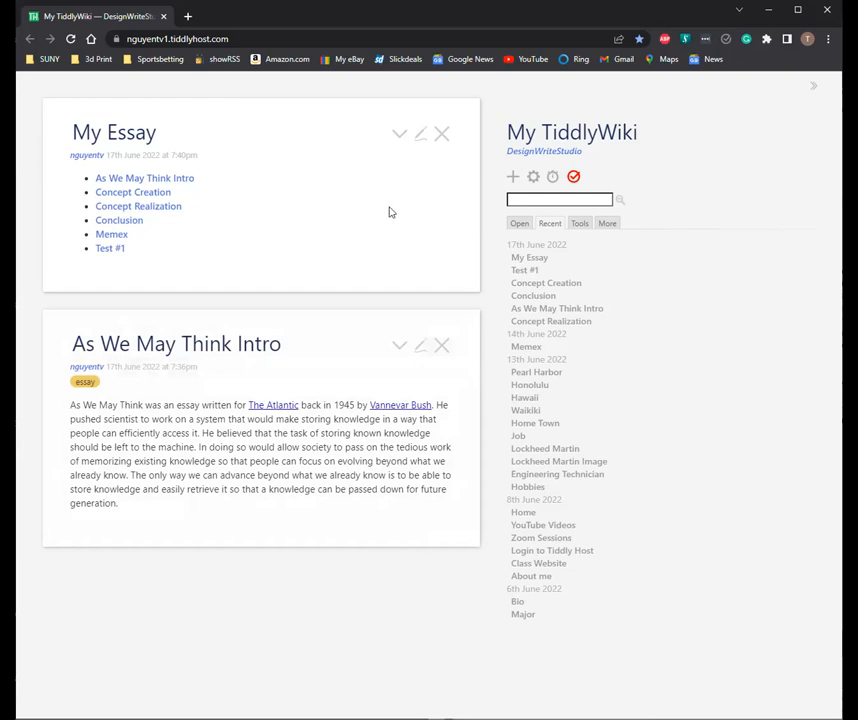
mouse_move(300, 456)
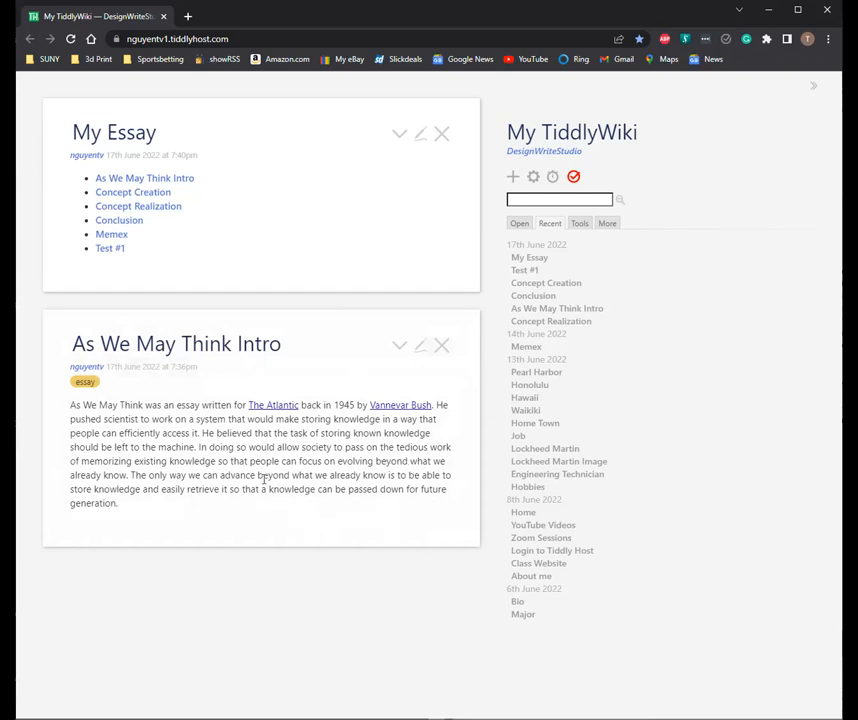
mouse_move(320, 508)
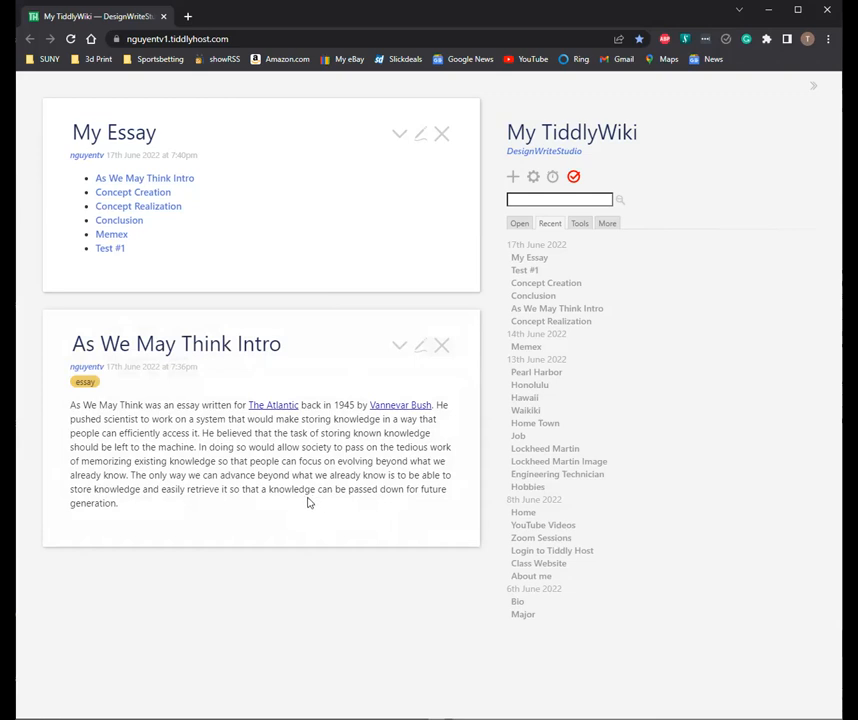
mouse_move(284, 490)
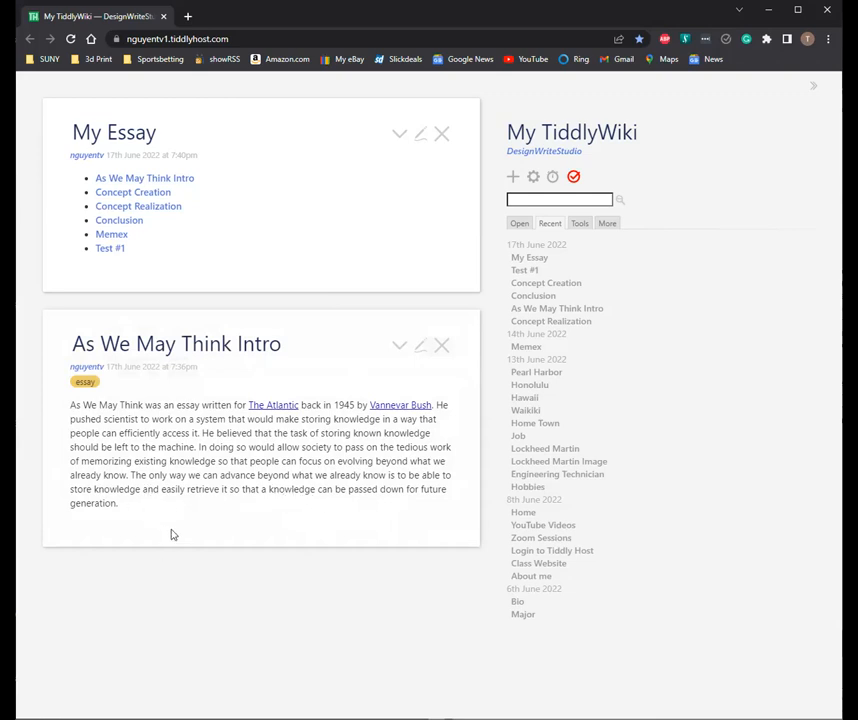
mouse_move(172, 492)
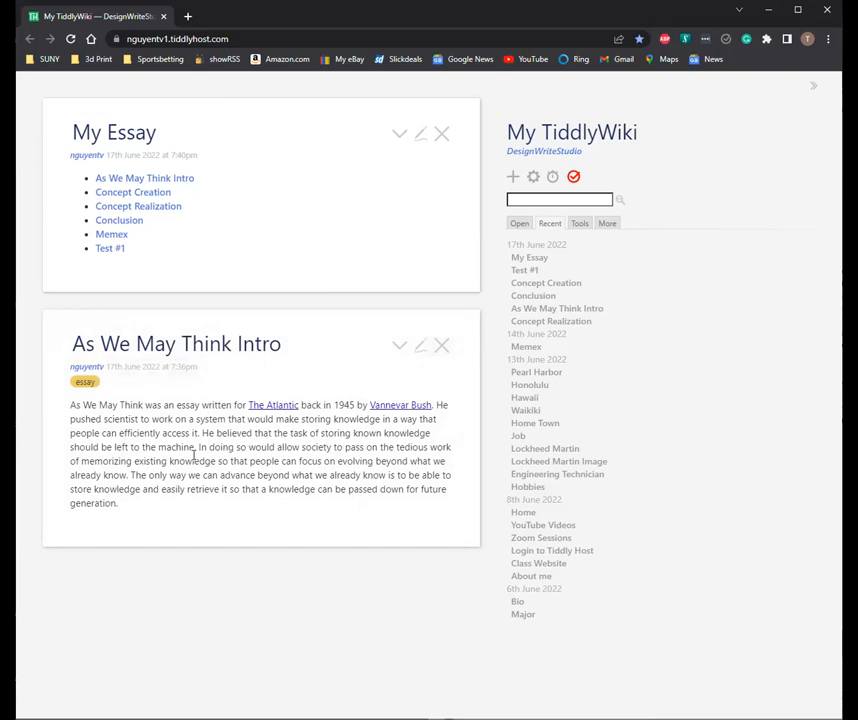
mouse_move(148, 428)
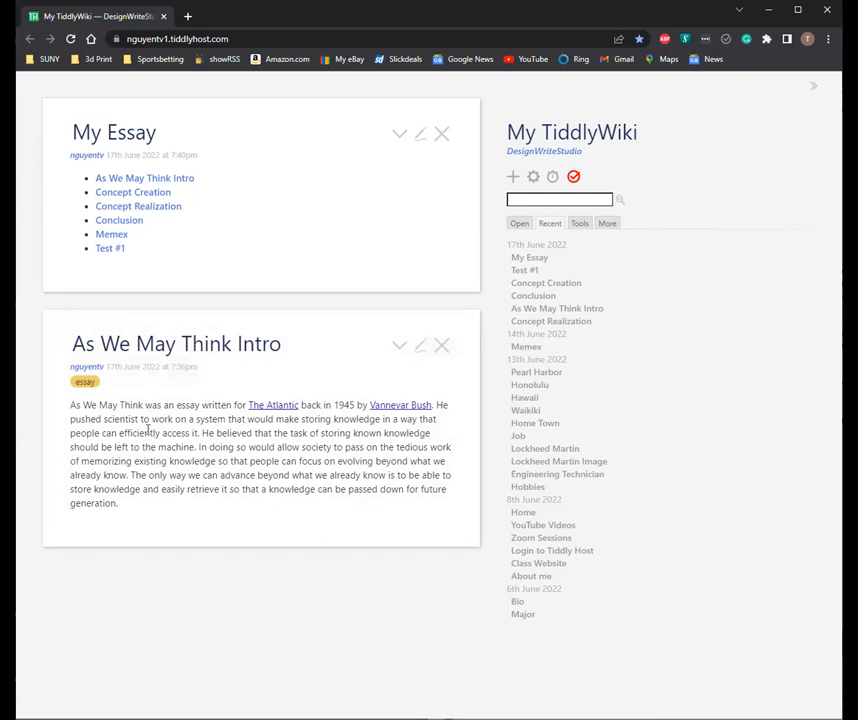
mouse_move(300, 404)
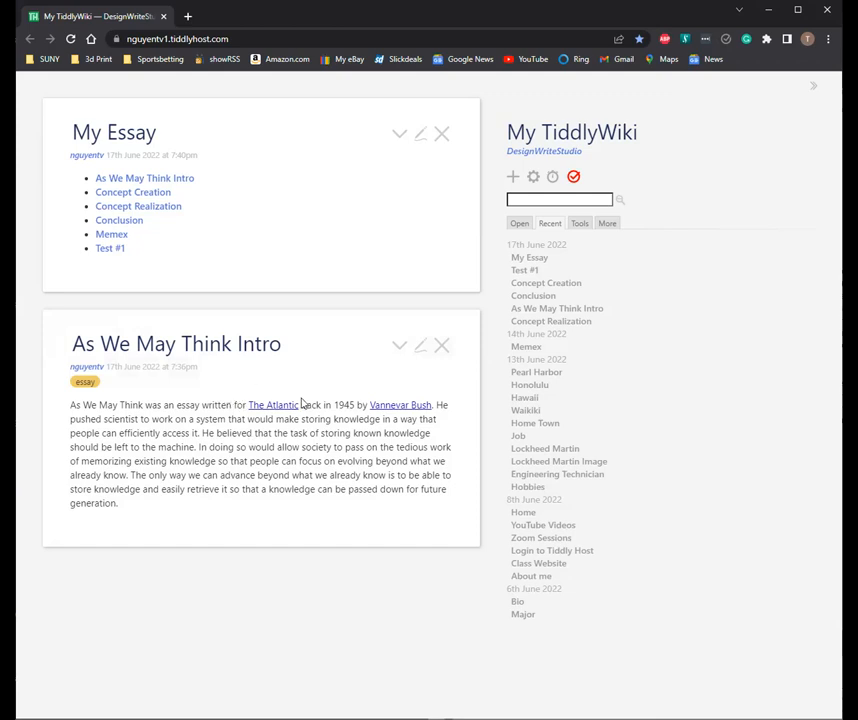
mouse_move(324, 334)
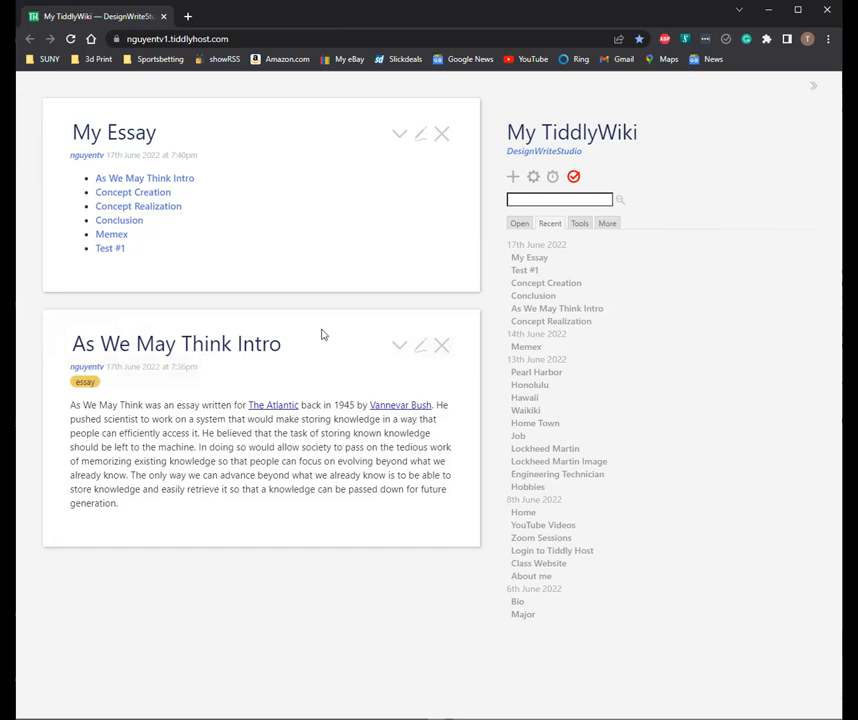
mouse_move(336, 304)
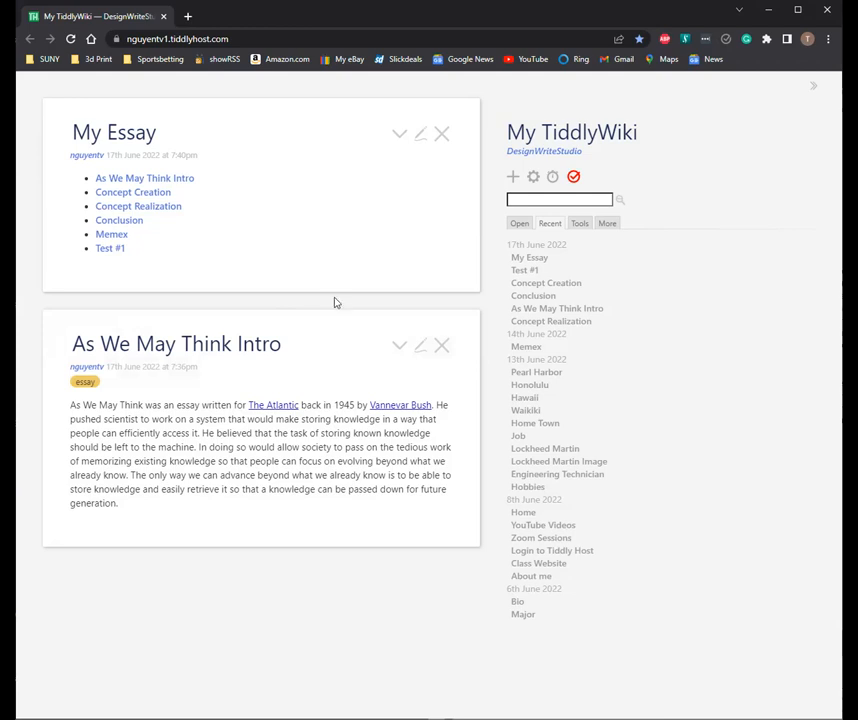
mouse_move(376, 298)
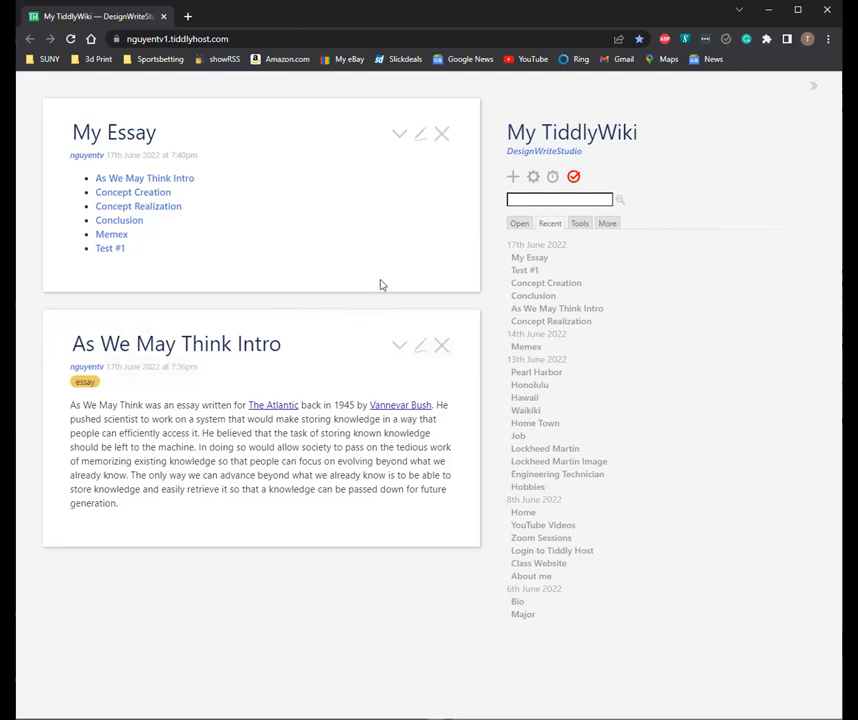
mouse_move(424, 312)
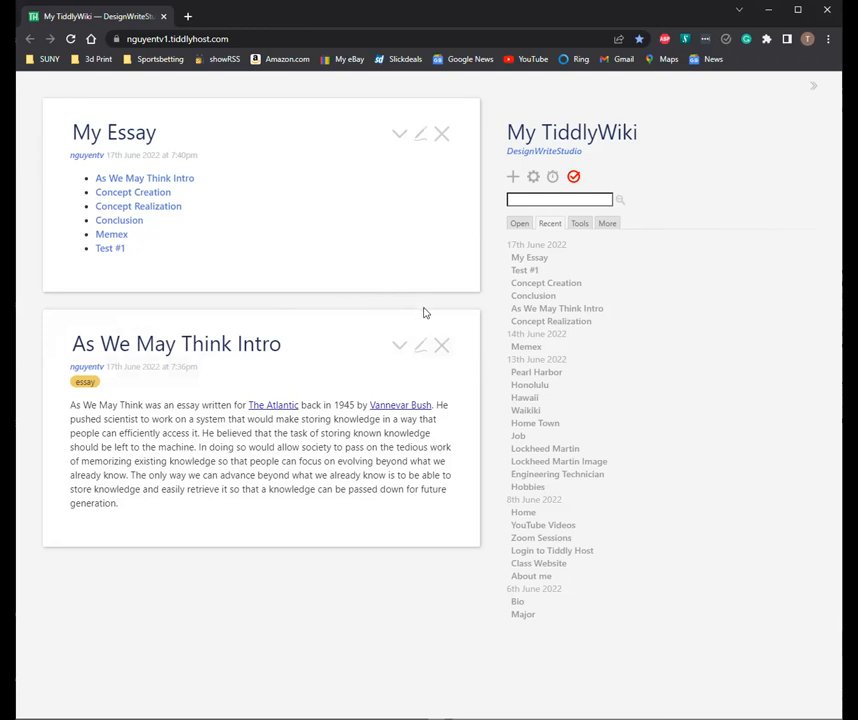
mouse_move(436, 370)
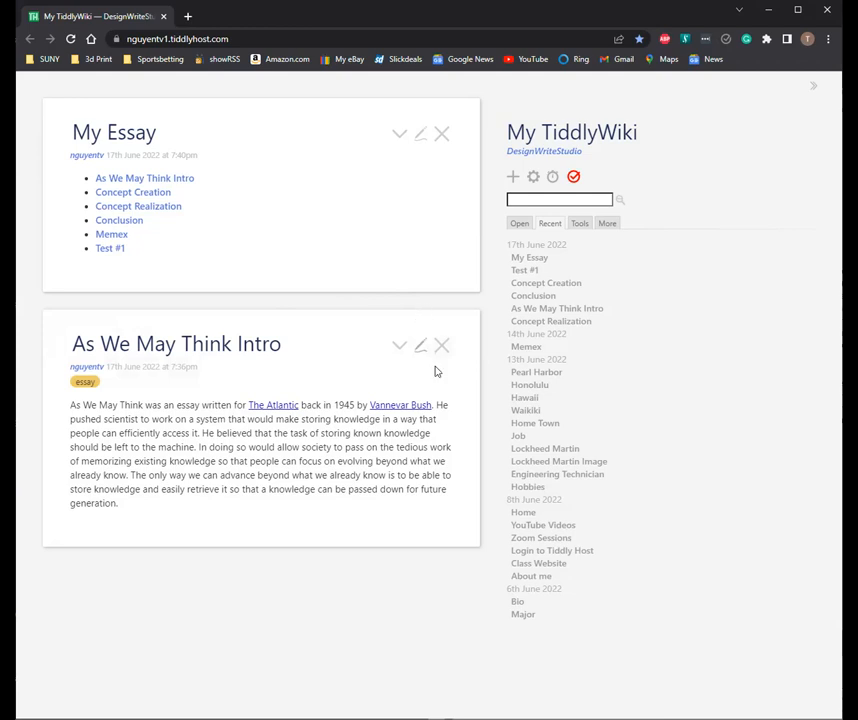
mouse_move(464, 368)
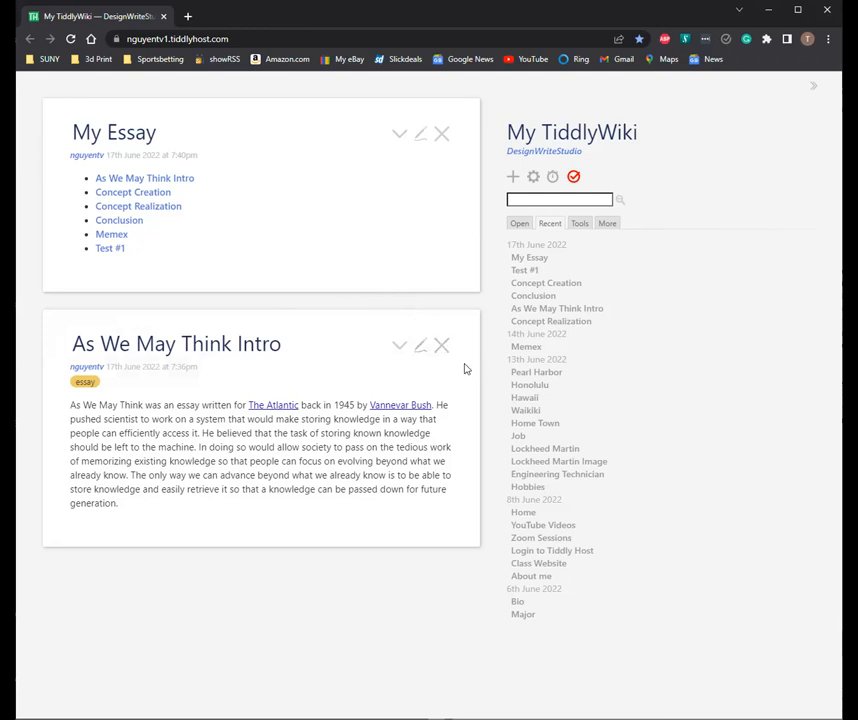
mouse_move(494, 396)
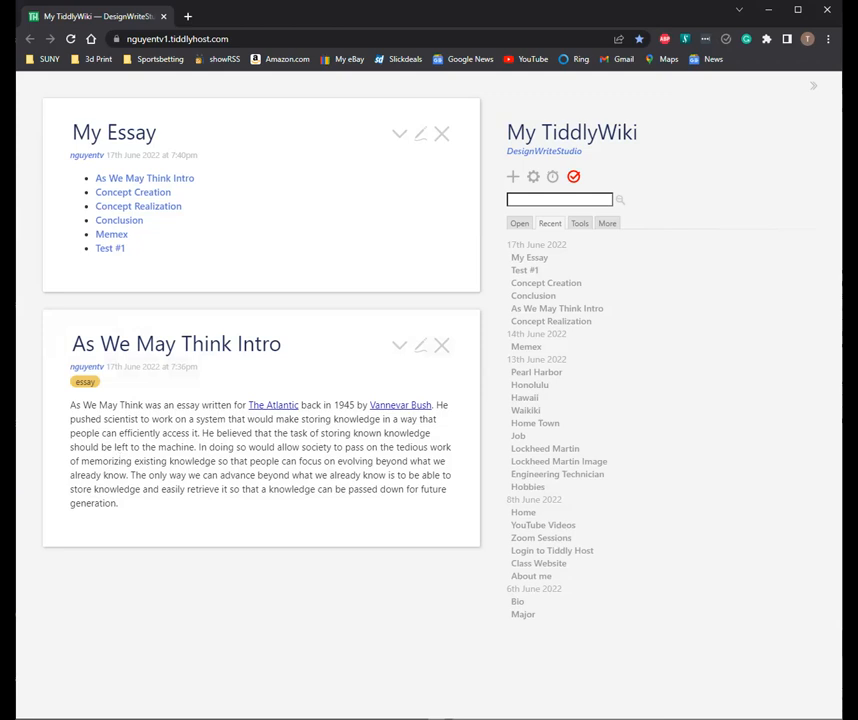
mouse_move(244, 512)
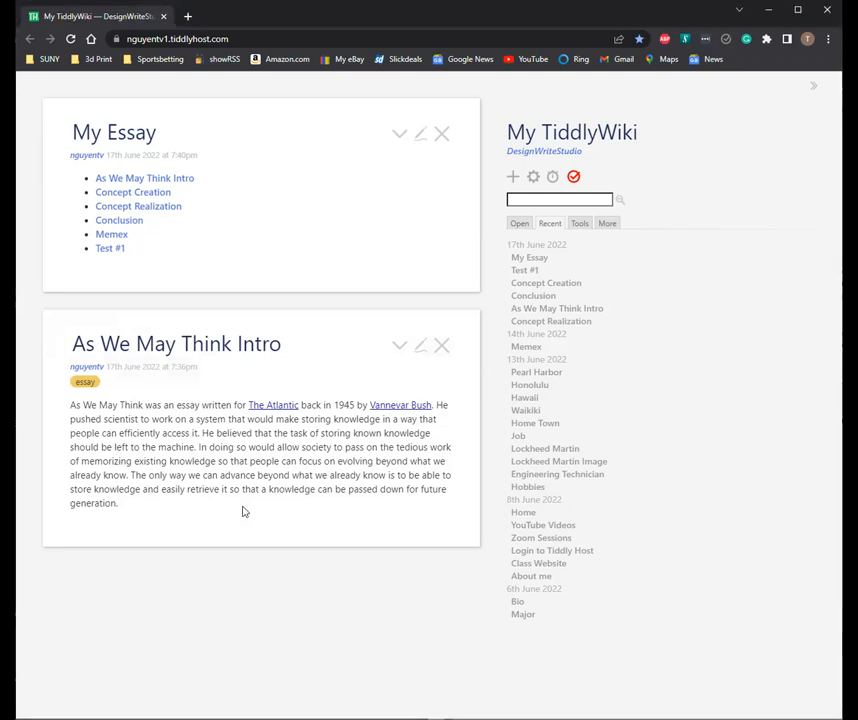
mouse_move(416, 398)
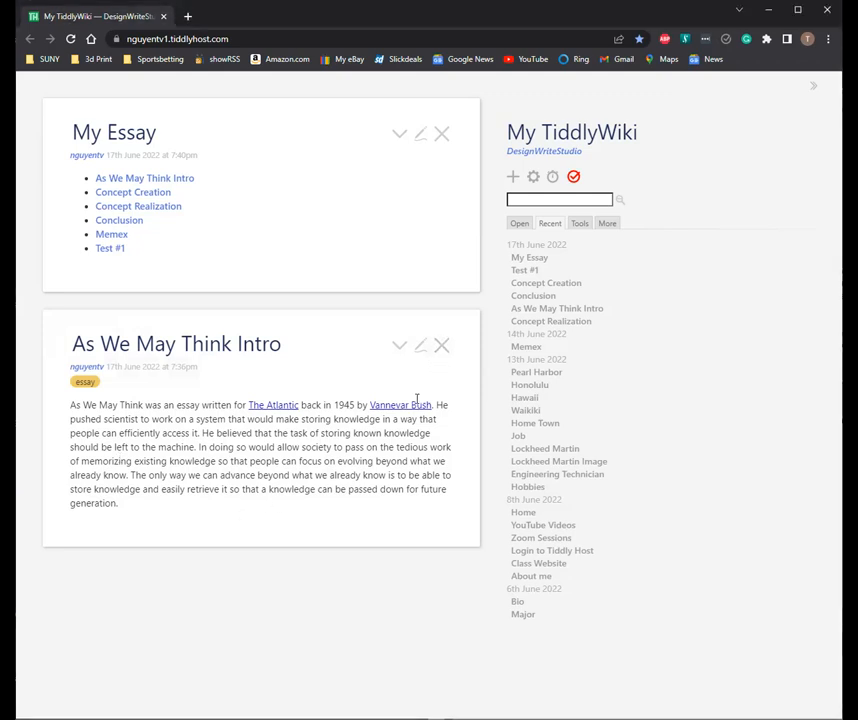
mouse_move(232, 504)
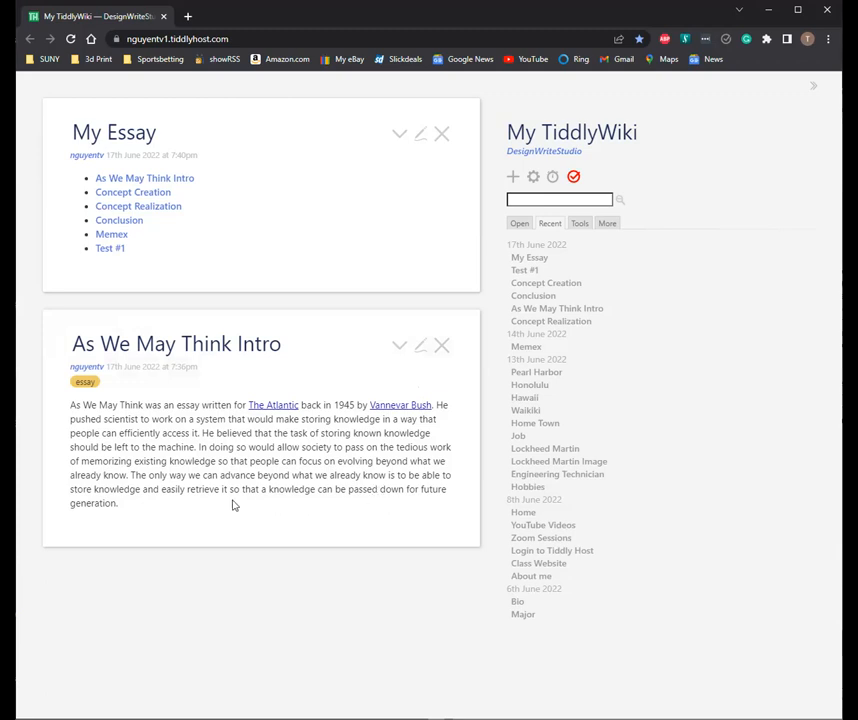
mouse_move(430, 470)
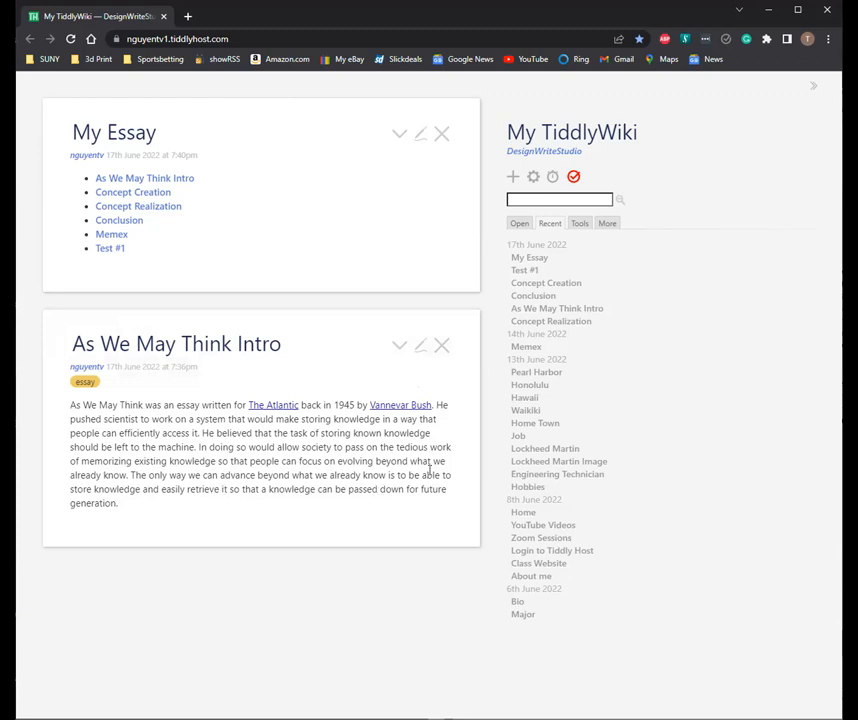
mouse_move(296, 520)
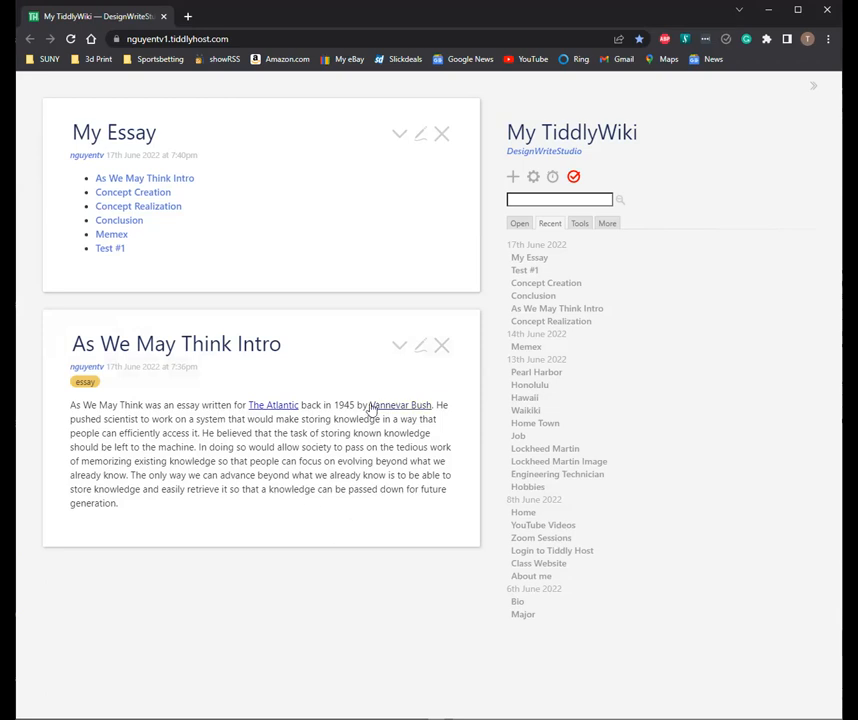
mouse_move(454, 348)
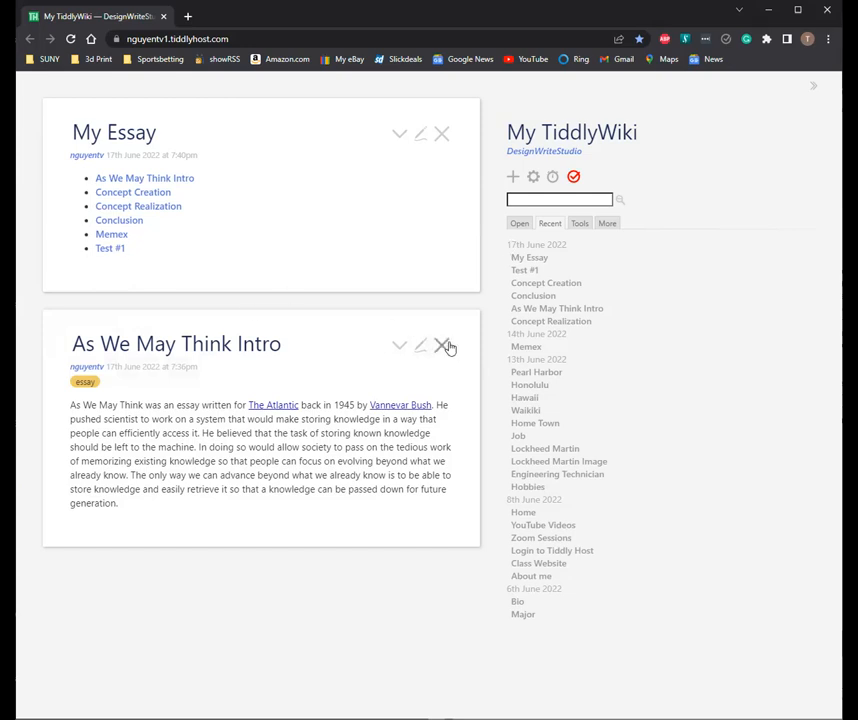
mouse_move(360, 350)
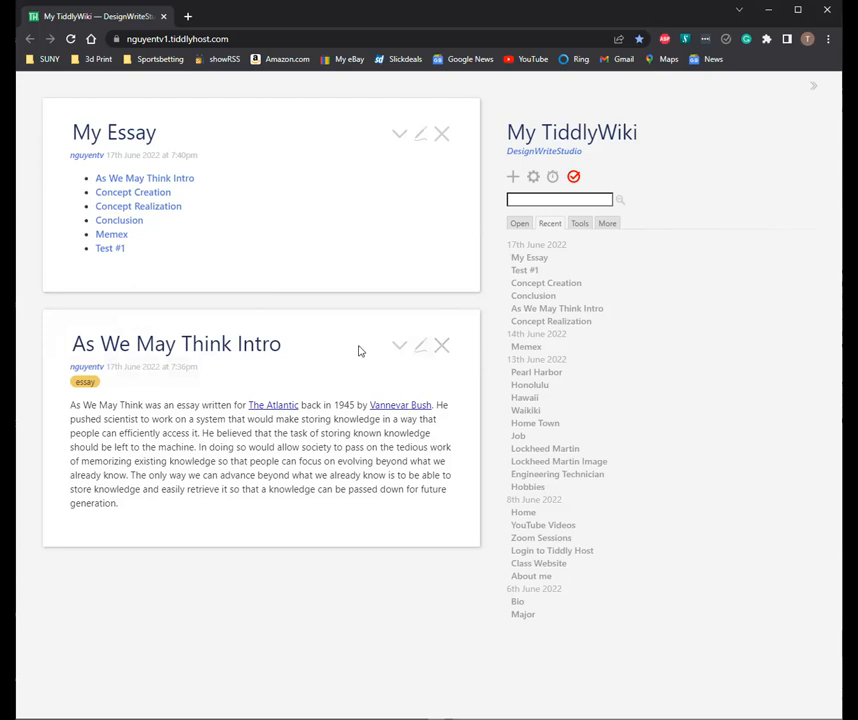
mouse_move(446, 344)
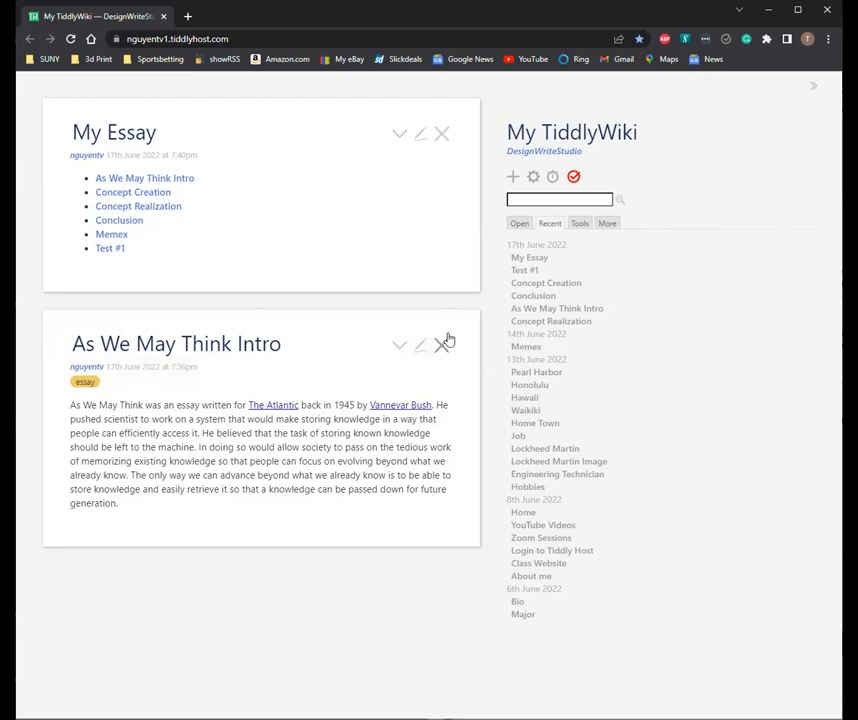
mouse_move(392, 396)
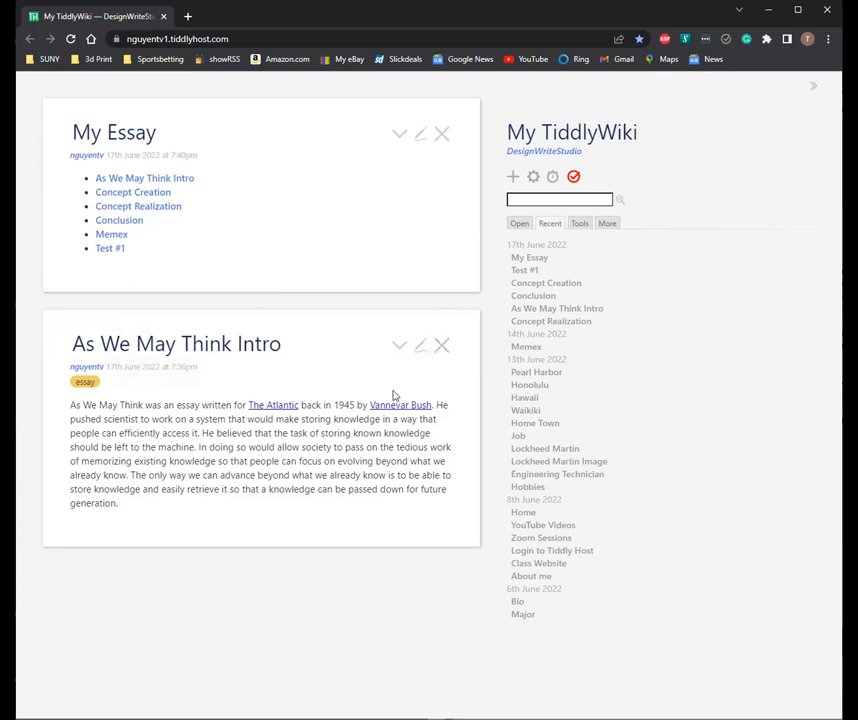
mouse_move(390, 370)
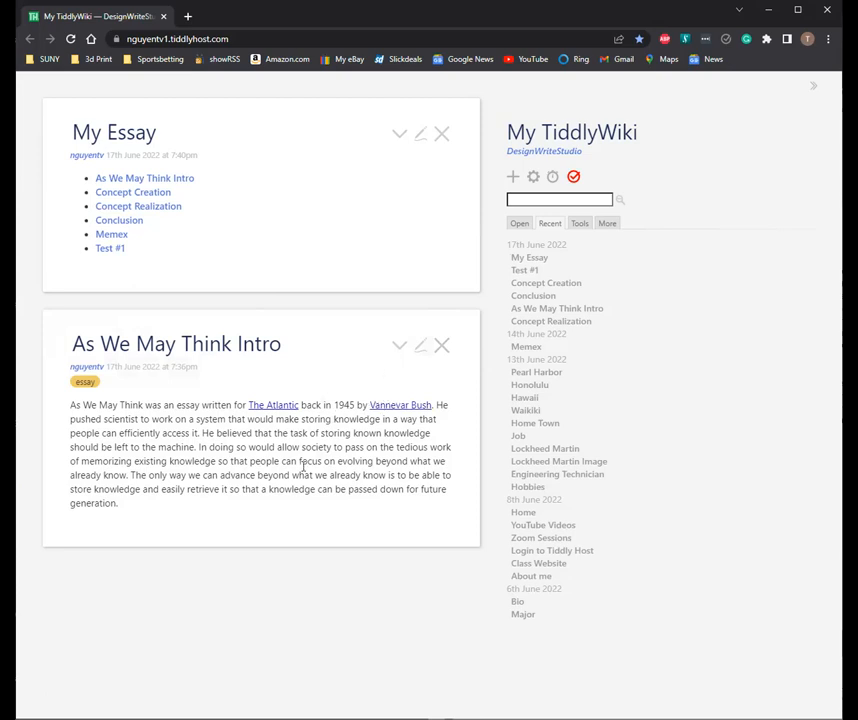
mouse_move(294, 390)
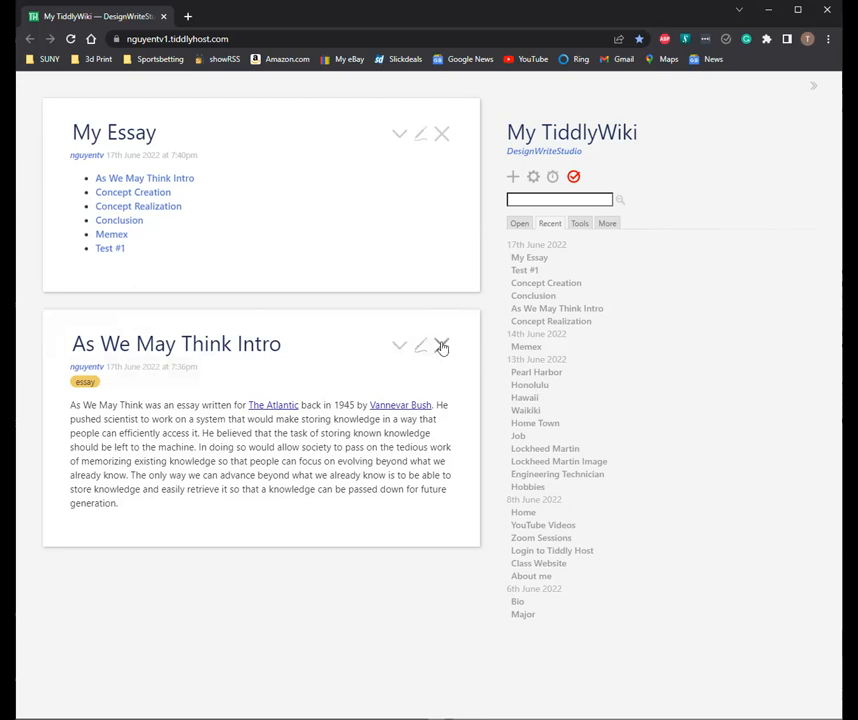
mouse_move(444, 348)
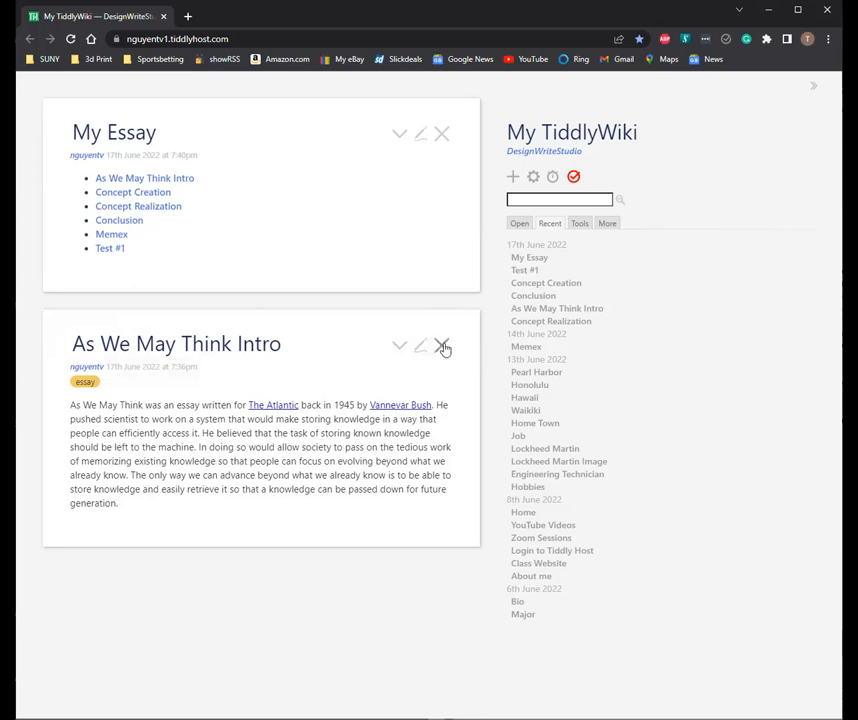
click(442, 344)
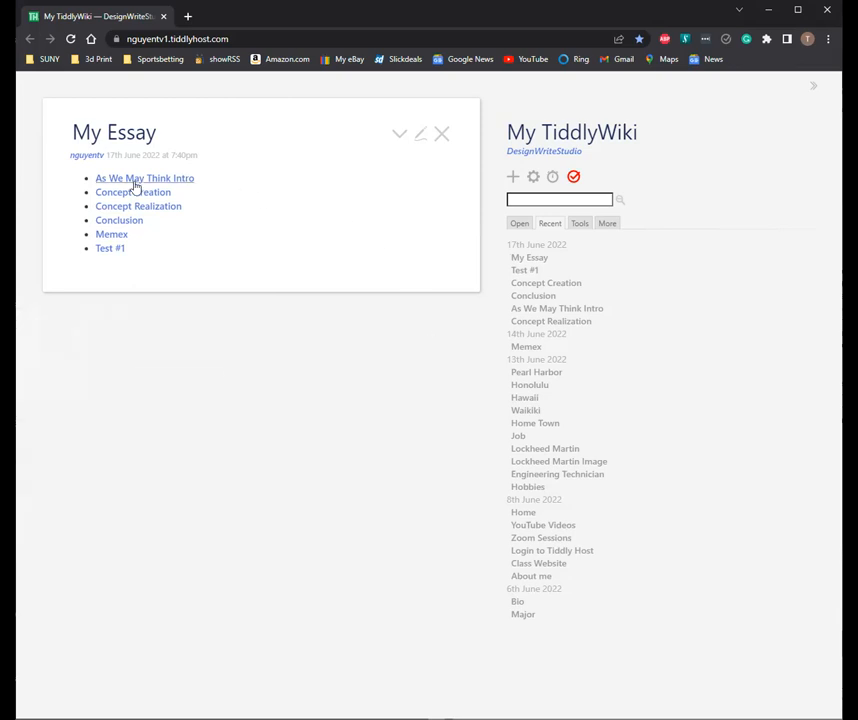
click(132, 192)
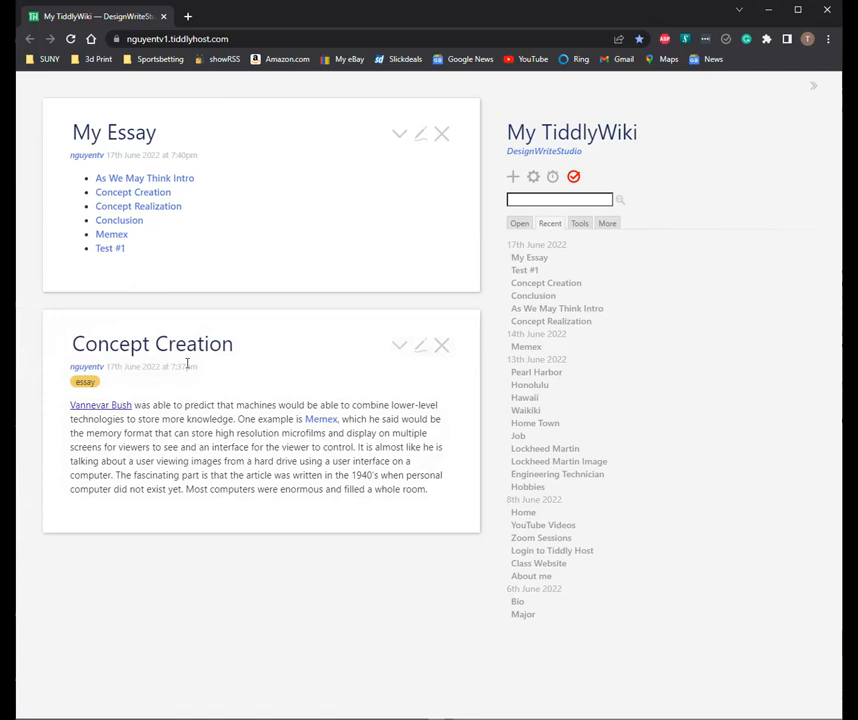
mouse_move(174, 380)
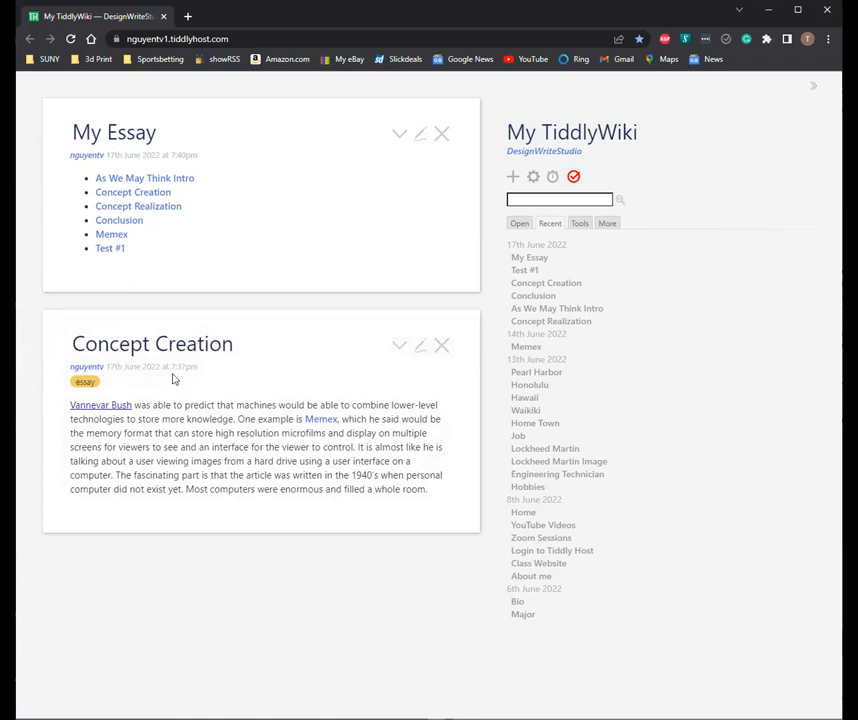
mouse_move(212, 482)
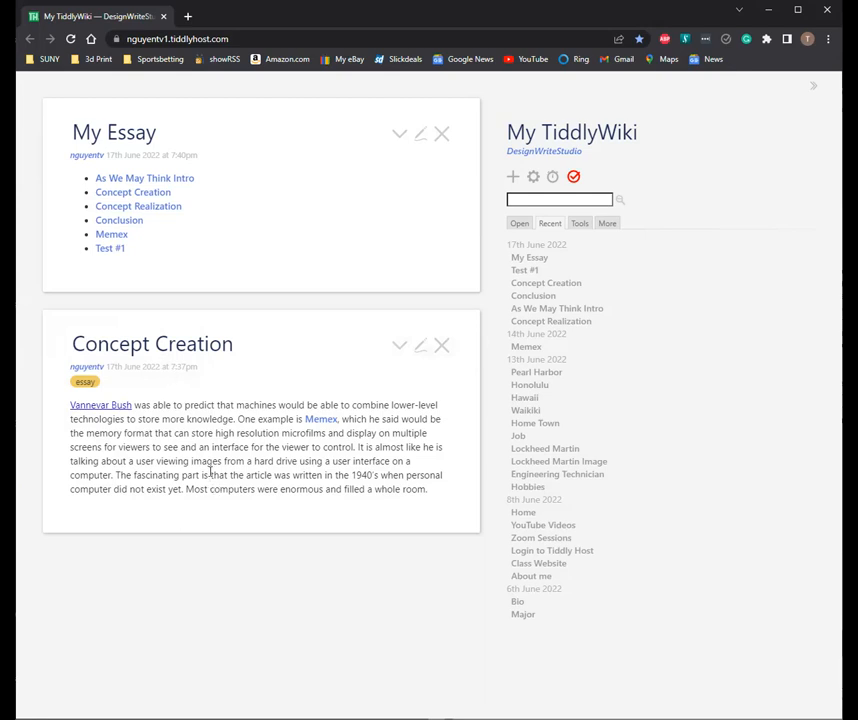
mouse_move(244, 462)
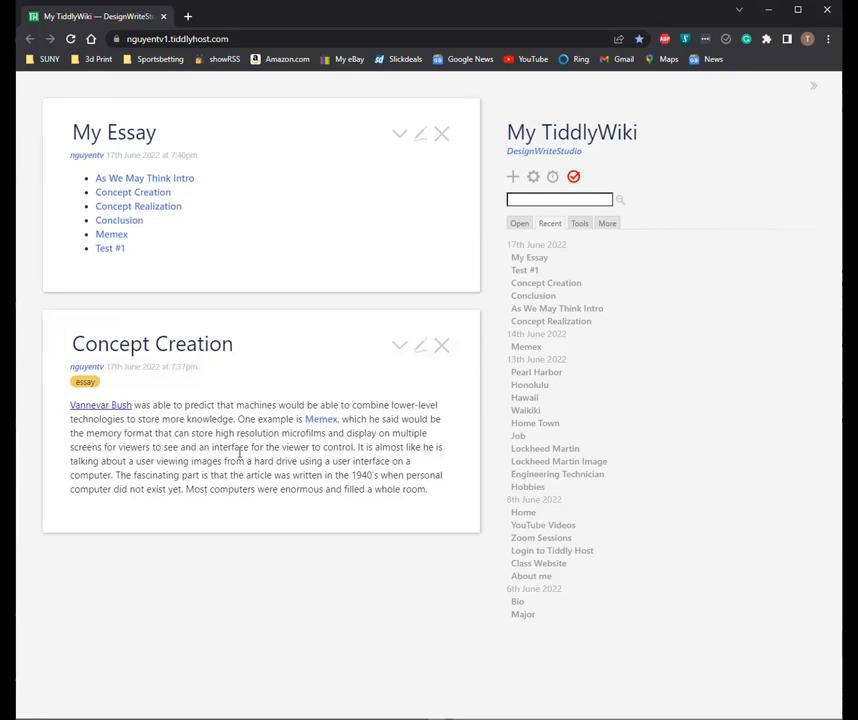
mouse_move(236, 348)
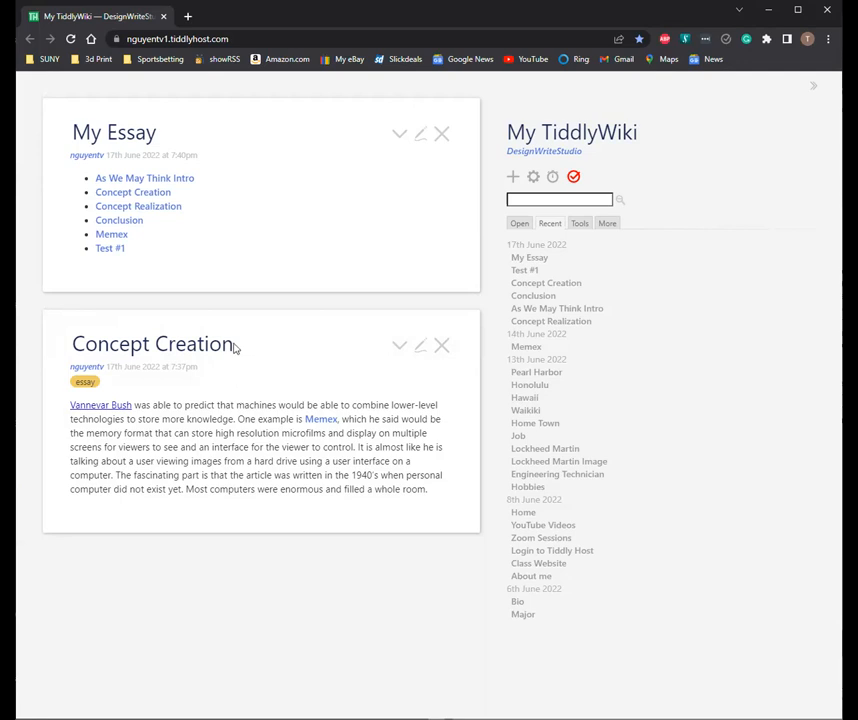
mouse_move(236, 344)
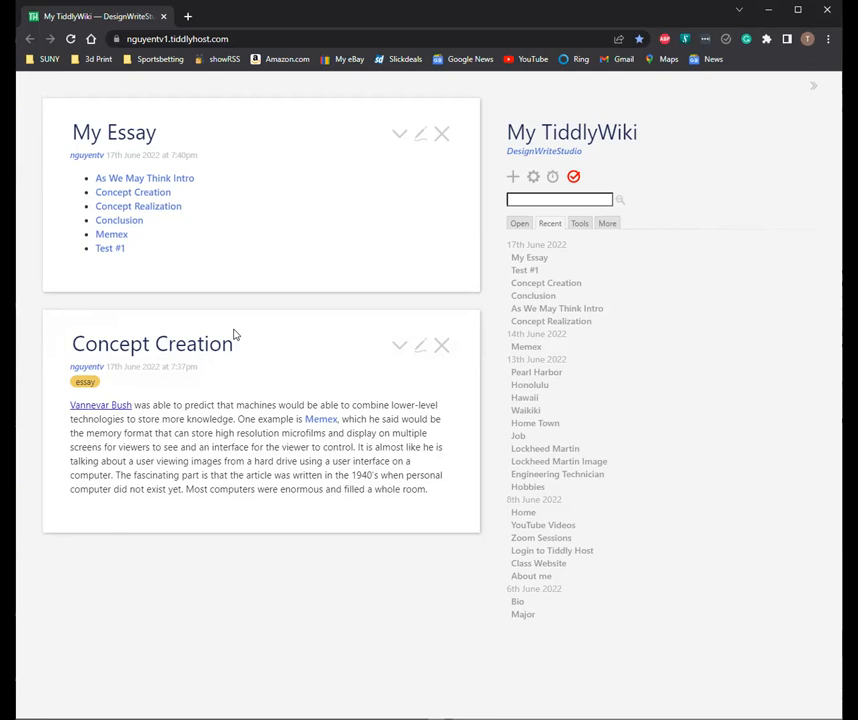
mouse_move(682, 488)
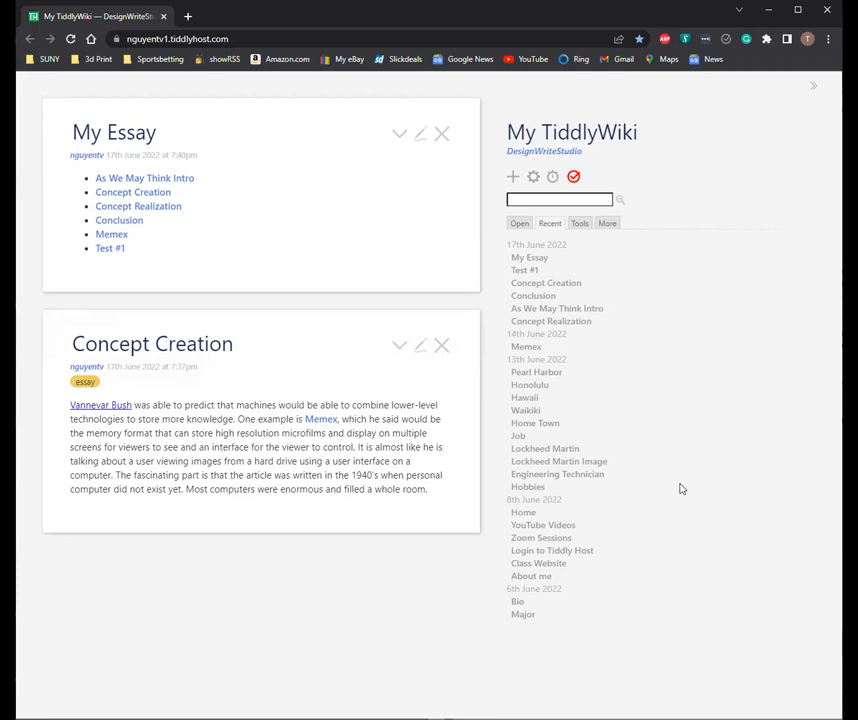
mouse_move(660, 480)
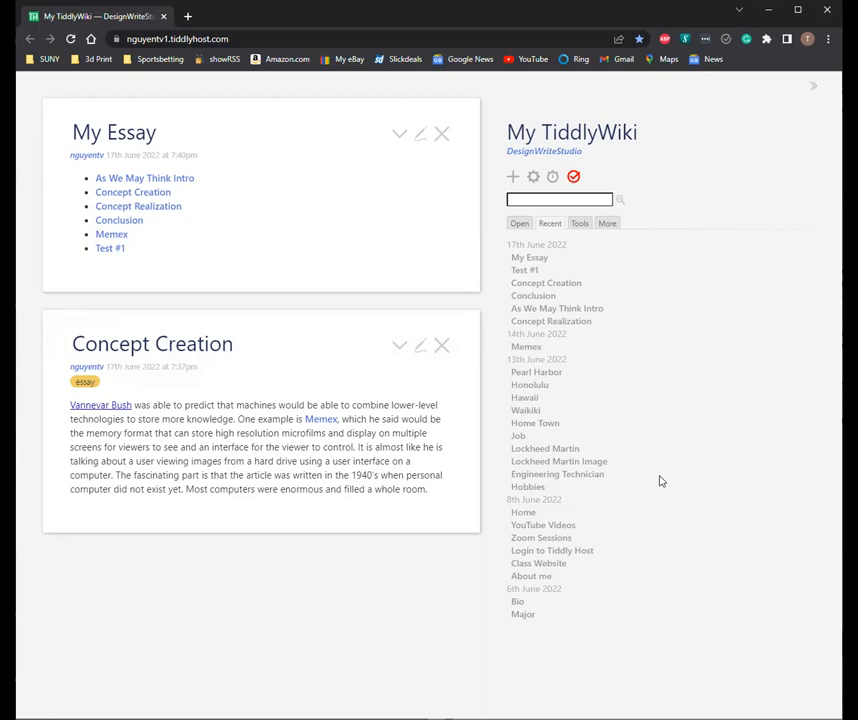
mouse_move(488, 524)
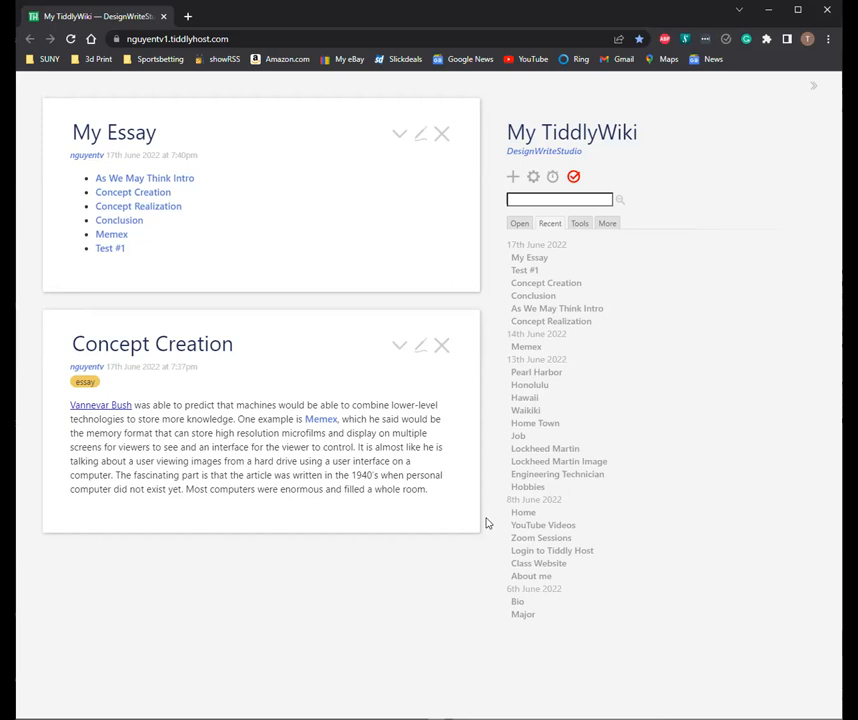
scroll(down, 3)
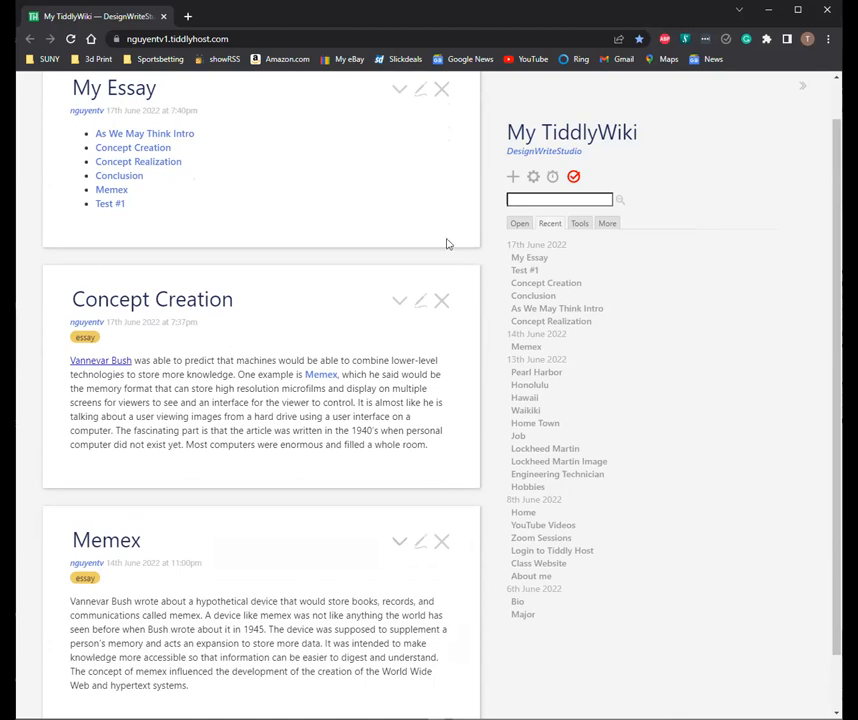
scroll(down, 3)
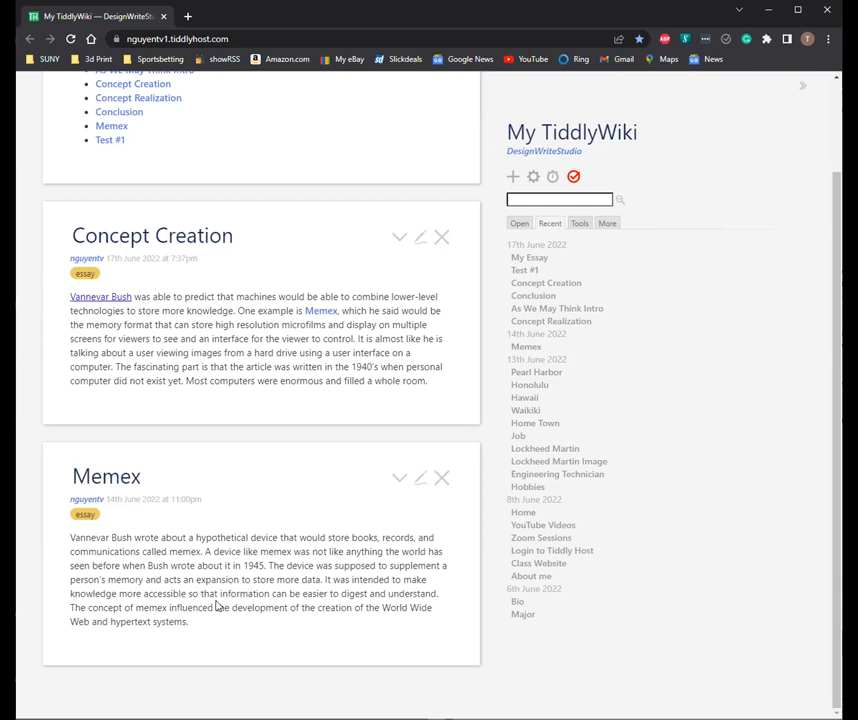
mouse_move(318, 604)
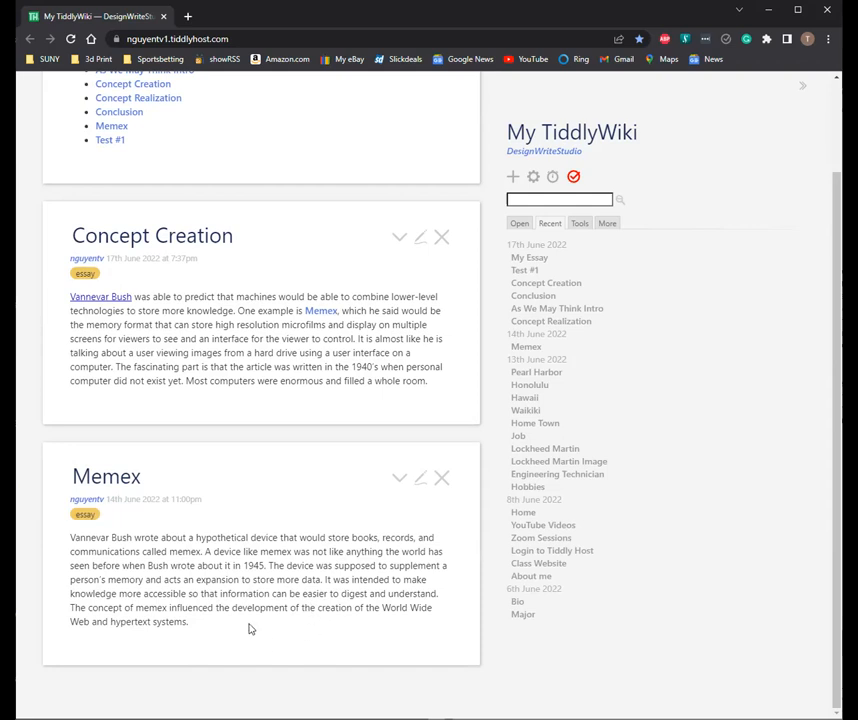
mouse_move(172, 318)
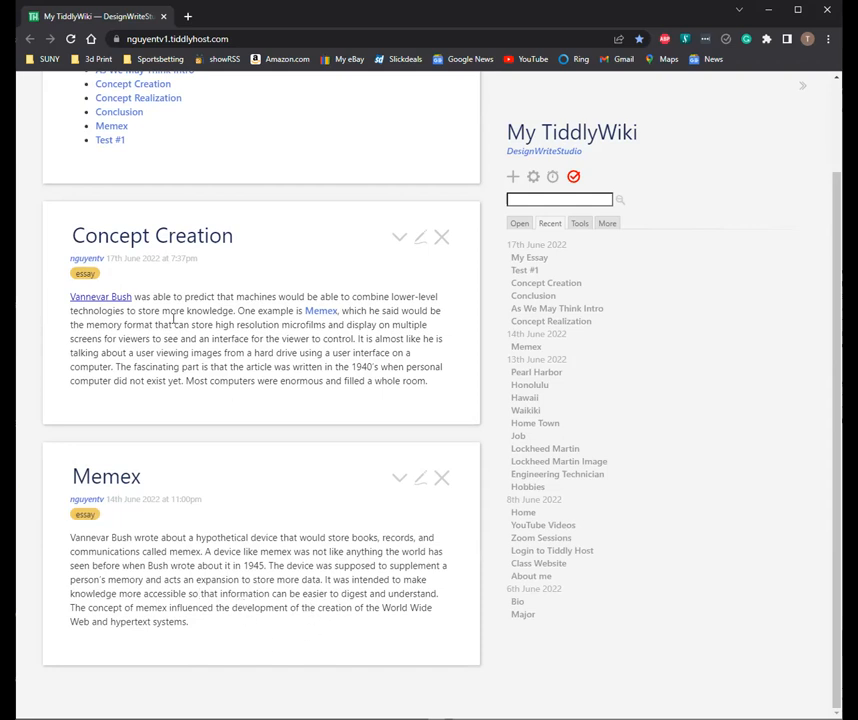
scroll(up, 3)
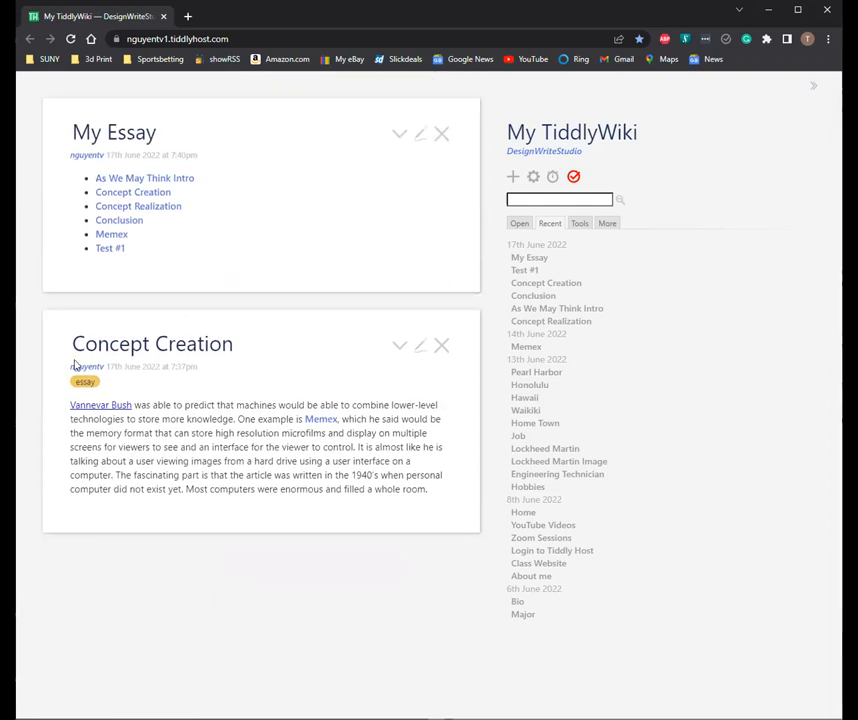
mouse_move(212, 418)
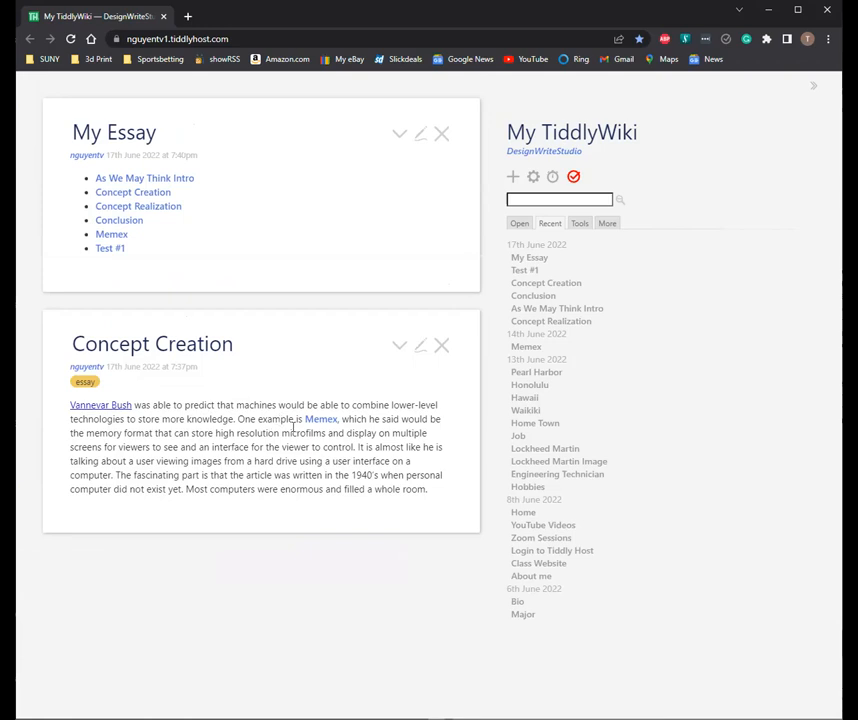
mouse_move(152, 420)
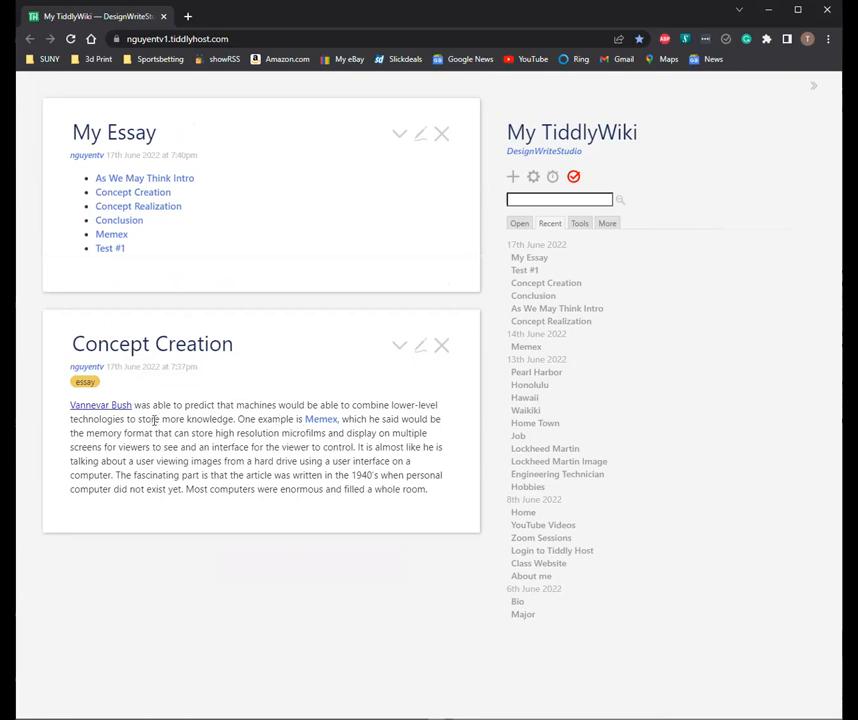
mouse_move(298, 428)
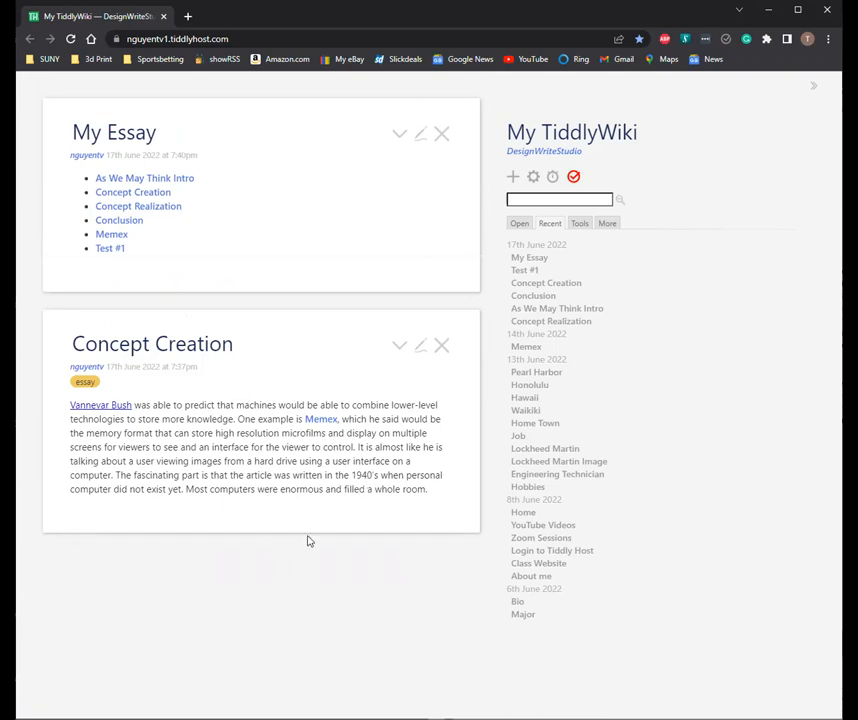
mouse_move(544, 436)
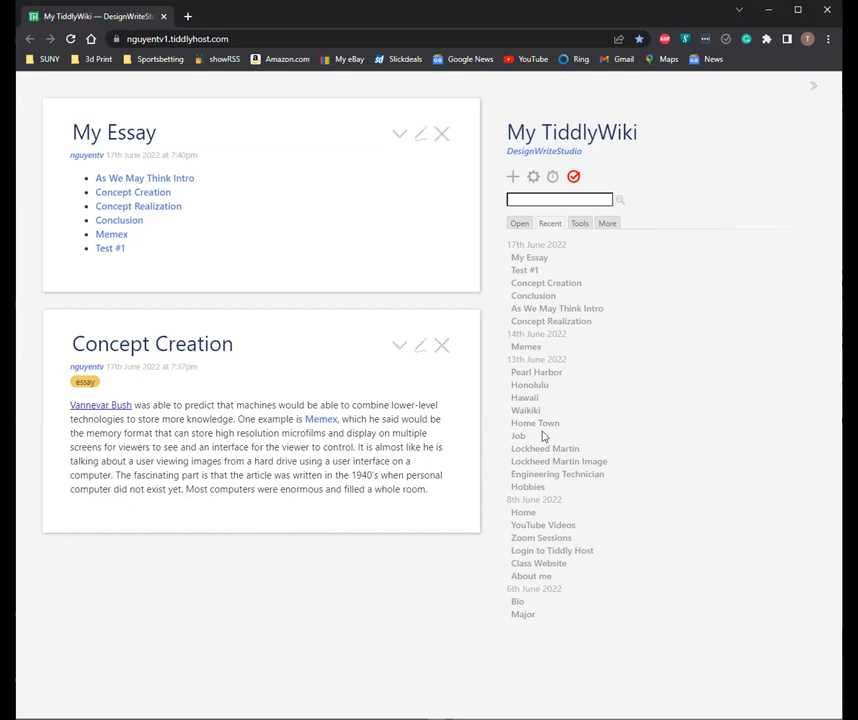
mouse_move(504, 446)
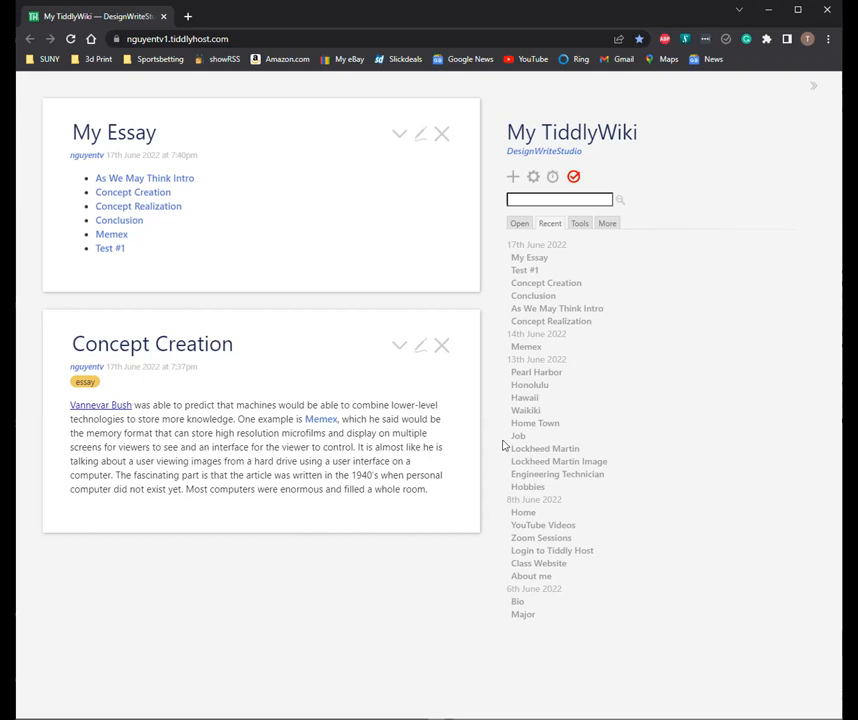
mouse_move(232, 492)
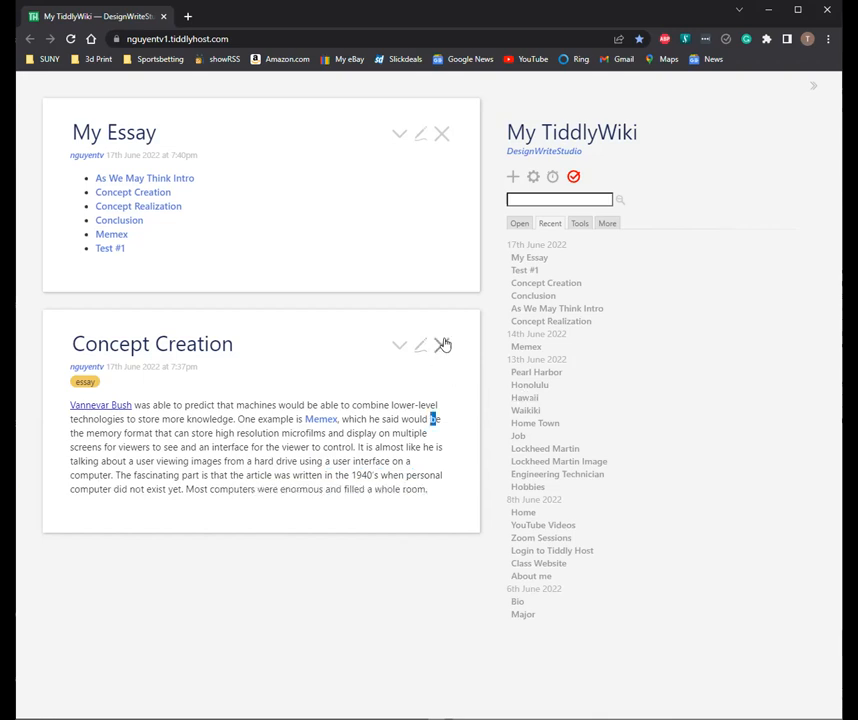
Step: Close Concept Creation and open the Concept Realization section from My Essay
click(444, 344)
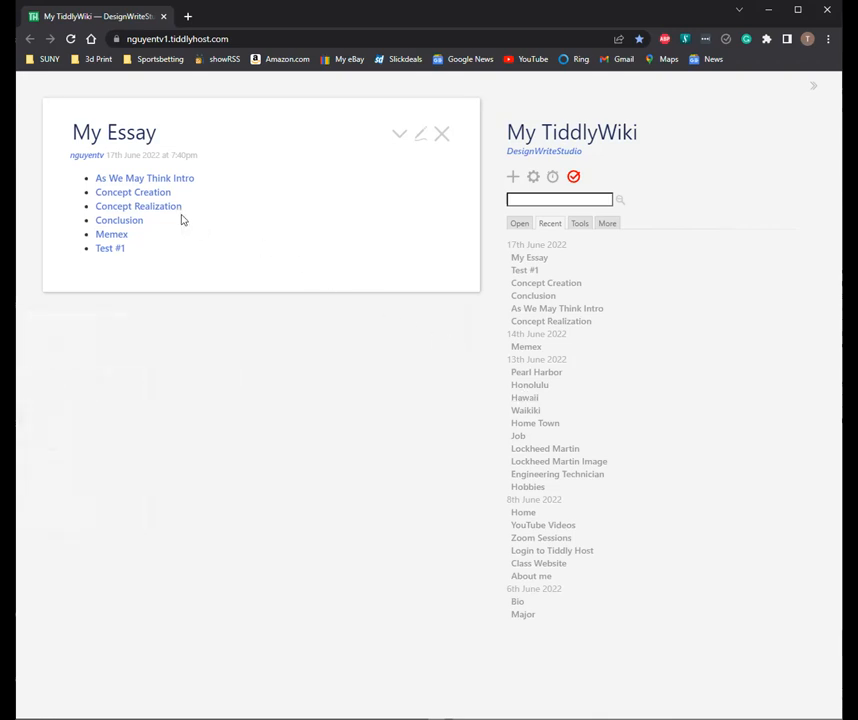
click(138, 206)
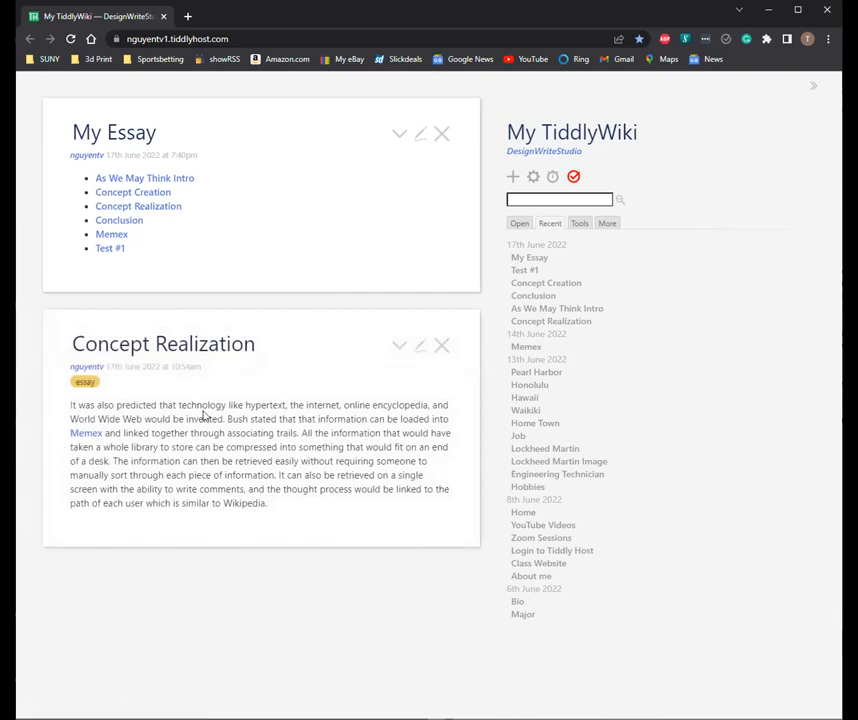
mouse_move(336, 410)
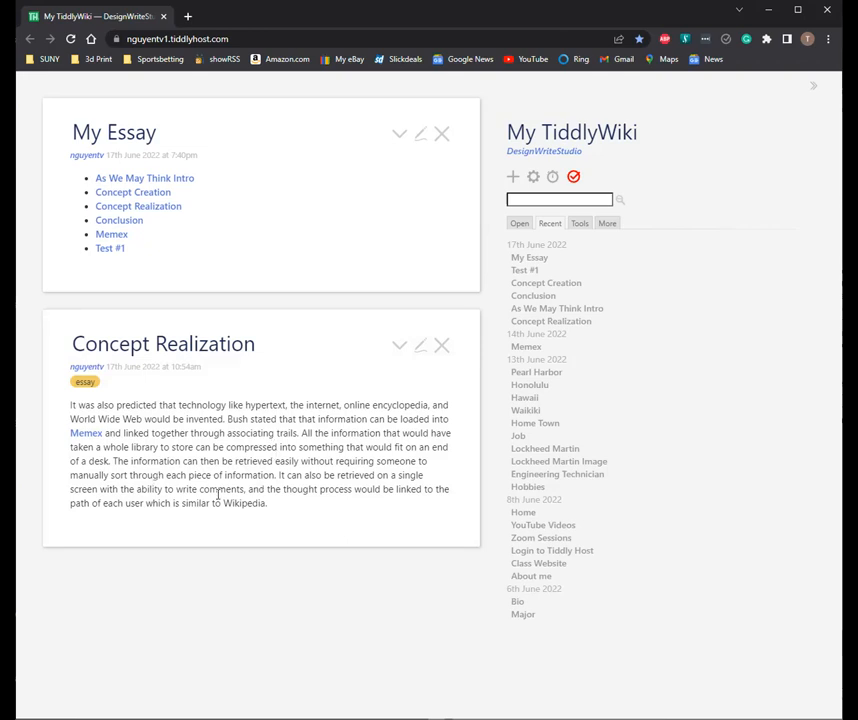
mouse_move(300, 488)
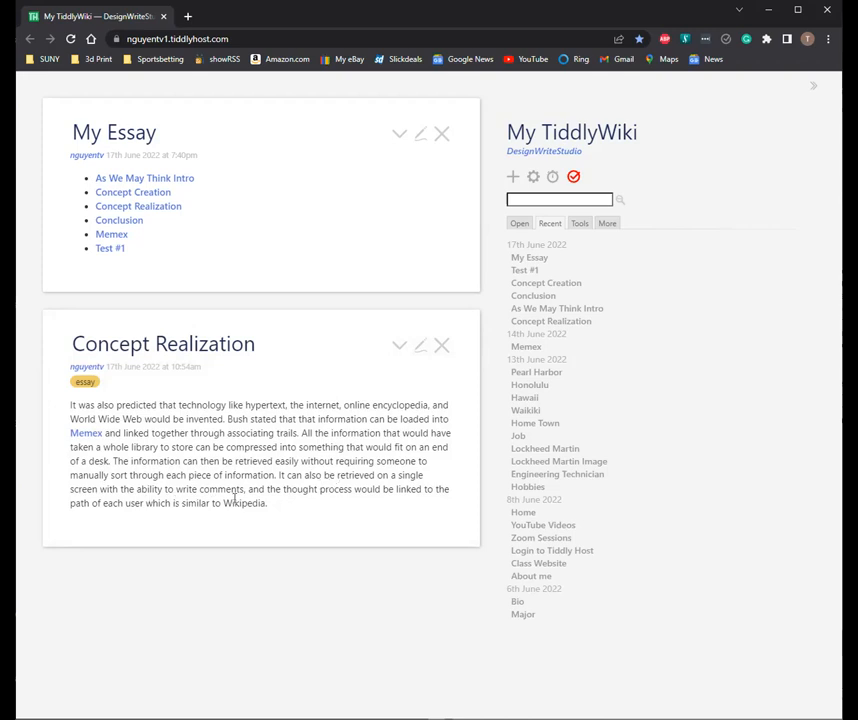
mouse_move(370, 504)
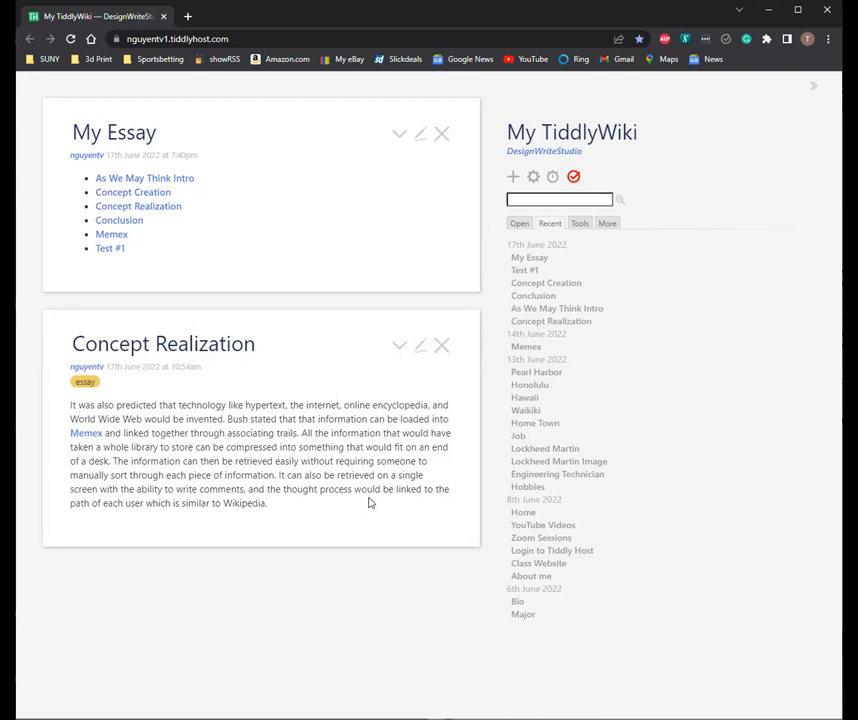
mouse_move(186, 514)
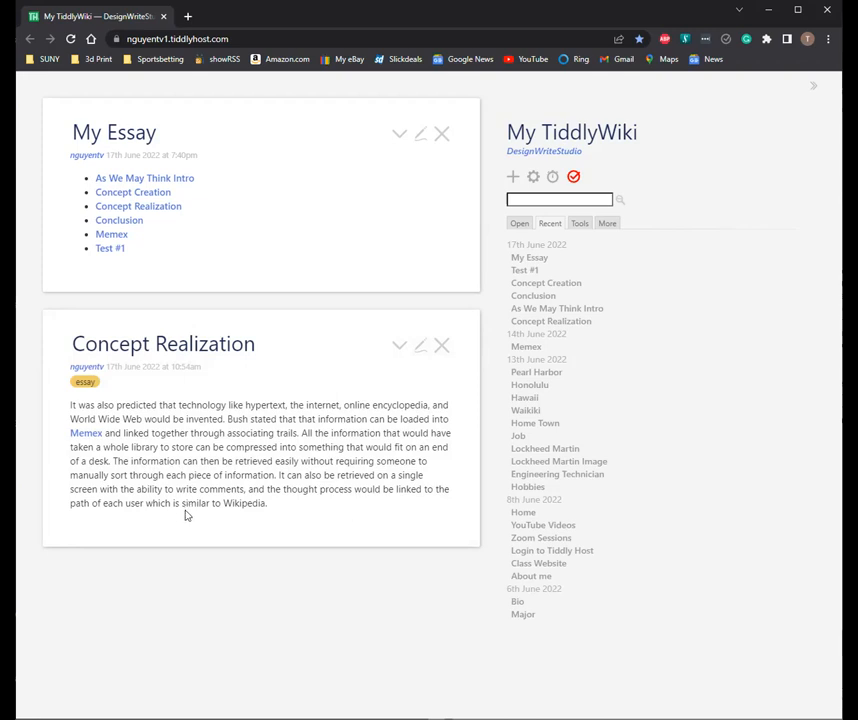
mouse_move(294, 490)
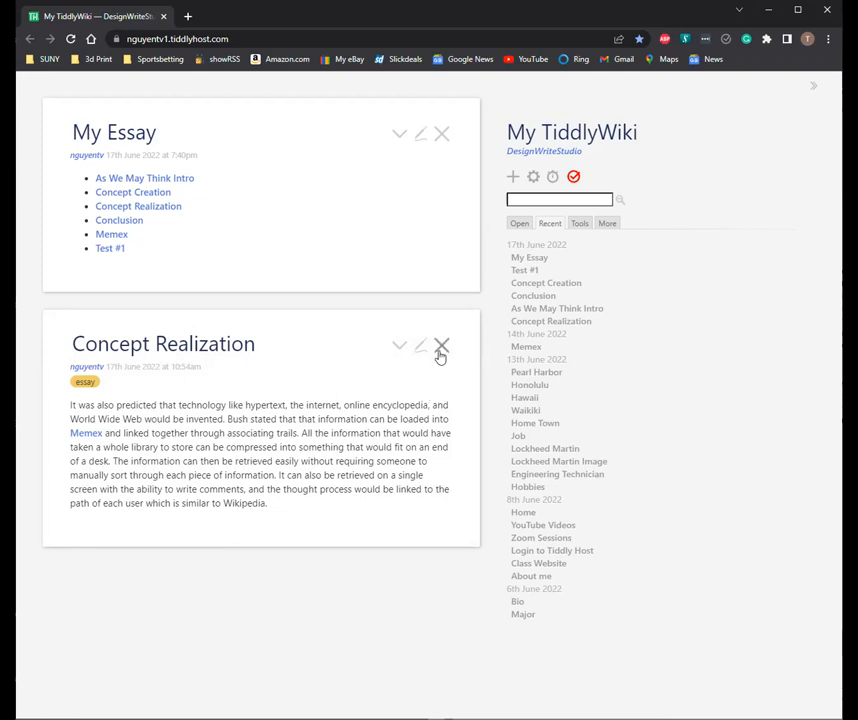
Step: Close the Concept Realization tiddler to make room for the Conclusion section
click(440, 346)
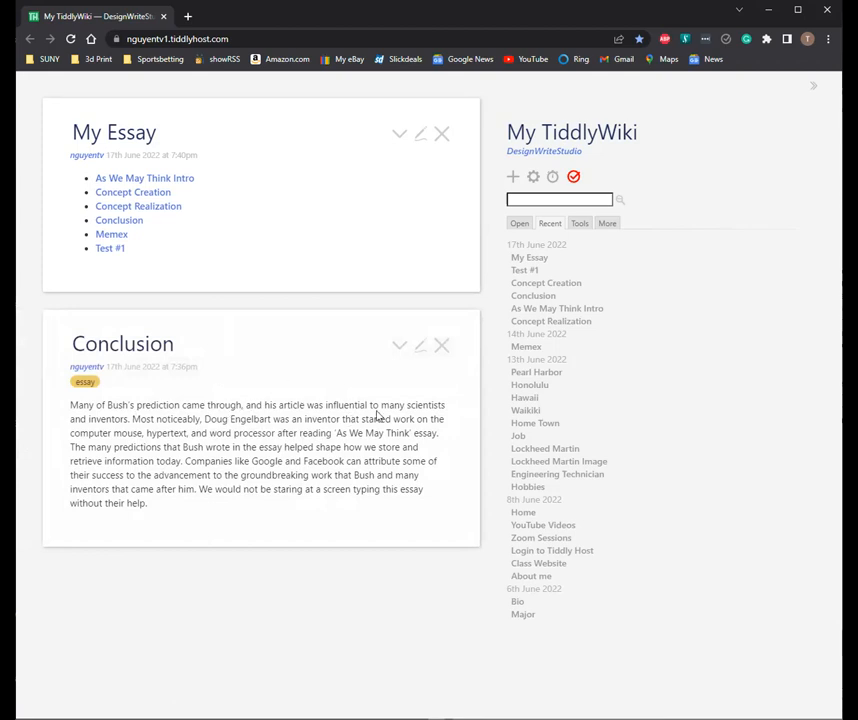
mouse_move(144, 420)
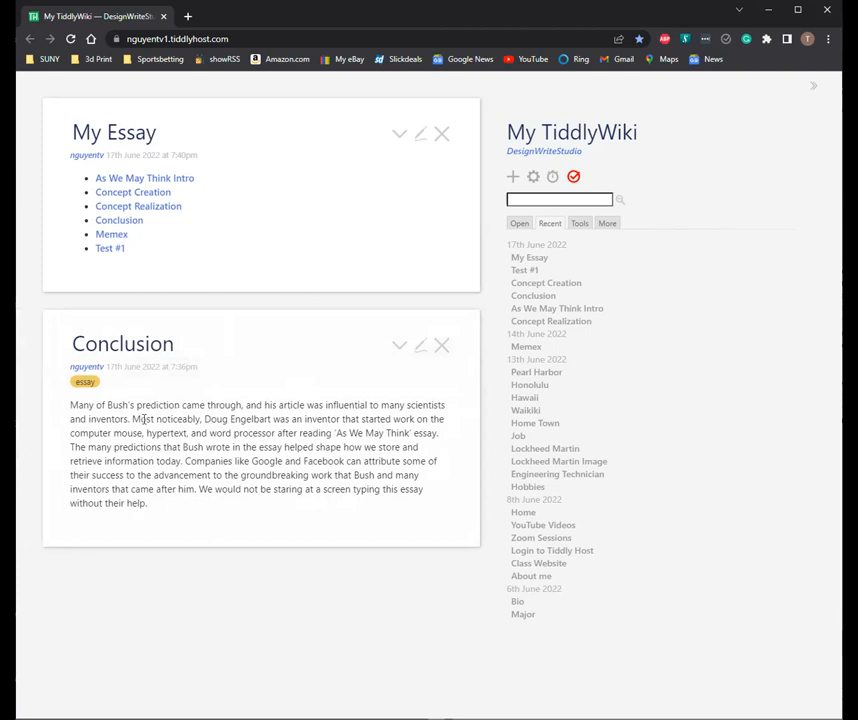
mouse_move(196, 430)
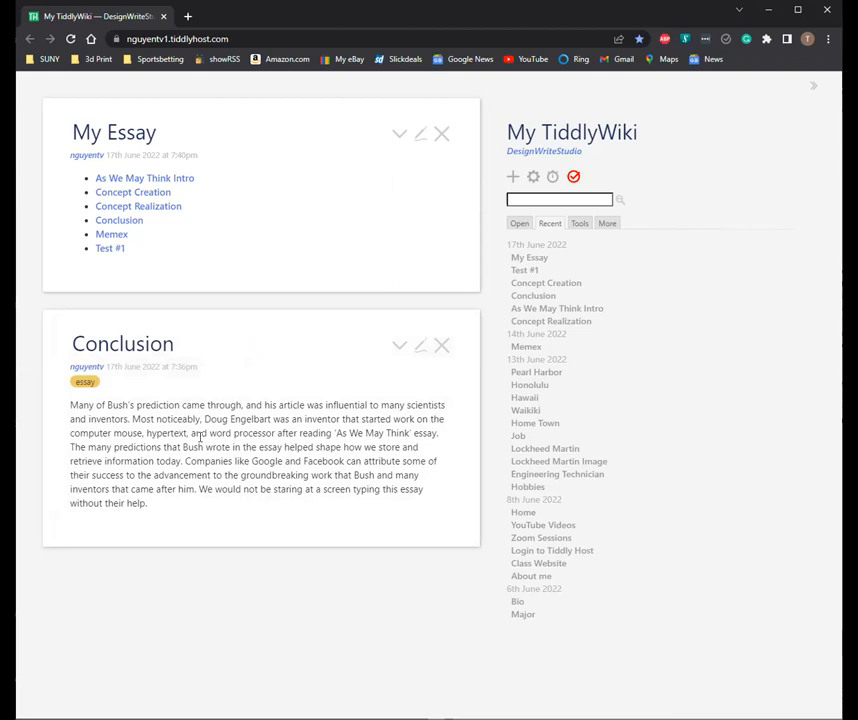
mouse_move(332, 448)
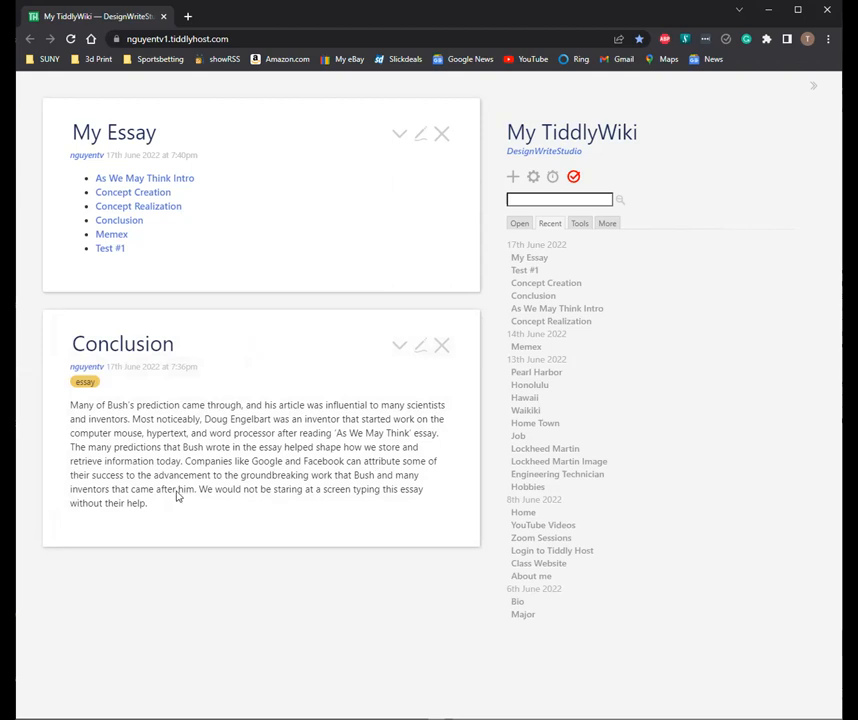
mouse_move(206, 482)
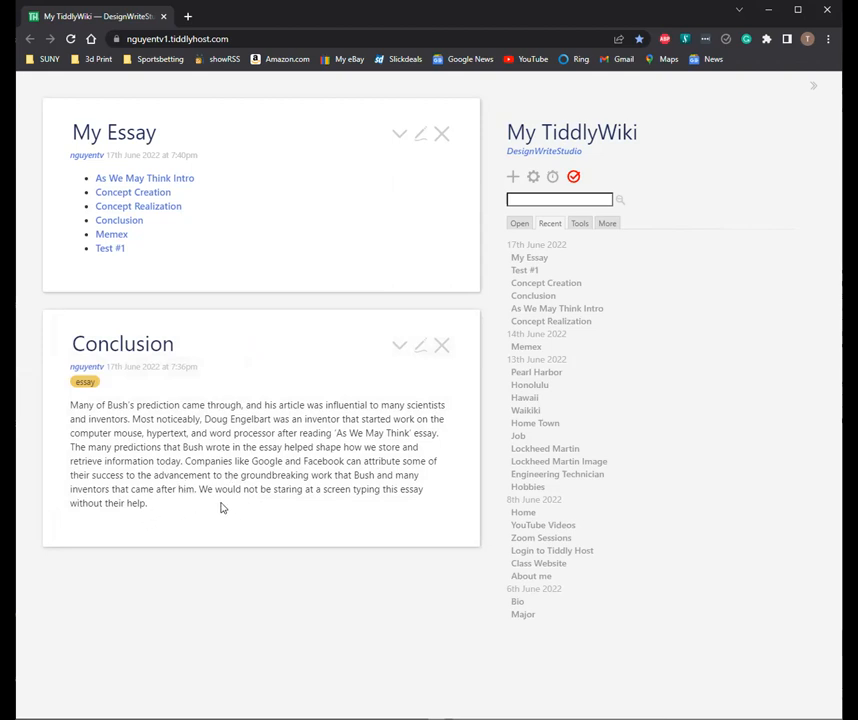
mouse_move(320, 500)
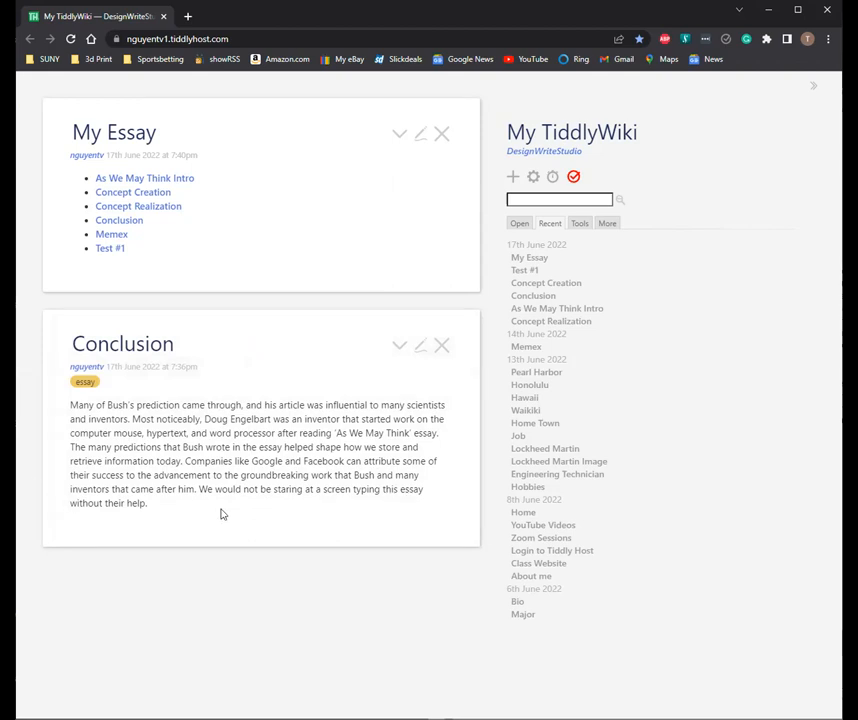
mouse_move(436, 152)
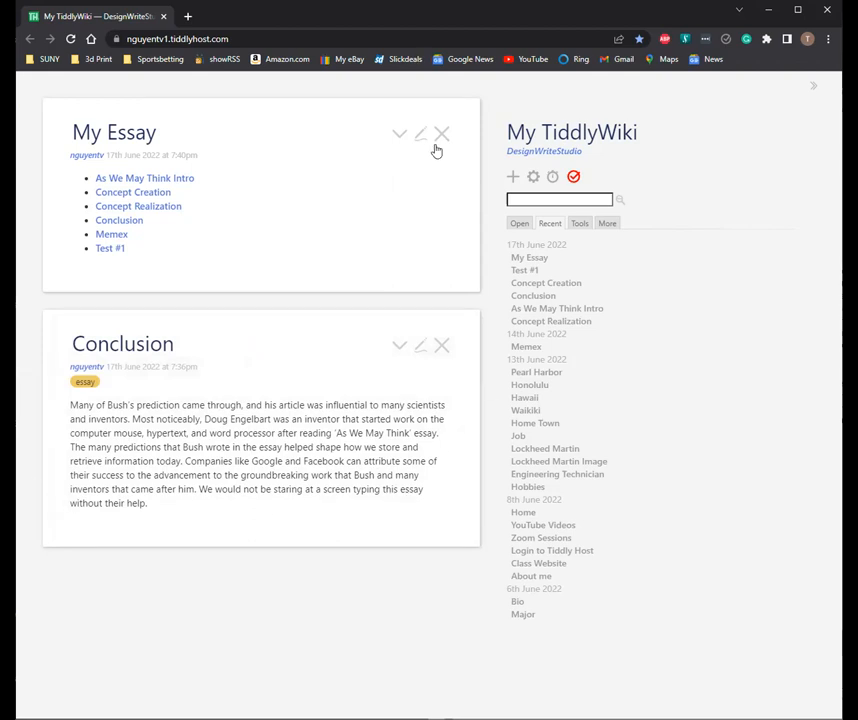
Step: Close the My Essay and Conclusion tiddlers, leaving the story area empty
click(442, 132)
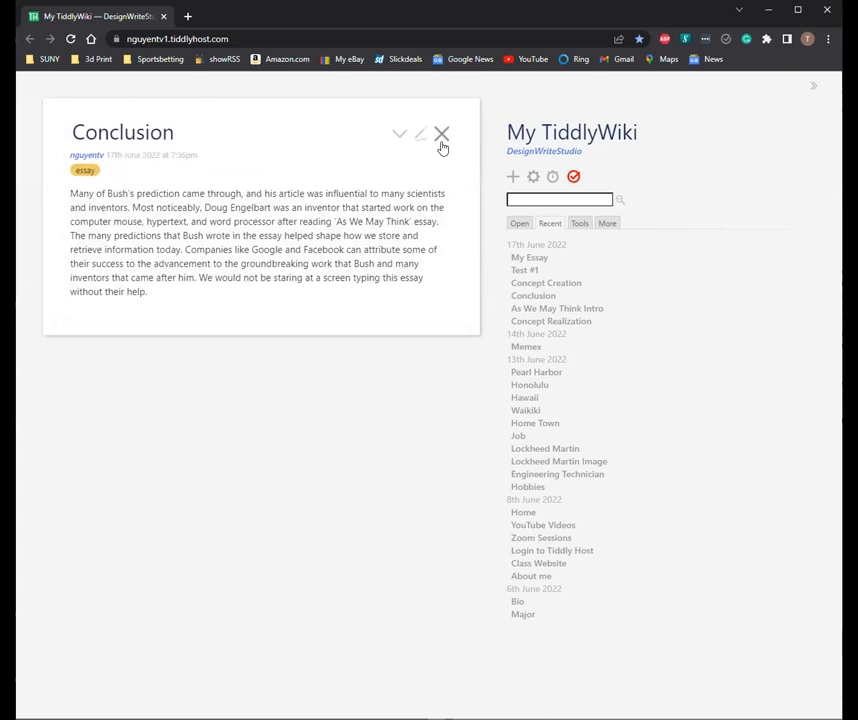
mouse_move(436, 146)
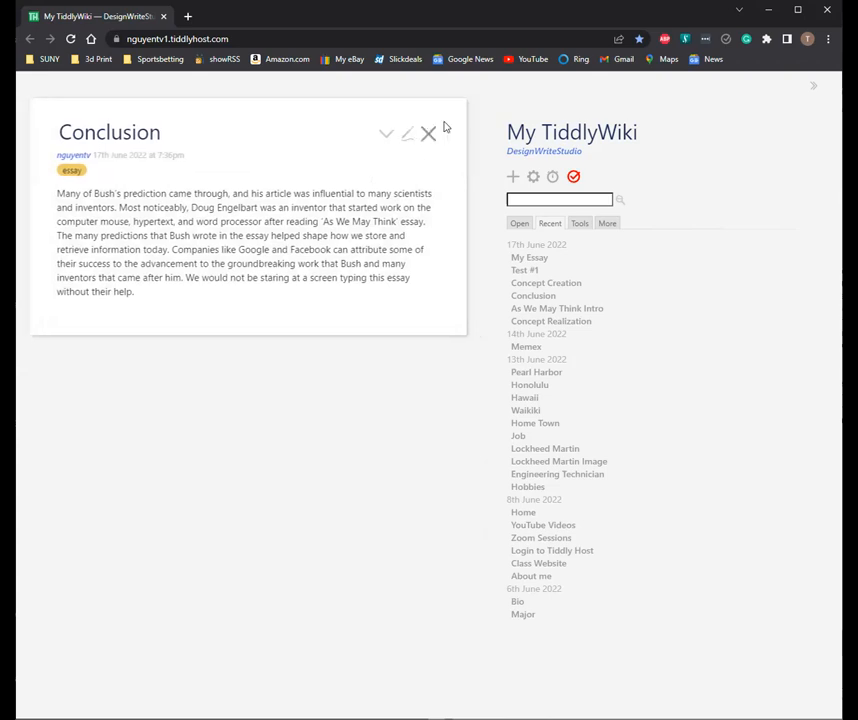
click(428, 132)
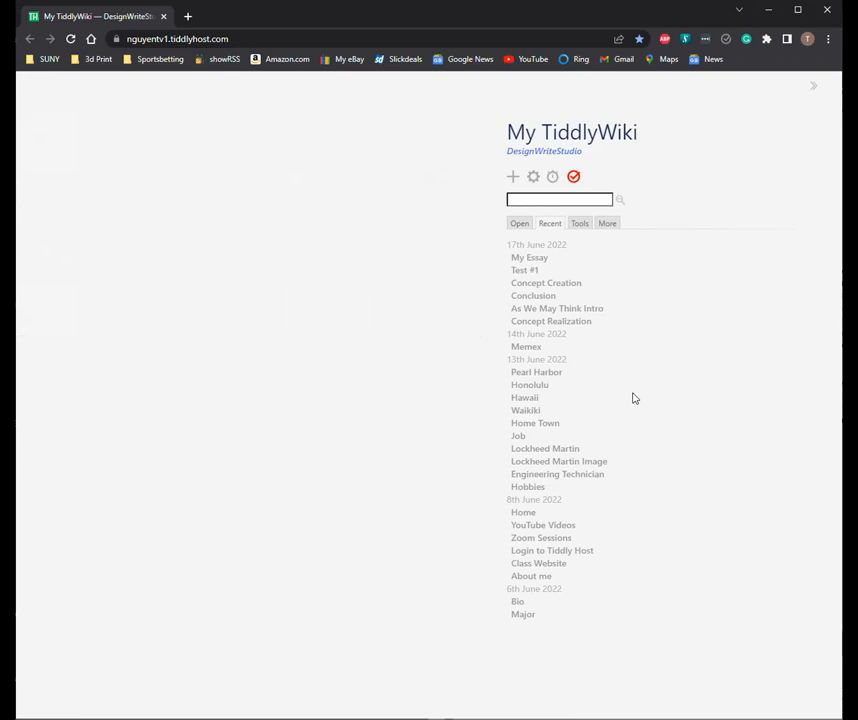
mouse_move(650, 318)
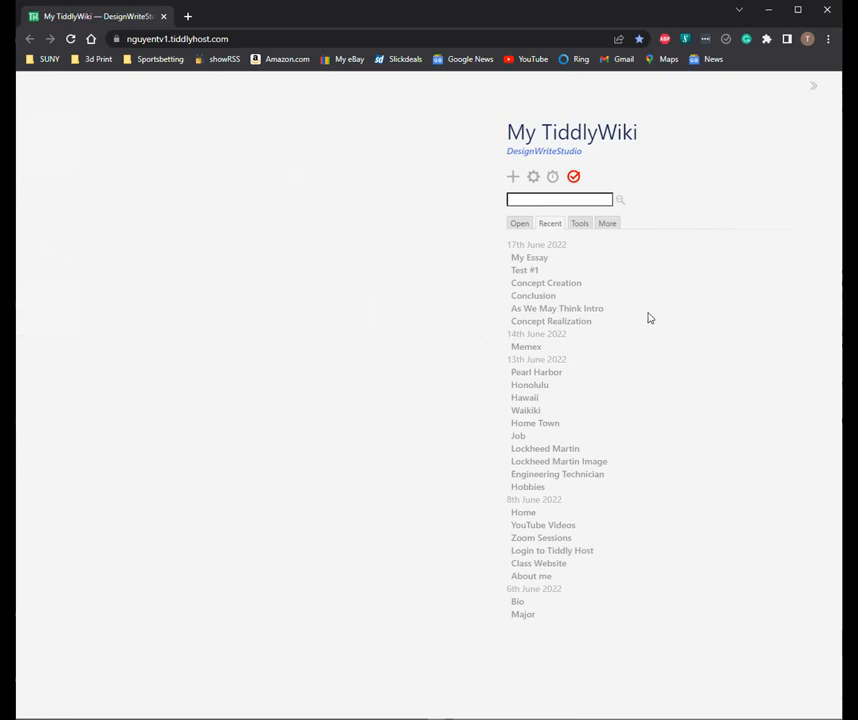
mouse_move(608, 324)
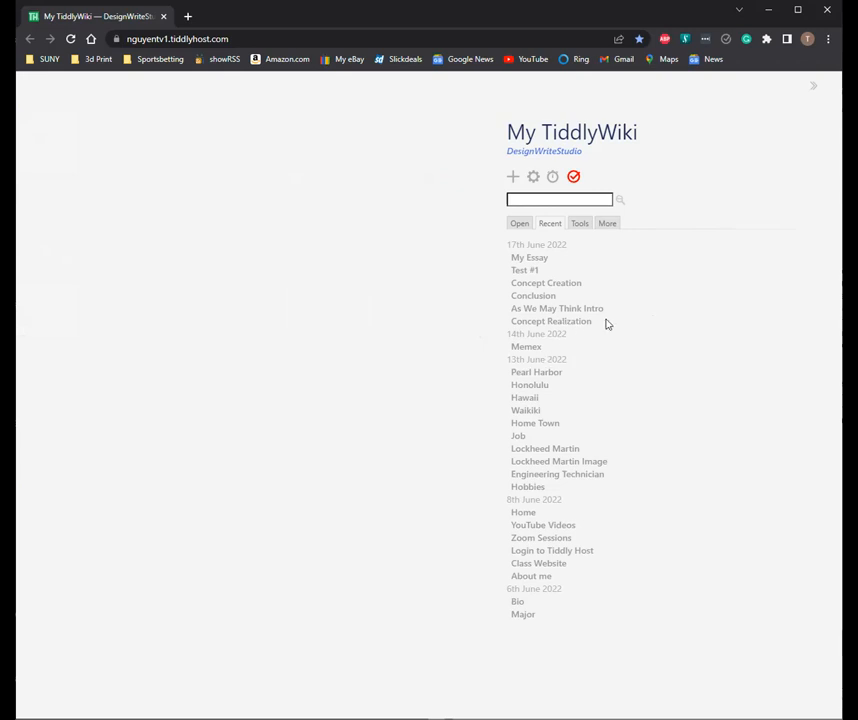
mouse_move(552, 320)
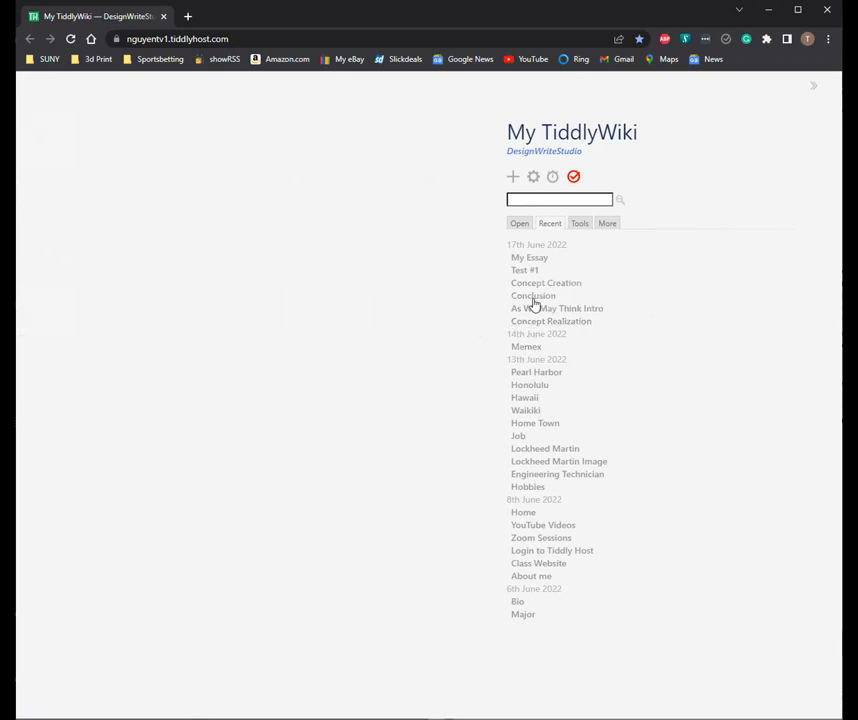
Step: Save the wiki's unsaved changes with the story area empty
click(572, 176)
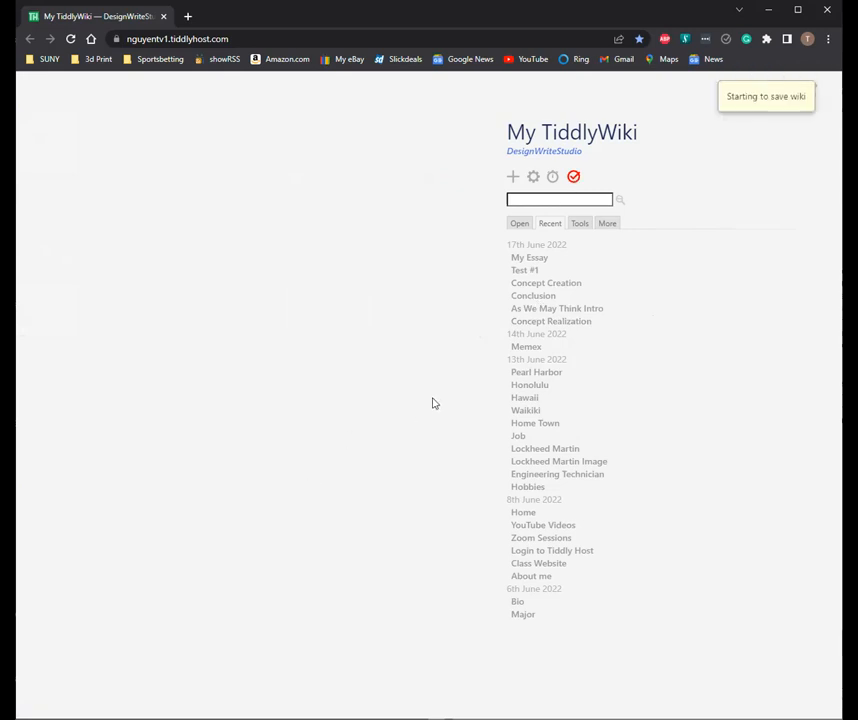
mouse_move(552, 320)
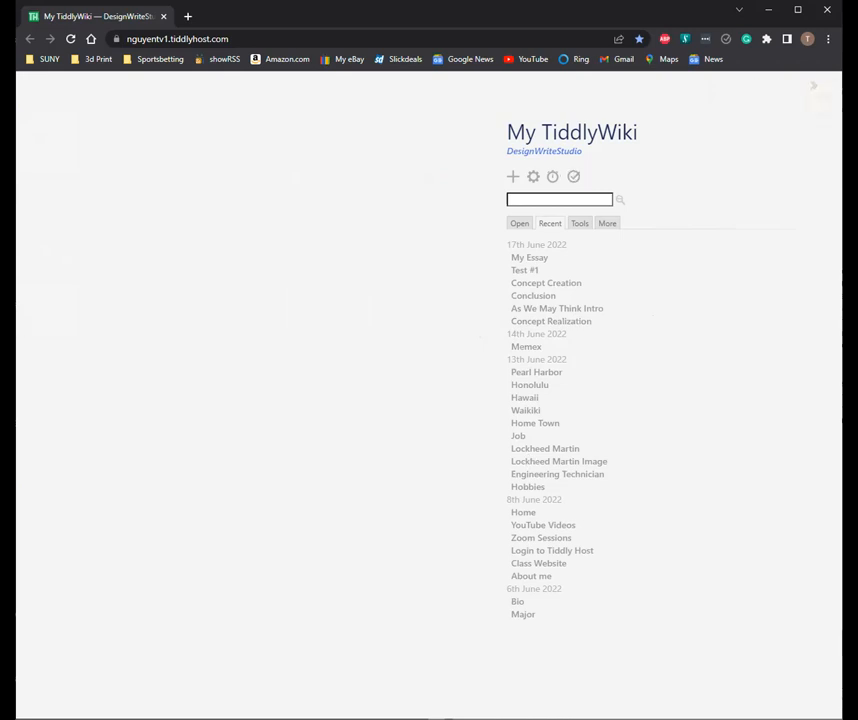
mouse_move(444, 524)
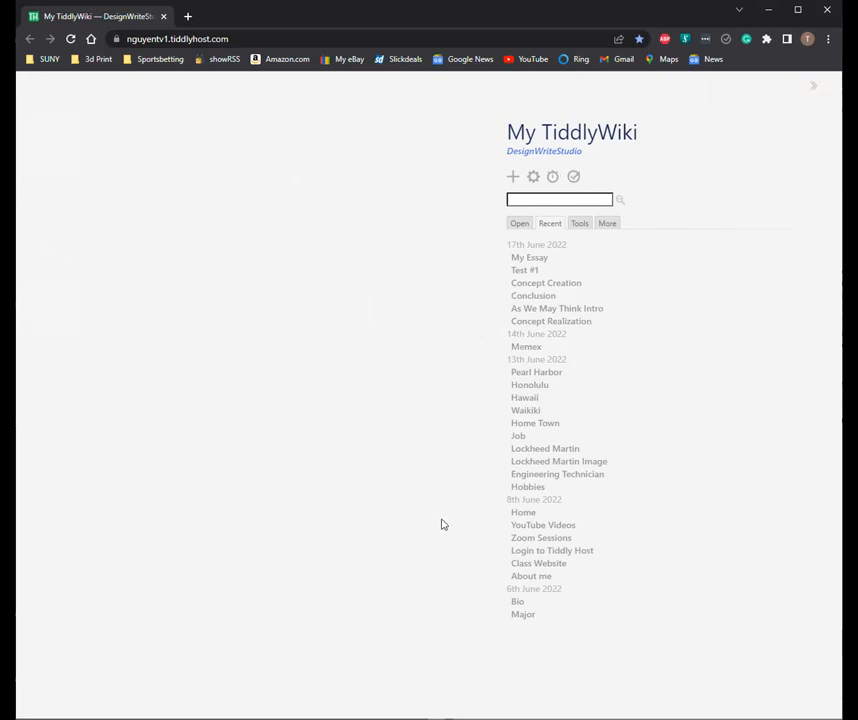
mouse_move(632, 516)
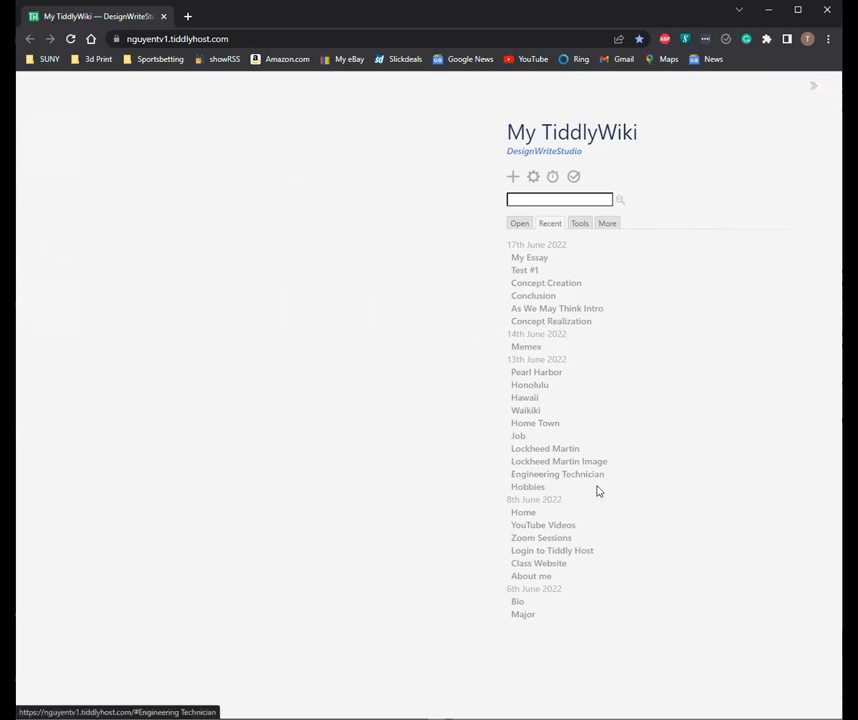
mouse_move(492, 454)
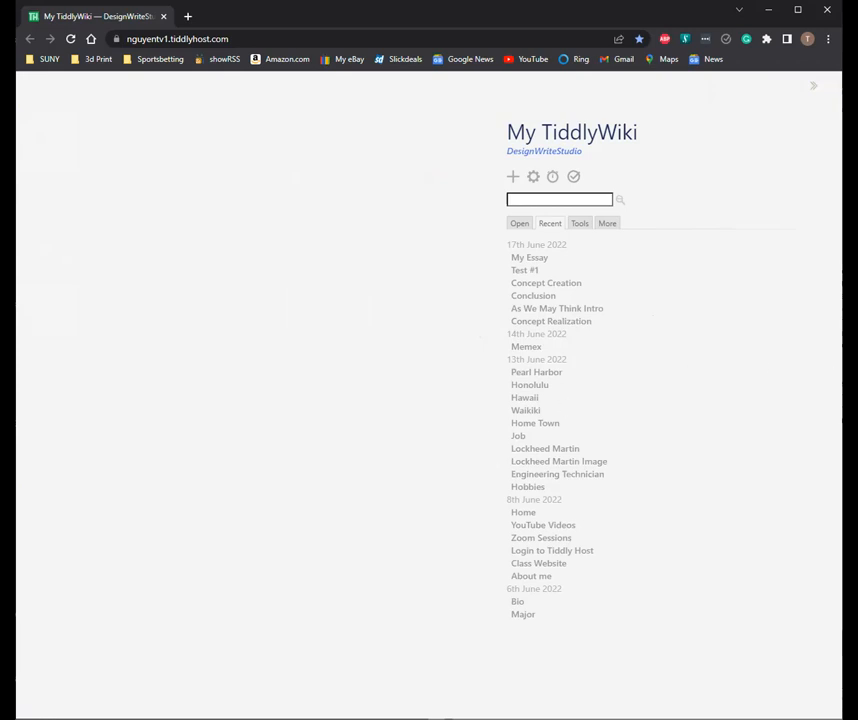
mouse_move(750, 336)
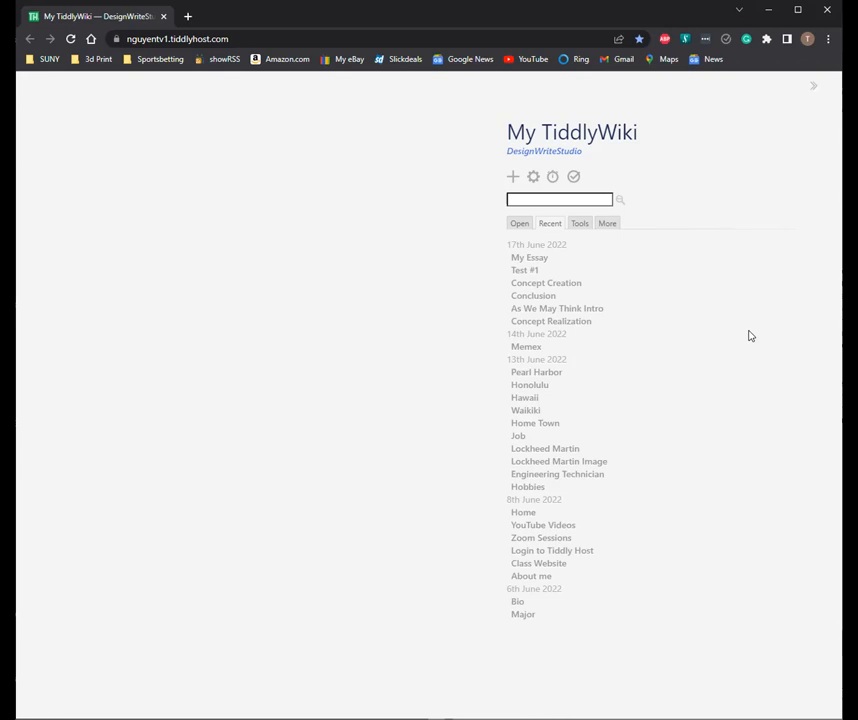
mouse_move(742, 334)
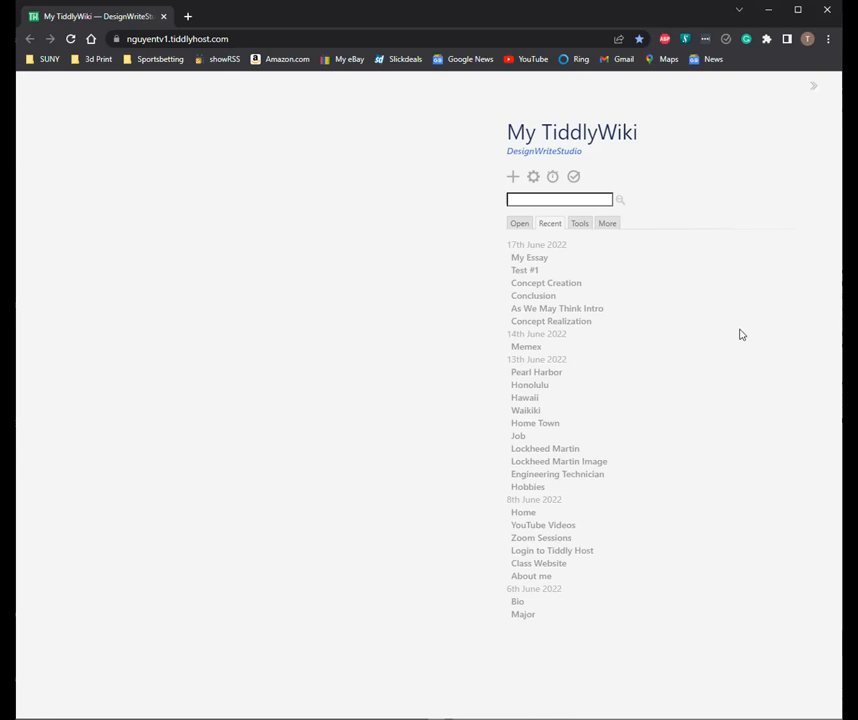
mouse_move(484, 304)
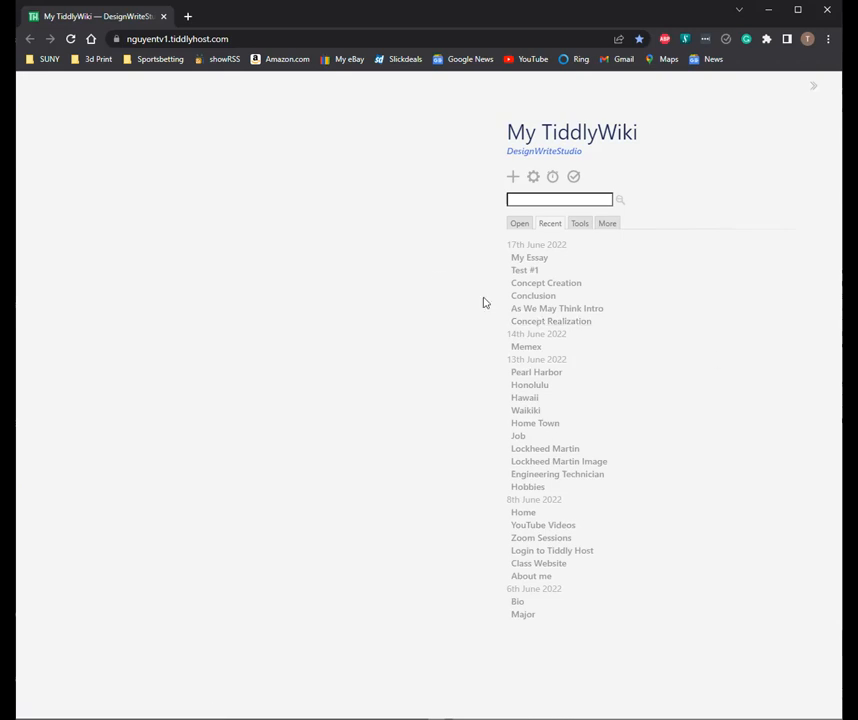
mouse_move(532, 296)
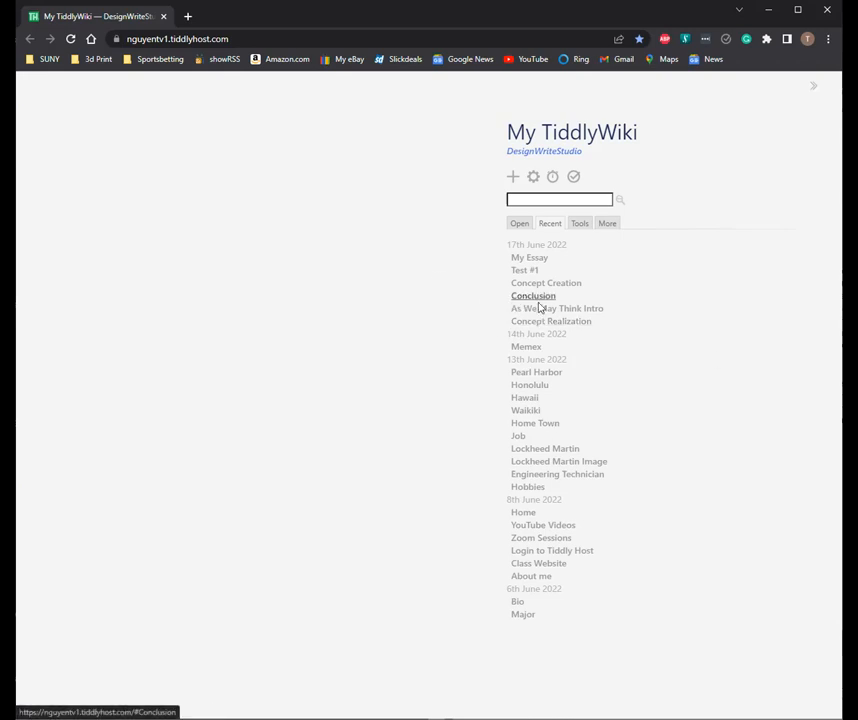
mouse_move(550, 346)
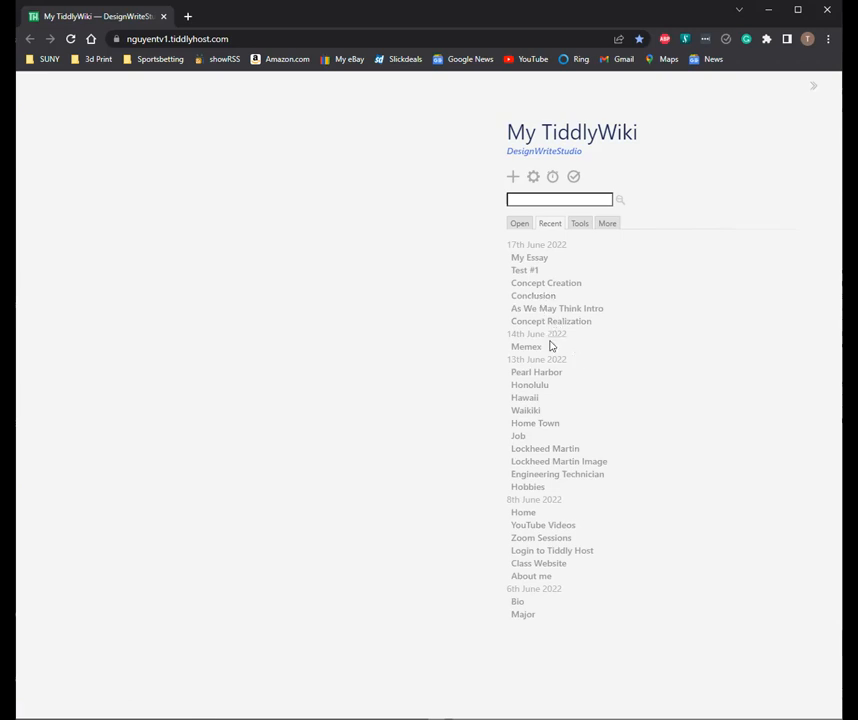
mouse_move(422, 380)
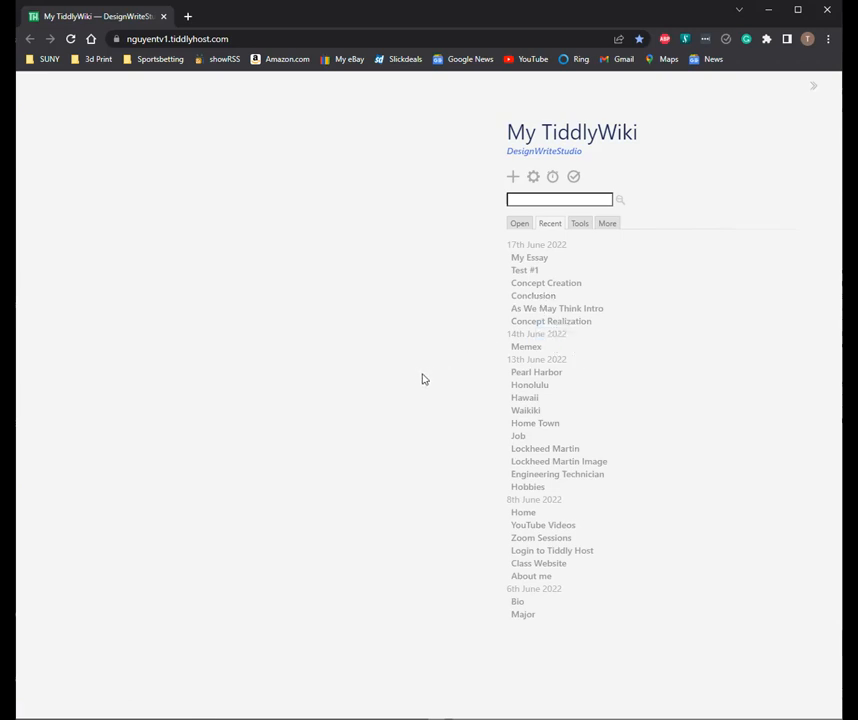
mouse_move(612, 512)
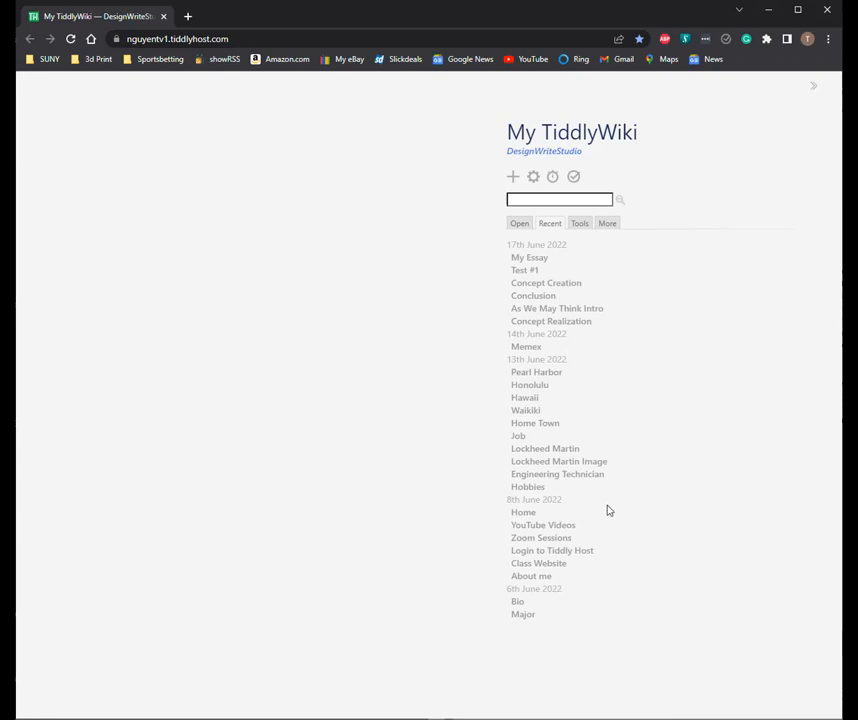
mouse_move(660, 456)
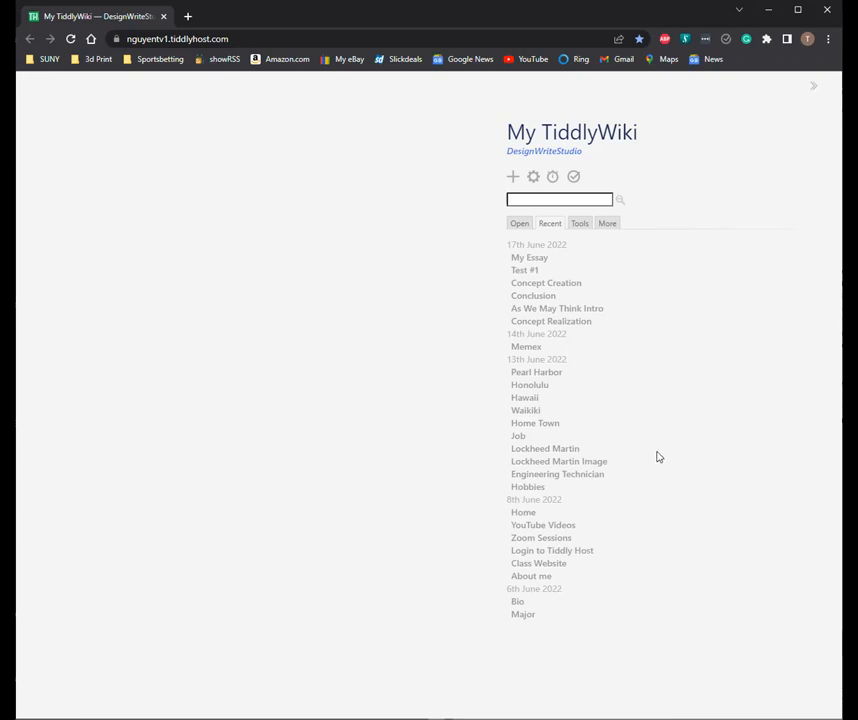
mouse_move(536, 440)
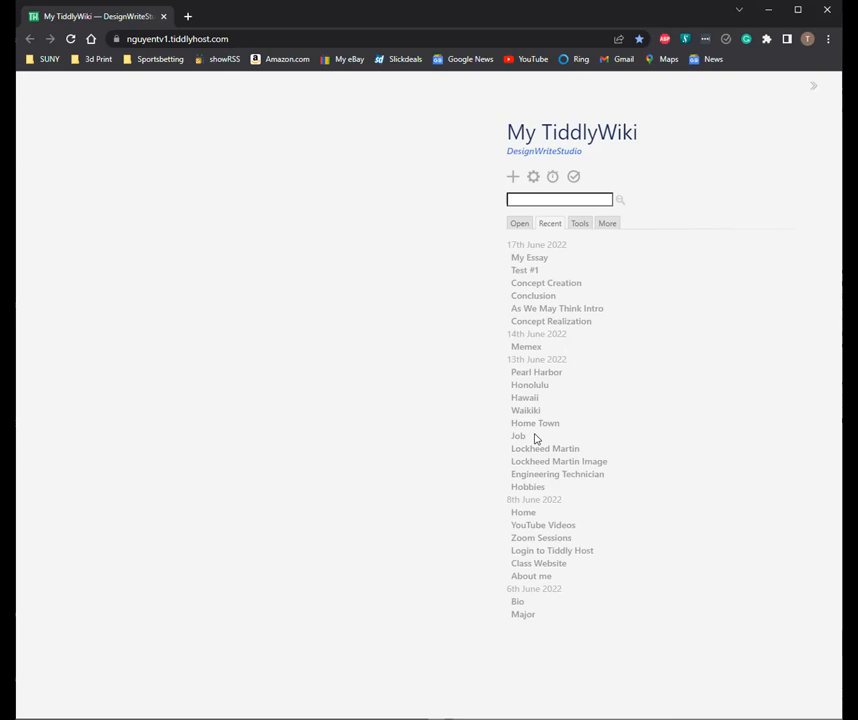
mouse_move(536, 424)
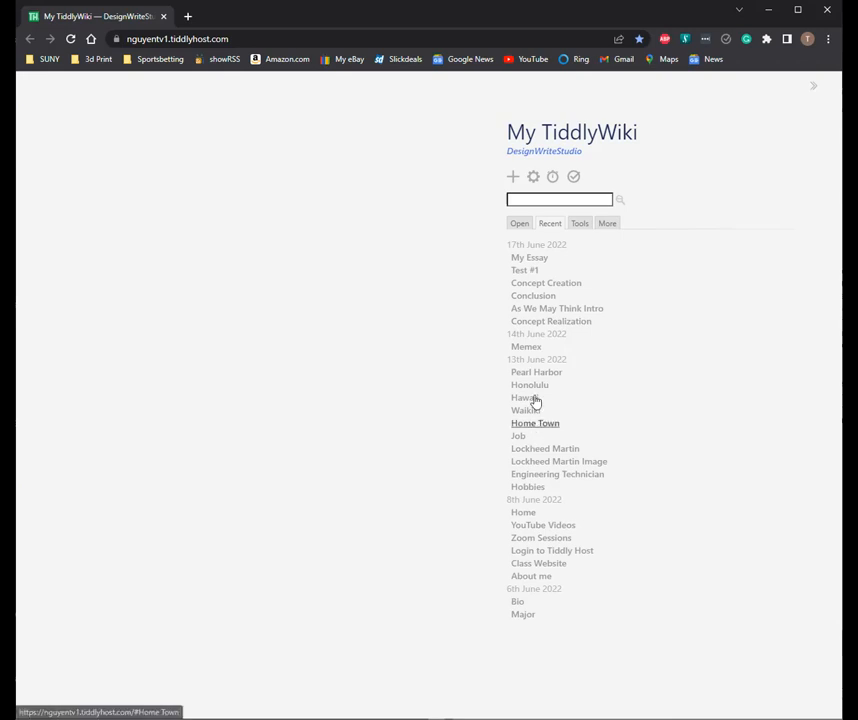
mouse_move(524, 396)
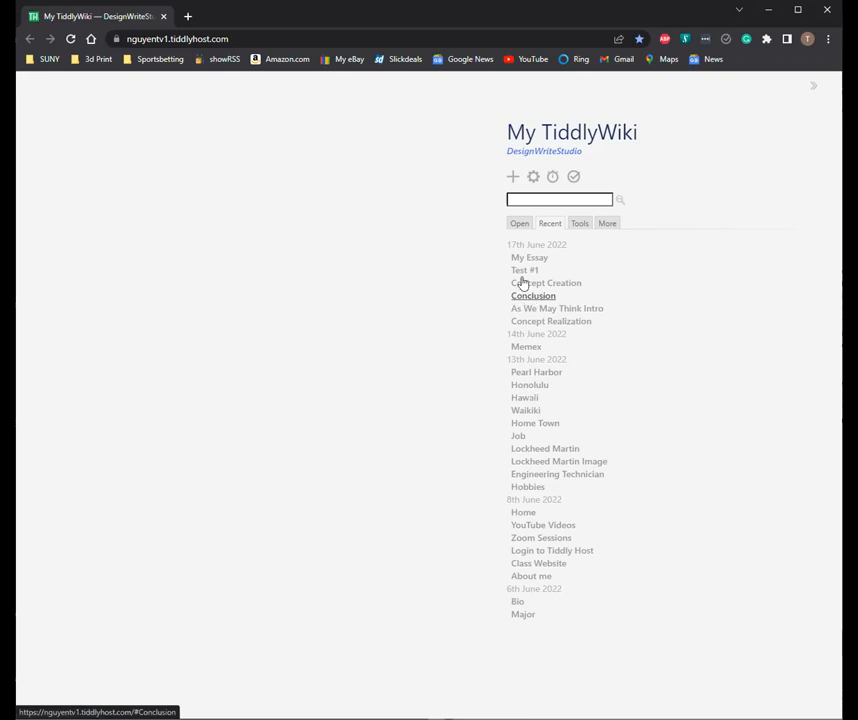
mouse_move(224, 440)
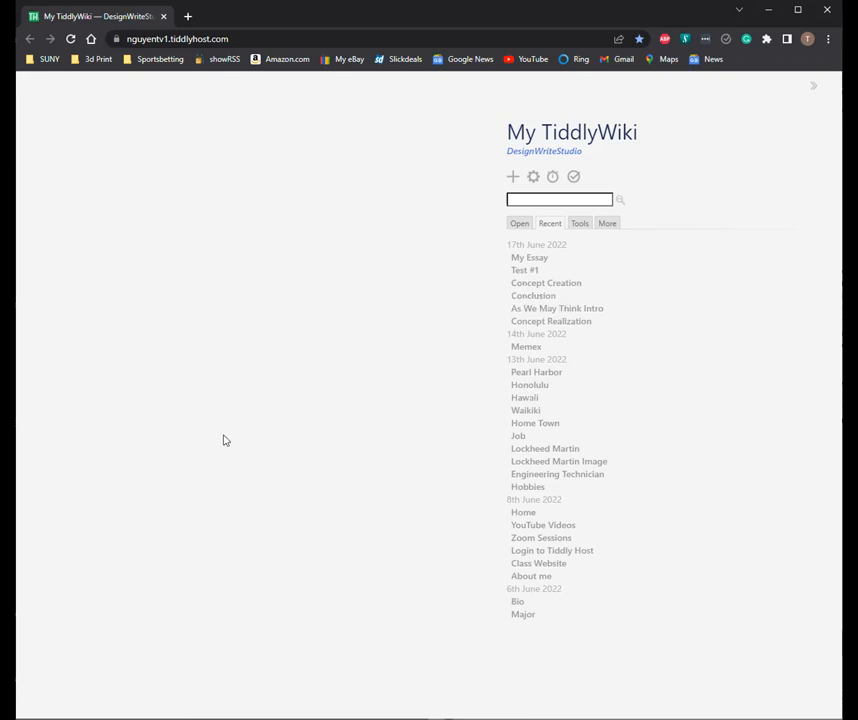
mouse_move(716, 242)
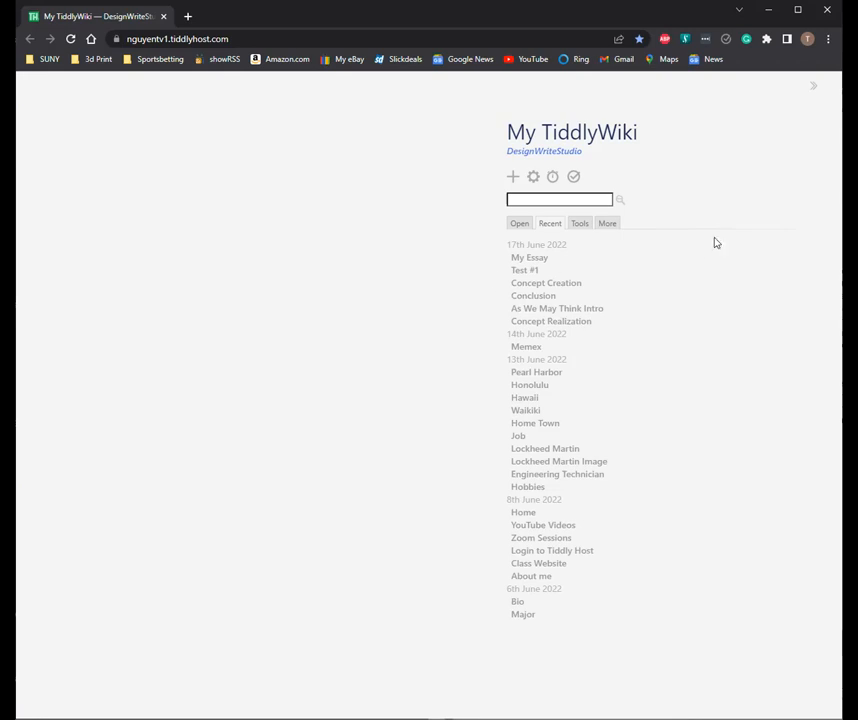
mouse_move(672, 308)
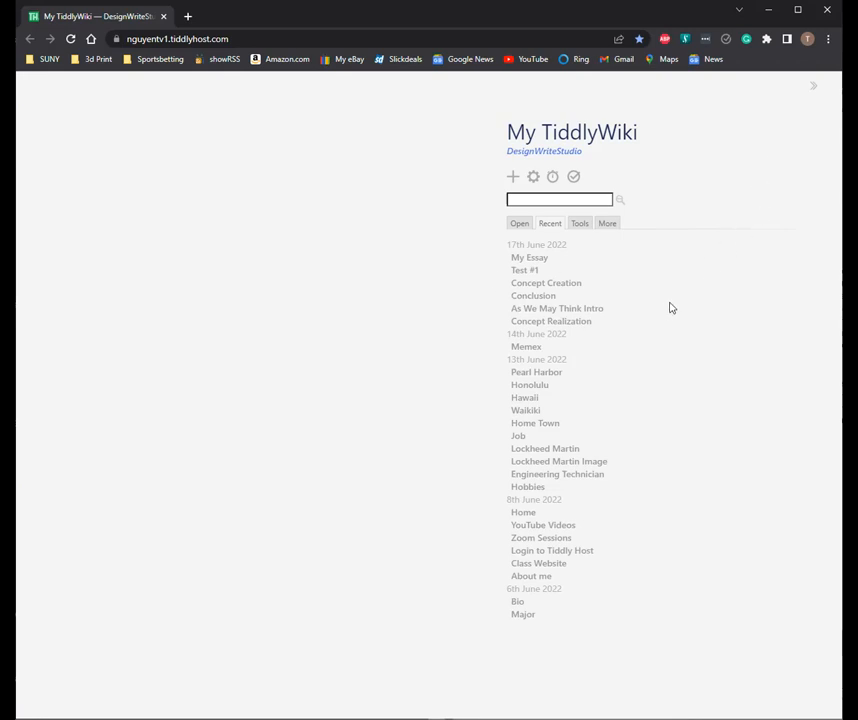
mouse_move(624, 348)
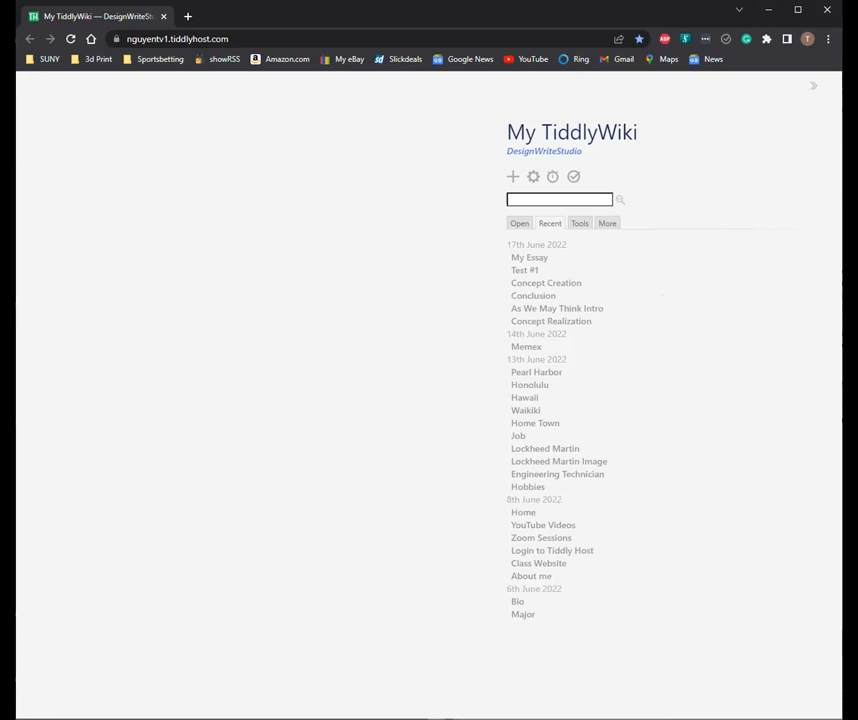
mouse_move(516, 308)
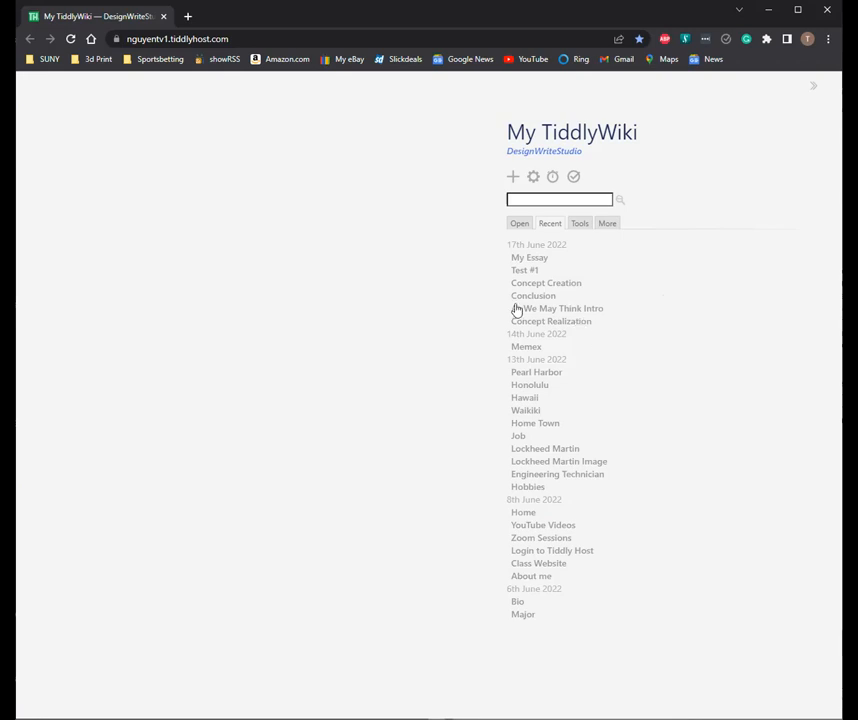
mouse_move(528, 270)
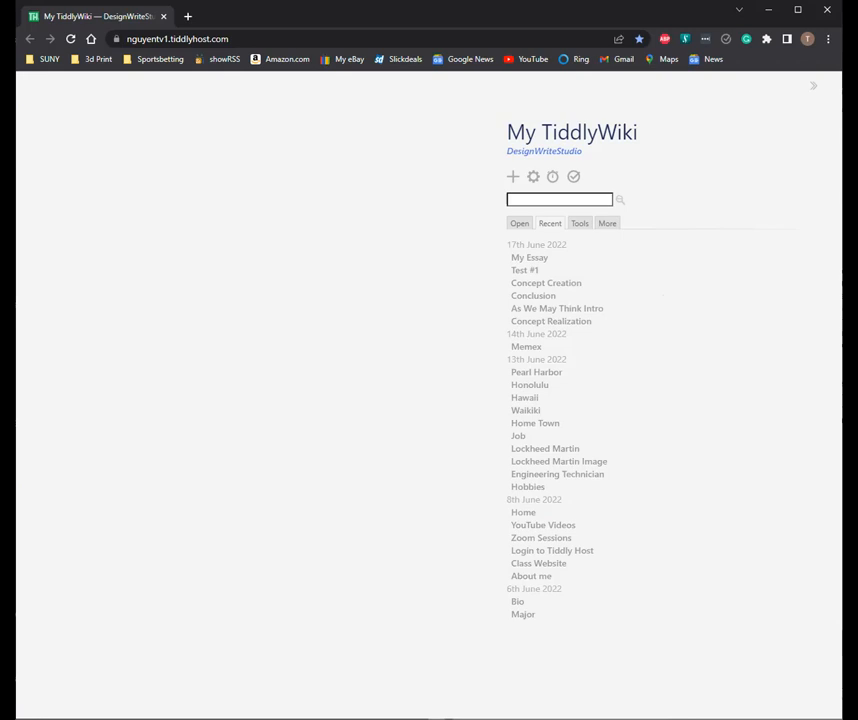
mouse_move(552, 320)
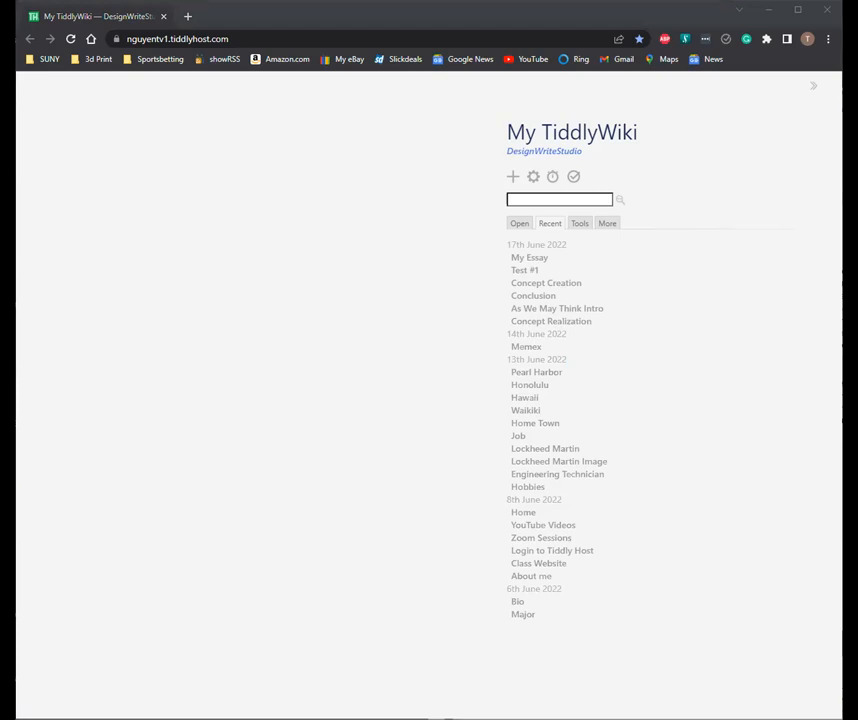
mouse_move(792, 396)
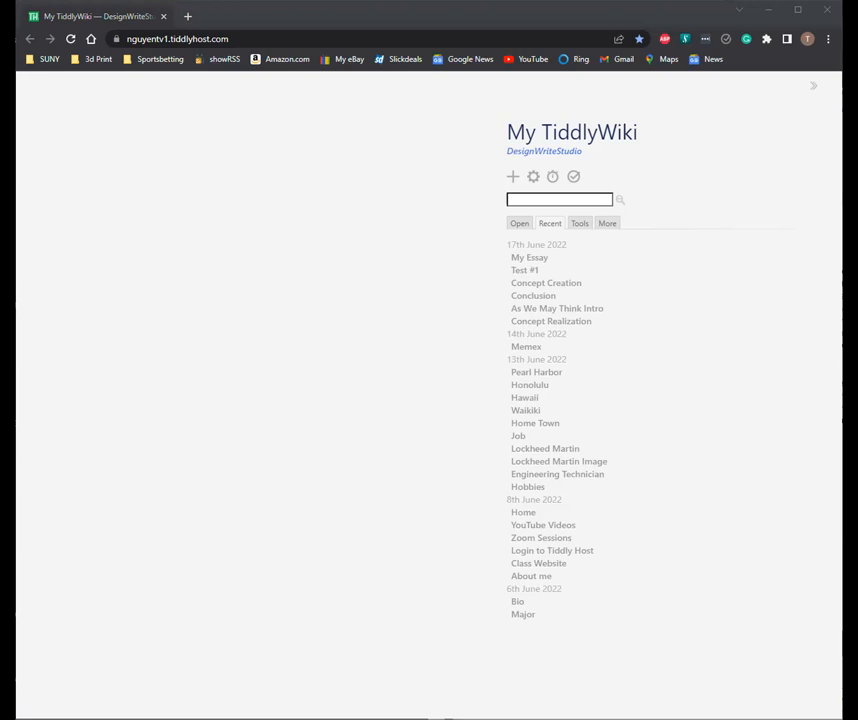
mouse_move(592, 388)
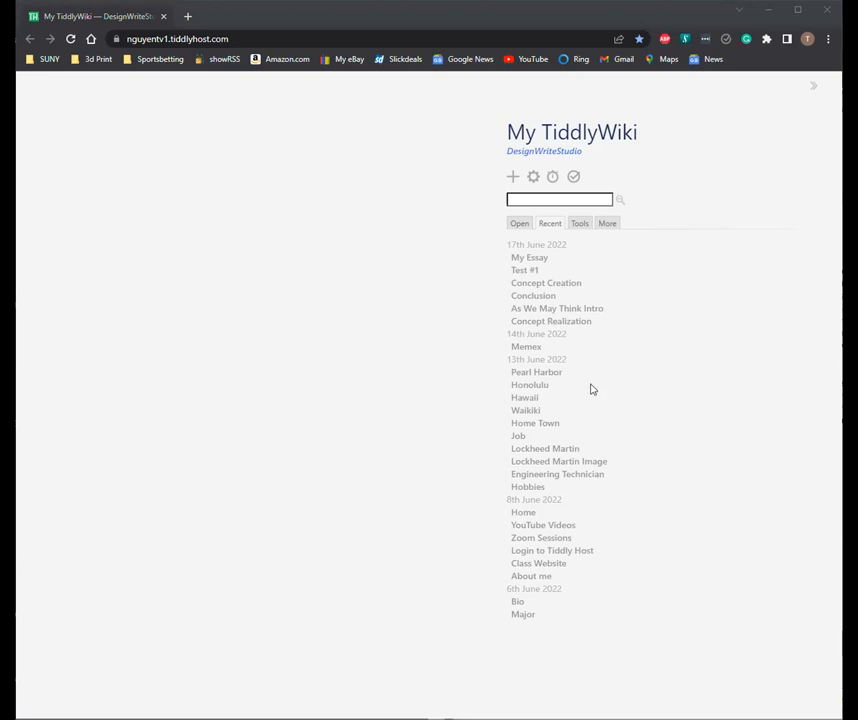
mouse_move(592, 390)
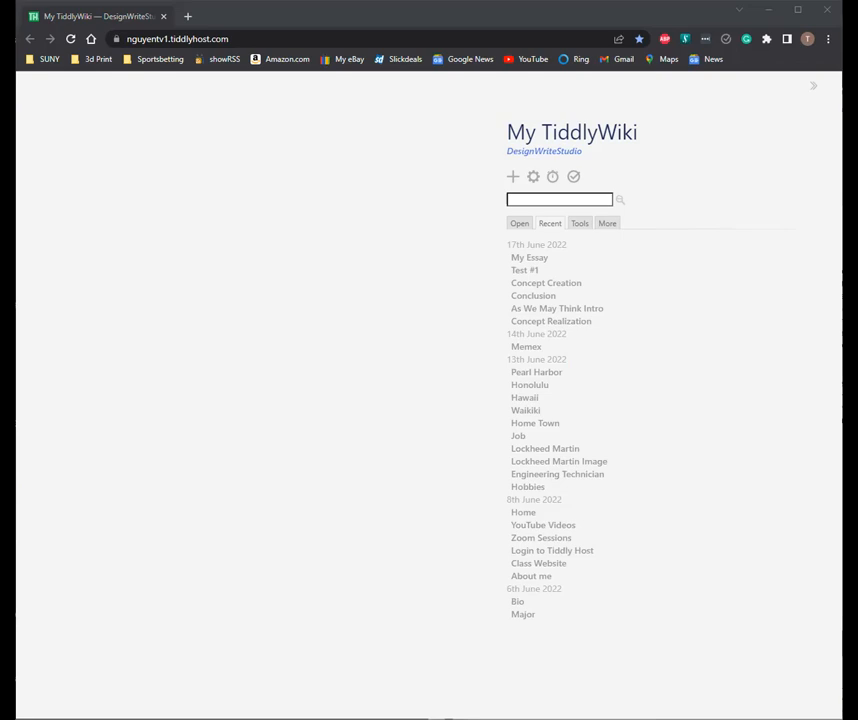
mouse_move(756, 122)
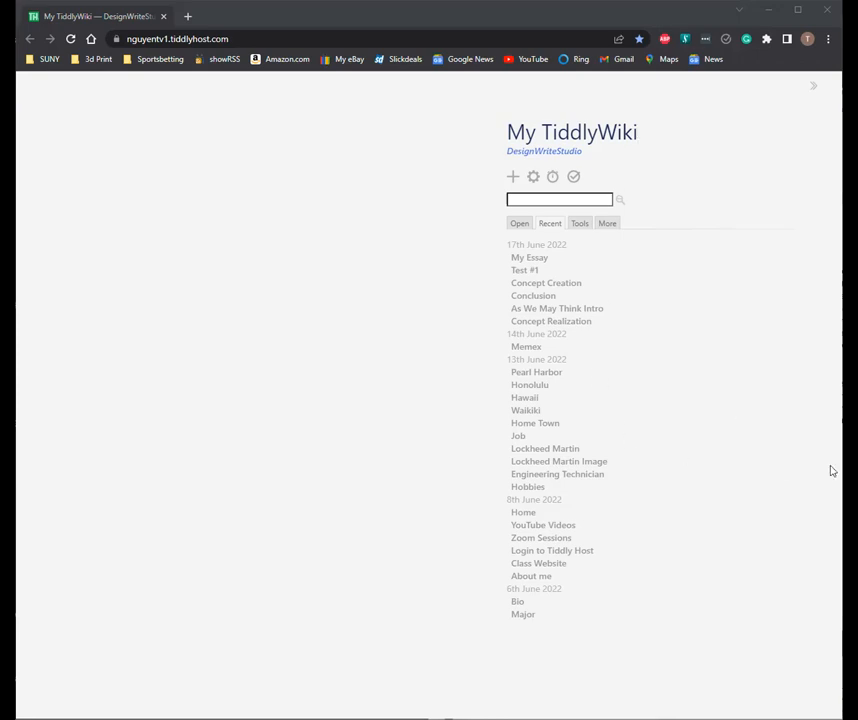
mouse_move(480, 8)
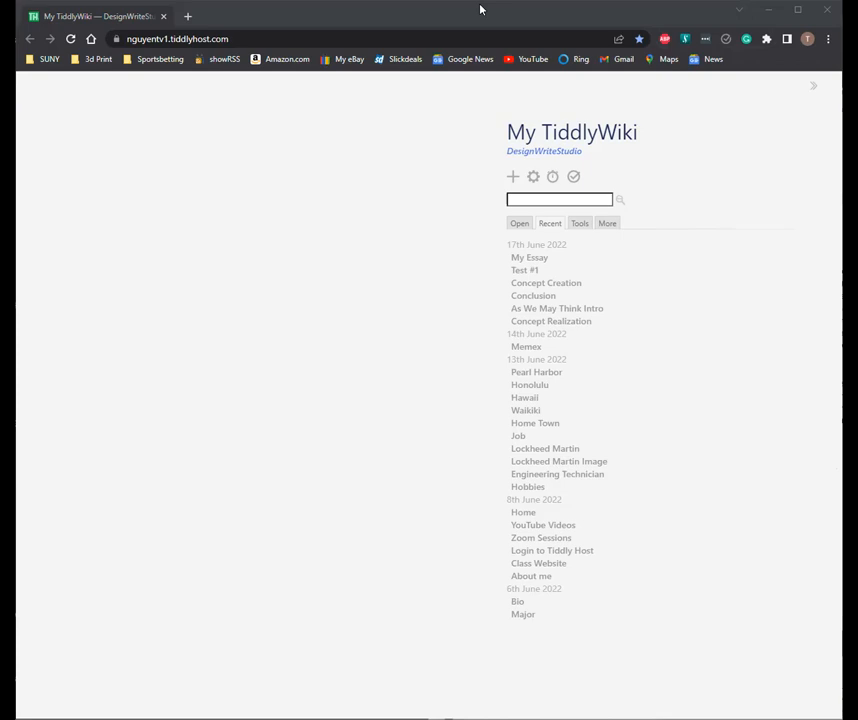
mouse_move(512, 664)
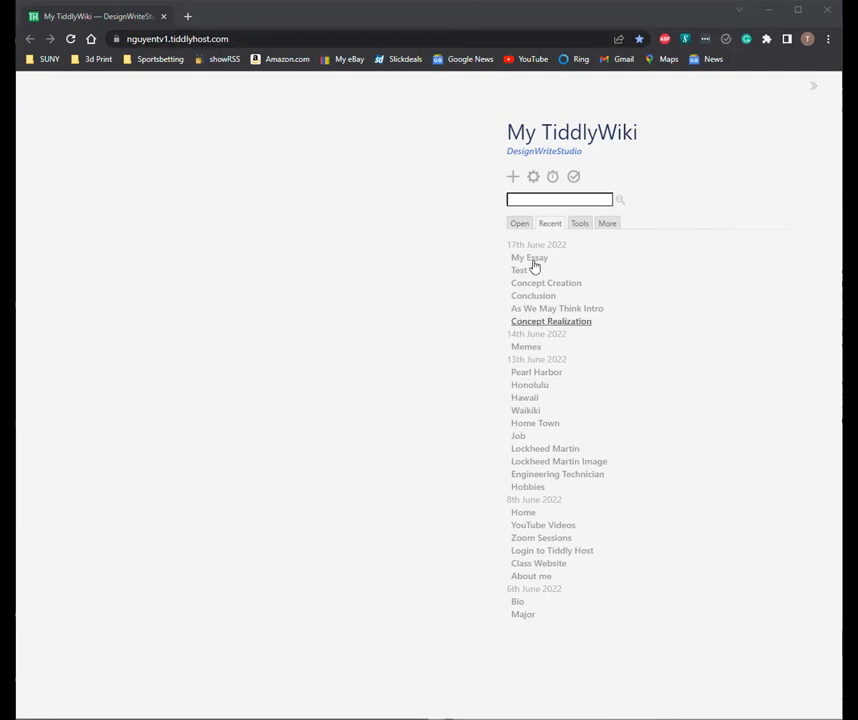
Step: Open My Essay from the Recent list, then its As We May Think Intro link beneath it
click(528, 256)
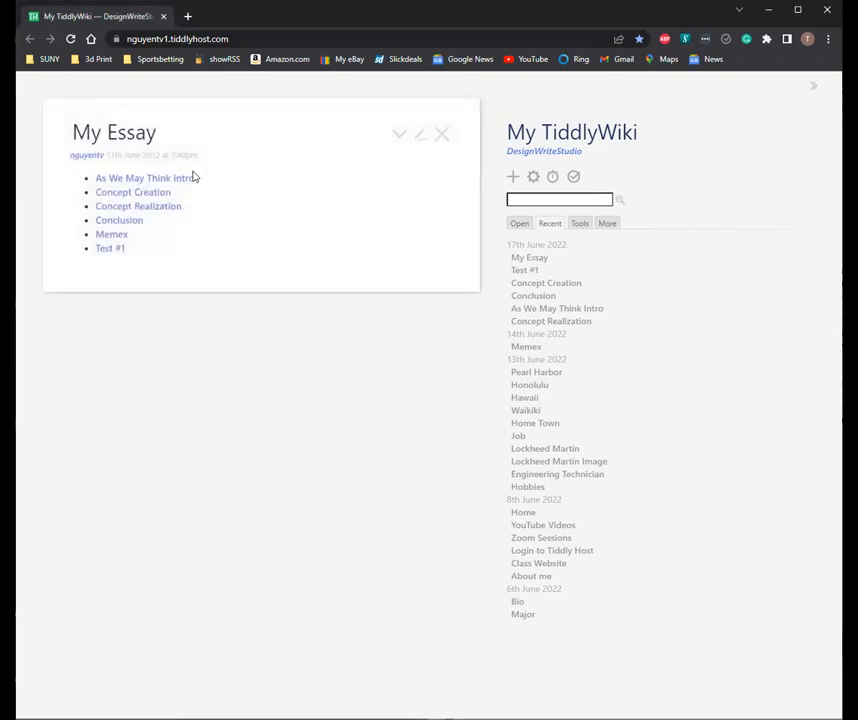
mouse_move(404, 400)
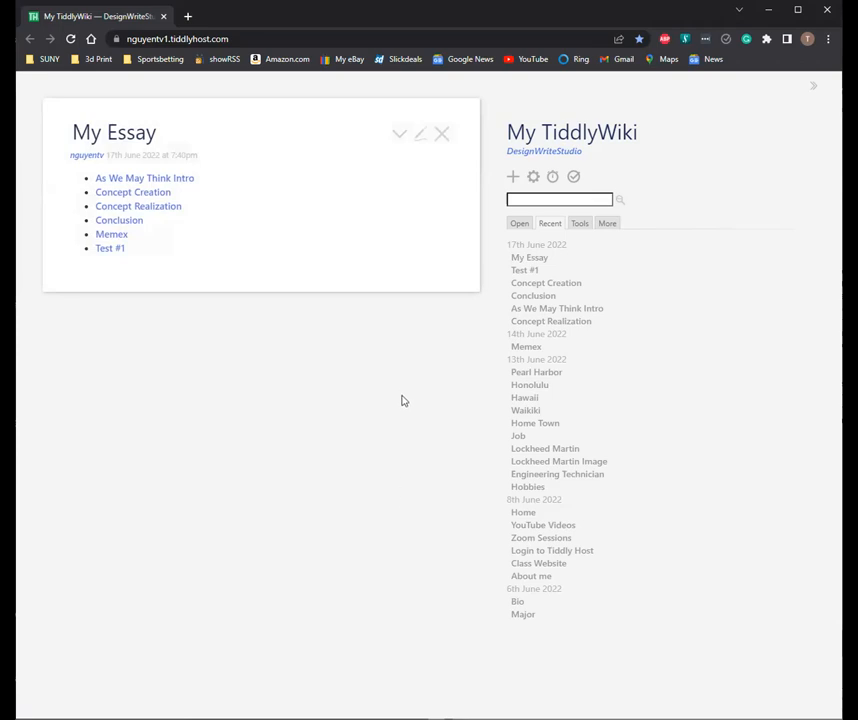
mouse_move(408, 268)
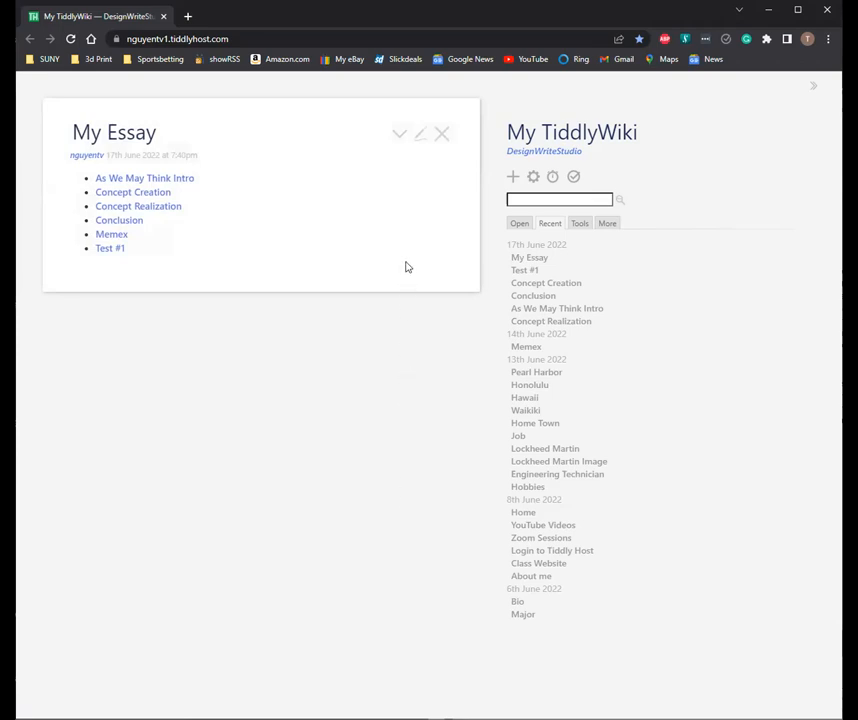
mouse_move(144, 184)
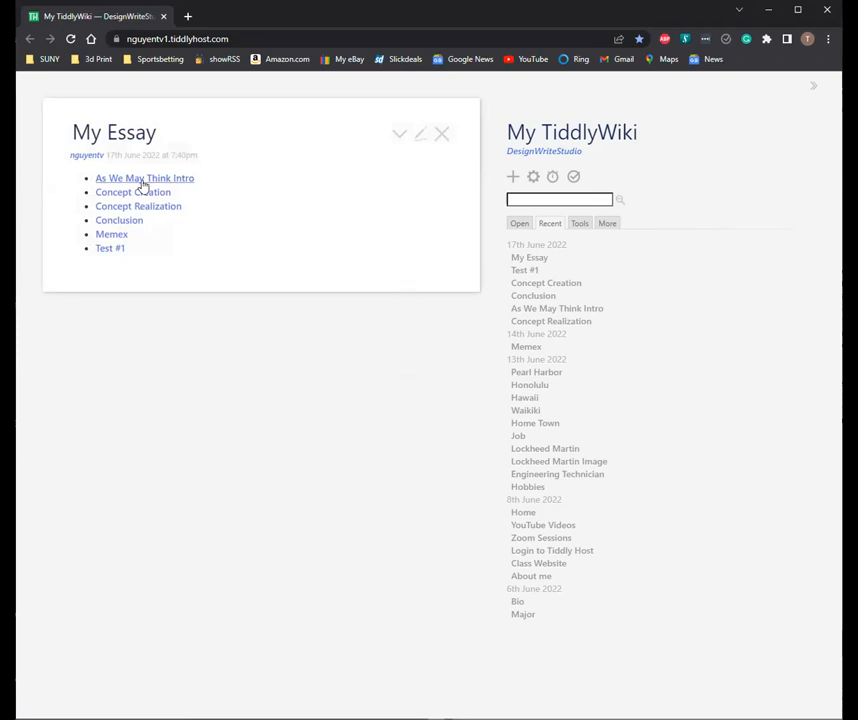
click(144, 178)
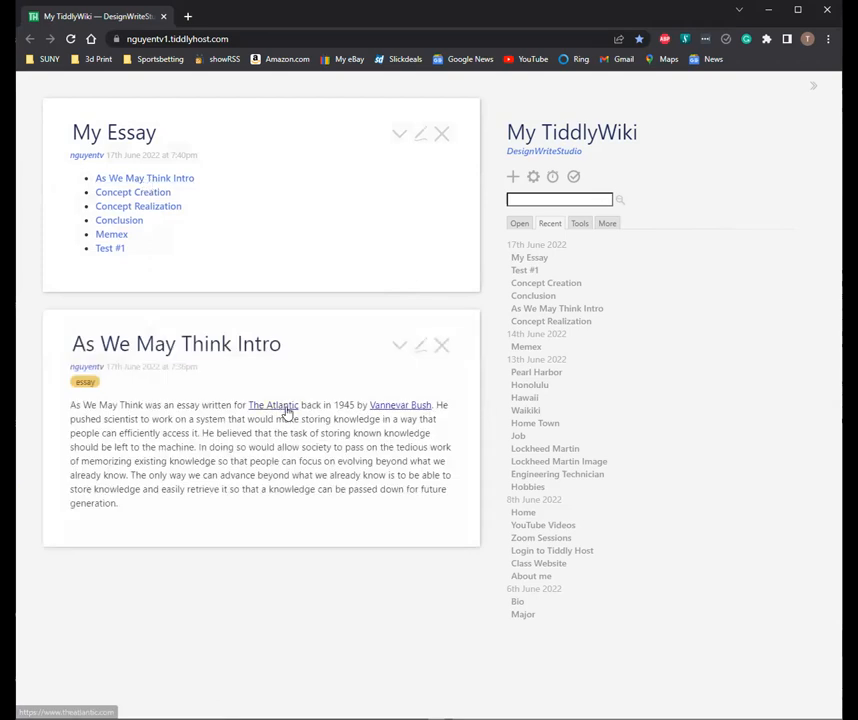
mouse_move(320, 352)
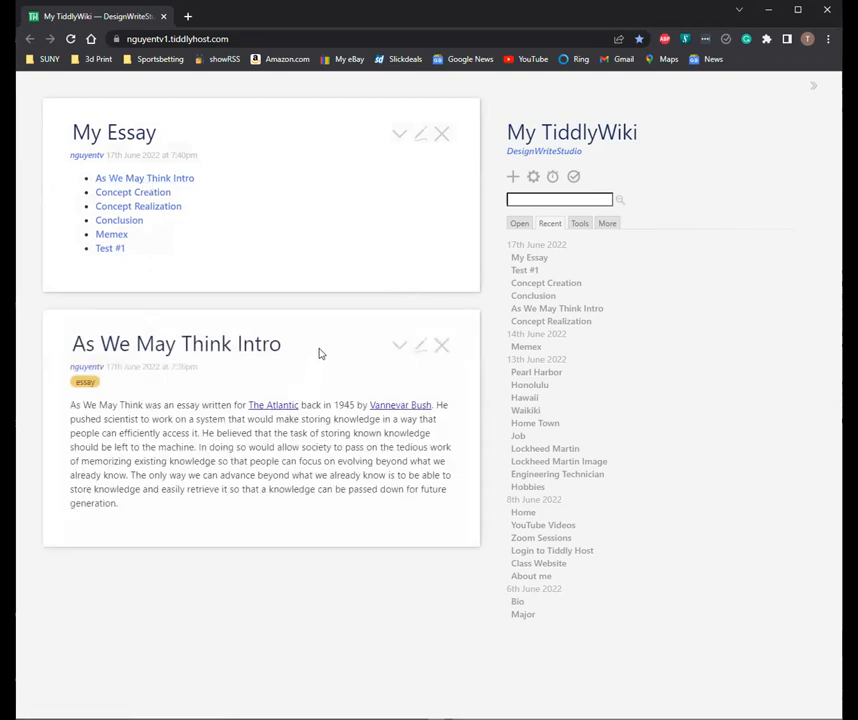
mouse_move(124, 282)
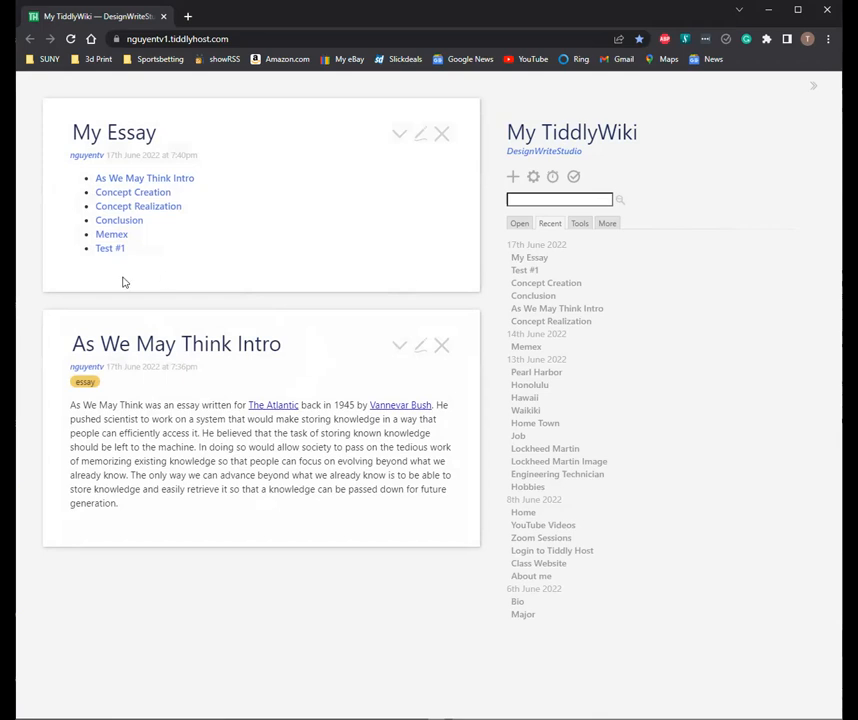
double_click(110, 248)
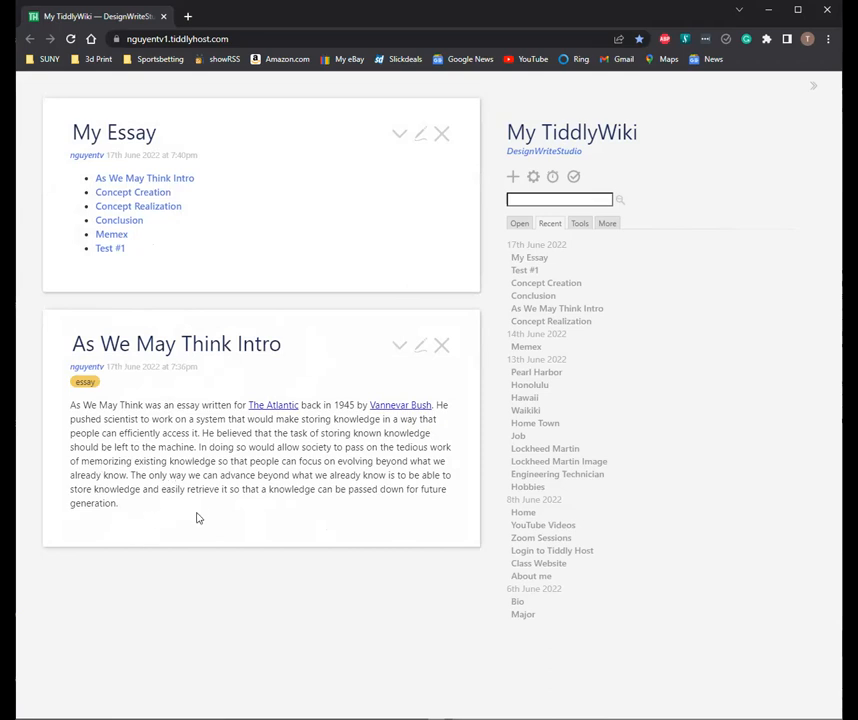
mouse_move(238, 528)
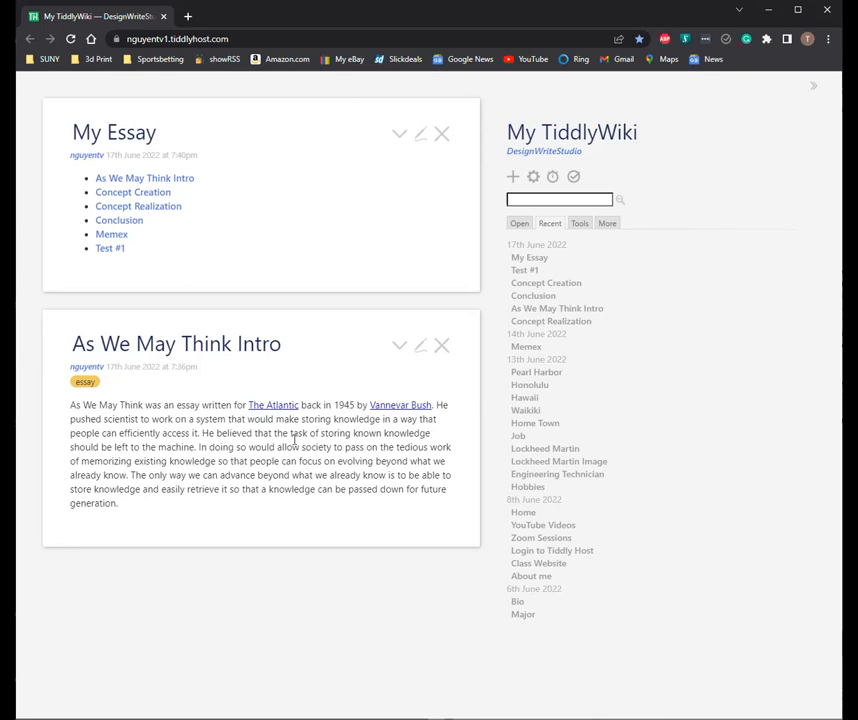
mouse_move(276, 360)
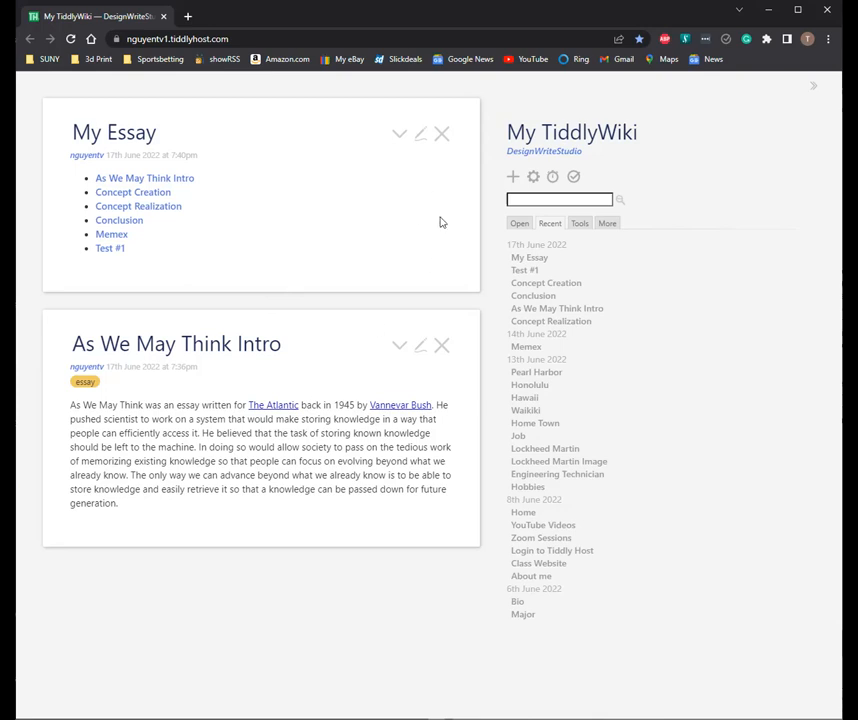
mouse_move(444, 136)
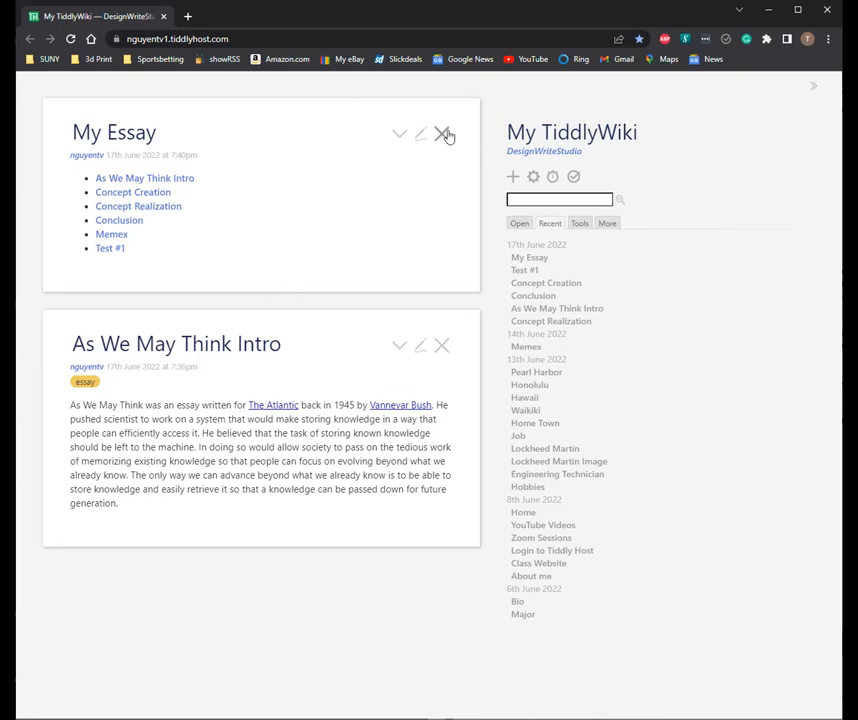
mouse_move(452, 148)
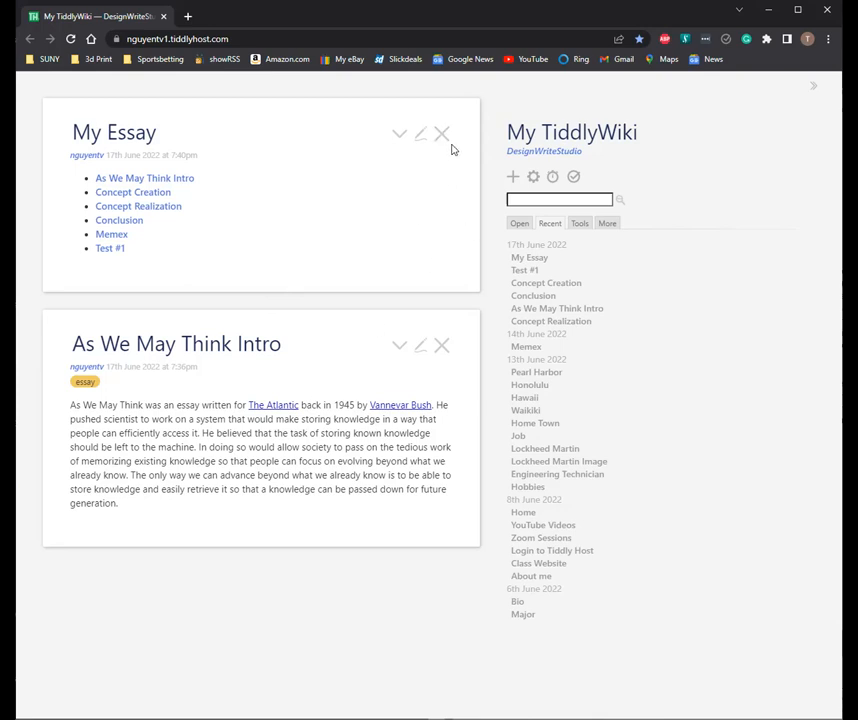
Step: Close My Essay and put the As We May Think Intro tiddler into edit mode
click(442, 132)
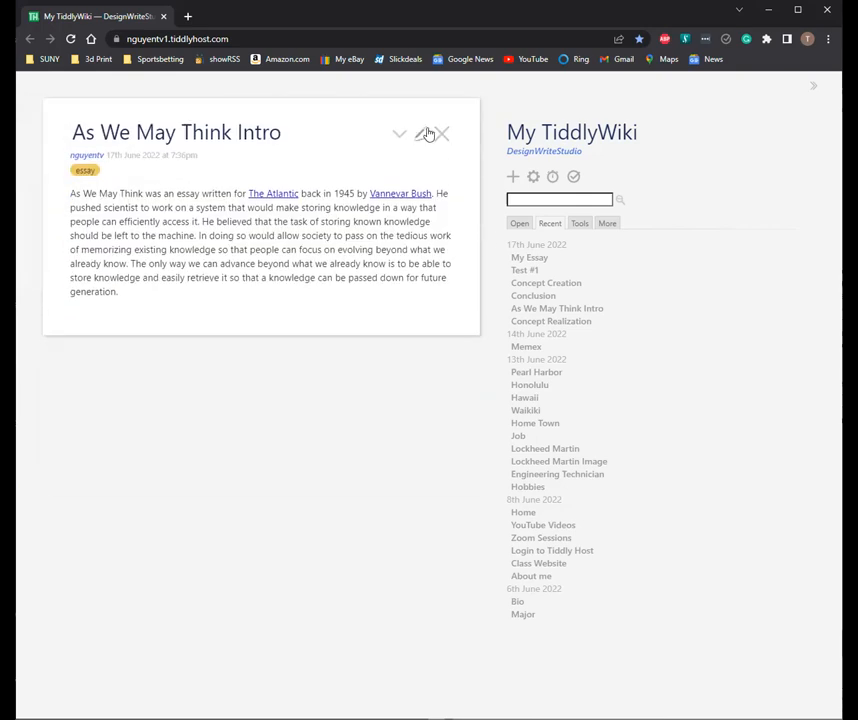
click(428, 132)
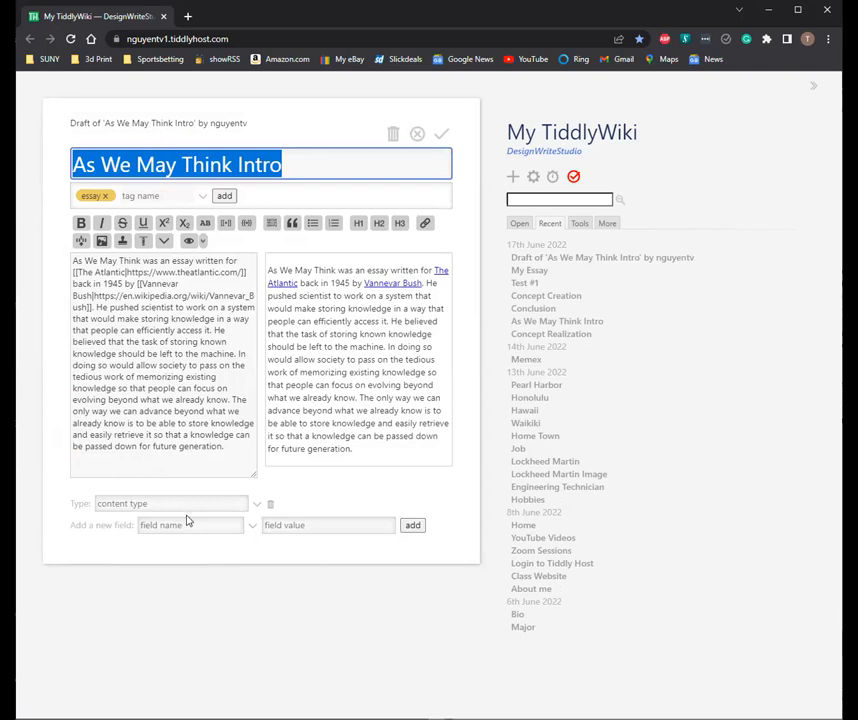
mouse_move(208, 520)
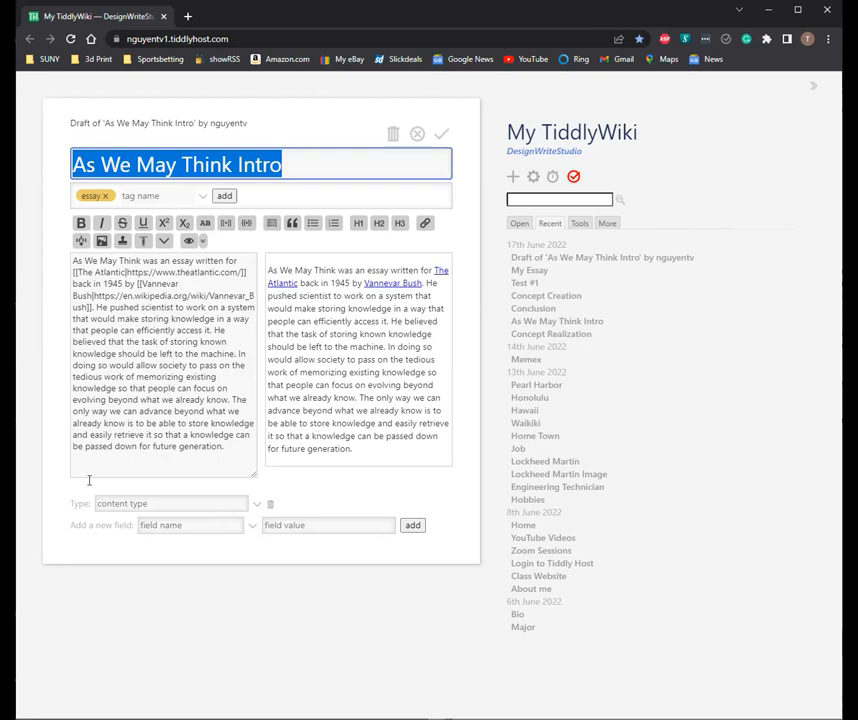
mouse_move(148, 360)
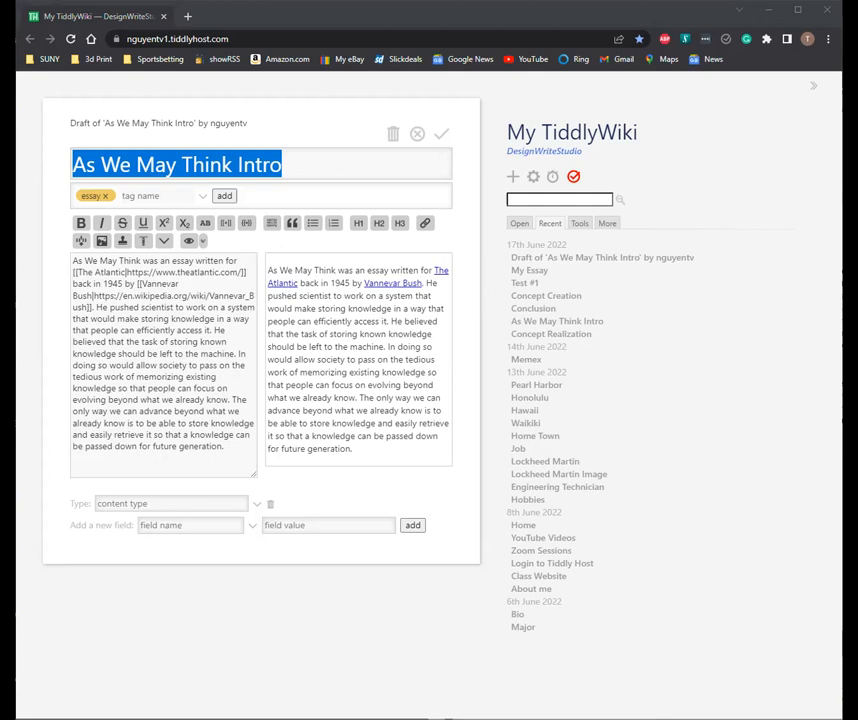
mouse_move(512, 156)
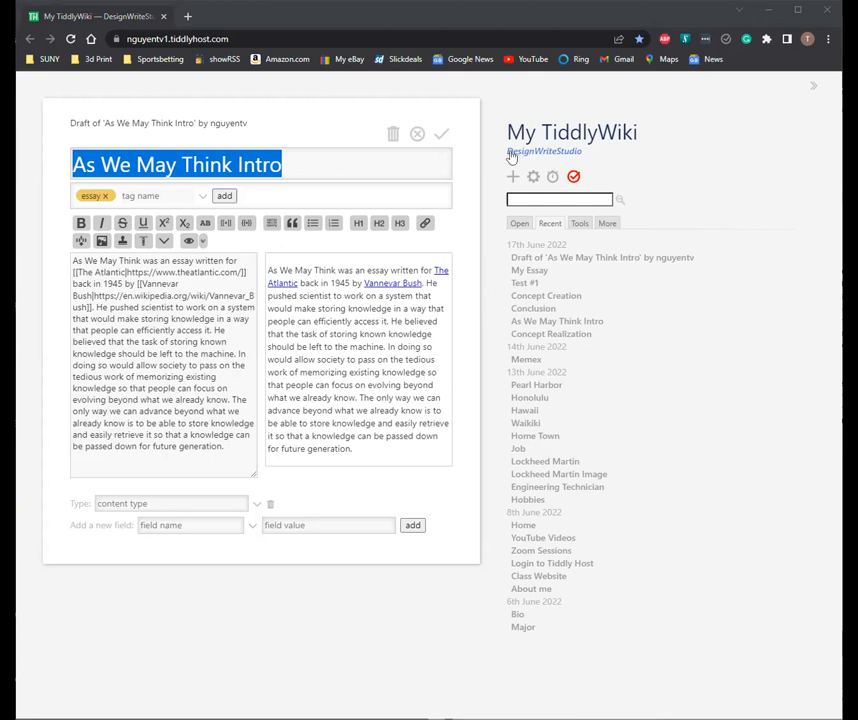
Step: Create a new tiddler titled 'Test Template' and begin its body text, removing a mistyped word
click(512, 176)
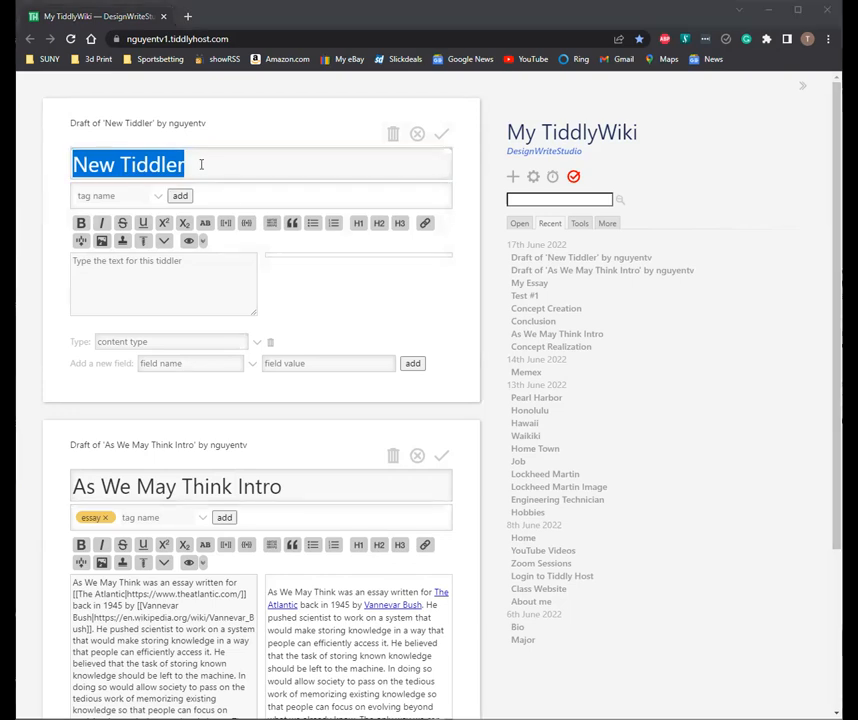
text(Test)
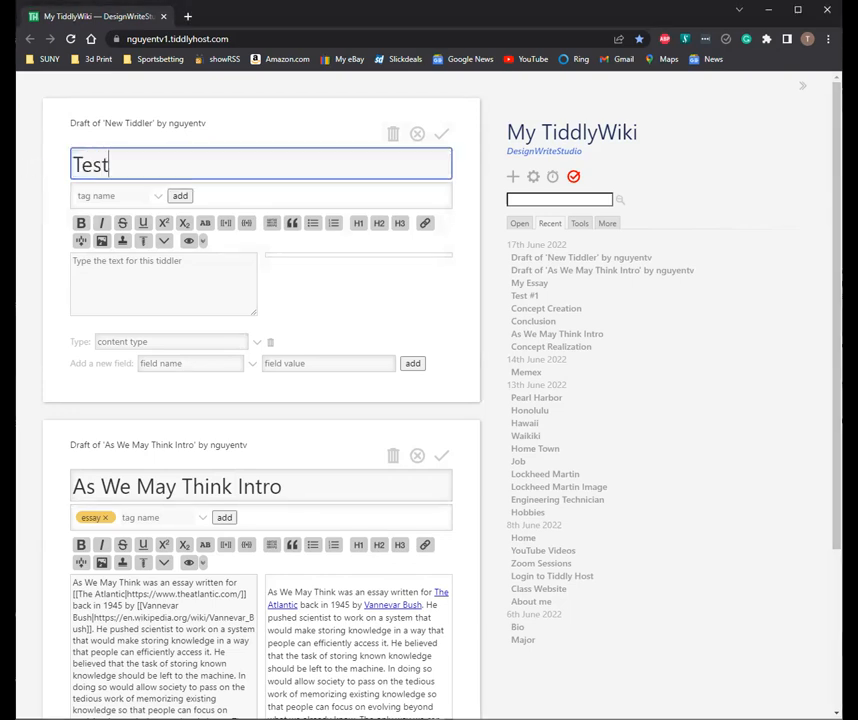
text(Template)
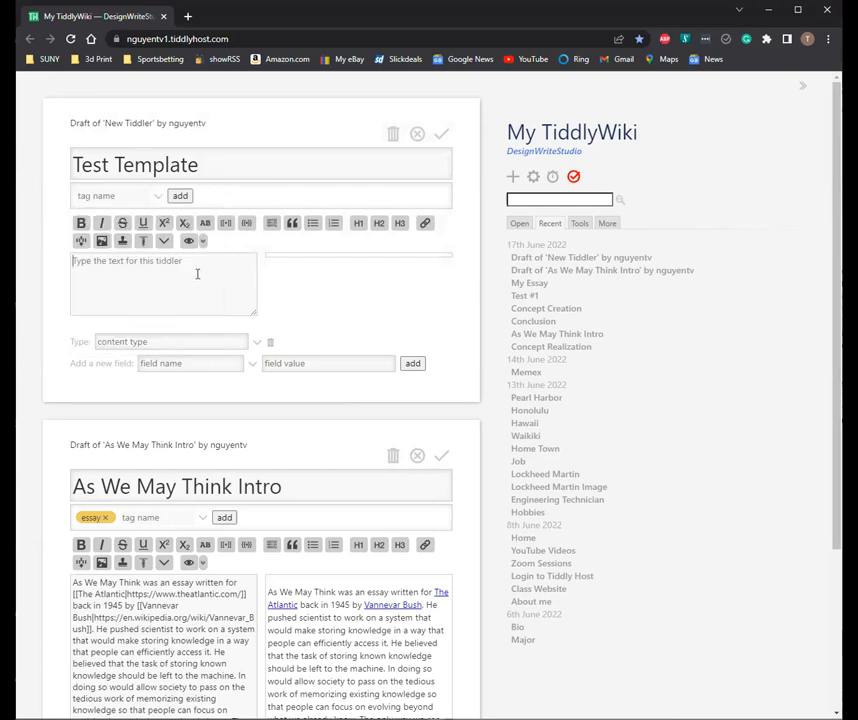
text(s)
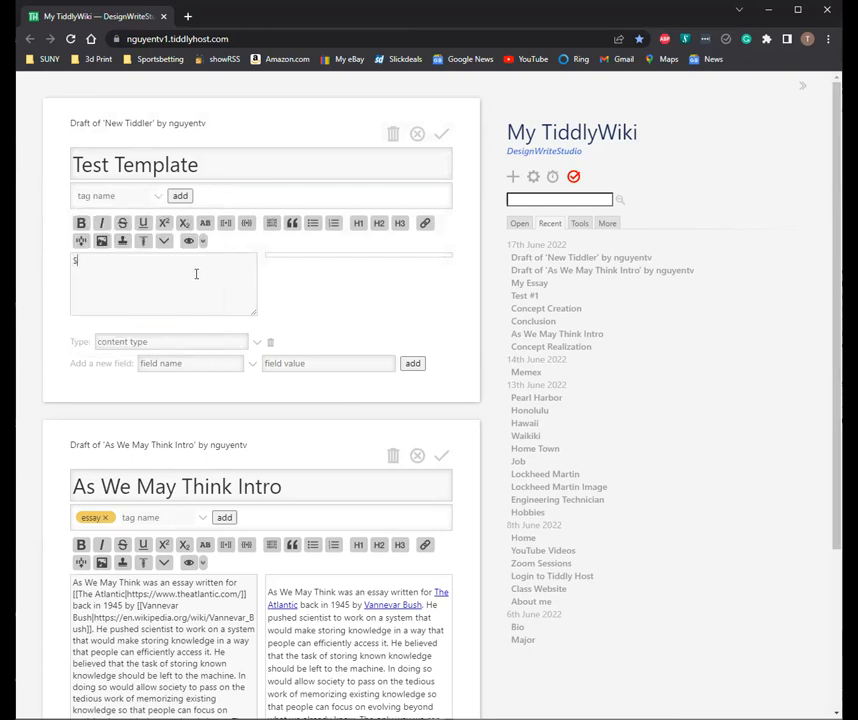
text(:)
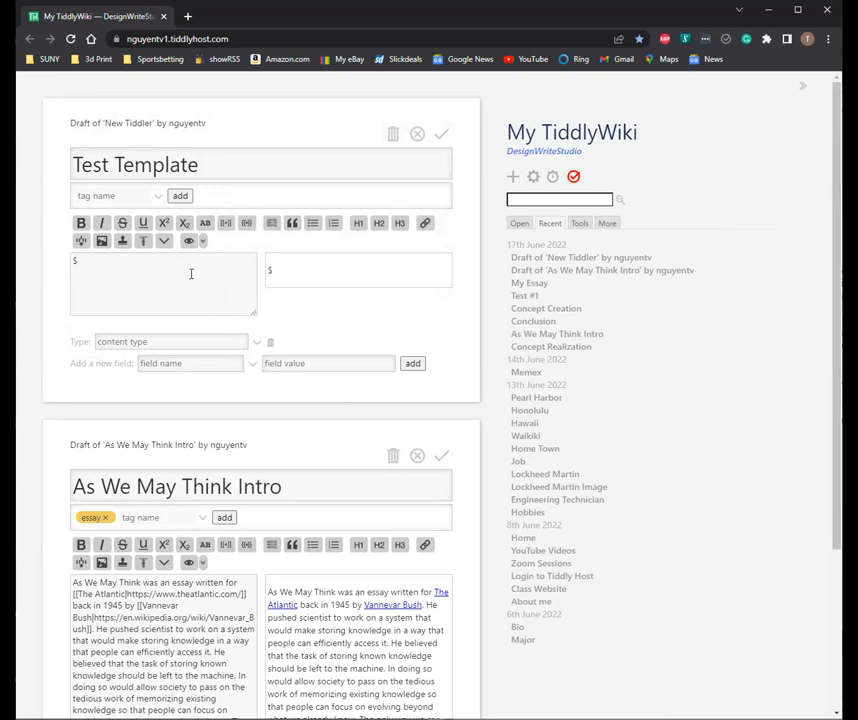
text(Sessay)
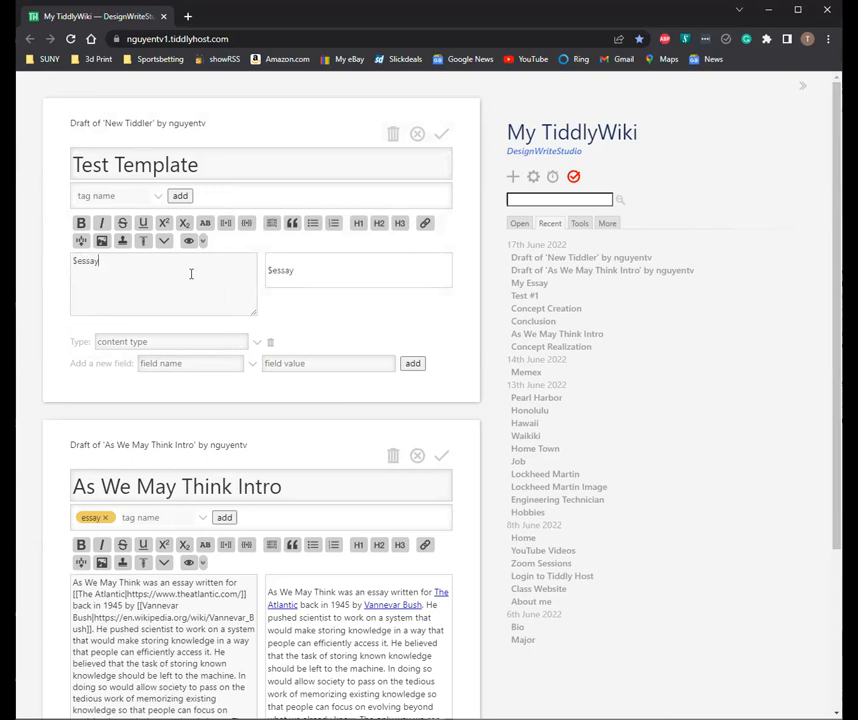
key(Backspace)
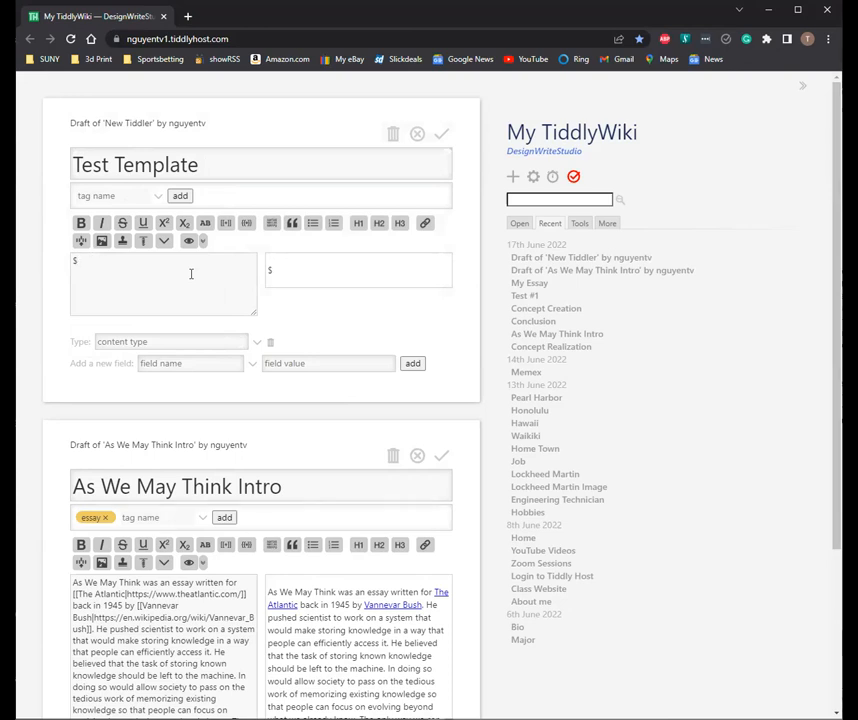
Step: Tag the Test Template draft with $:/tags/ViewTemplate from the tag picker
click(116, 196)
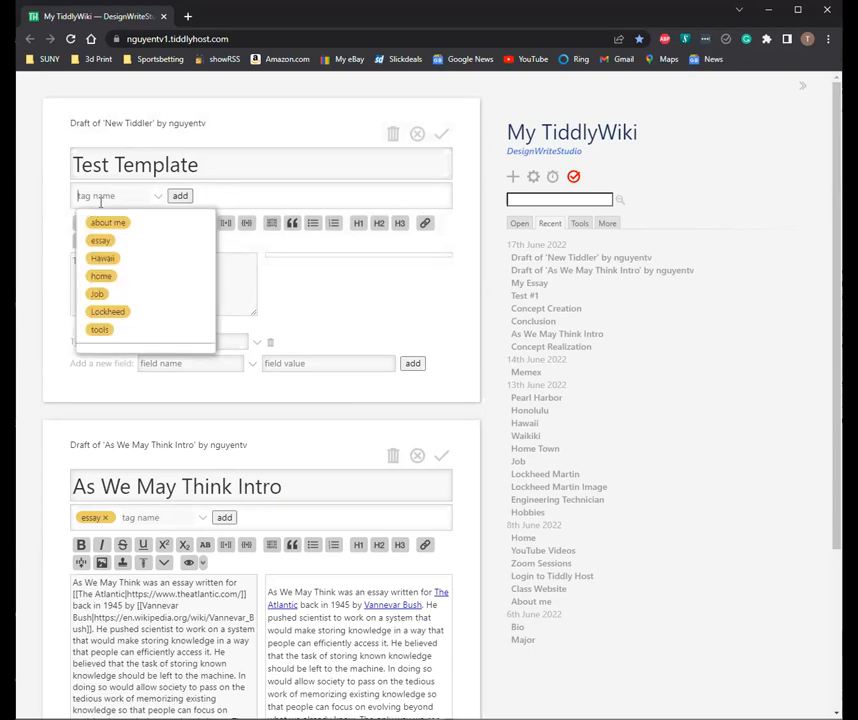
mouse_move(48, 210)
text($)
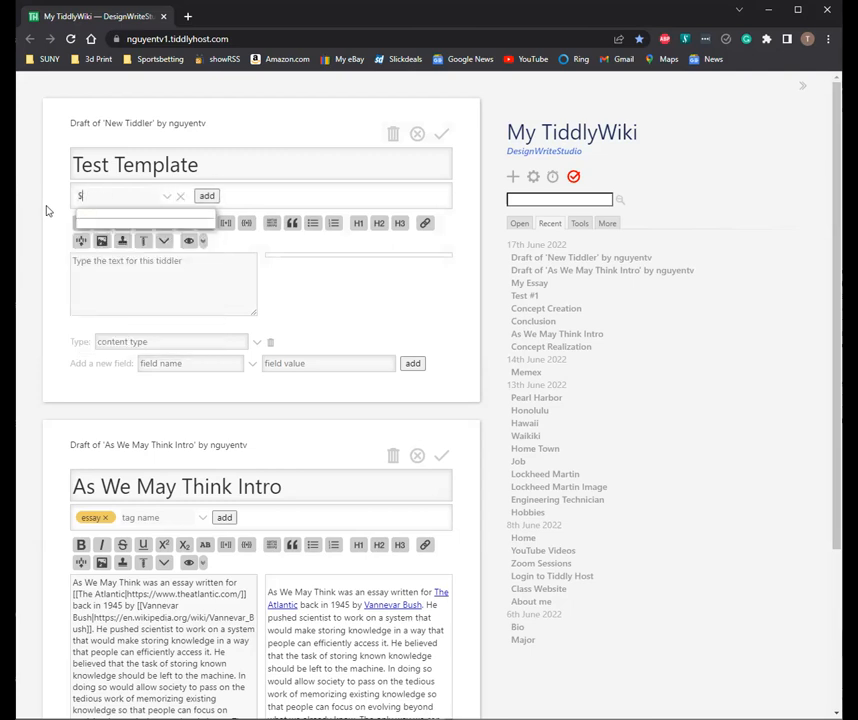
text(:tag)
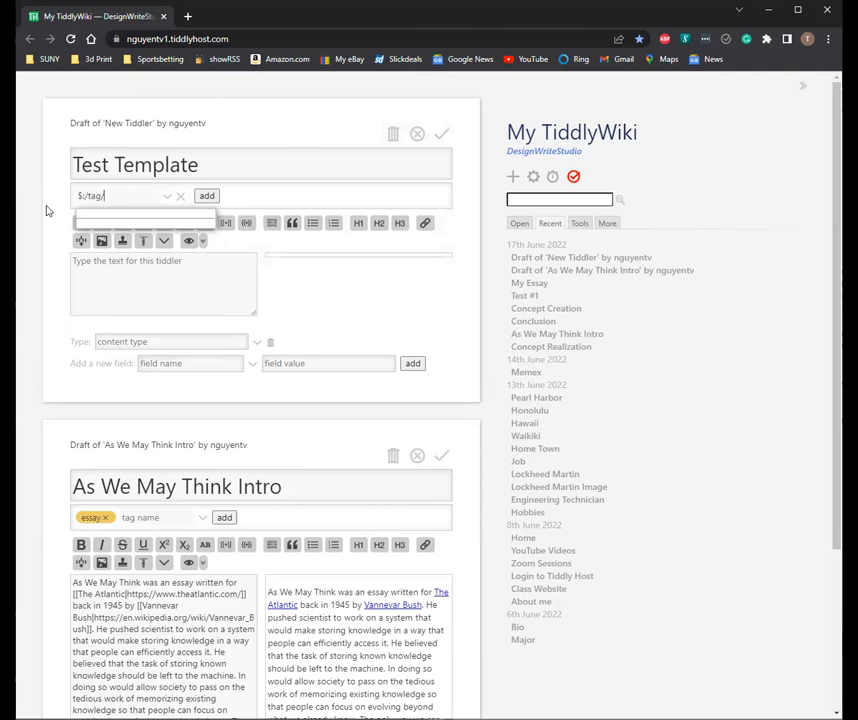
text(s)
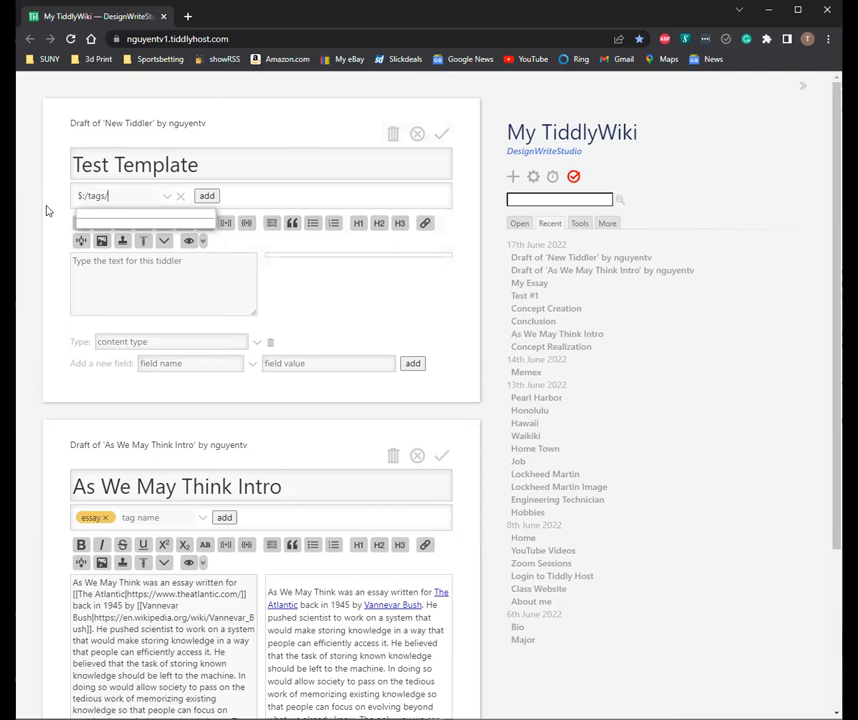
text(ViewTemplate)
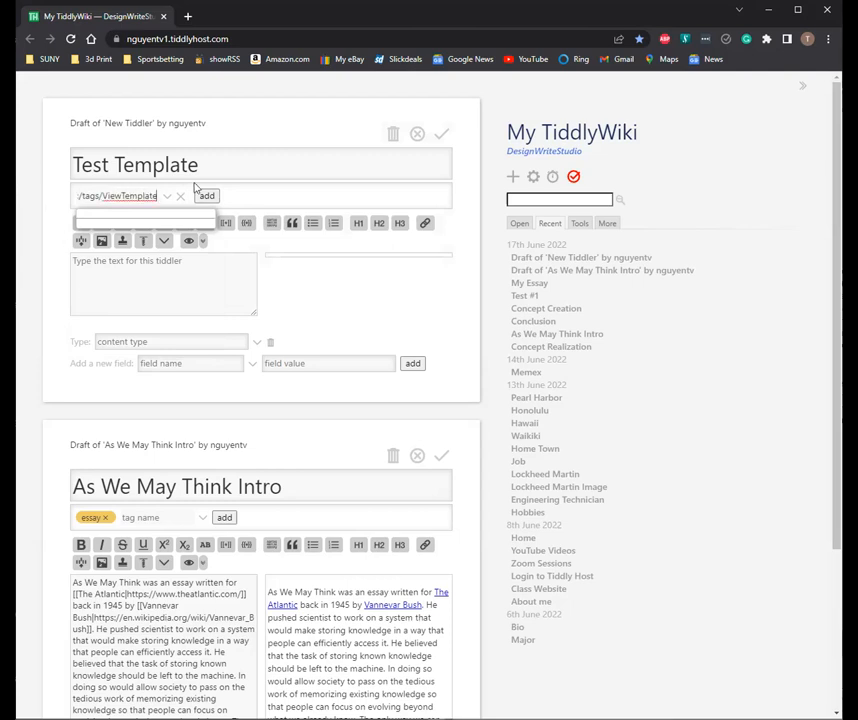
click(216, 196)
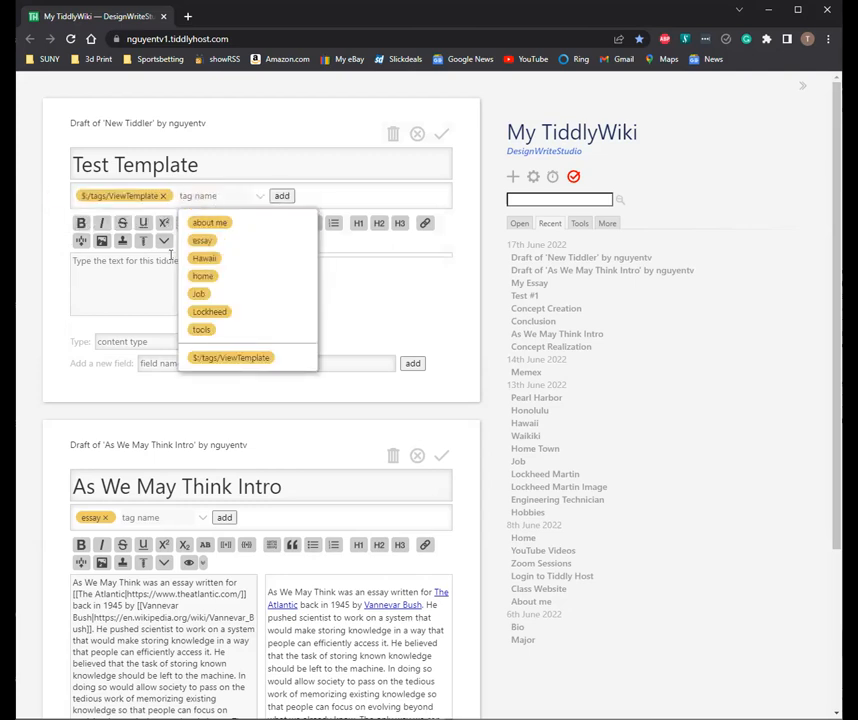
click(126, 292)
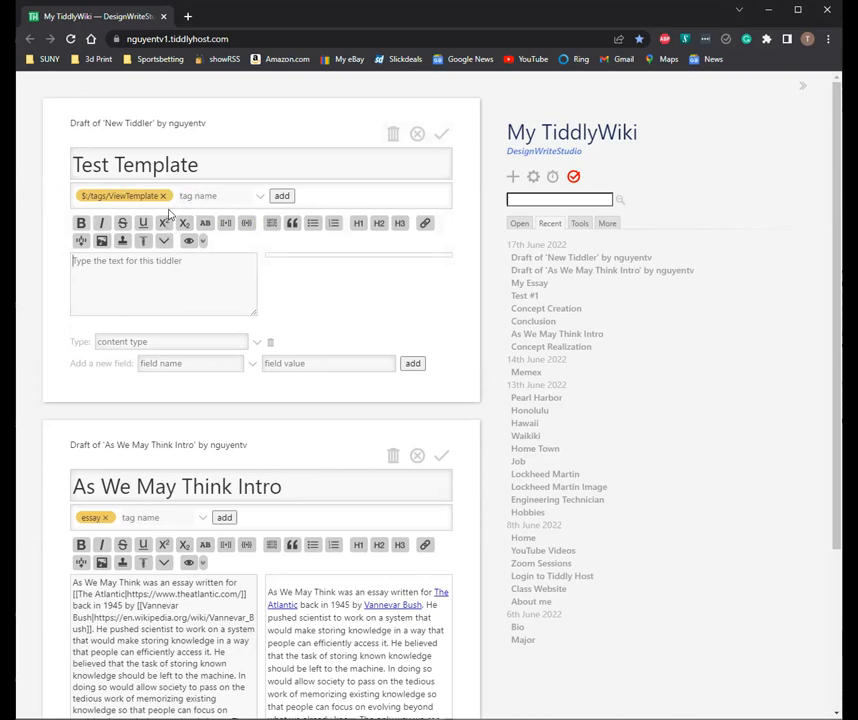
mouse_move(64, 210)
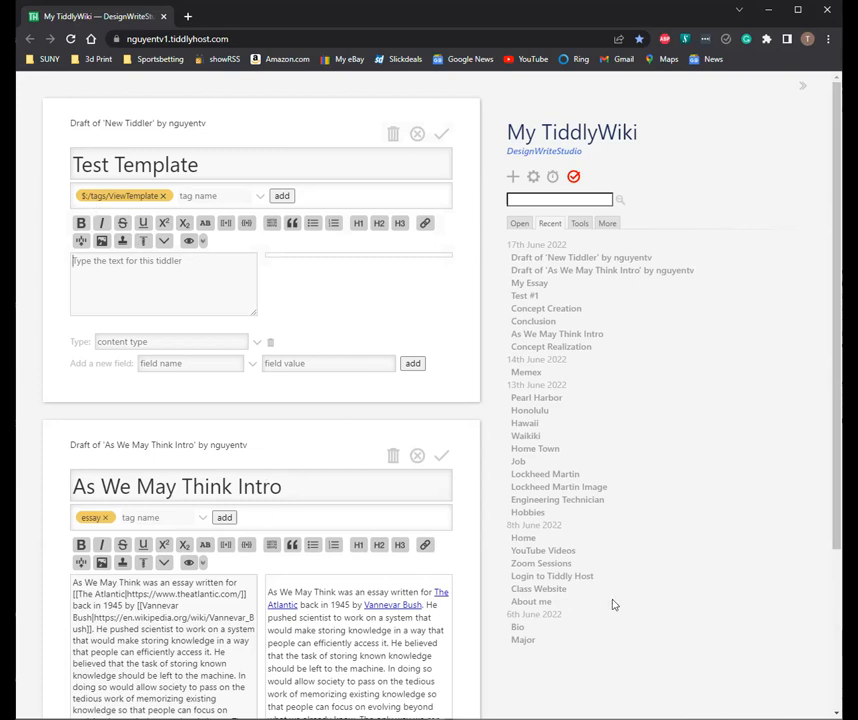
Step: Edit My Essay and copy its essay-tagged <<list-links>> macro into the Test Template body
scroll(down, 3)
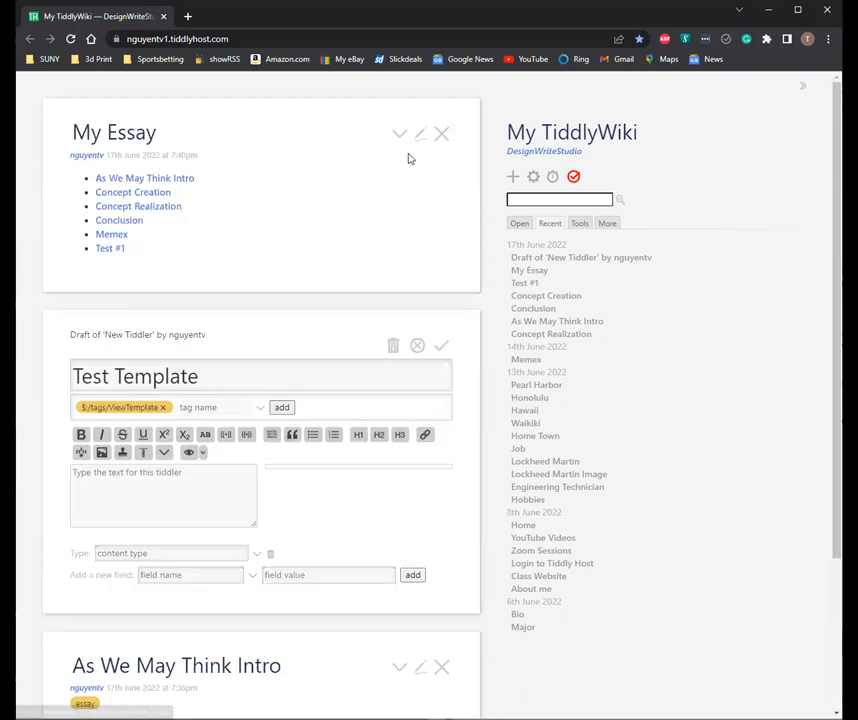
click(420, 132)
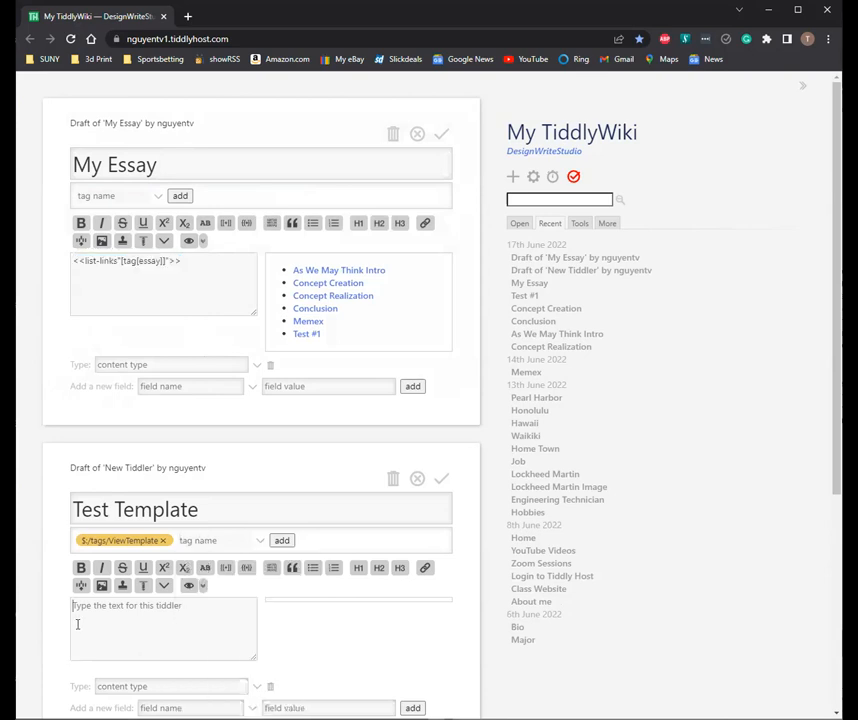
mouse_move(146, 652)
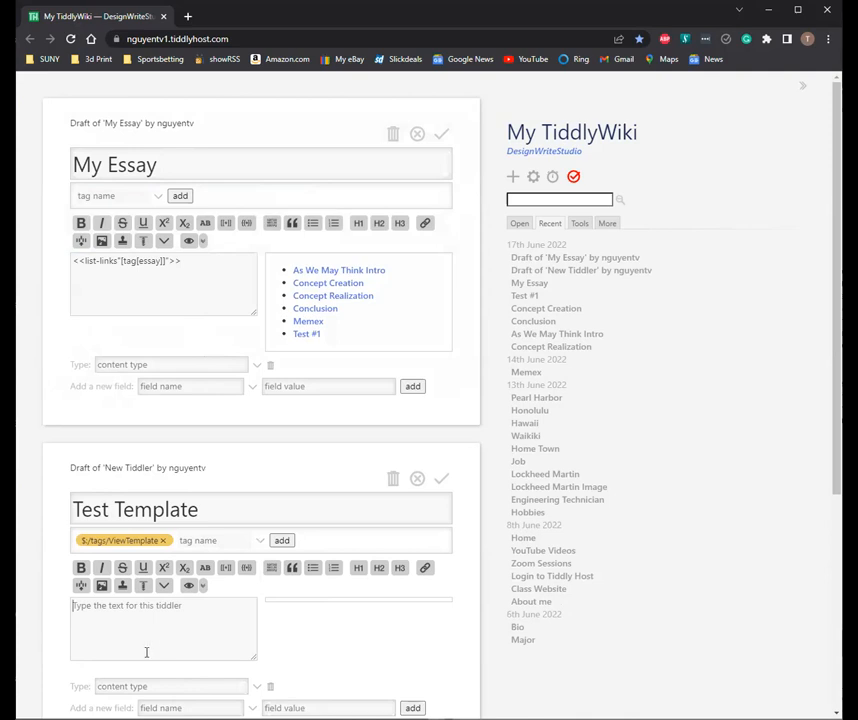
mouse_move(182, 622)
text(<<list-links"[tag[essay]]">>)
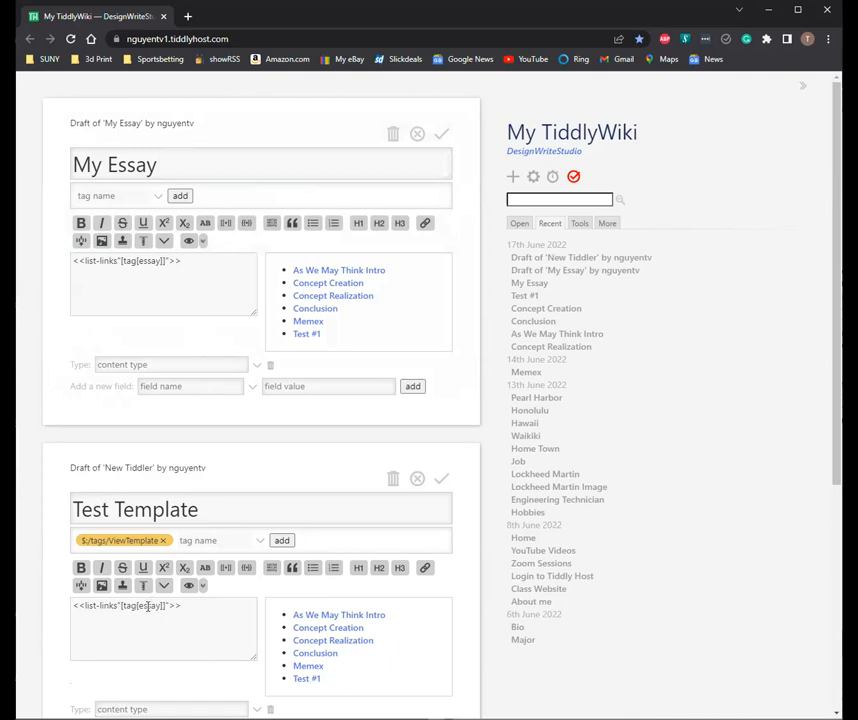
double_click(148, 604)
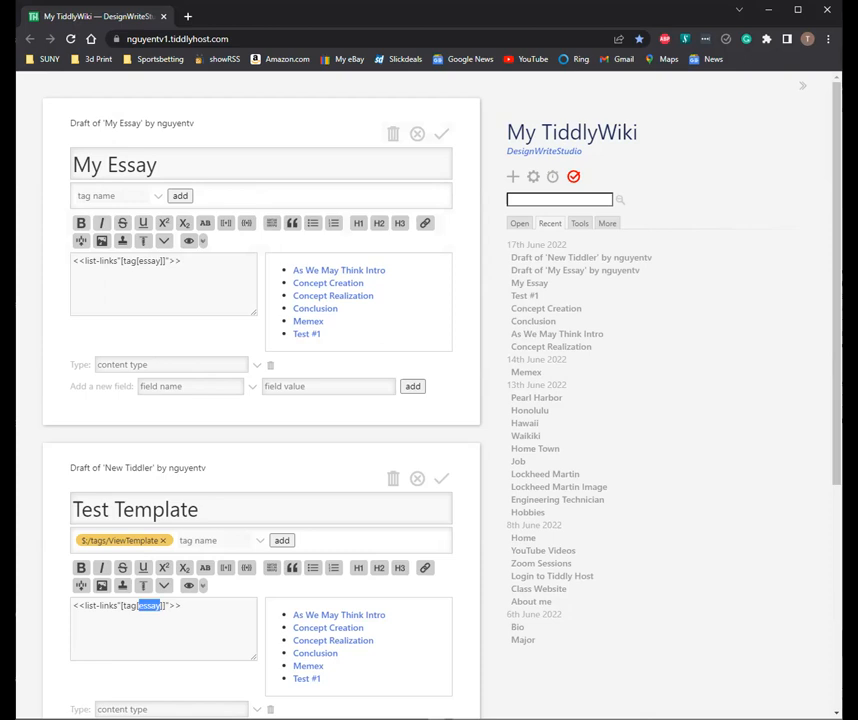
mouse_move(436, 148)
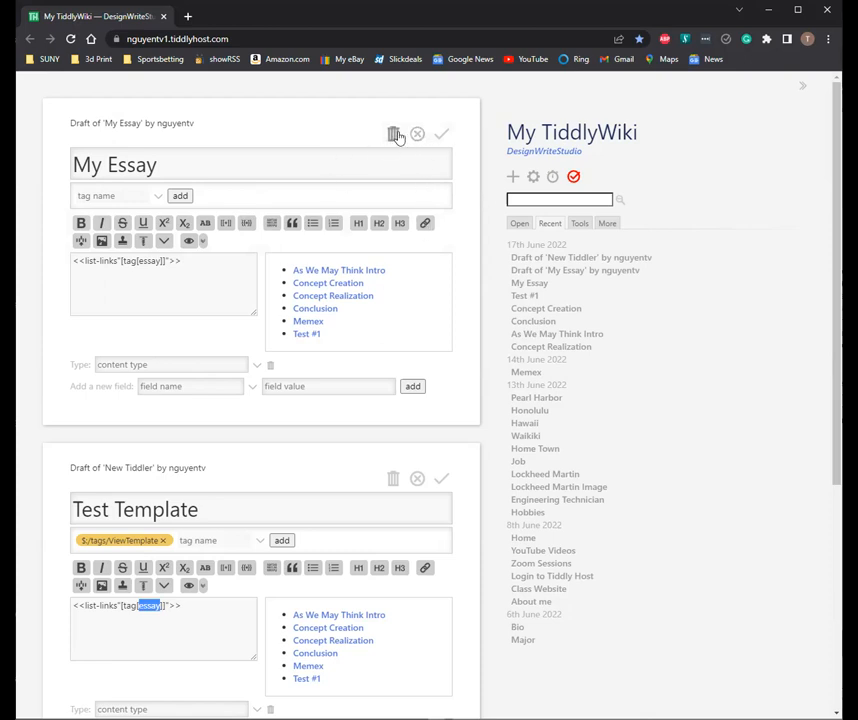
Step: Discard the My Essay draft, save Test Template so the essay links list appears, and reopen it for editing
click(416, 136)
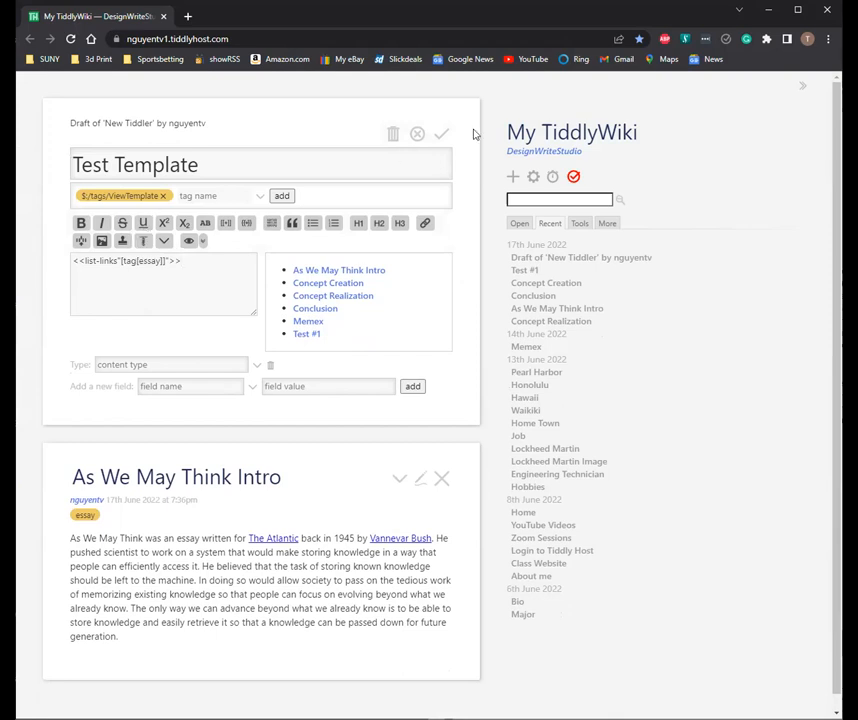
click(442, 134)
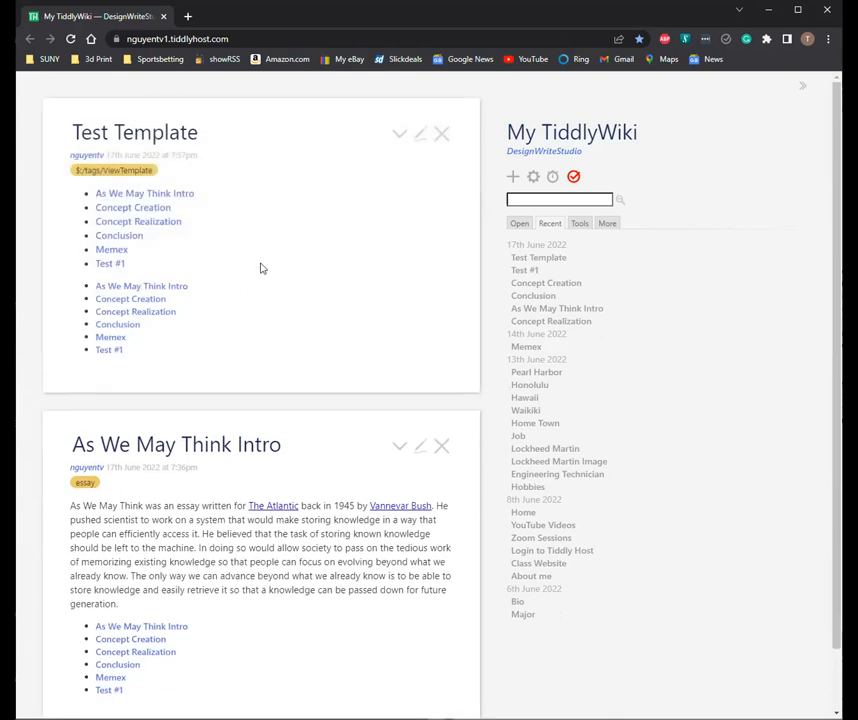
mouse_move(416, 132)
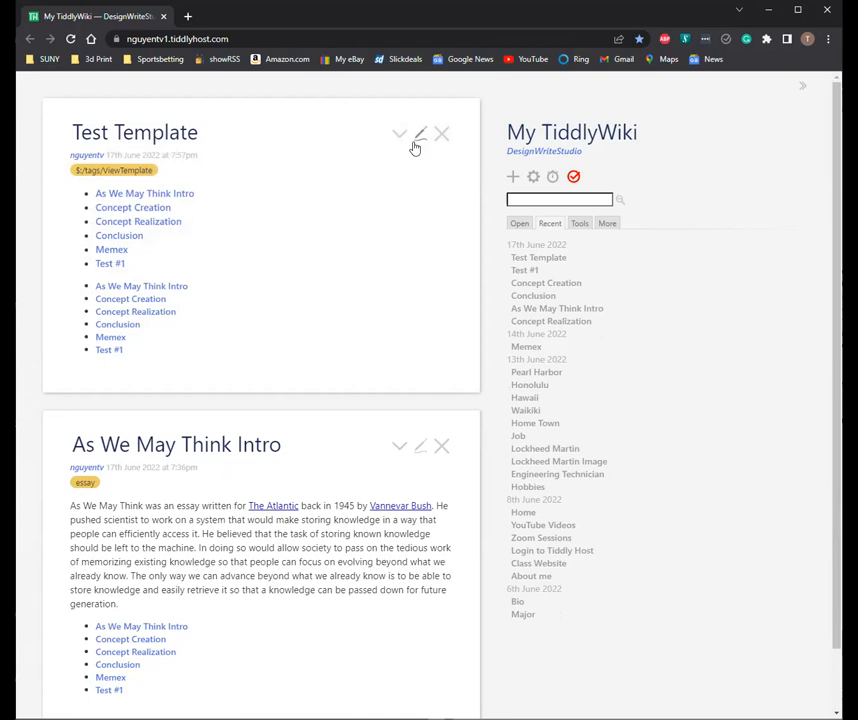
click(420, 132)
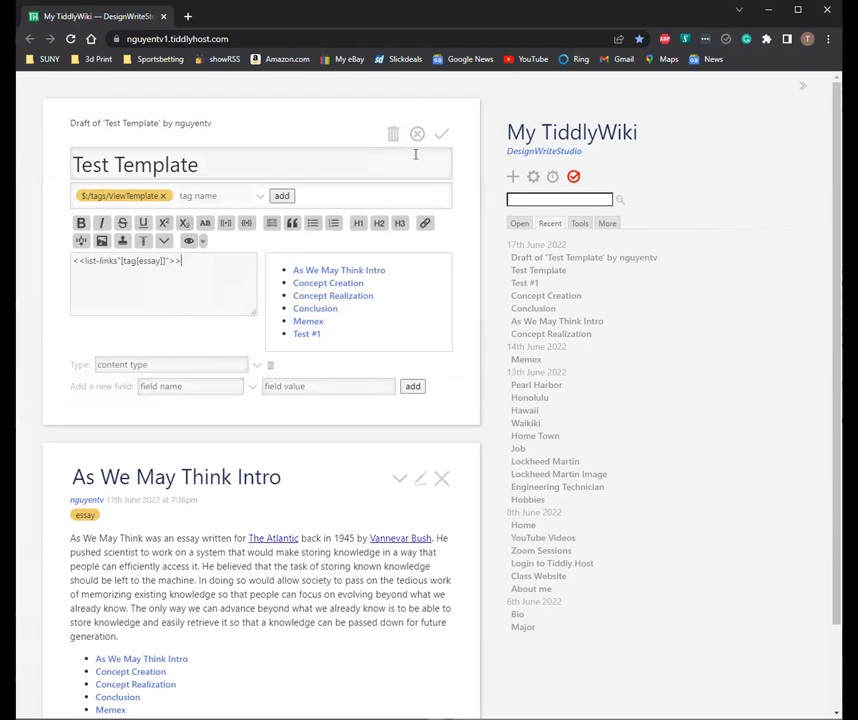
click(442, 134)
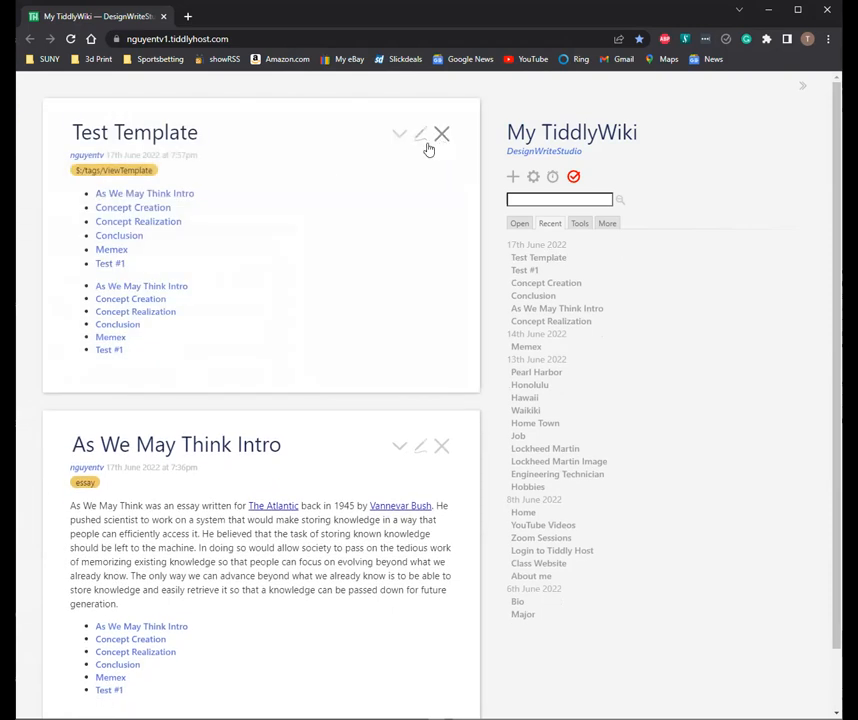
mouse_move(420, 134)
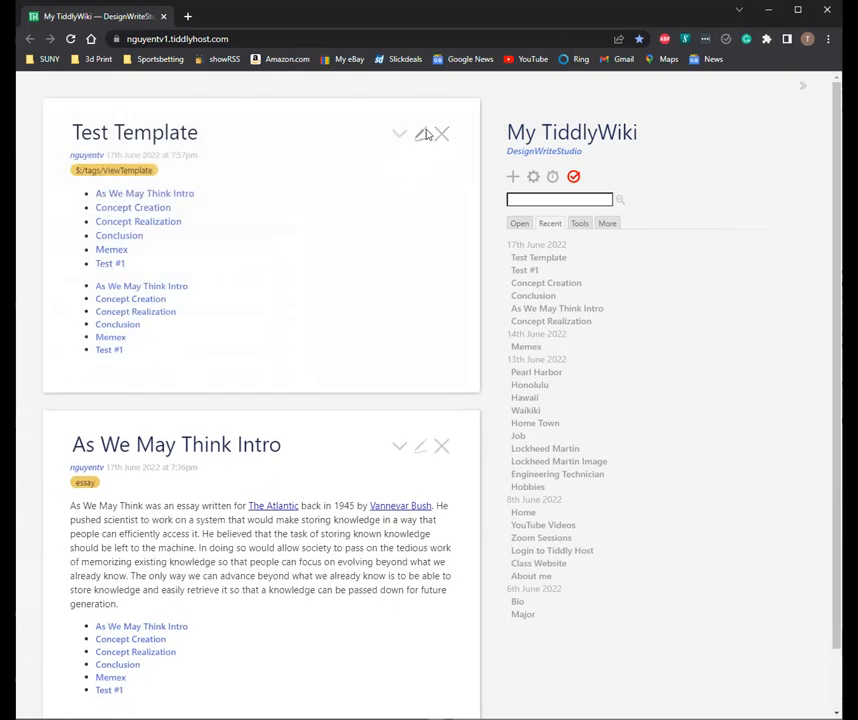
click(420, 134)
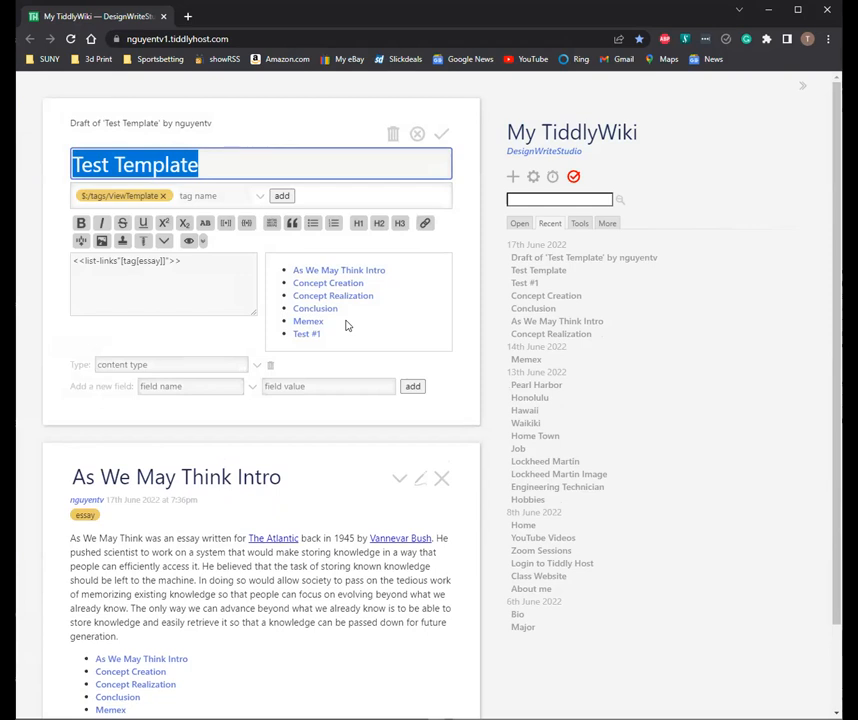
mouse_move(284, 404)
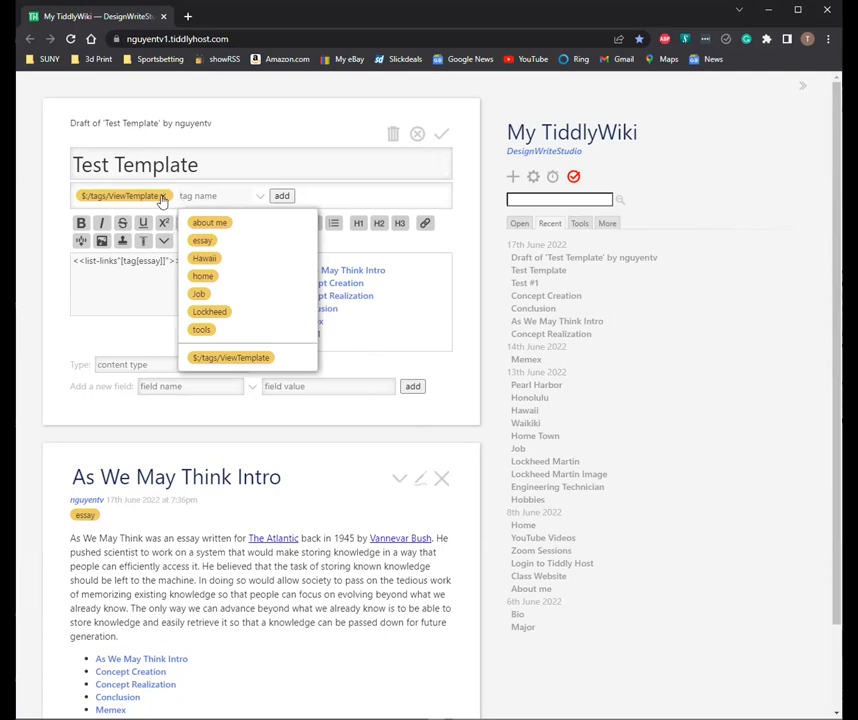
mouse_move(130, 264)
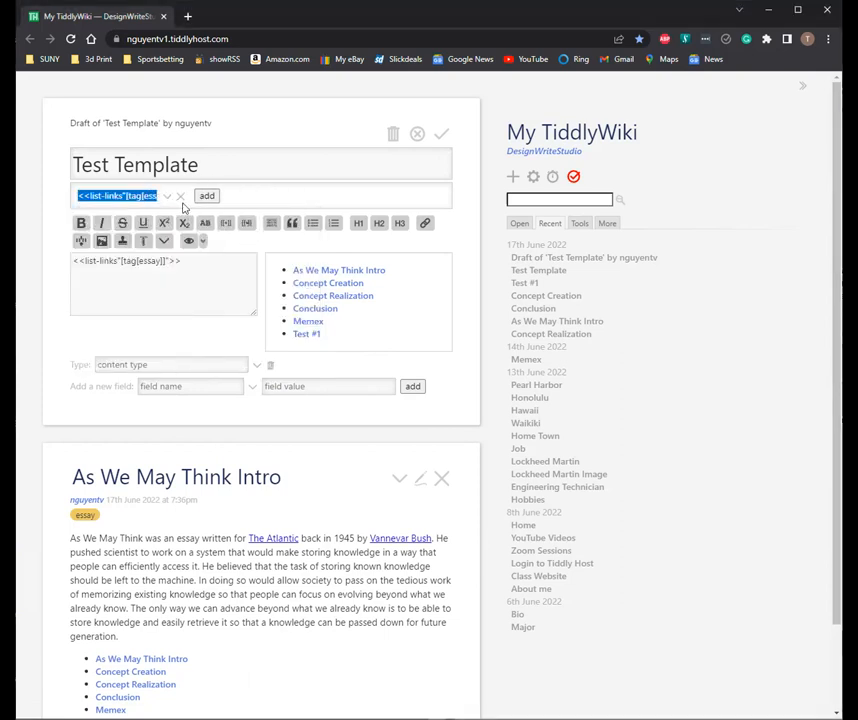
click(168, 196)
text(<$)
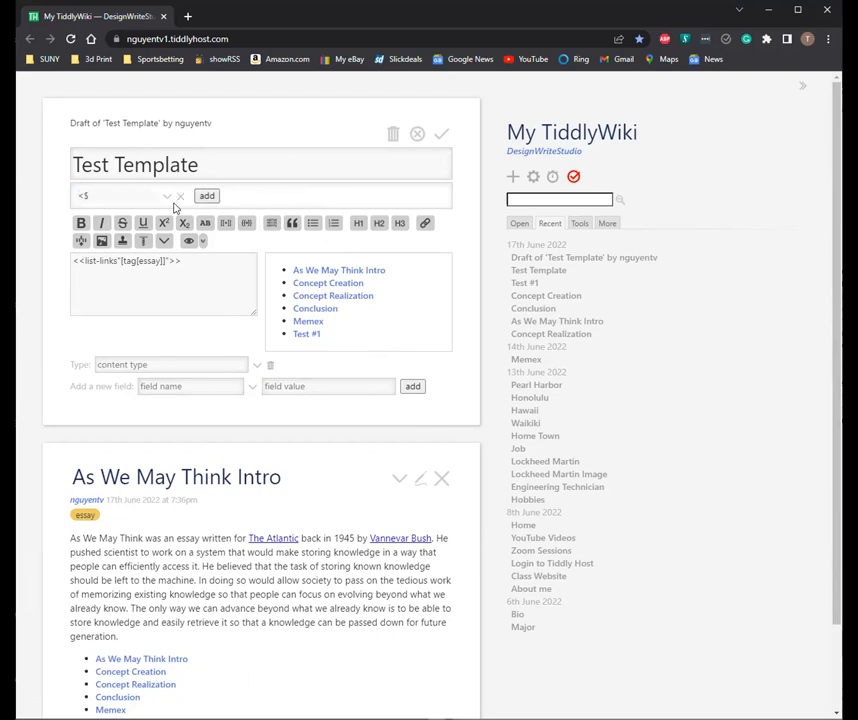
text(list filter=)
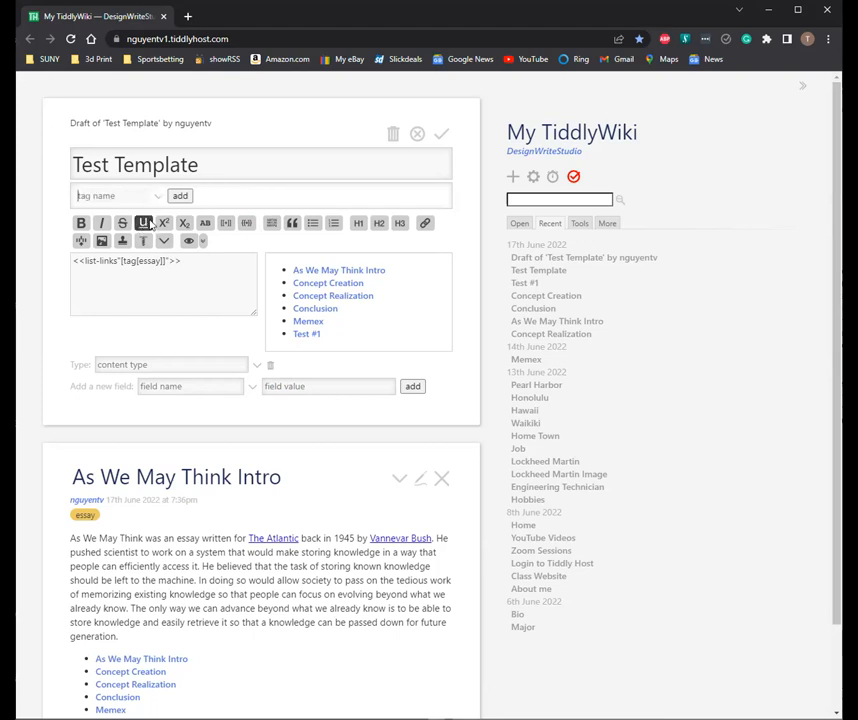
Step: Rewrite the Test Template body as <$list filter="[is[current]tag[essay]]"> to list only the current essay tiddler
click(180, 196)
text(<$list )
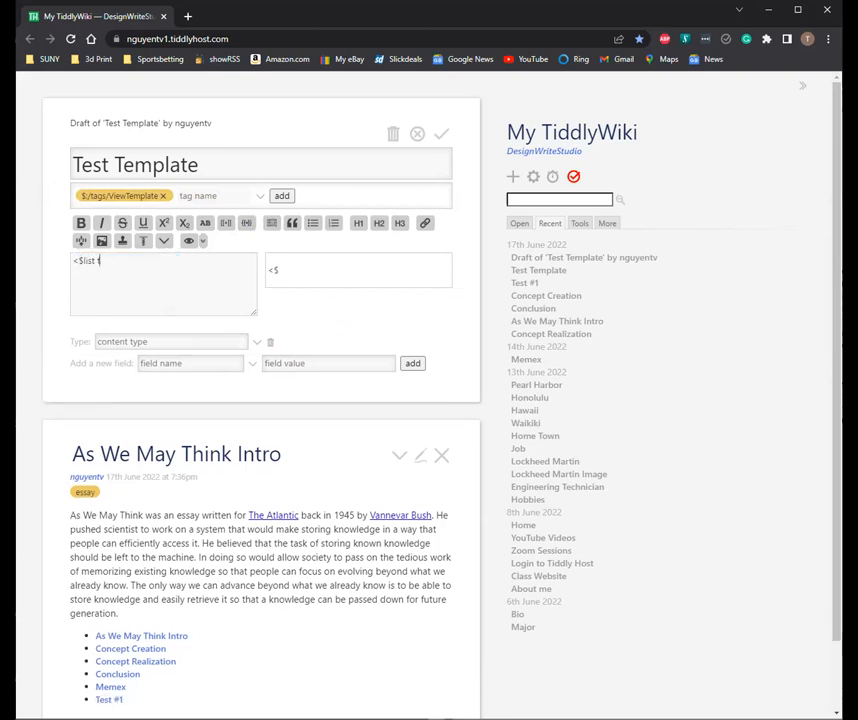
text(filter="[)
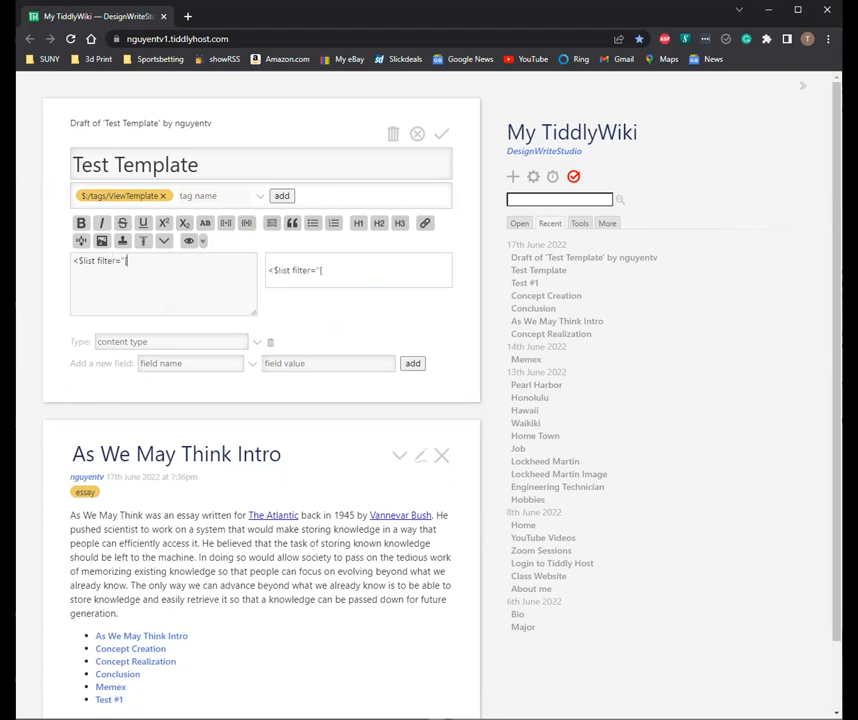
text(is[current]tag[)
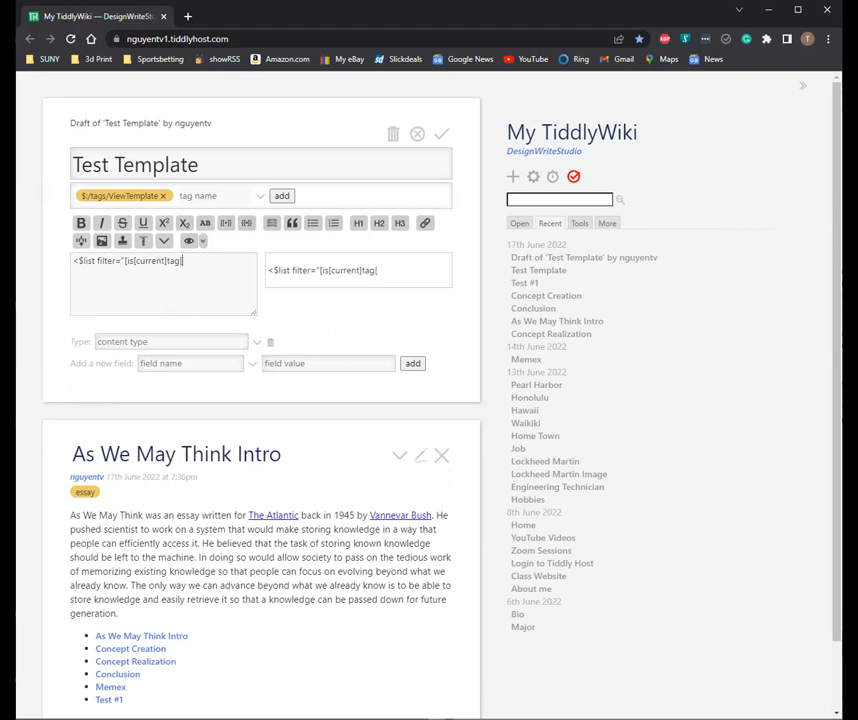
text(Self-design)
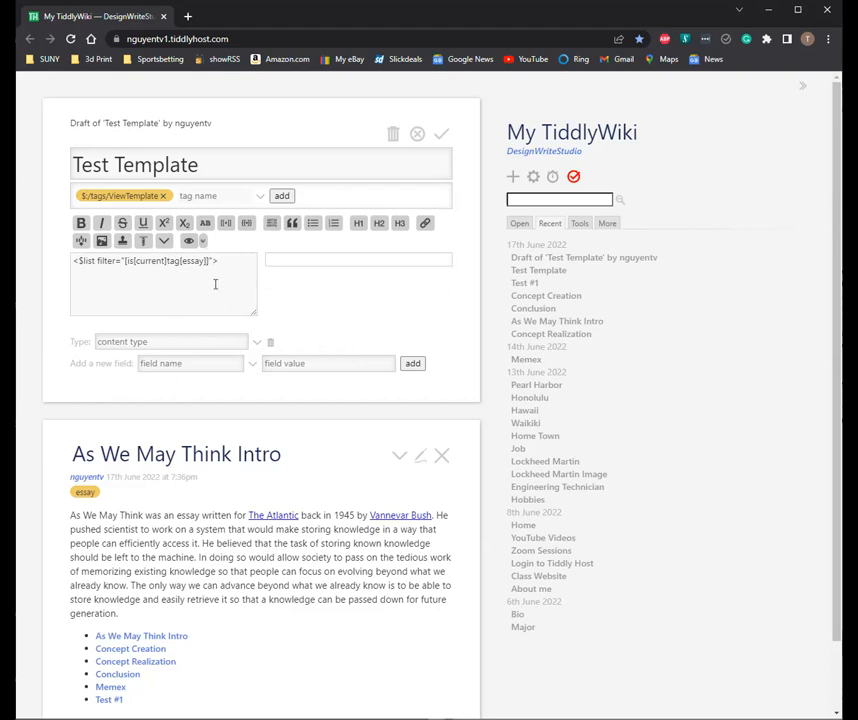
mouse_move(442, 132)
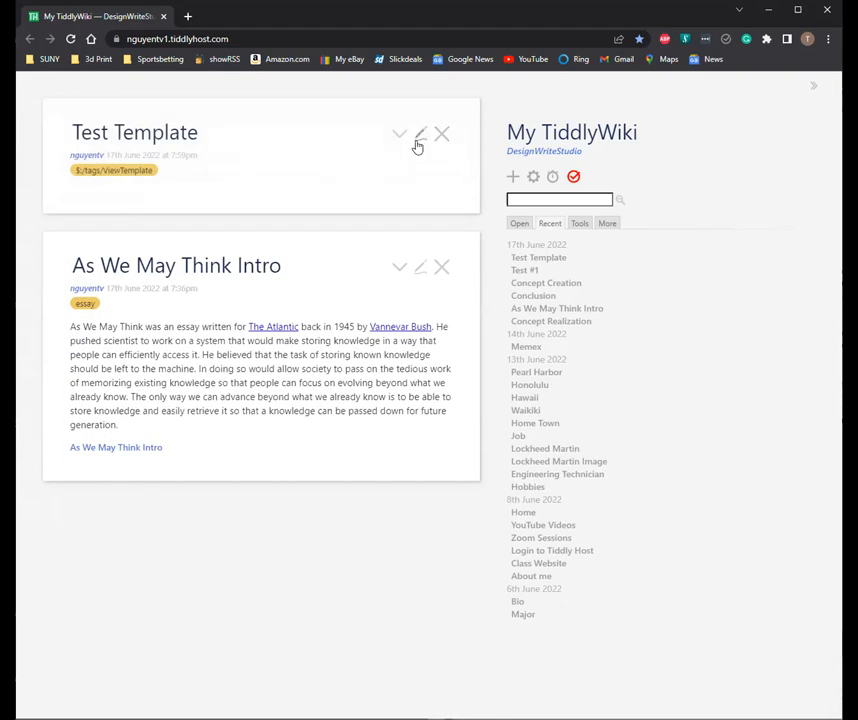
mouse_move(420, 136)
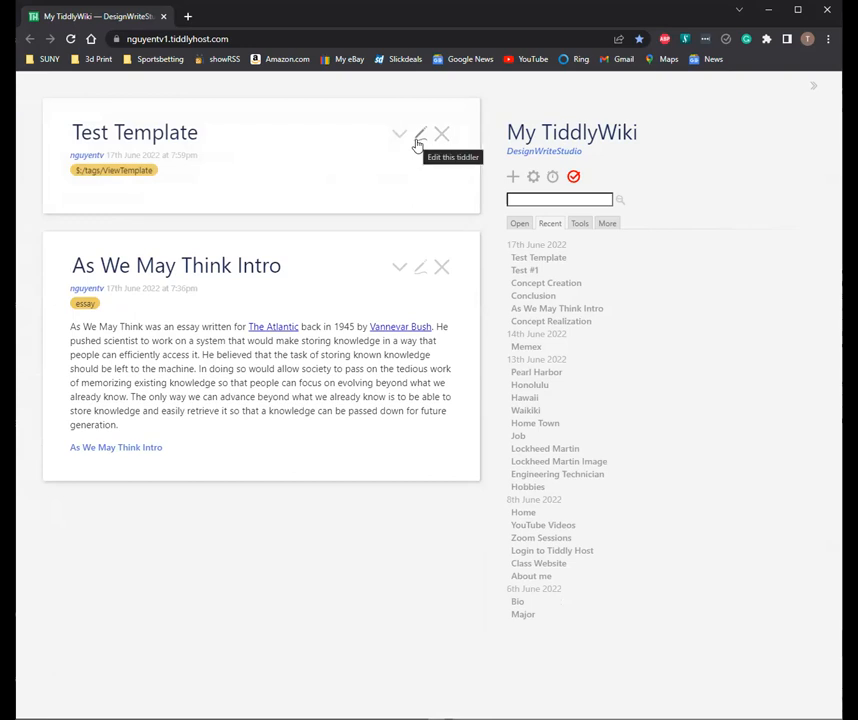
Step: Save Test Template with its current-tiddler essay filter, save the wiki, and close As We May Think Intro
click(420, 134)
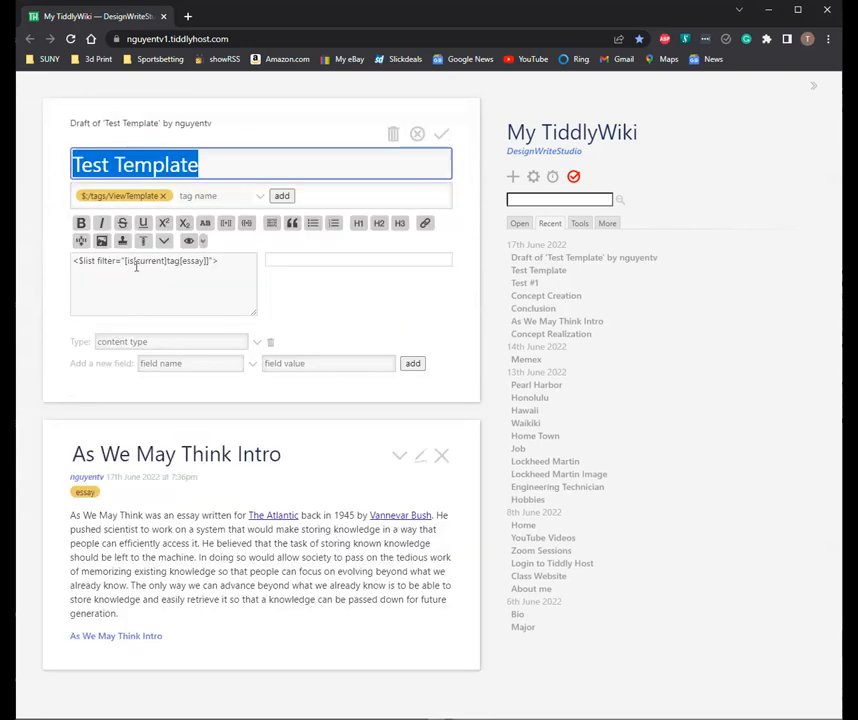
mouse_move(492, 46)
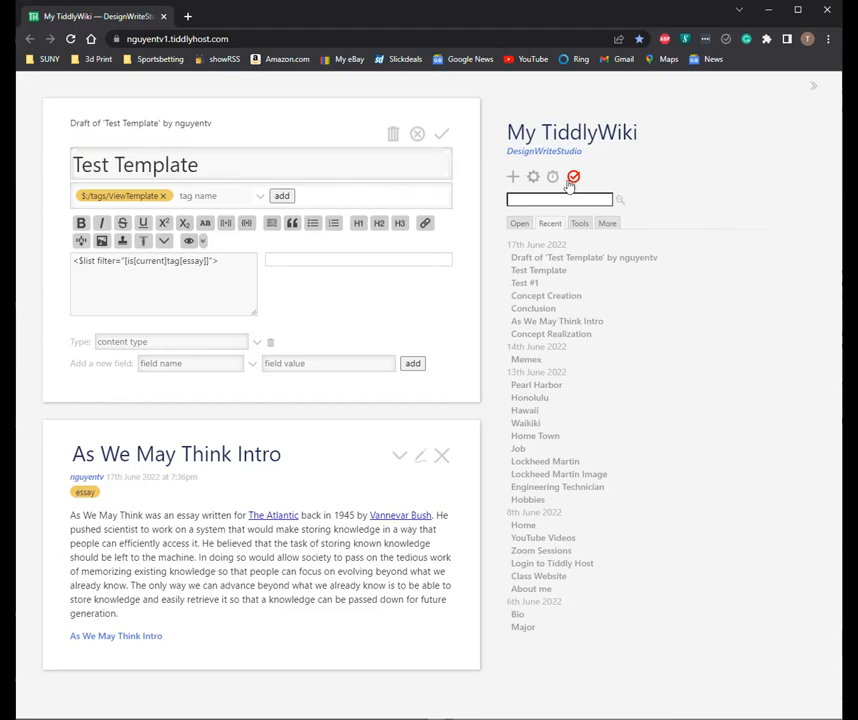
click(572, 176)
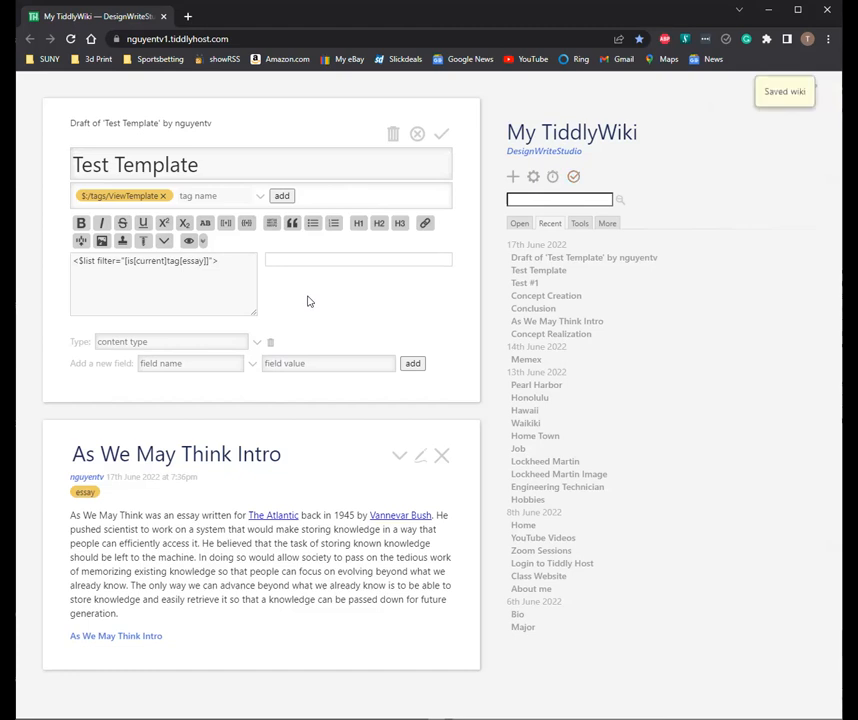
mouse_move(276, 300)
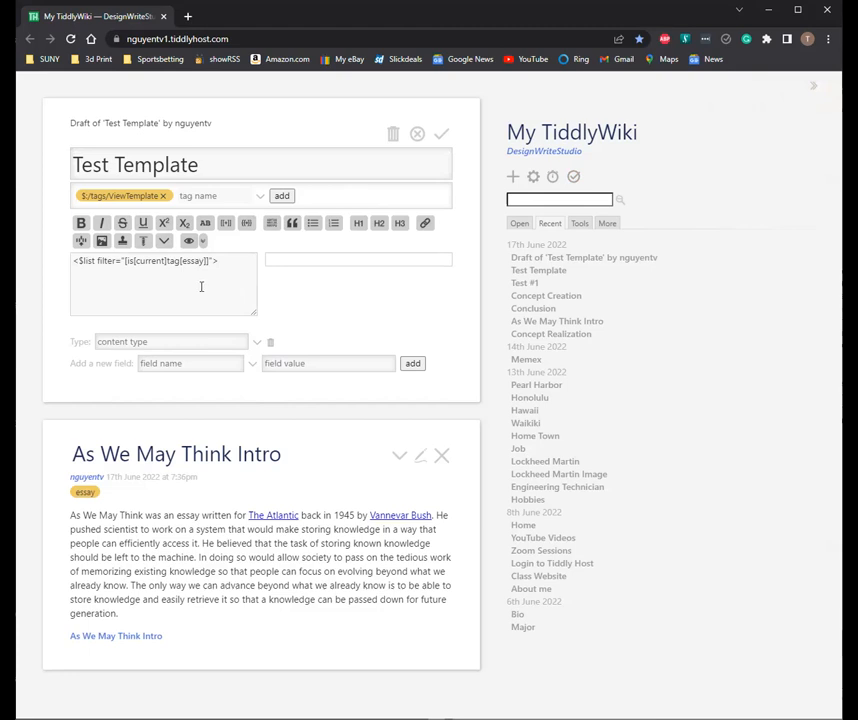
mouse_move(156, 320)
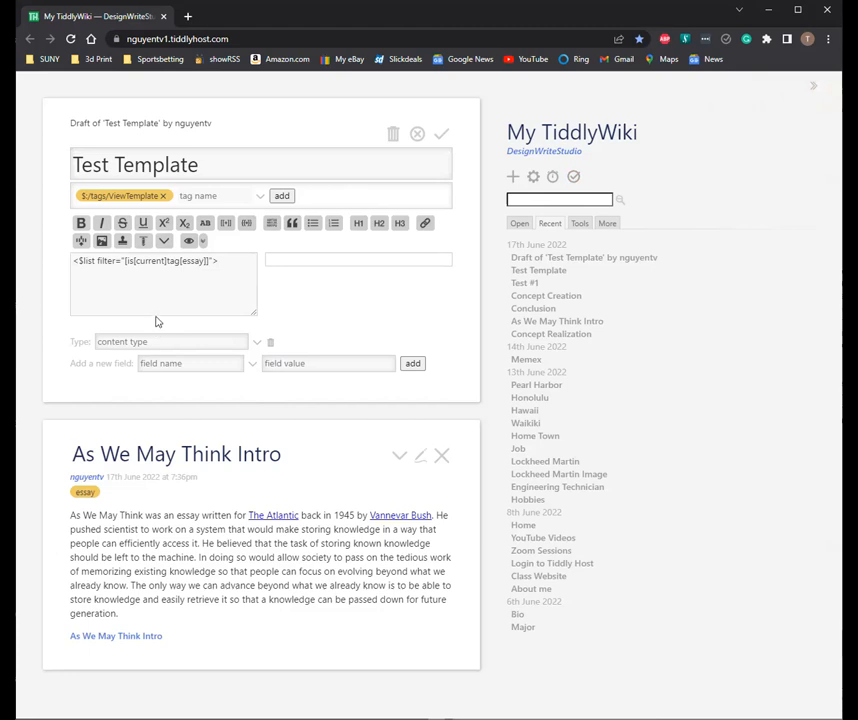
mouse_move(344, 292)
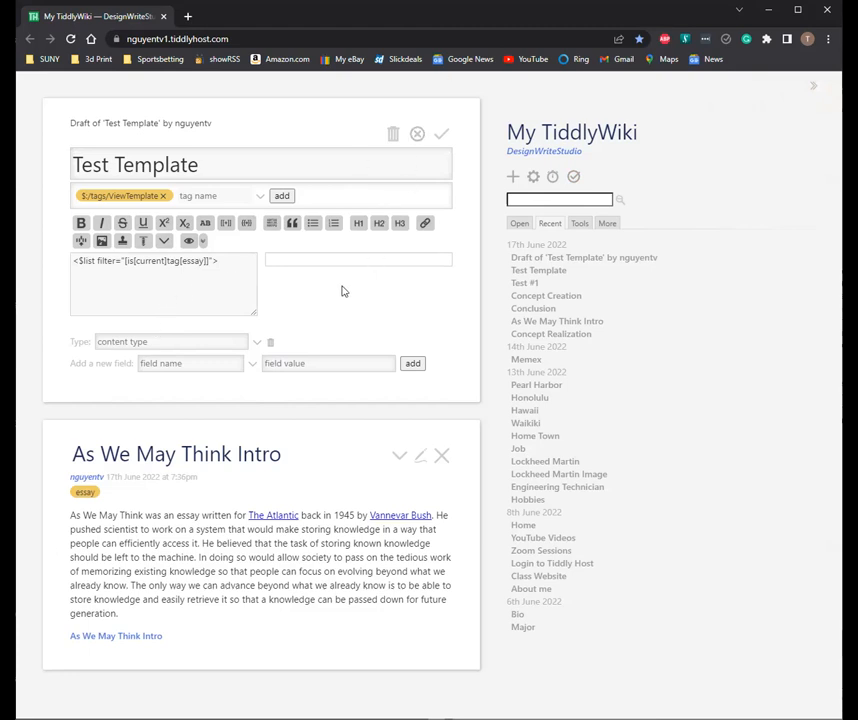
mouse_move(344, 232)
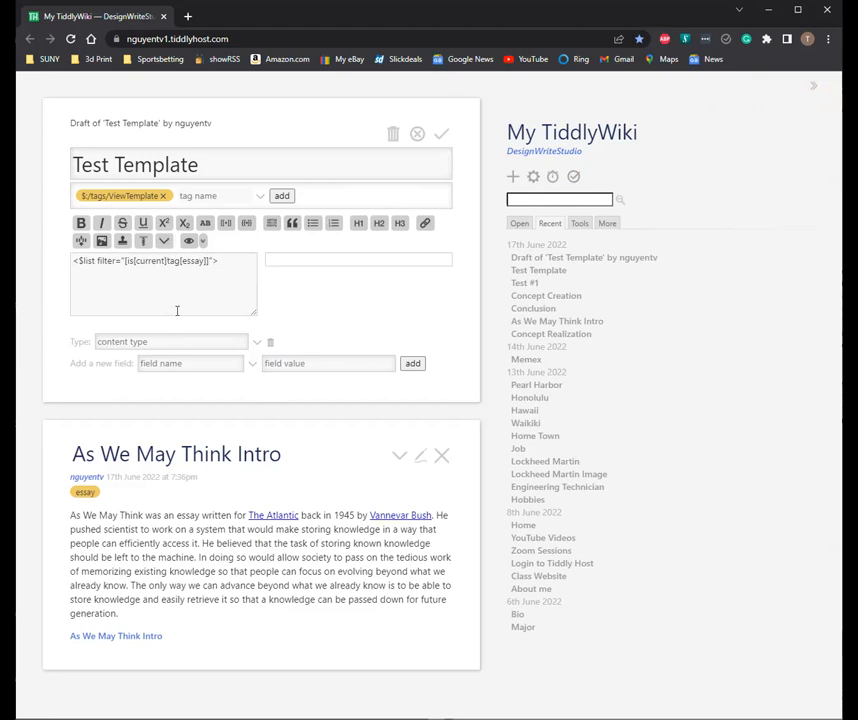
mouse_move(238, 258)
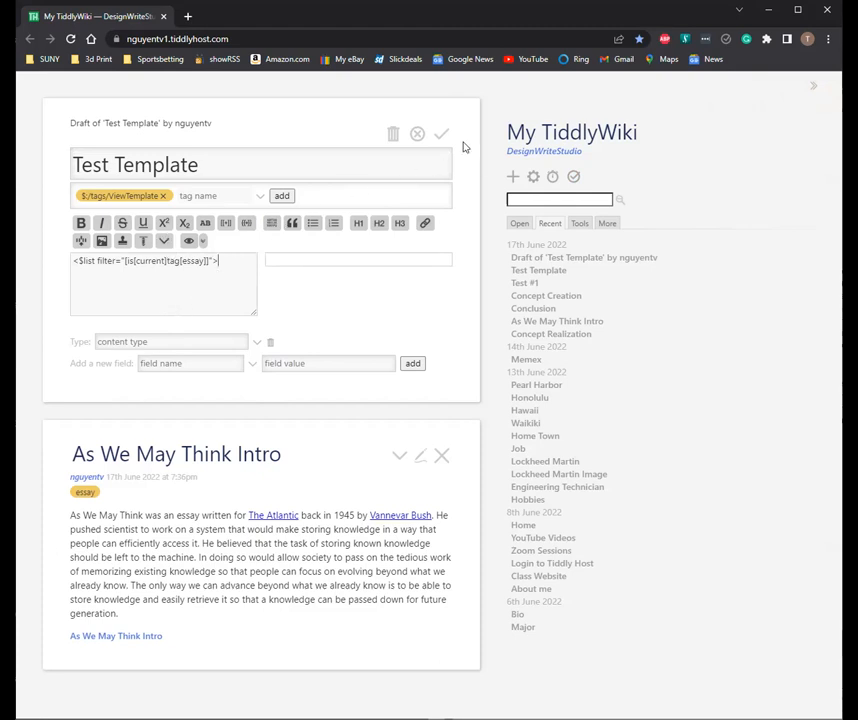
click(442, 134)
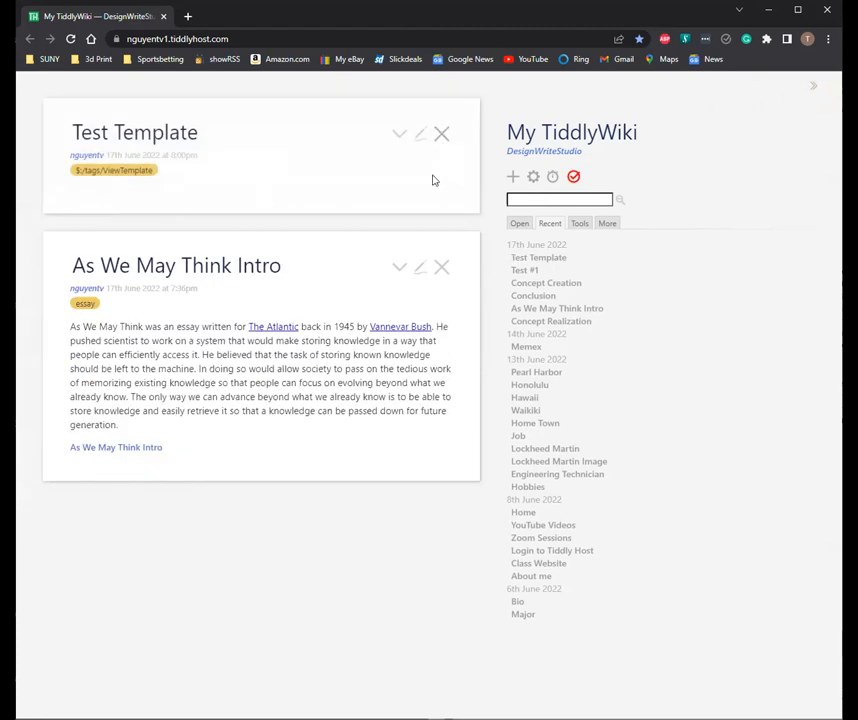
mouse_move(370, 288)
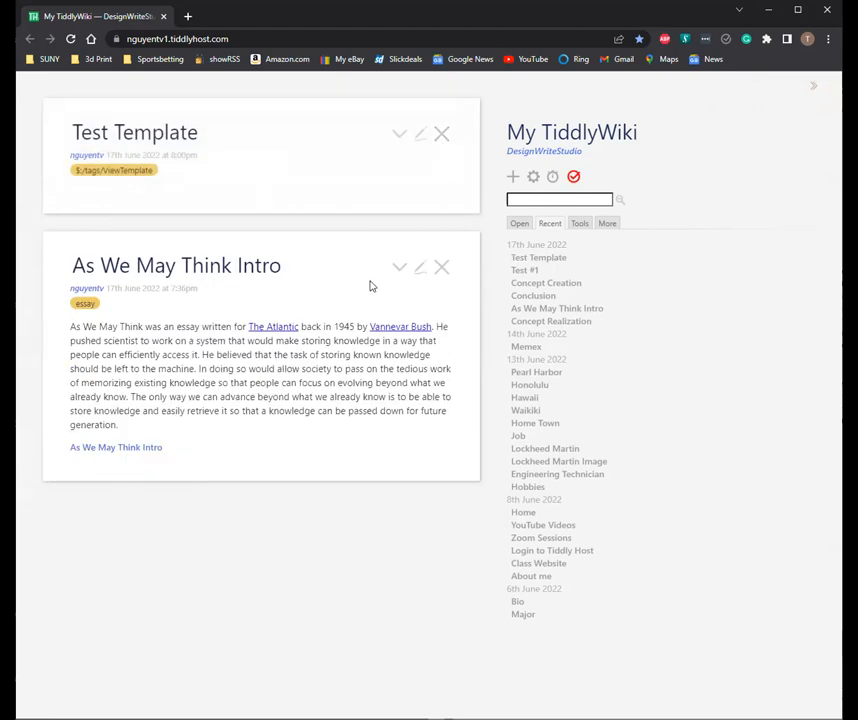
mouse_move(376, 246)
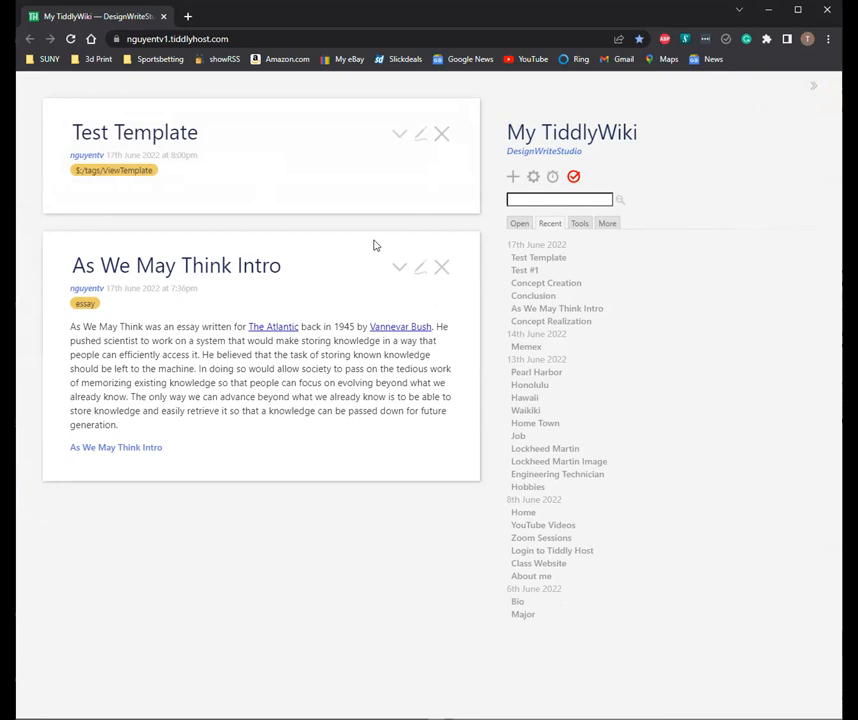
mouse_move(380, 238)
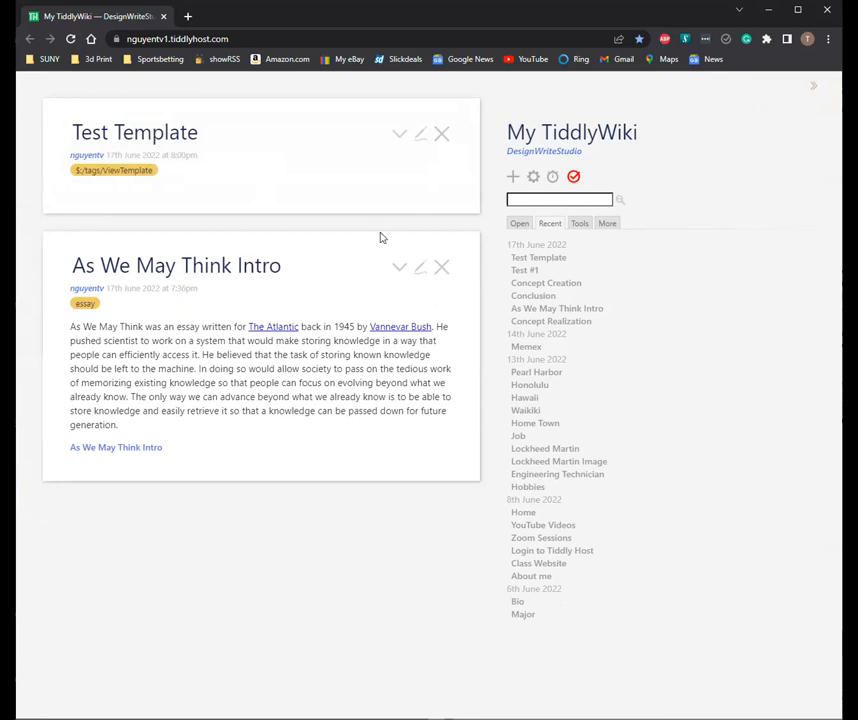
mouse_move(404, 218)
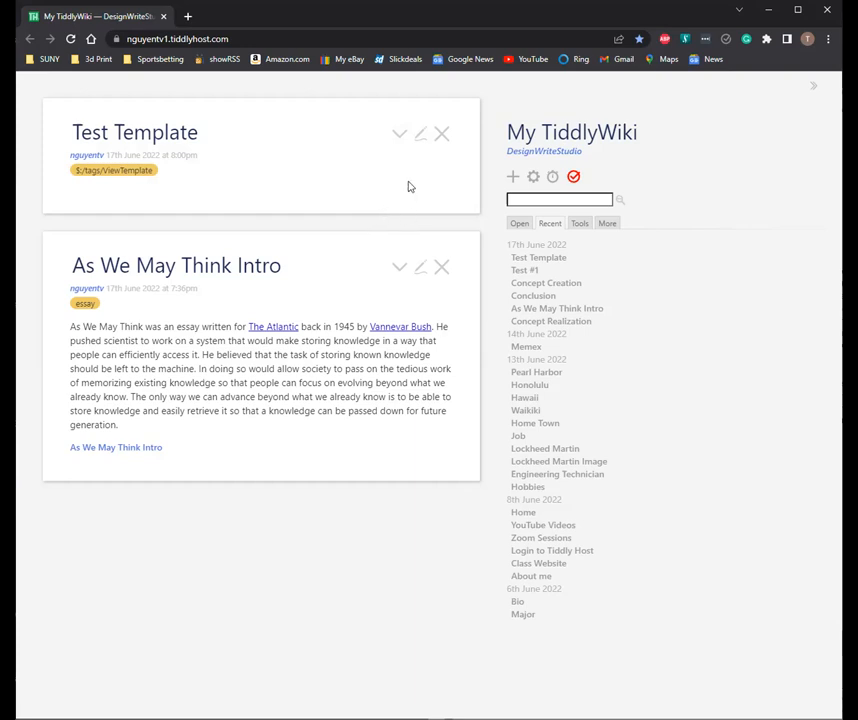
mouse_move(400, 132)
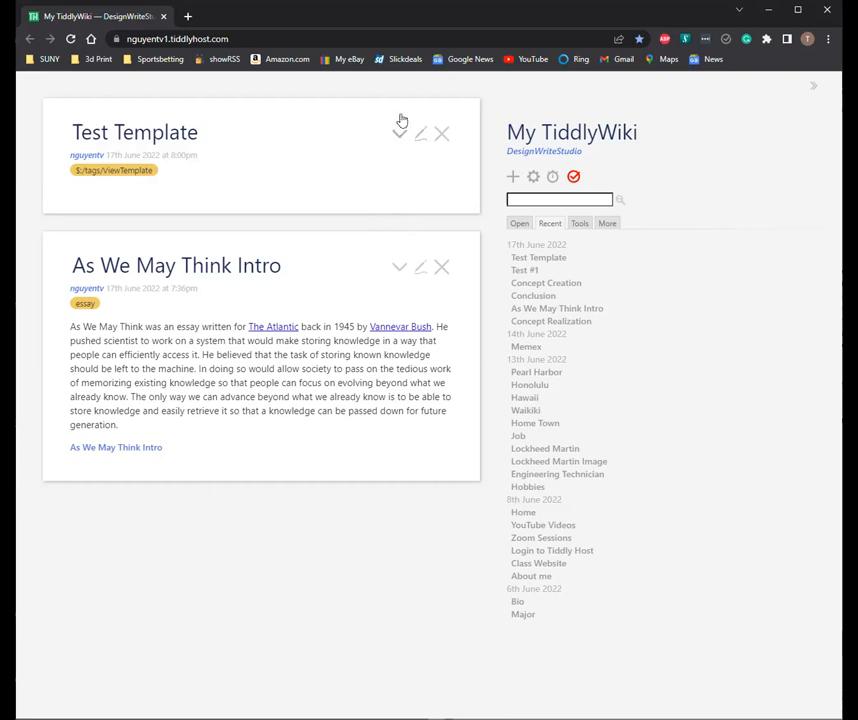
click(442, 268)
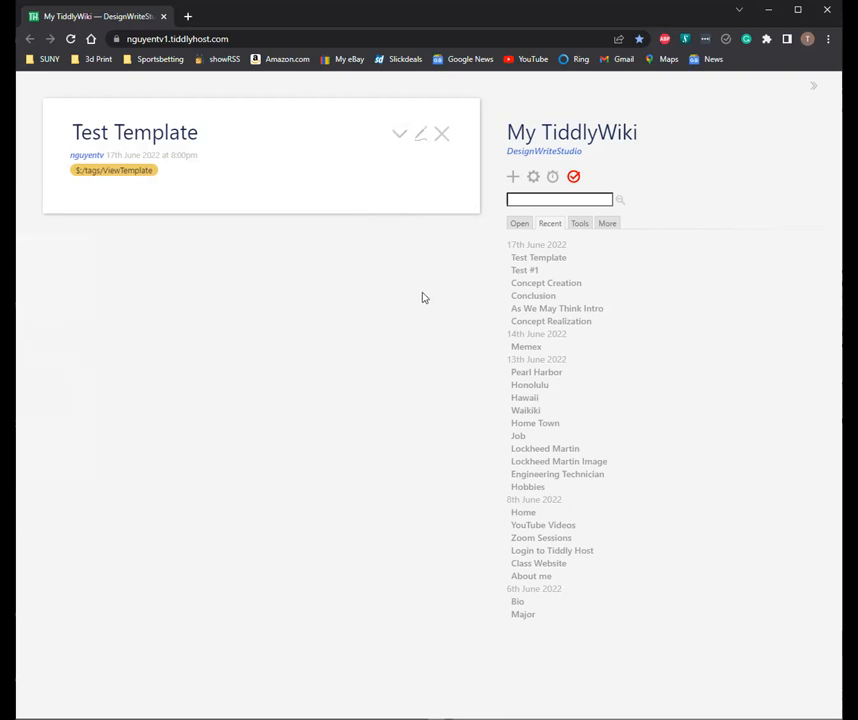
mouse_move(376, 244)
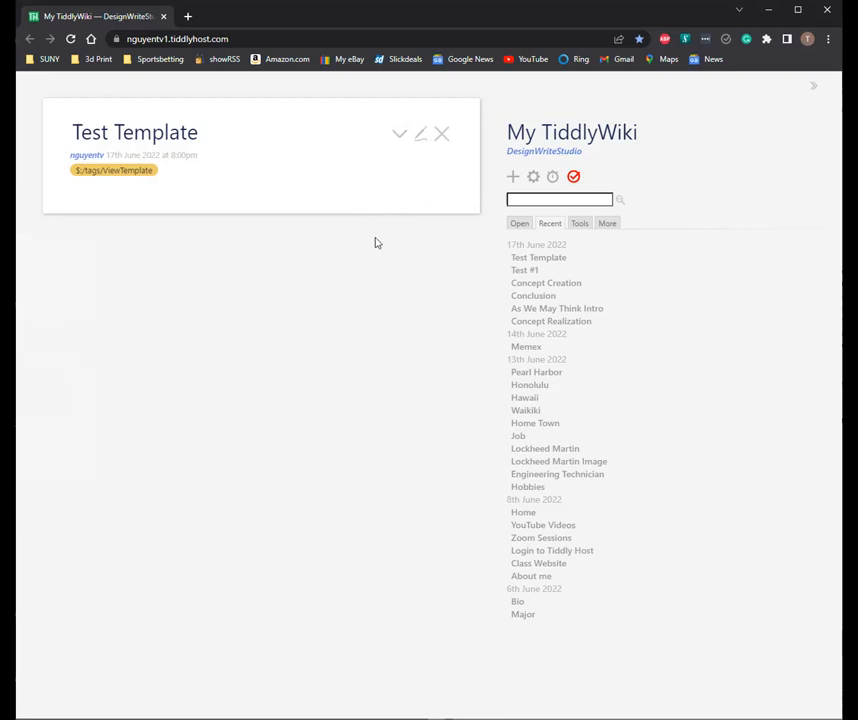
mouse_move(388, 246)
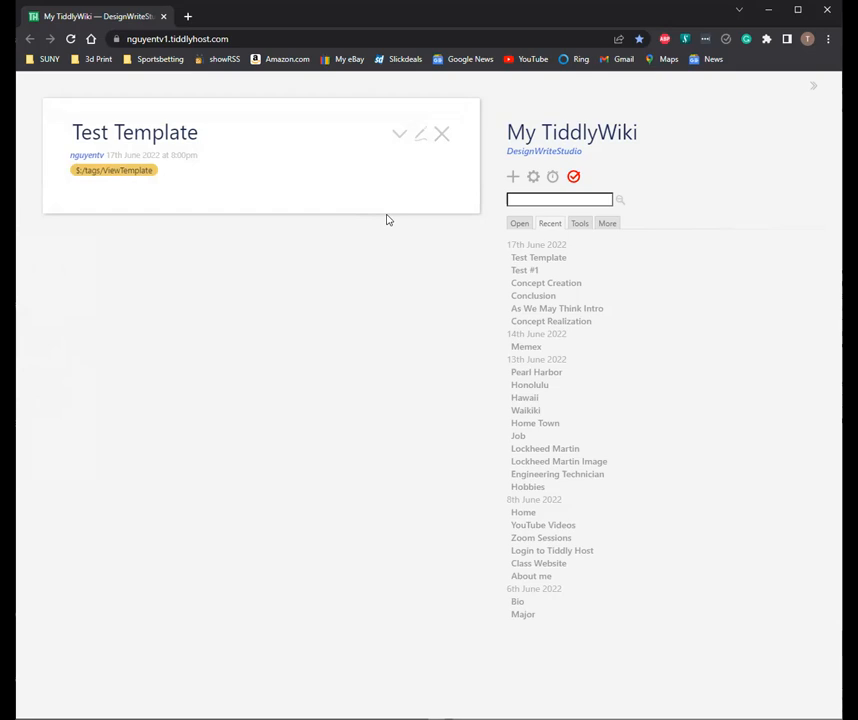
mouse_move(408, 200)
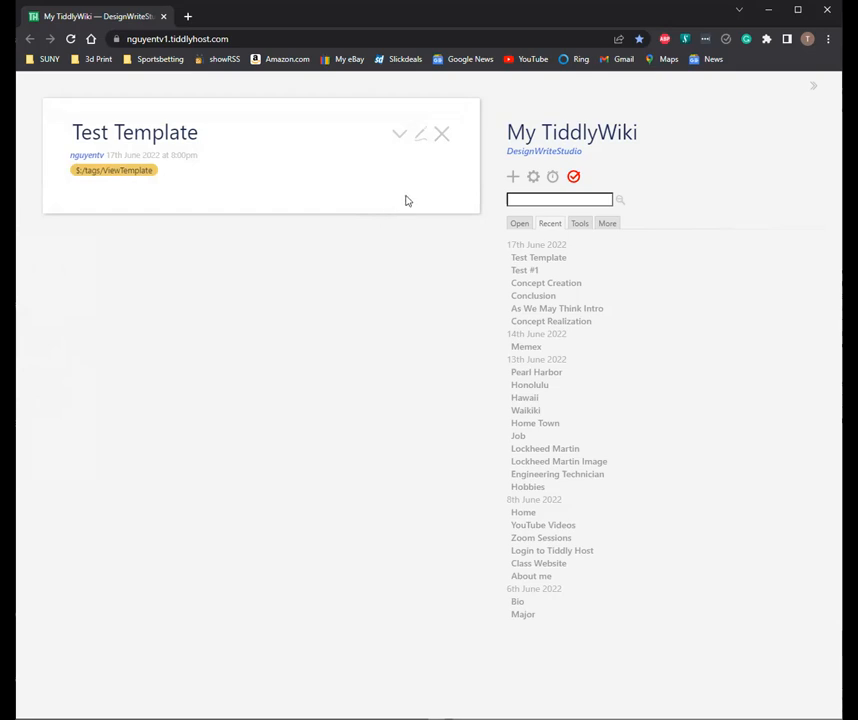
mouse_move(480, 208)
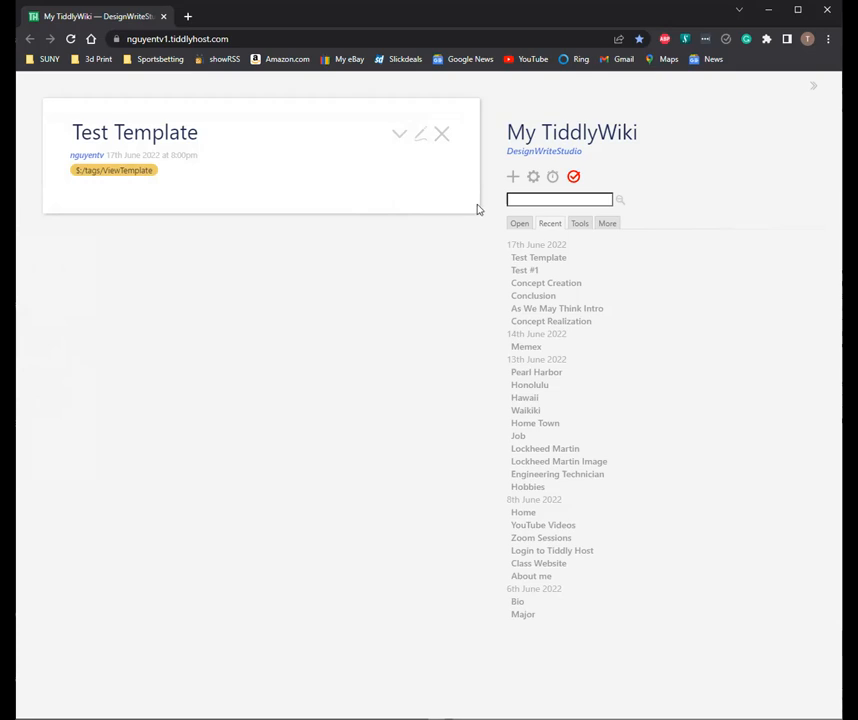
Step: Add a '! Template Title' heading line beneath the list filter in Test Template and save it
click(420, 132)
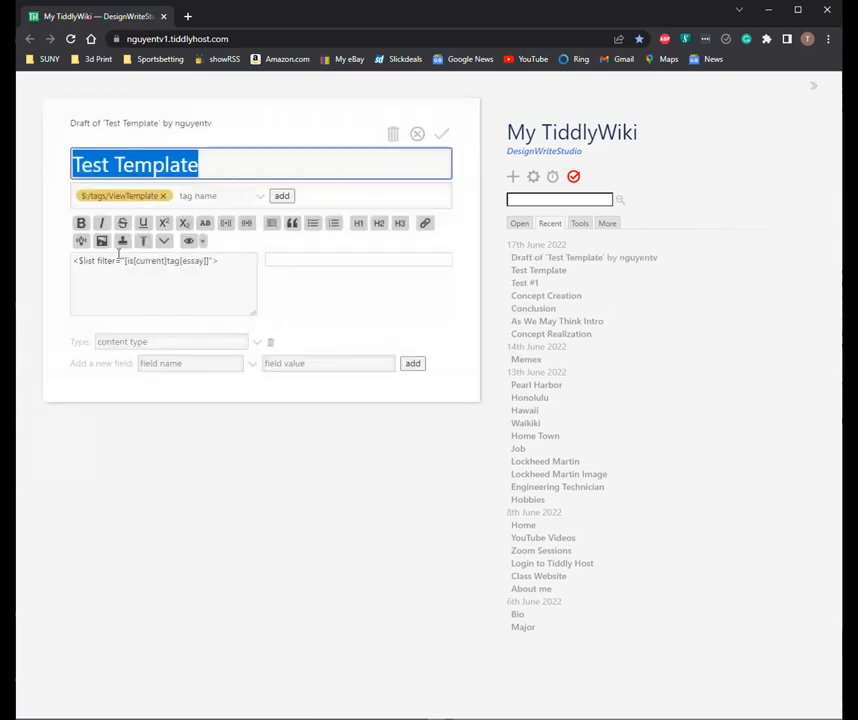
click(238, 260)
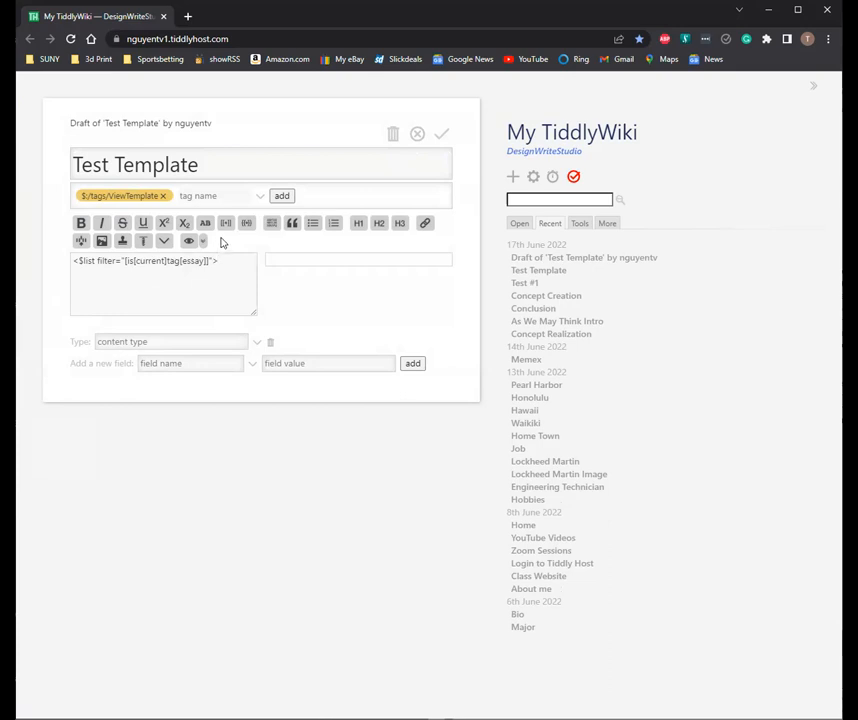
mouse_move(226, 224)
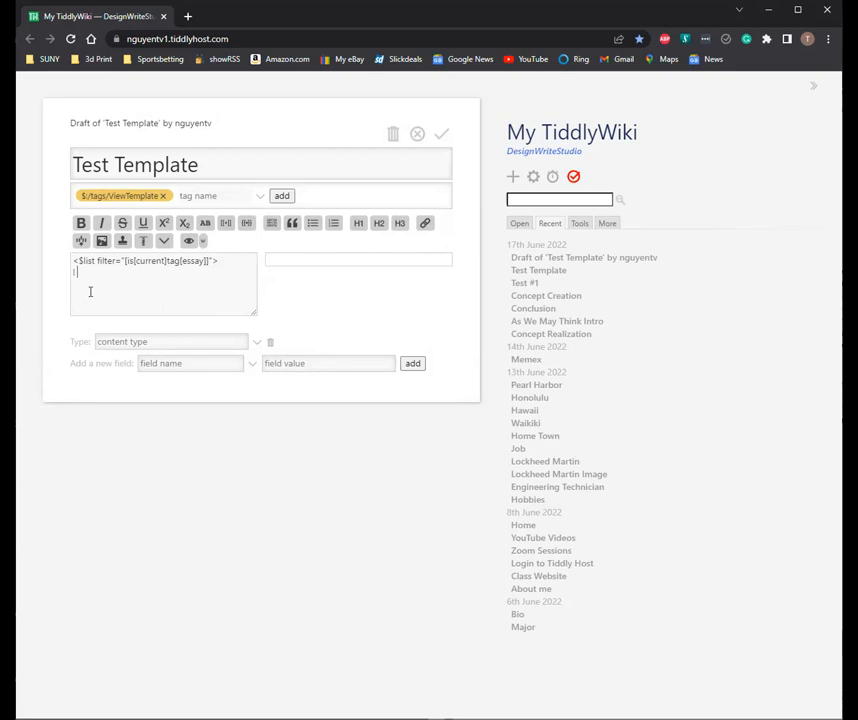
text(template title)
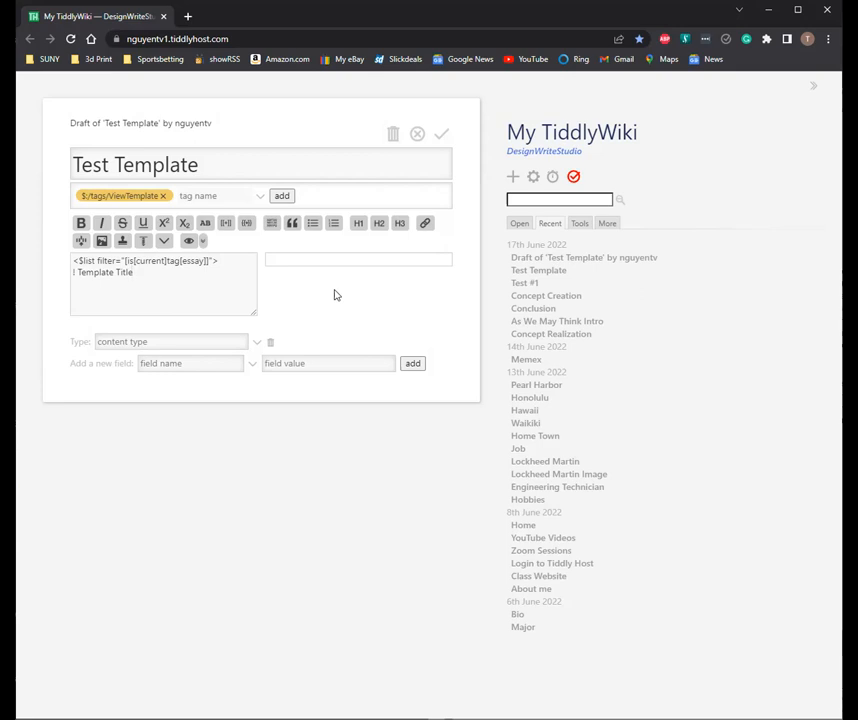
click(440, 132)
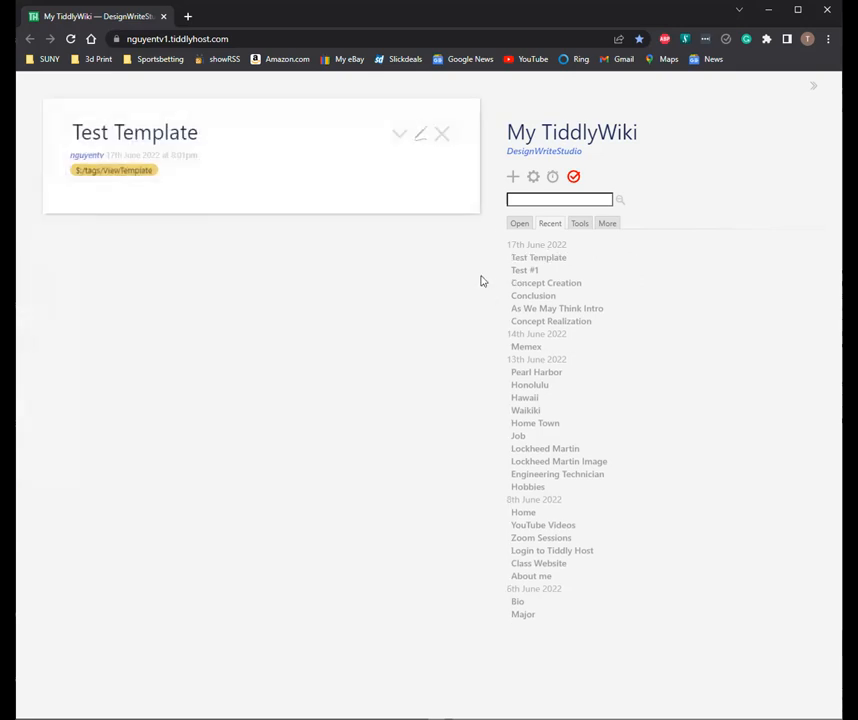
mouse_move(434, 196)
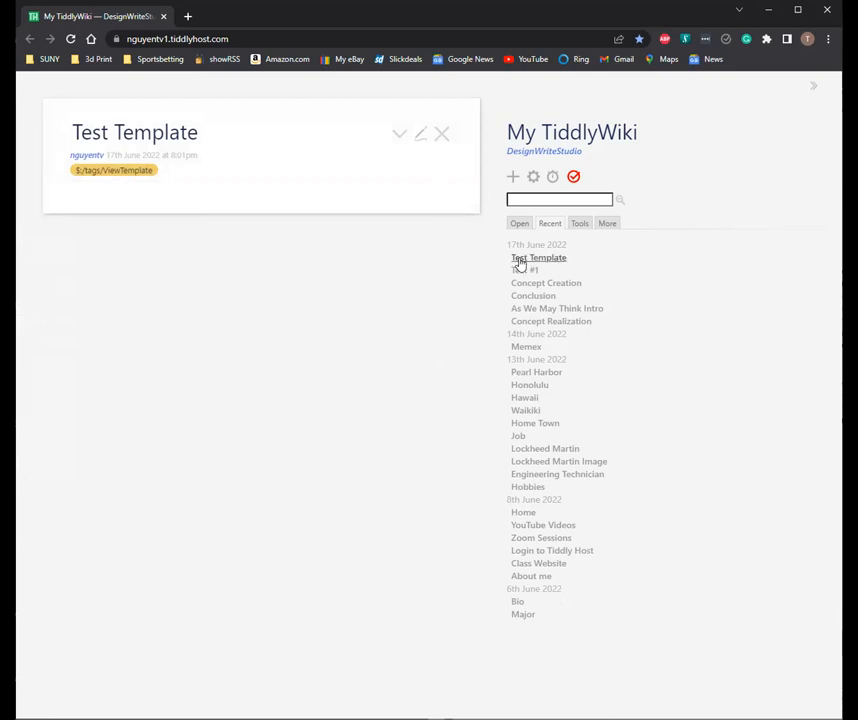
Step: View Test #1 now ending with the Template Title line, then reopen Test Template's editor
click(532, 268)
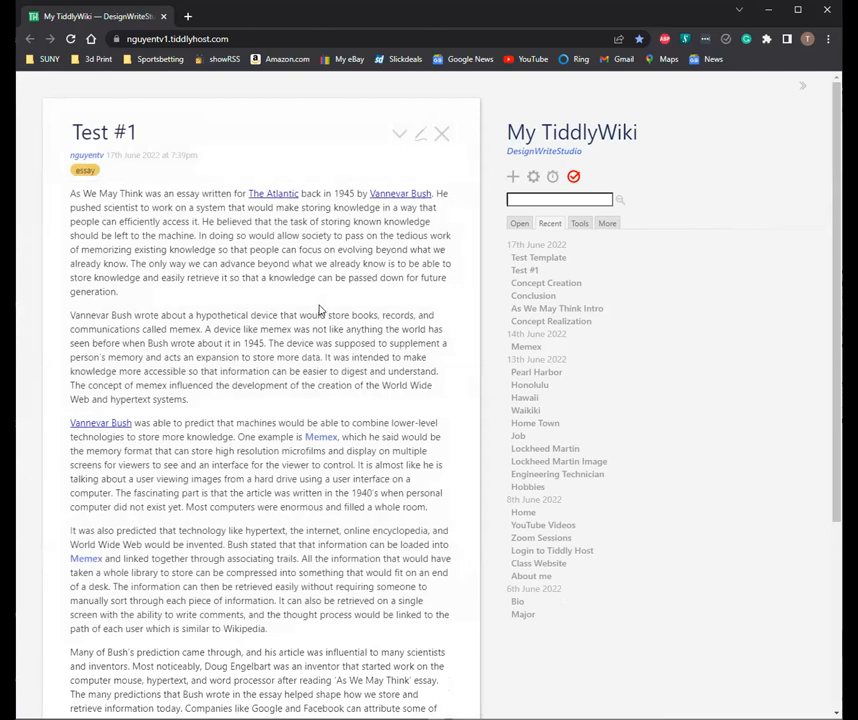
scroll(down, 3)
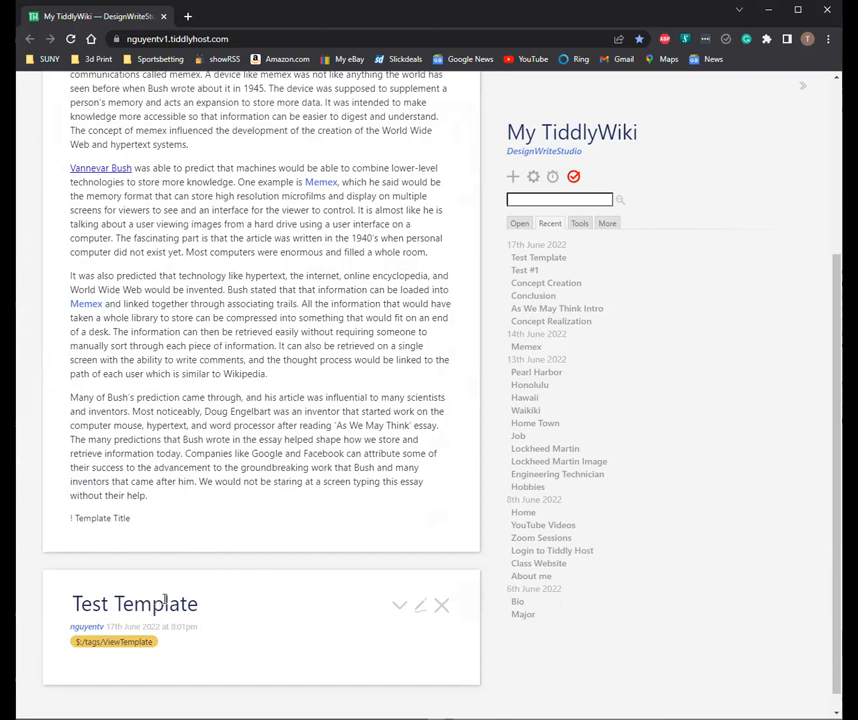
mouse_move(176, 588)
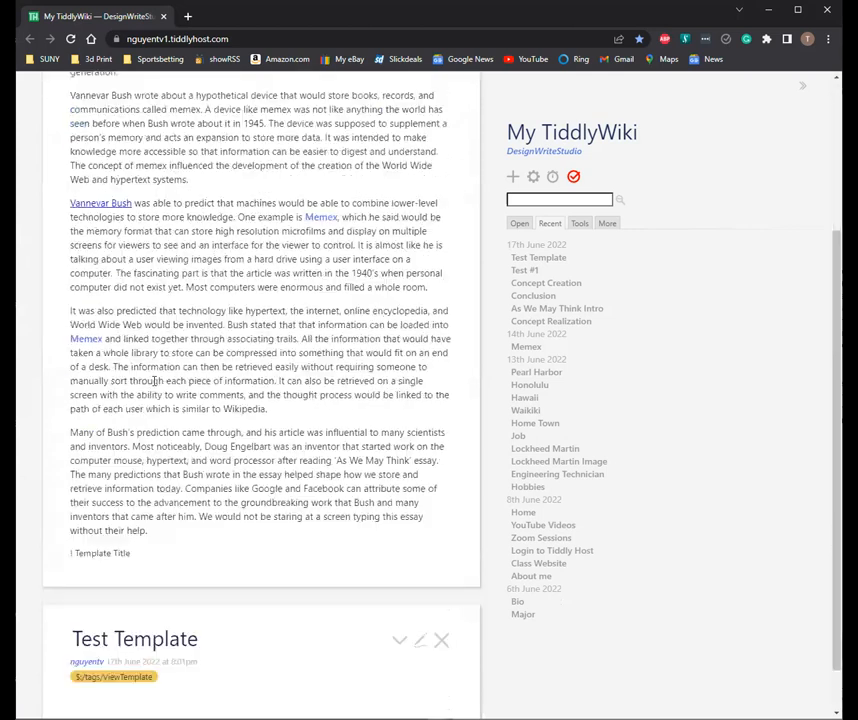
scroll(down, 3)
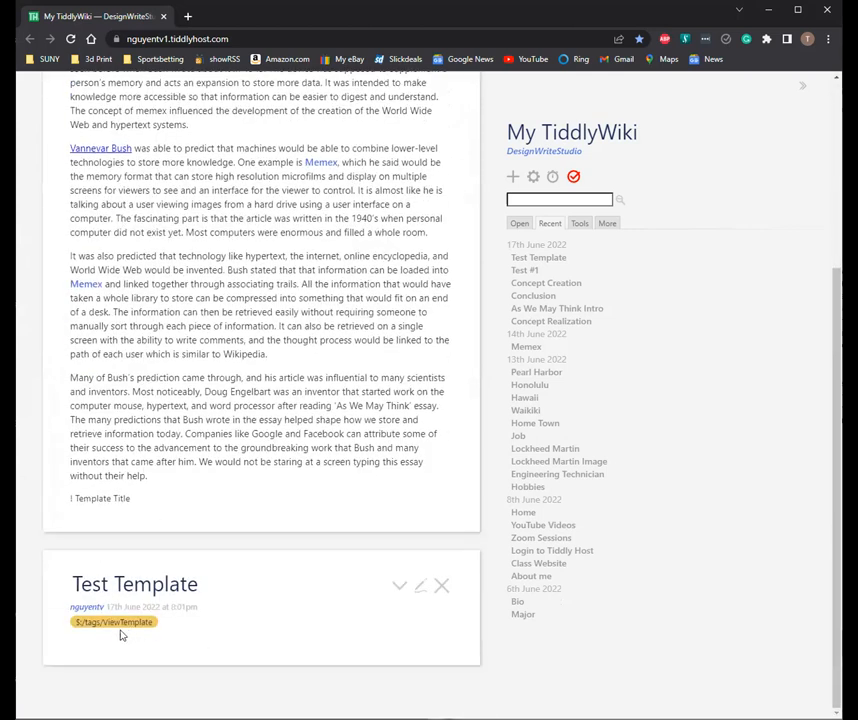
click(420, 586)
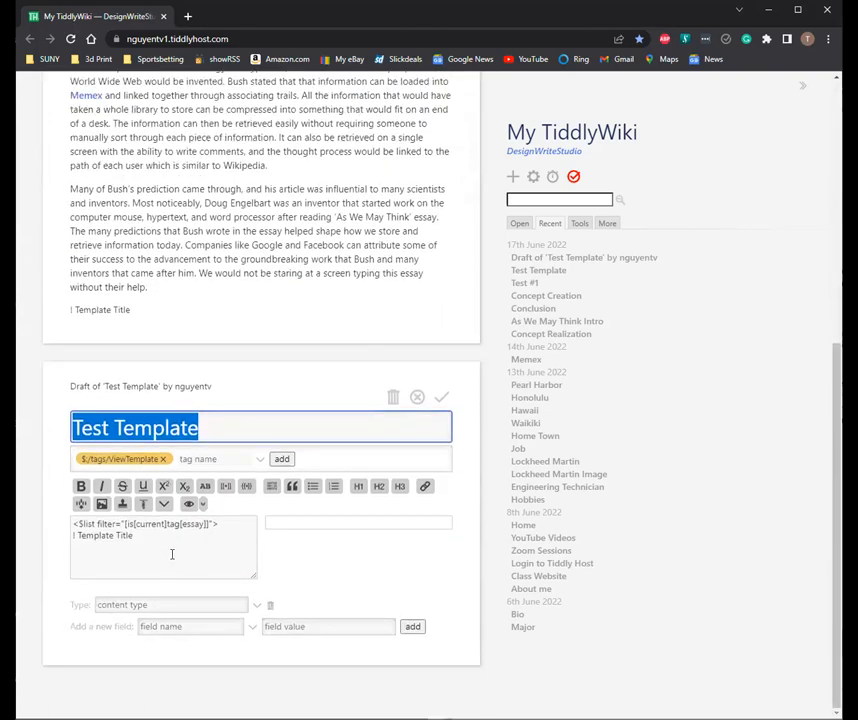
Step: Browse About me and jump to the Test #1 essay from the sidebar
click(524, 296)
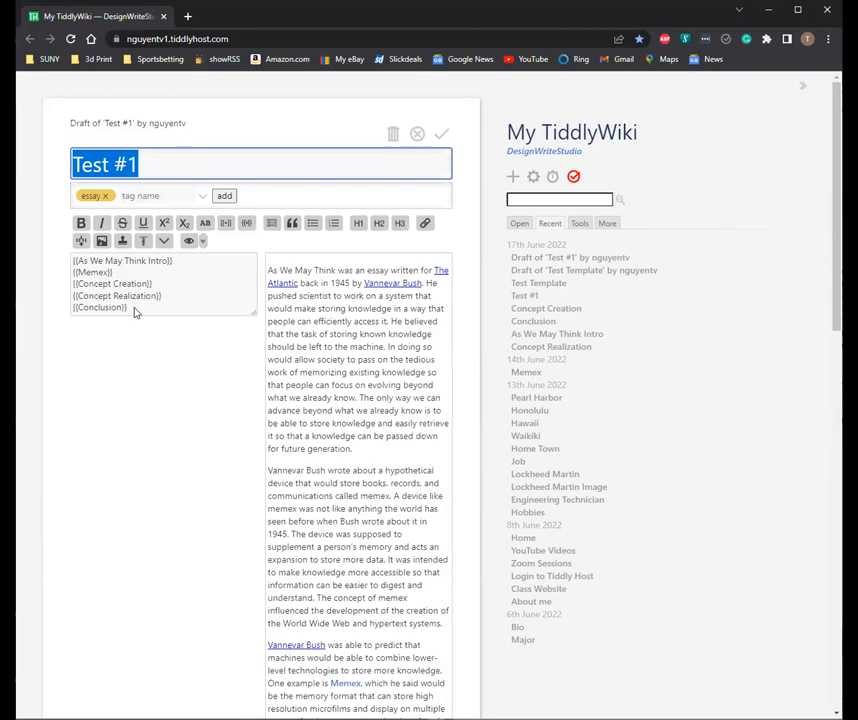
scroll(down, 3)
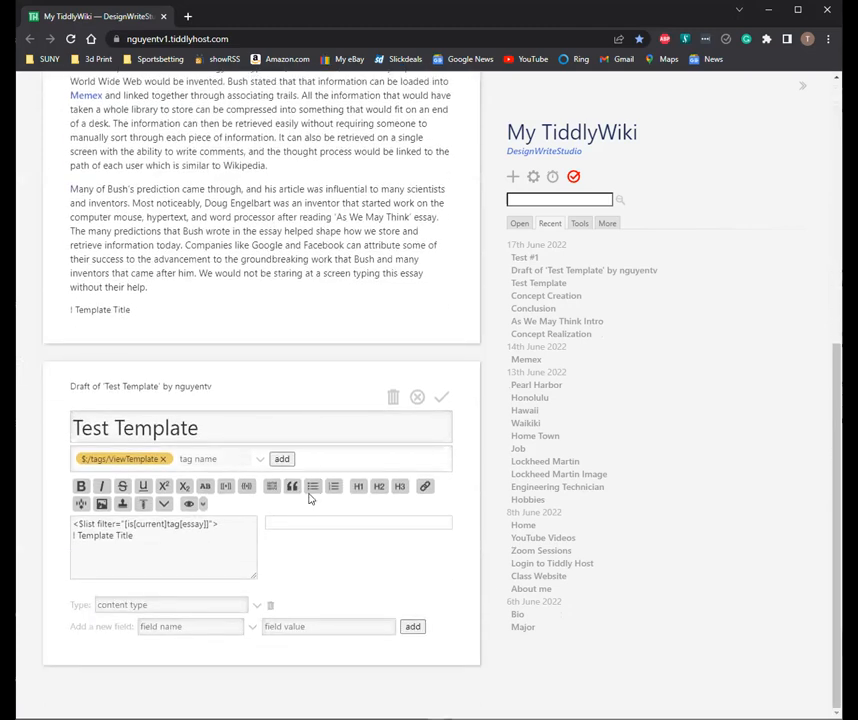
mouse_move(480, 448)
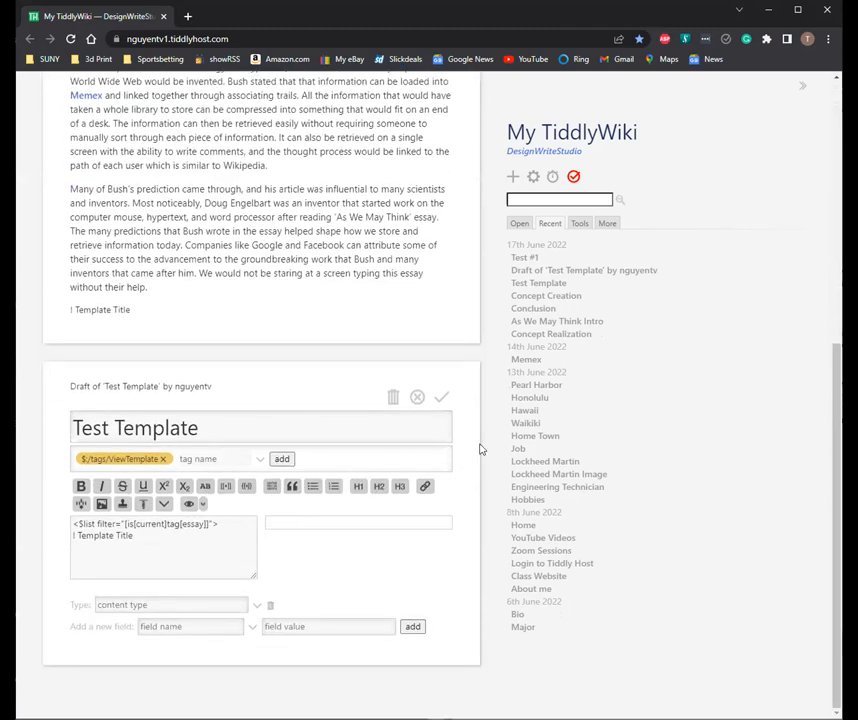
click(524, 256)
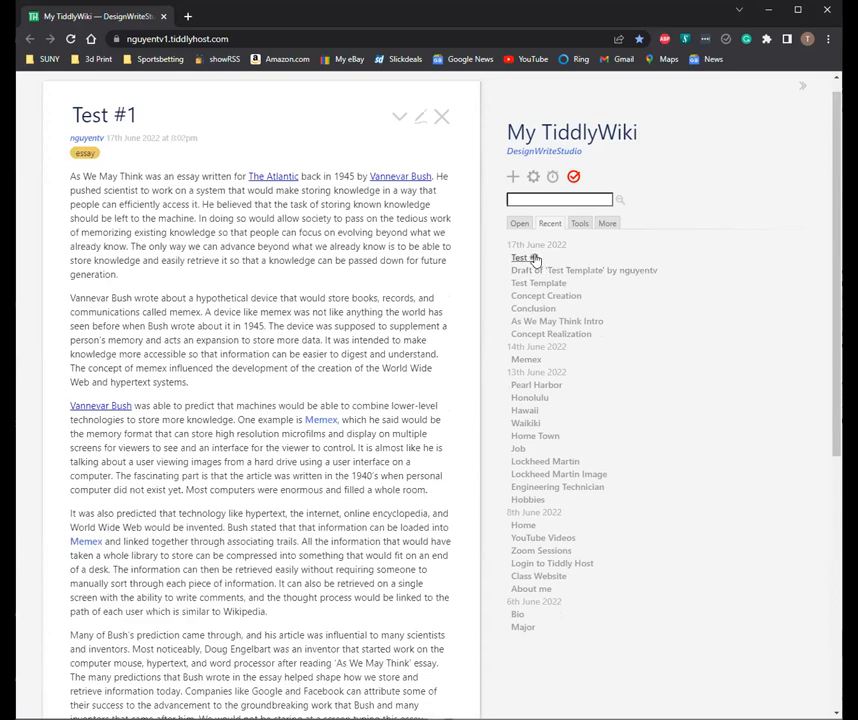
click(584, 270)
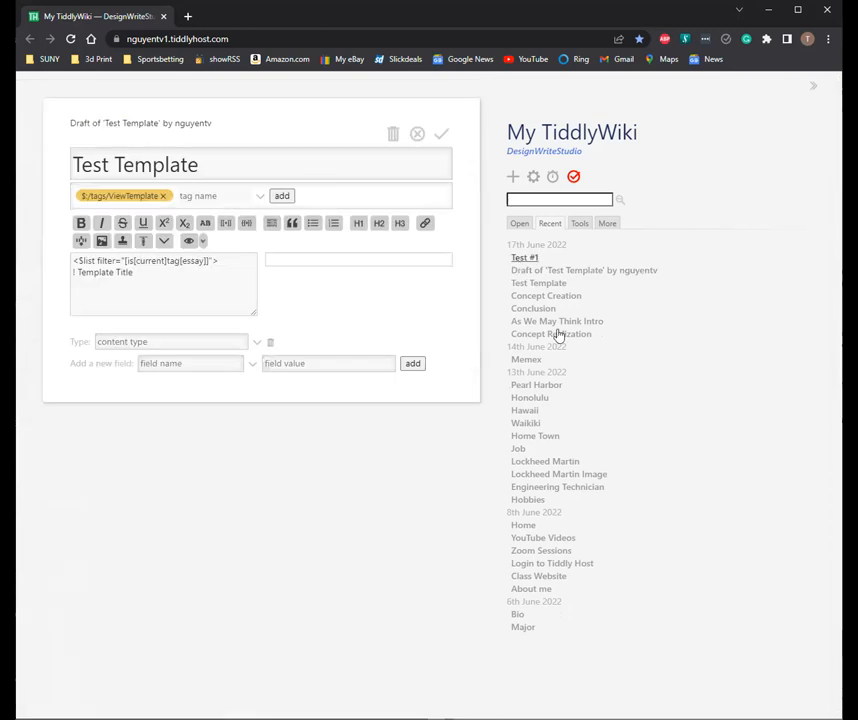
mouse_move(540, 282)
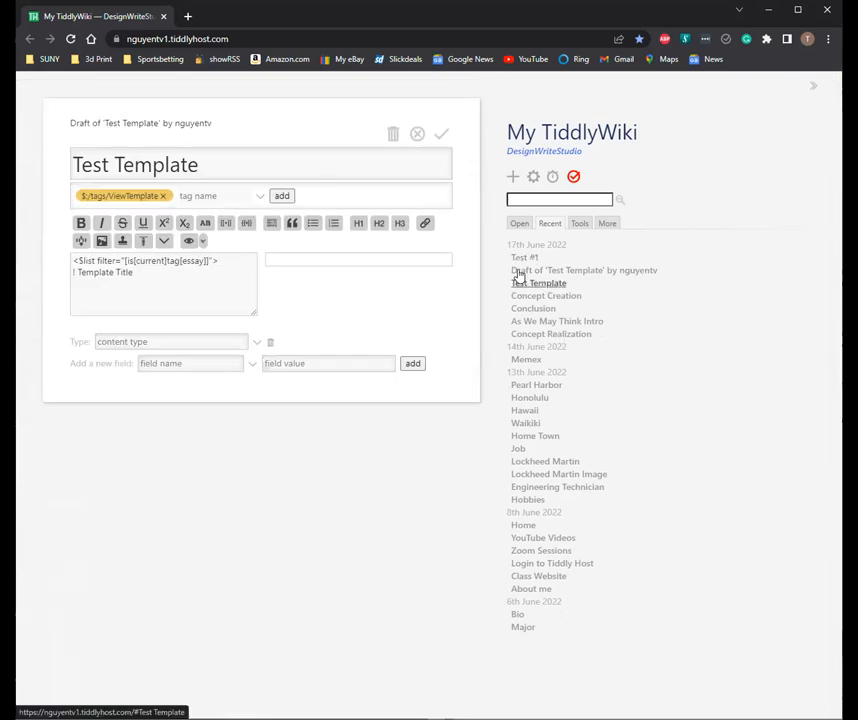
Step: Jump to the Test Template draft, open About me, and close the Test #1 essay
click(524, 256)
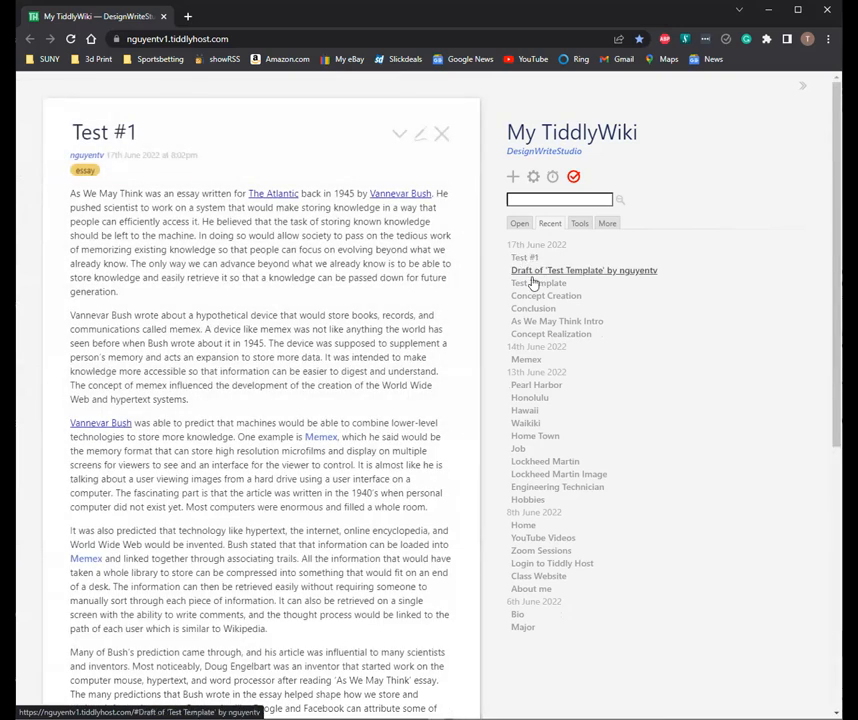
click(540, 284)
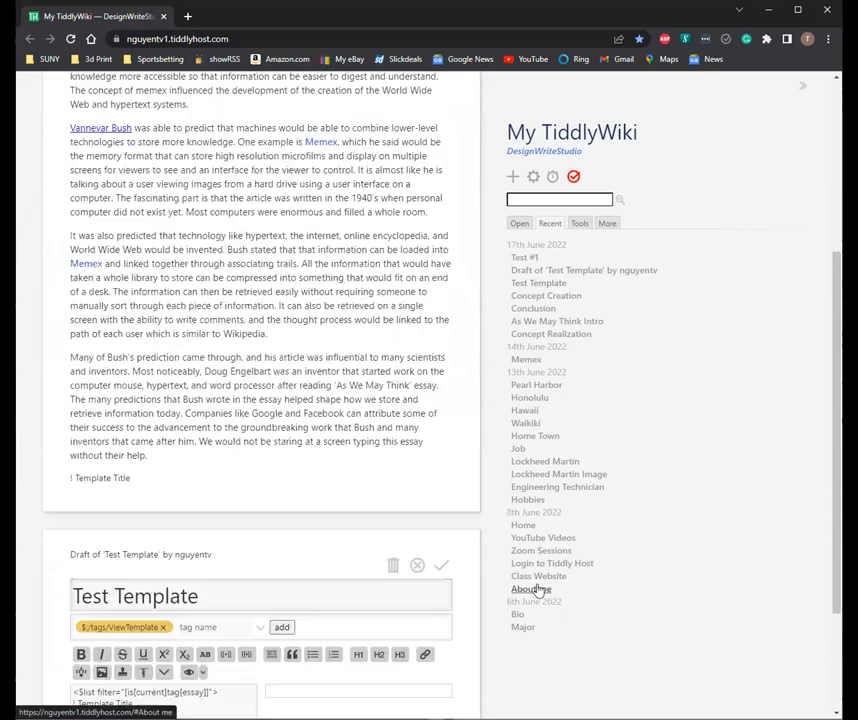
click(532, 588)
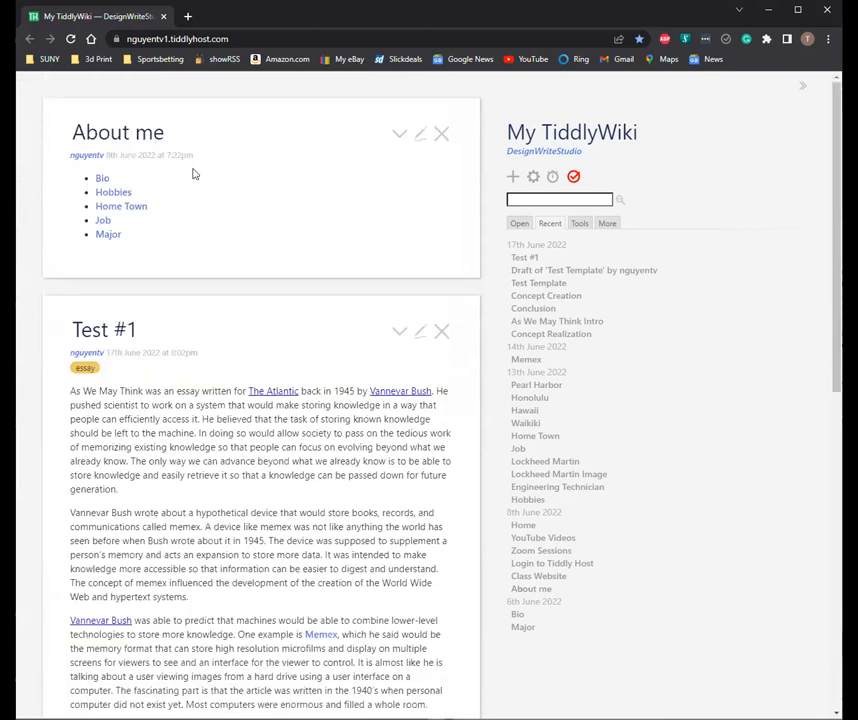
mouse_move(442, 132)
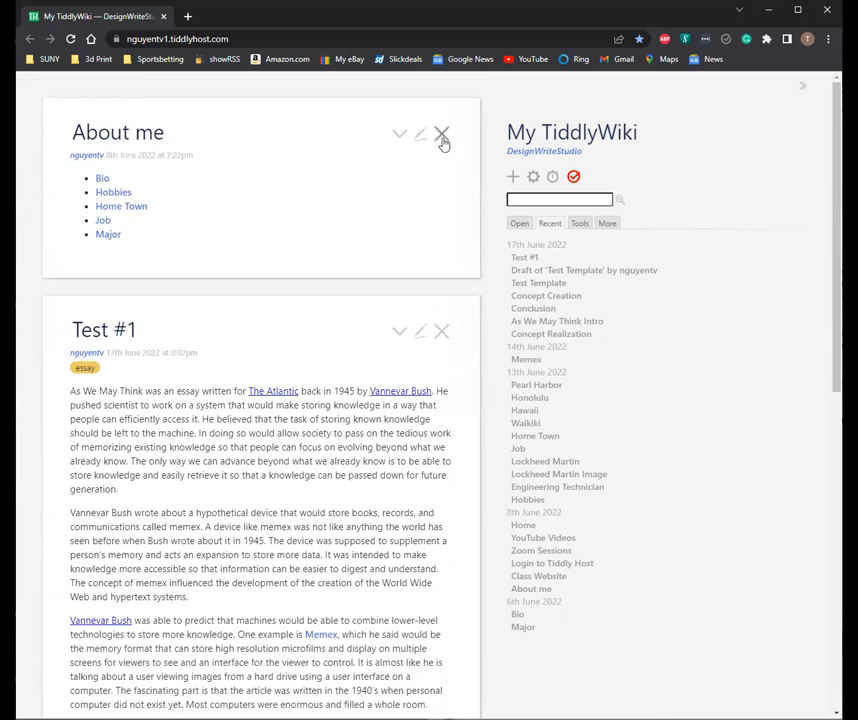
mouse_move(424, 136)
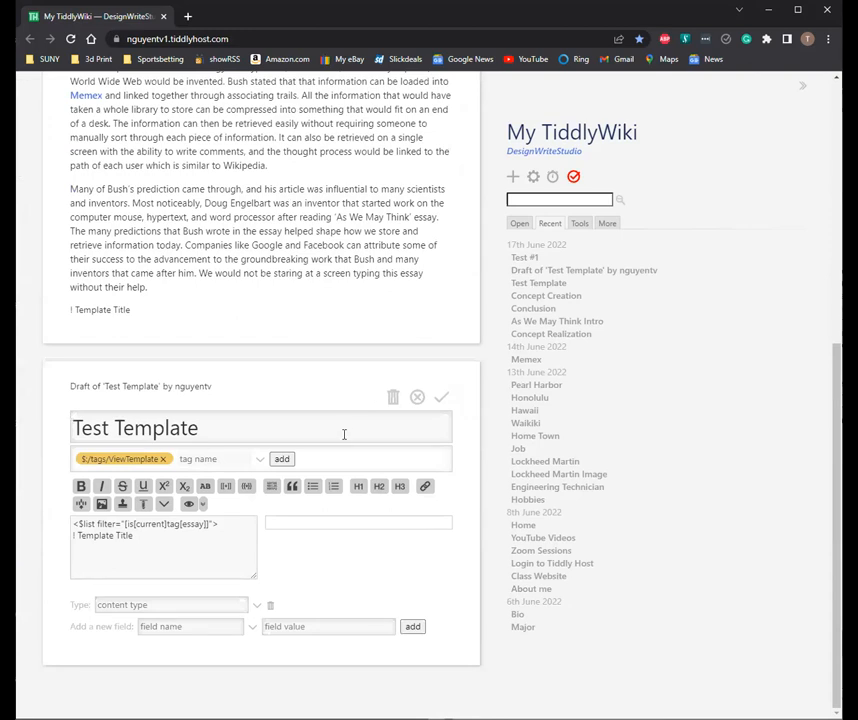
click(416, 396)
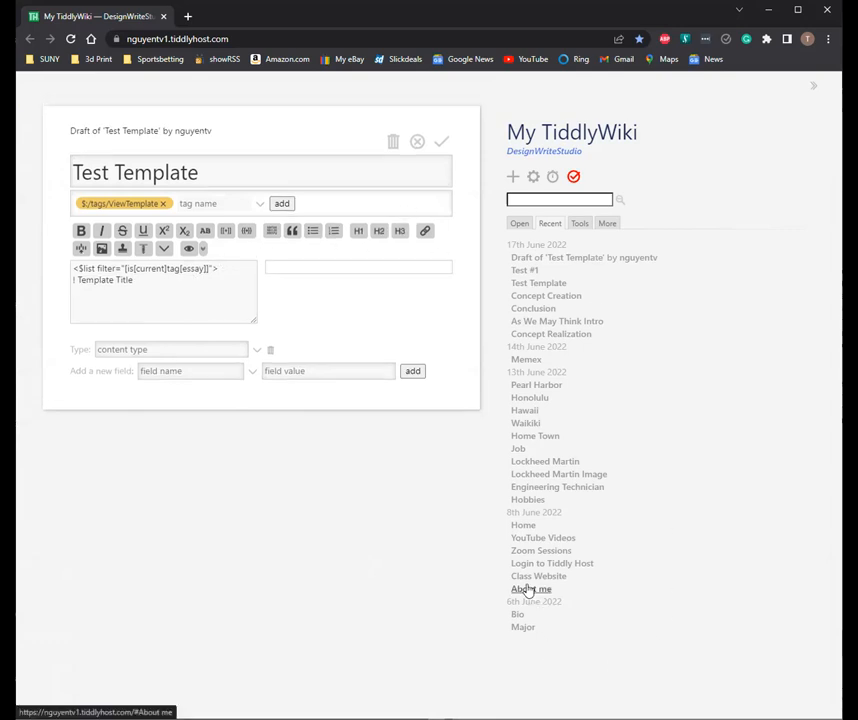
Step: Borrow About me's <<list-links>> macro into Test Template with the tag changed to essay, and save
click(532, 588)
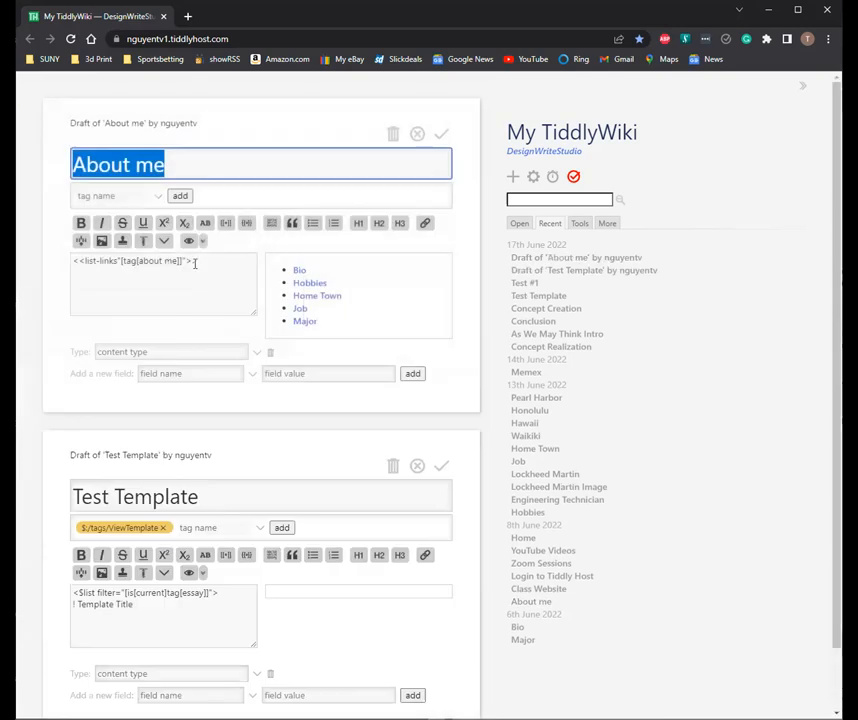
click(440, 132)
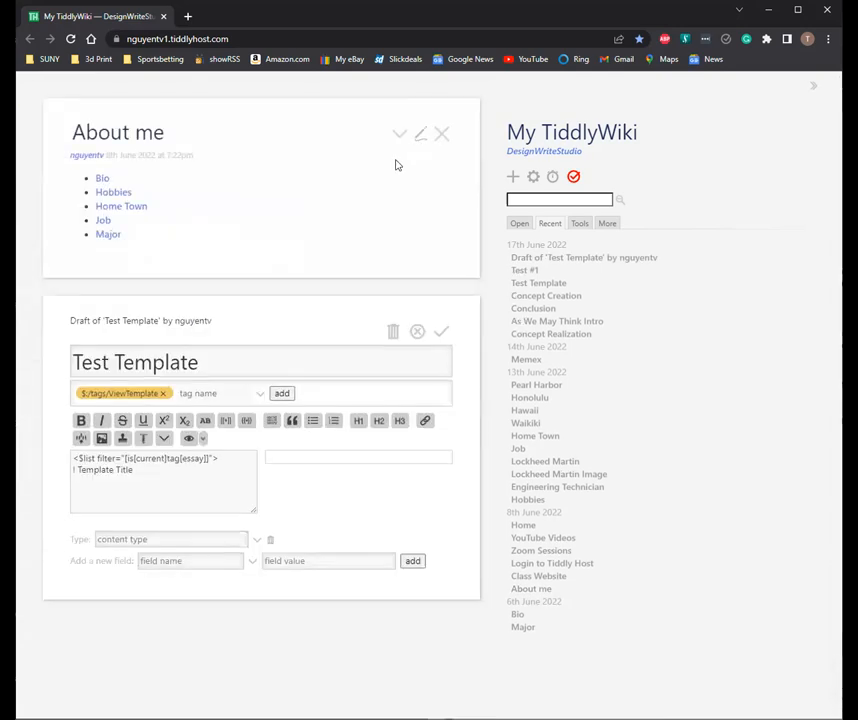
click(442, 132)
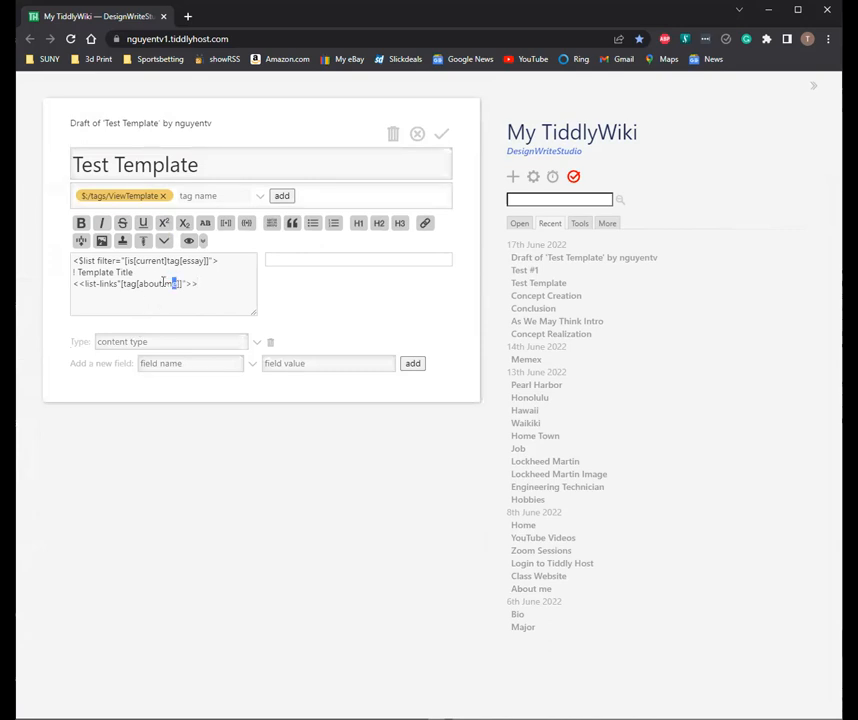
double_click(158, 284)
text(essay)
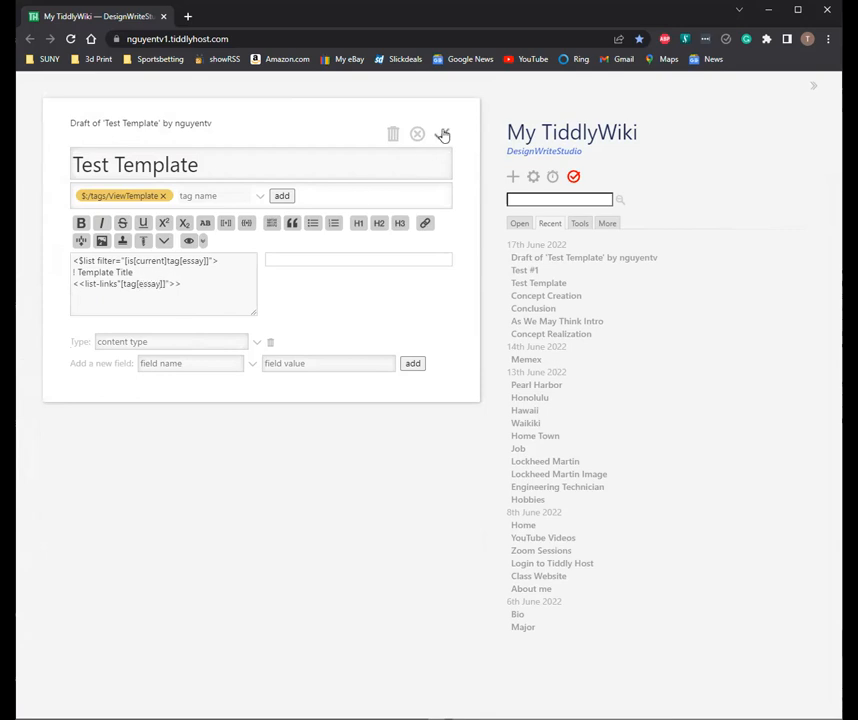
mouse_move(444, 134)
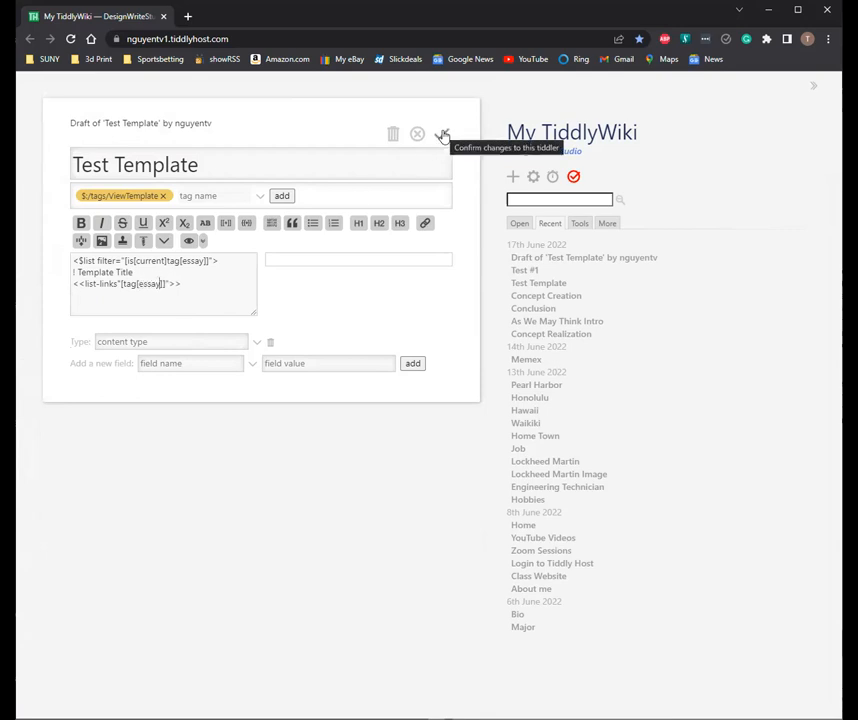
click(444, 136)
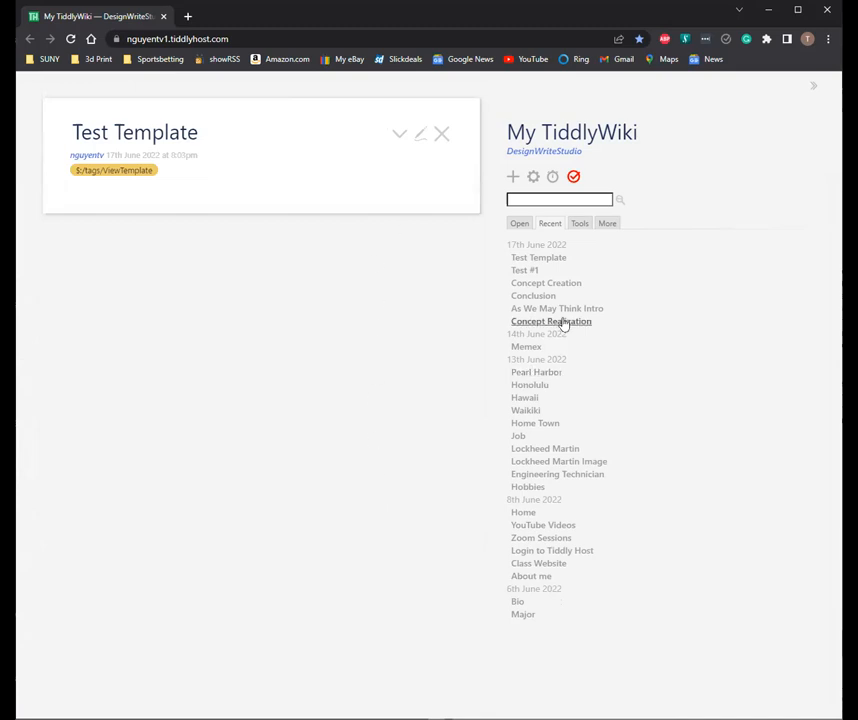
Step: Check an essay now ends with the essay link list, close As We May Think Intro, reopen Test Template's editor
click(552, 320)
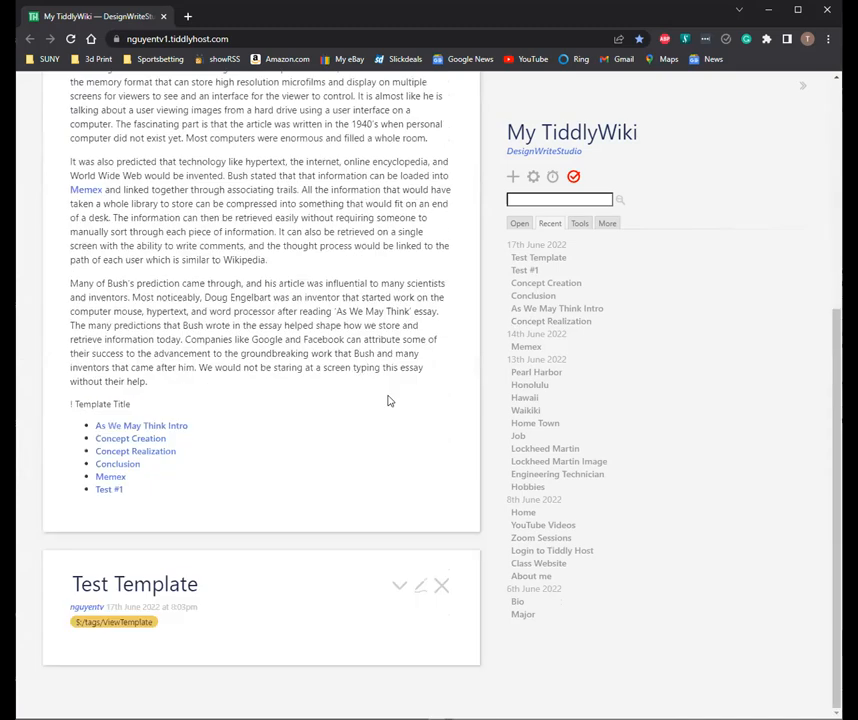
mouse_move(248, 590)
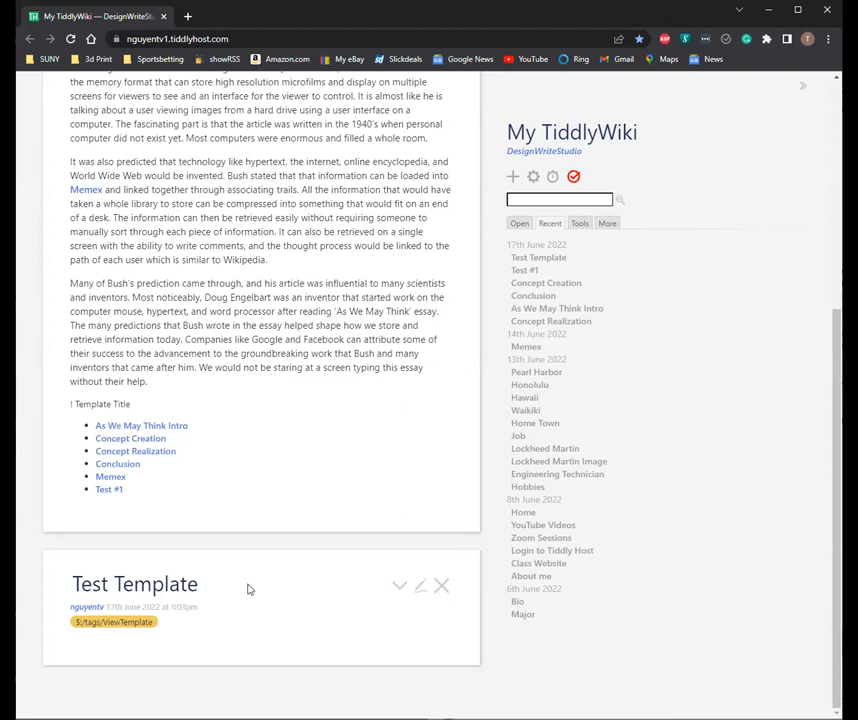
mouse_move(156, 530)
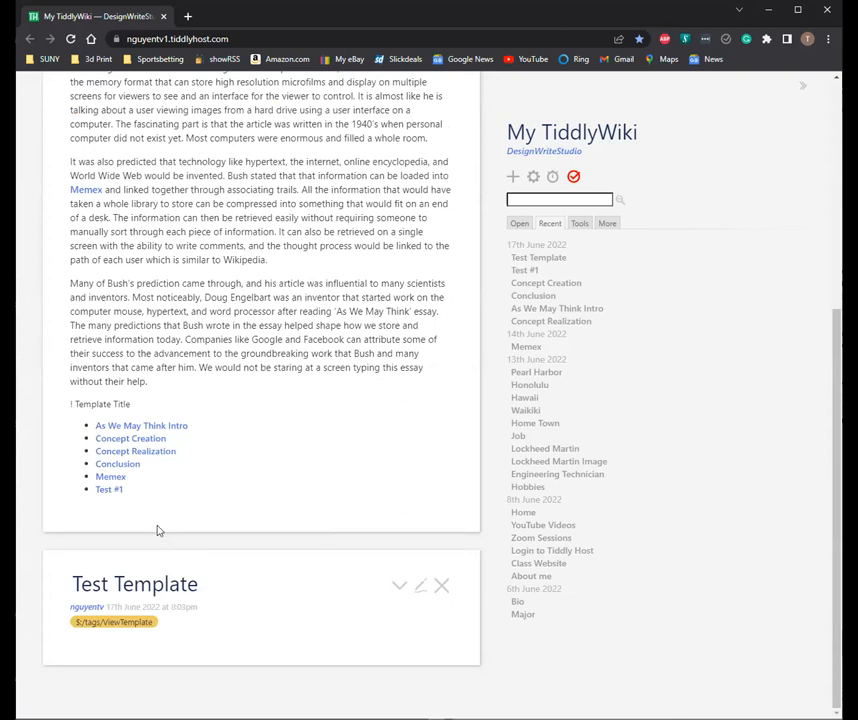
mouse_move(144, 516)
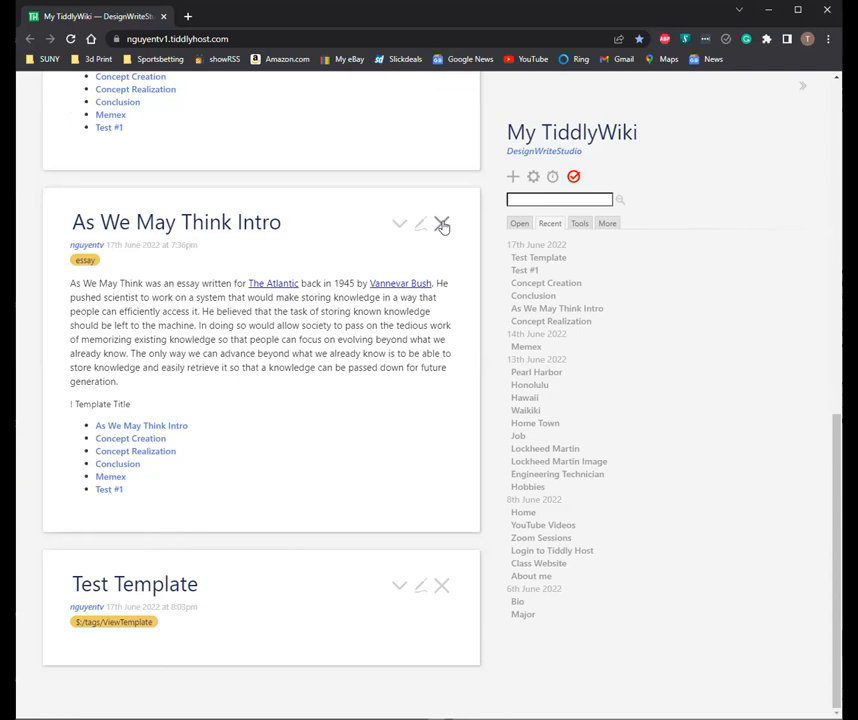
scroll(down, 3)
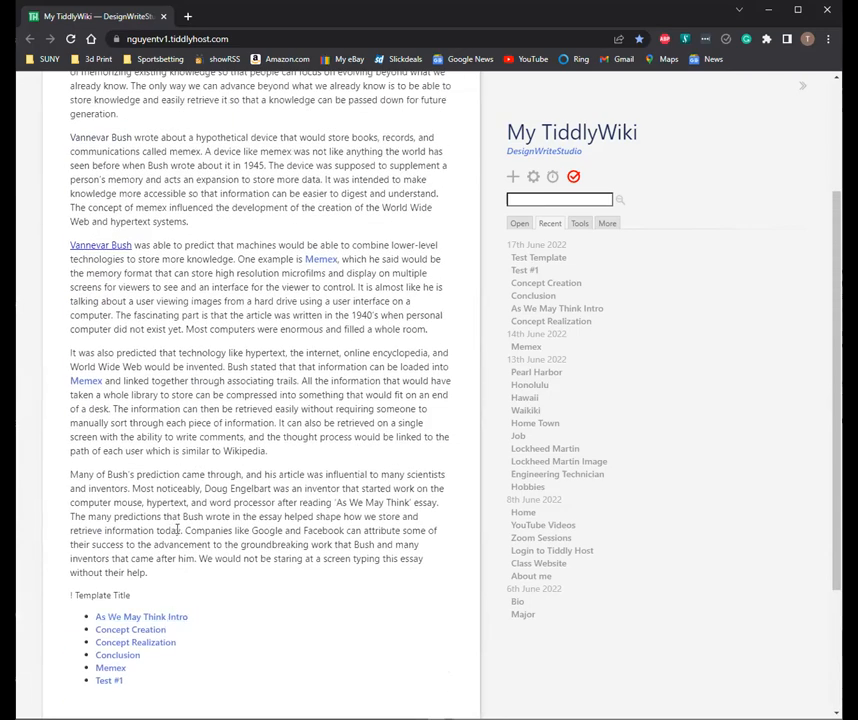
click(524, 270)
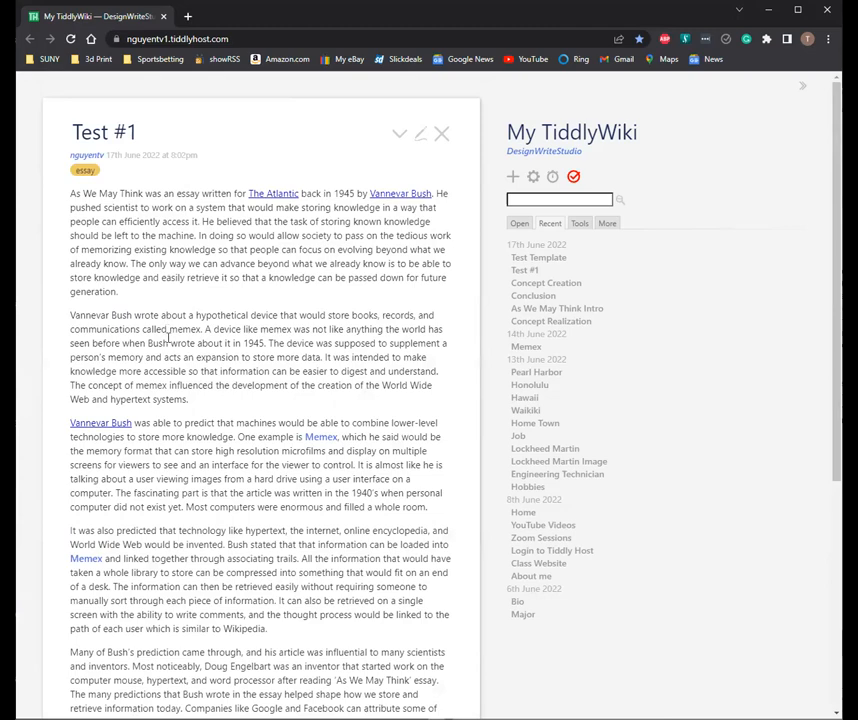
scroll(down, 3)
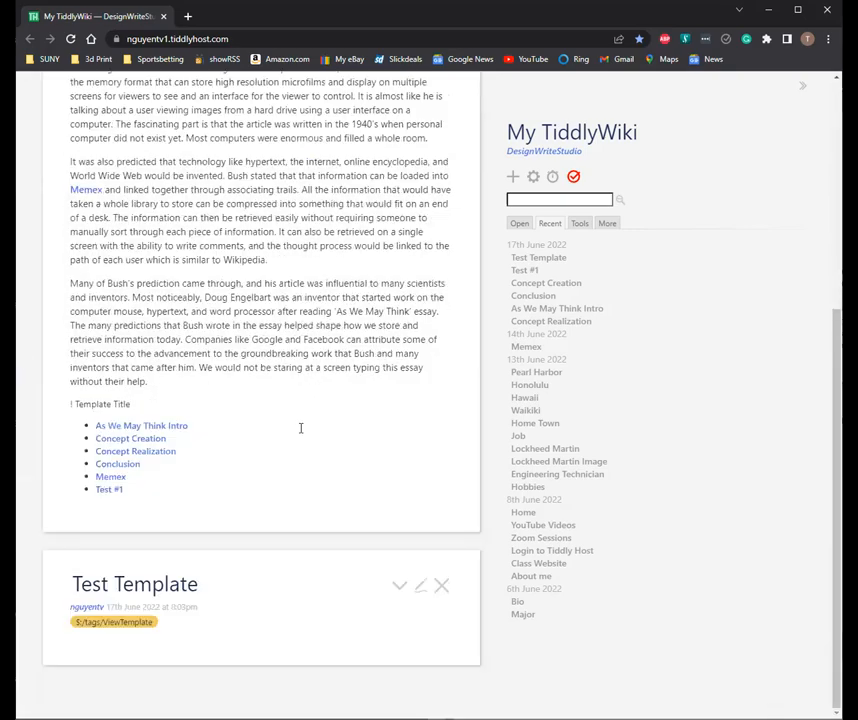
click(420, 584)
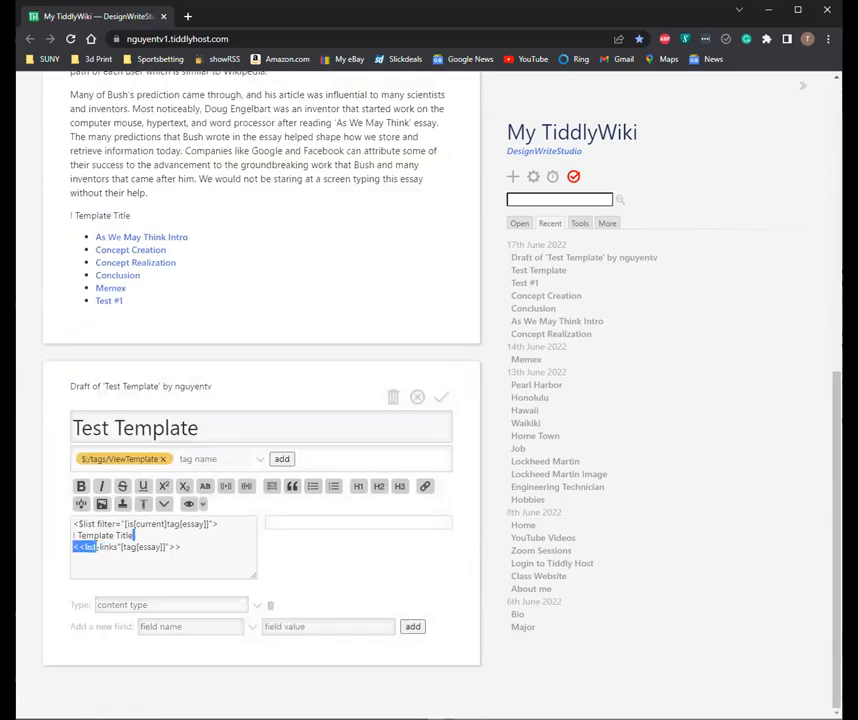
Step: Replace the '! Template Title' heading with '! Section Links' and save Test Template
double_click(104, 536)
text(! Outline)
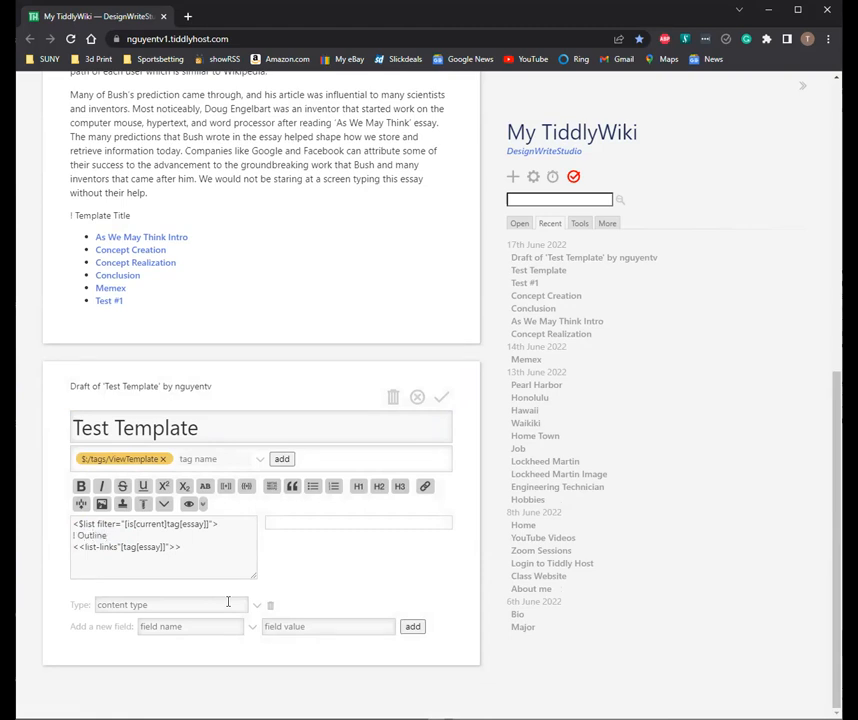
mouse_move(442, 396)
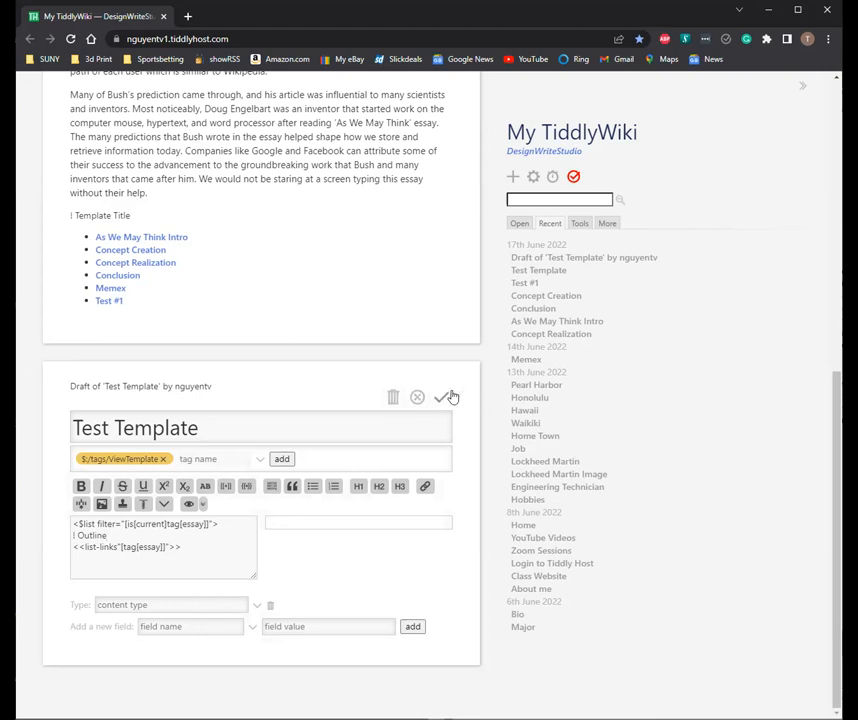
mouse_move(446, 396)
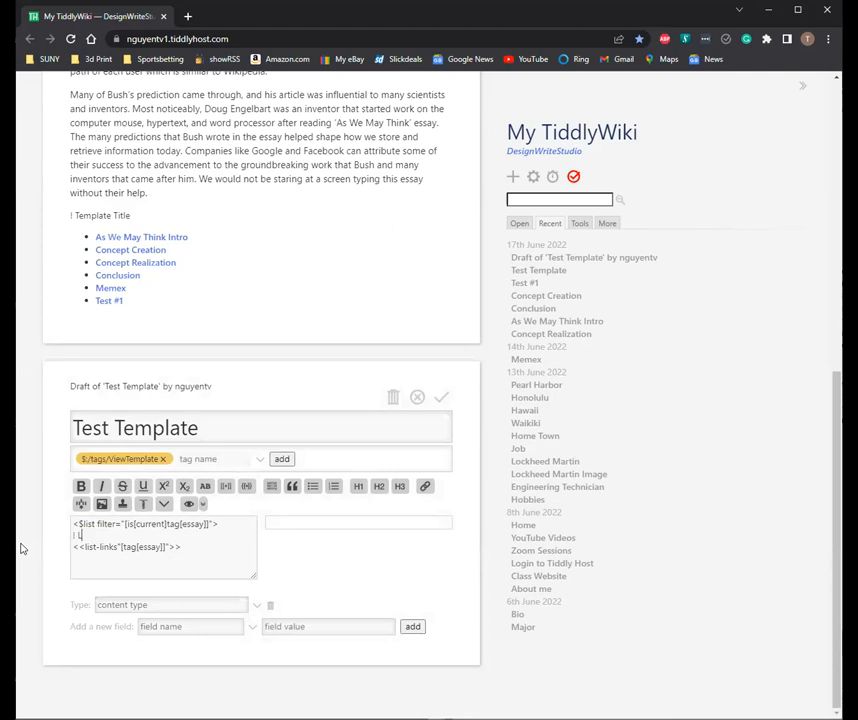
text(Section Links)
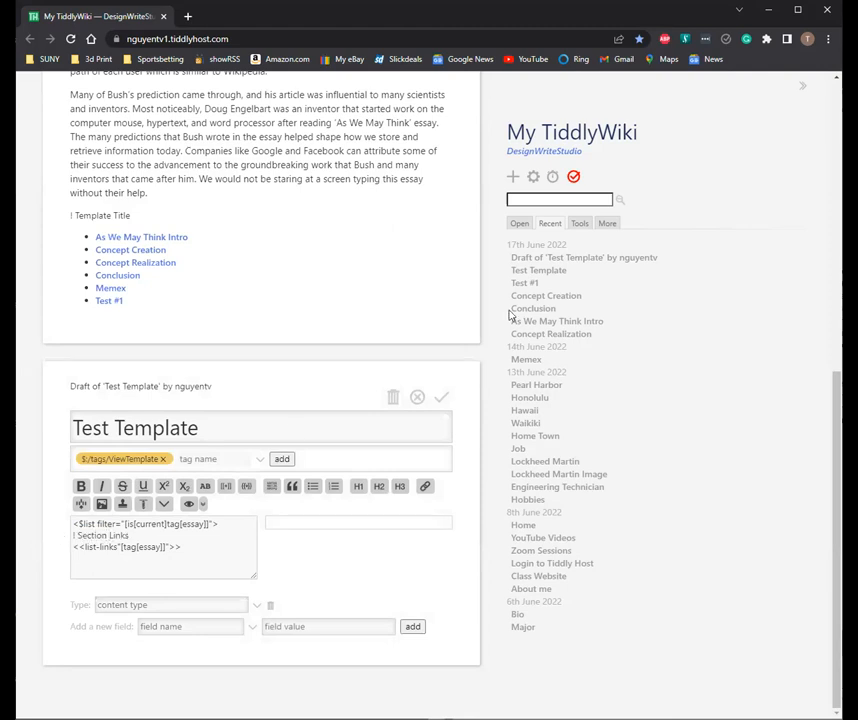
click(440, 396)
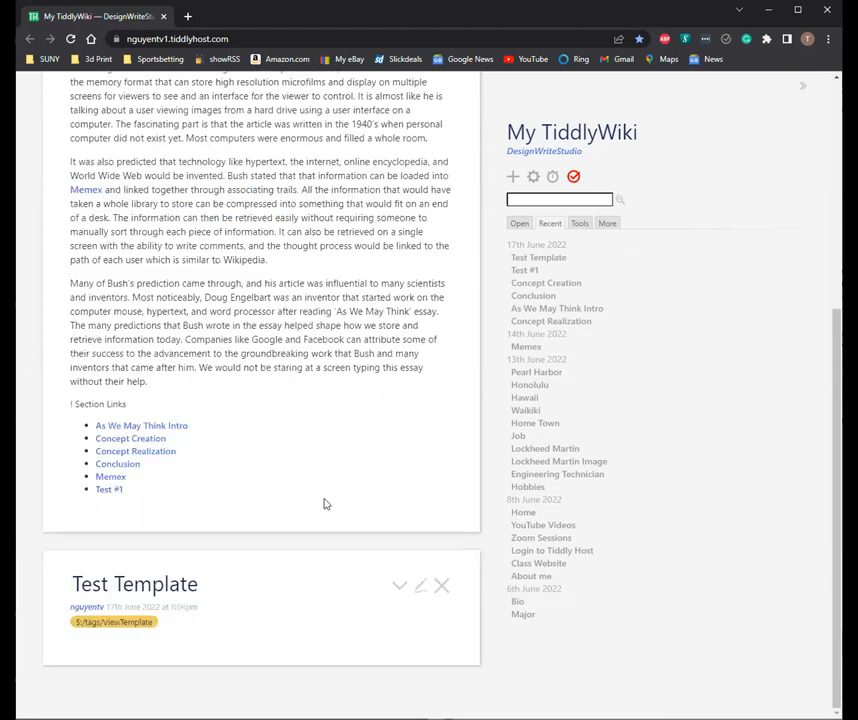
click(420, 584)
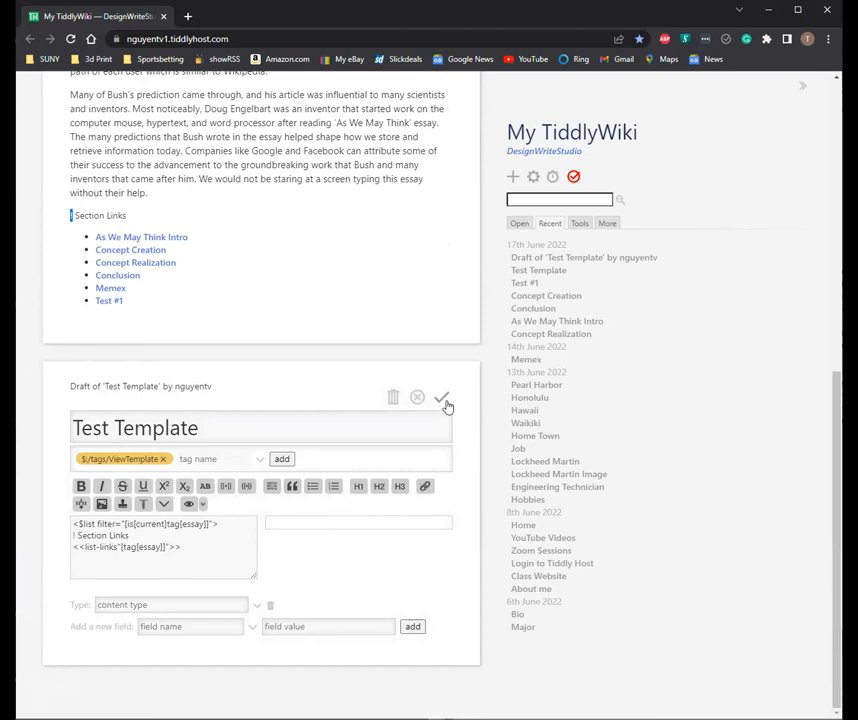
click(442, 396)
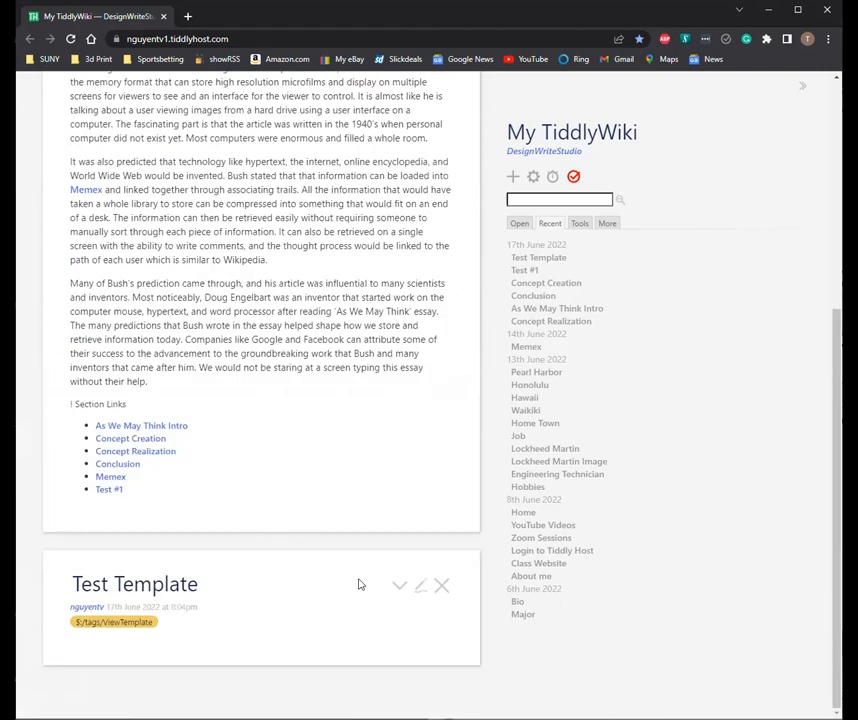
mouse_move(416, 588)
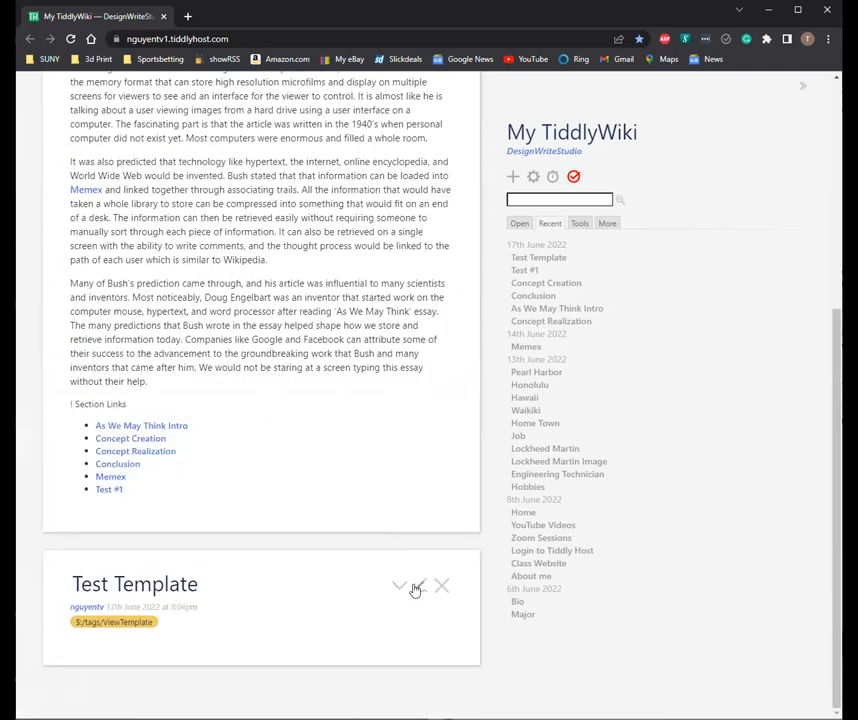
Step: Wrap Section Links in <h1></h1> tags instead of the ! marker and save the template
click(400, 588)
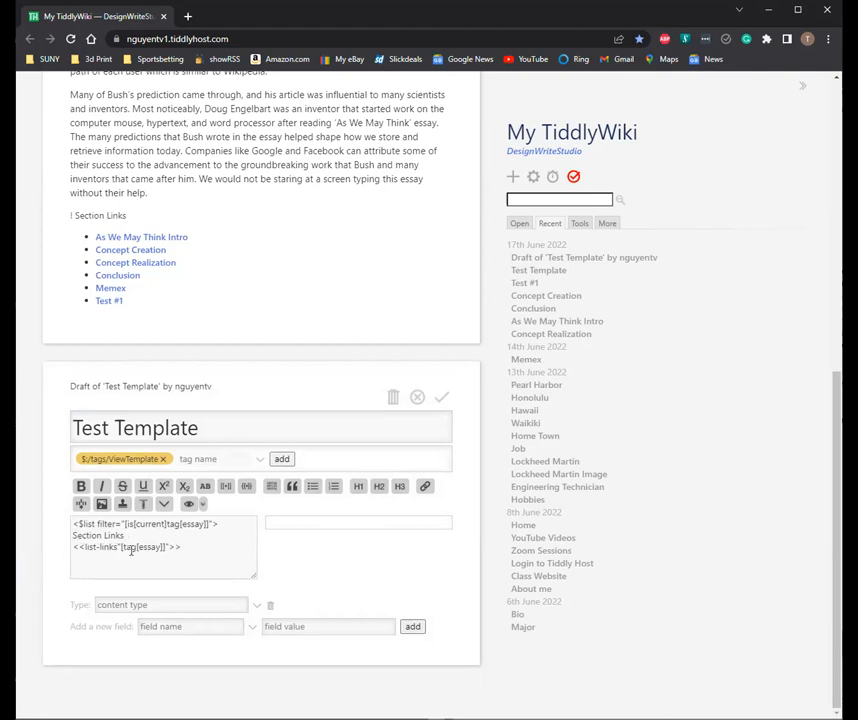
mouse_move(362, 508)
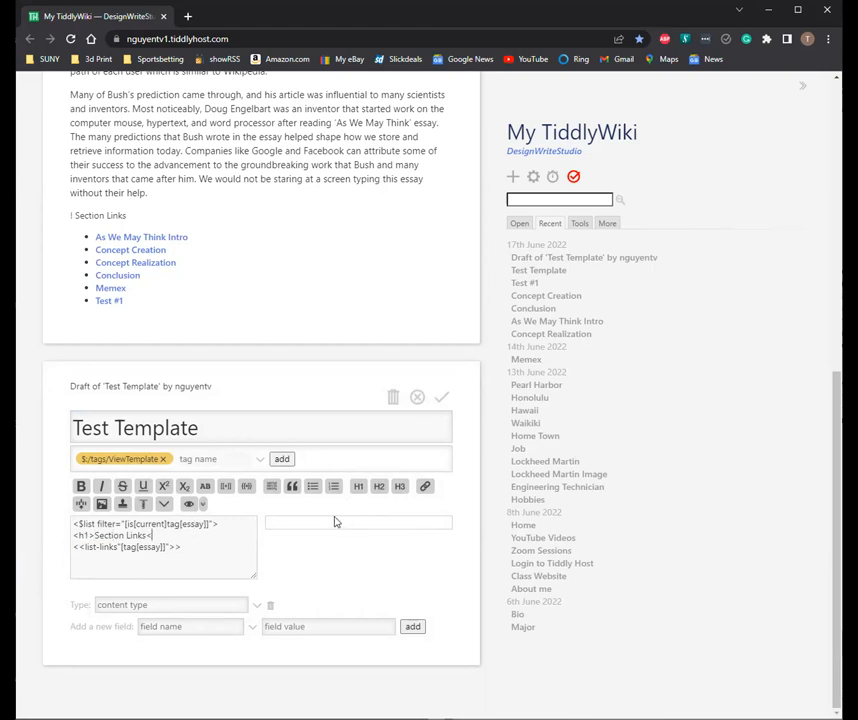
key(Backspace)
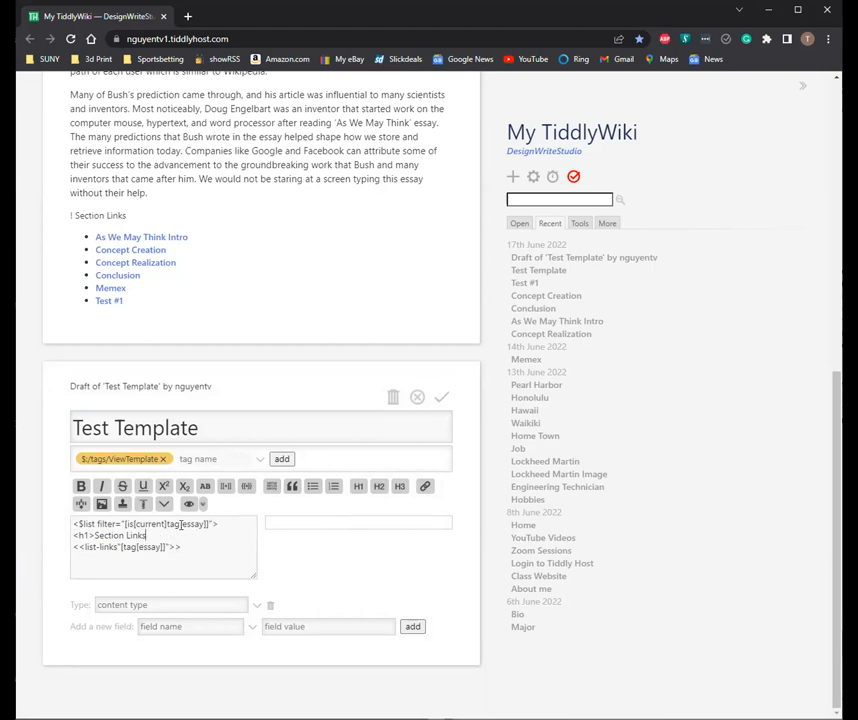
text(</h1>)
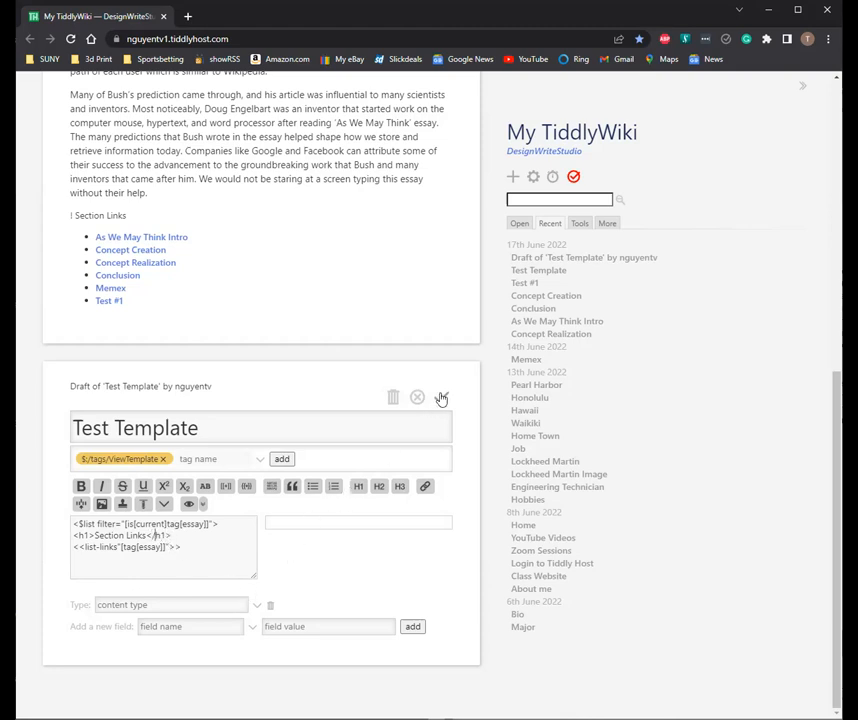
mouse_move(440, 396)
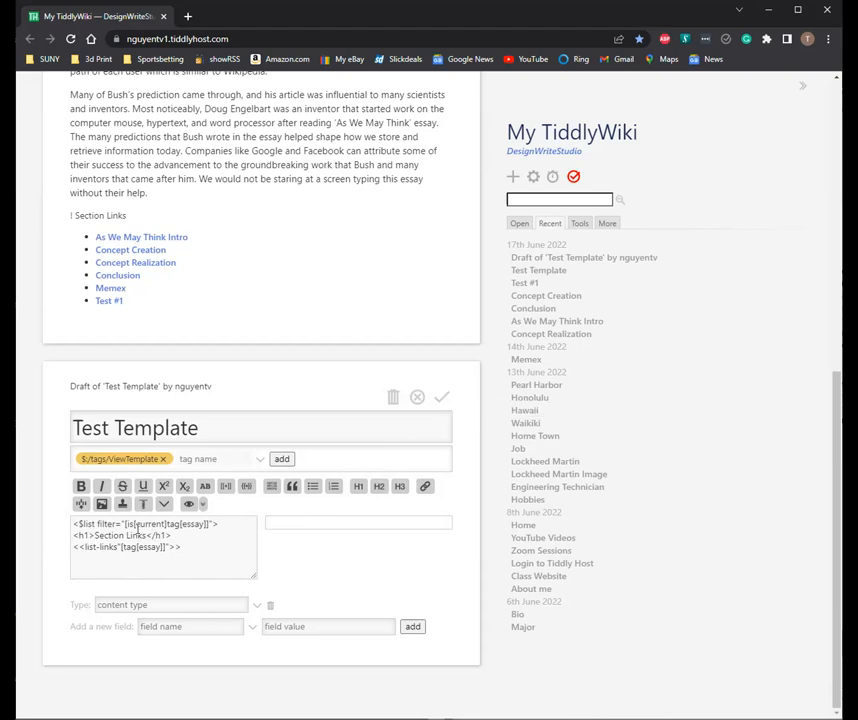
double_click(160, 536)
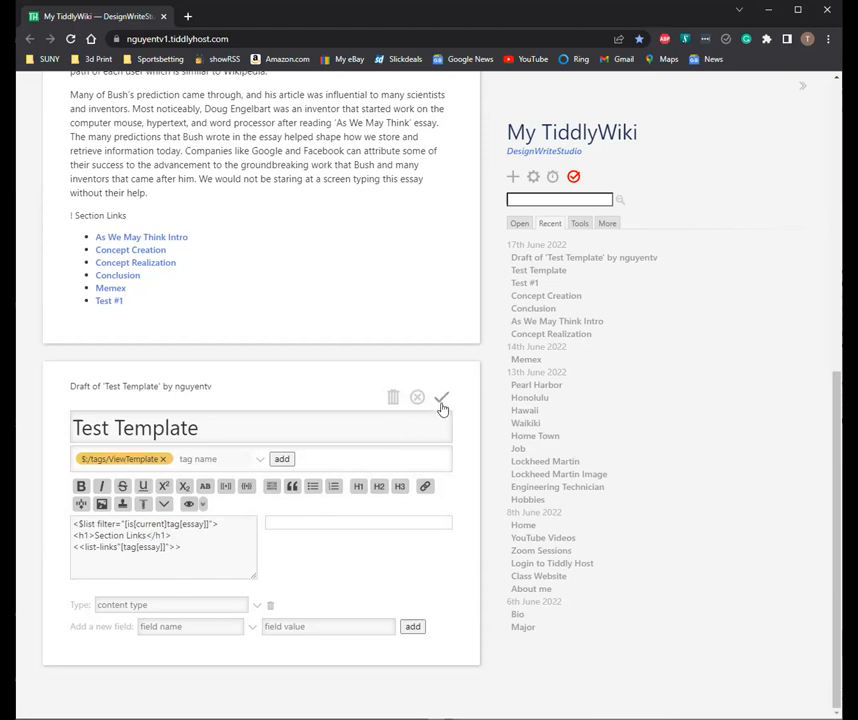
click(440, 398)
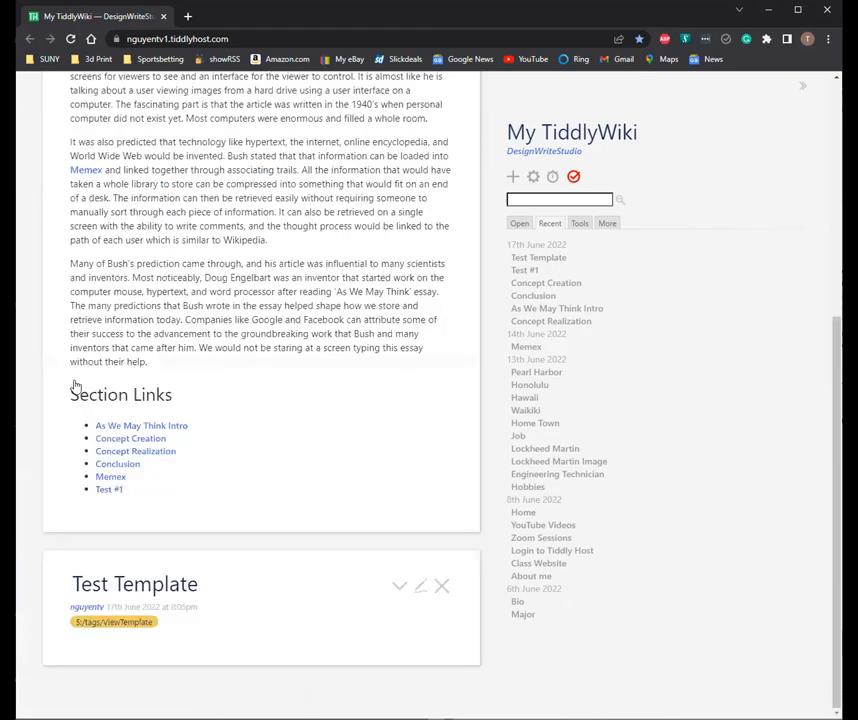
mouse_move(284, 384)
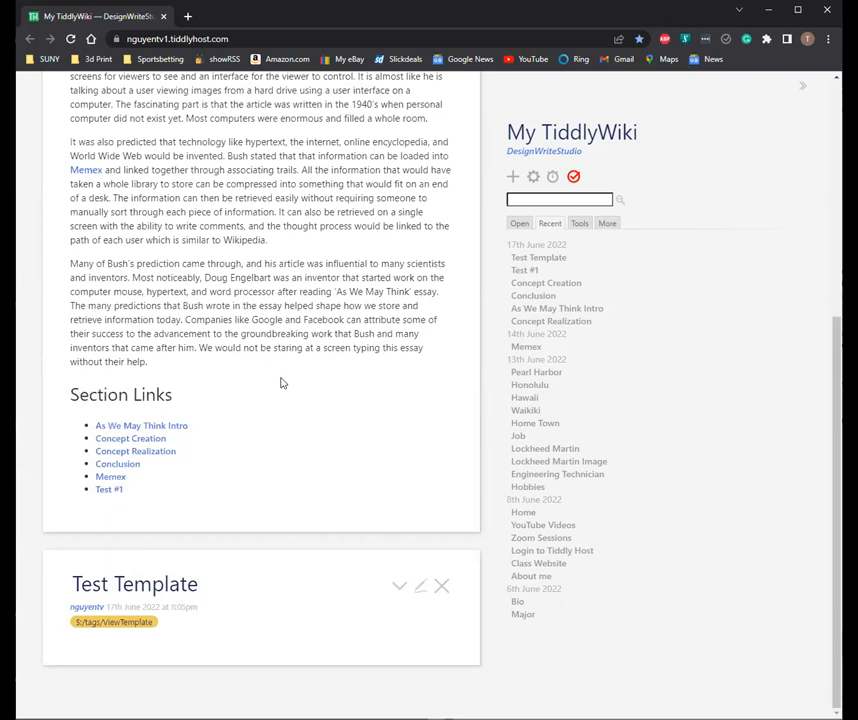
mouse_move(288, 476)
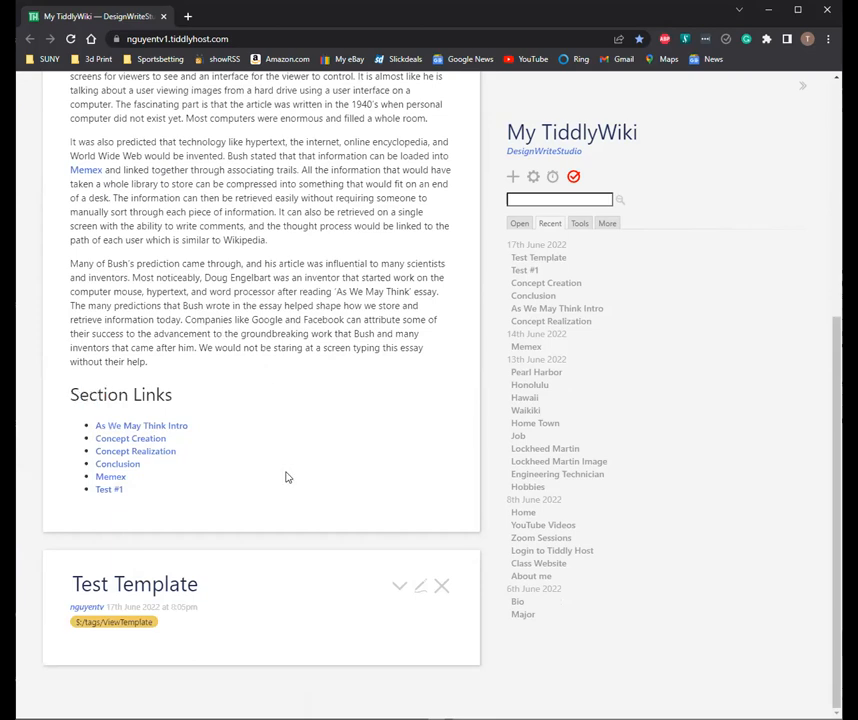
mouse_move(316, 538)
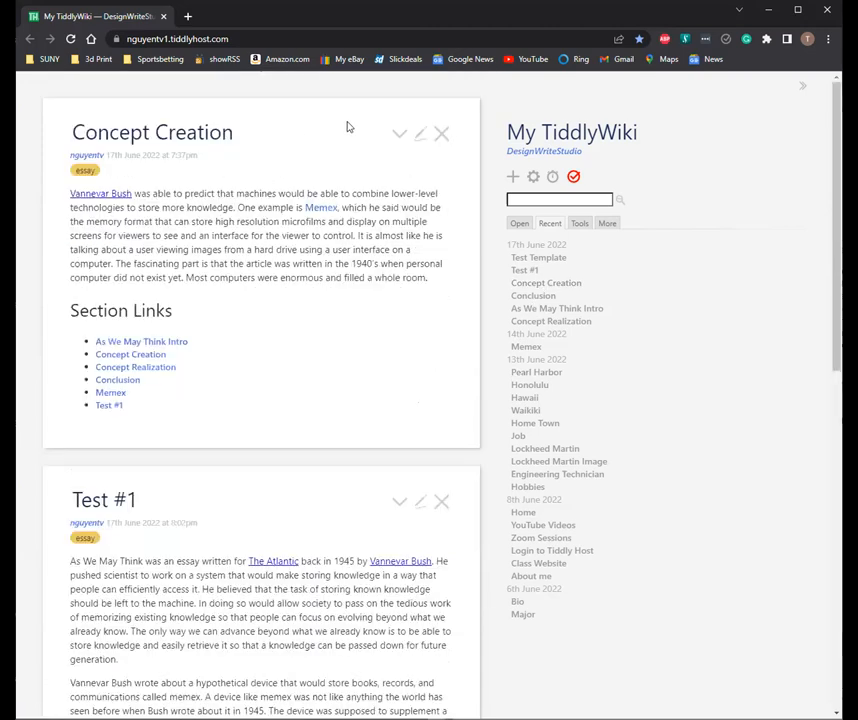
Step: Close an essay and Test Template, open Hawaii and Waikiki from Recent, close Waikiki
click(538, 256)
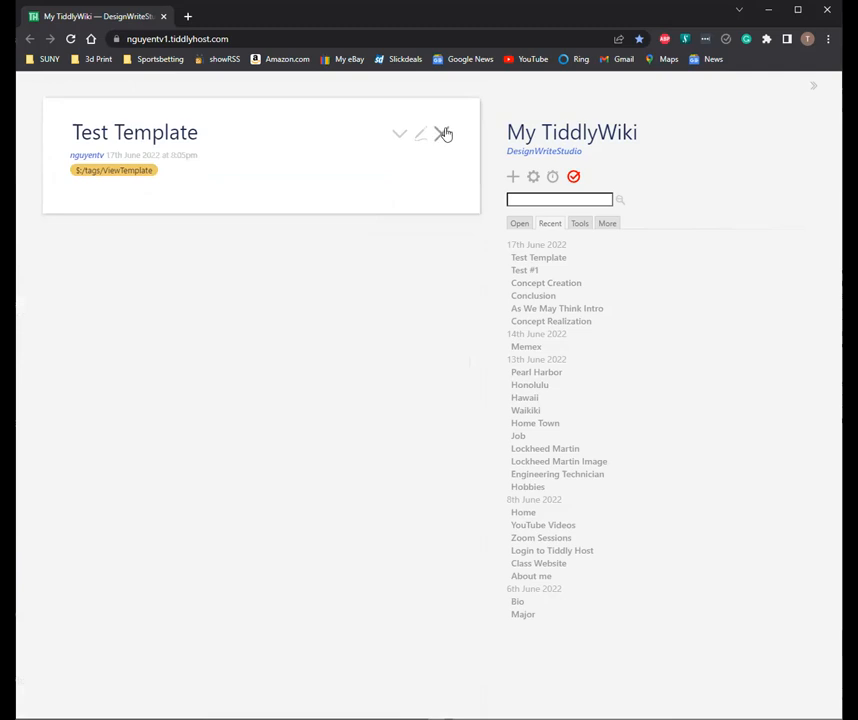
click(444, 134)
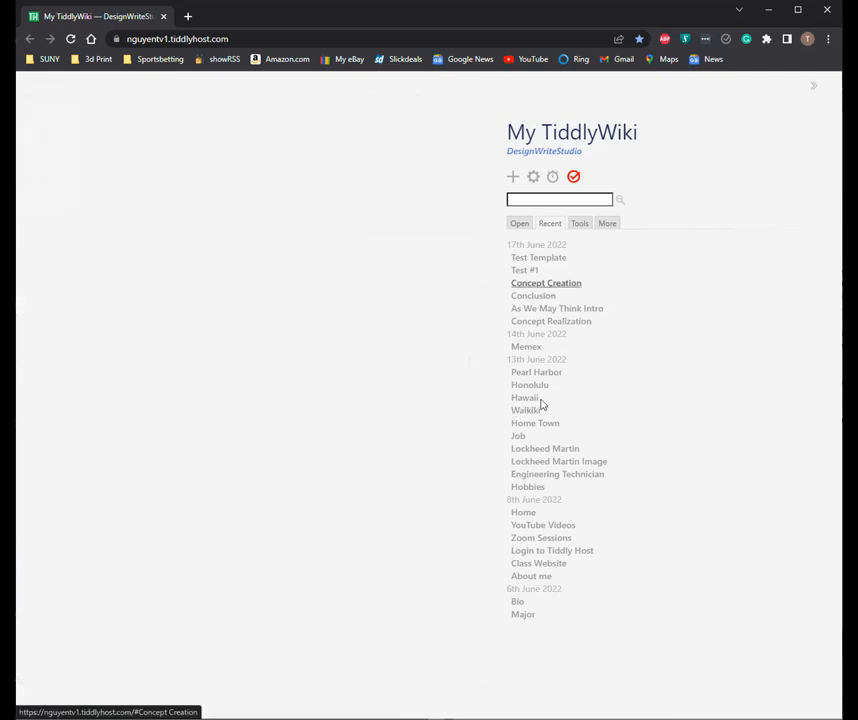
click(524, 396)
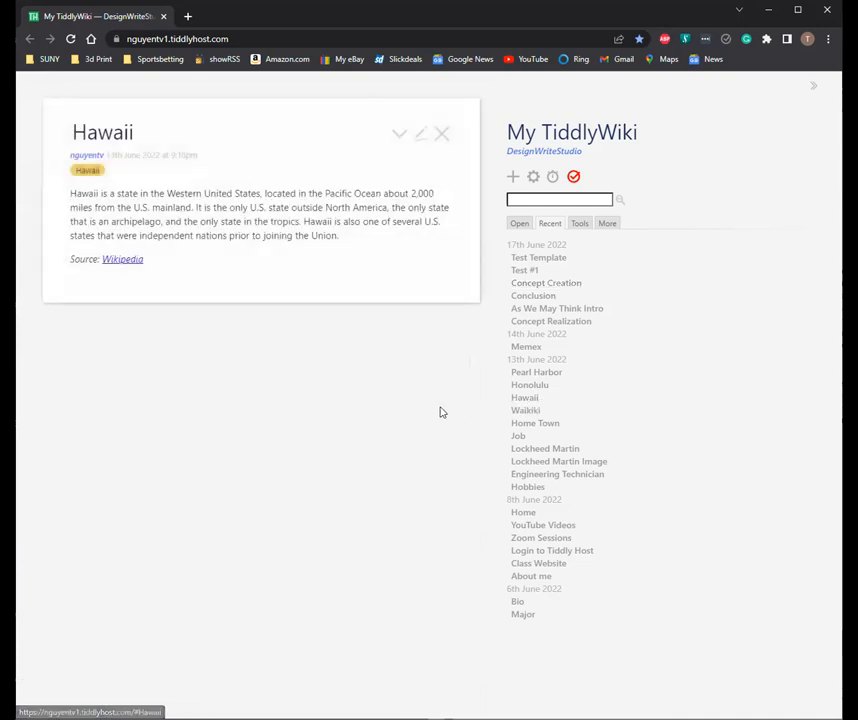
mouse_move(388, 450)
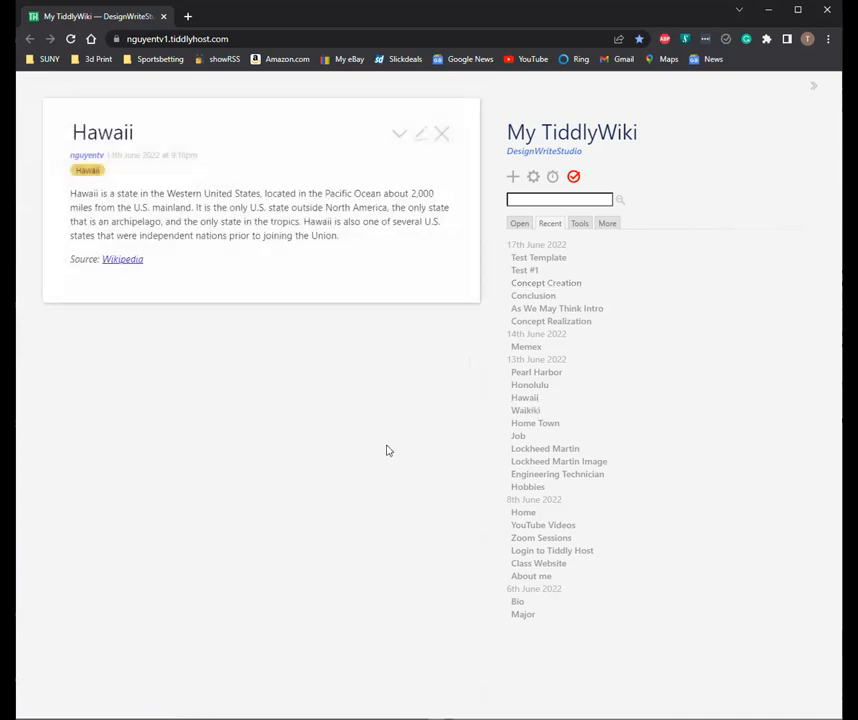
mouse_move(424, 428)
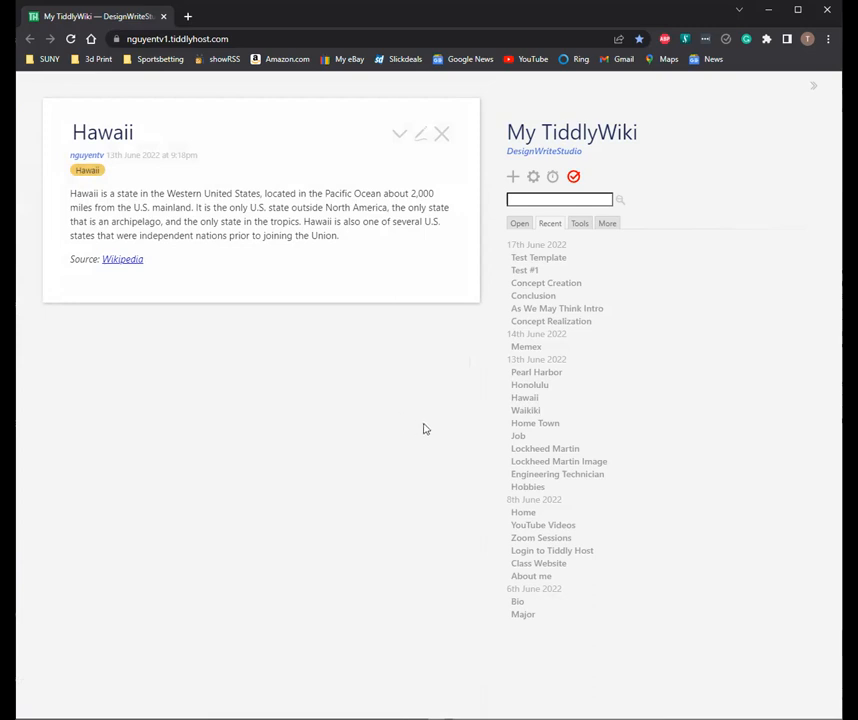
mouse_move(536, 424)
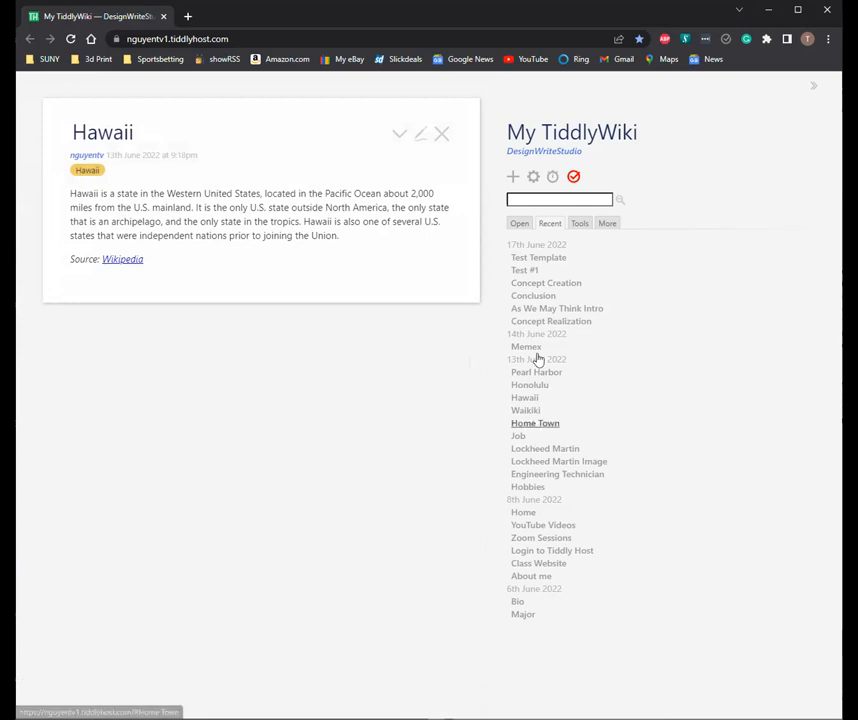
mouse_move(528, 438)
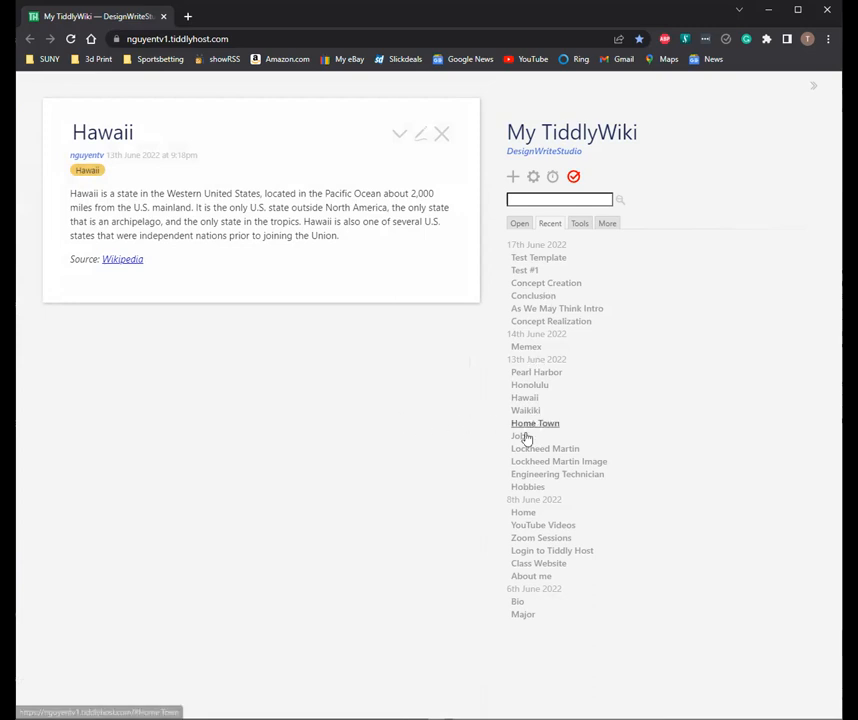
click(526, 410)
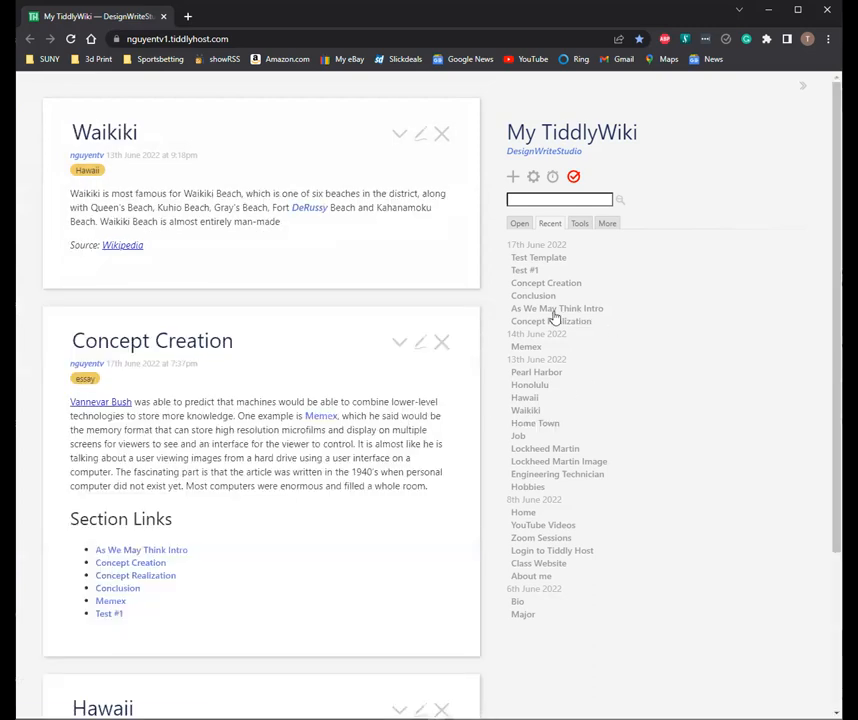
click(440, 134)
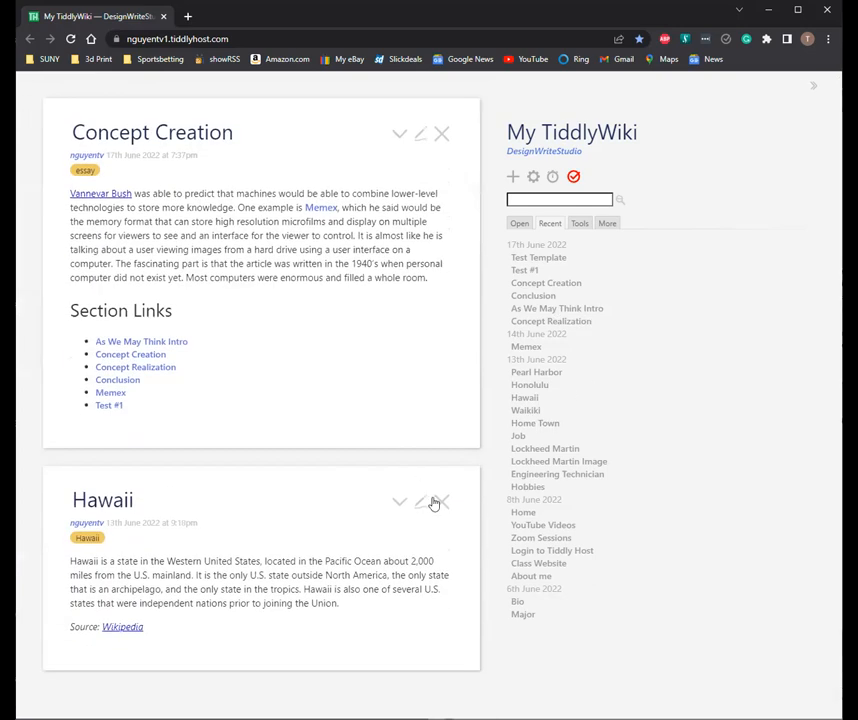
Step: Cancel an edit of Hawaii, close it leaving Concept Creation, and save the wiki
click(420, 502)
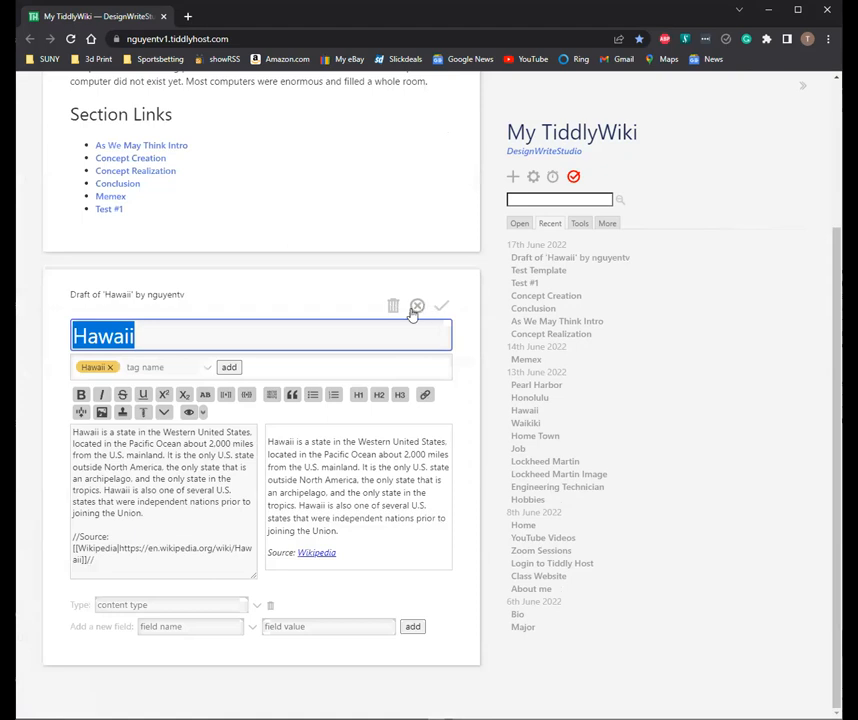
click(416, 306)
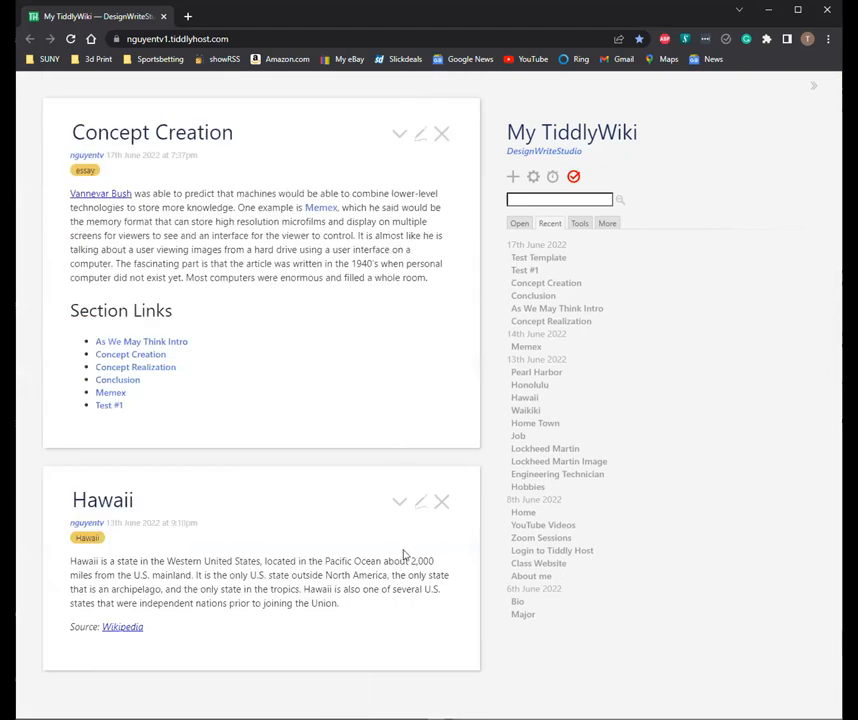
click(442, 500)
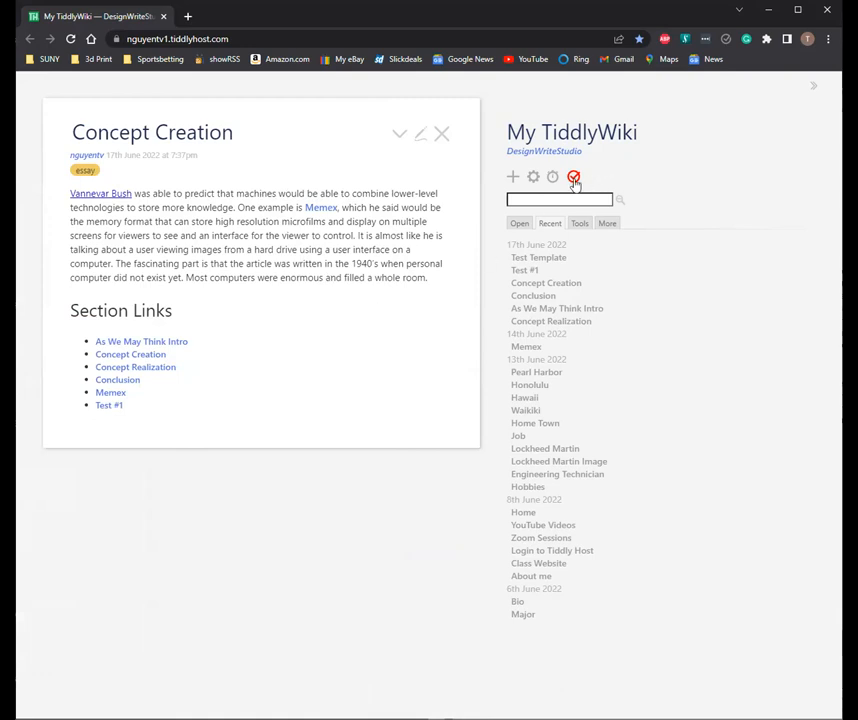
click(574, 176)
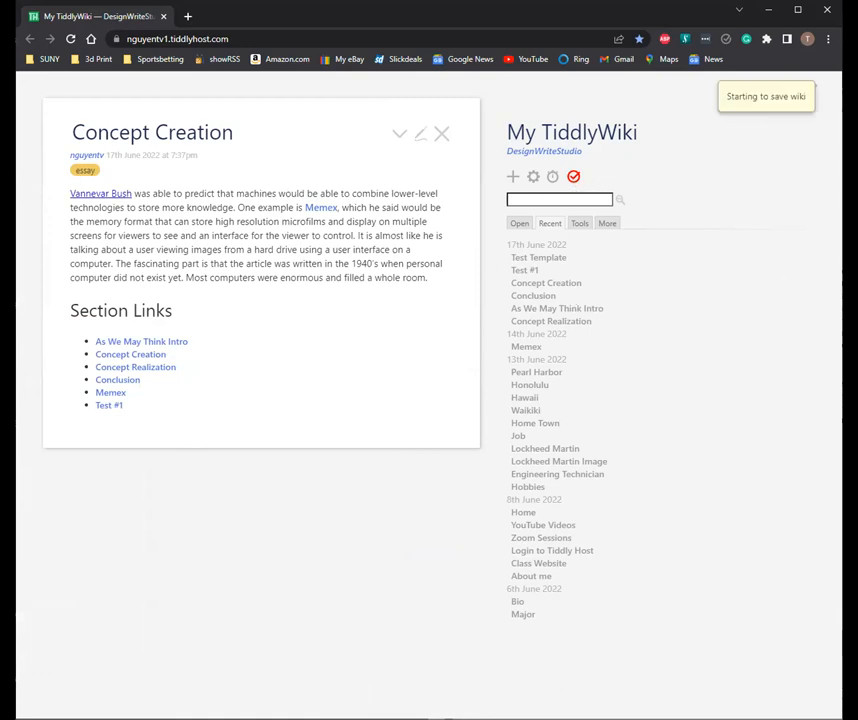
click(574, 176)
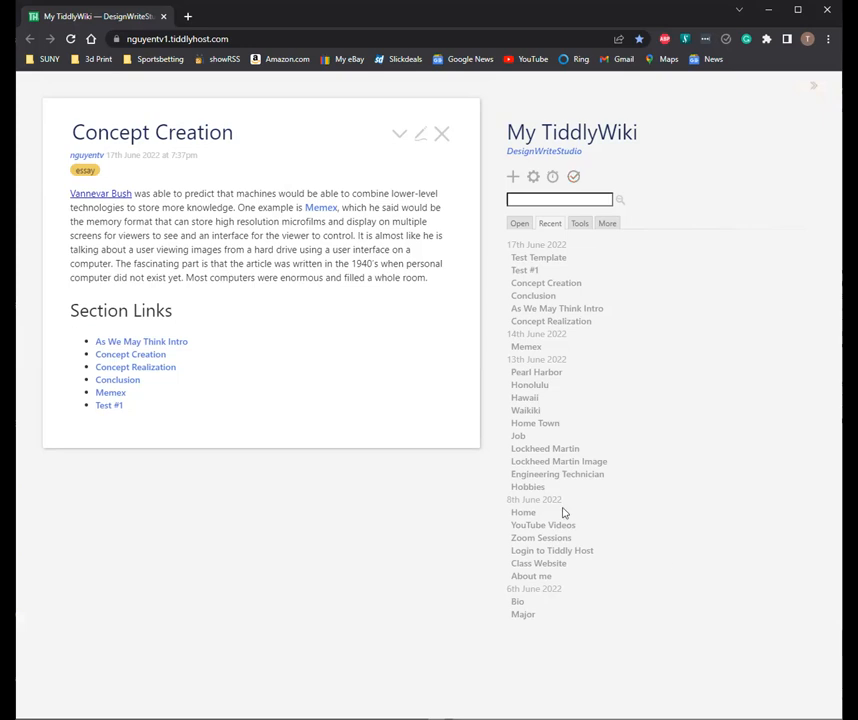
Step: Save the wiki again with Concept Creation the only tiddler open
click(572, 176)
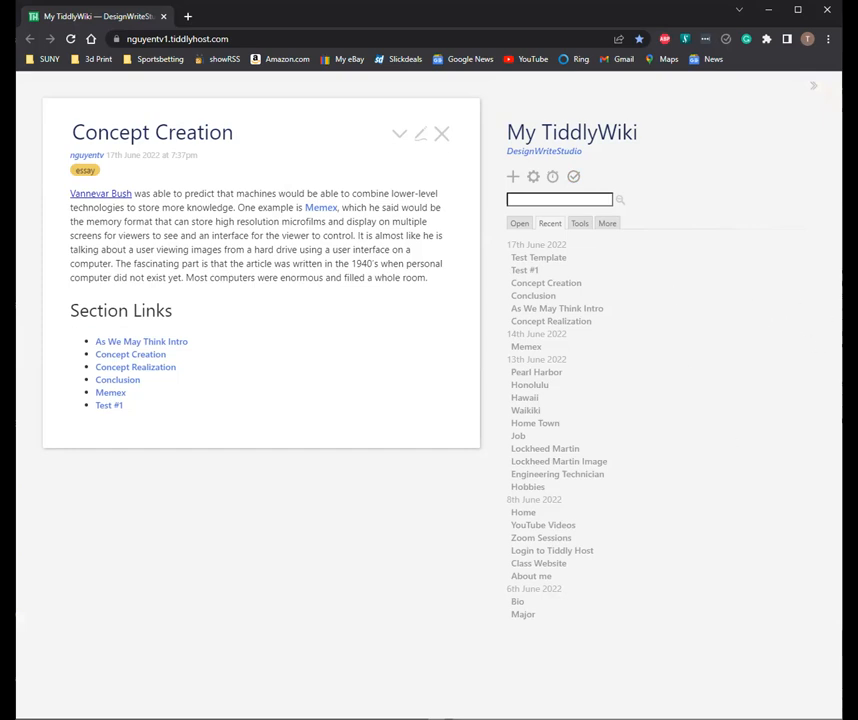
mouse_move(728, 284)
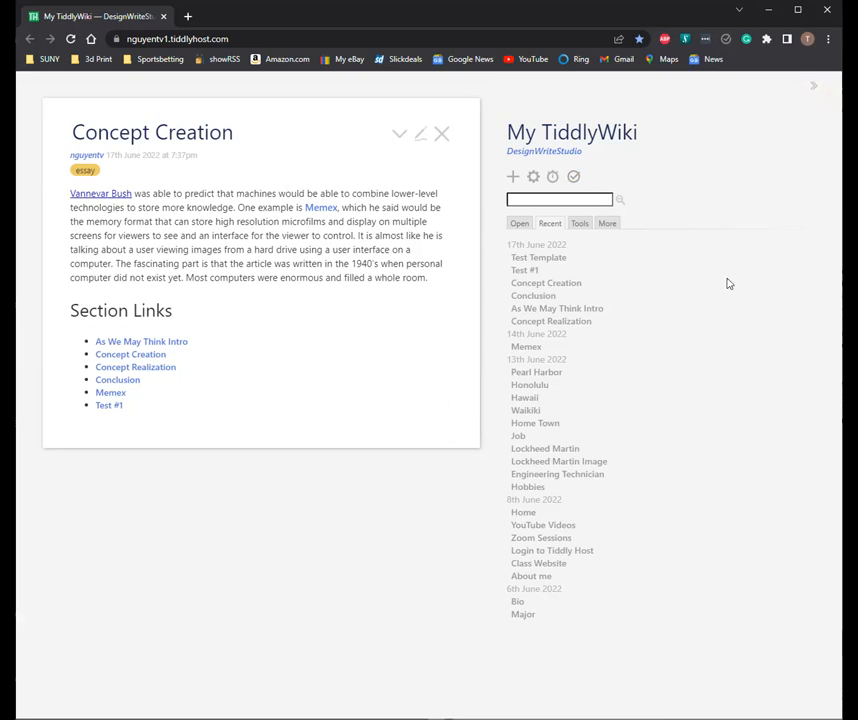
mouse_move(612, 264)
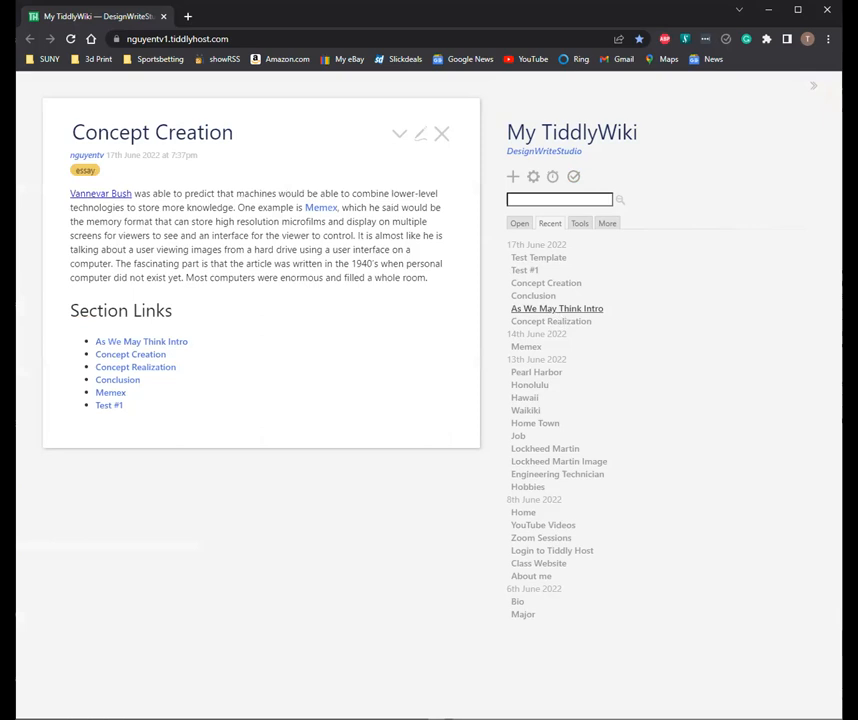
mouse_move(438, 296)
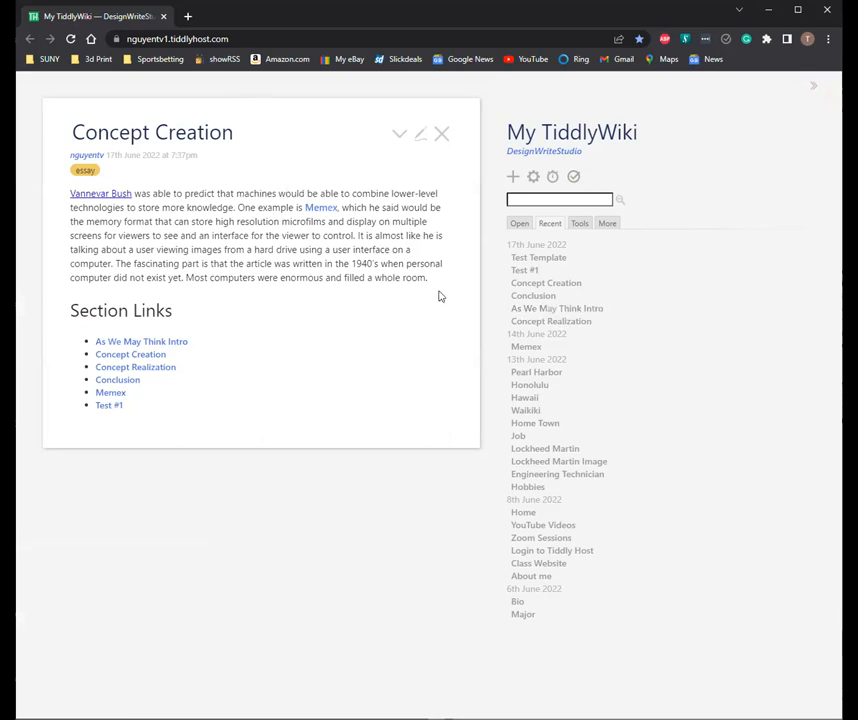
mouse_move(408, 290)
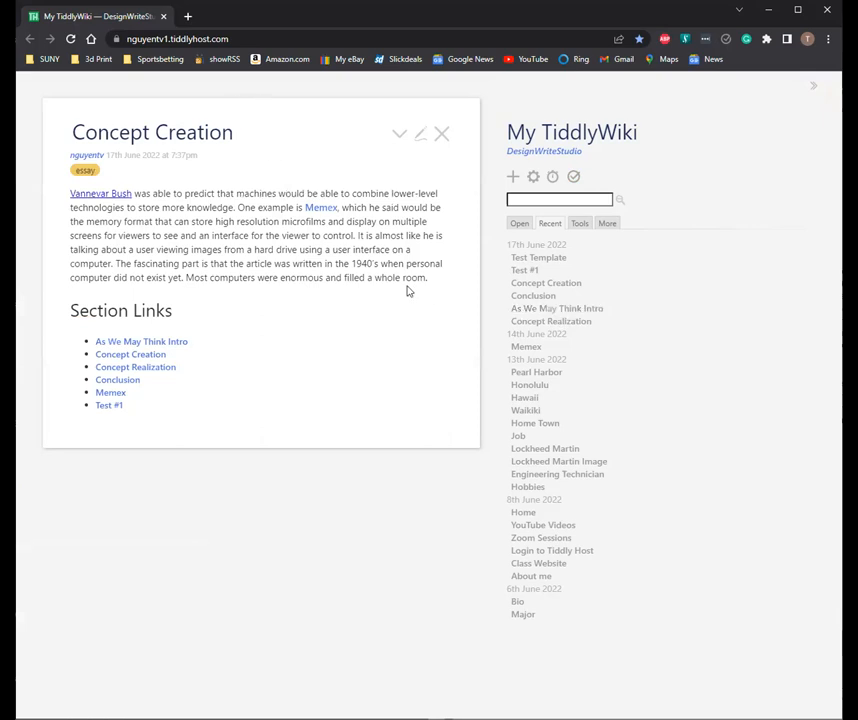
mouse_move(356, 336)
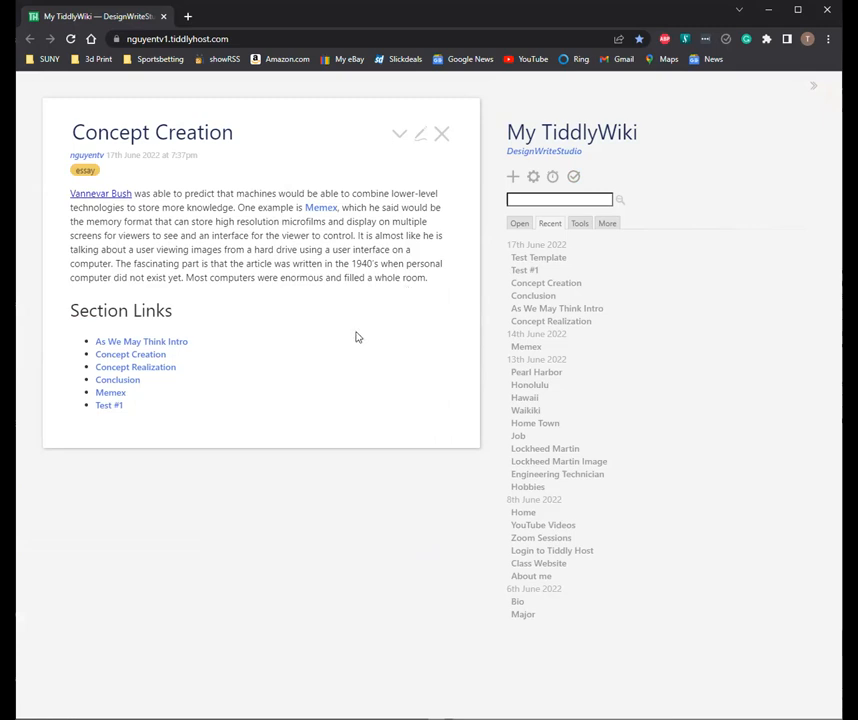
mouse_move(340, 532)
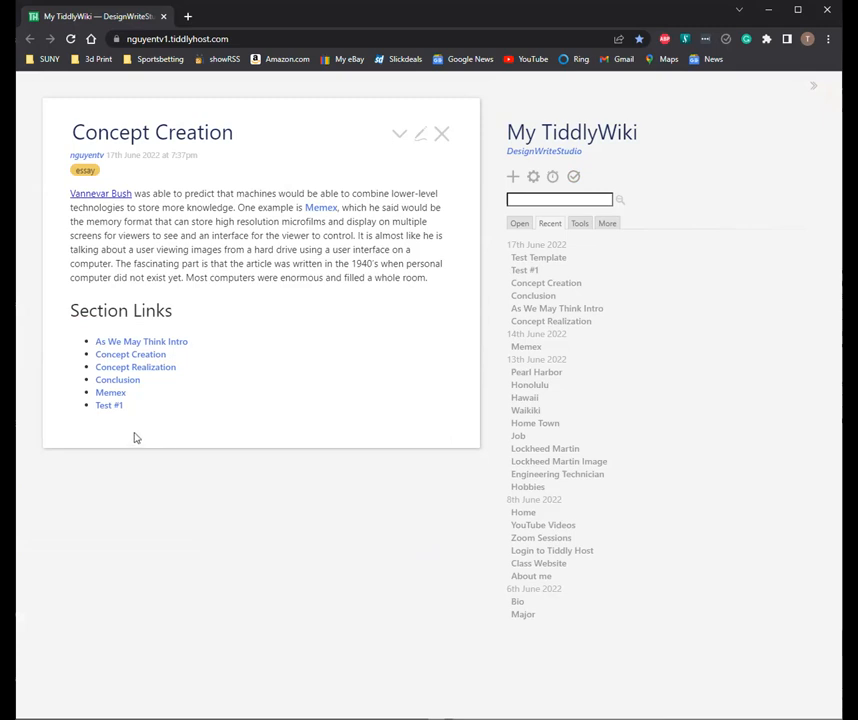
mouse_move(536, 372)
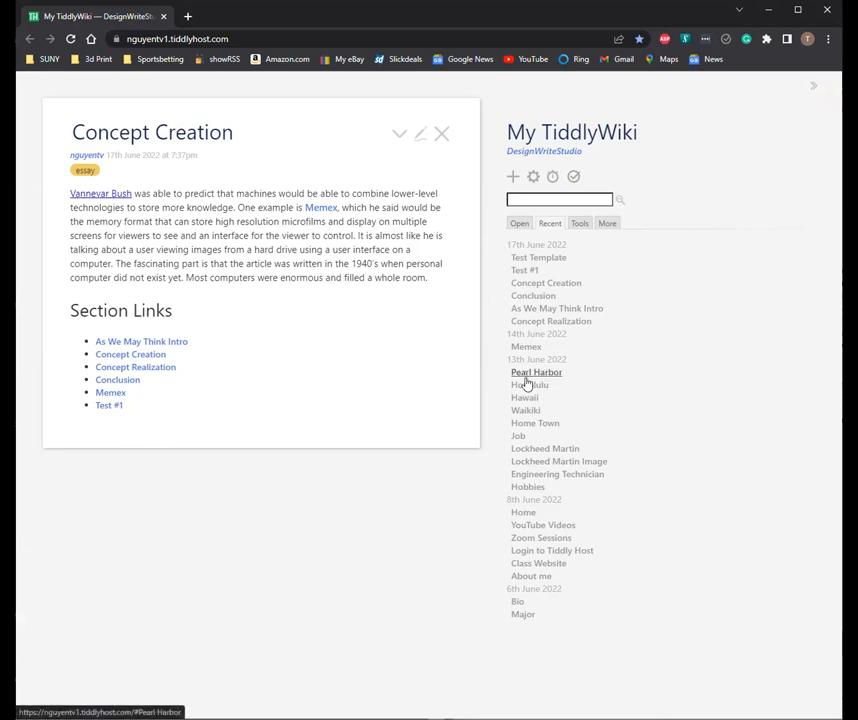
mouse_move(480, 376)
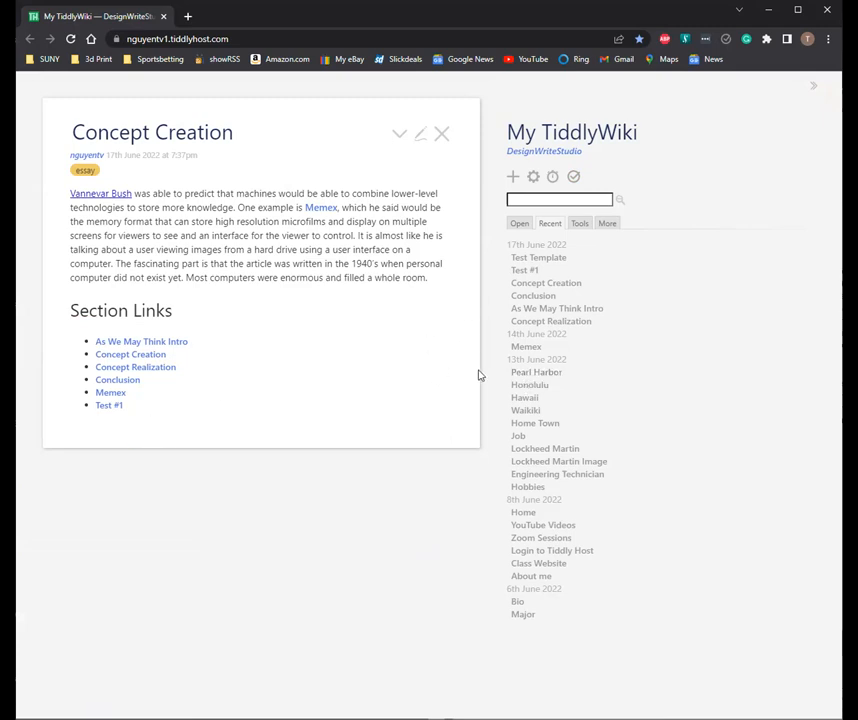
mouse_move(356, 472)
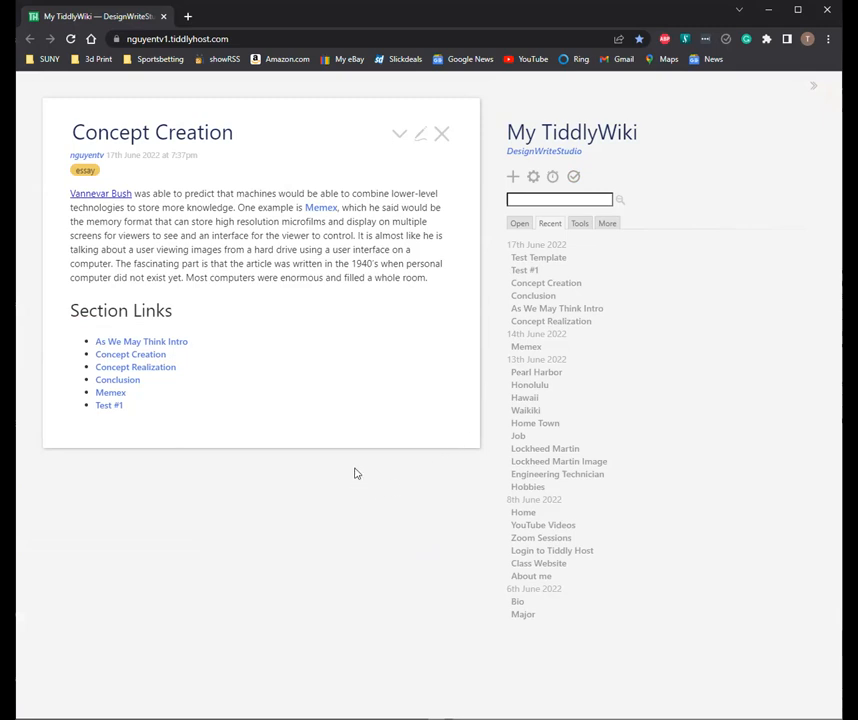
mouse_move(420, 508)
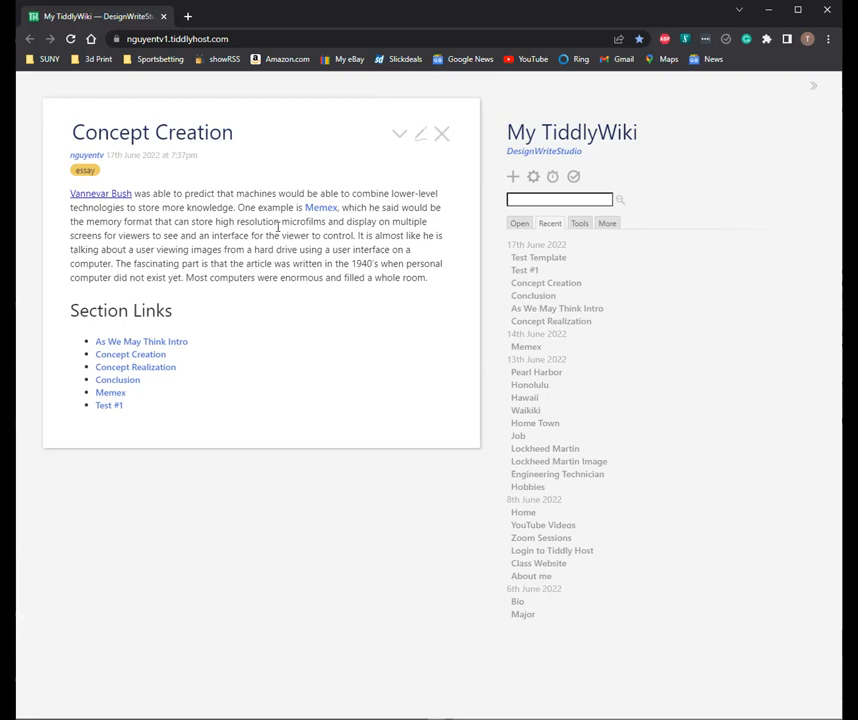
mouse_move(224, 392)
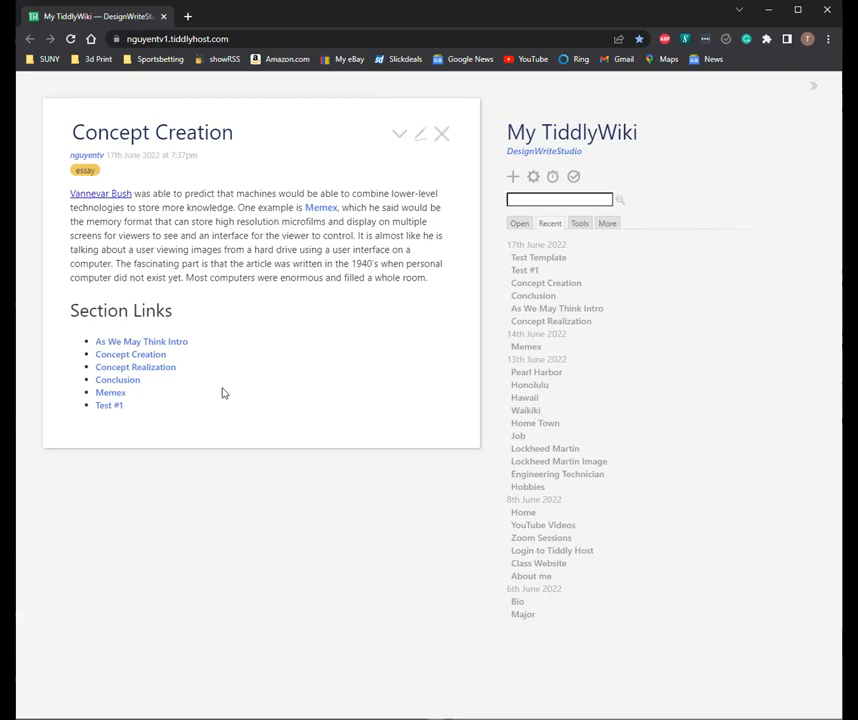
mouse_move(228, 434)
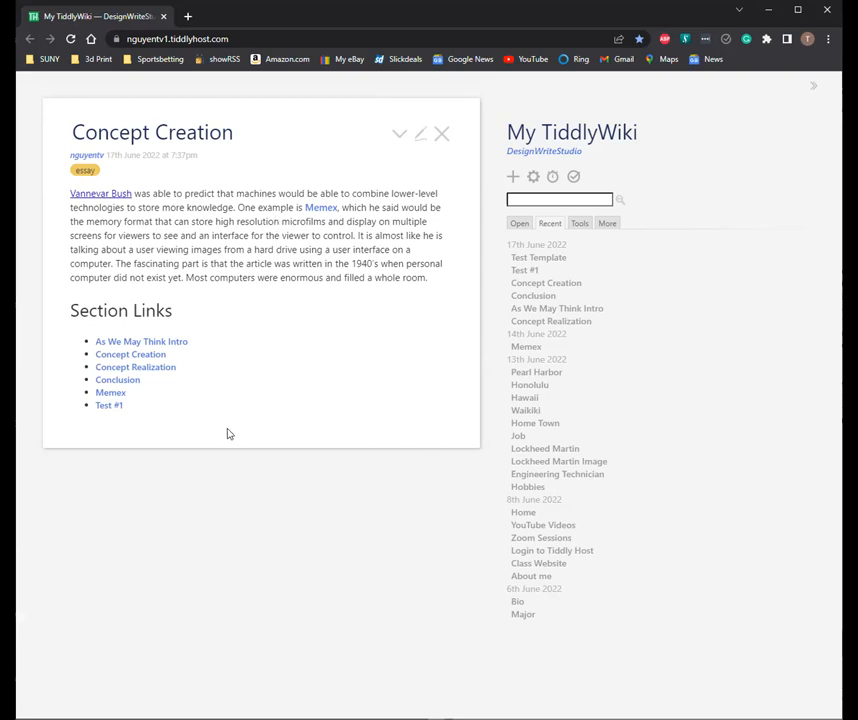
mouse_move(180, 400)
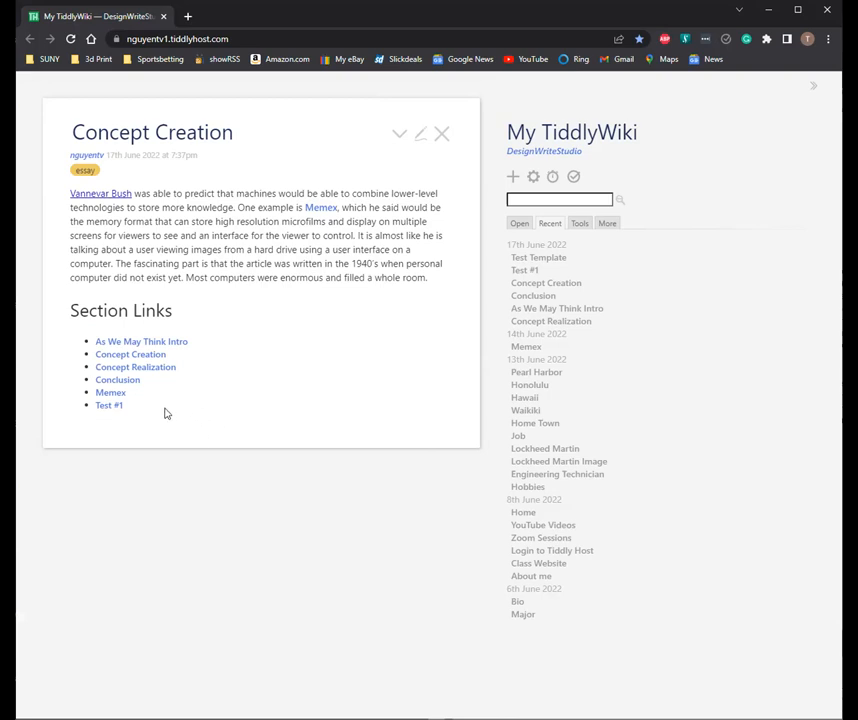
mouse_move(446, 250)
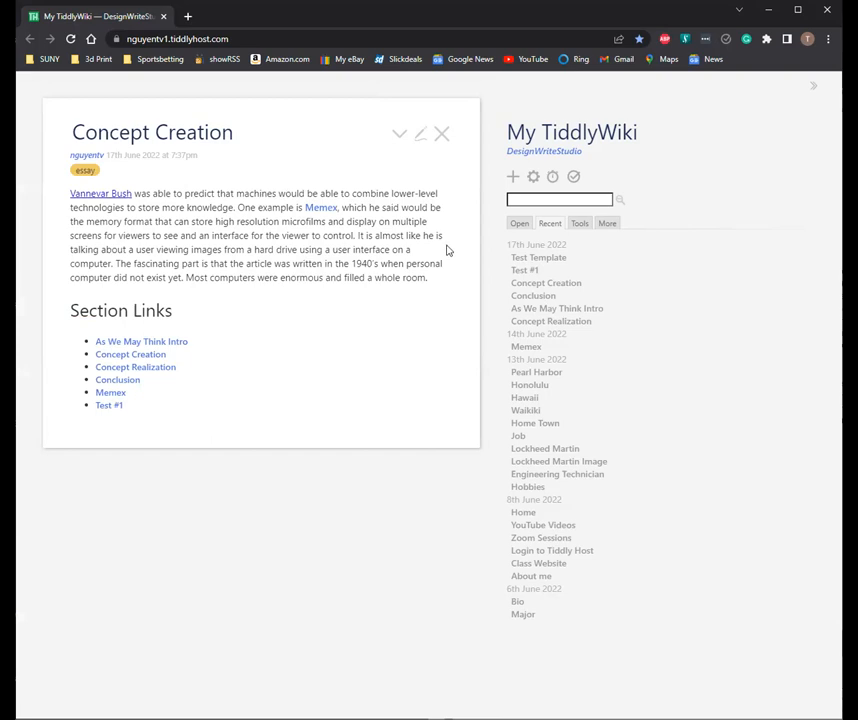
mouse_move(412, 190)
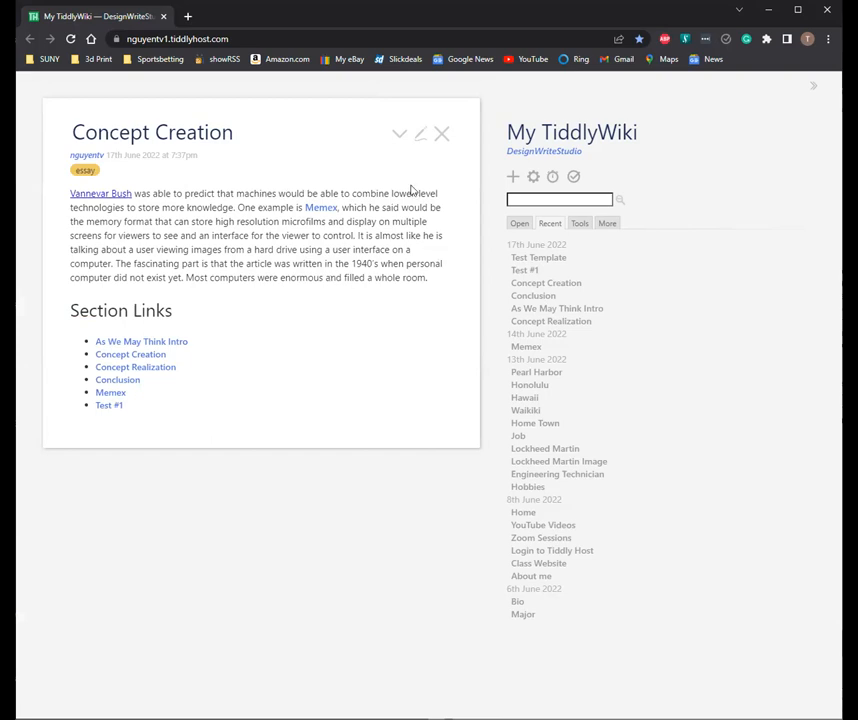
mouse_move(292, 46)
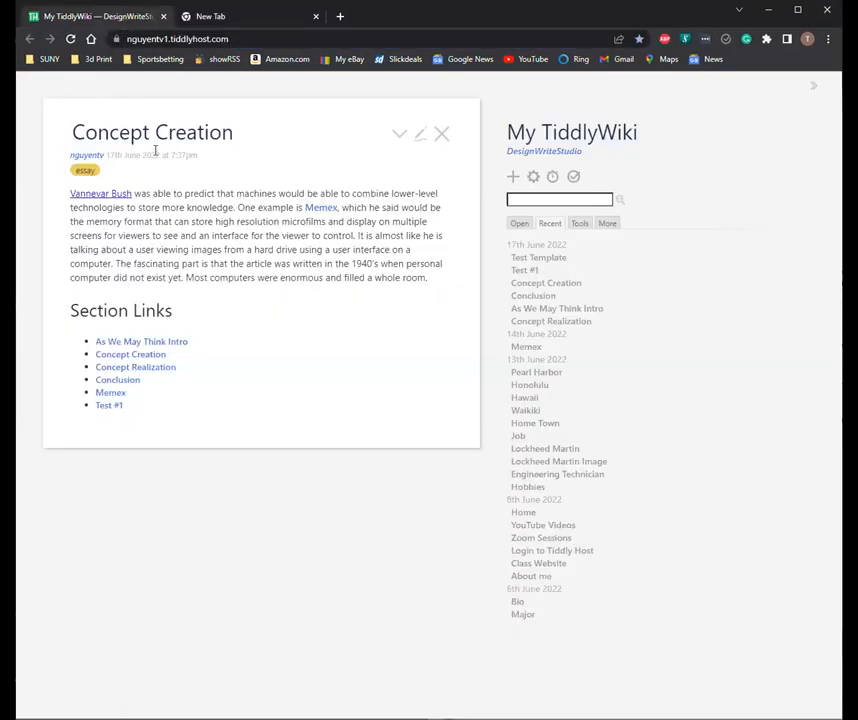
Step: Open the Vannevar Bush Wikipedia article and copy his portrait photo's image address
click(100, 192)
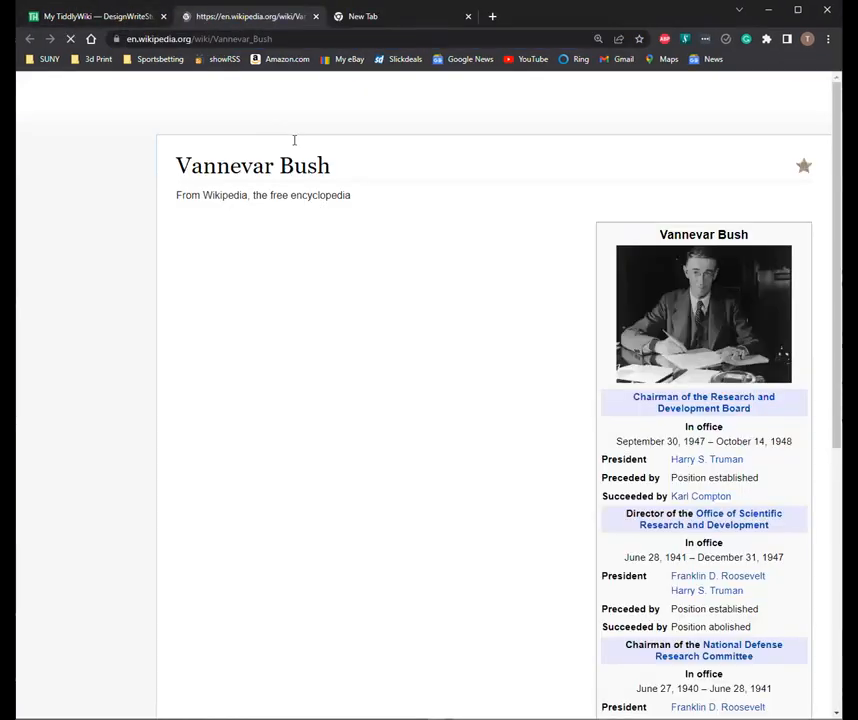
right_click(690, 320)
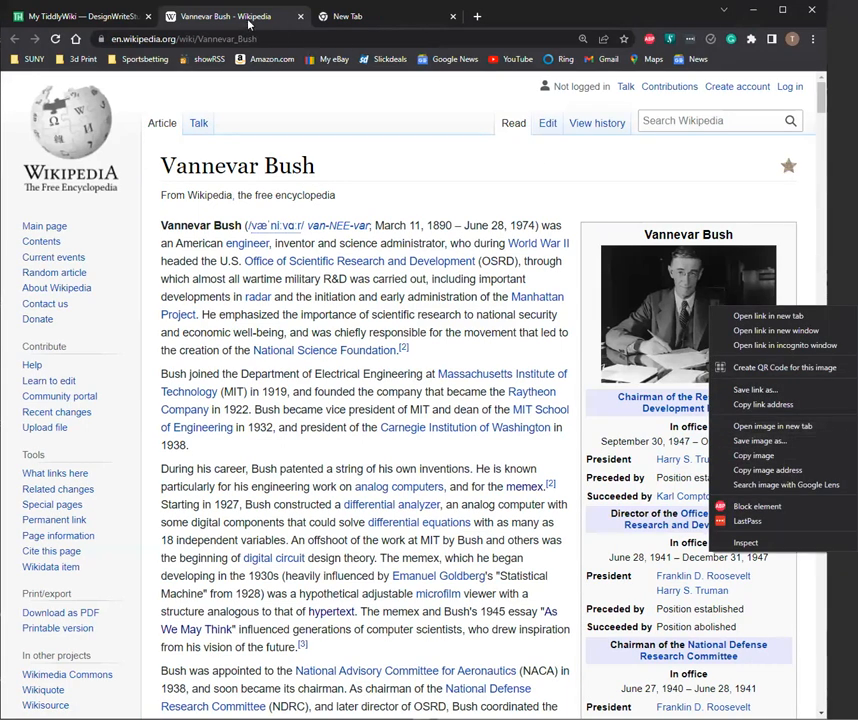
click(772, 424)
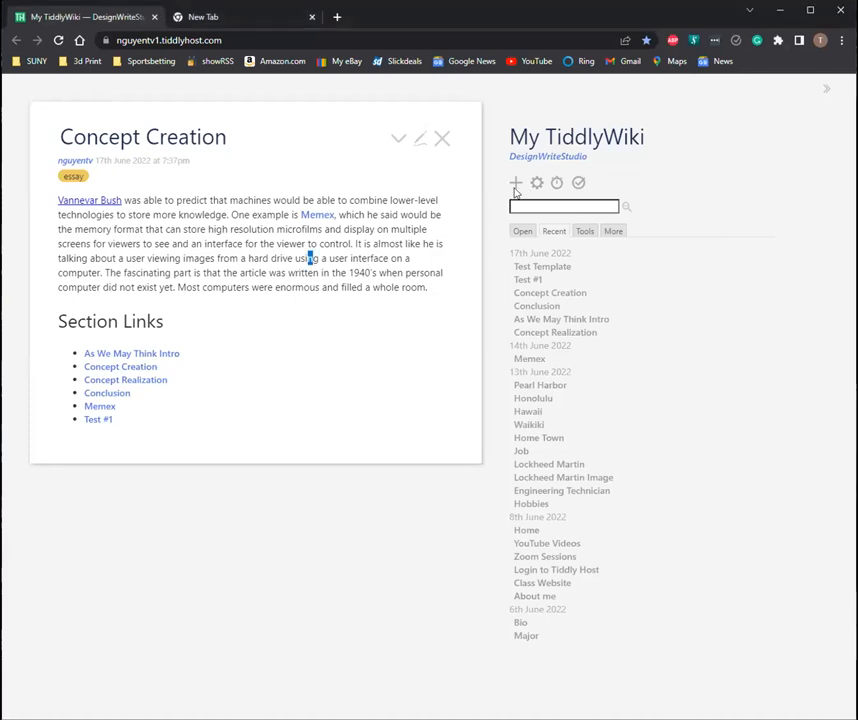
Step: Start a new tiddler holding the Wikimedia URL of Vannevar_Bush_portrait.jpg in its body
click(516, 182)
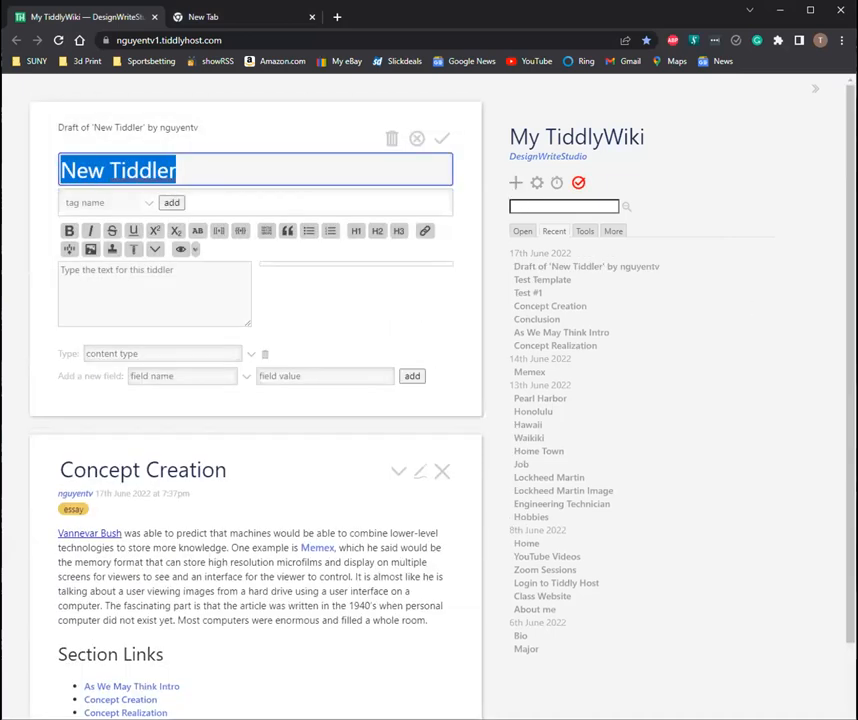
text(https://upload.wikimedia.org/wikipedia/commons/e/ea/Vannevar_Bush_portrait.jpg)
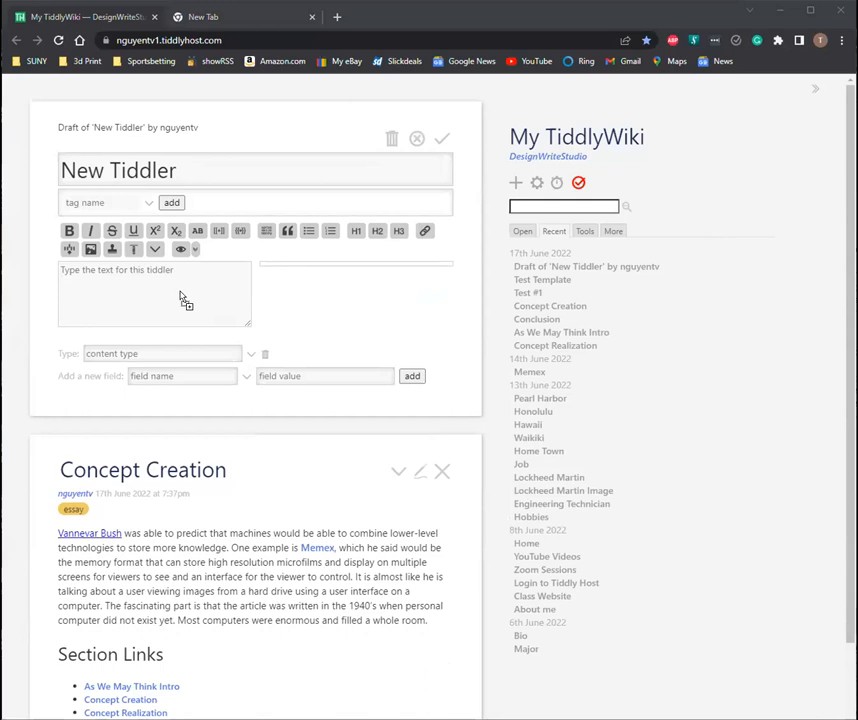
text(https://upload.wikimedia.org/wikipedia/commons/e/ea/Vannevar_Bush_portrait.jpg)
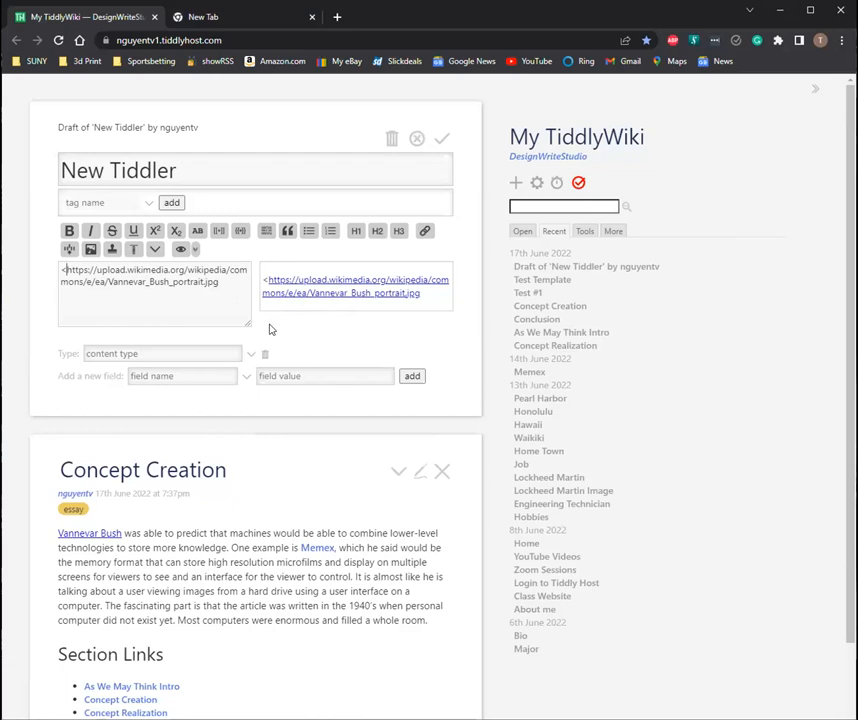
mouse_move(250, 340)
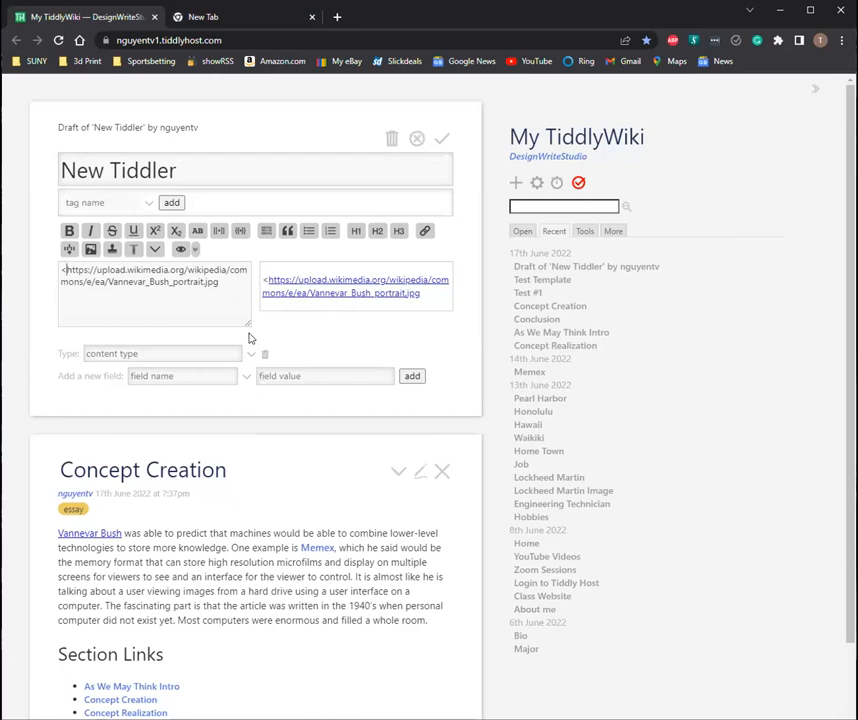
mouse_move(240, 390)
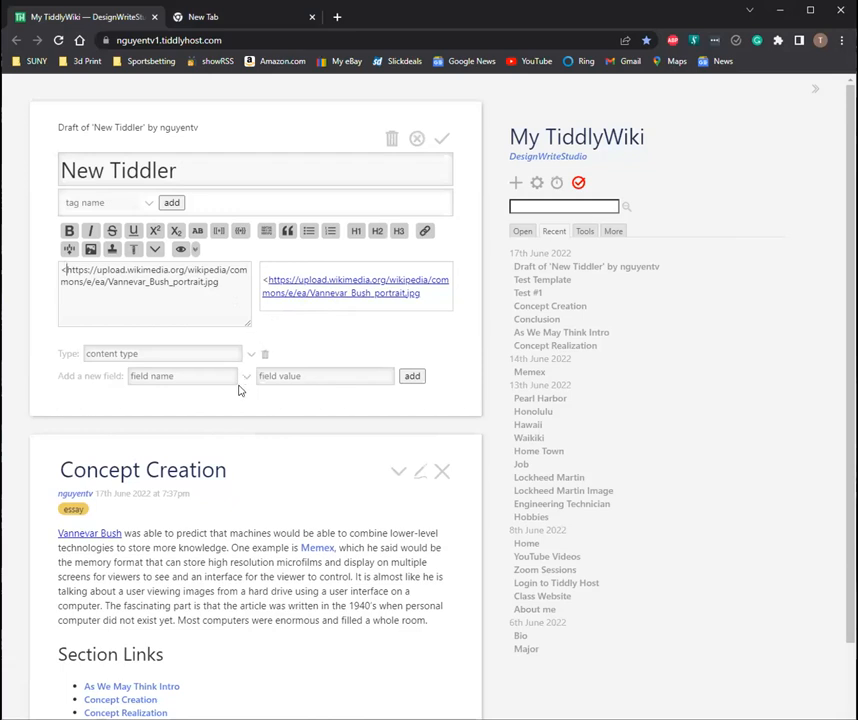
mouse_move(248, 414)
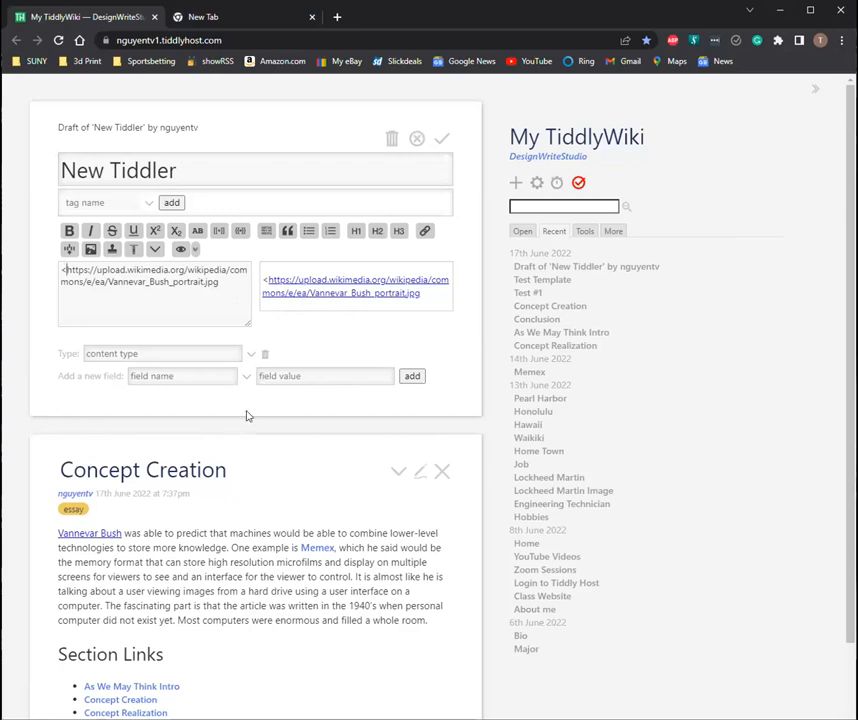
mouse_move(278, 464)
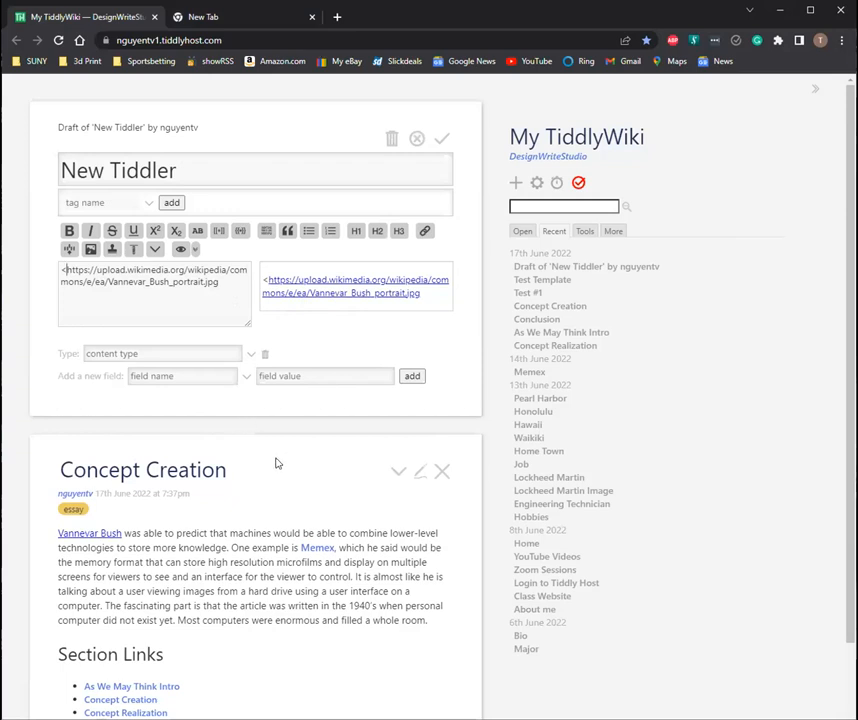
mouse_move(284, 472)
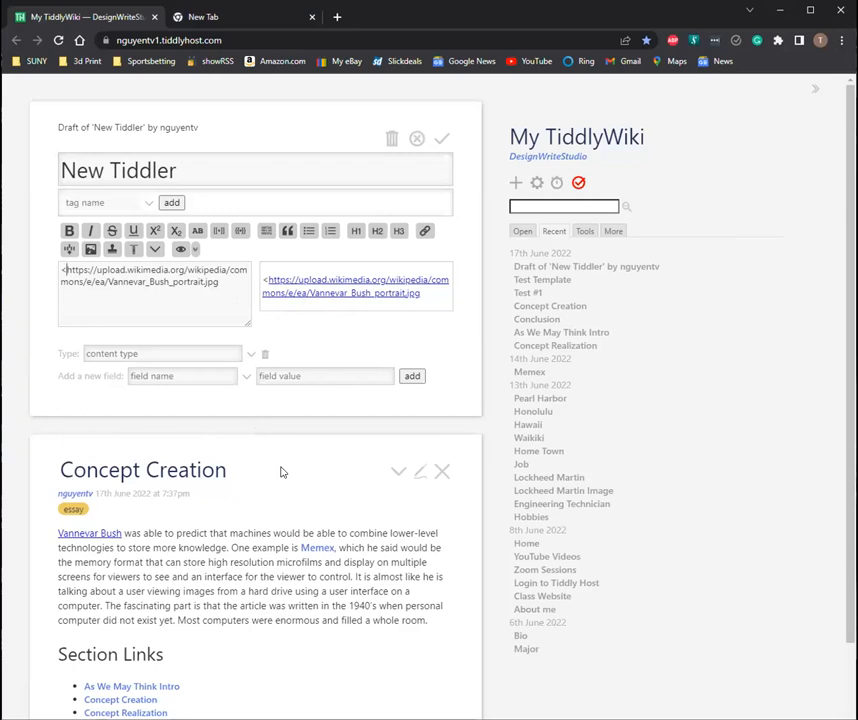
mouse_move(300, 488)
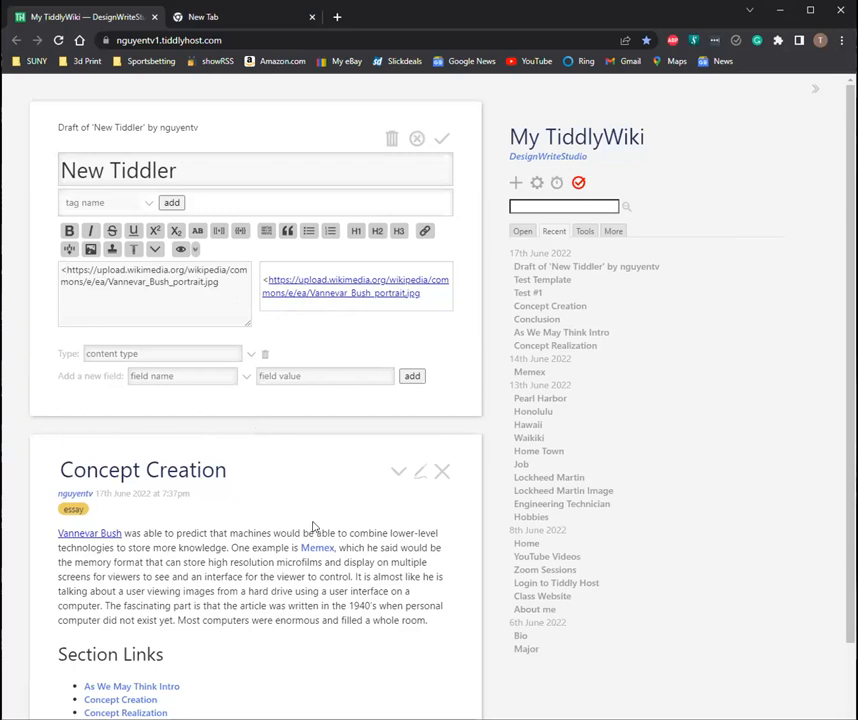
mouse_move(320, 516)
text(img src=")
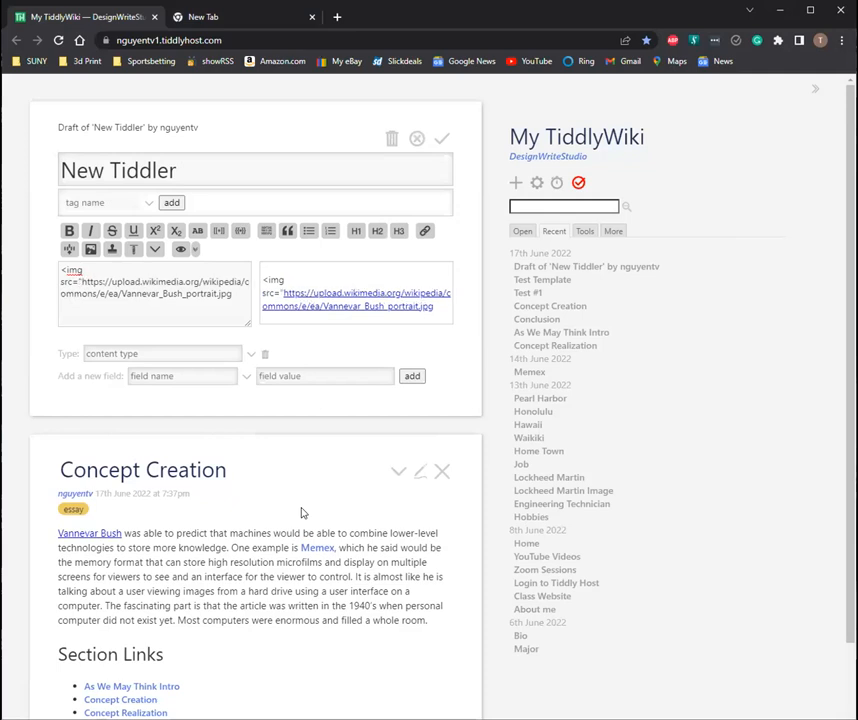
Step: Select the draft's 'New Tiddler' title, start typing 'Vanne', then select it all to clear it
click(232, 294)
text(">)
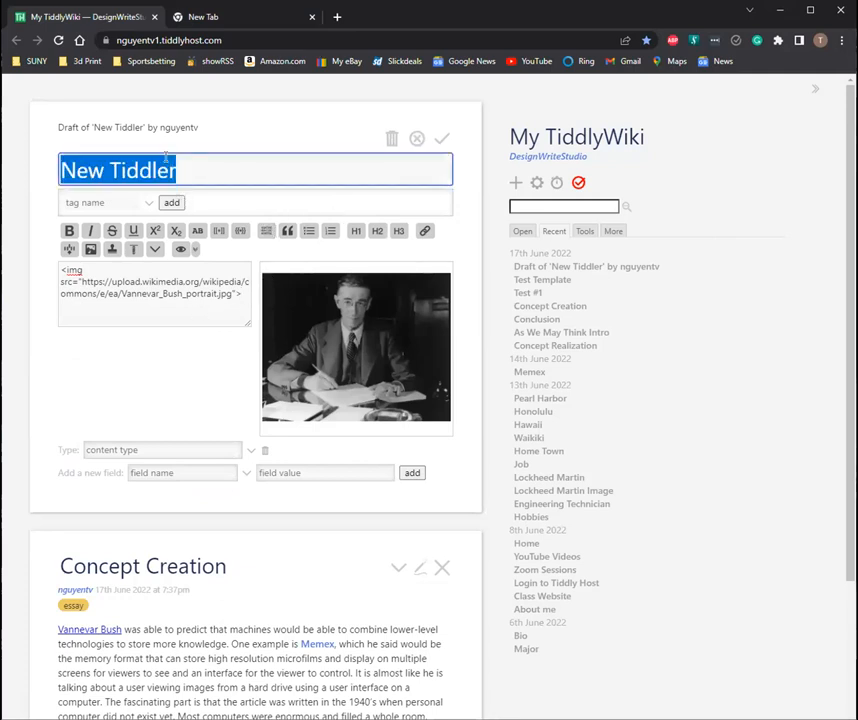
text(Vanne)
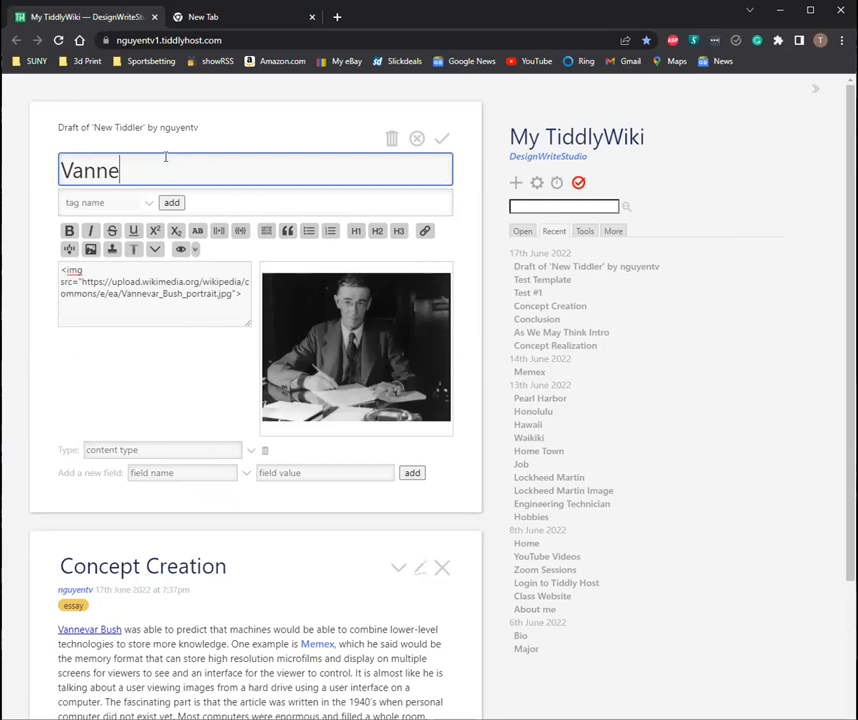
key(ctrl+a)
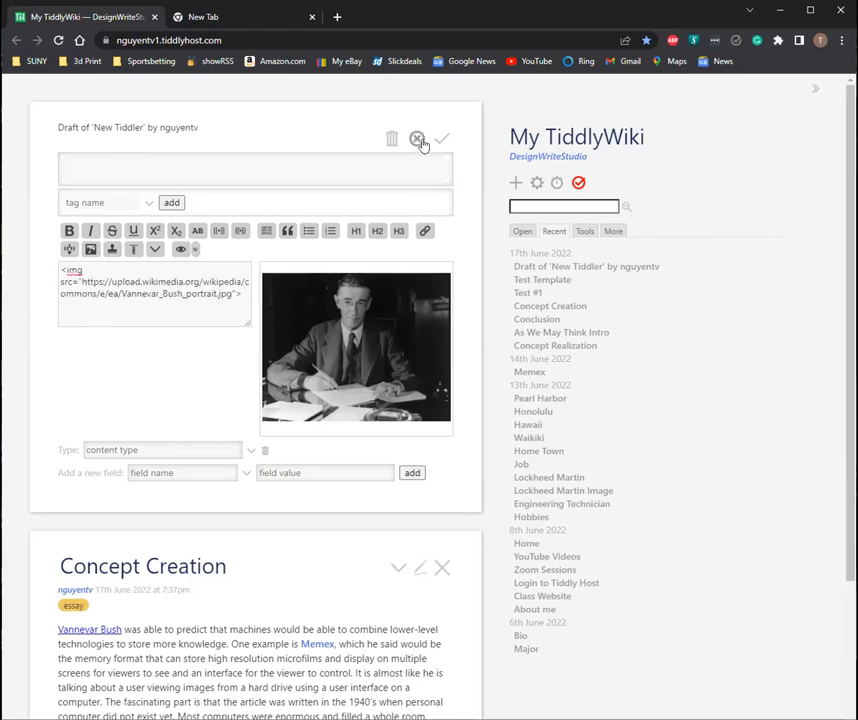
Step: Open the Test #1 essay from Recent, briefly enter and leave its editor unchanged
scroll(down, 3)
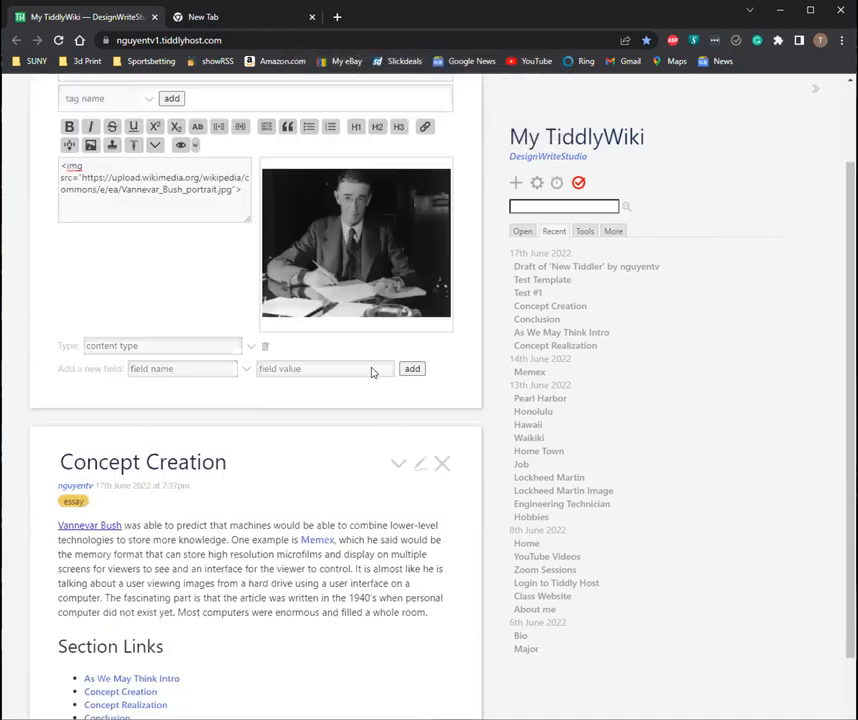
scroll(down, 3)
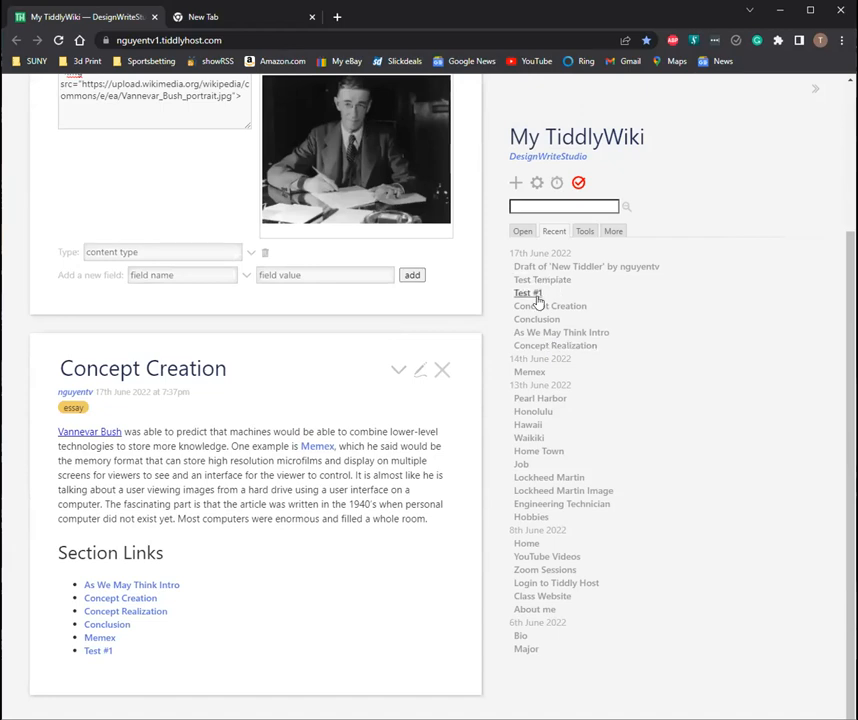
click(528, 292)
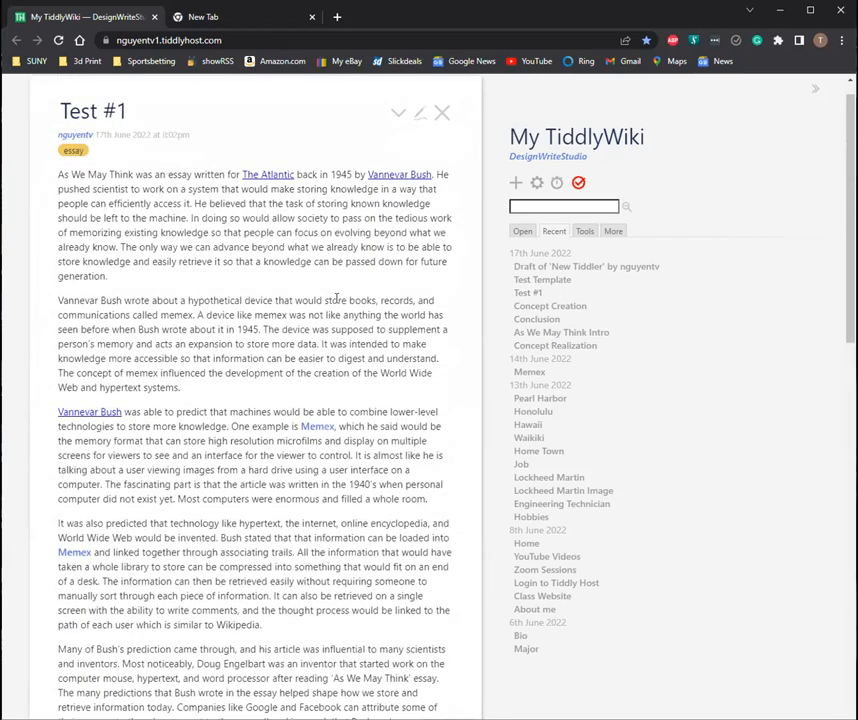
scroll(down, 3)
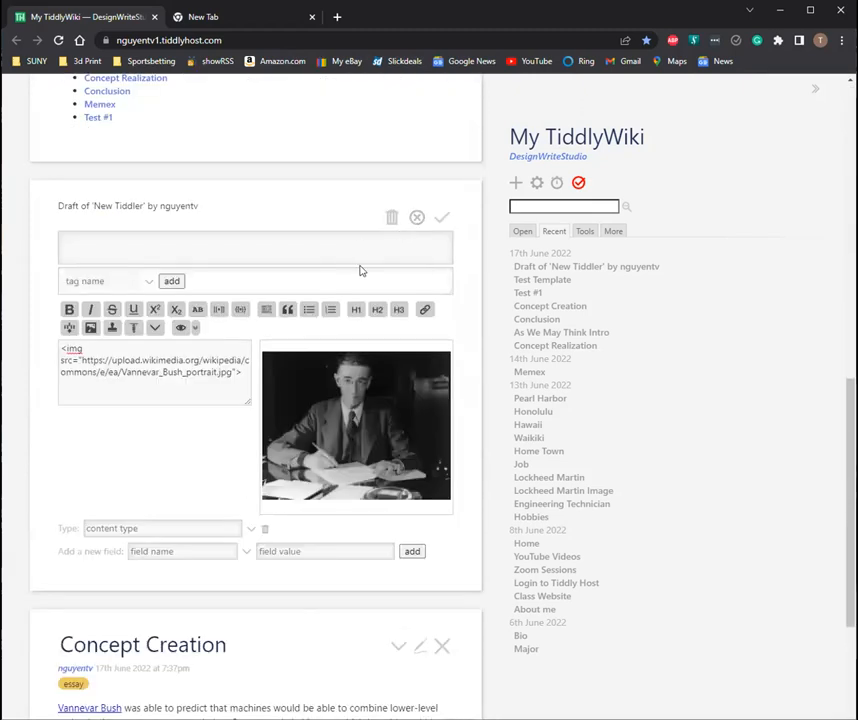
click(440, 218)
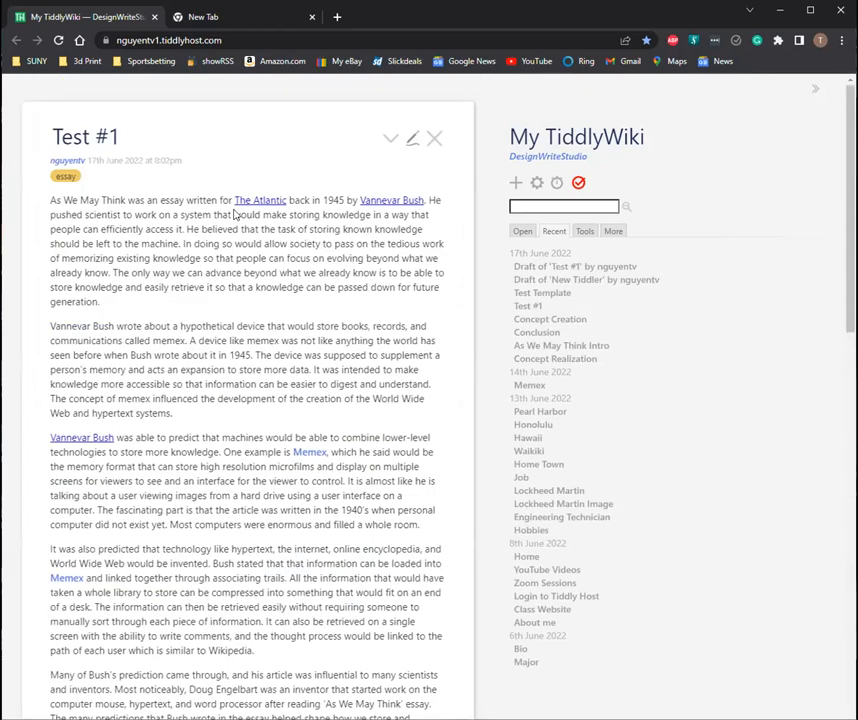
click(412, 140)
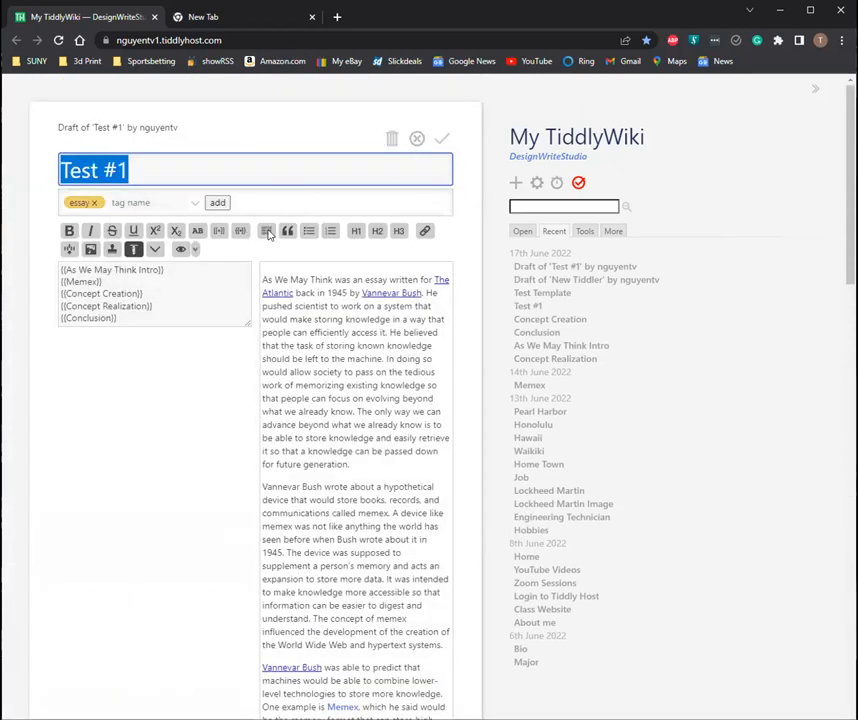
click(442, 138)
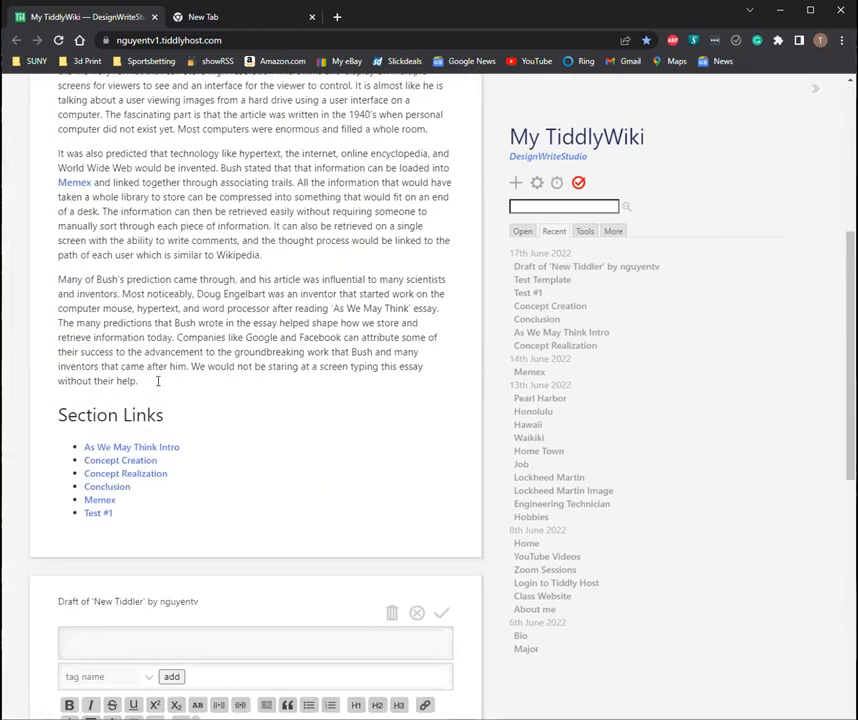
Step: Open the As We May Think Intro section for editing to place Bush's portrait at its top
scroll(down, 3)
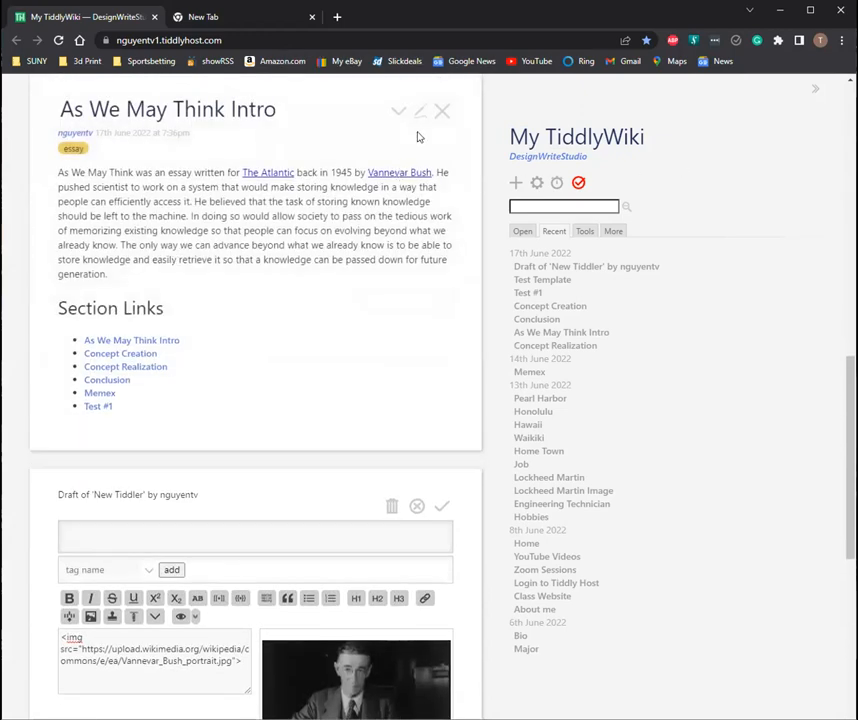
click(420, 112)
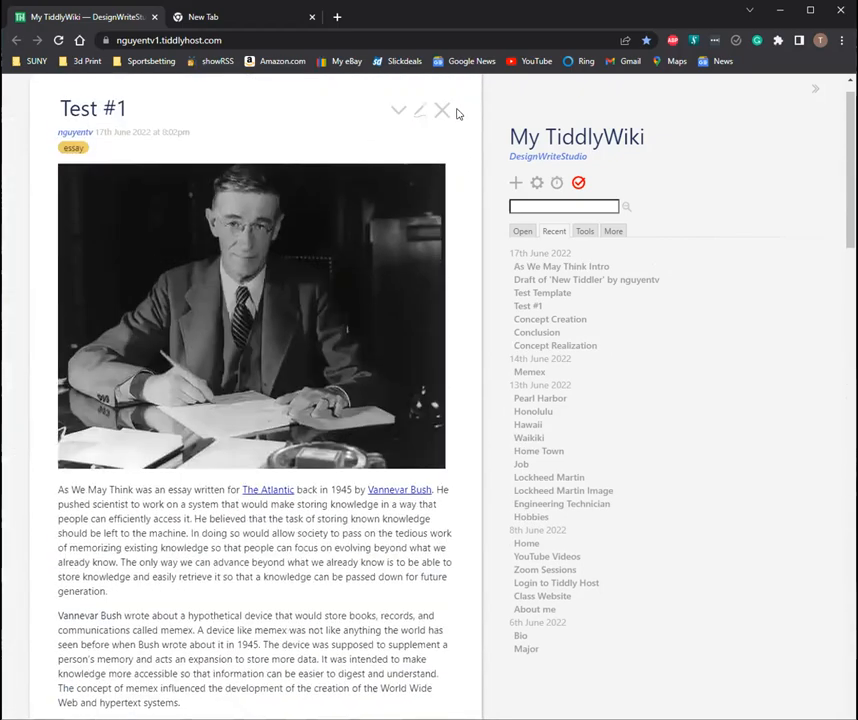
scroll(down, 3)
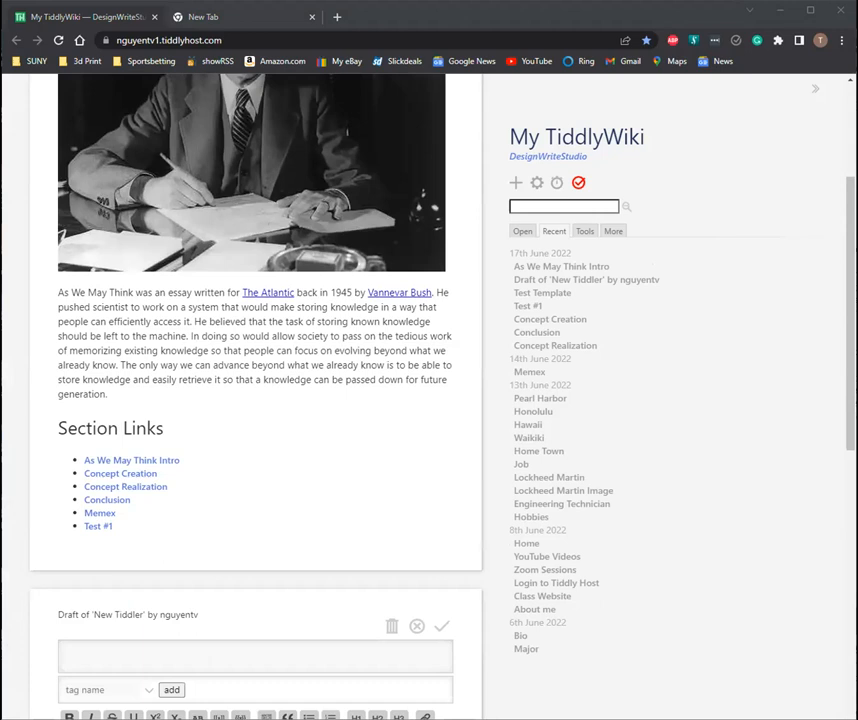
mouse_move(280, 516)
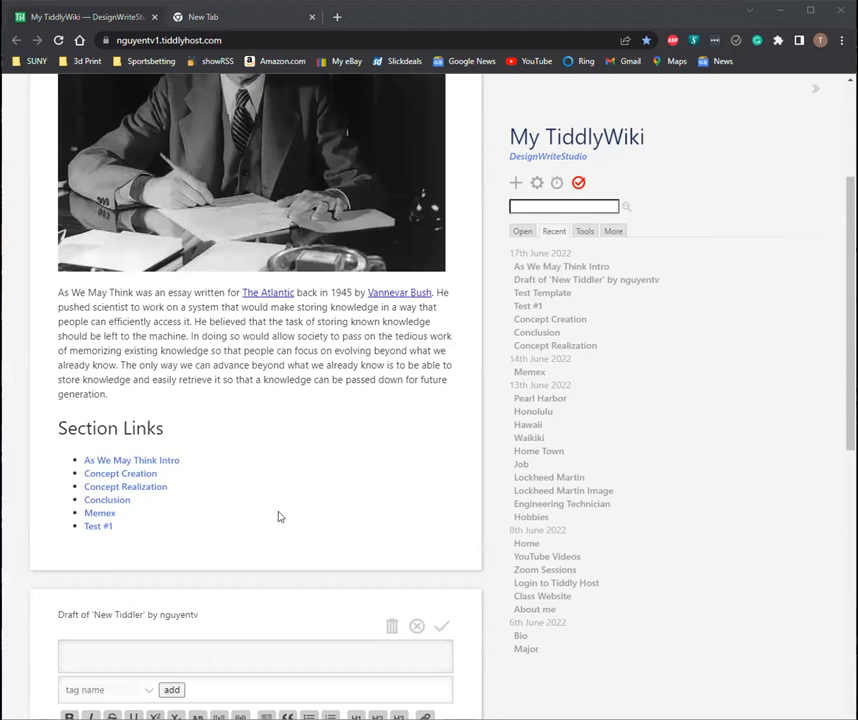
click(560, 266)
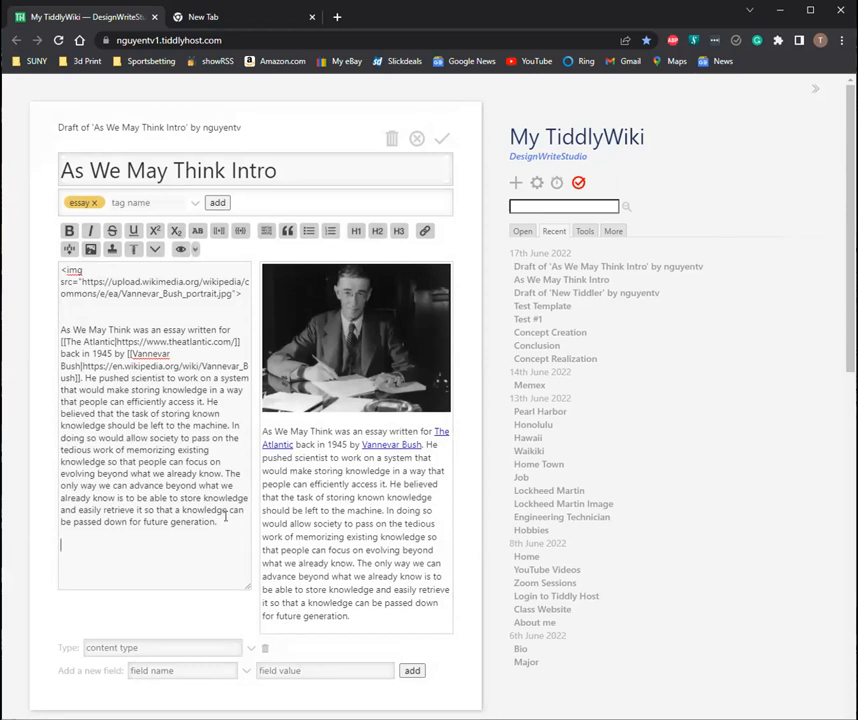
text(Source:)
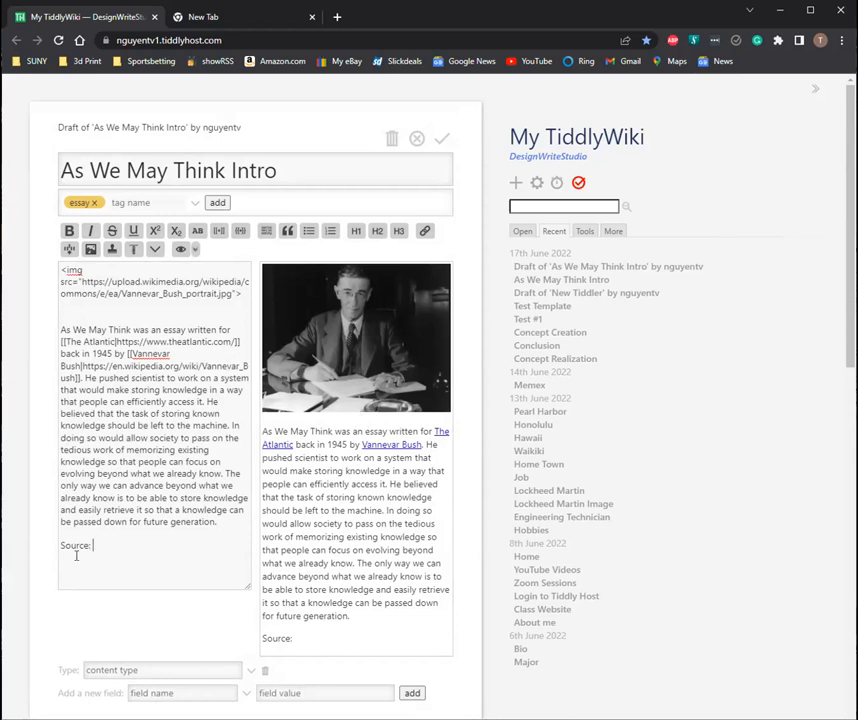
text(https://en.wikipedia.org/wiki/Vannevar_Bush)
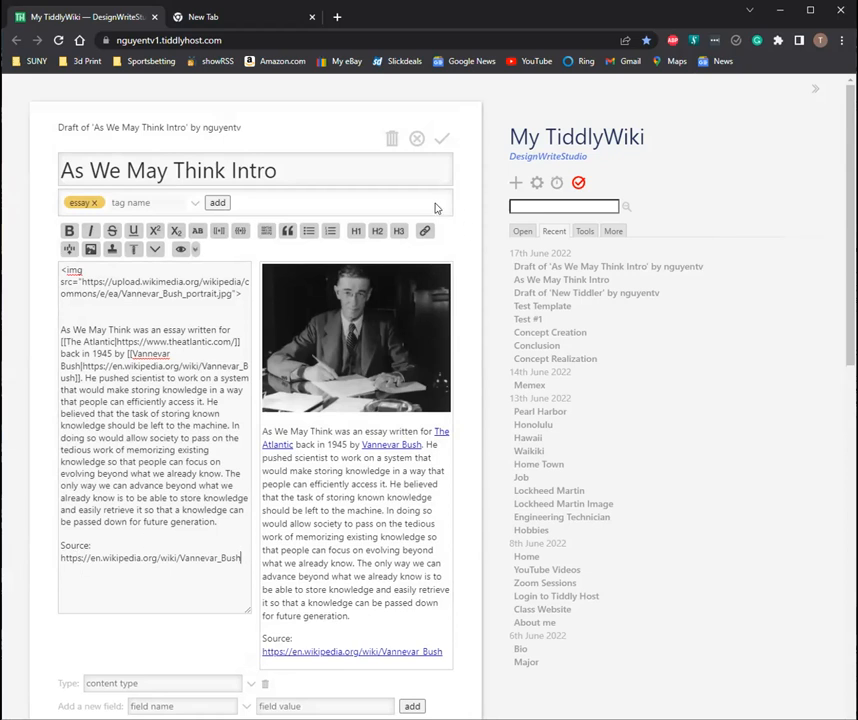
click(442, 138)
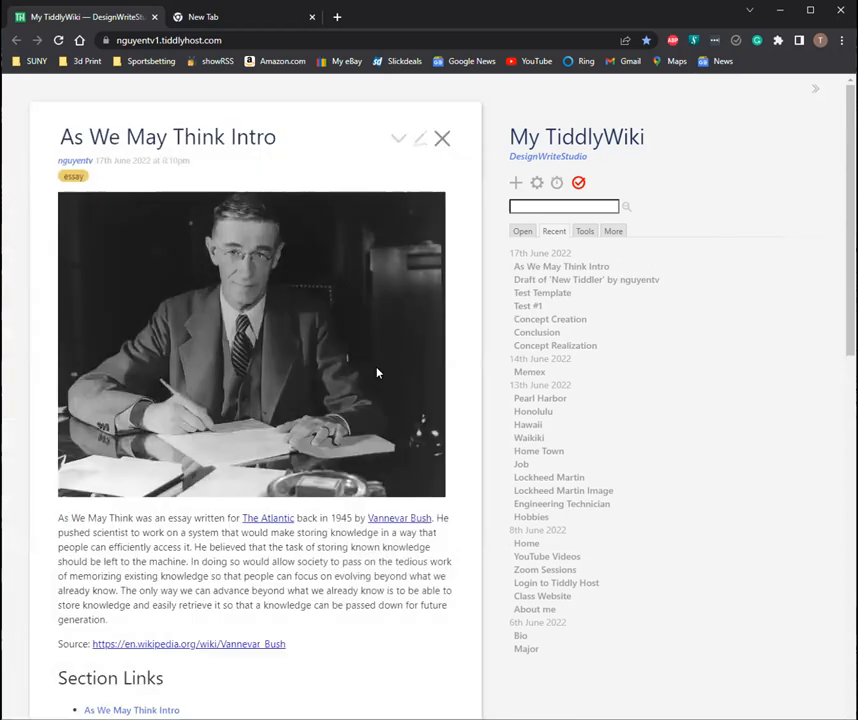
Step: Open the Concept Creation essay from Recent and look through it
scroll(down, 3)
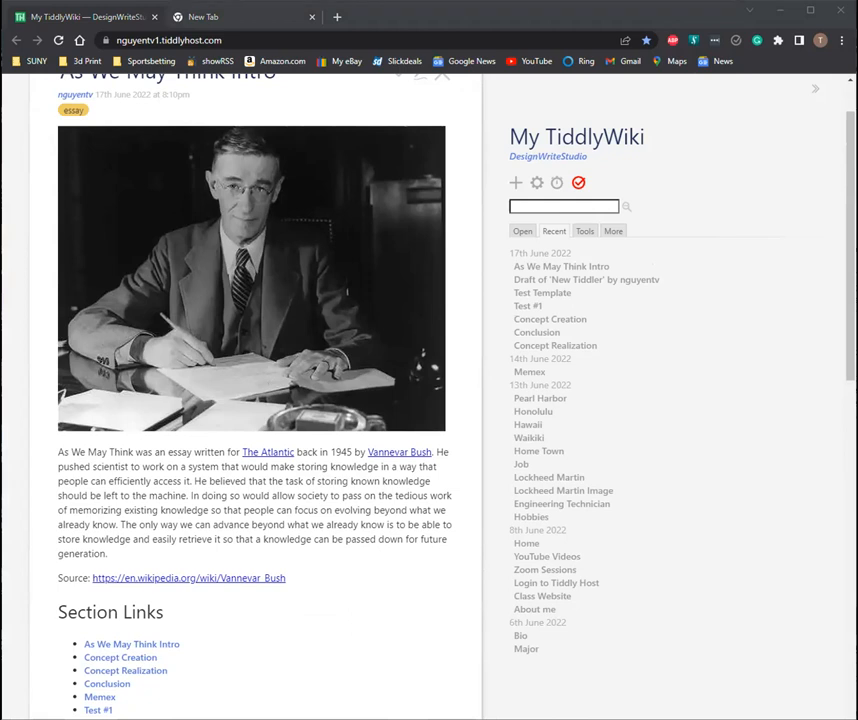
mouse_move(584, 332)
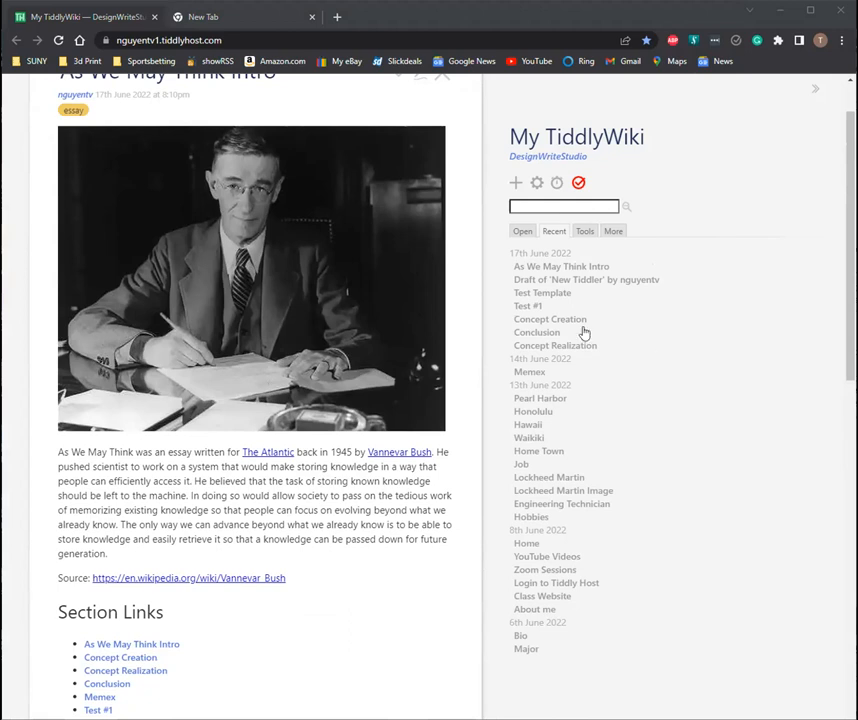
mouse_move(546, 328)
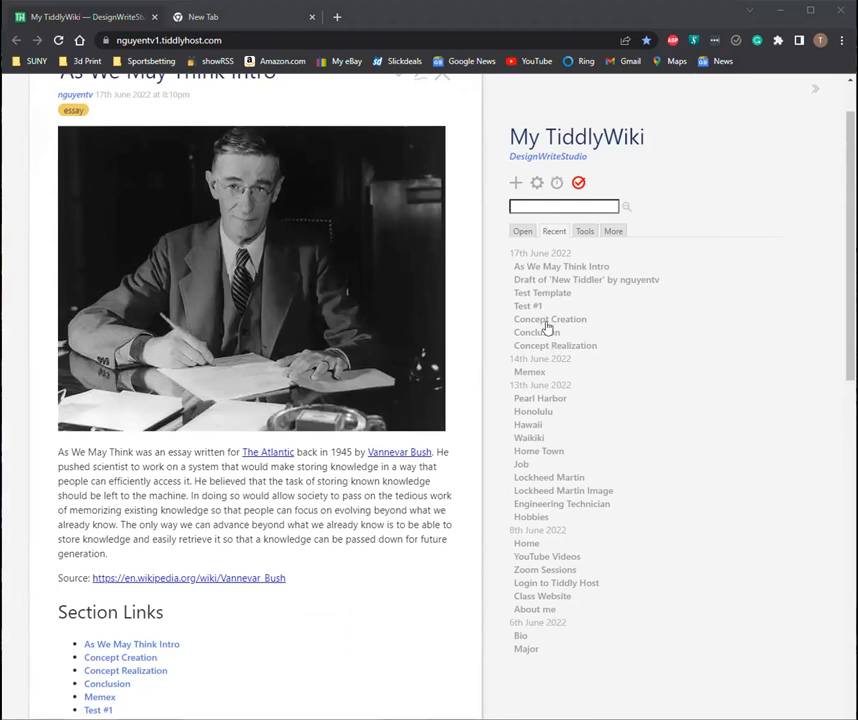
click(548, 320)
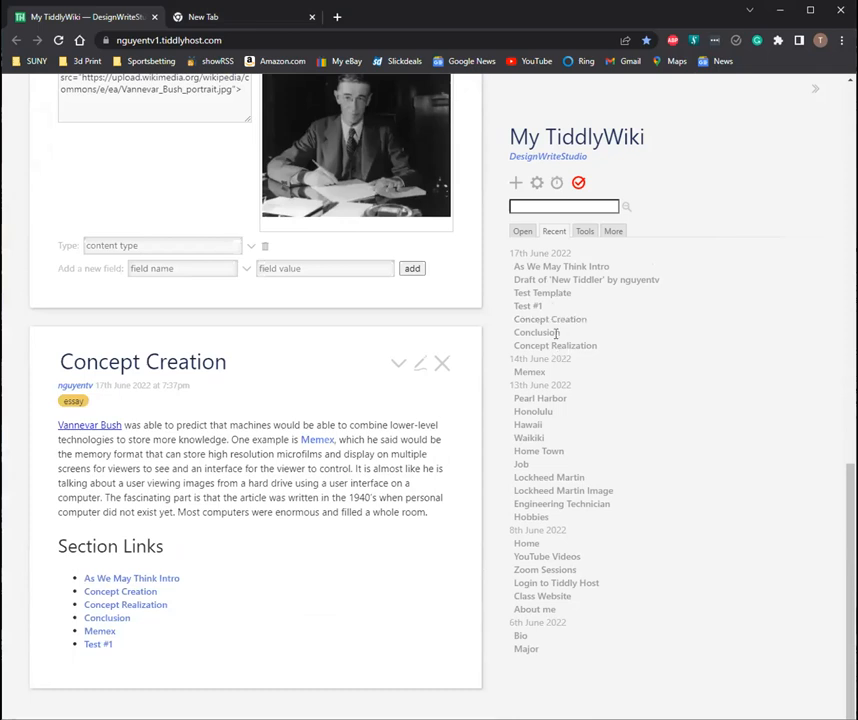
scroll(up, 3)
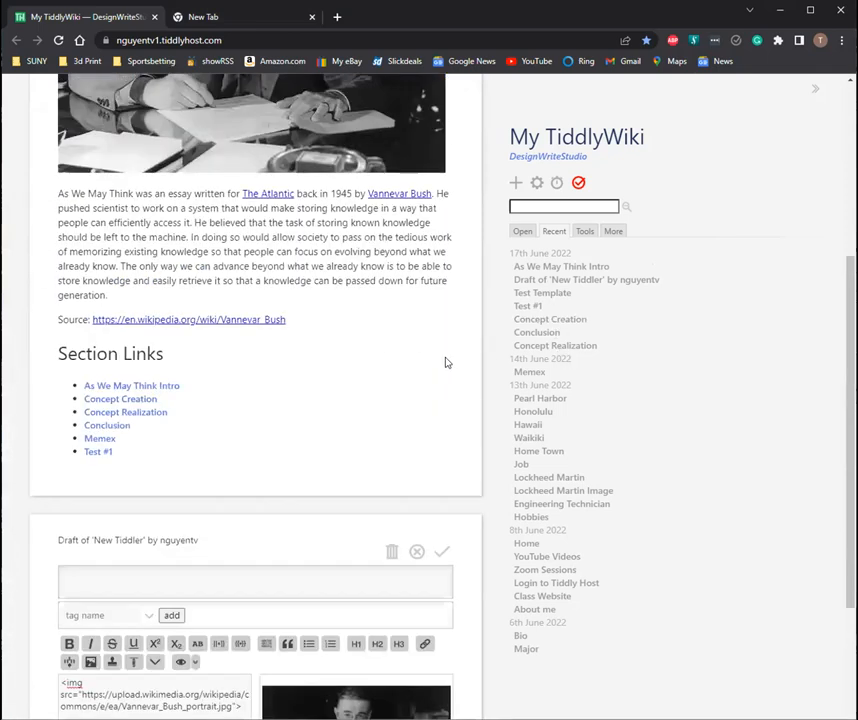
scroll(down, 3)
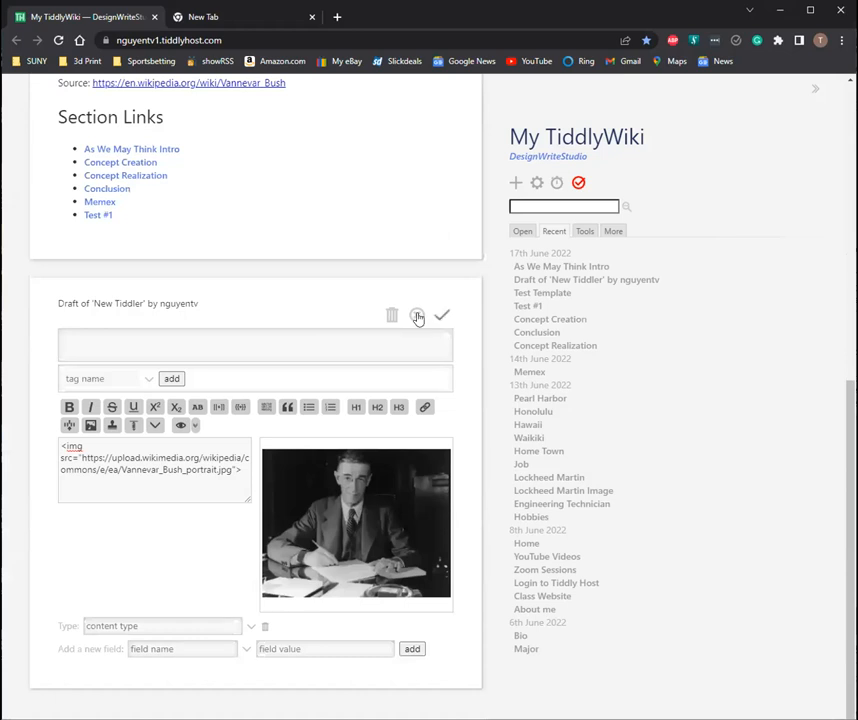
Step: Discard the unfinished New Tiddler draft, save the wiki to the server, and close all tiddlers
click(392, 316)
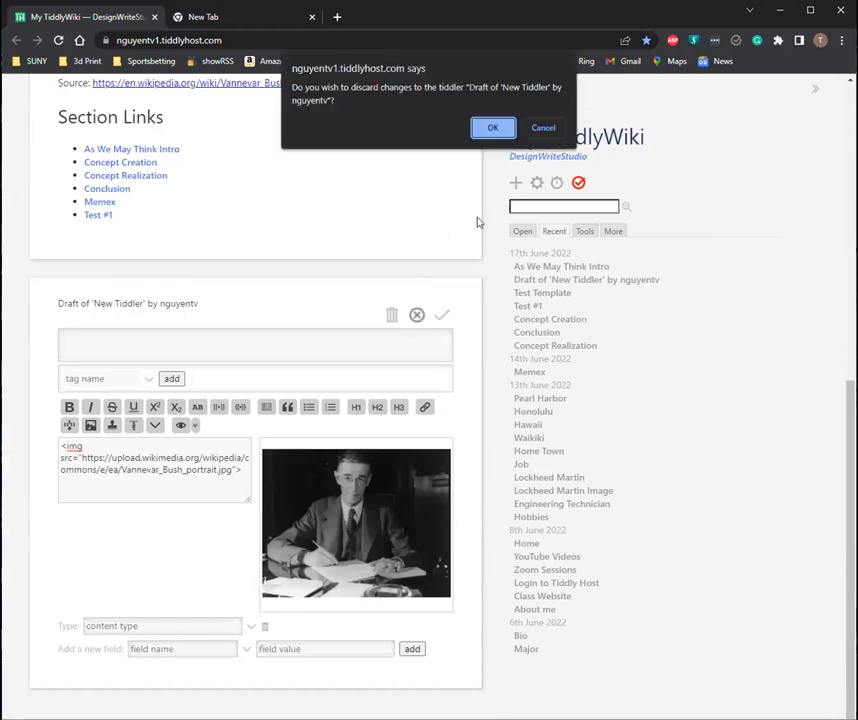
click(492, 128)
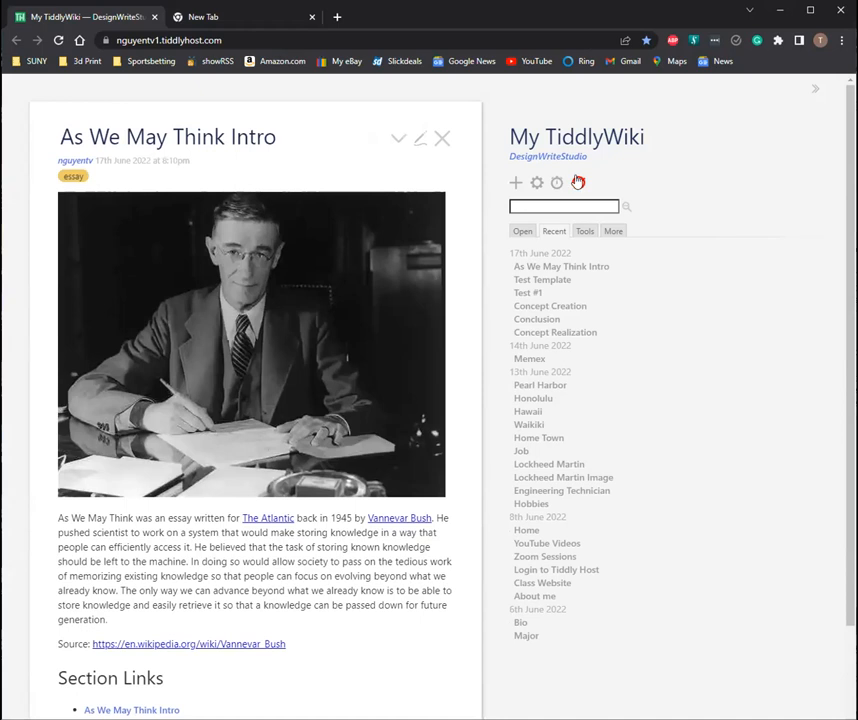
click(578, 182)
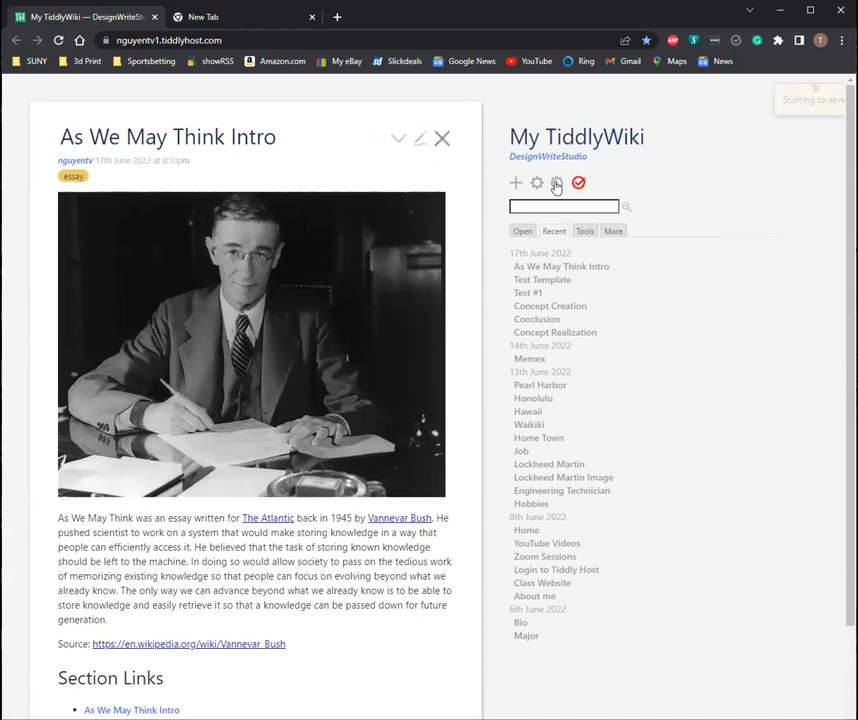
click(578, 182)
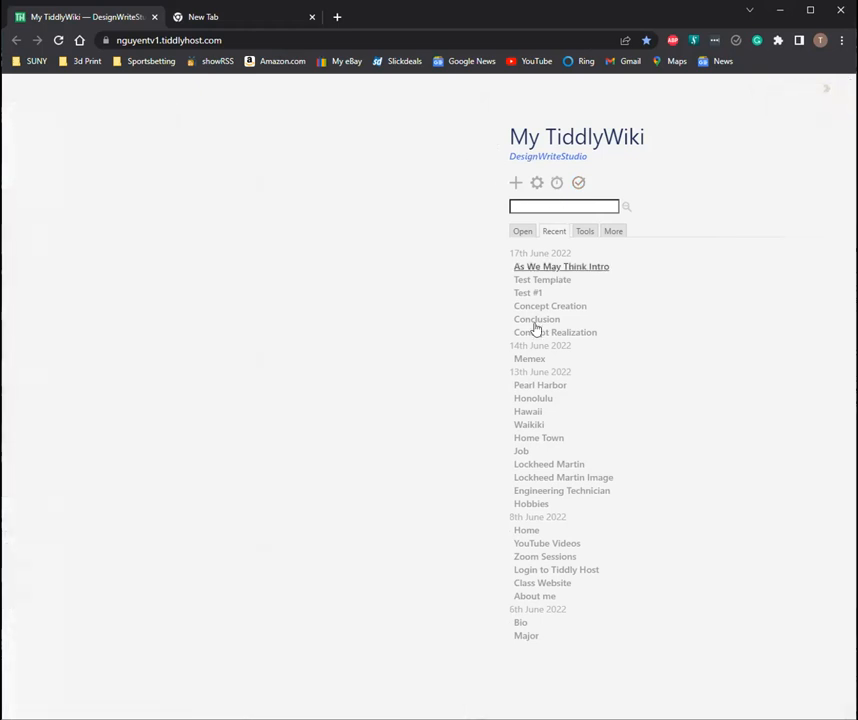
mouse_move(530, 292)
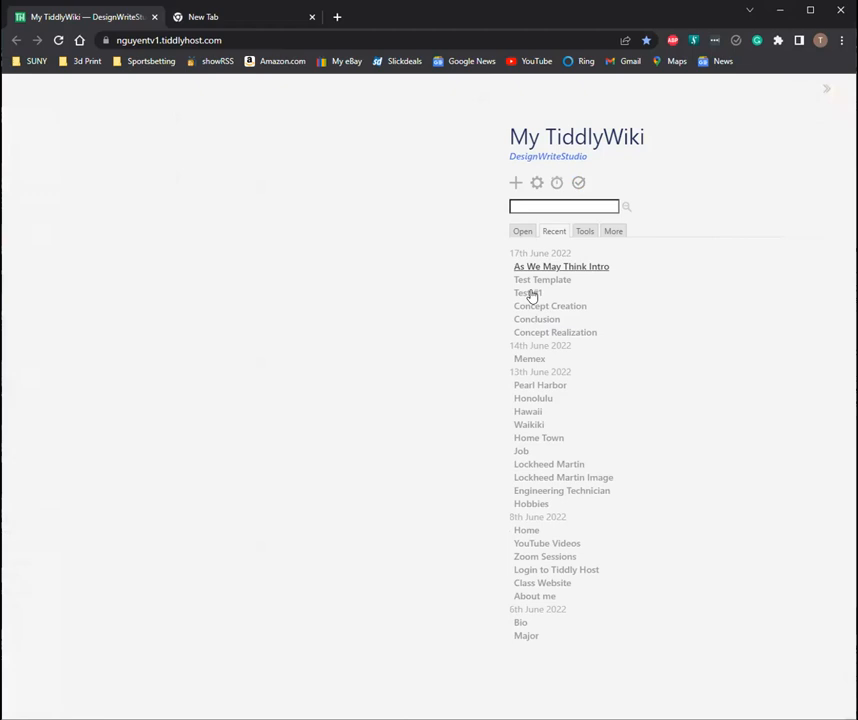
Step: Reopen Test #1 and the As We May Think Intro essay from the Recent tab
click(528, 292)
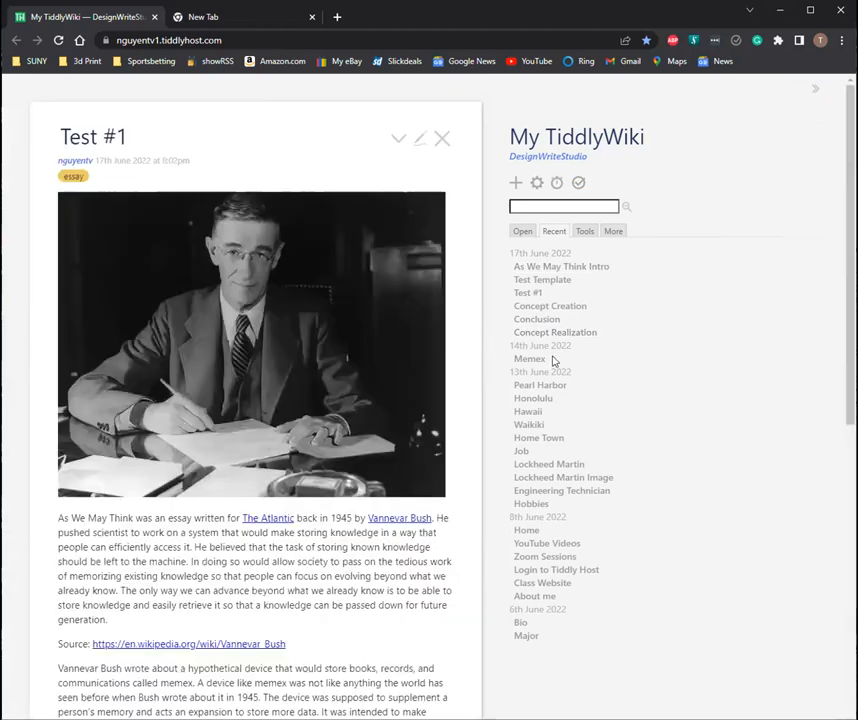
click(442, 138)
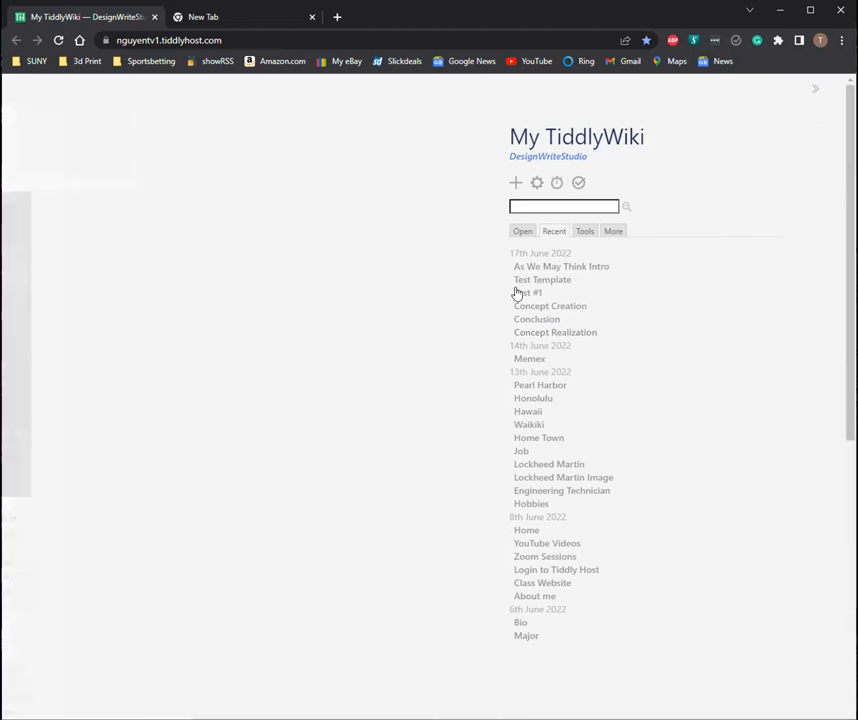
click(560, 266)
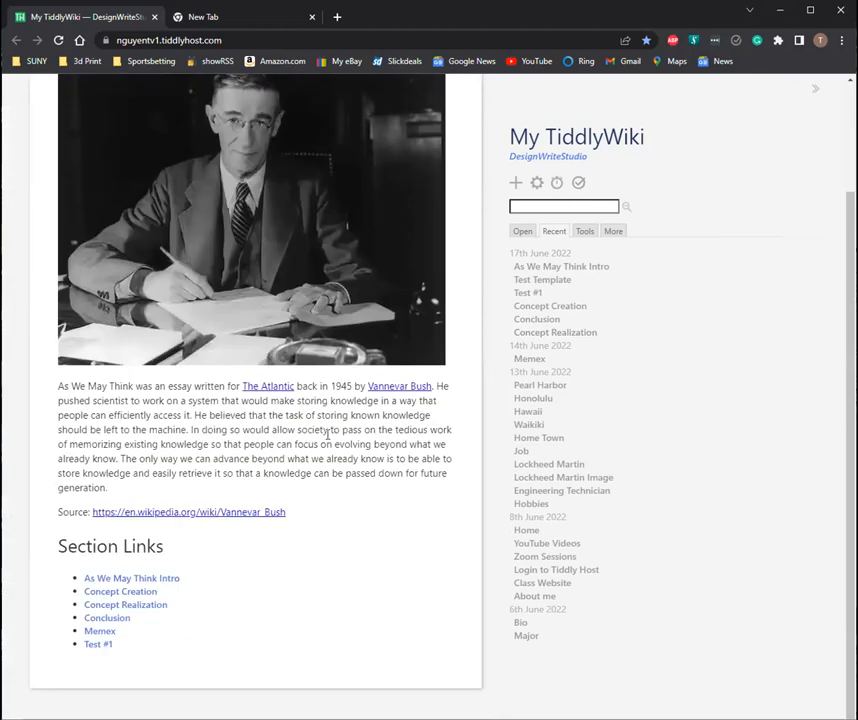
scroll(up, 3)
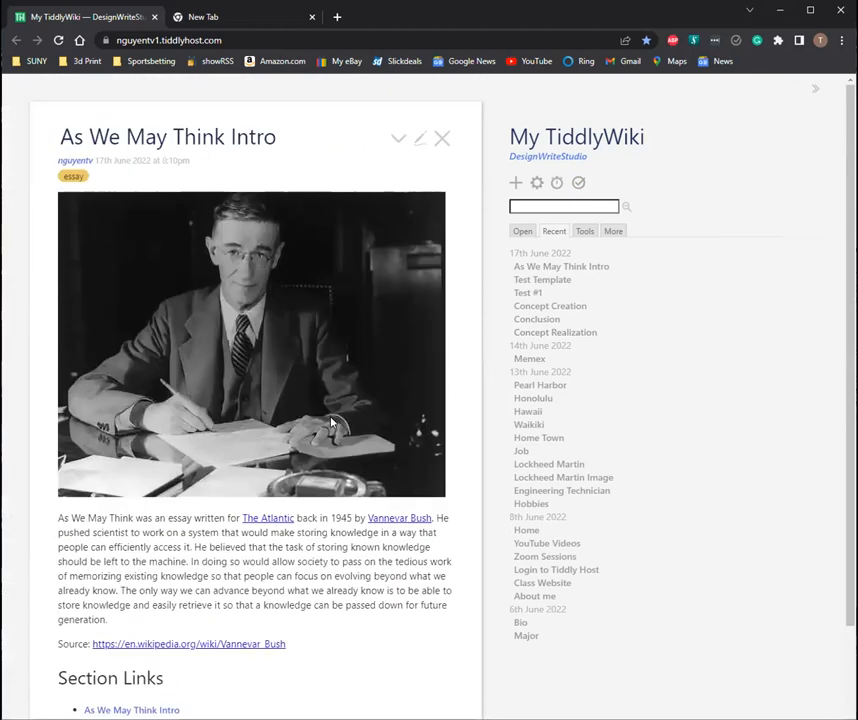
mouse_move(442, 138)
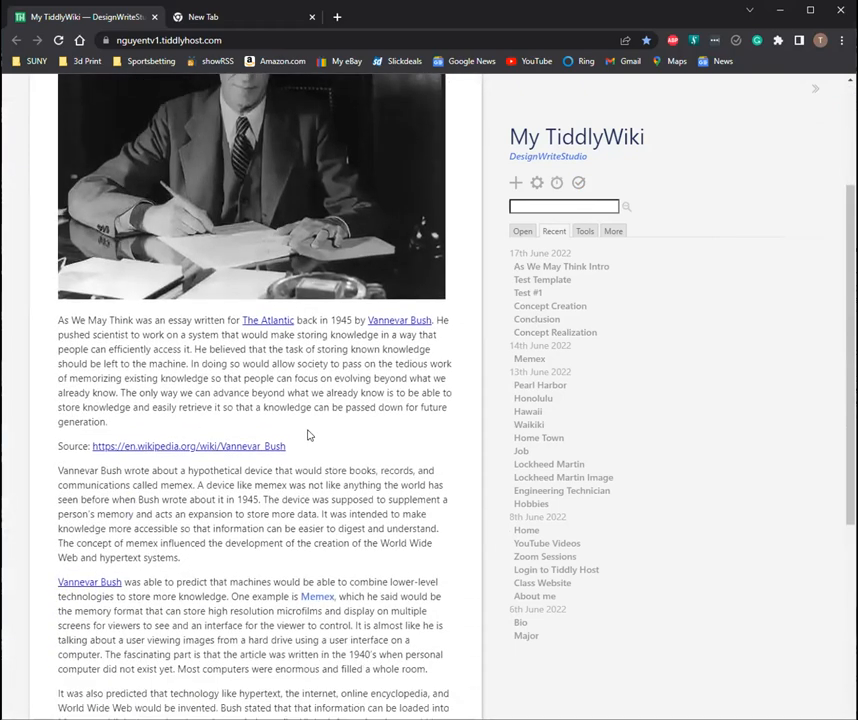
scroll(down, 3)
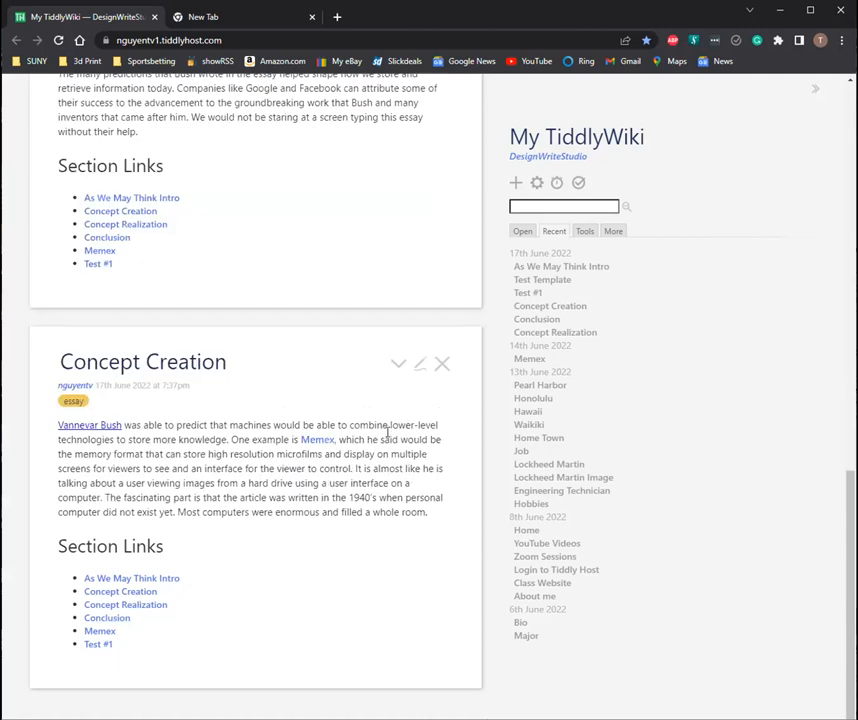
mouse_move(430, 372)
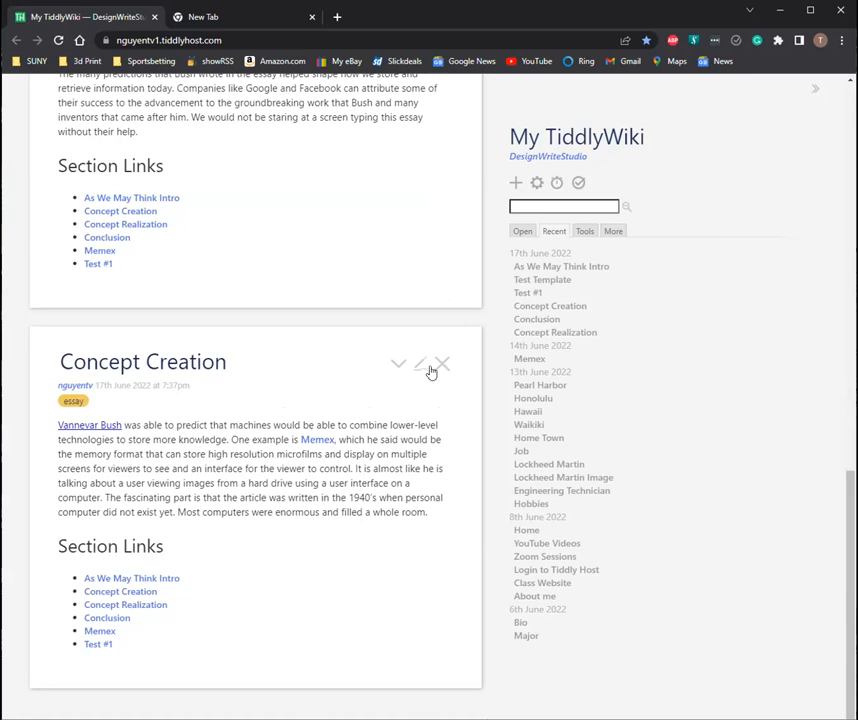
mouse_move(420, 364)
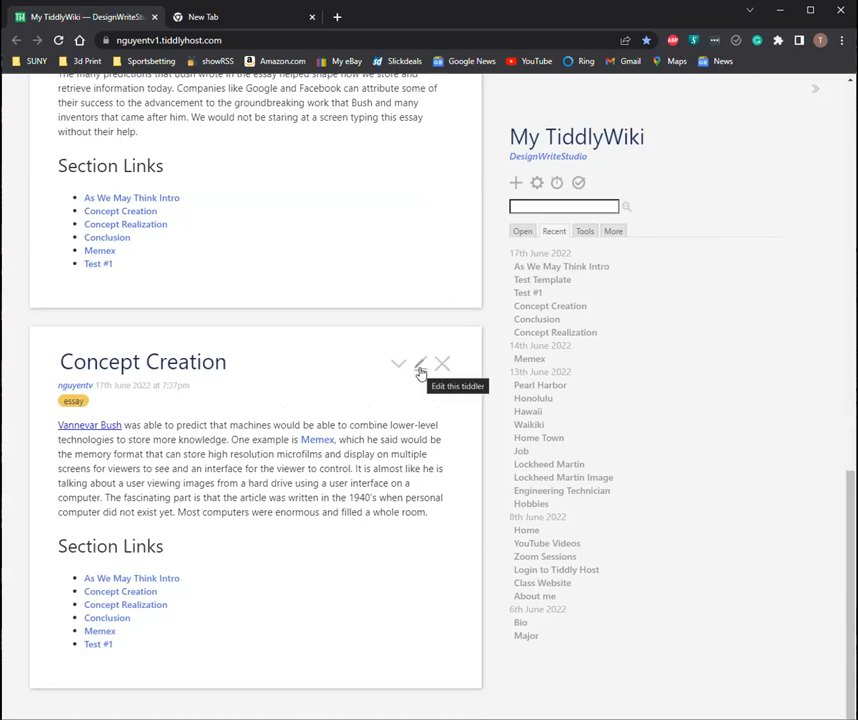
Step: Open the Concept Creation essay in the editor with source and preview side by side
click(420, 364)
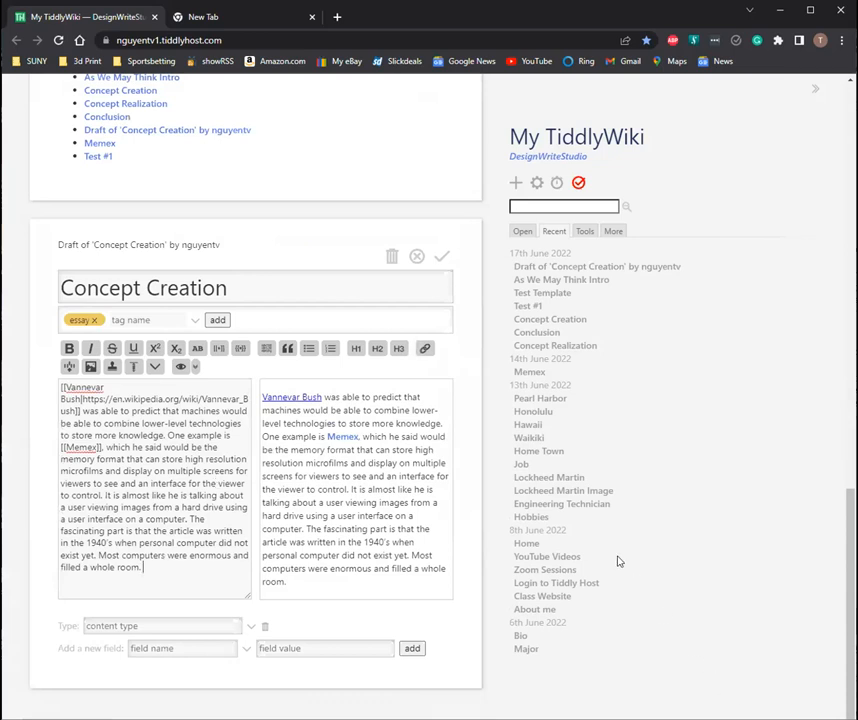
mouse_move(740, 440)
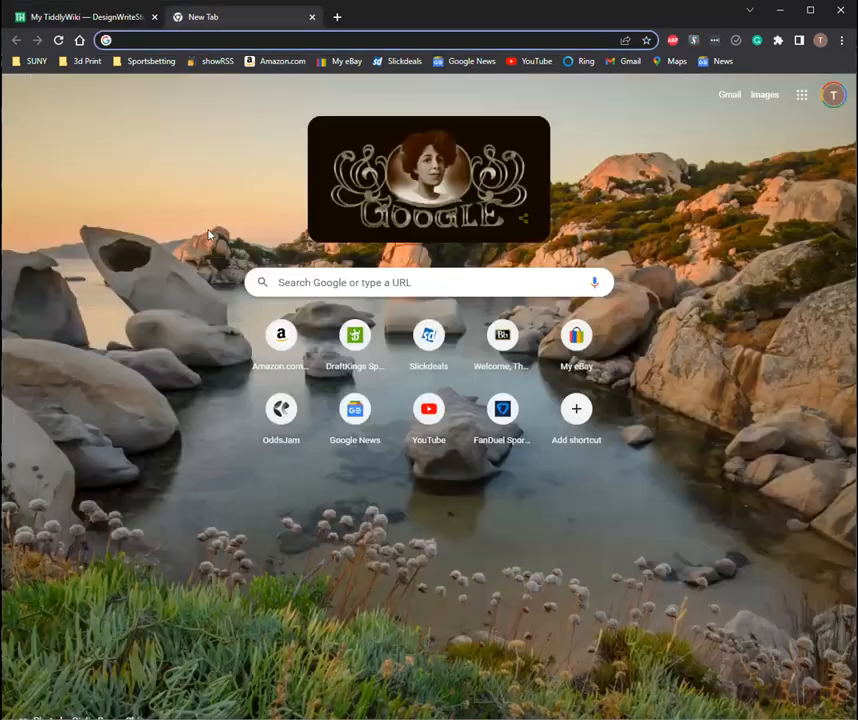
Step: Search Google for 'creationism' in a new tab and switch to image results
click(428, 282)
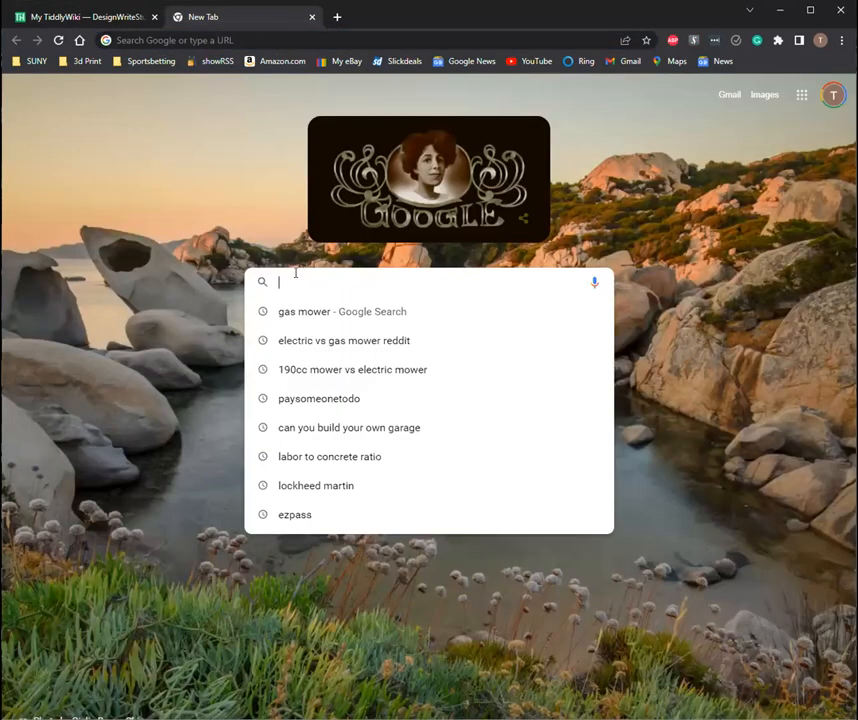
text(creat)
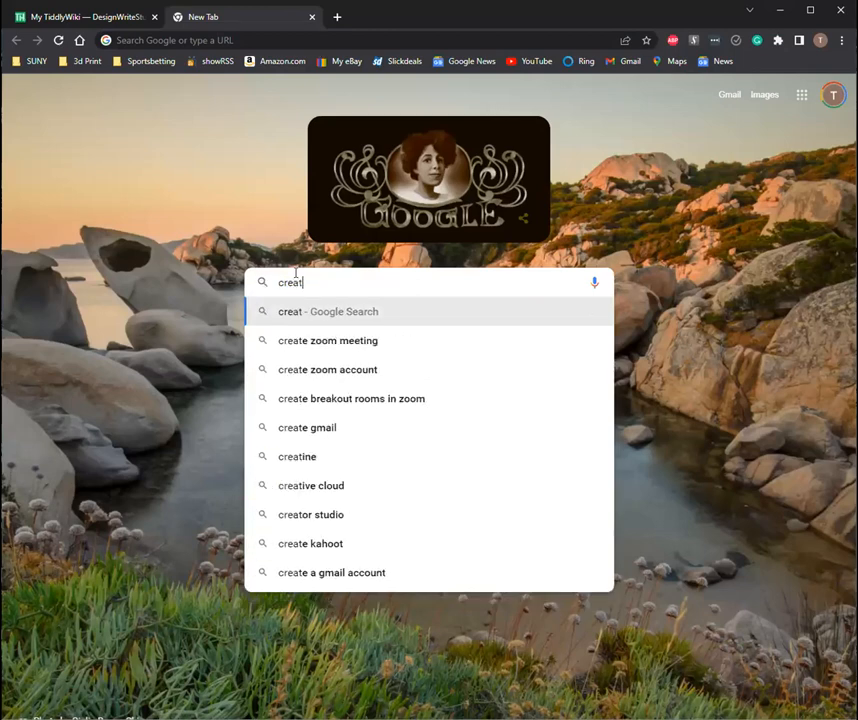
text(ism)
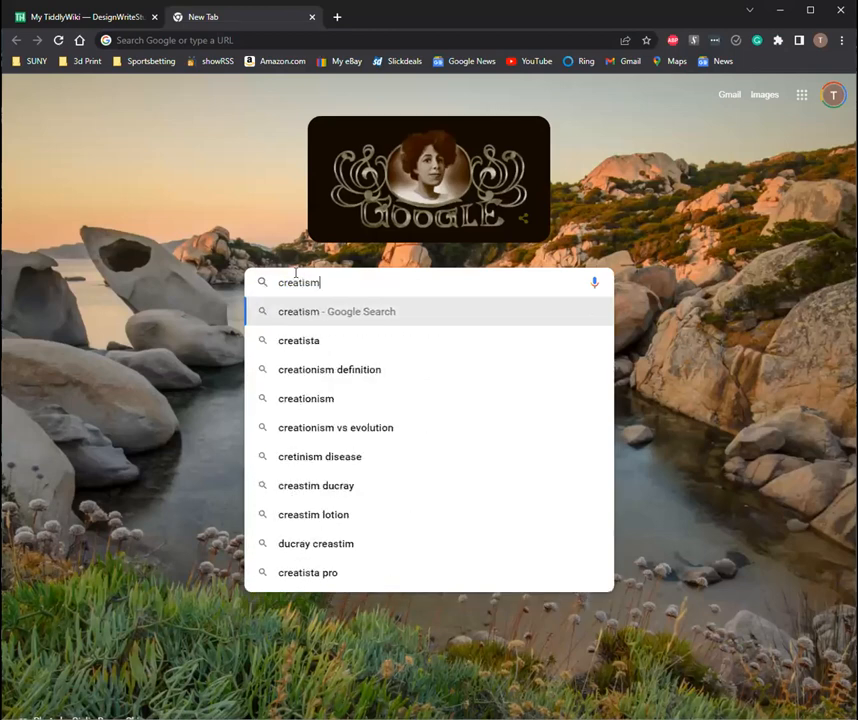
click(304, 398)
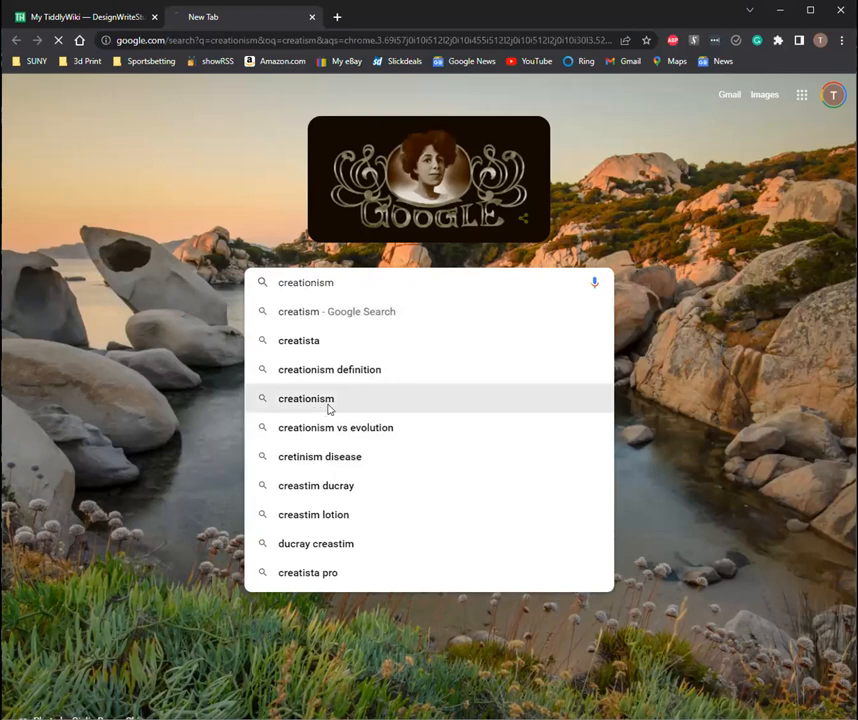
click(306, 398)
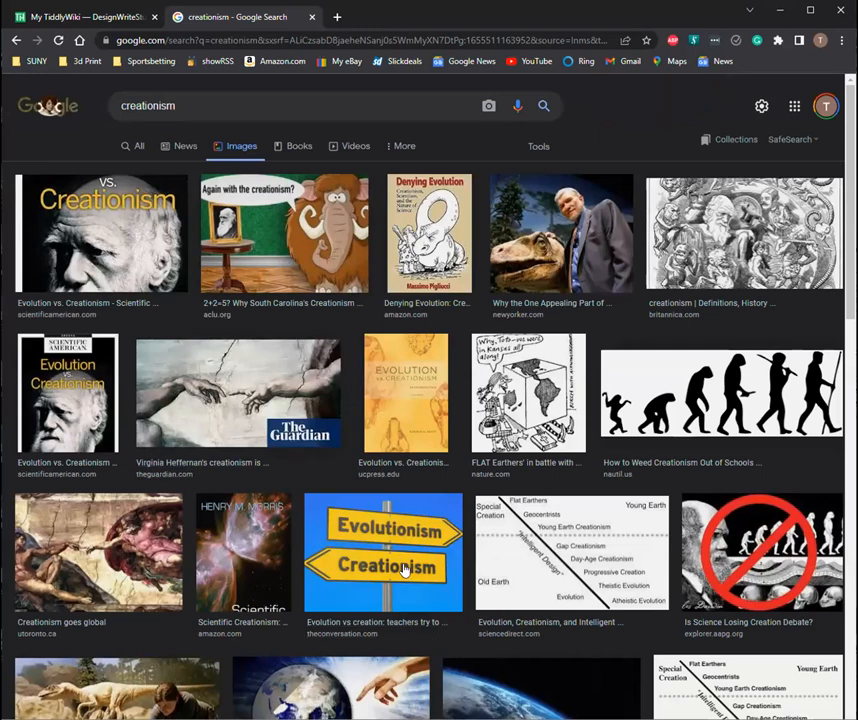
Step: Browse the creationism images to the Evolutionism/Creationism signpost, then return to the wiki tab
scroll(down, 3)
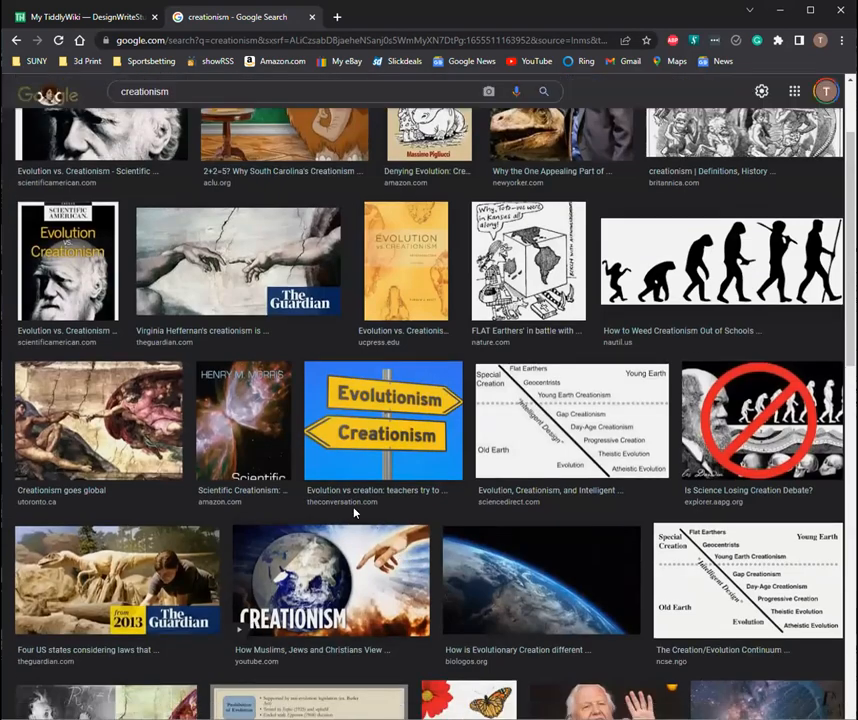
scroll(down, 3)
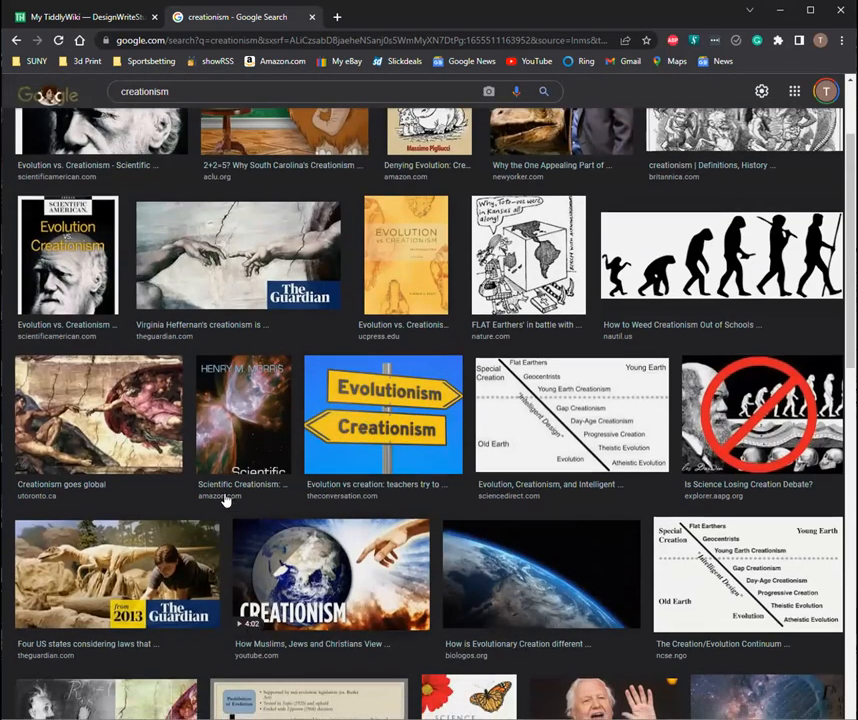
scroll(down, 3)
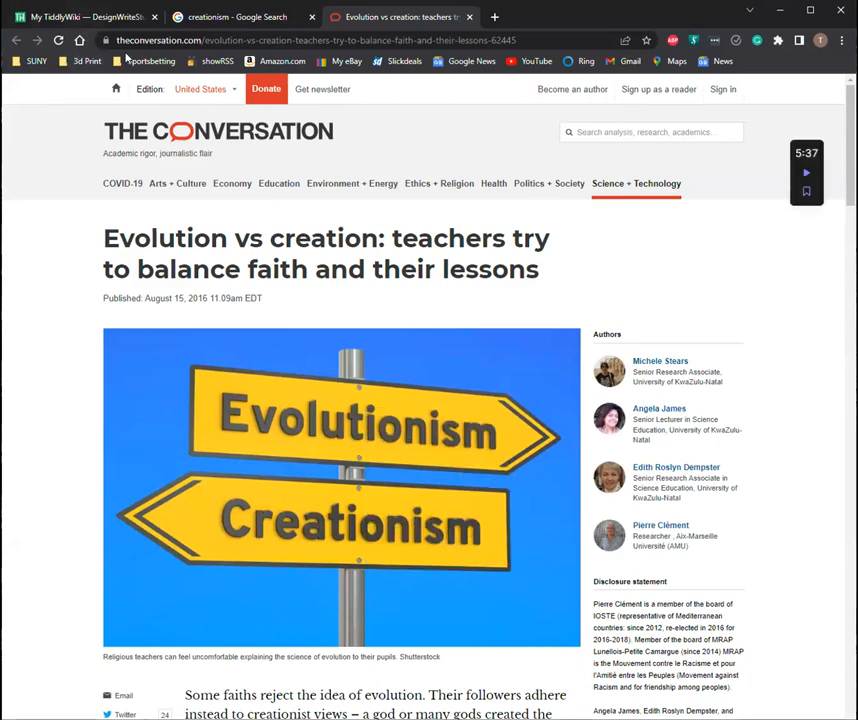
click(84, 16)
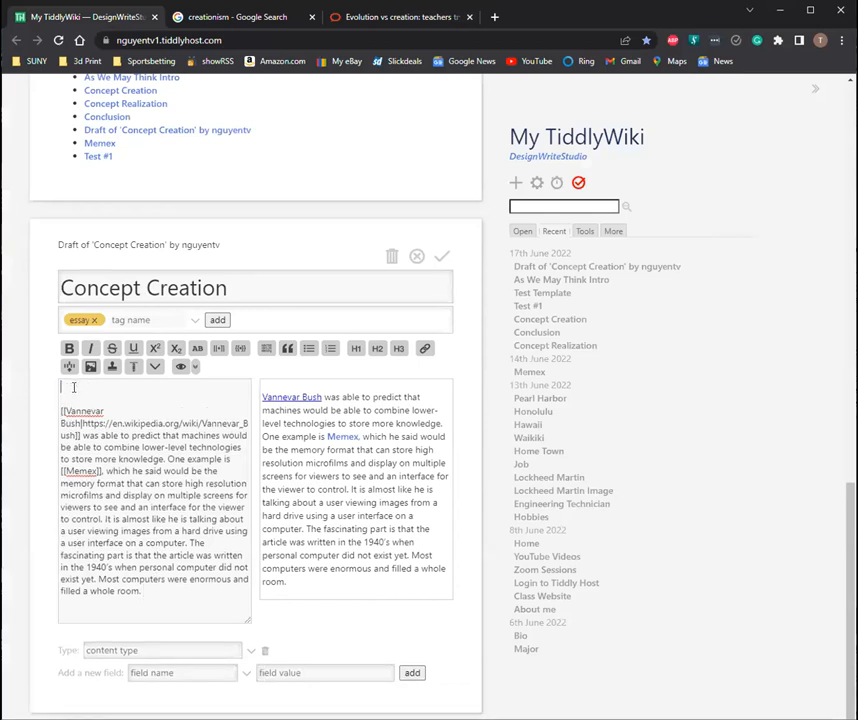
Step: Import the Evolutionism/Creationism signpost image at the top of Concept Creation and save the tiddler
text(<u)
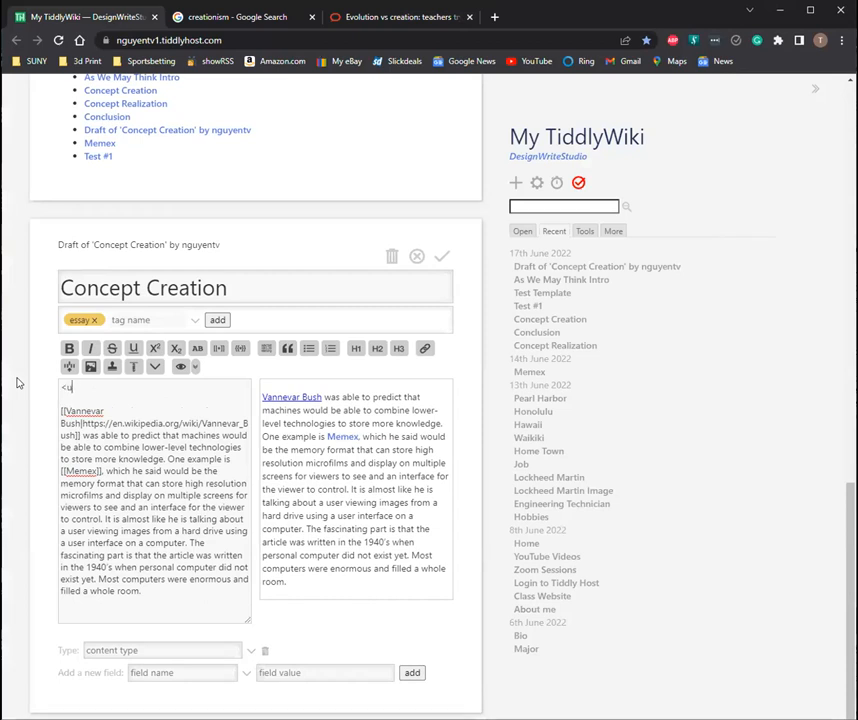
text(img src=)
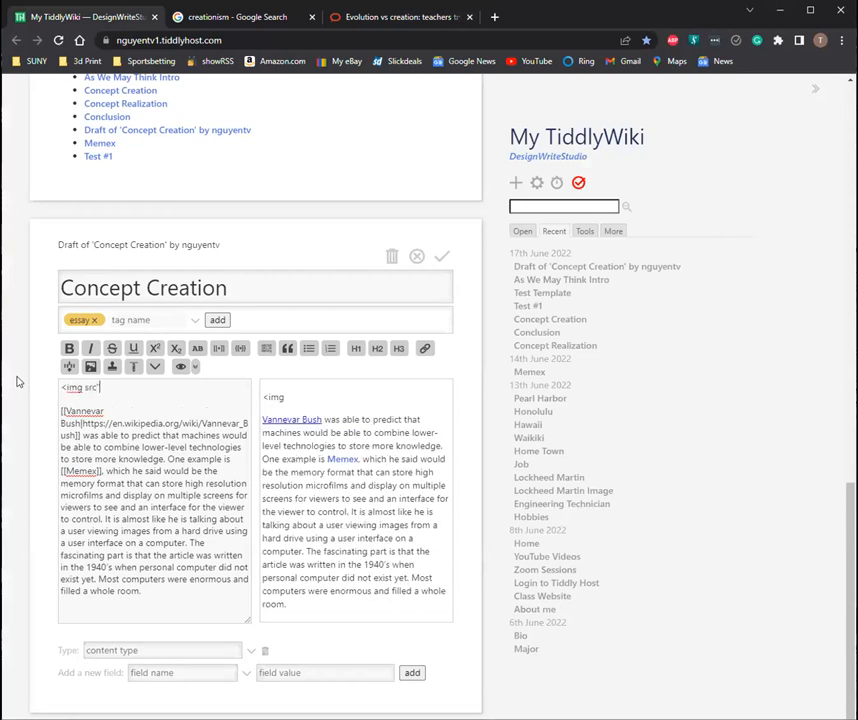
click(112, 368)
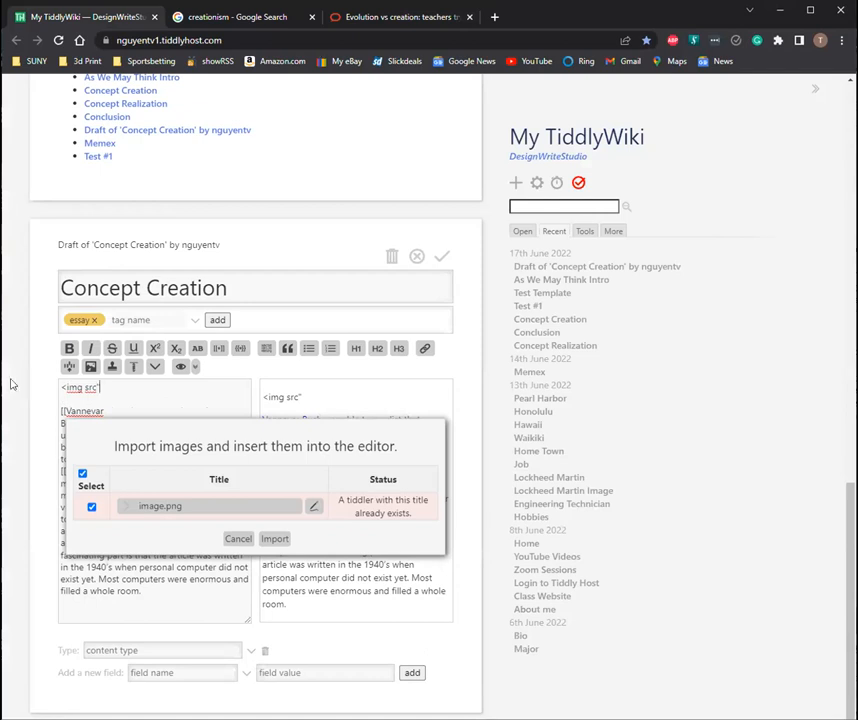
mouse_move(168, 388)
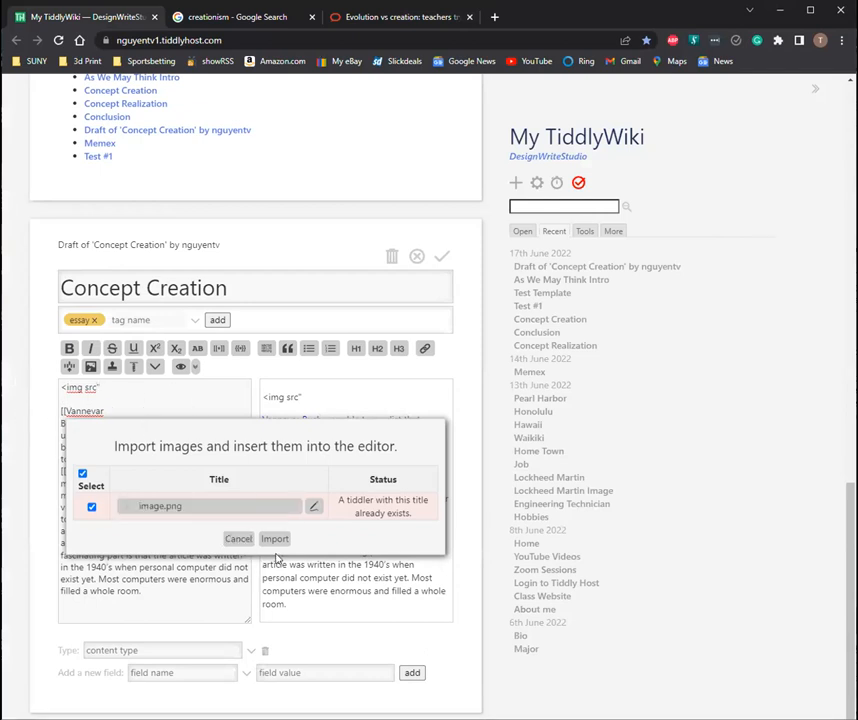
click(274, 538)
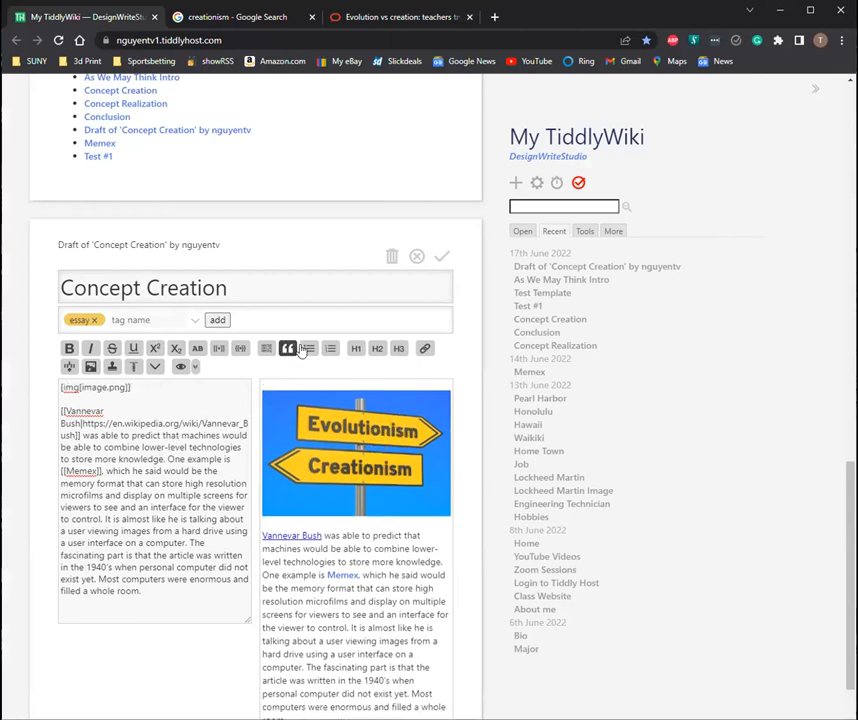
mouse_move(440, 272)
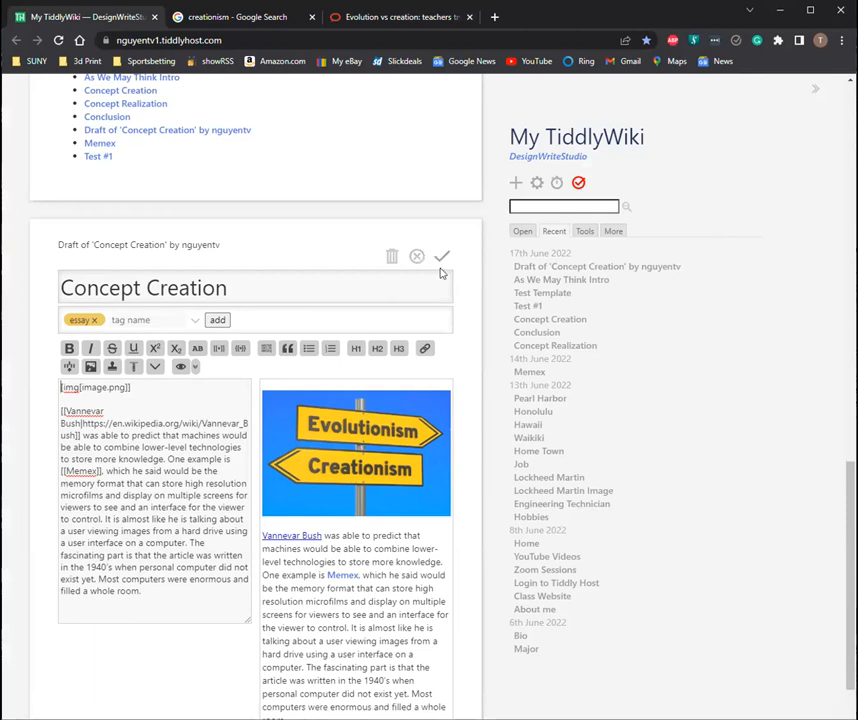
click(442, 256)
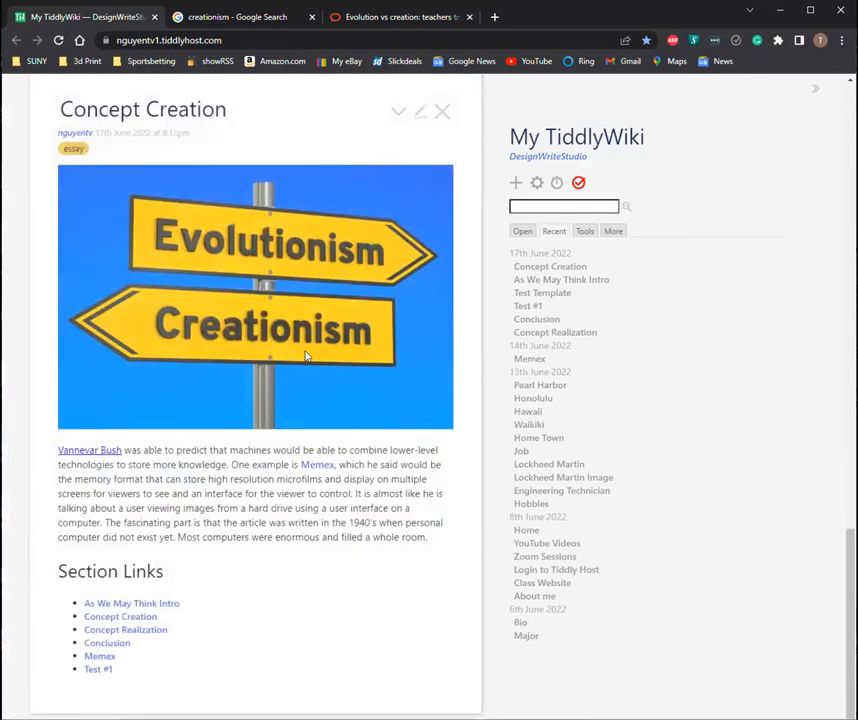
mouse_move(276, 316)
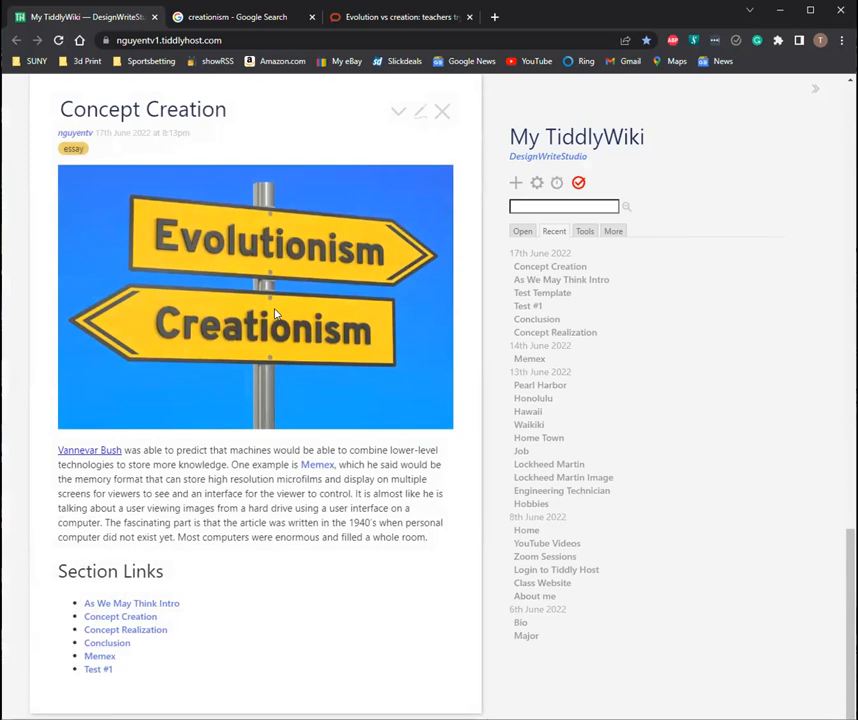
click(528, 304)
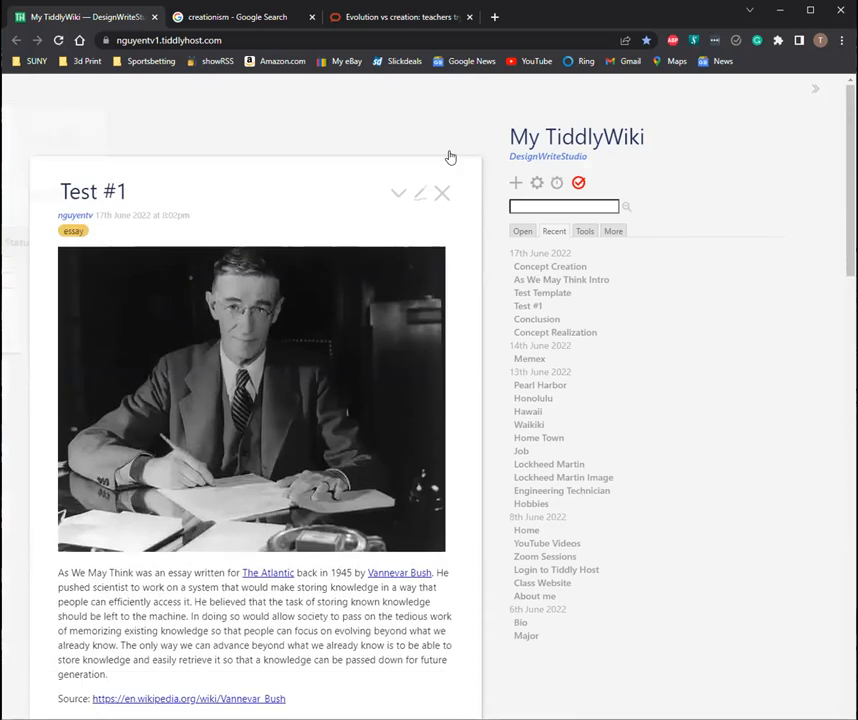
scroll(down, 3)
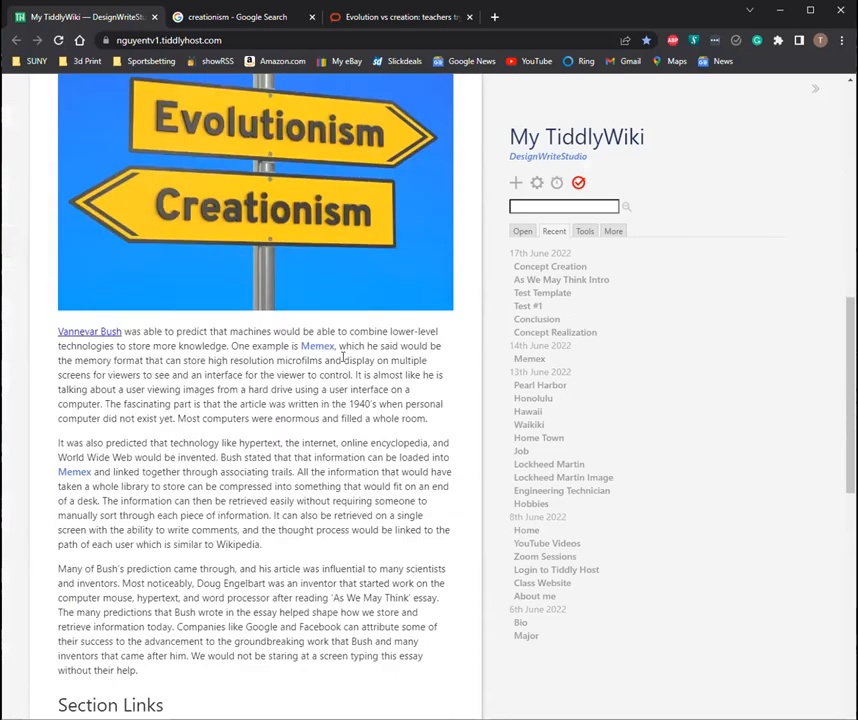
scroll(up, 3)
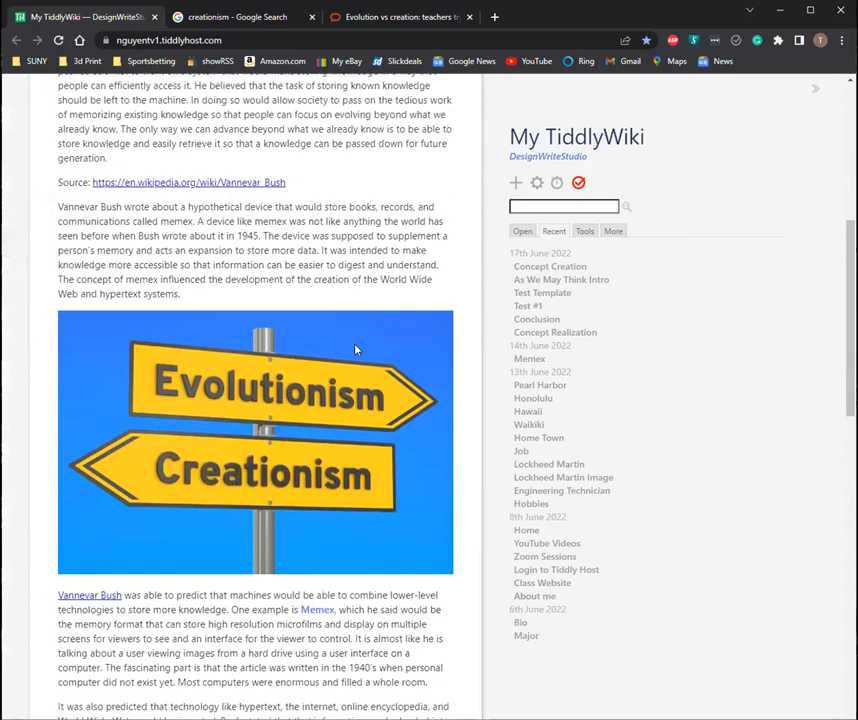
scroll(down, 3)
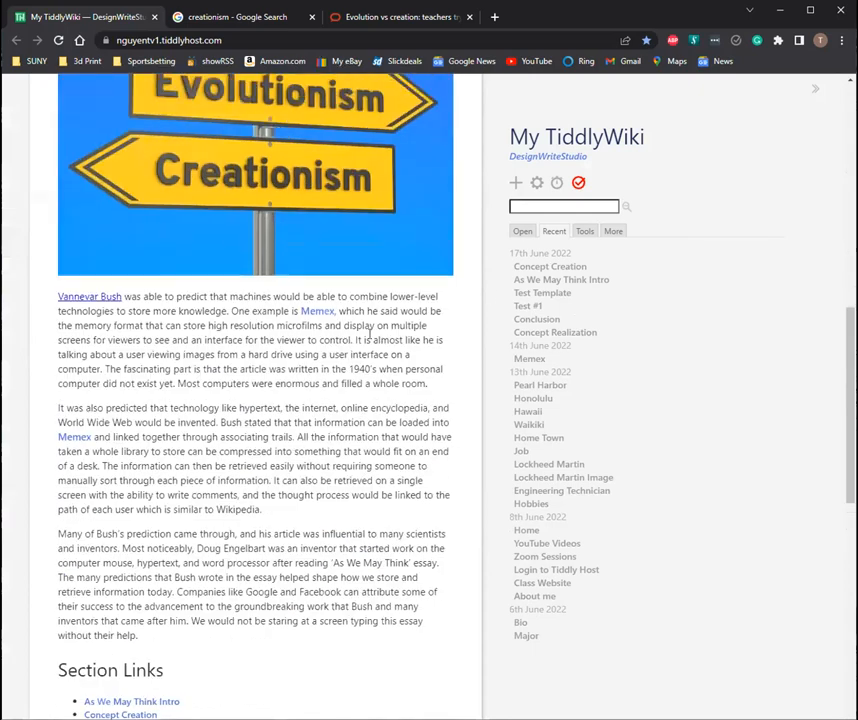
scroll(down, 3)
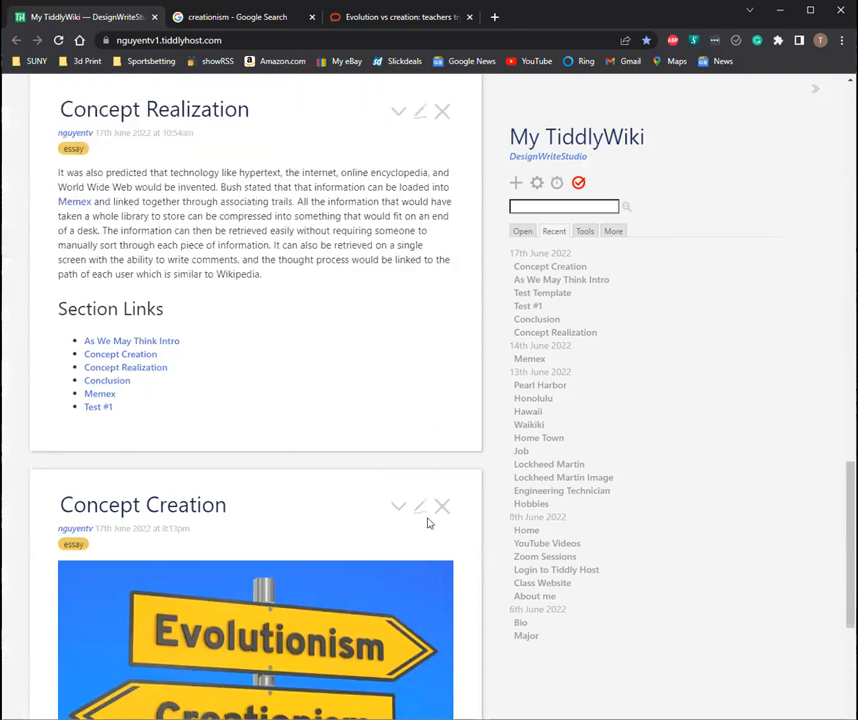
scroll(down, 3)
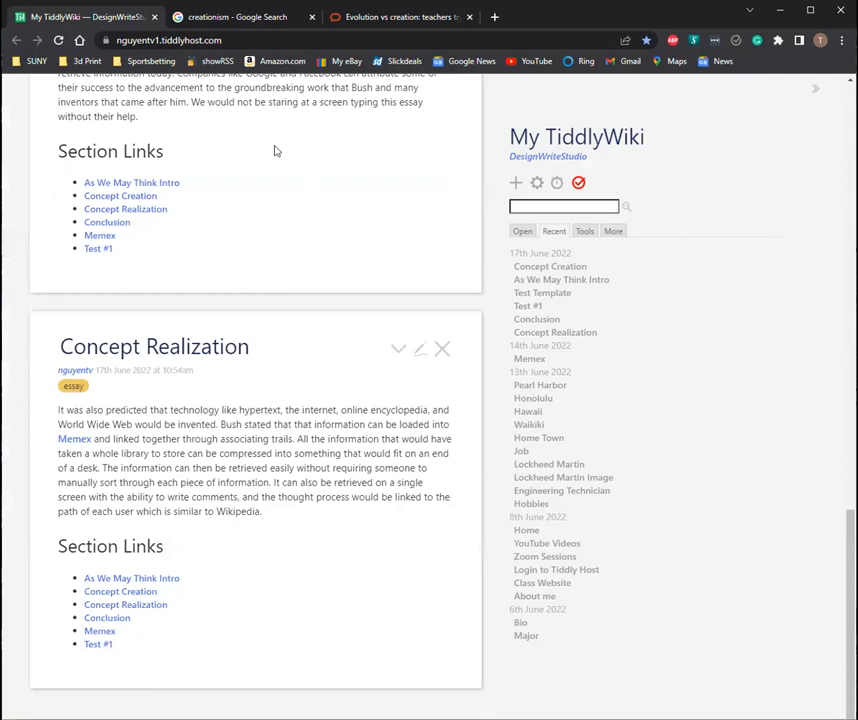
click(236, 16)
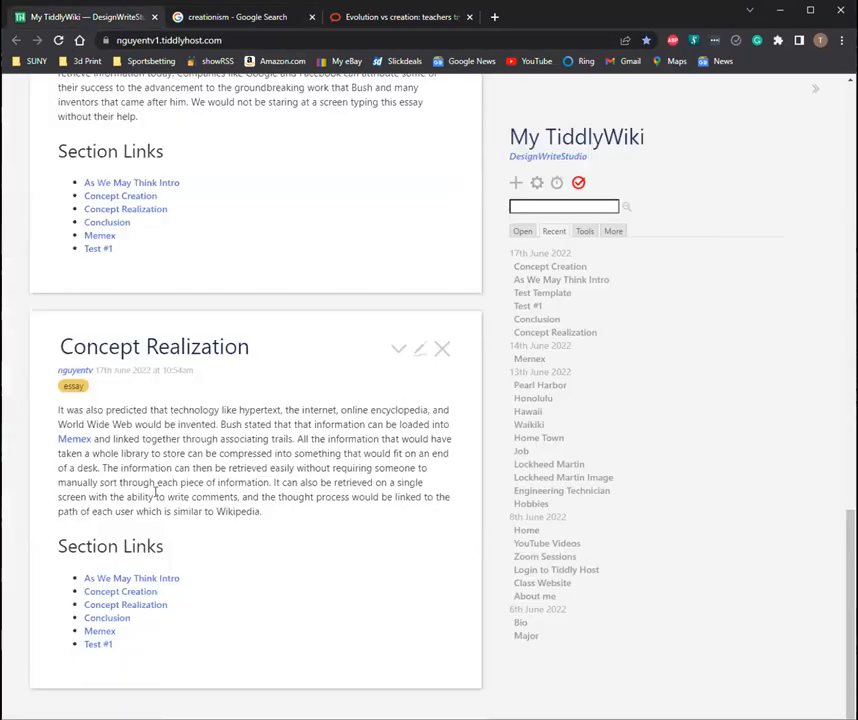
click(240, 16)
text(hyperte)
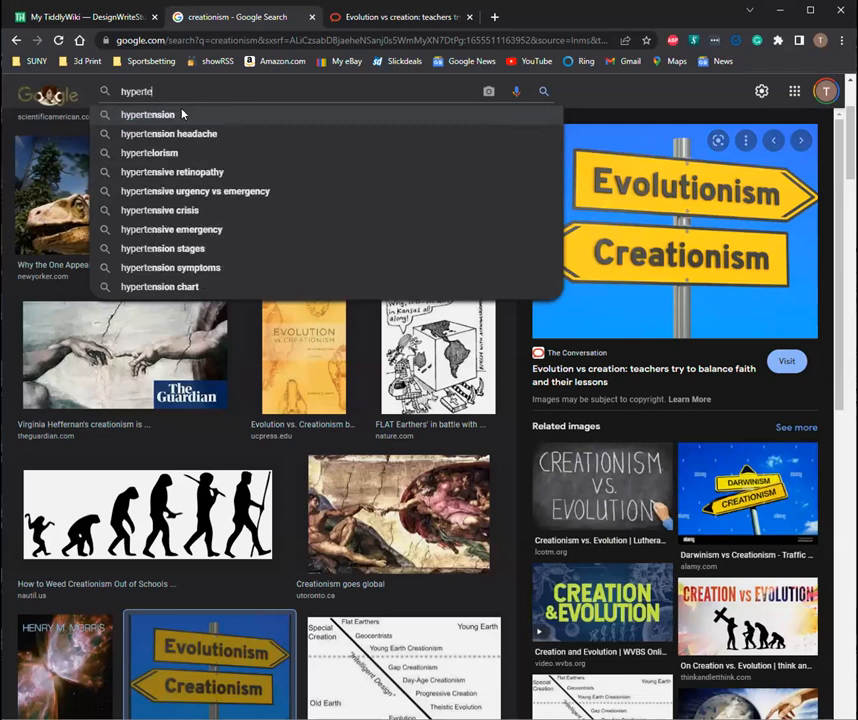
Step: Run the 'hypertext' image search, copy Wikipedia's hypertext diagram, and return to the wiki
key(Return)
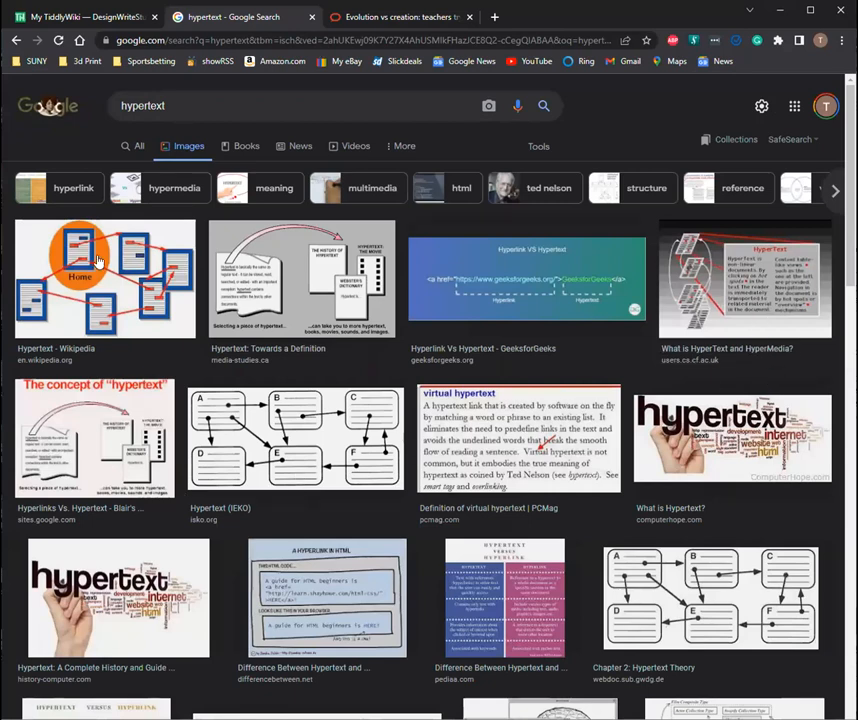
click(104, 278)
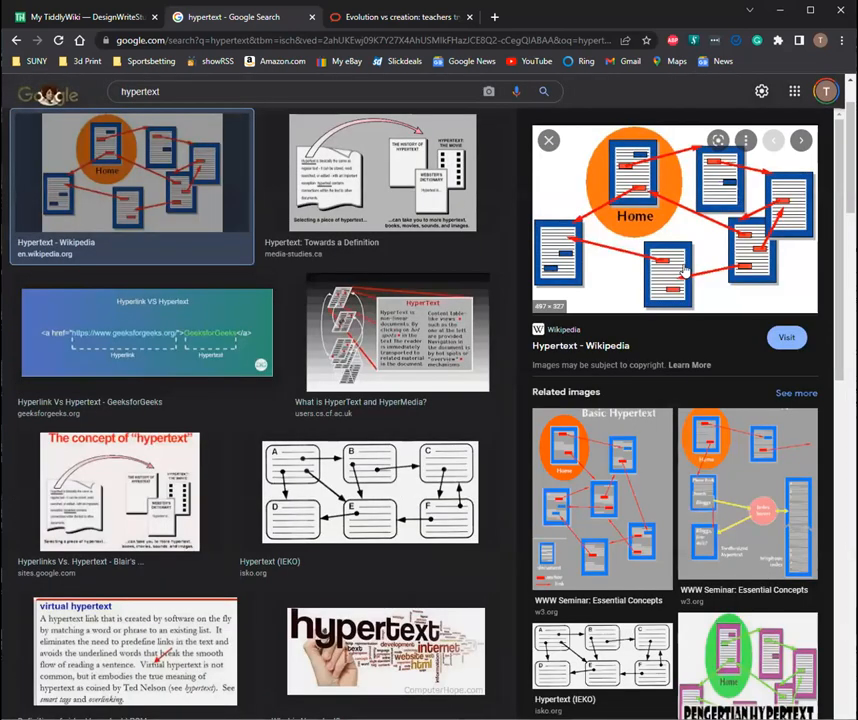
mouse_move(690, 270)
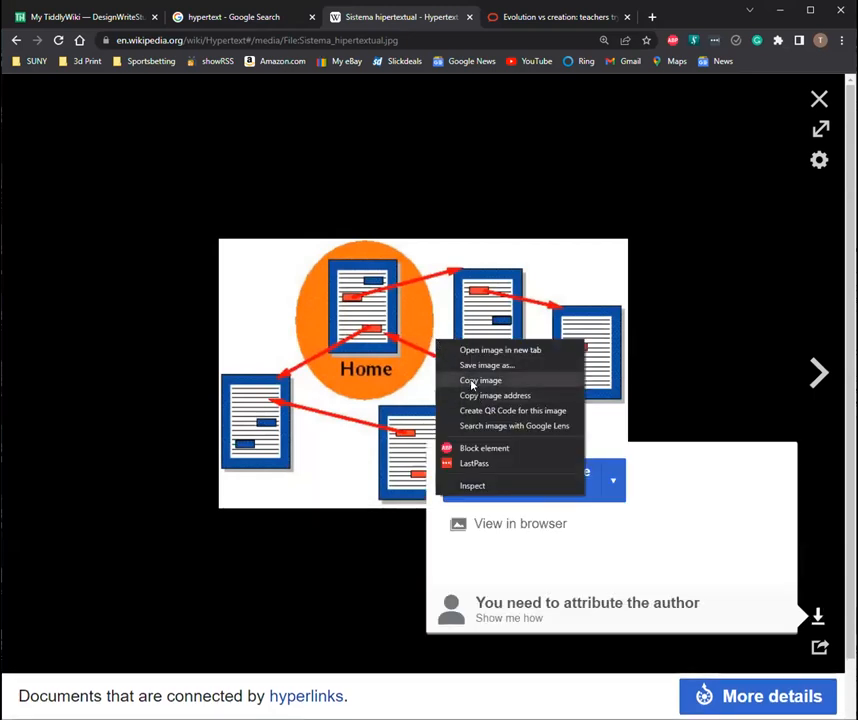
click(294, 274)
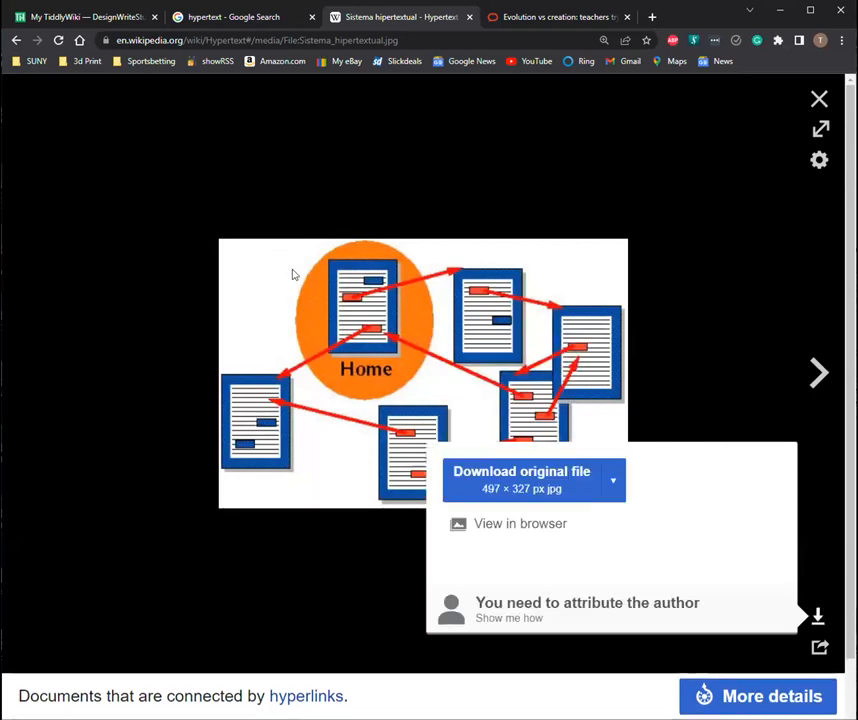
click(84, 16)
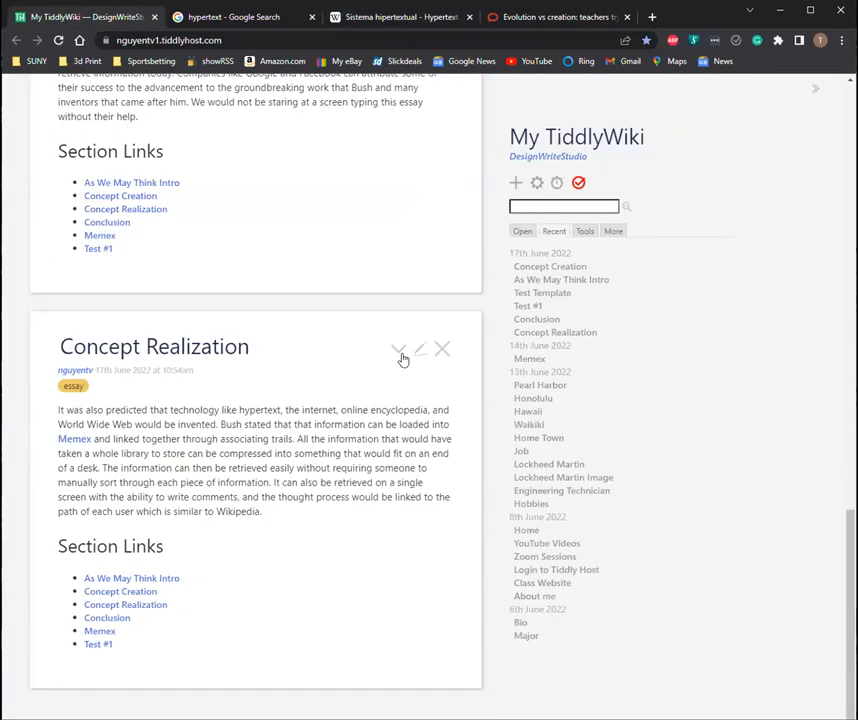
Step: Import the hypertext diagram at the start of the Concept Realization essay
click(420, 348)
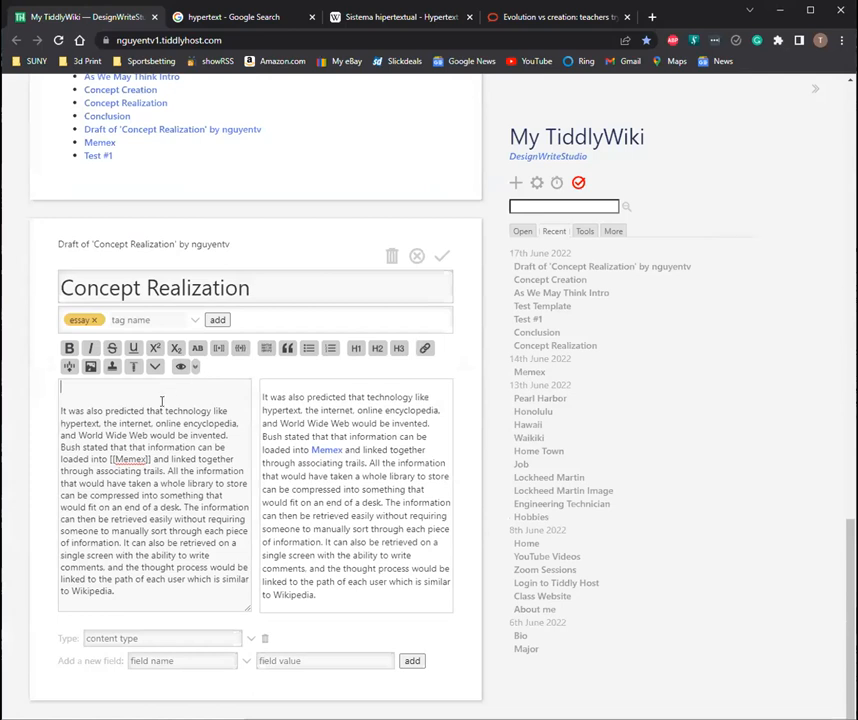
click(88, 368)
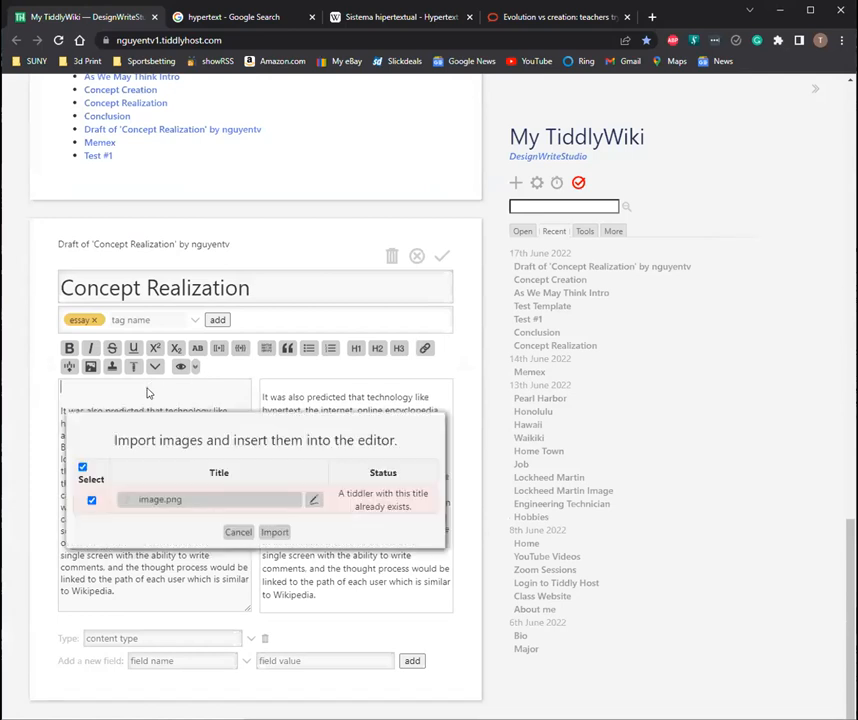
click(274, 532)
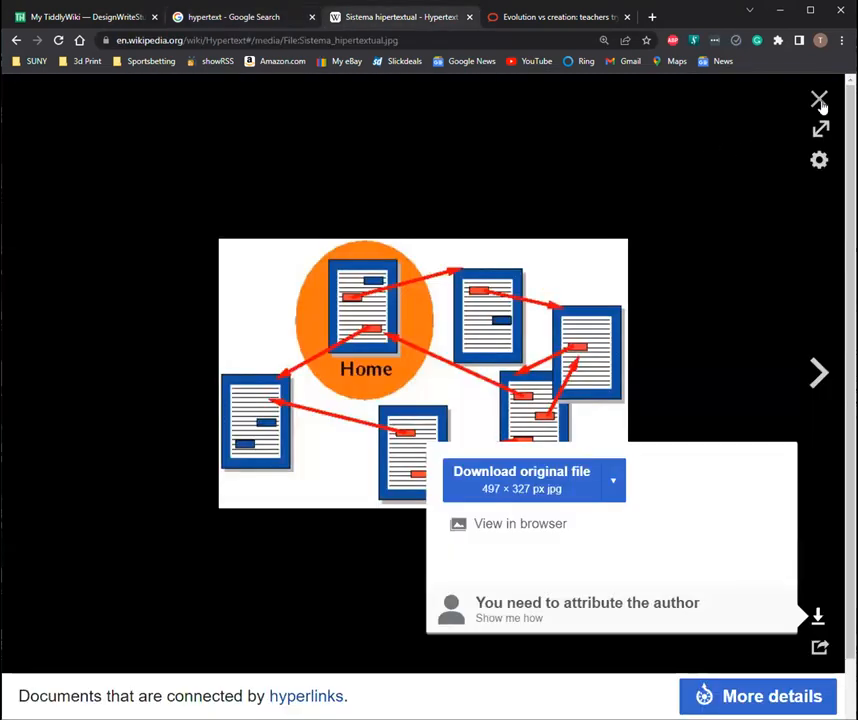
click(820, 100)
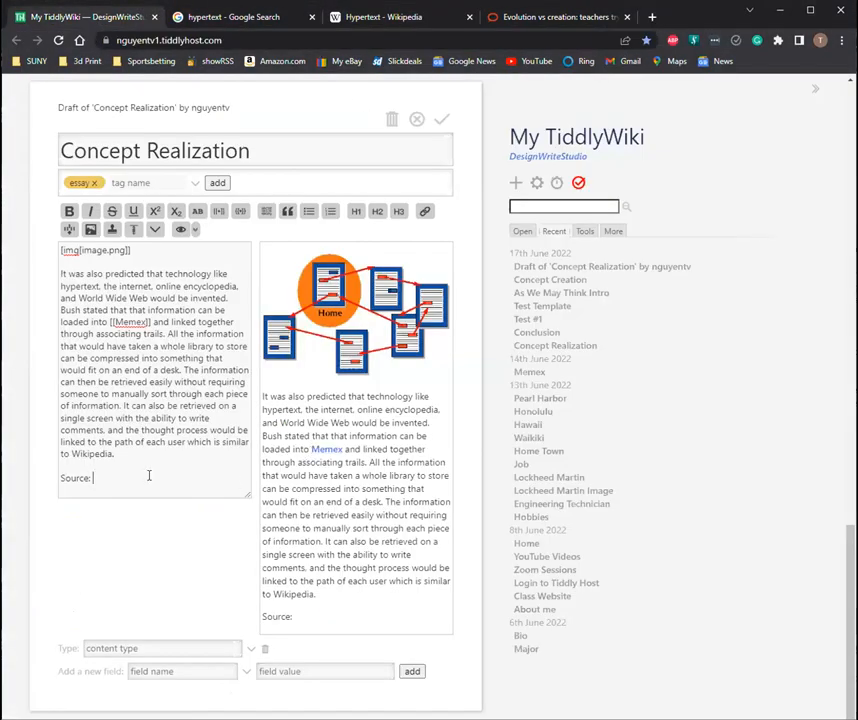
text(https://en.wikipedia.org/wiki/Hypertext)
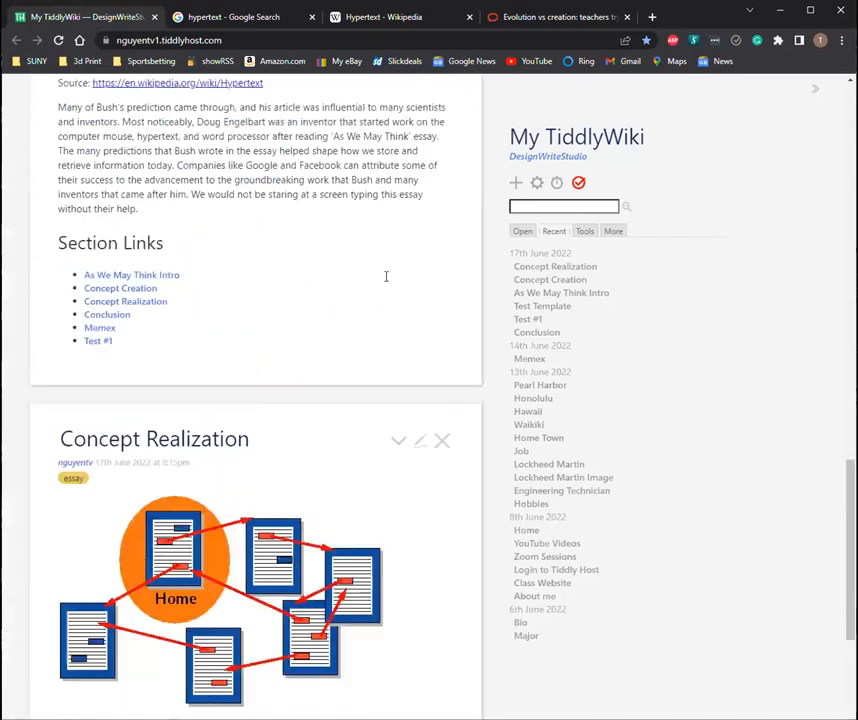
scroll(up, 3)
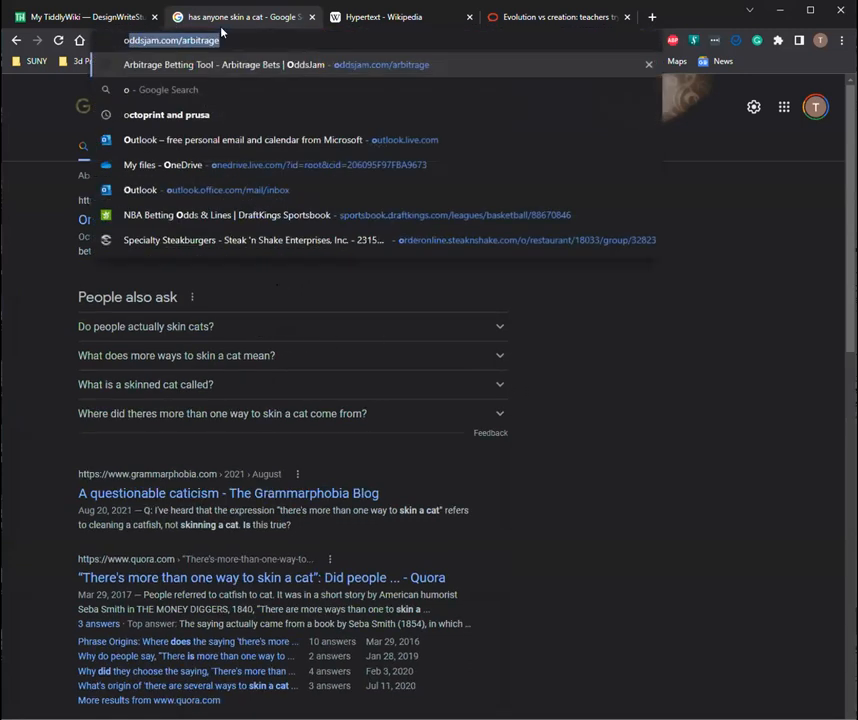
Step: Search for the origin of the skin-a-cat saying and read the Grammarist explanation
text(origin of)
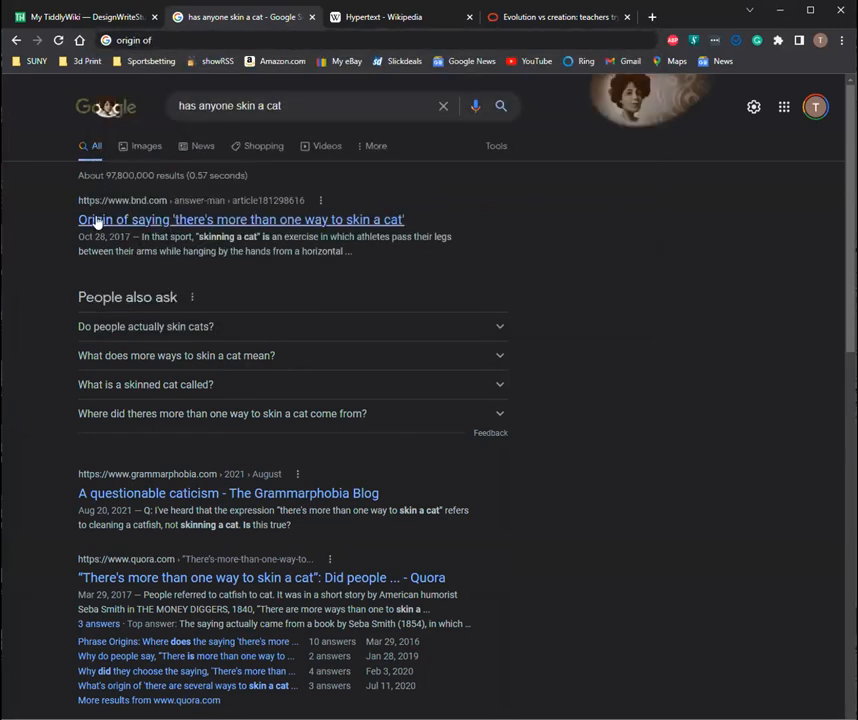
click(240, 218)
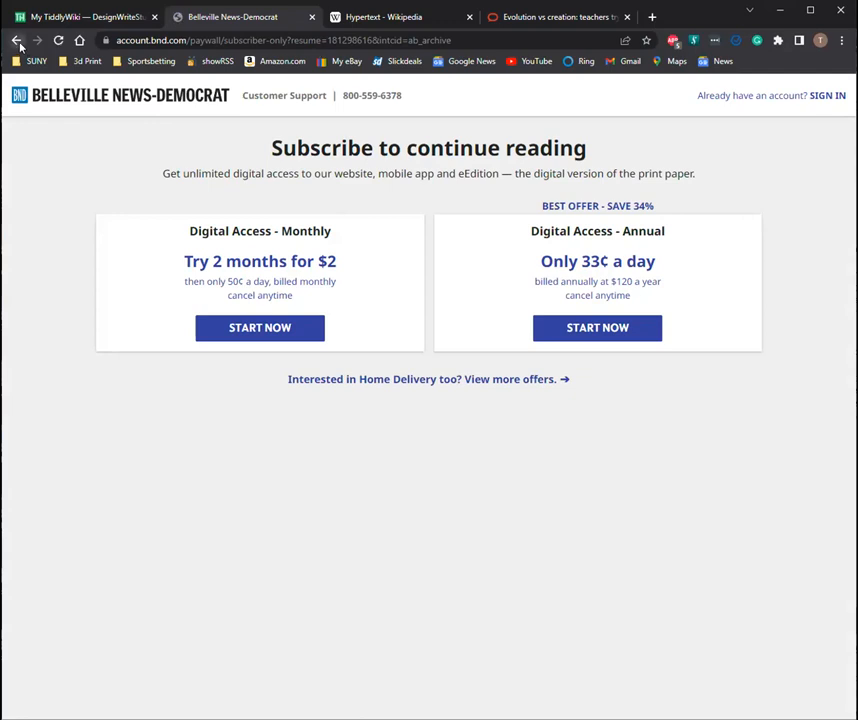
click(16, 40)
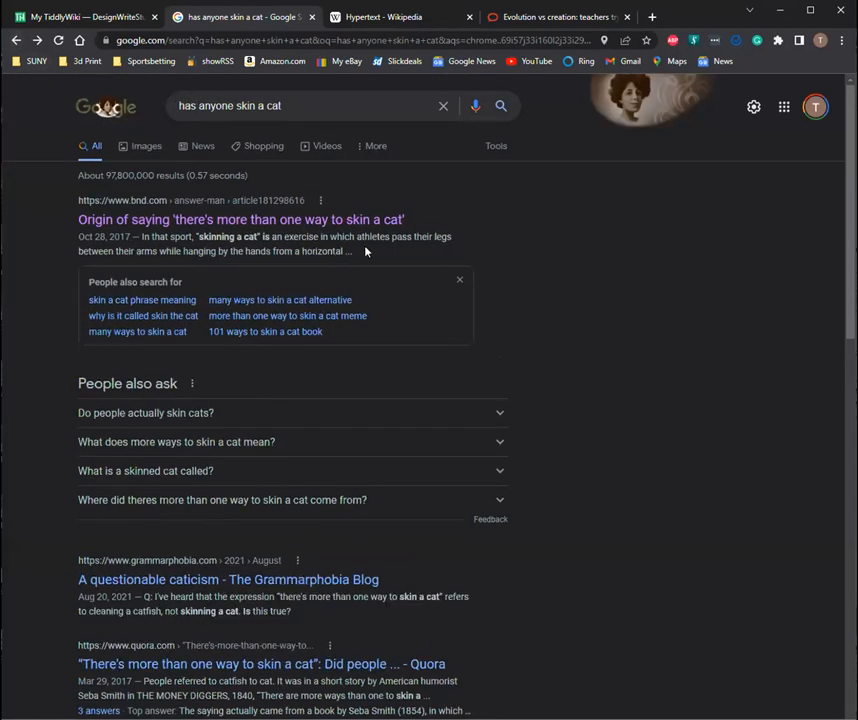
triple_click(240, 218)
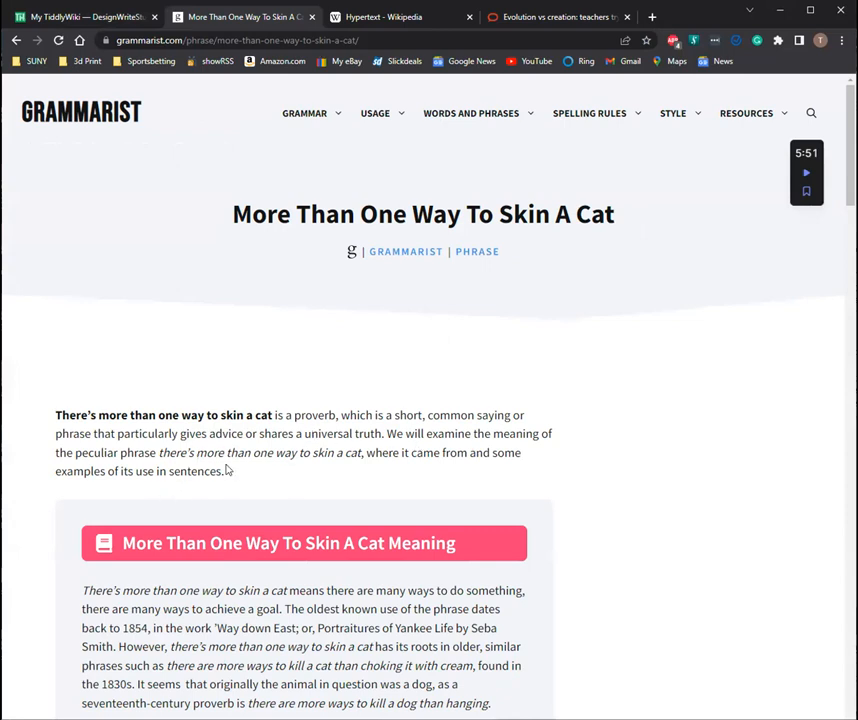
scroll(down, 3)
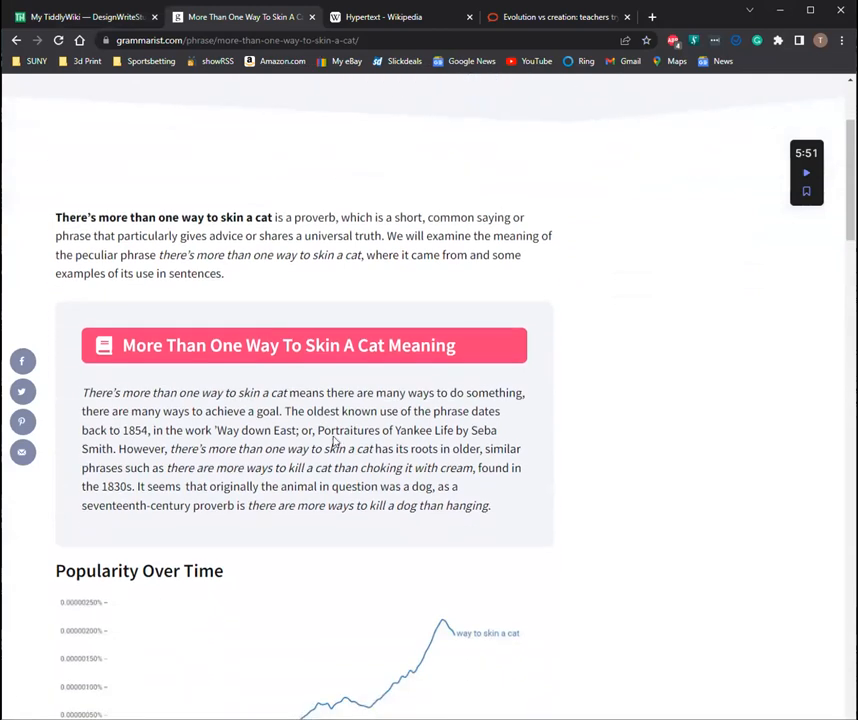
scroll(down, 3)
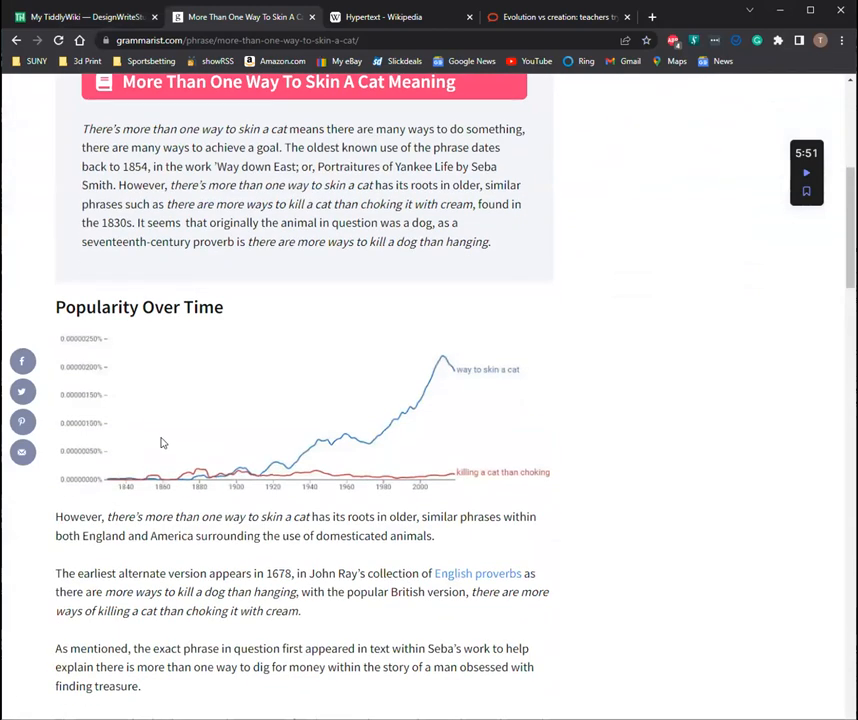
mouse_move(260, 188)
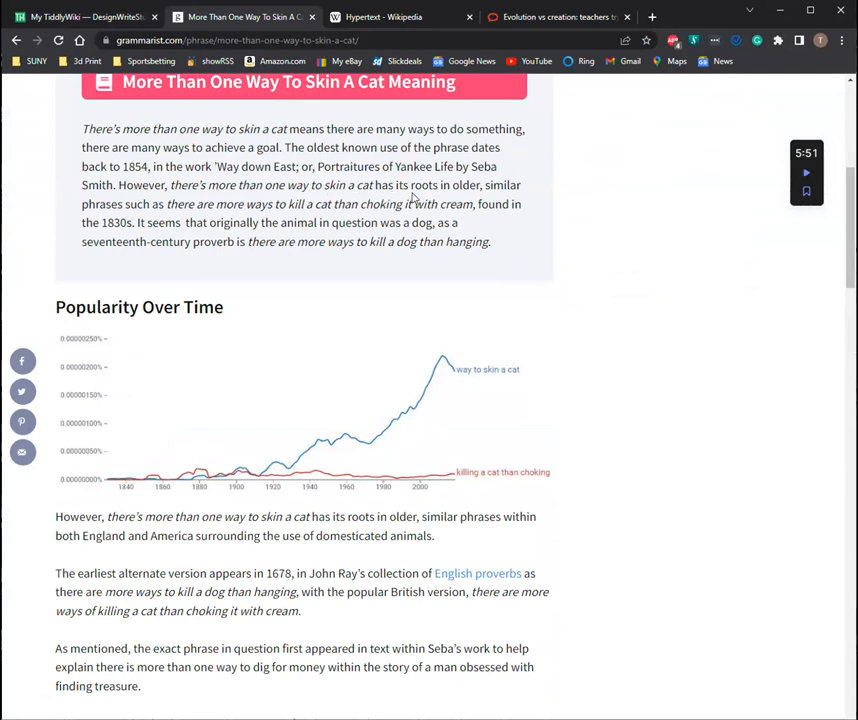
mouse_move(360, 210)
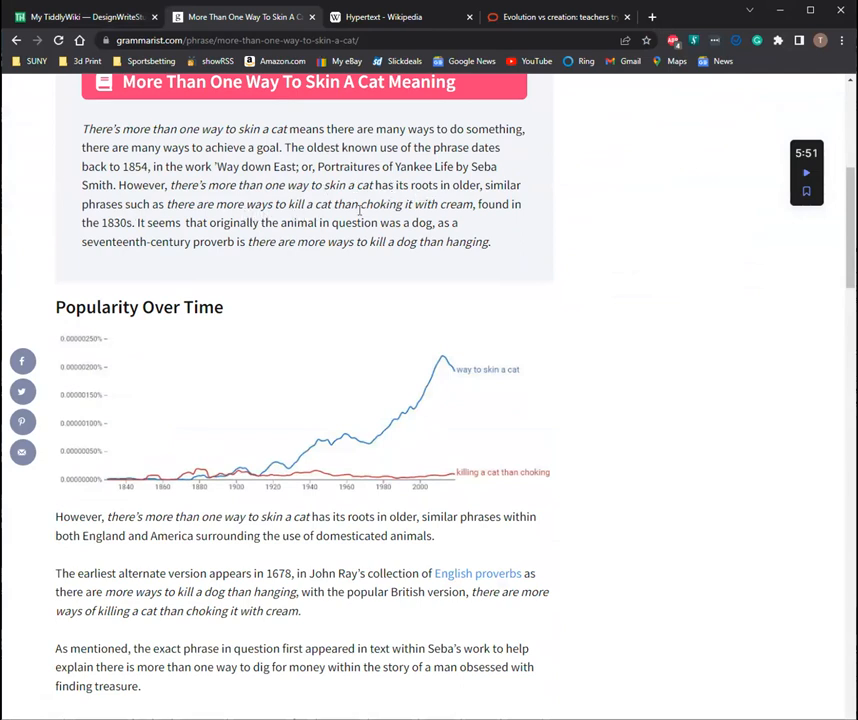
mouse_move(236, 258)
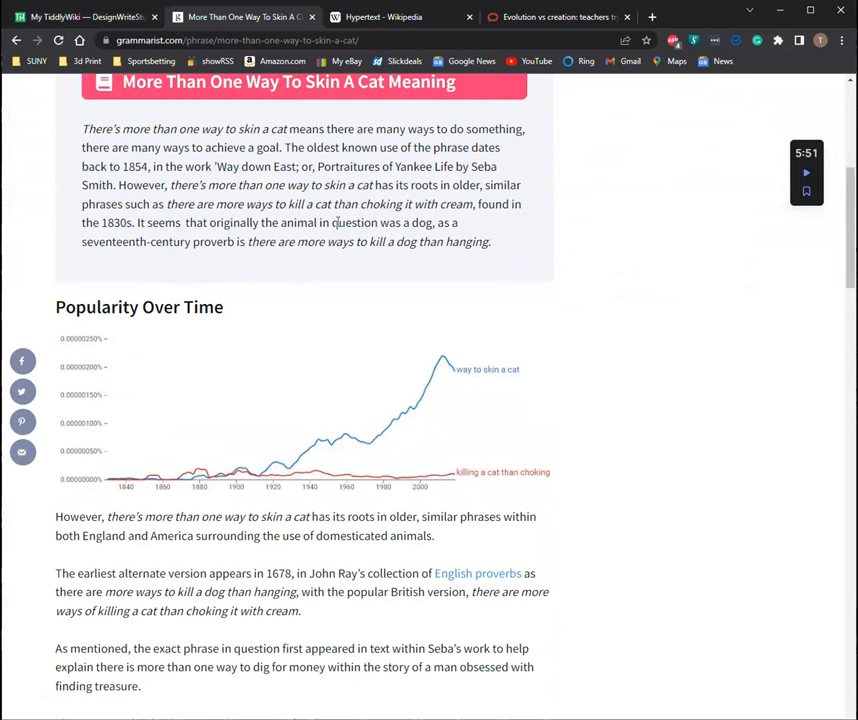
mouse_move(392, 264)
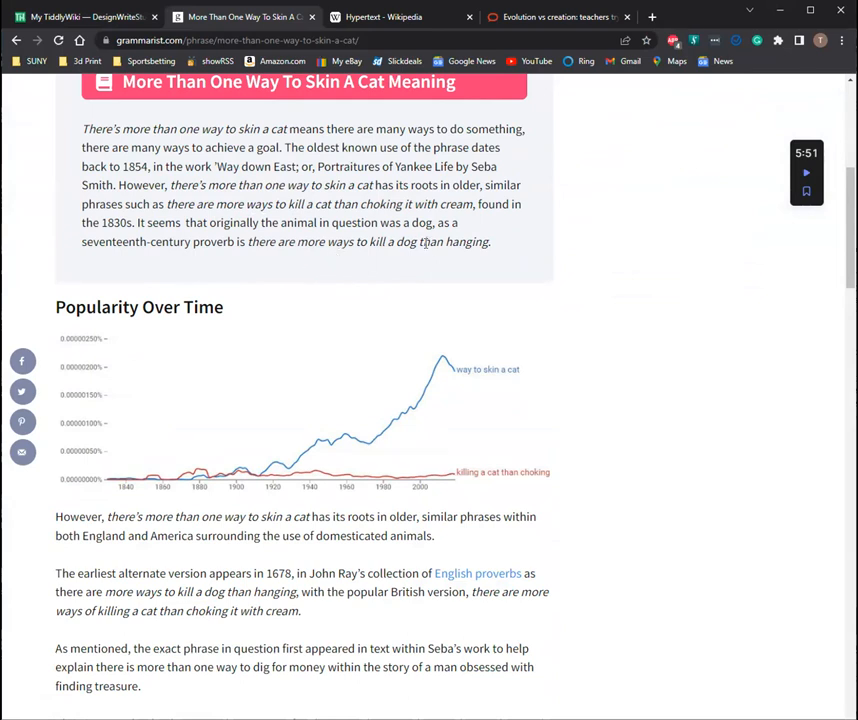
mouse_move(444, 264)
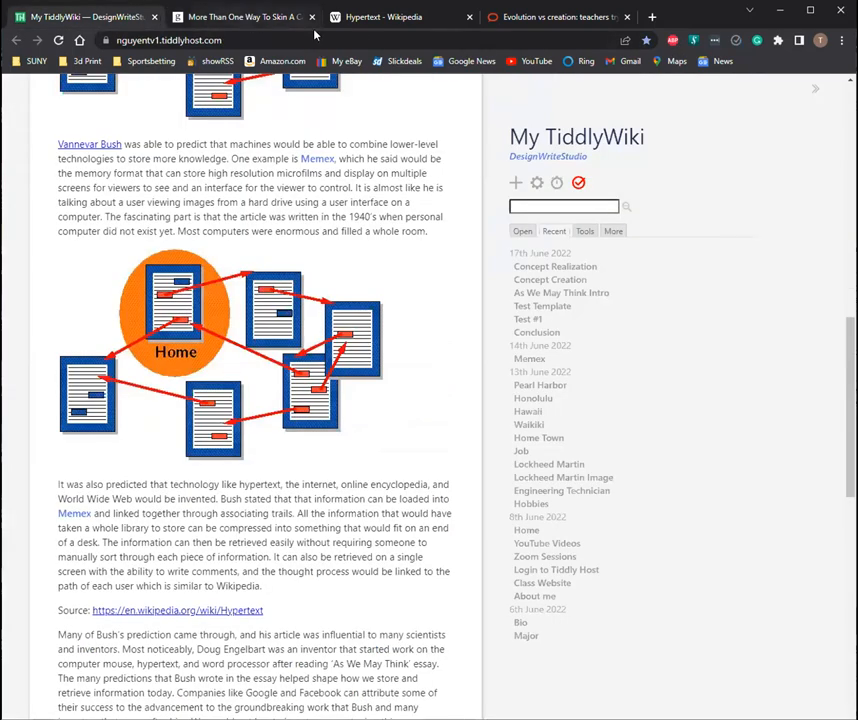
Step: Close the Grammarist article and look back over the essays and the Hypertext article
click(240, 16)
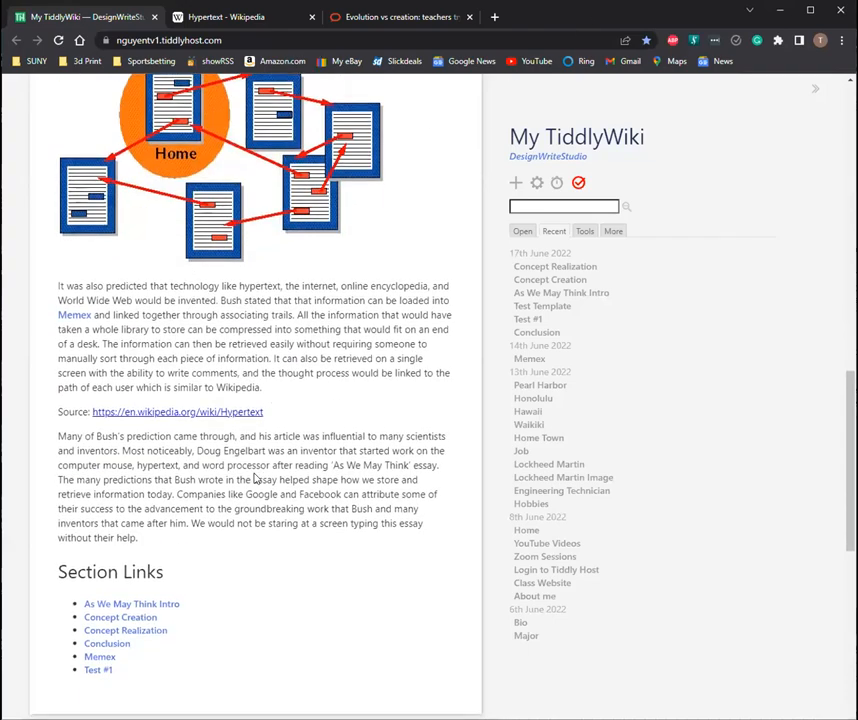
scroll(up, 3)
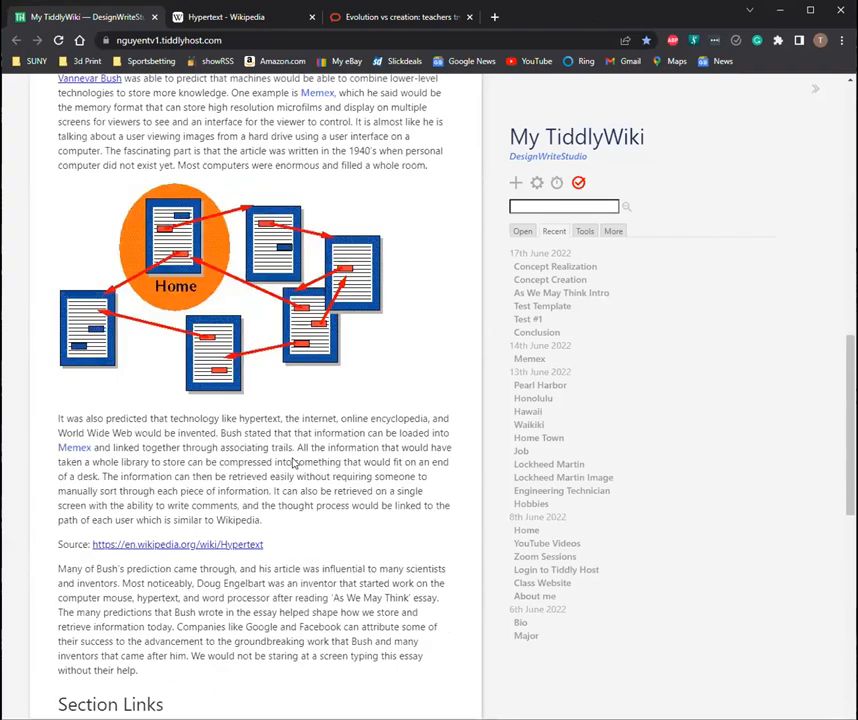
scroll(up, 3)
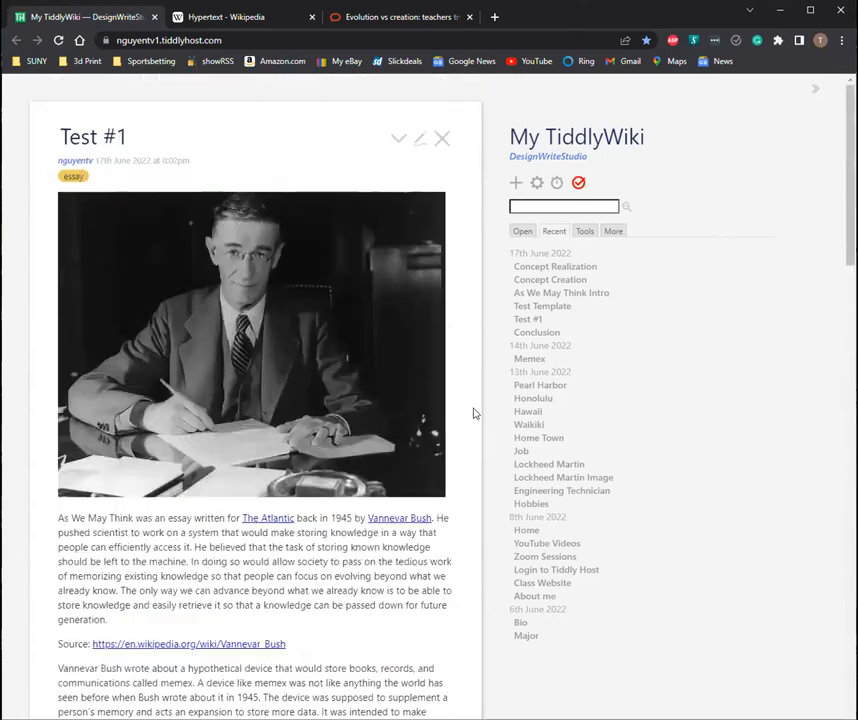
click(240, 16)
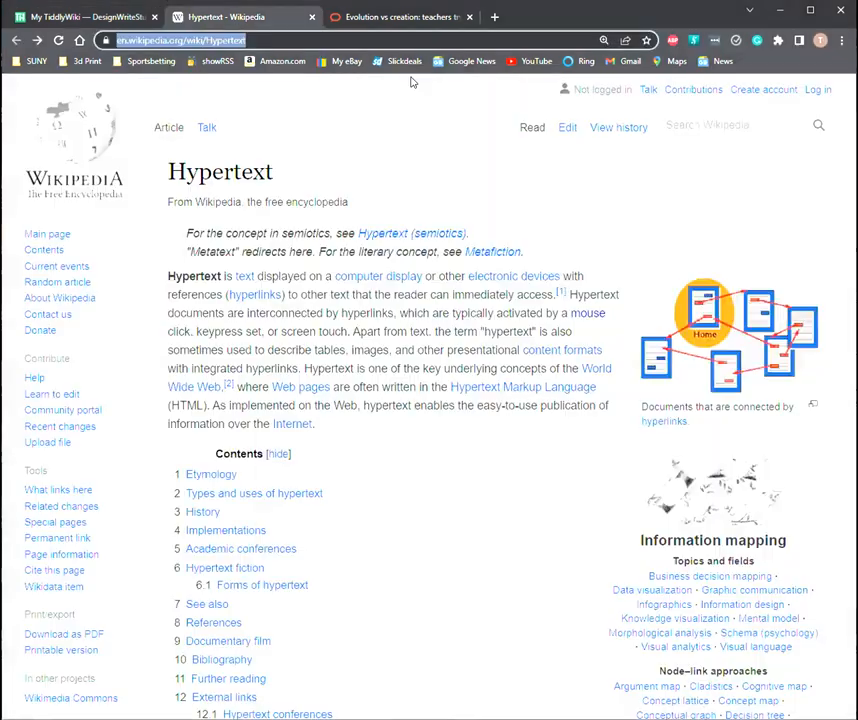
Step: Start editing the Concept Creation essay and bring up the evolution-versus-creation article
click(84, 16)
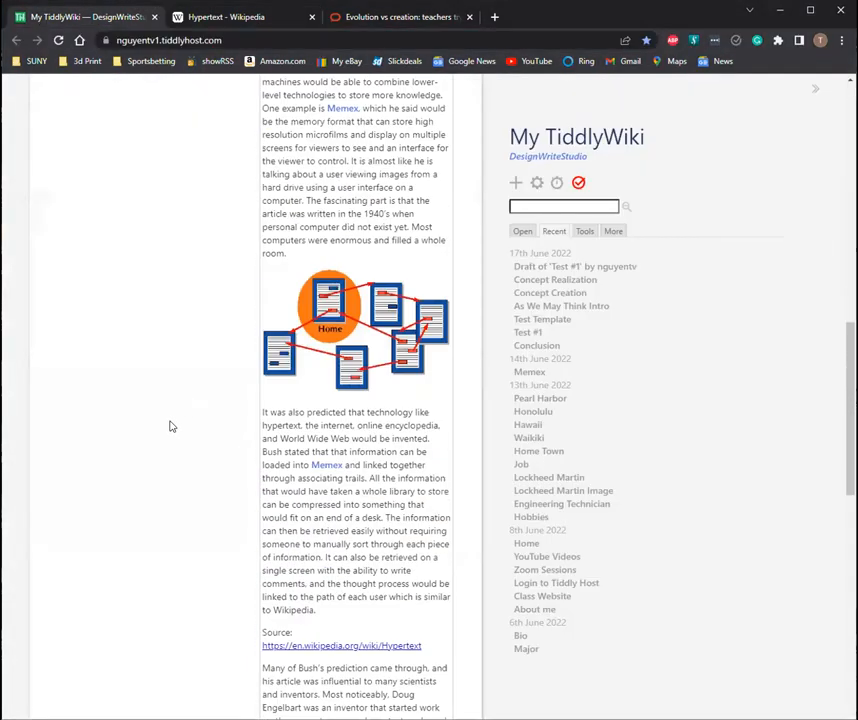
click(574, 266)
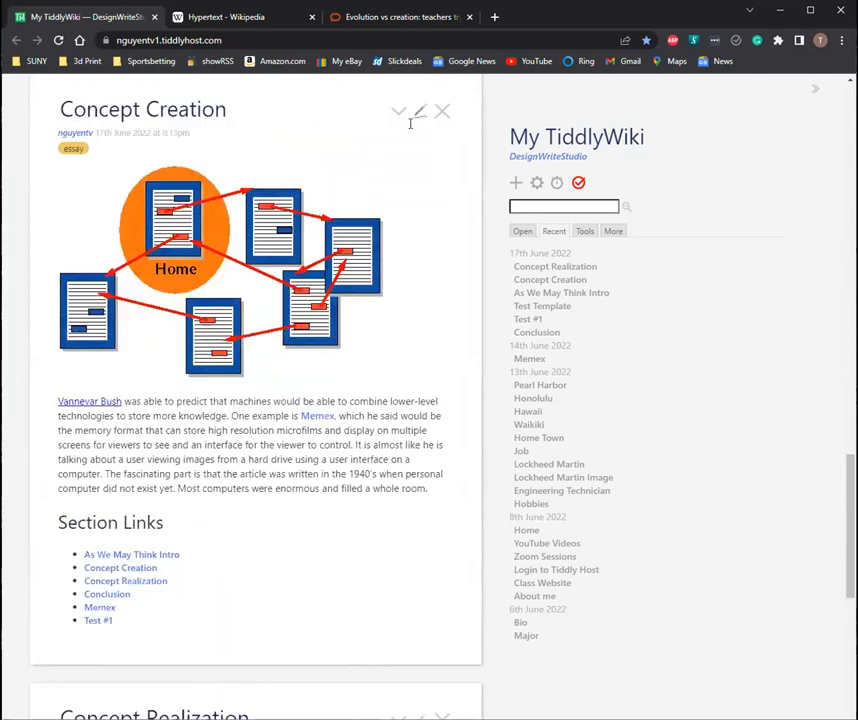
click(240, 16)
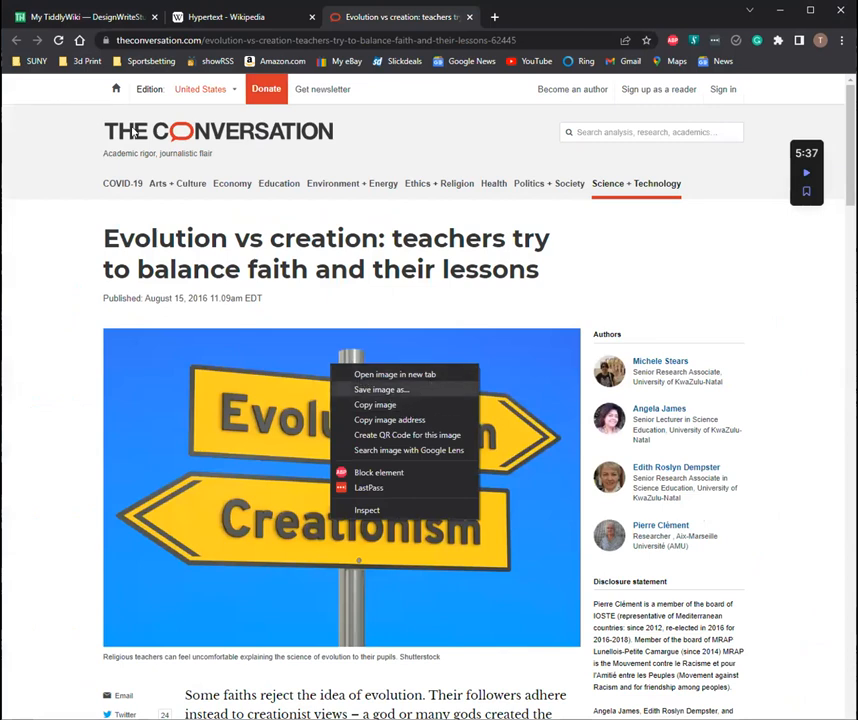
Step: Copy the Evolutionism/Creationism signpost photo's address and return to the Concept Creation draft
click(380, 388)
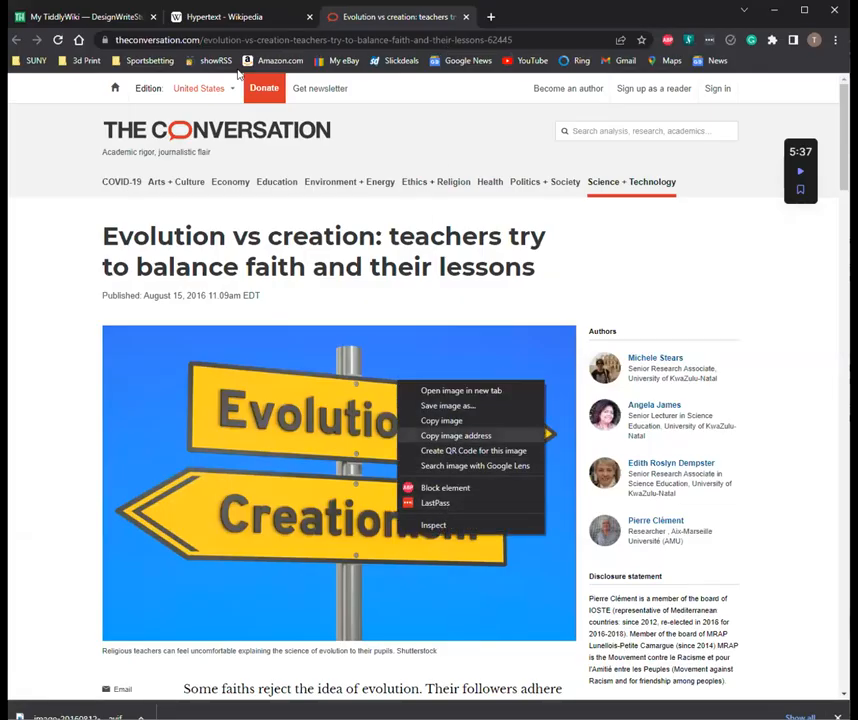
click(456, 436)
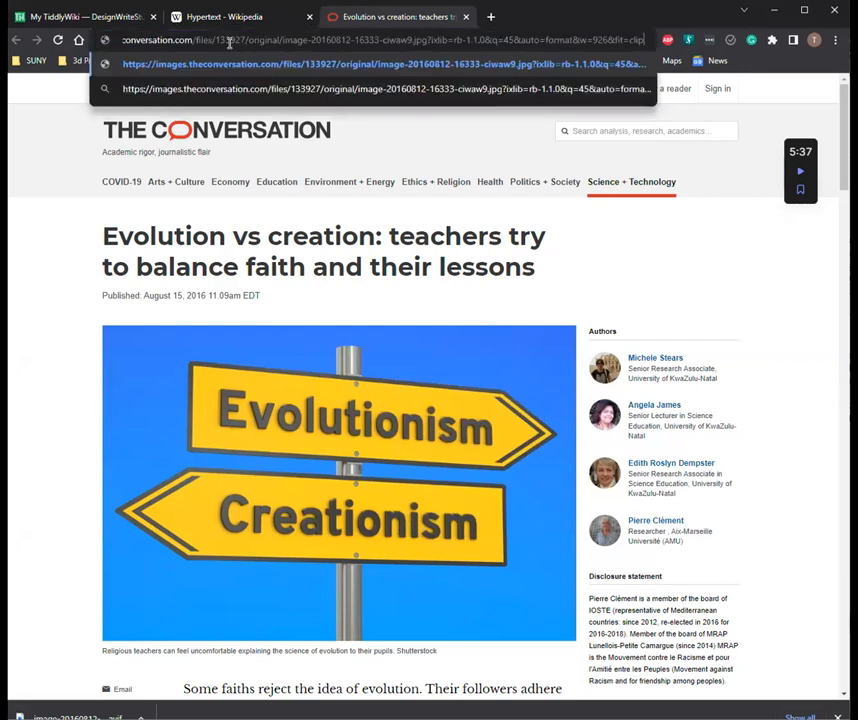
click(80, 16)
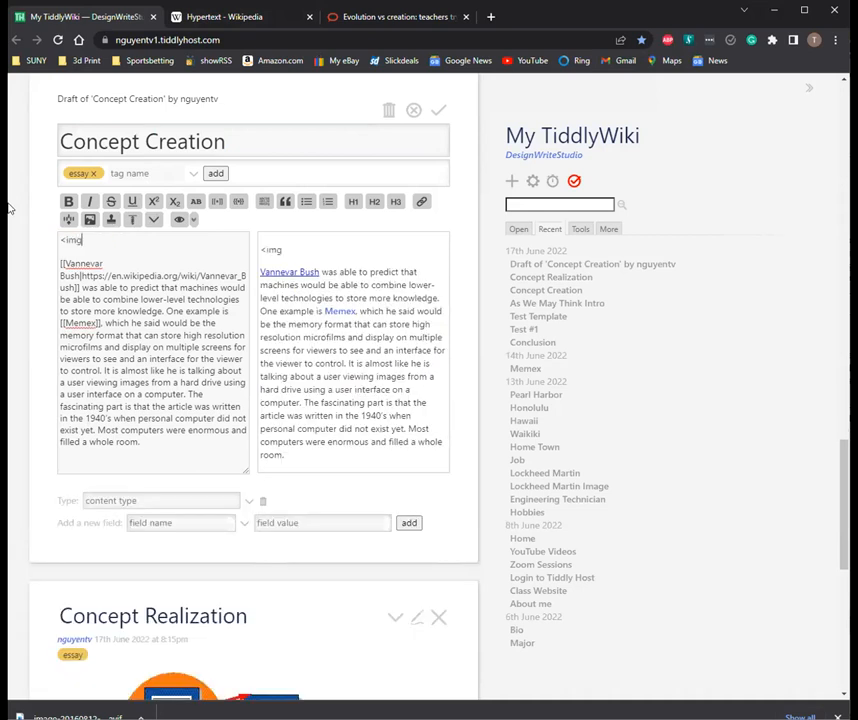
Step: Add the signpost img src tag and a Source: line with The Conversation's URL, then save Concept Creation
text(src=)
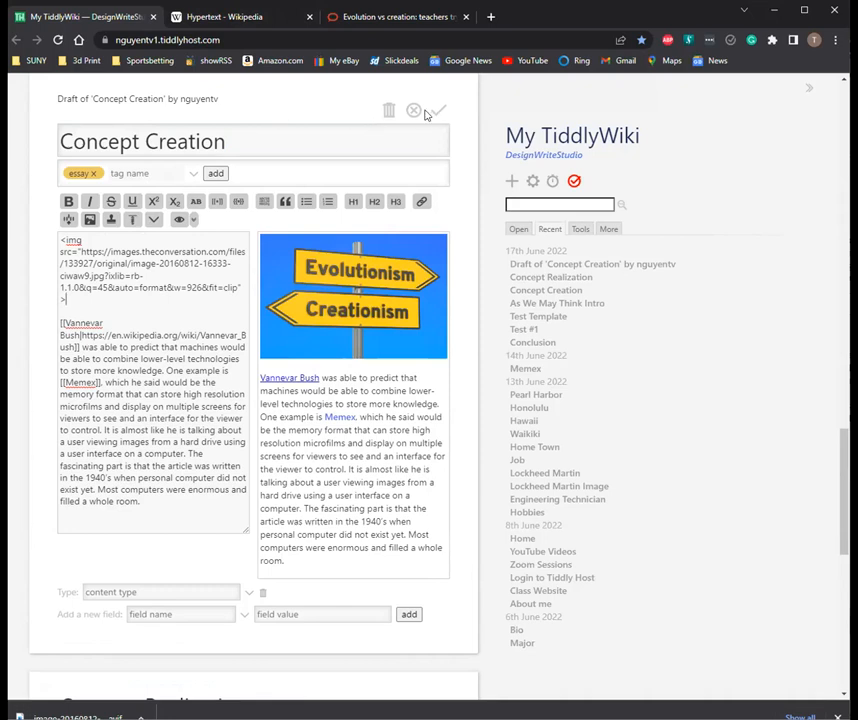
click(436, 110)
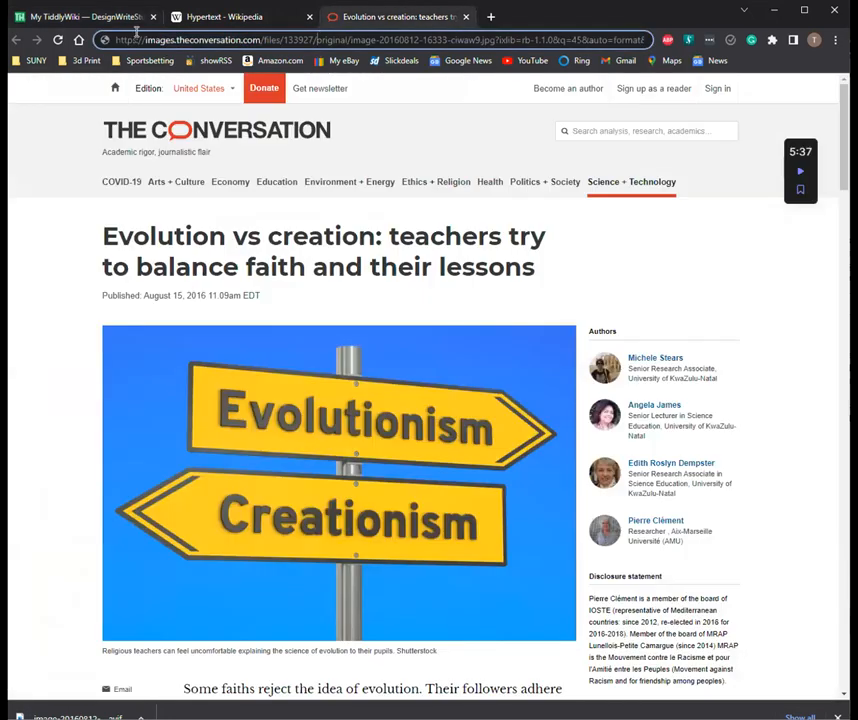
click(84, 16)
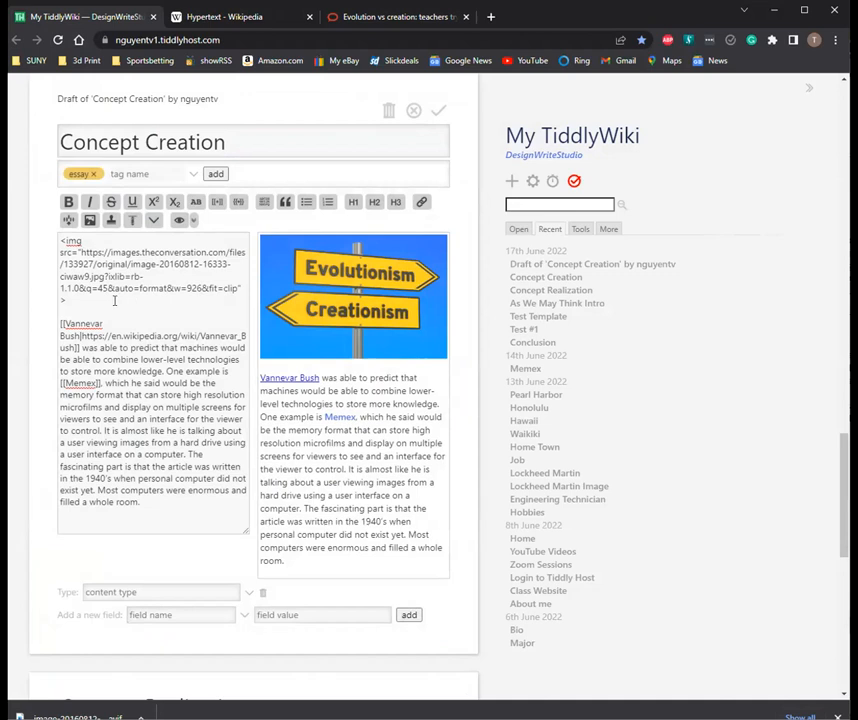
text(Source:)
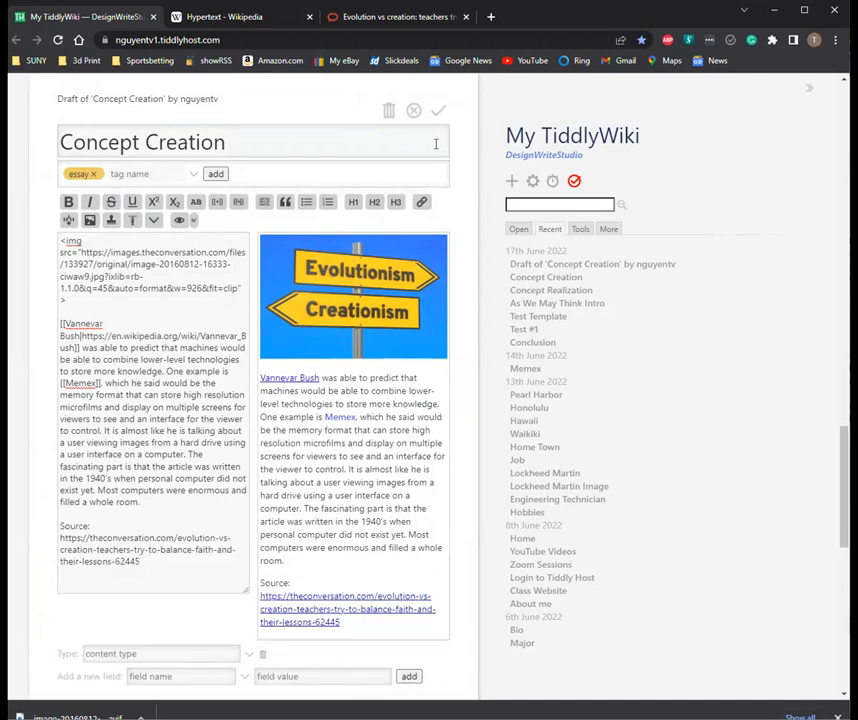
click(438, 110)
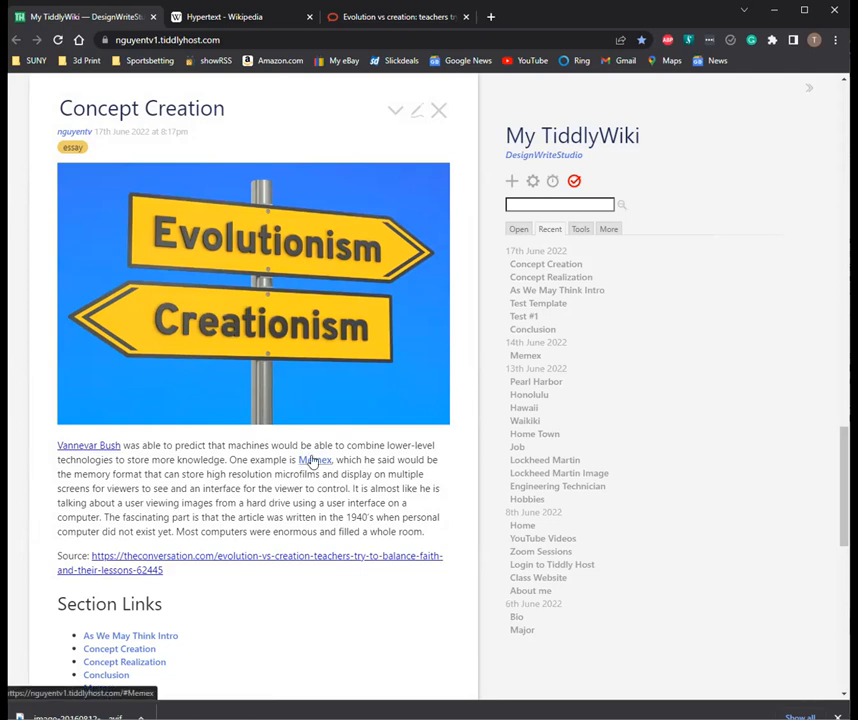
mouse_move(236, 390)
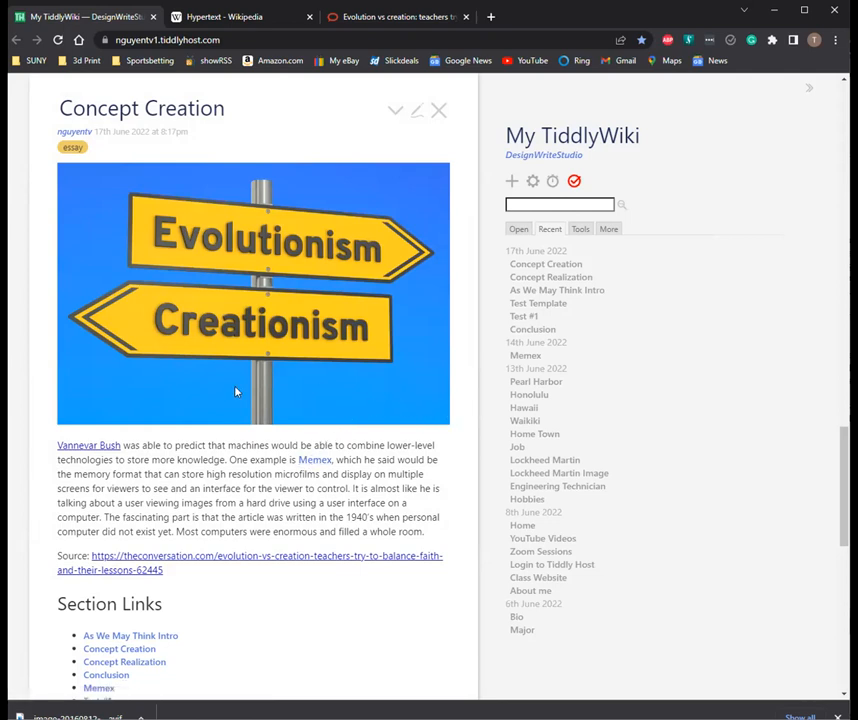
mouse_move(390, 298)
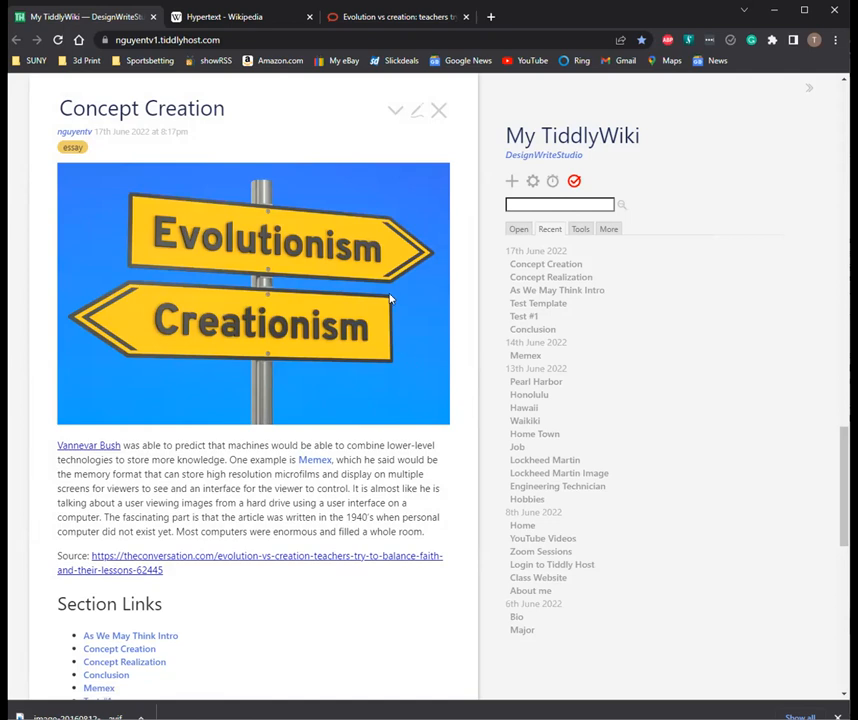
mouse_move(424, 404)
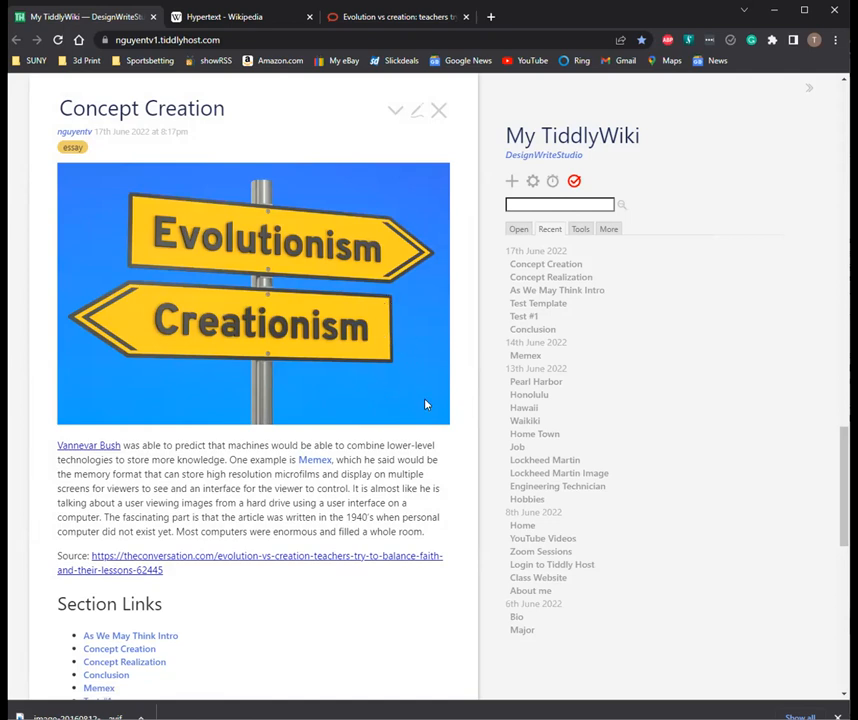
Step: Scroll through the saved Concept Creation tiddler to review the image and source
scroll(down, 3)
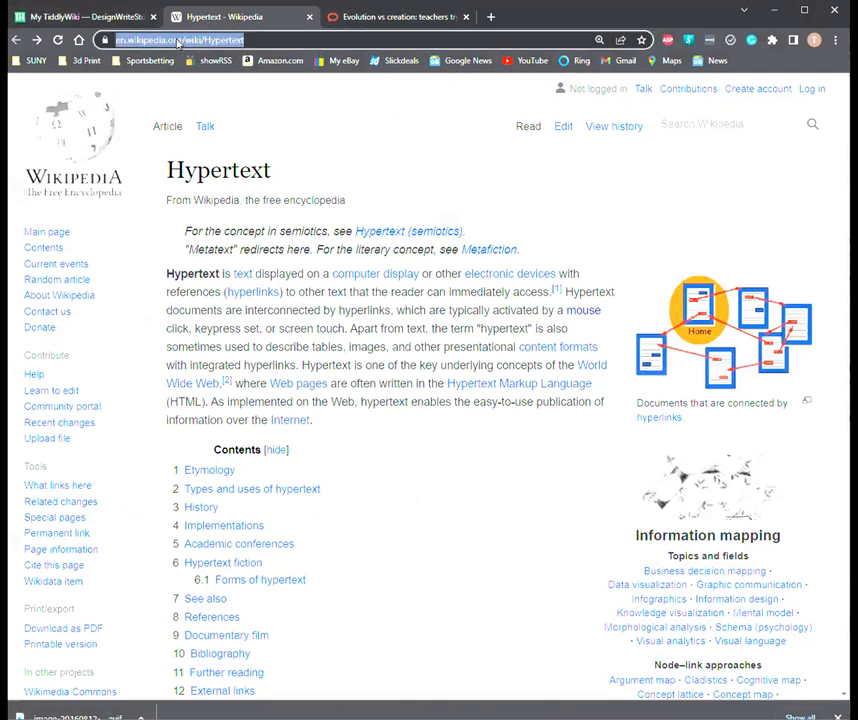
Step: Search Google Images for computer mouse memes and browse down the results
text(computer mouse me)
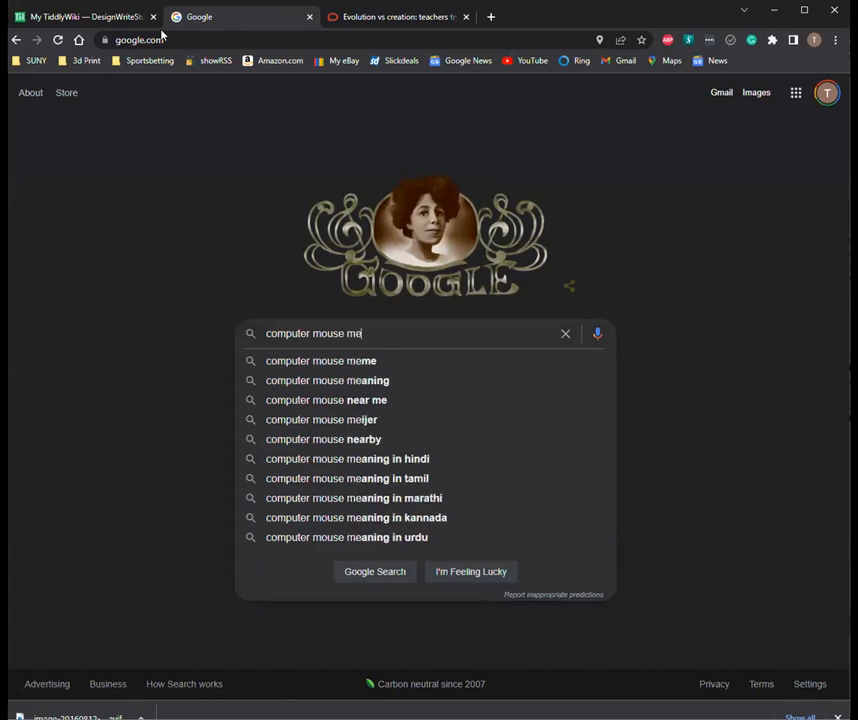
click(320, 360)
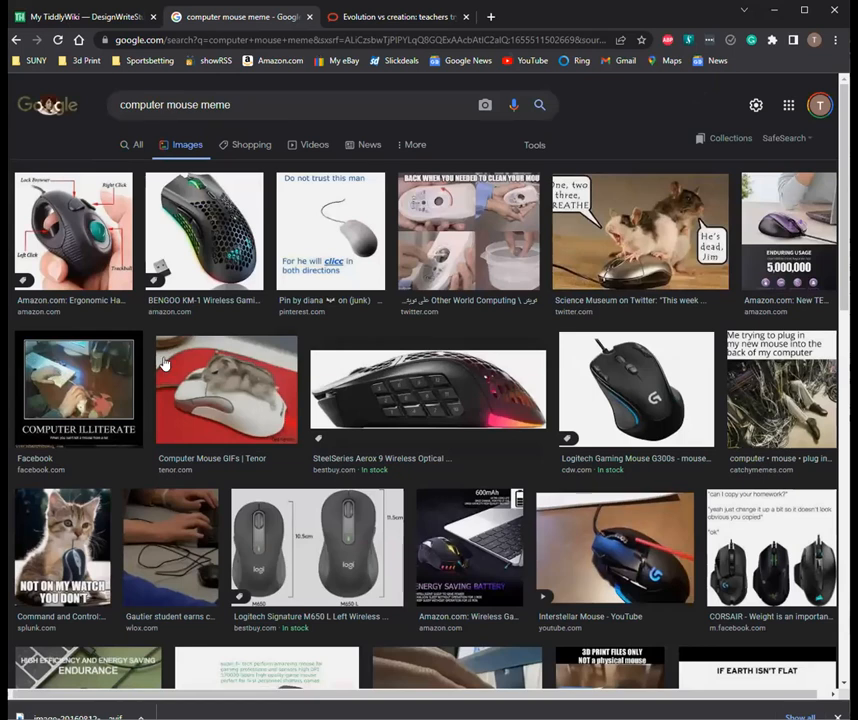
mouse_move(646, 438)
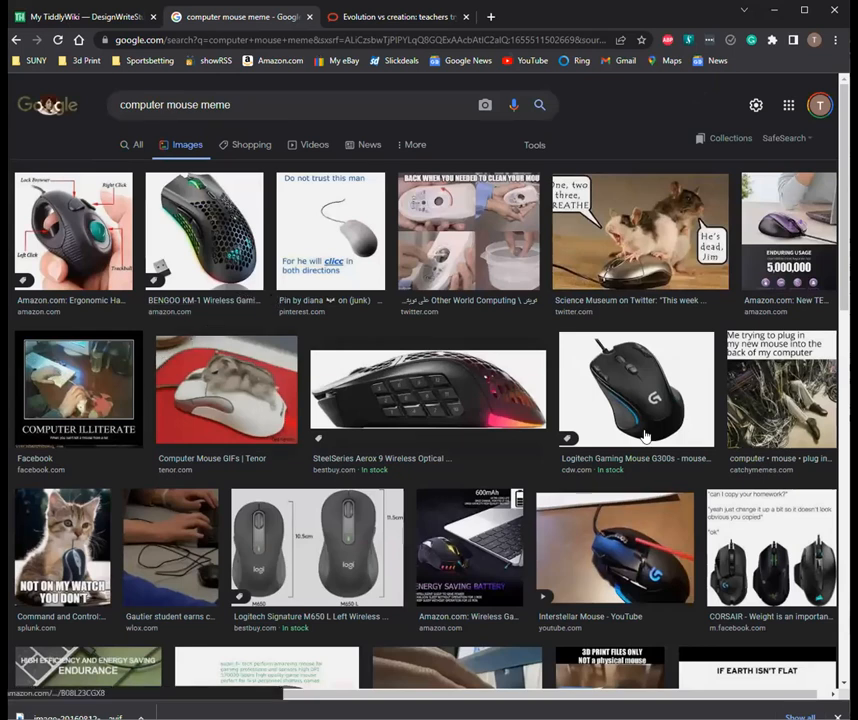
scroll(down, 3)
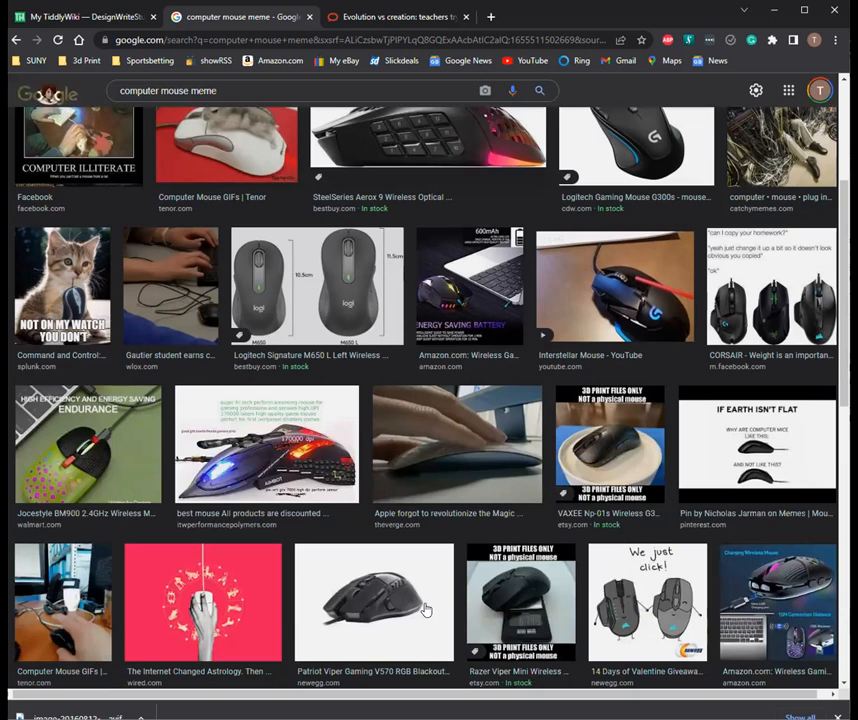
scroll(down, 3)
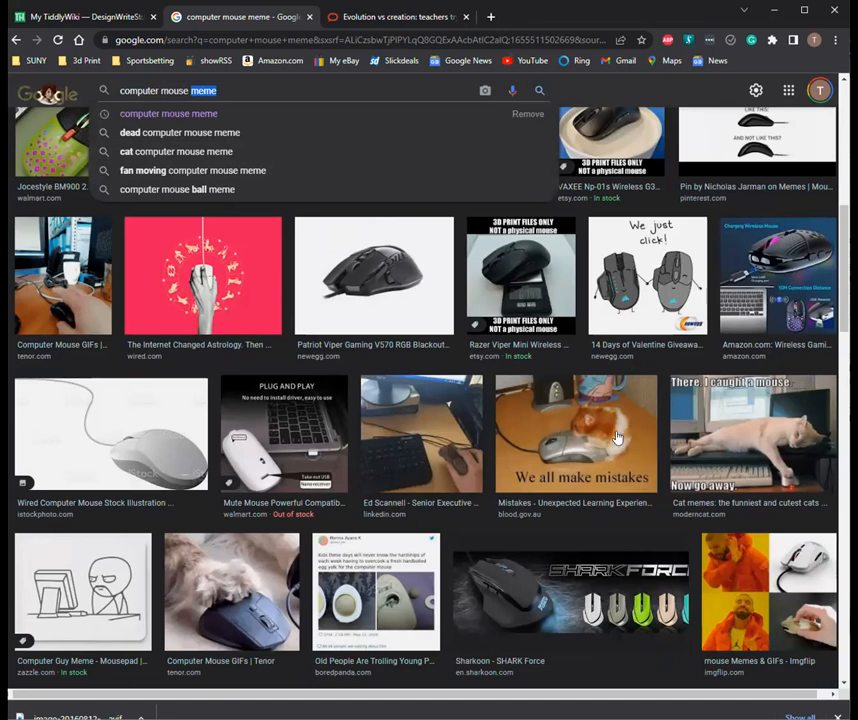
scroll(down, 3)
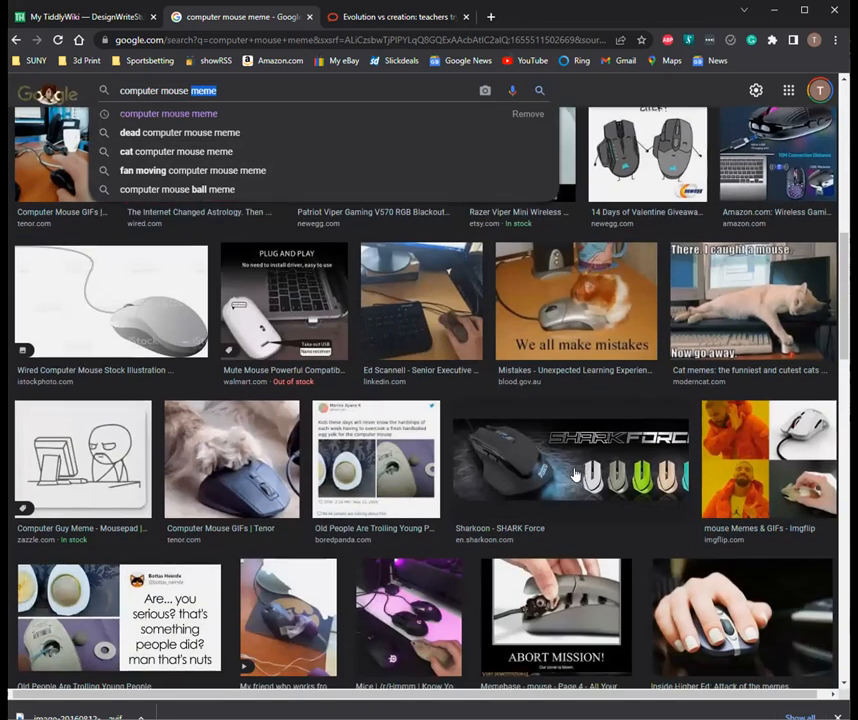
scroll(down, 3)
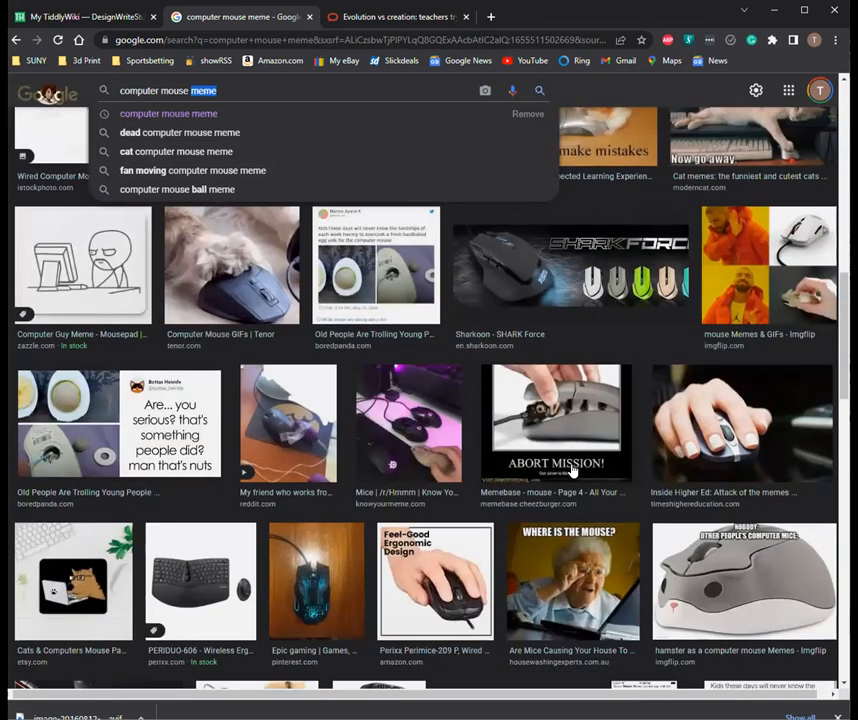
scroll(down, 3)
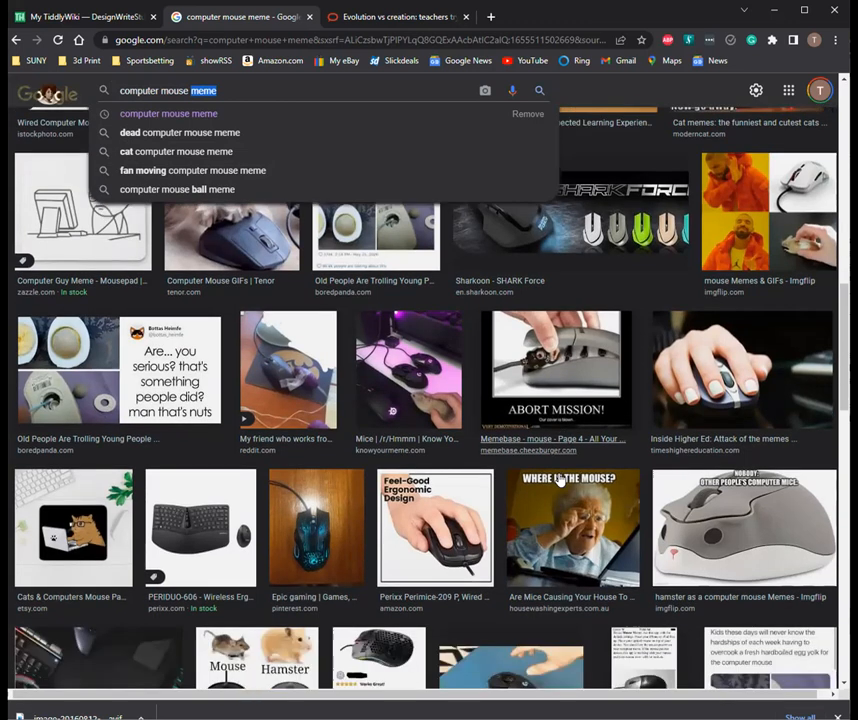
scroll(down, 3)
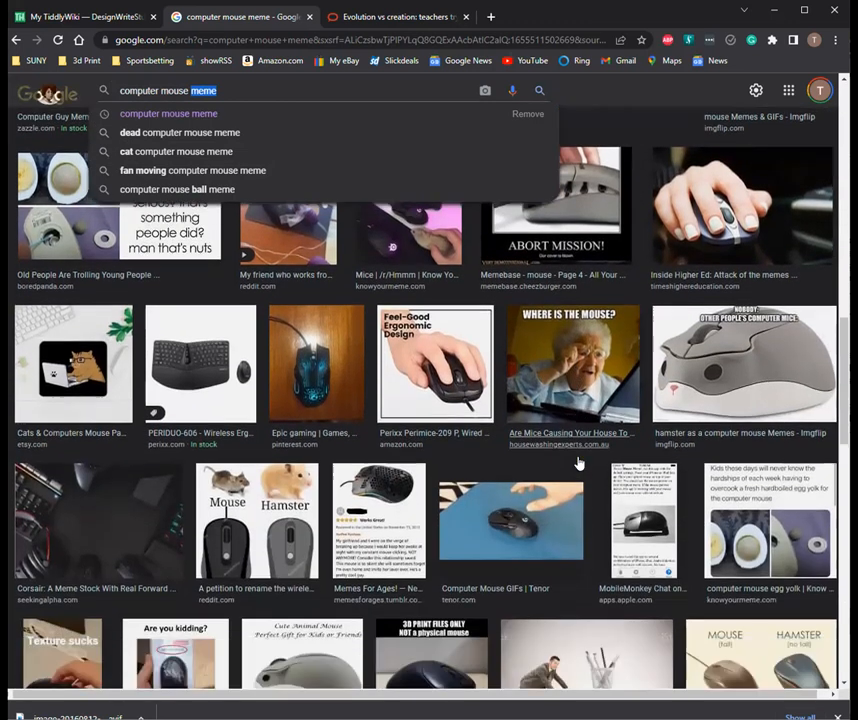
scroll(down, 3)
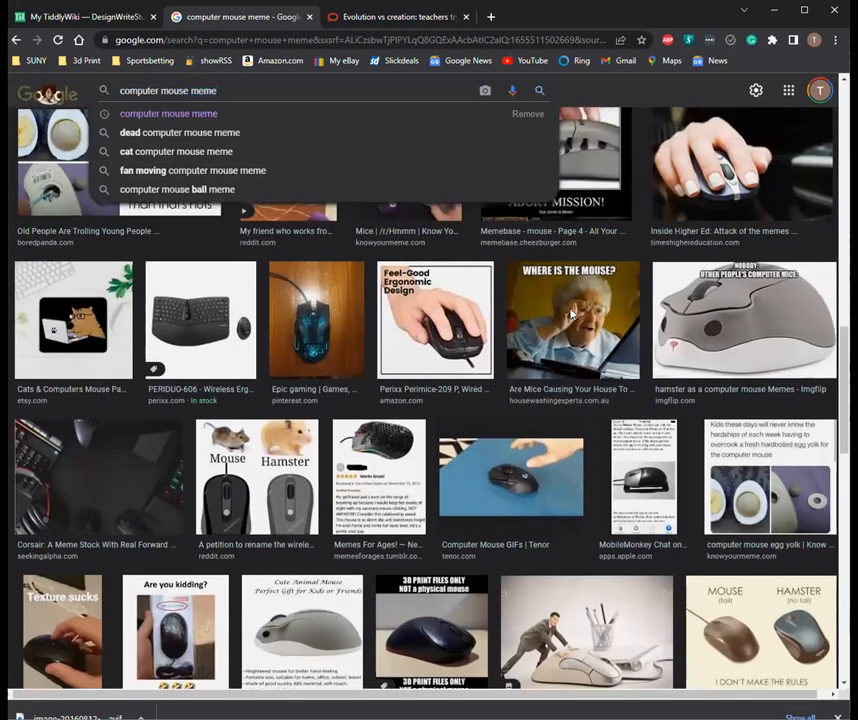
Step: Preview the 'Where is the mouse?' grandma meme and copy its image address
click(572, 318)
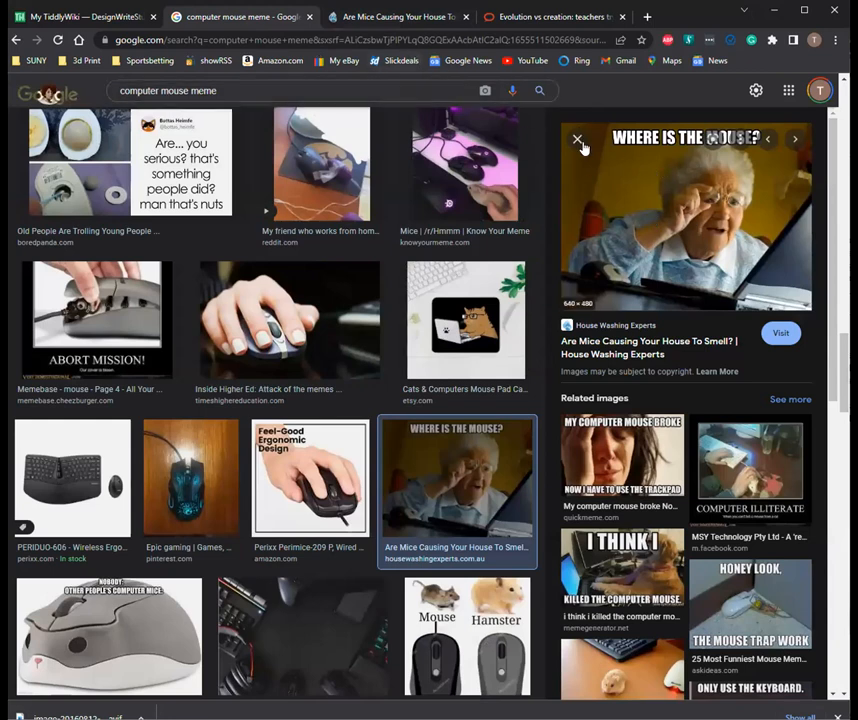
mouse_move(604, 156)
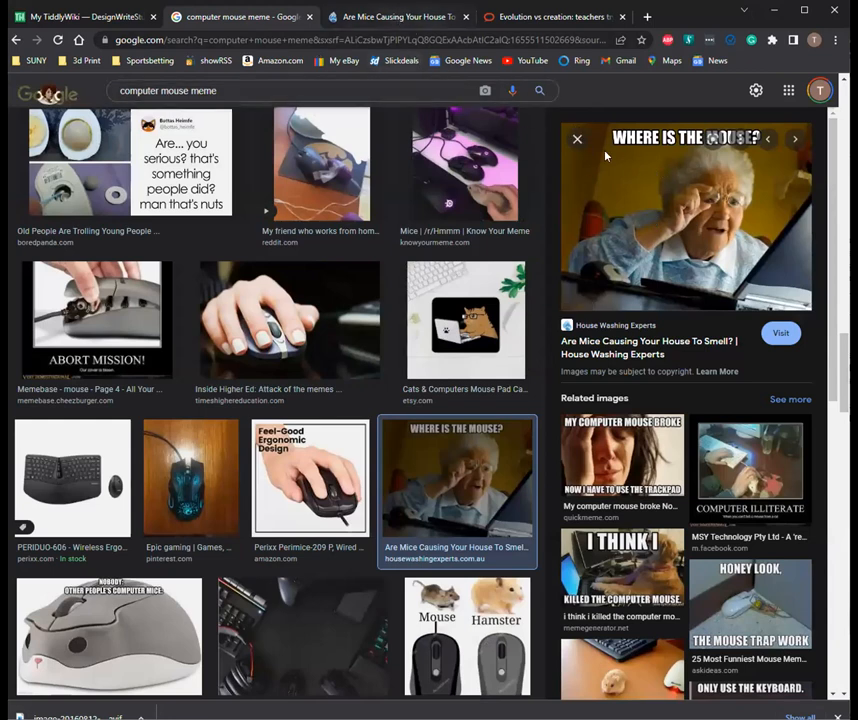
click(780, 332)
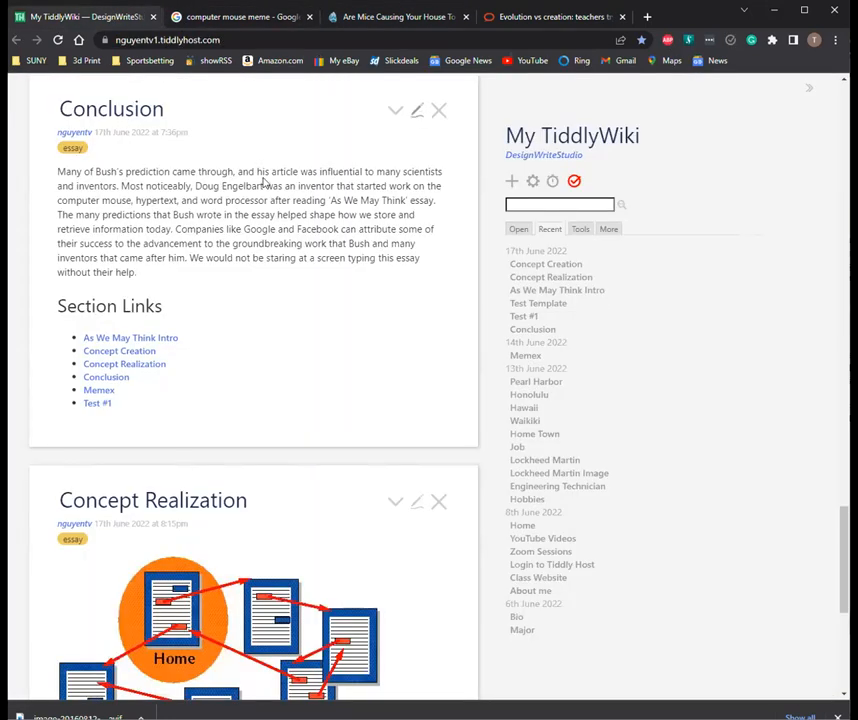
Step: Add the mouse meme img tag and a Source: line citing House Washing Experts to Conclusion, then save
click(416, 110)
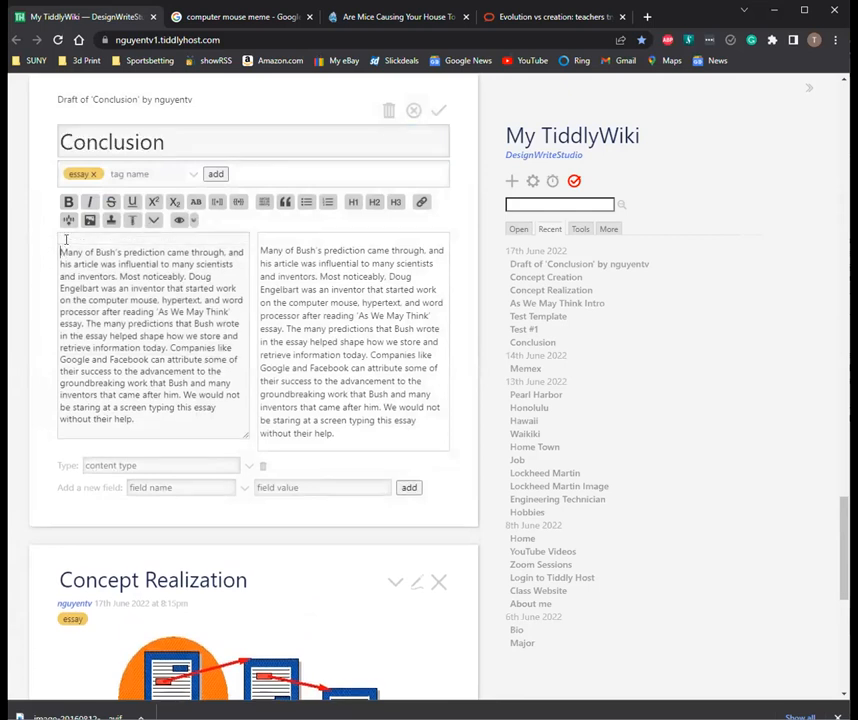
click(550, 16)
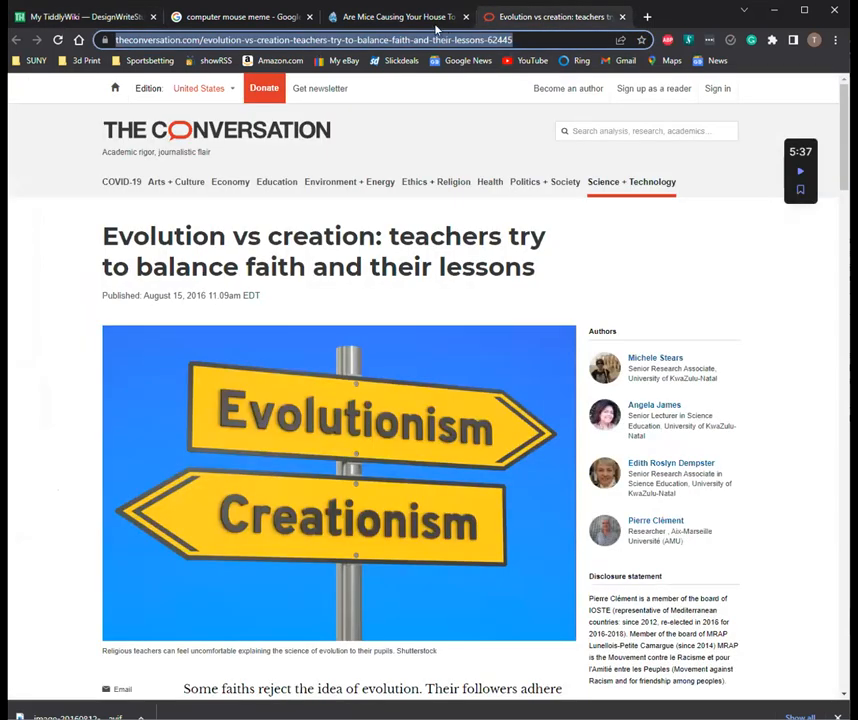
click(396, 16)
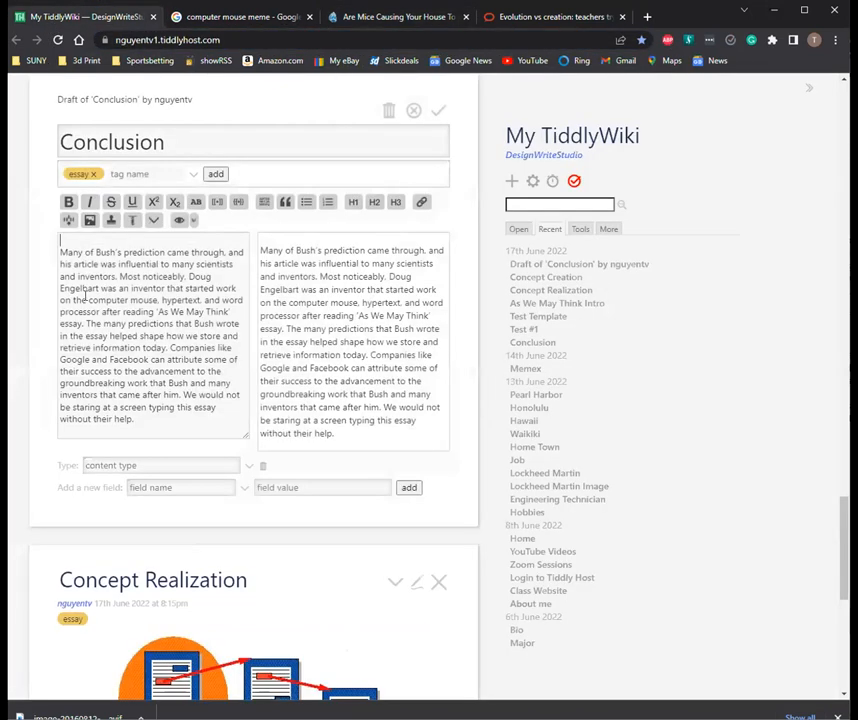
text(<ur)
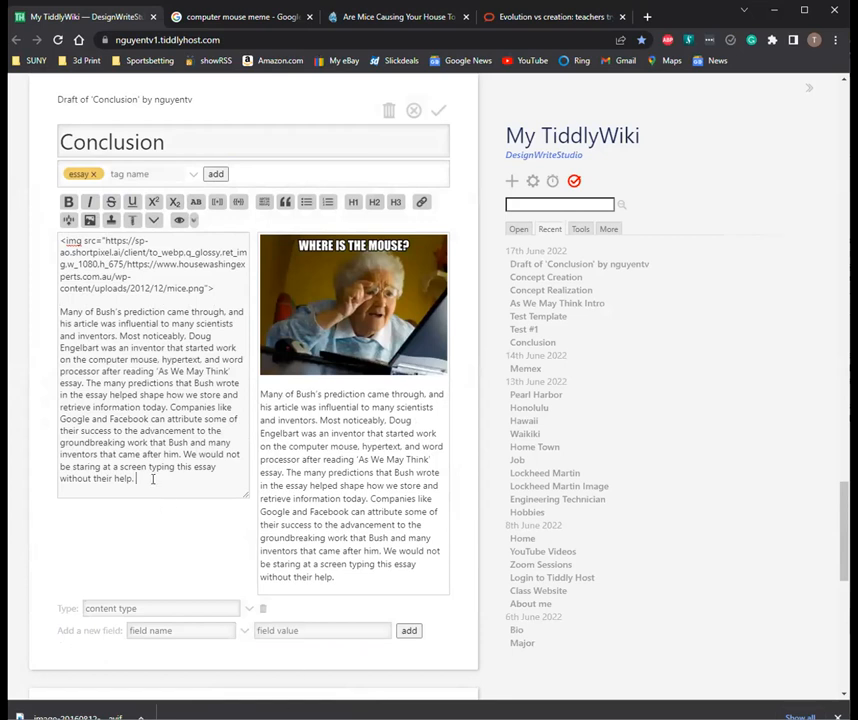
text(Source:)
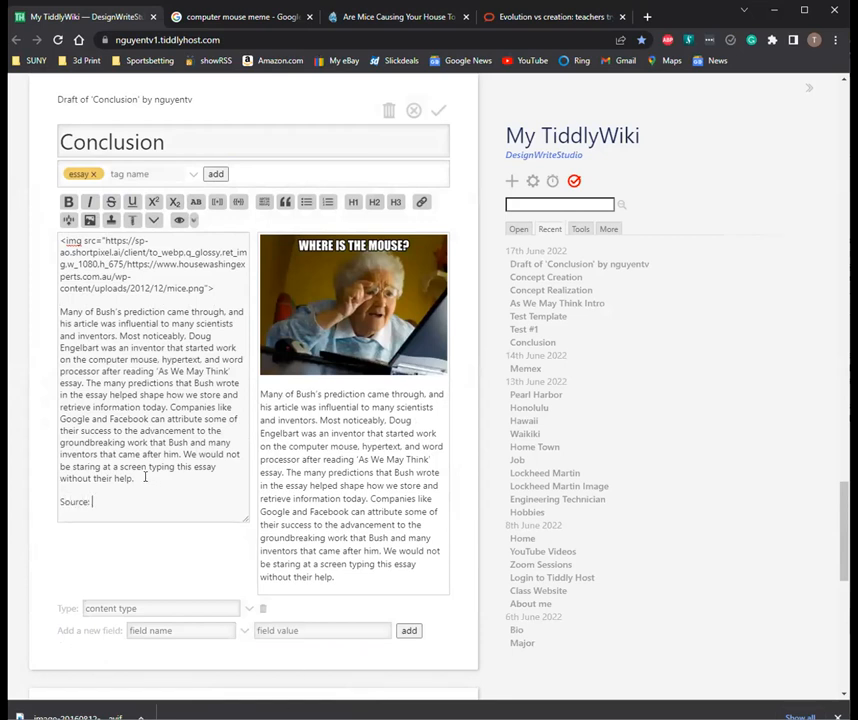
click(396, 16)
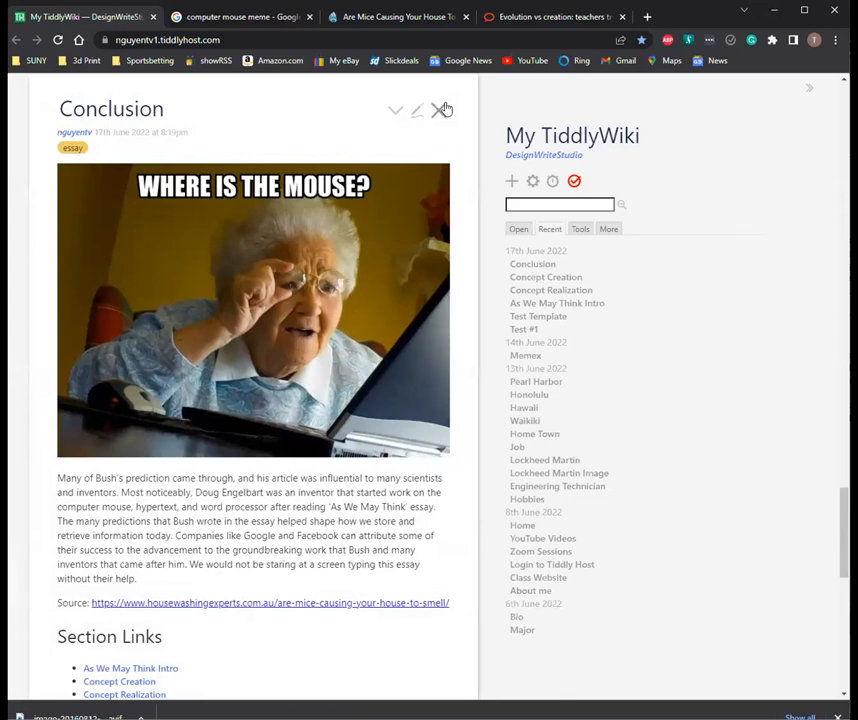
Step: Close the Conclusion and Test #1 tiddlers, emptying the story column
click(546, 290)
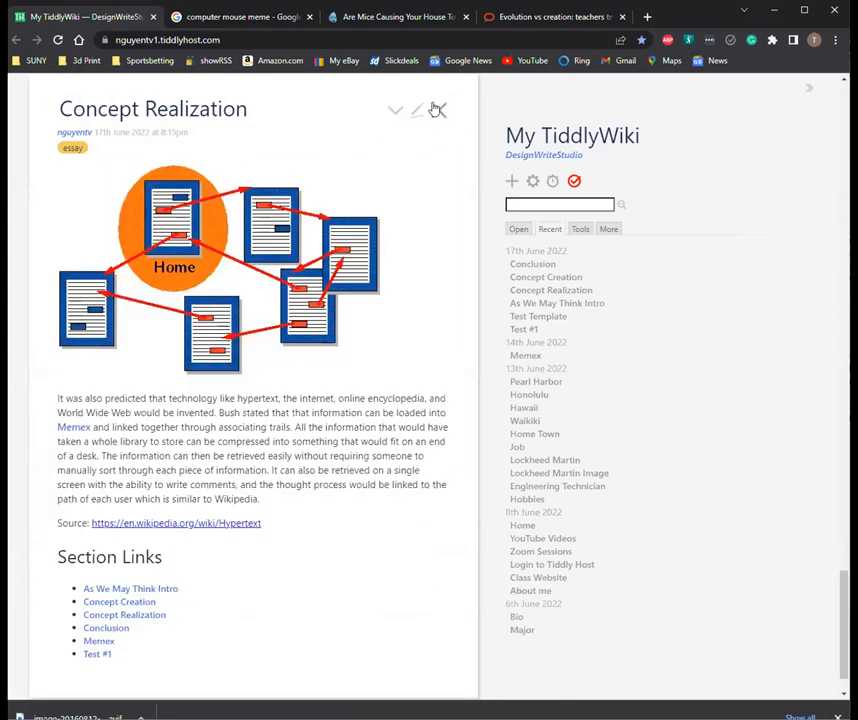
scroll(down, 3)
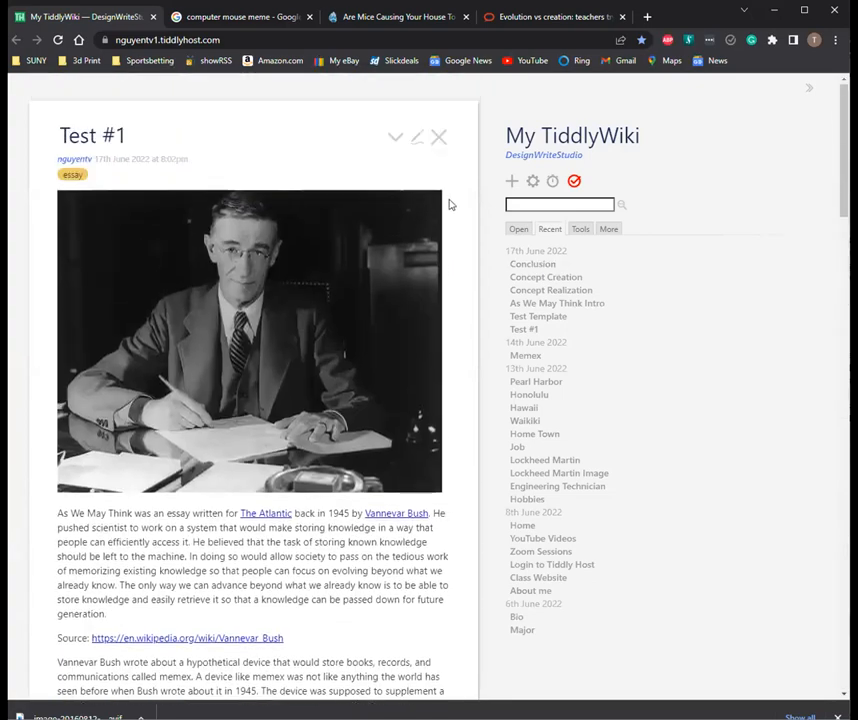
scroll(down, 3)
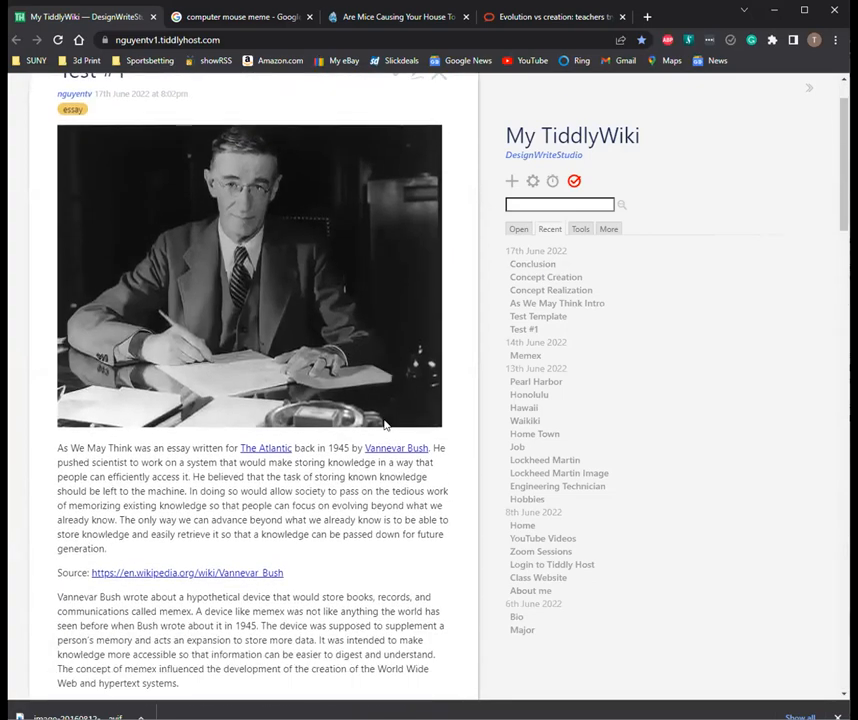
scroll(down, 3)
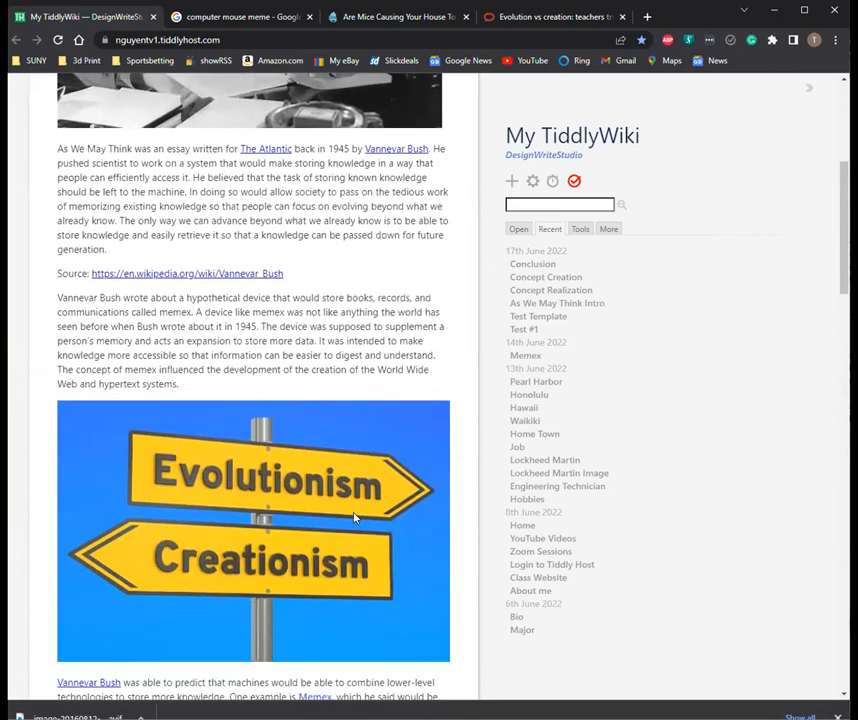
scroll(down, 3)
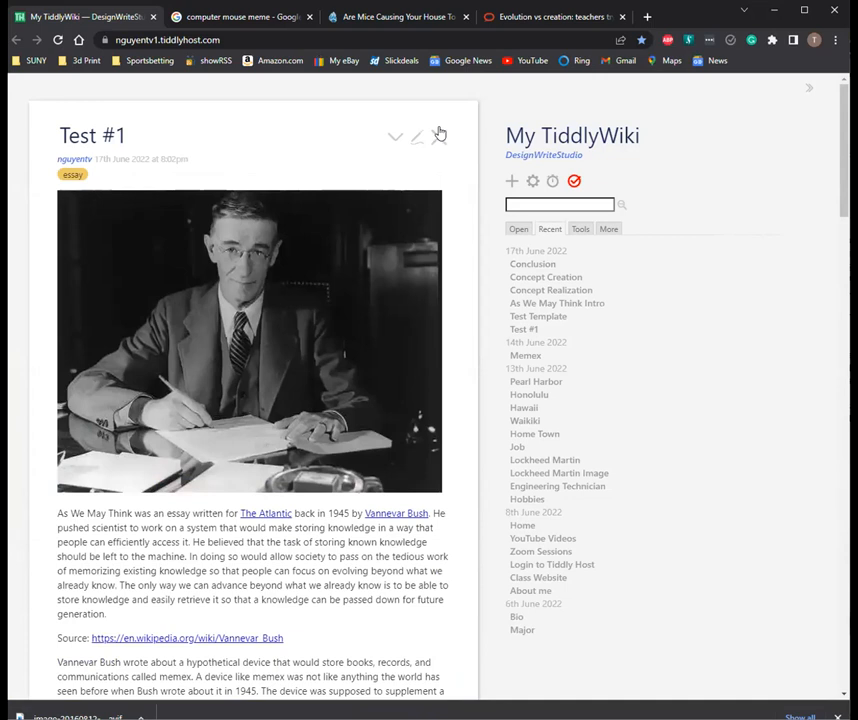
click(440, 136)
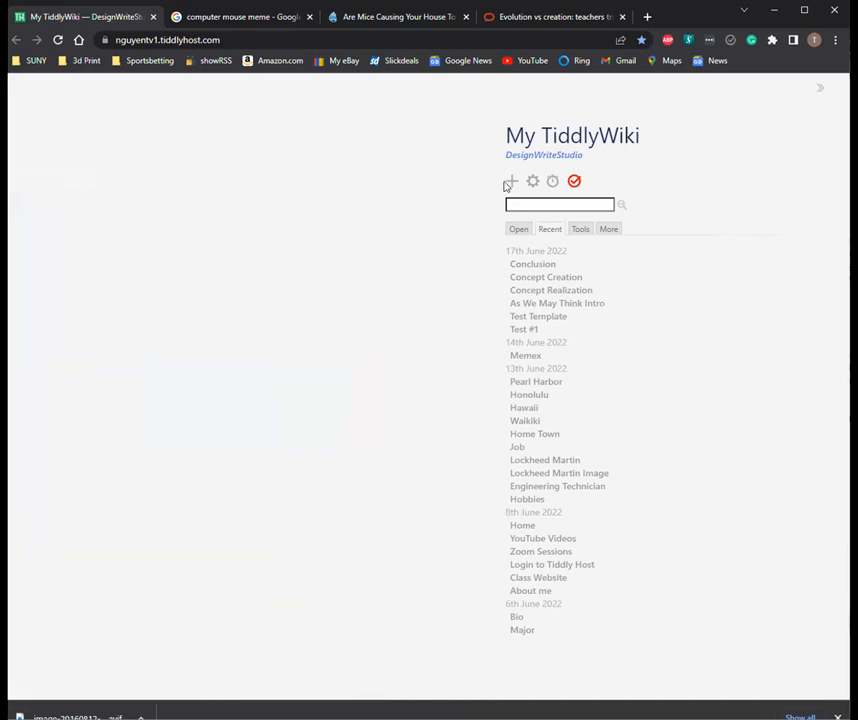
Step: Create a new tiddler and copy the list-links macro from About me's edit view
click(512, 180)
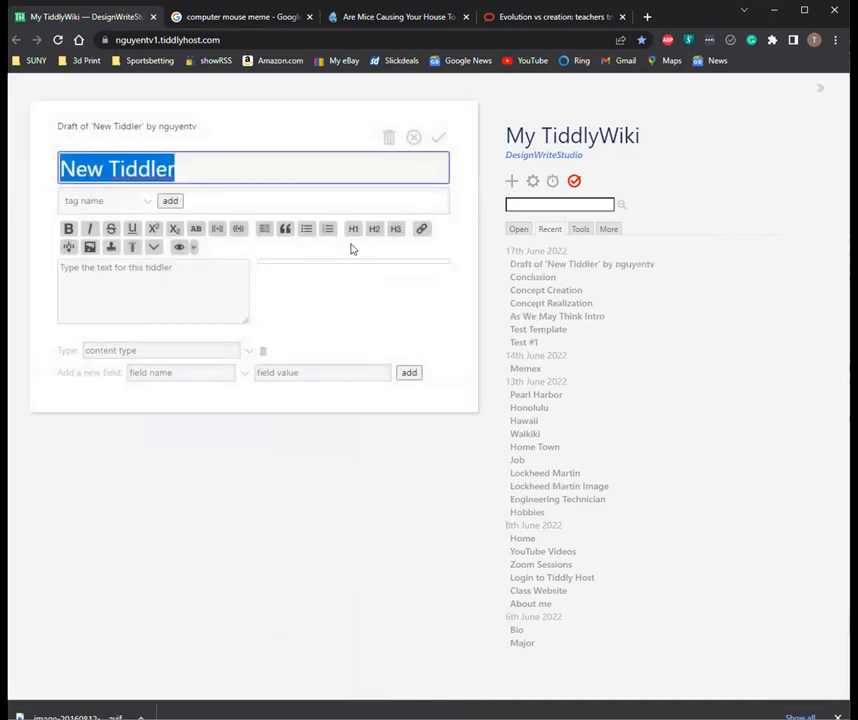
mouse_move(536, 664)
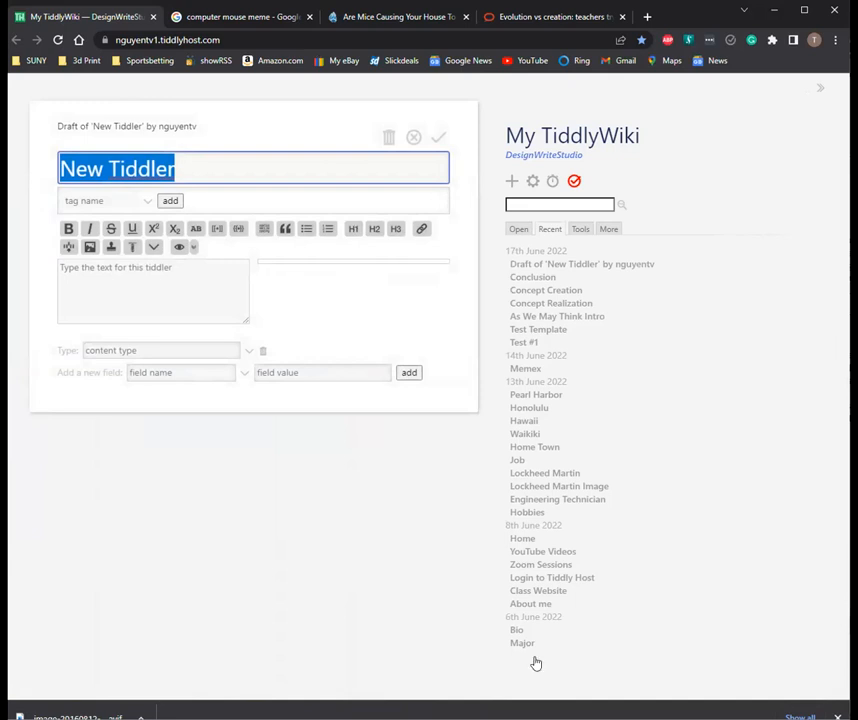
click(530, 604)
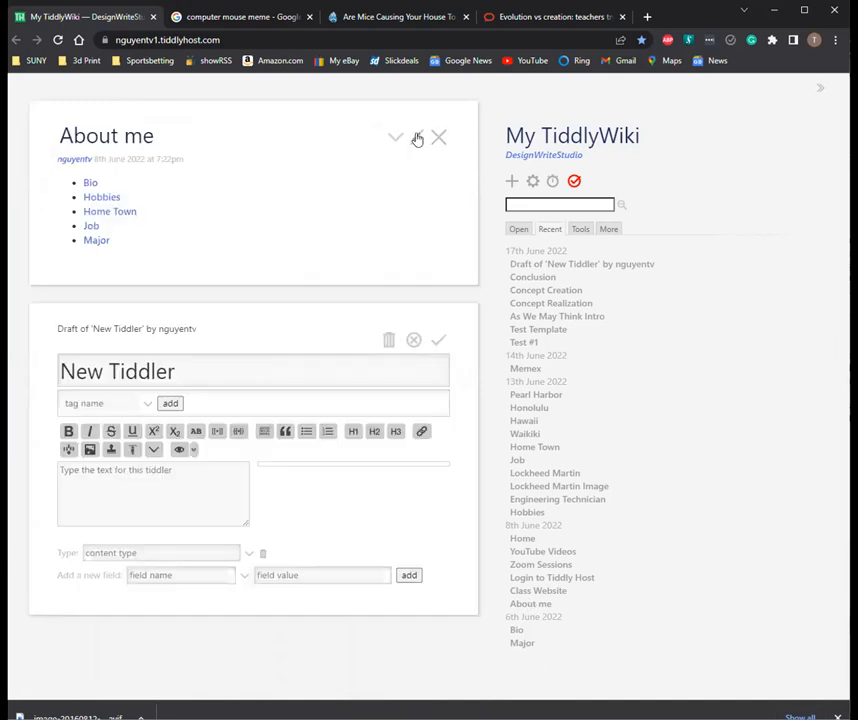
click(416, 136)
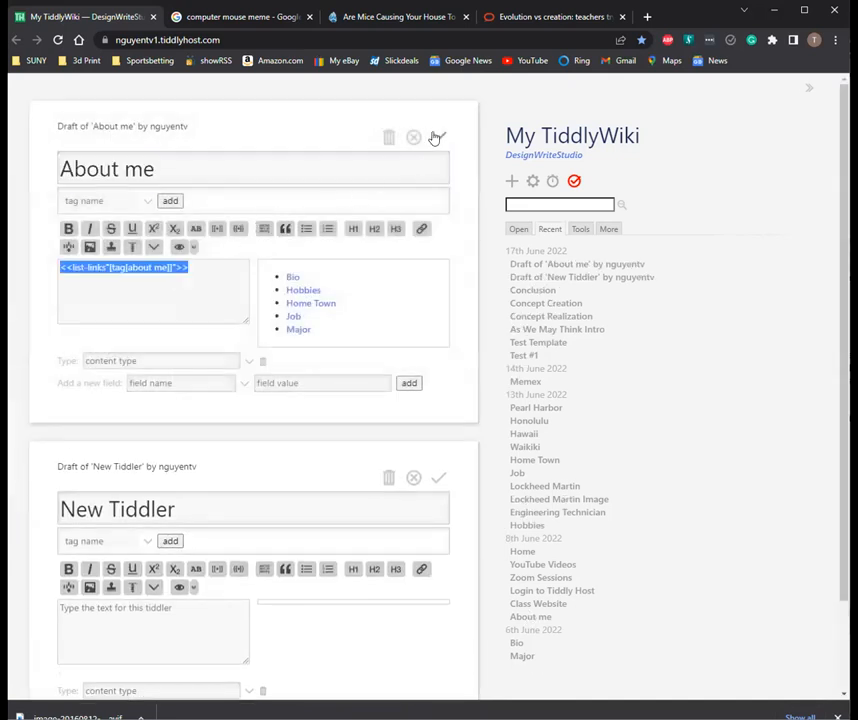
click(434, 136)
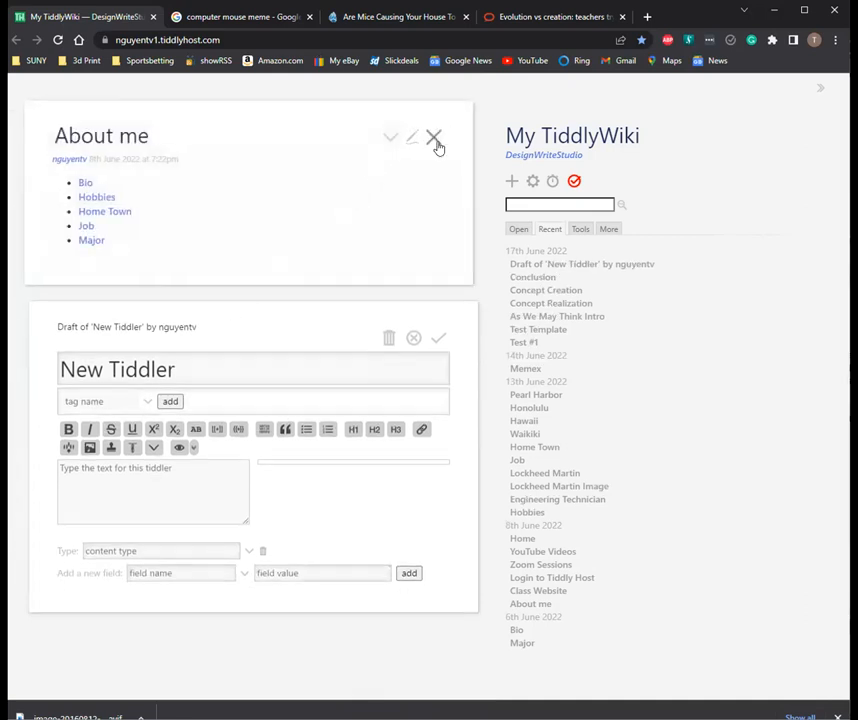
click(436, 136)
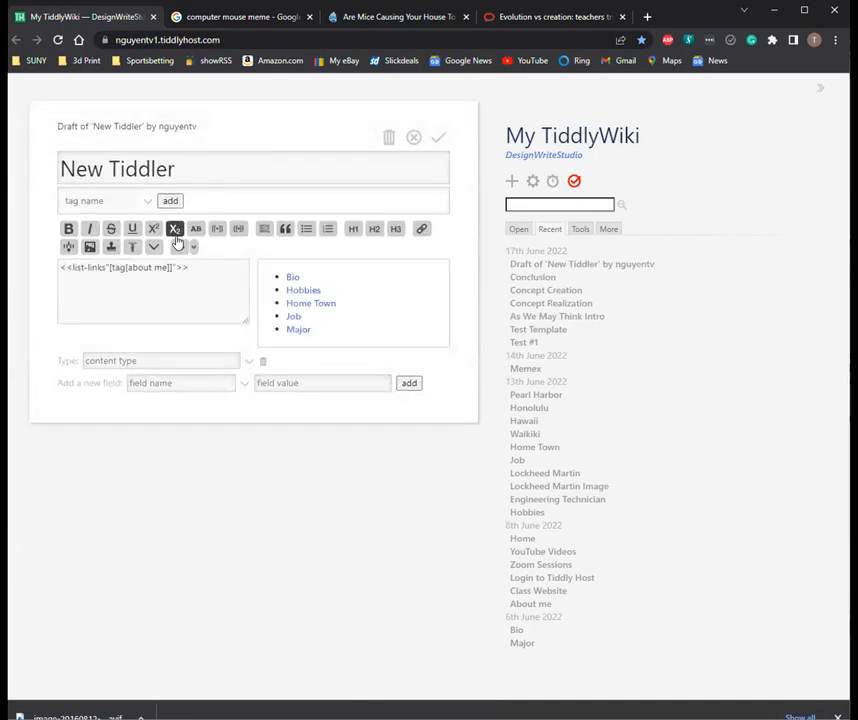
Step: Change the pasted macro's tag filter to essay and select the New Tiddler title for renaming
double_click(150, 268)
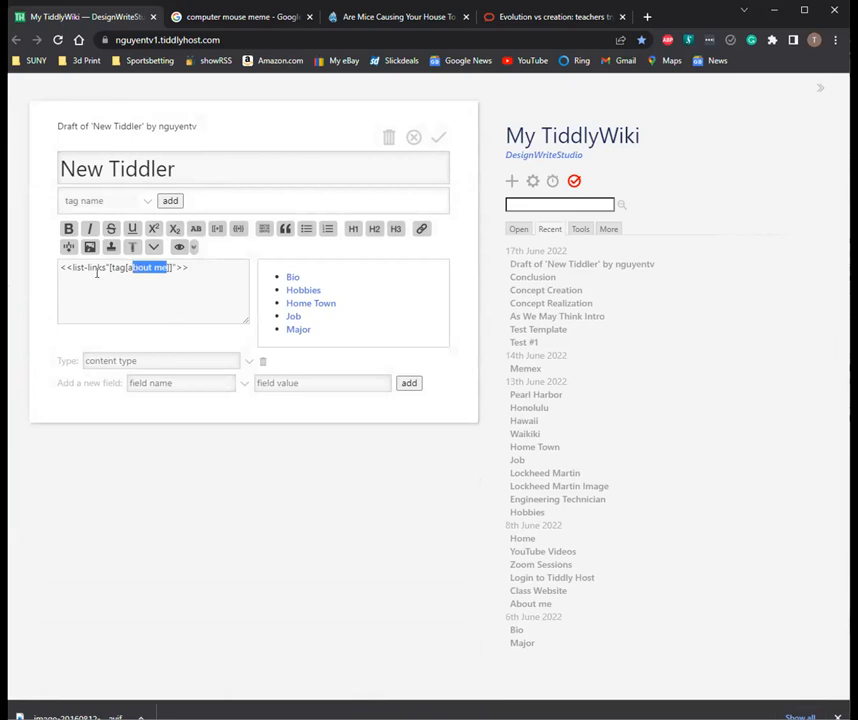
text(essay)
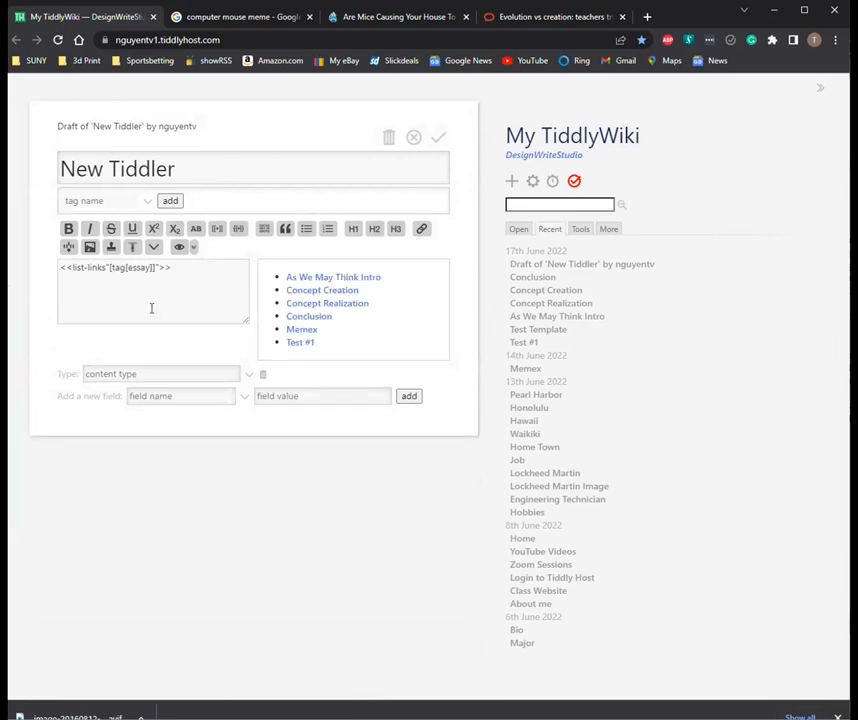
click(244, 168)
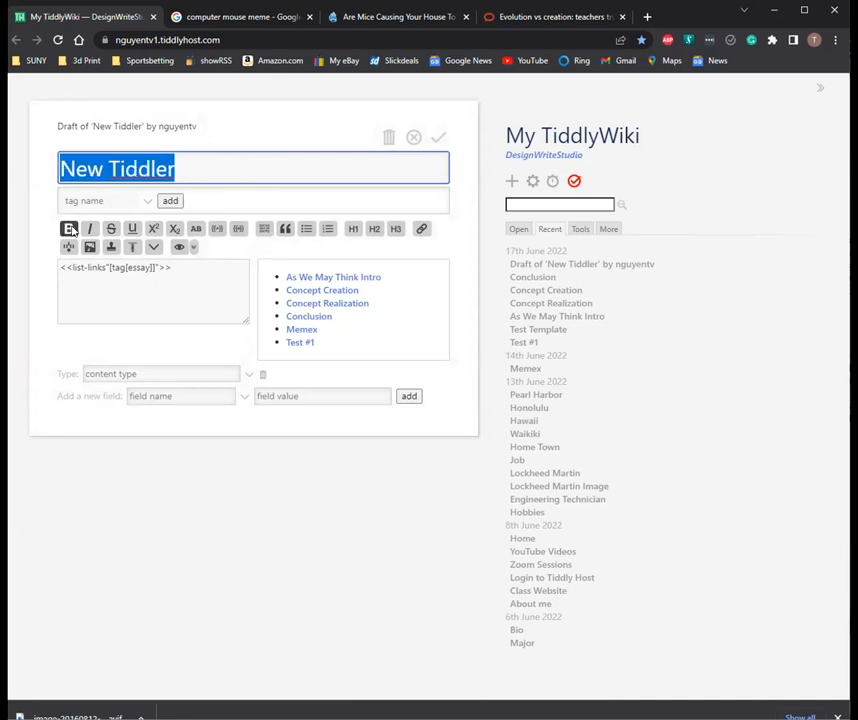
Step: Title the draft Essay and add an 'As We May Think' heading above the essay link list
text(Essay)
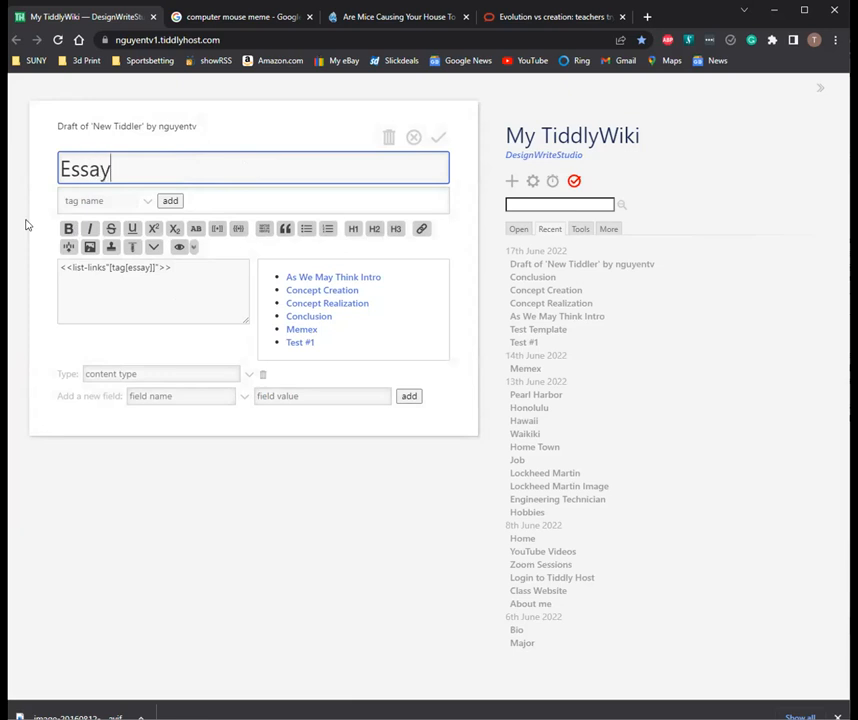
click(96, 282)
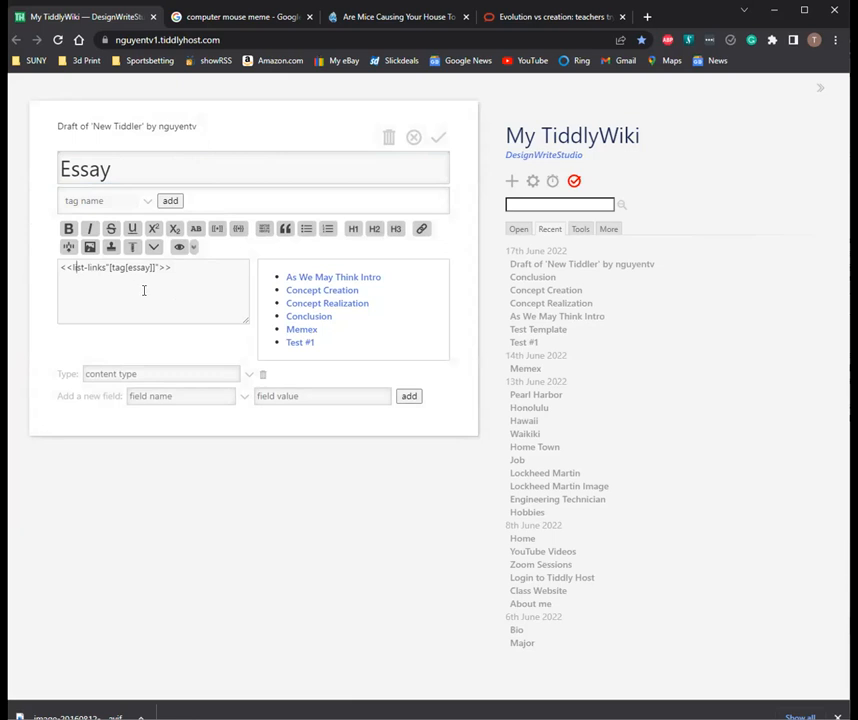
mouse_move(188, 300)
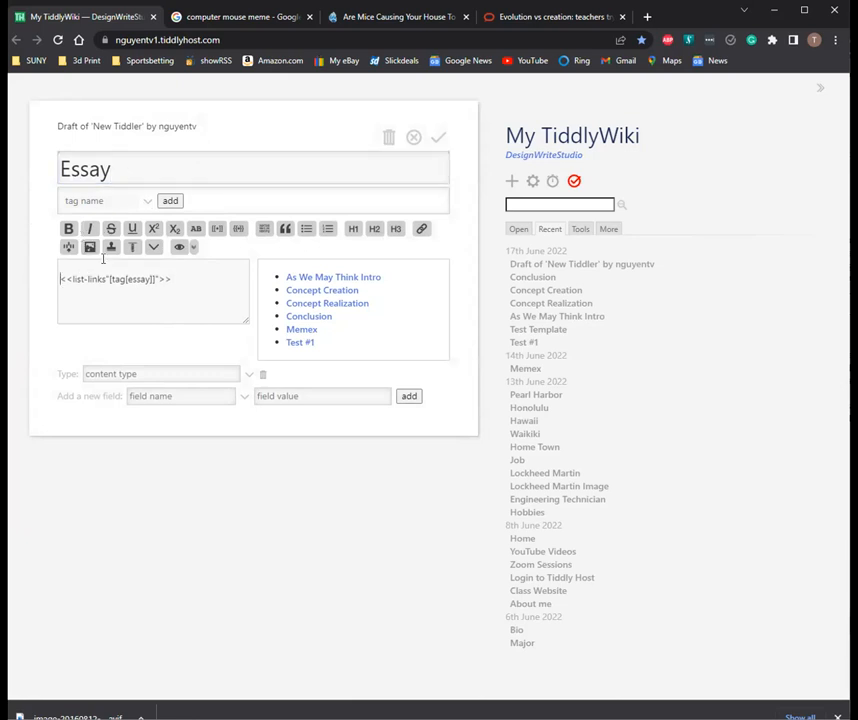
text(As)
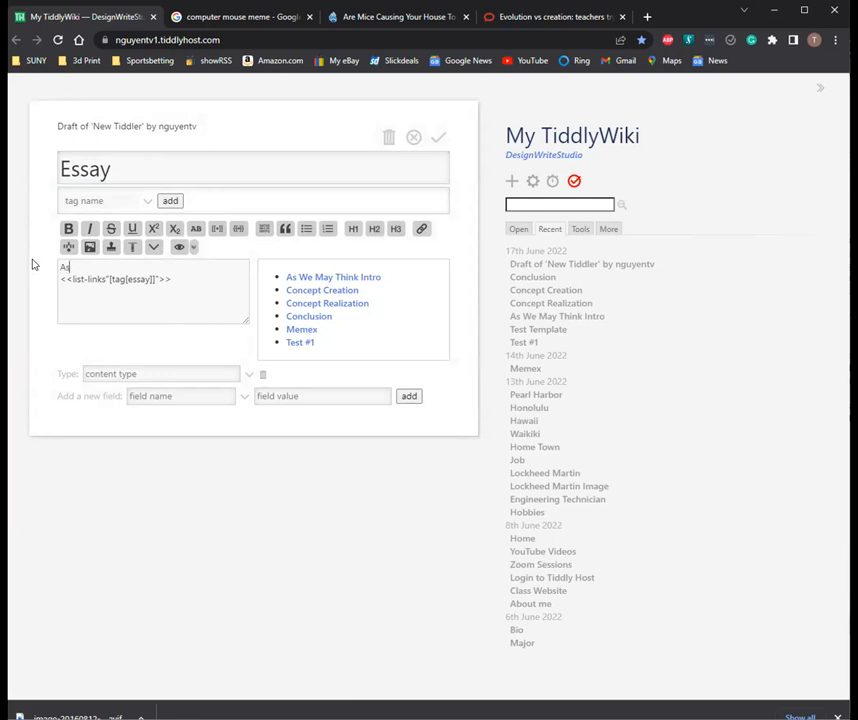
text(s We May Think')
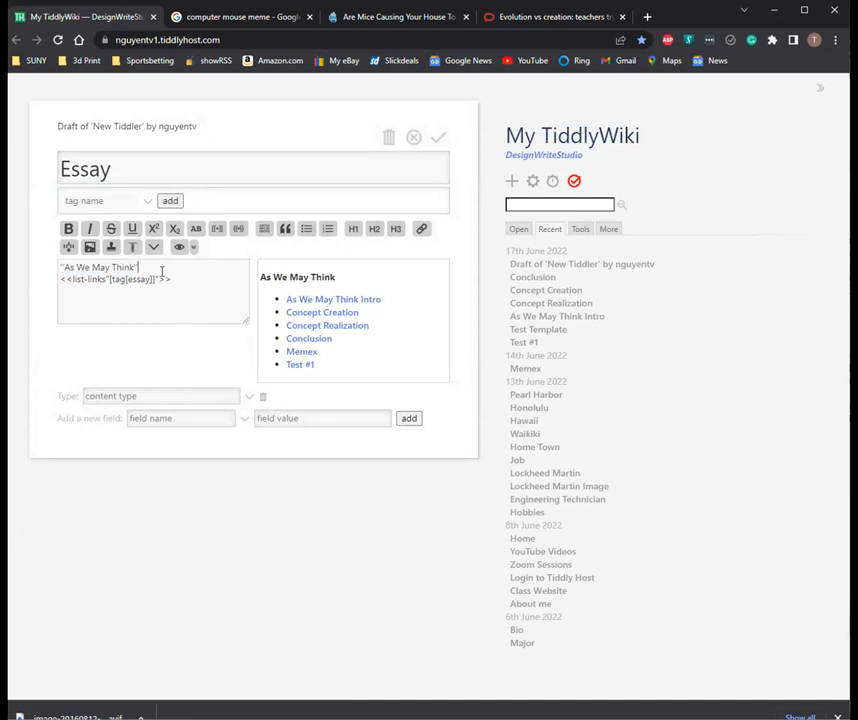
click(352, 228)
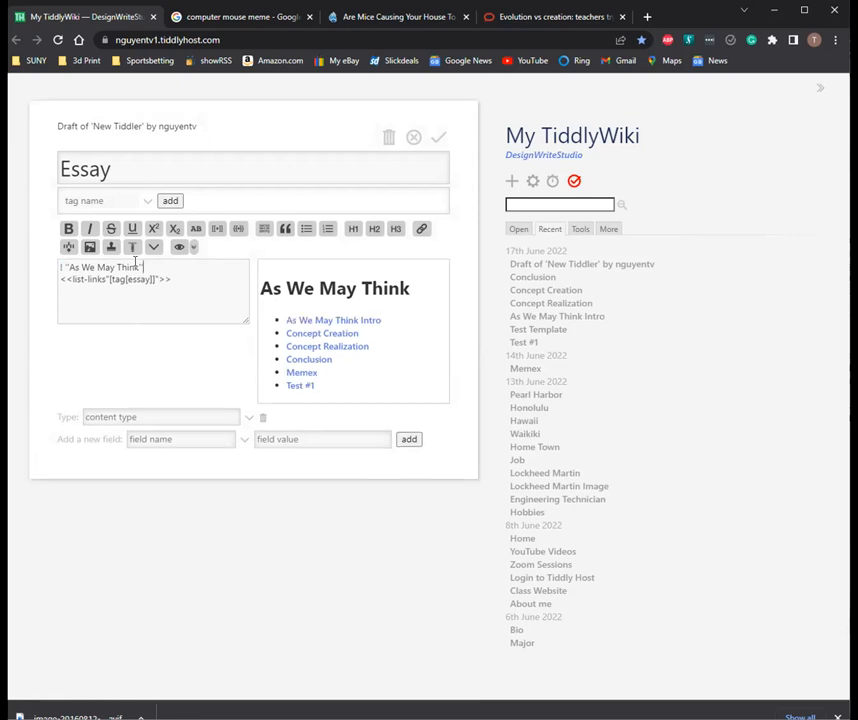
mouse_move(200, 298)
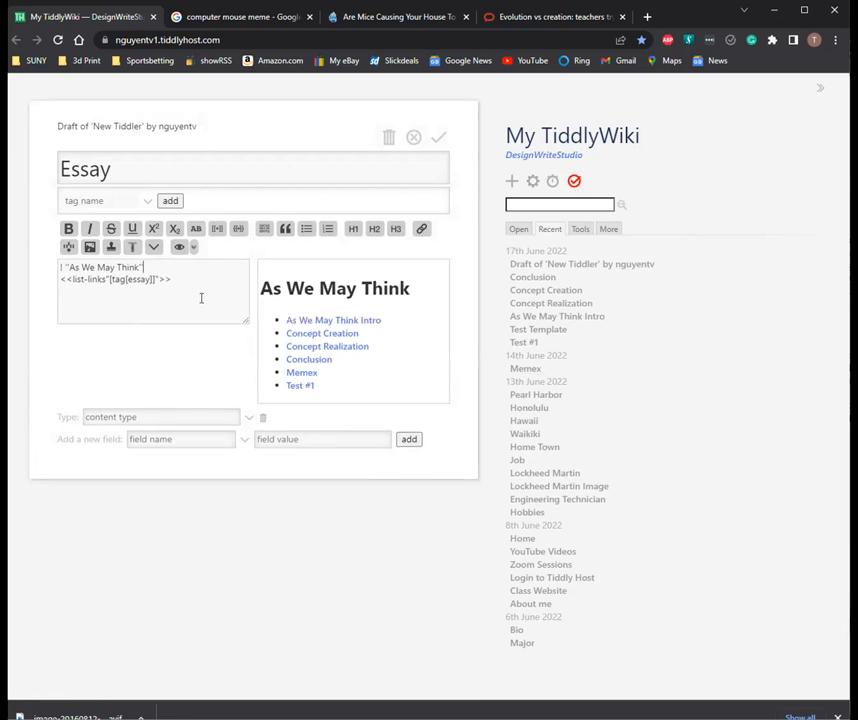
mouse_move(210, 340)
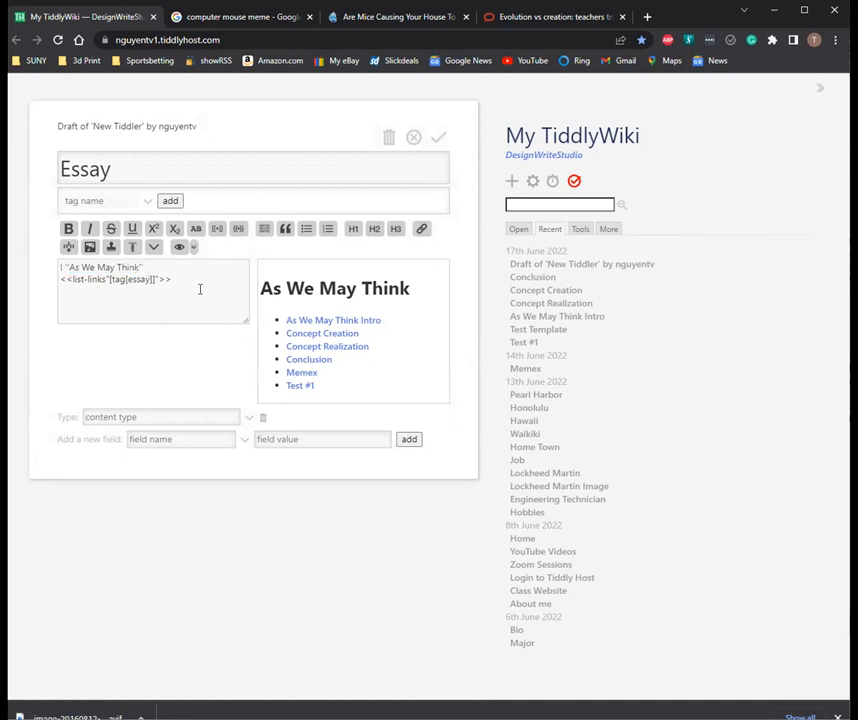
mouse_move(416, 112)
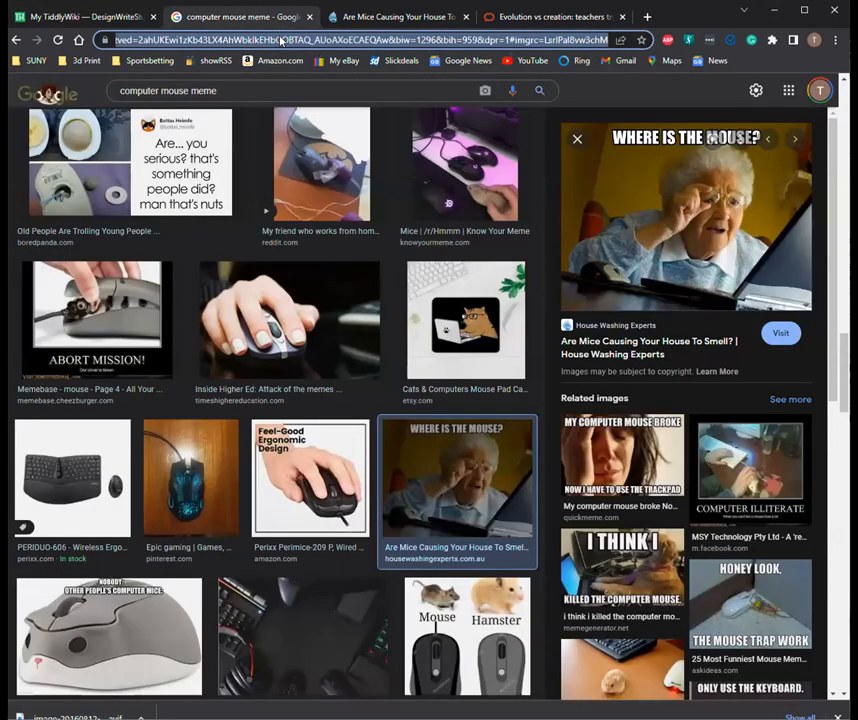
Step: Search Google Images for 'as we may think' and open Wikipedia's illustration full size for its URL
text(as we may think)
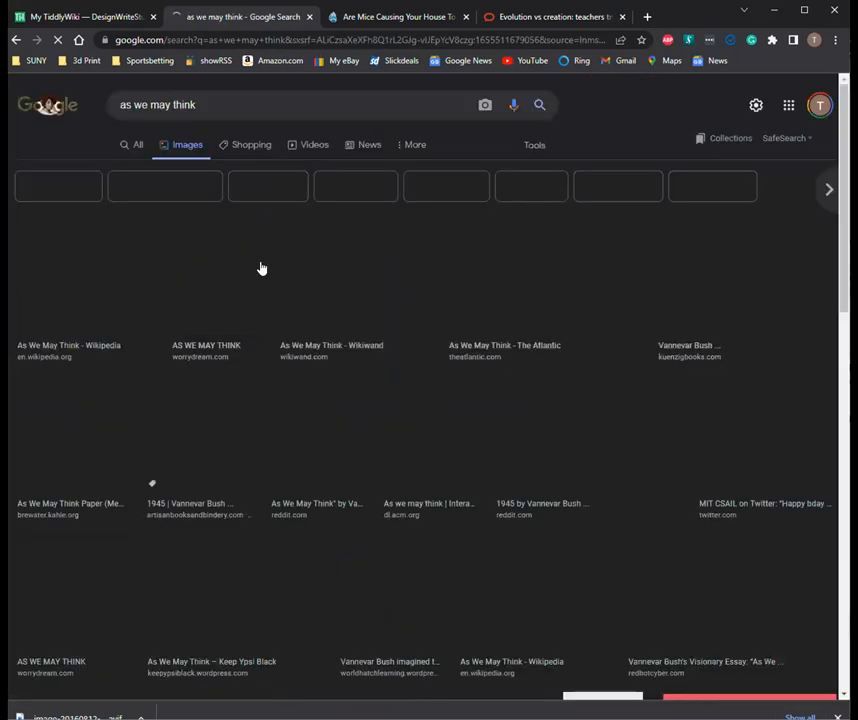
click(100, 170)
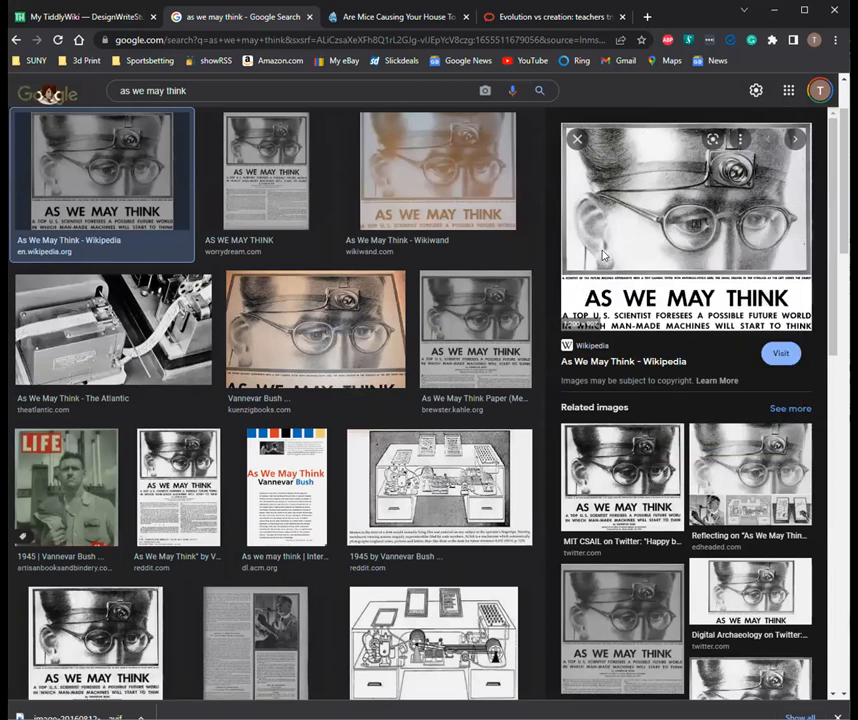
click(684, 210)
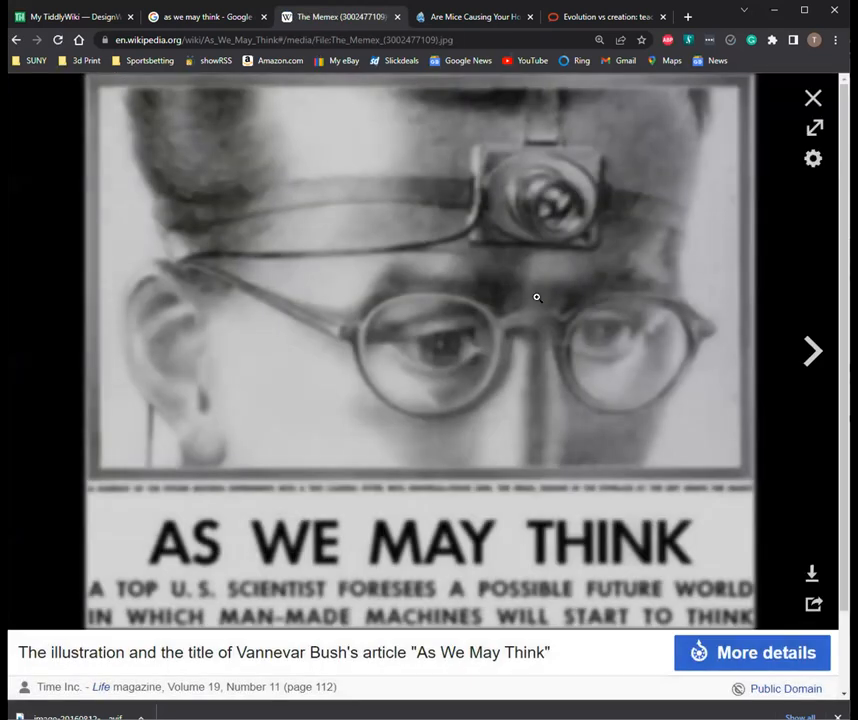
right_click(536, 296)
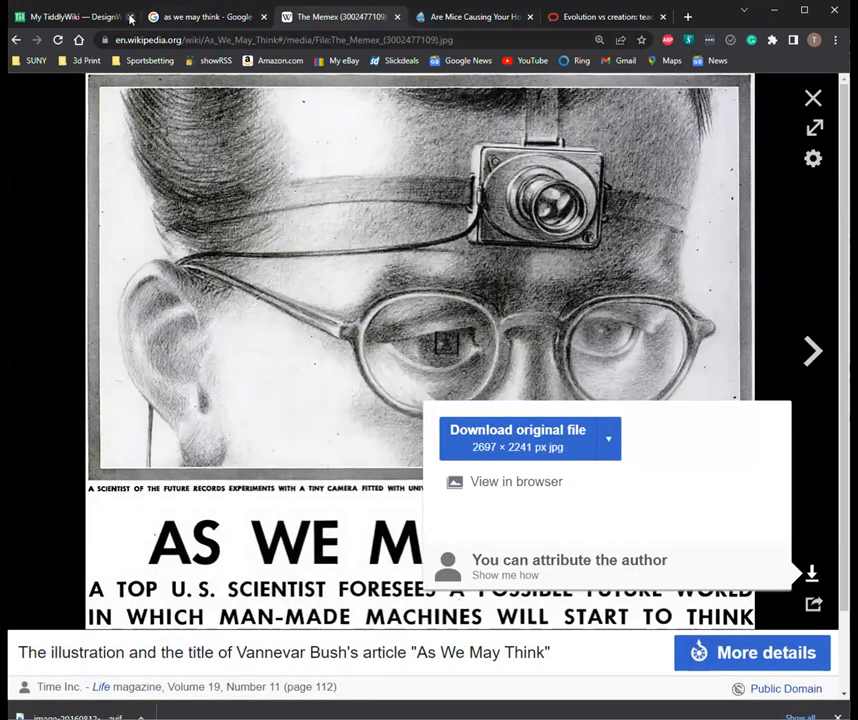
click(370, 40)
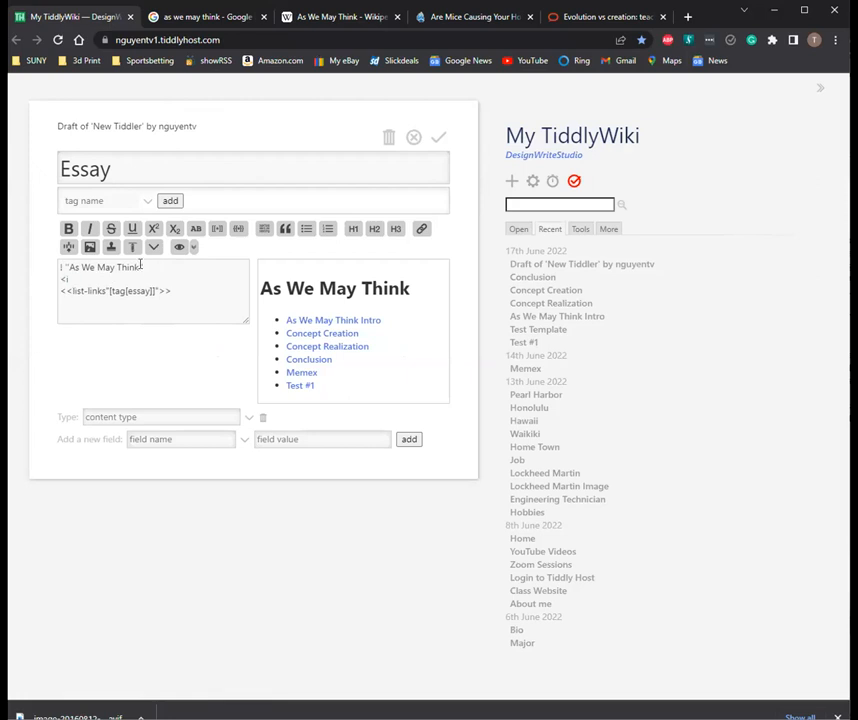
Step: Add an <img src> tag with the Wikipedia illustration URL above the links and save the Essay tiddler
text(<img src)
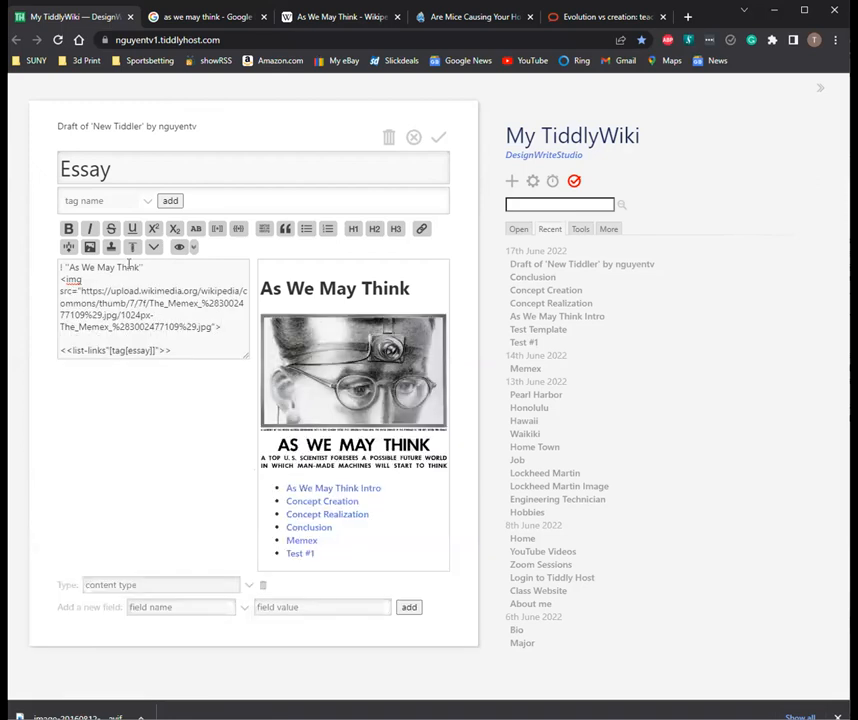
mouse_move(170, 282)
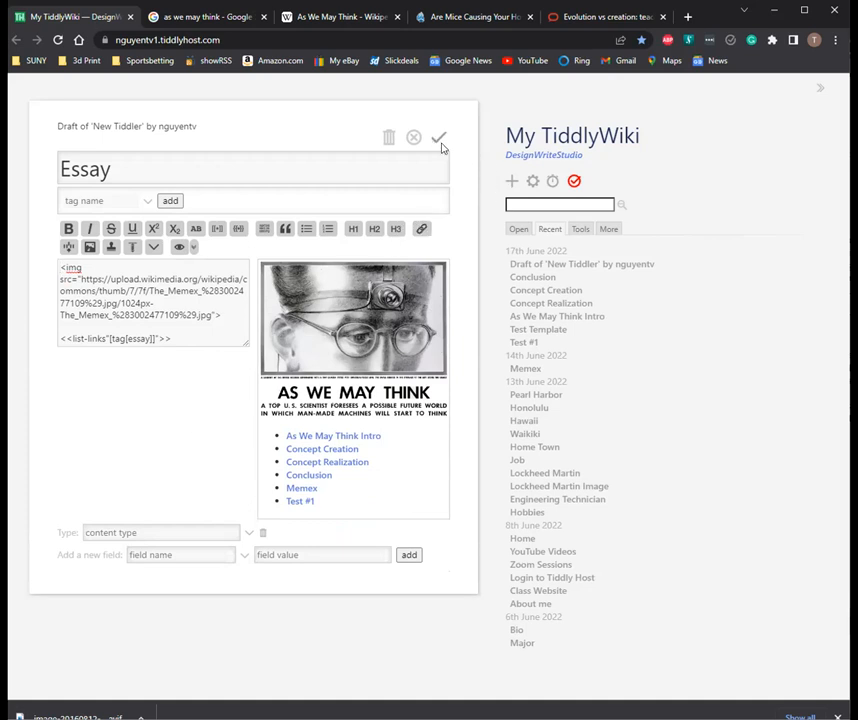
click(440, 138)
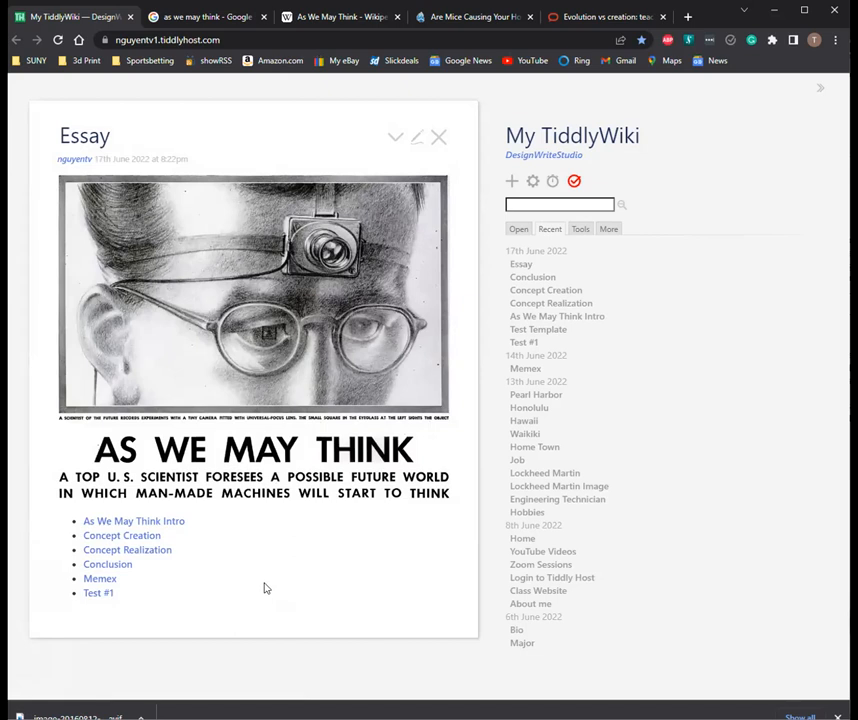
mouse_move(220, 590)
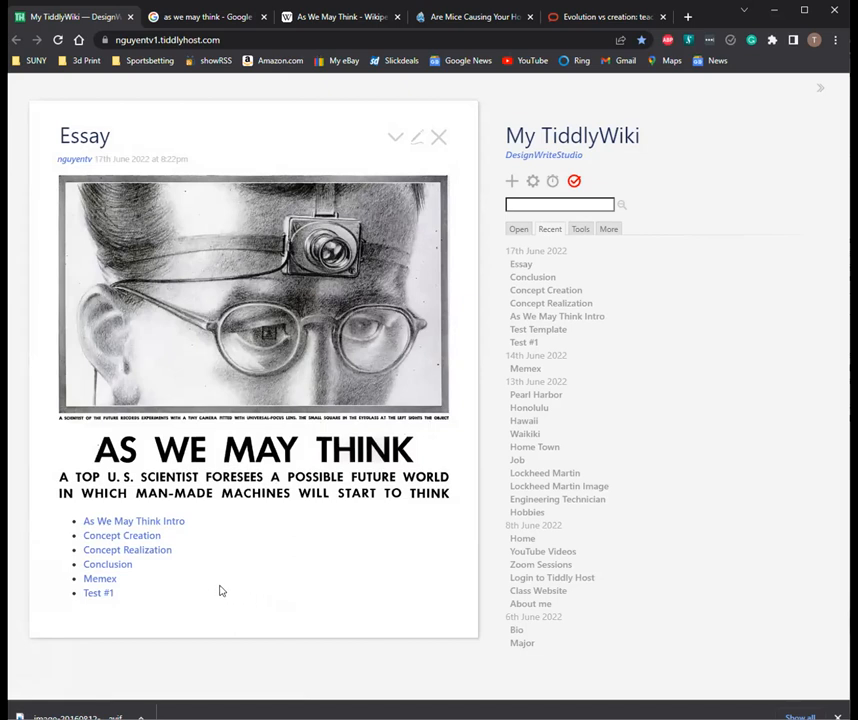
mouse_move(100, 580)
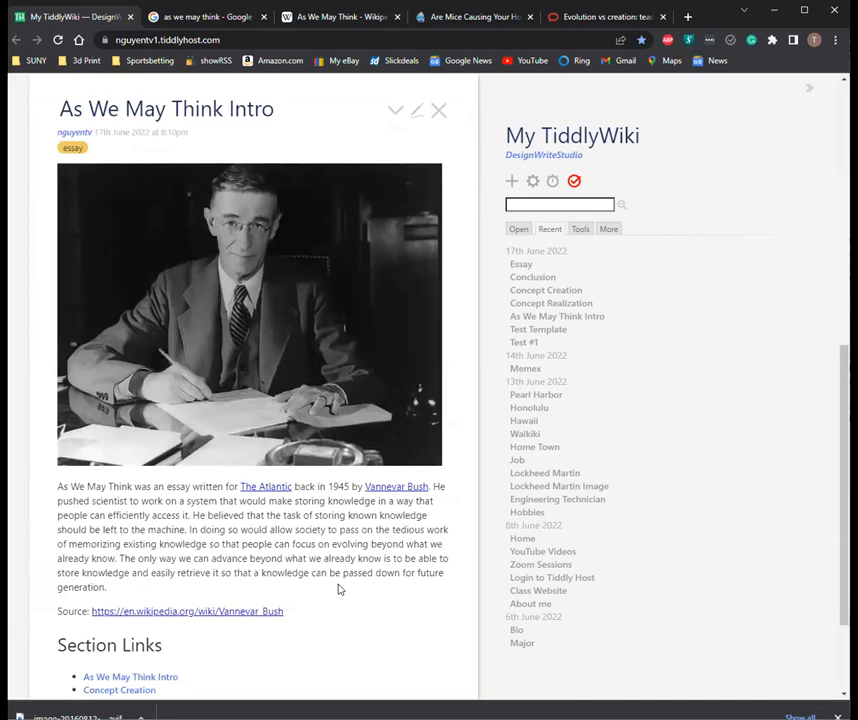
Step: Review the essay sections in turn via their Section Links, including Concept Realization and Conclusion
scroll(down, 3)
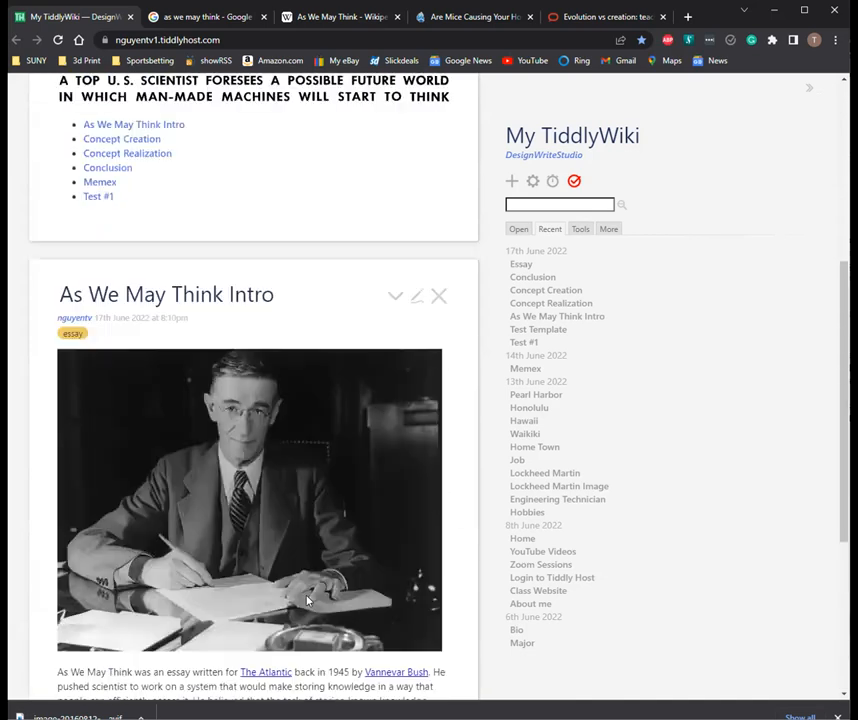
scroll(down, 3)
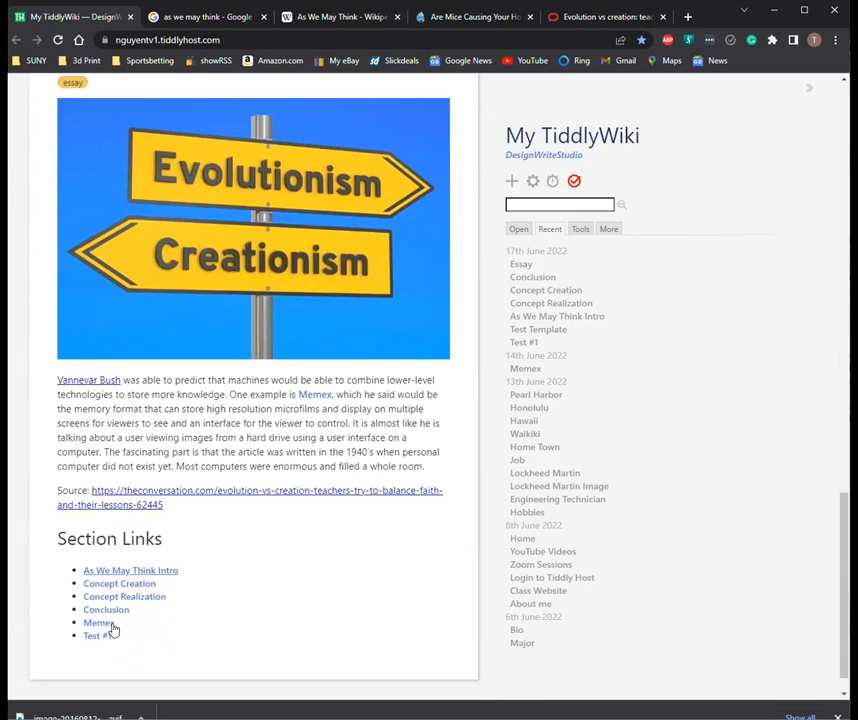
click(130, 570)
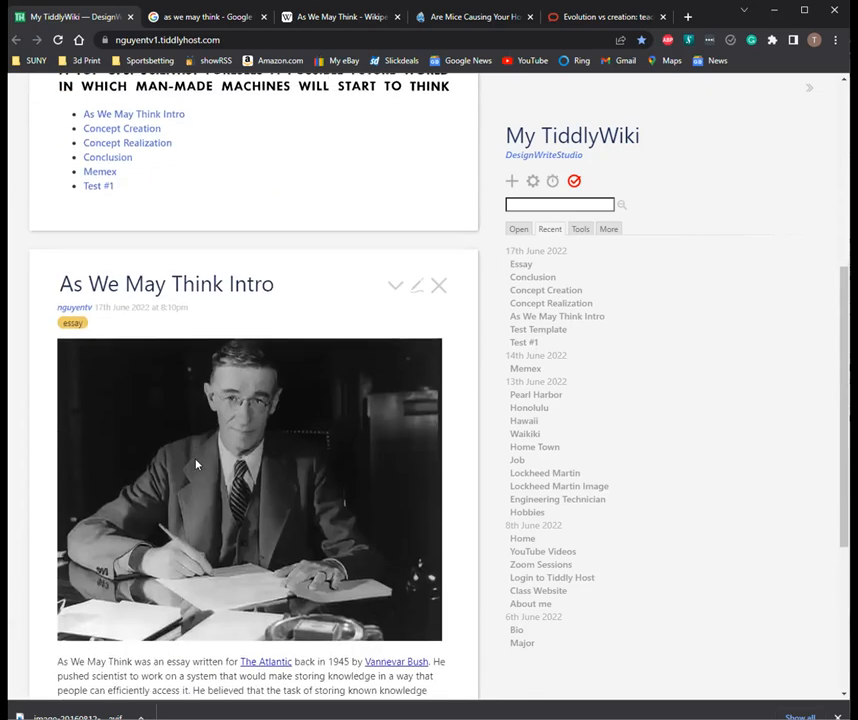
scroll(down, 3)
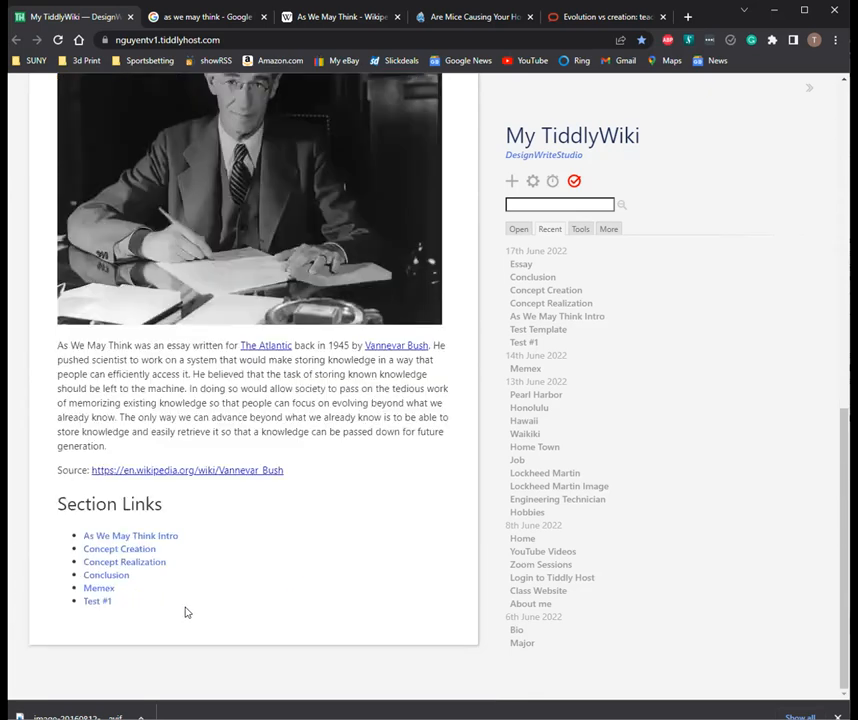
scroll(down, 3)
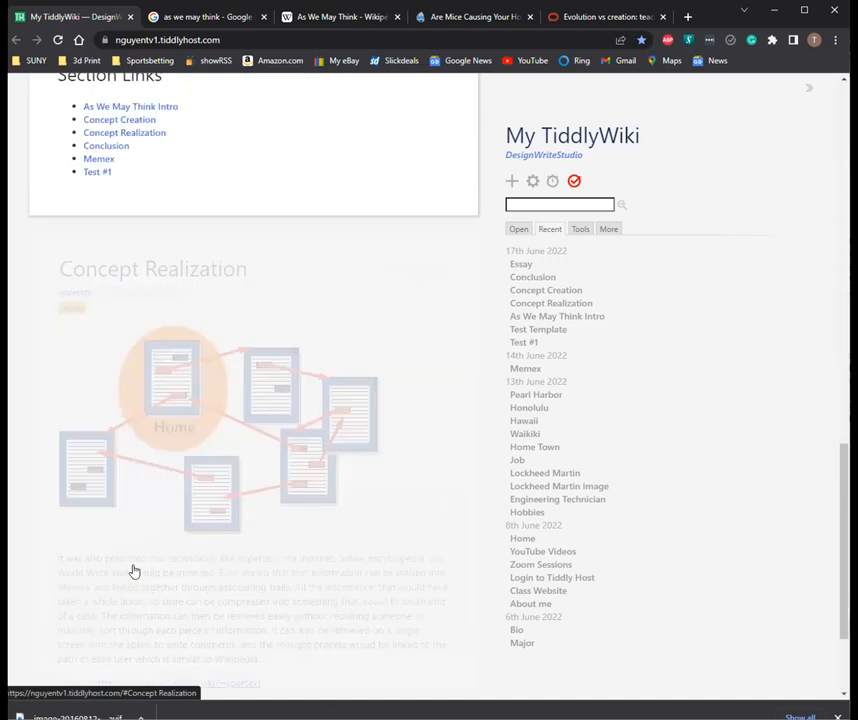
scroll(up, 3)
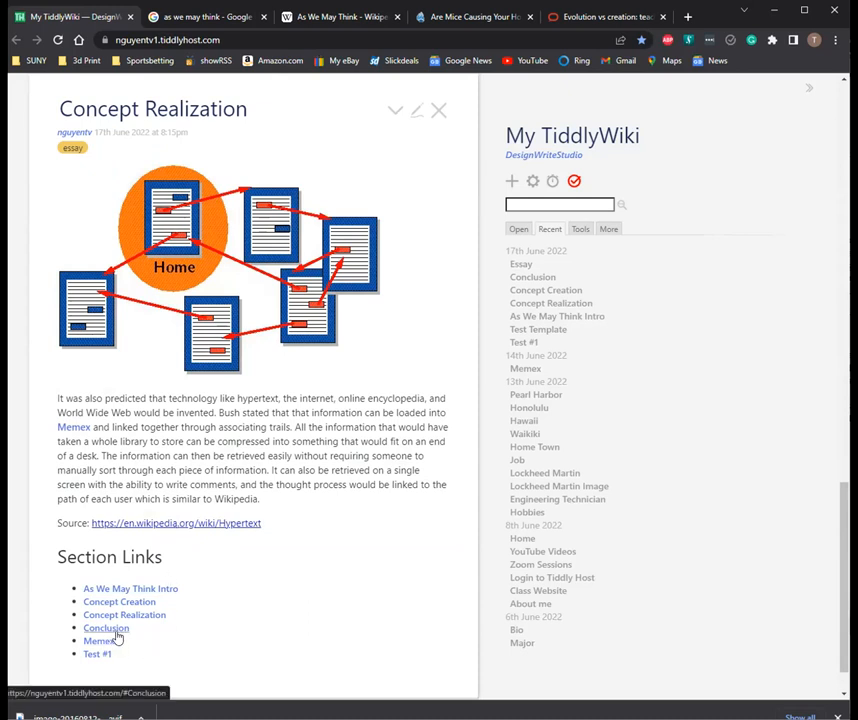
click(104, 628)
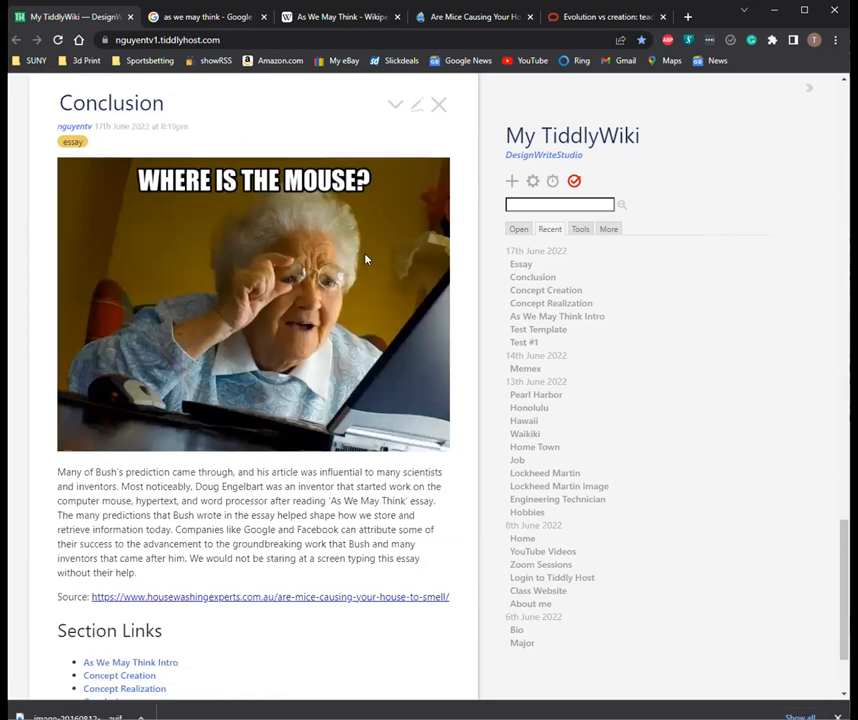
scroll(down, 3)
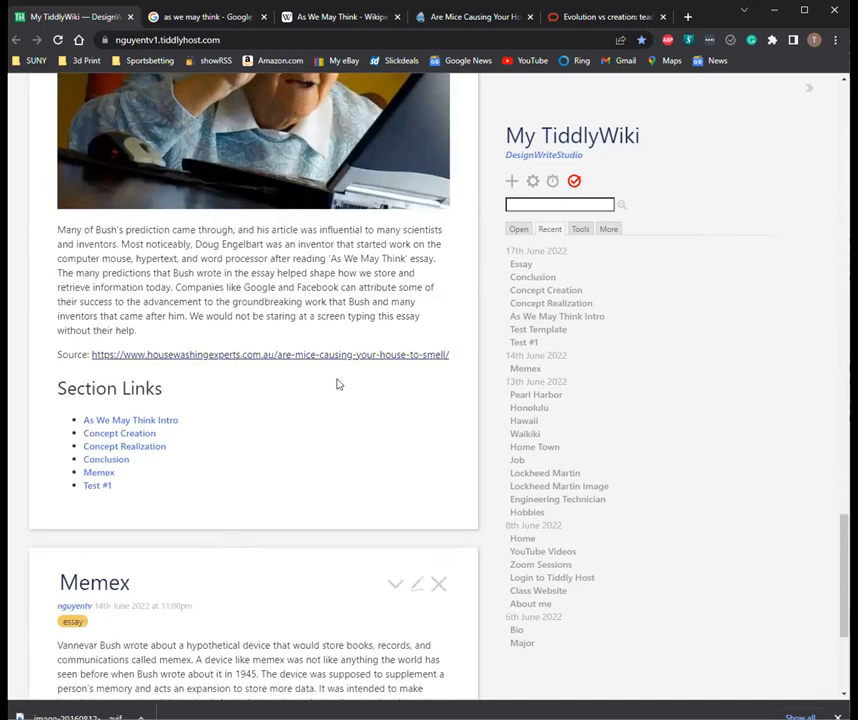
Step: Save all changes to the wiki
click(574, 180)
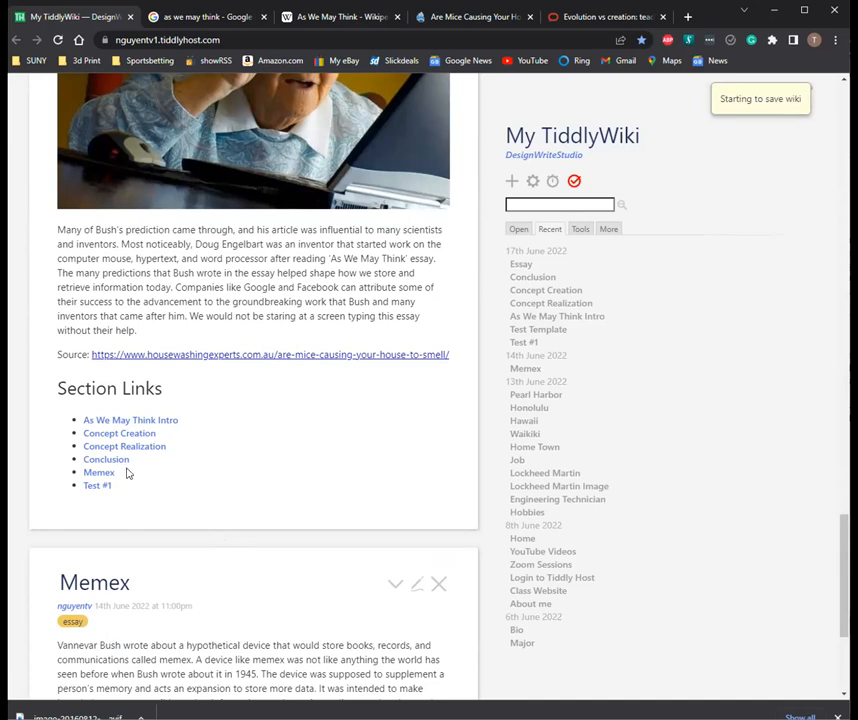
mouse_move(124, 446)
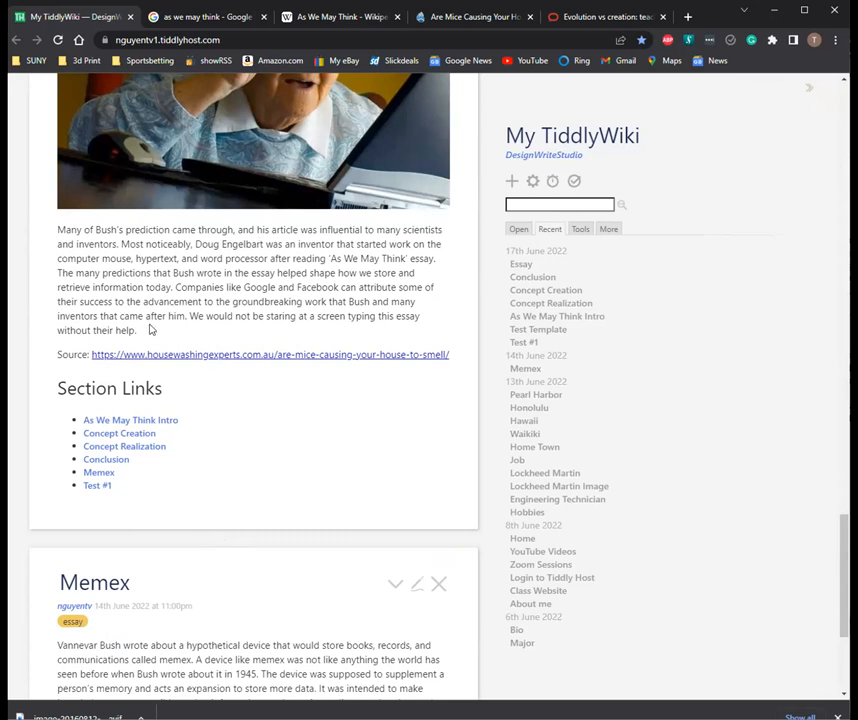
mouse_move(100, 358)
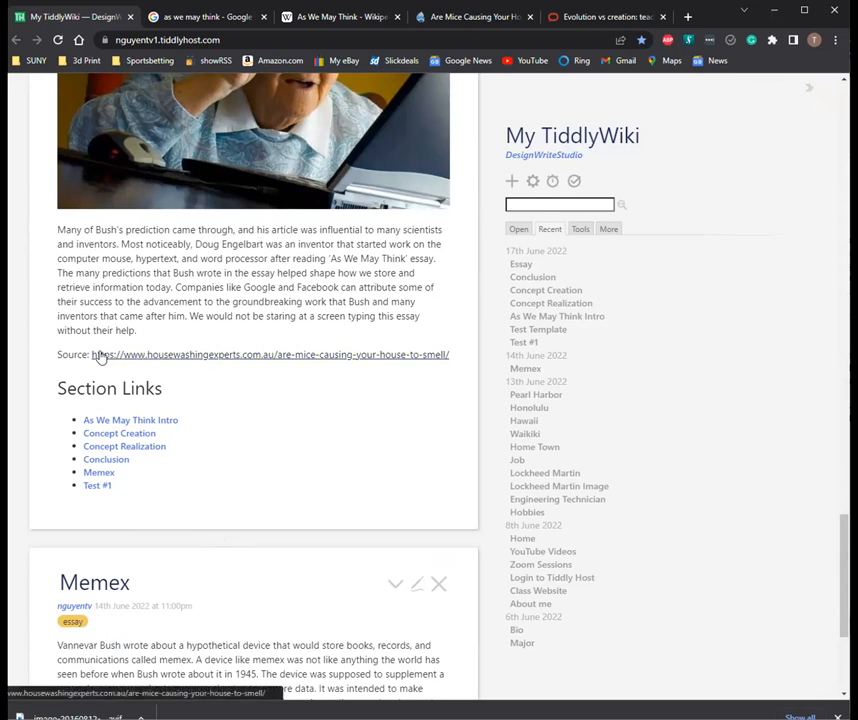
mouse_move(10, 314)
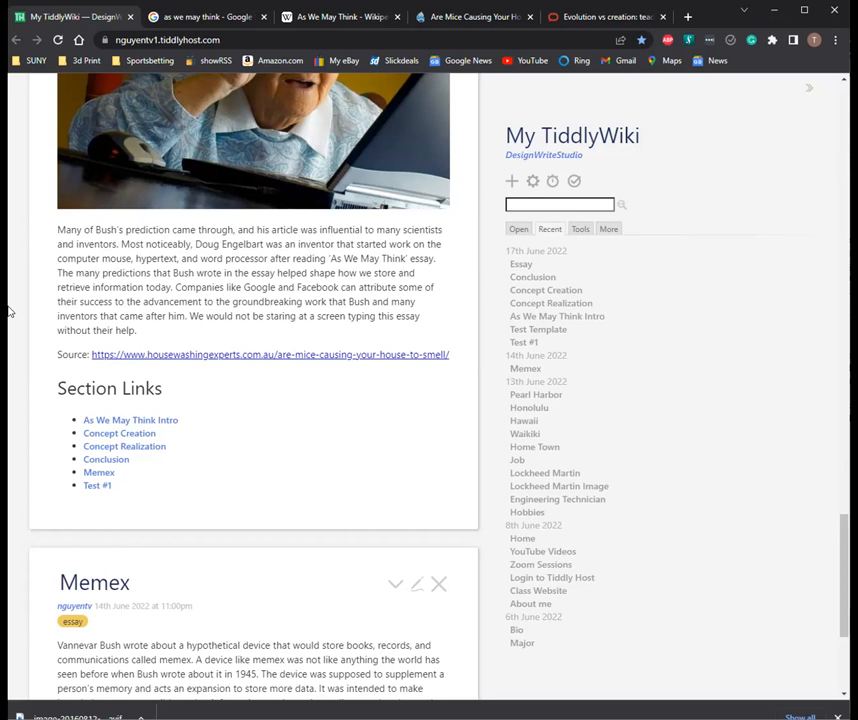
mouse_move(108, 112)
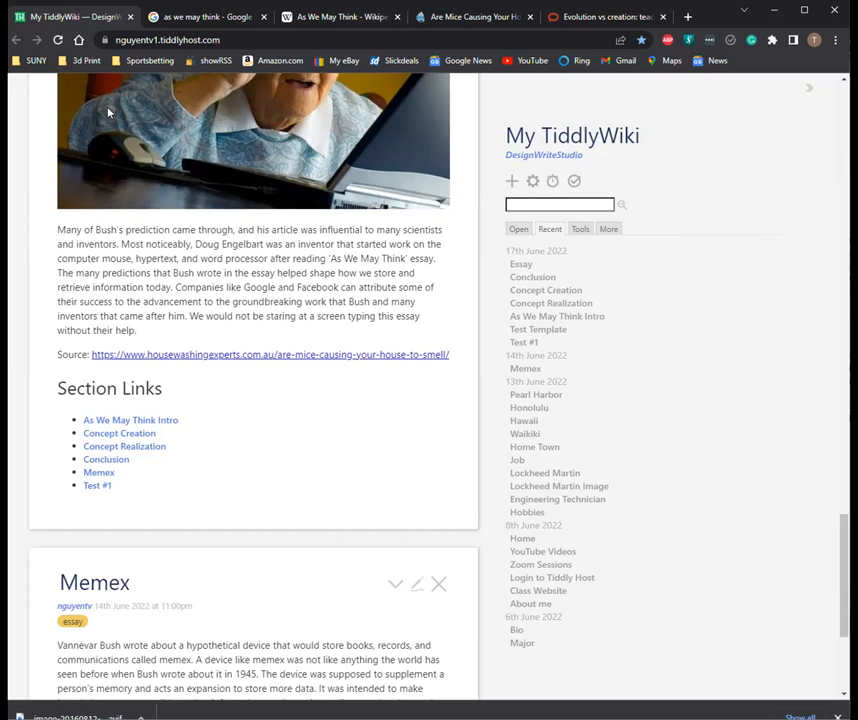
mouse_move(472, 80)
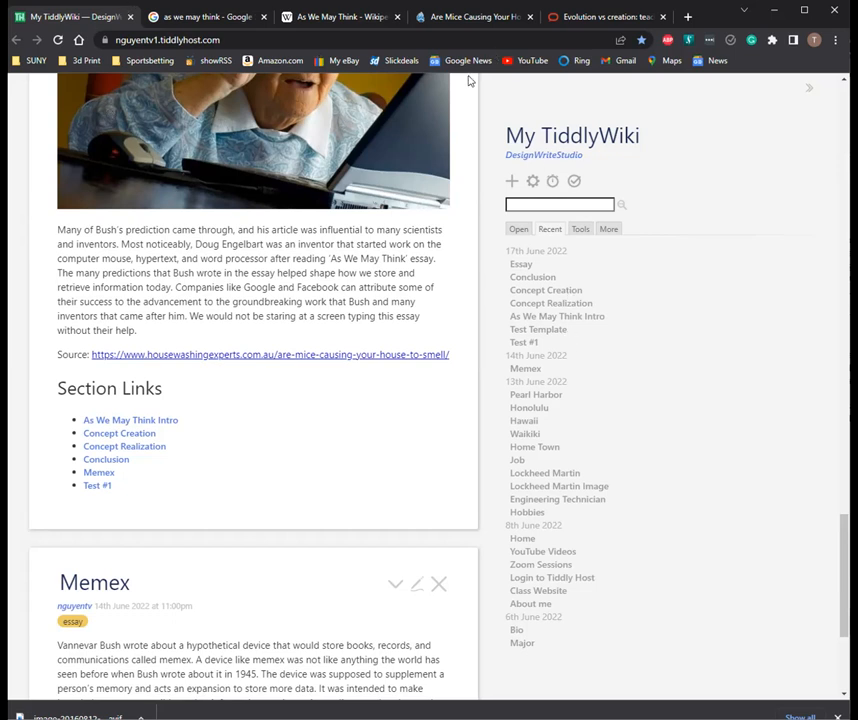
mouse_move(376, 224)
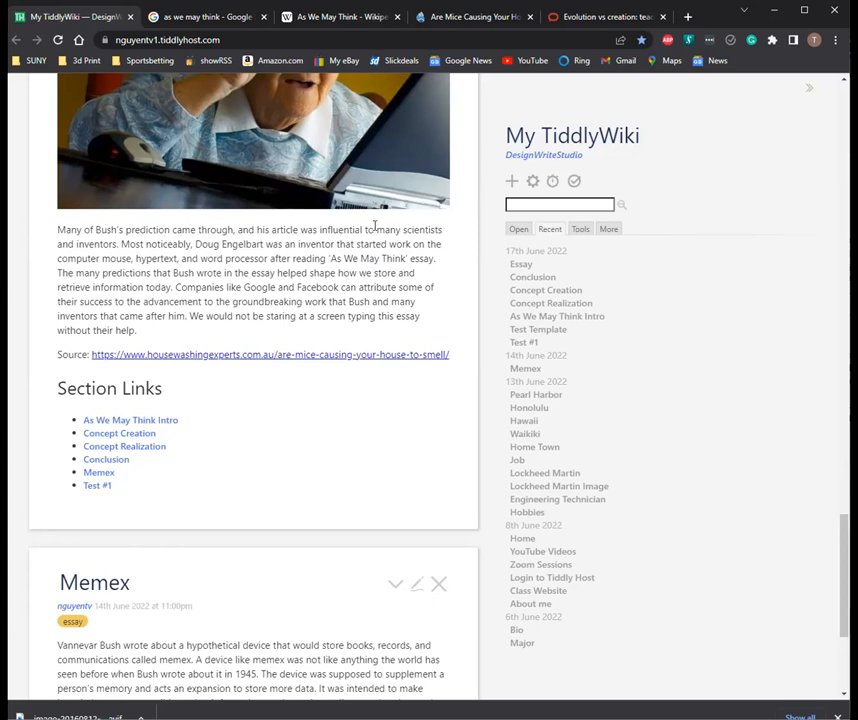
mouse_move(280, 204)
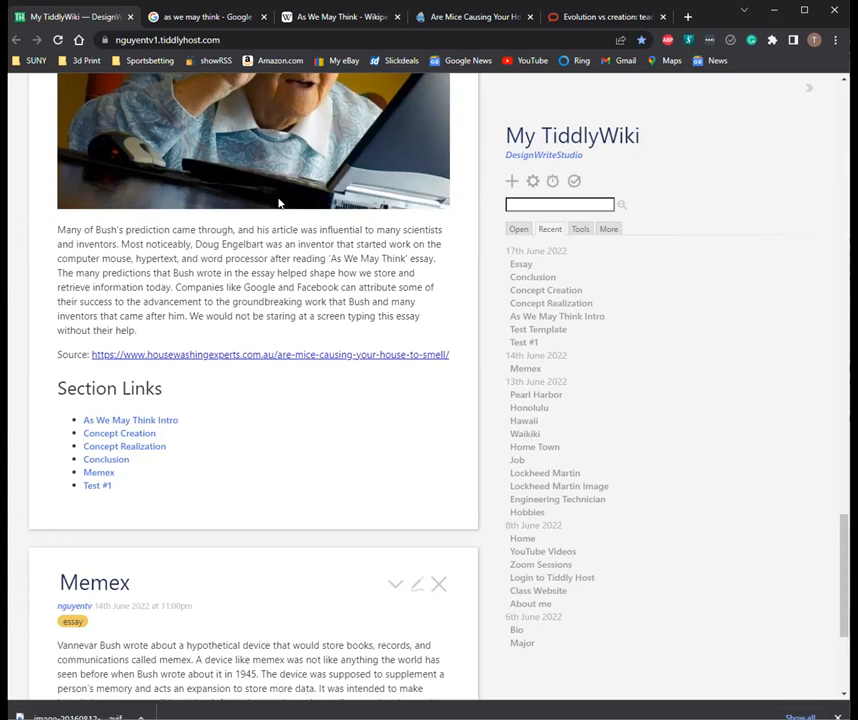
mouse_move(238, 164)
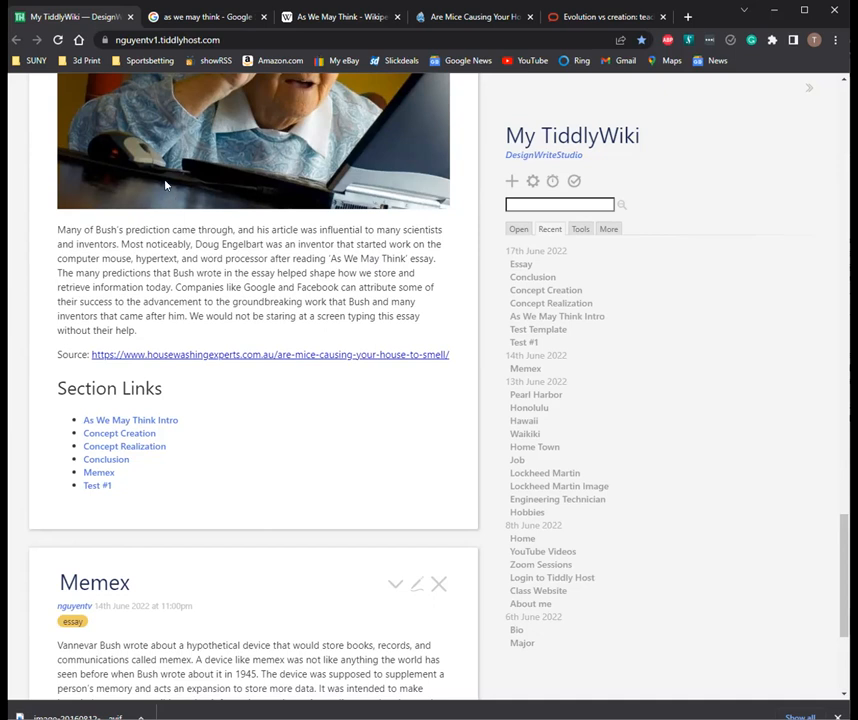
mouse_move(140, 104)
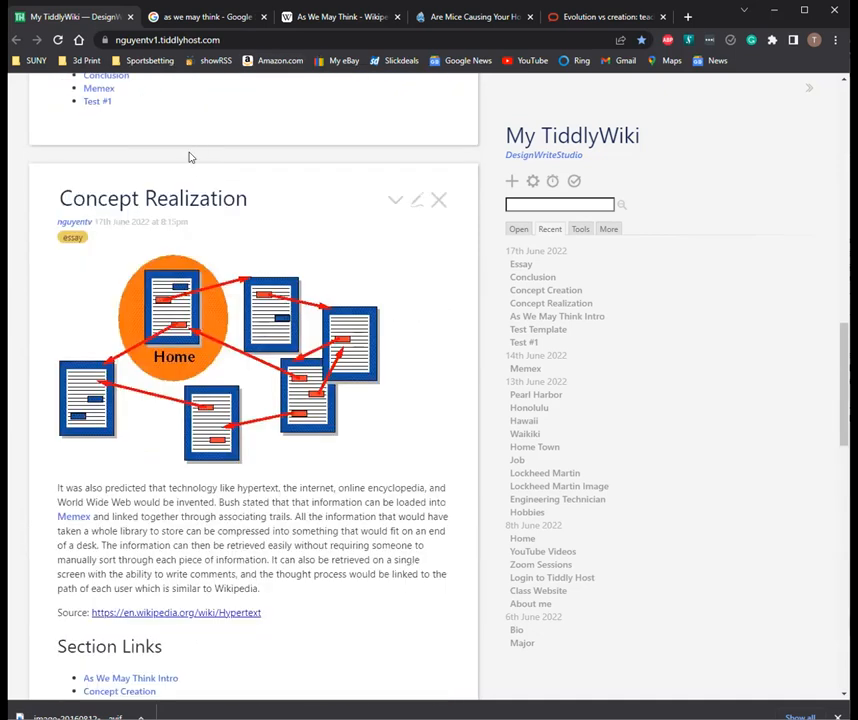
scroll(up, 3)
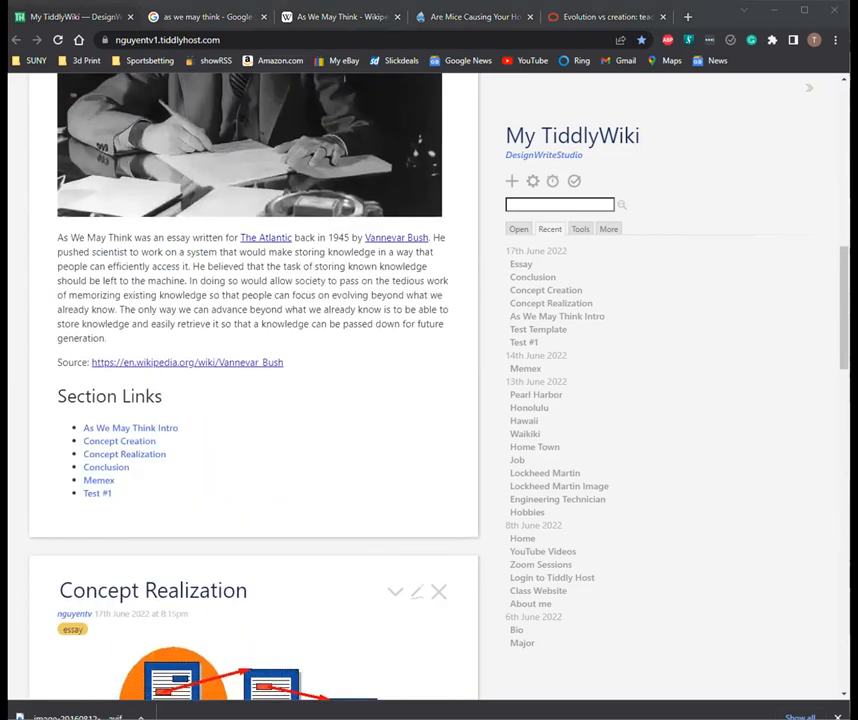
mouse_move(392, 350)
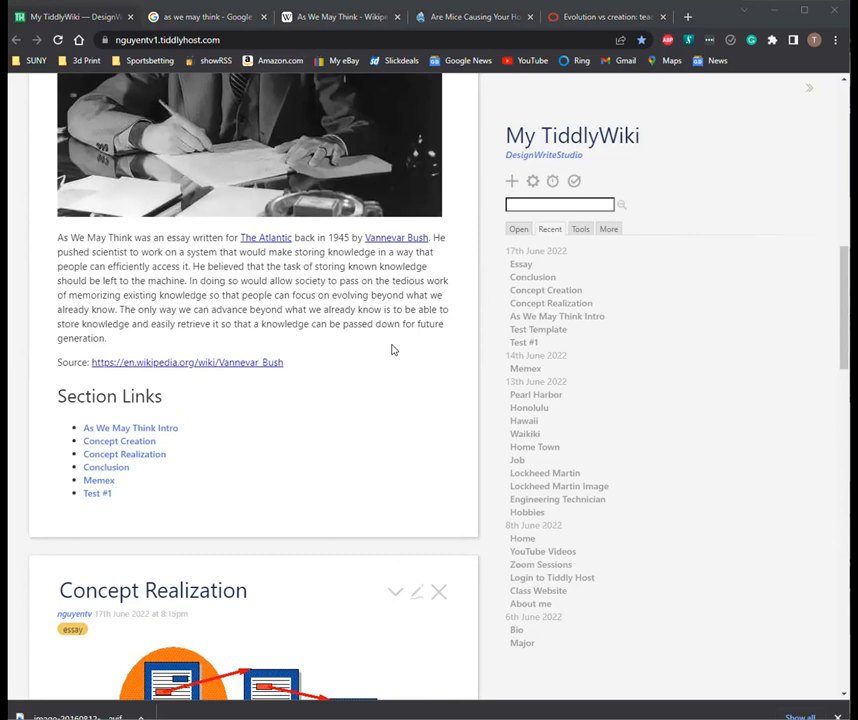
mouse_move(204, 392)
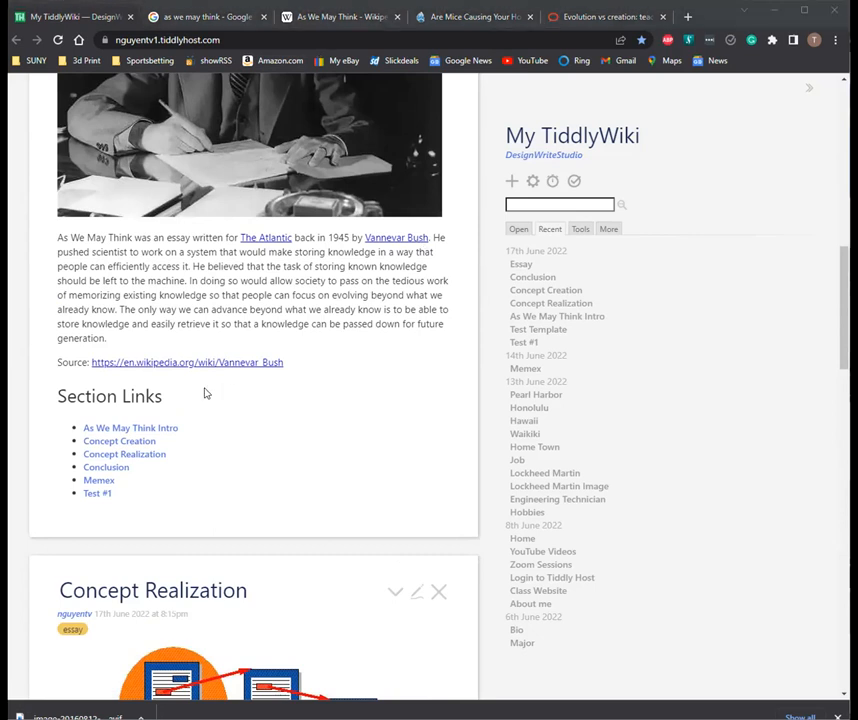
click(688, 16)
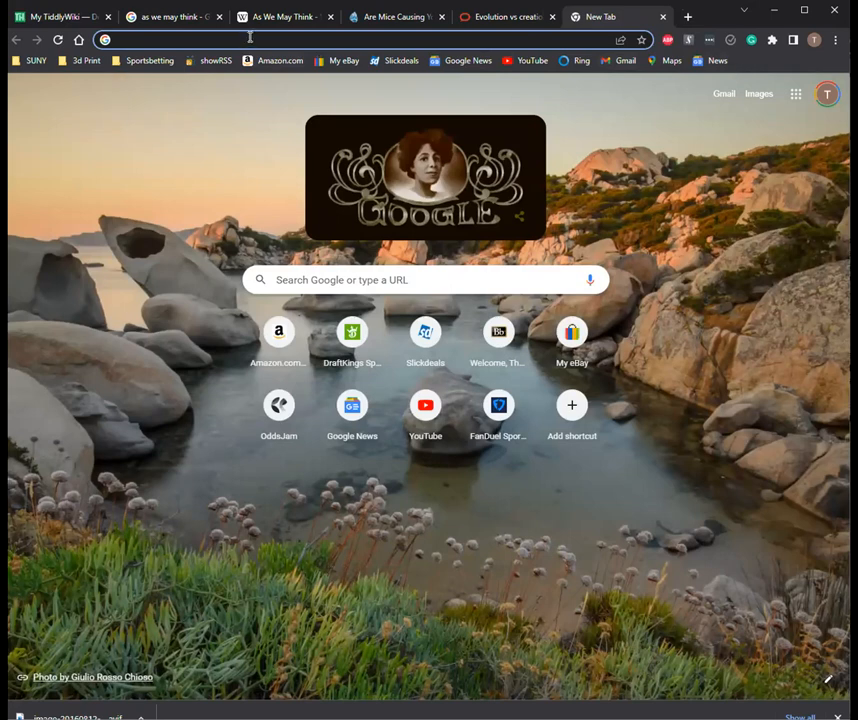
Step: Go to app.grammarly.com in a new tab and start a new blank document
text(grammarist.com)
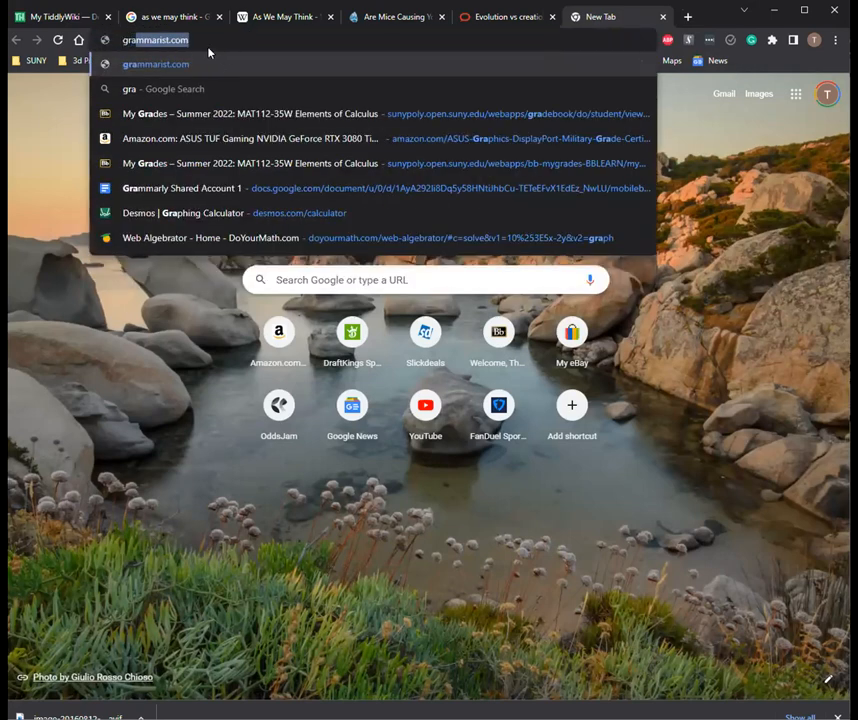
text(grammarly)
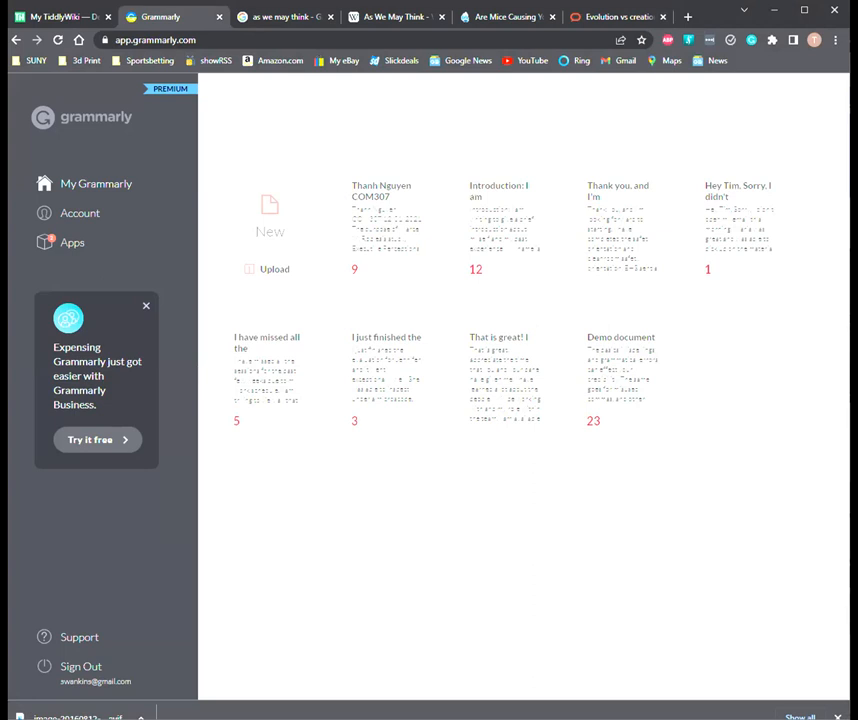
click(270, 210)
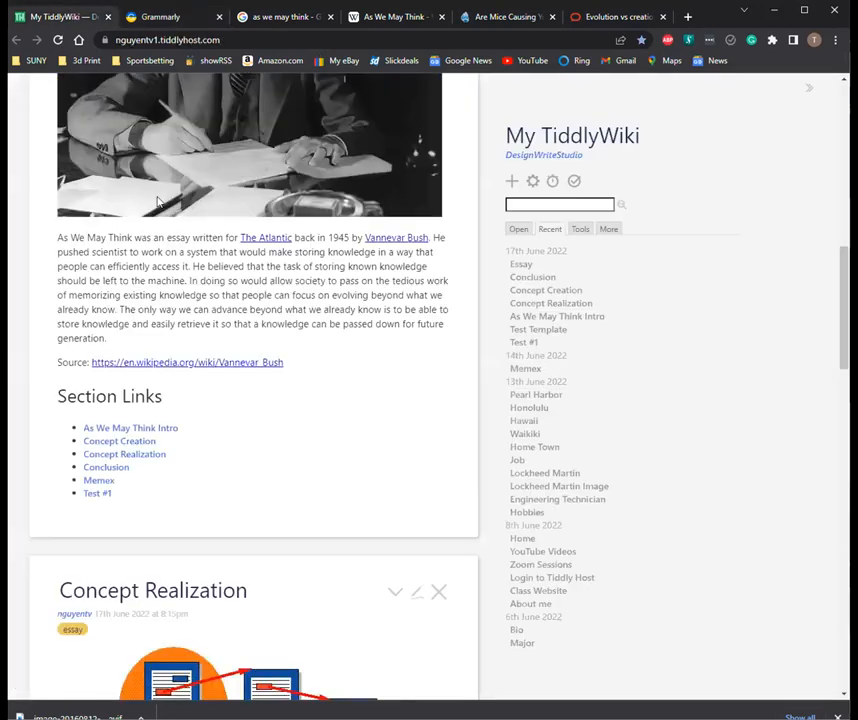
Step: Open the Test #1 essay from the Recent sidebar list
scroll(down, 3)
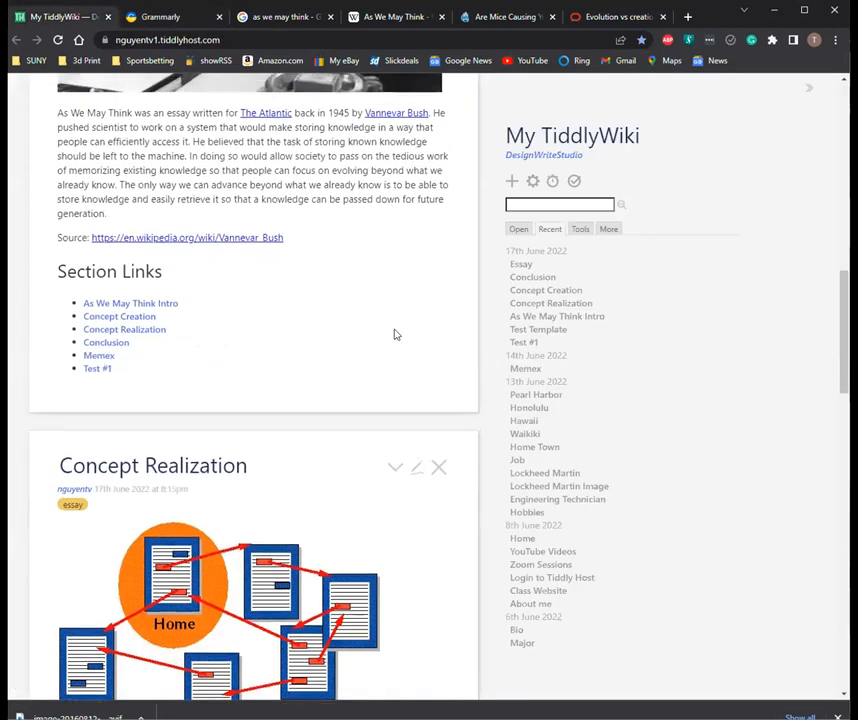
scroll(up, 3)
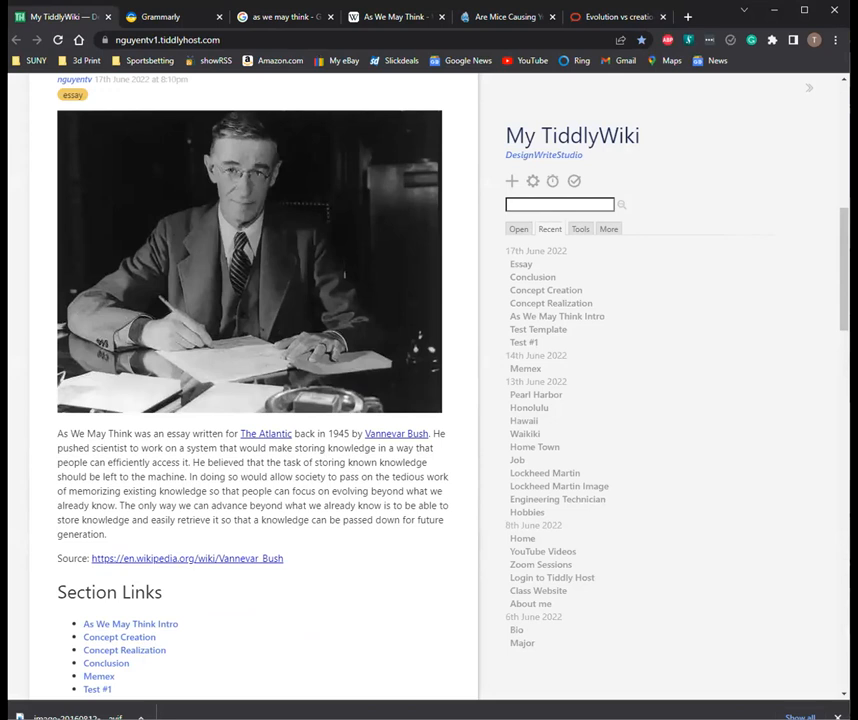
mouse_move(524, 342)
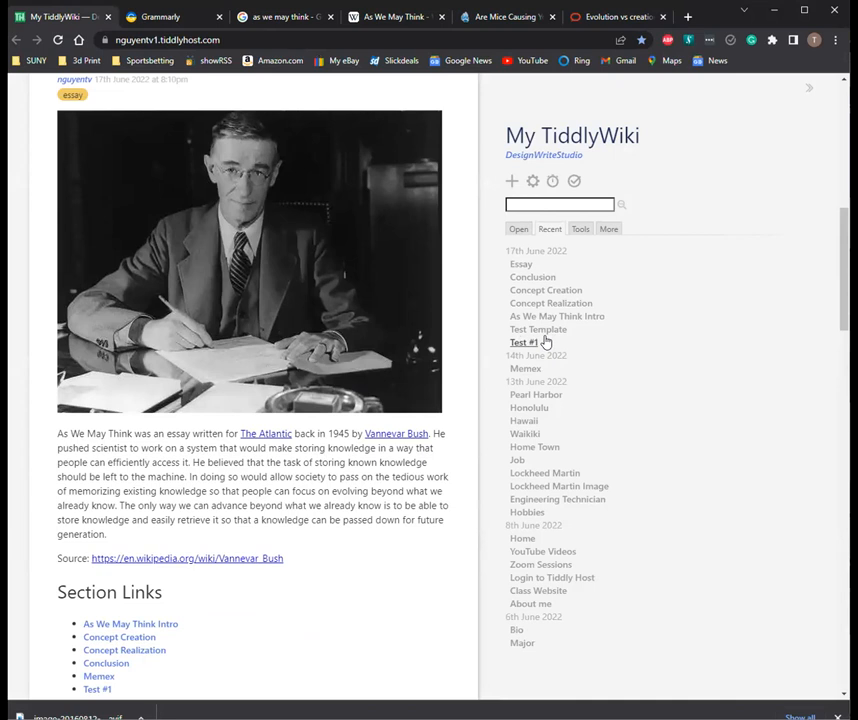
click(524, 342)
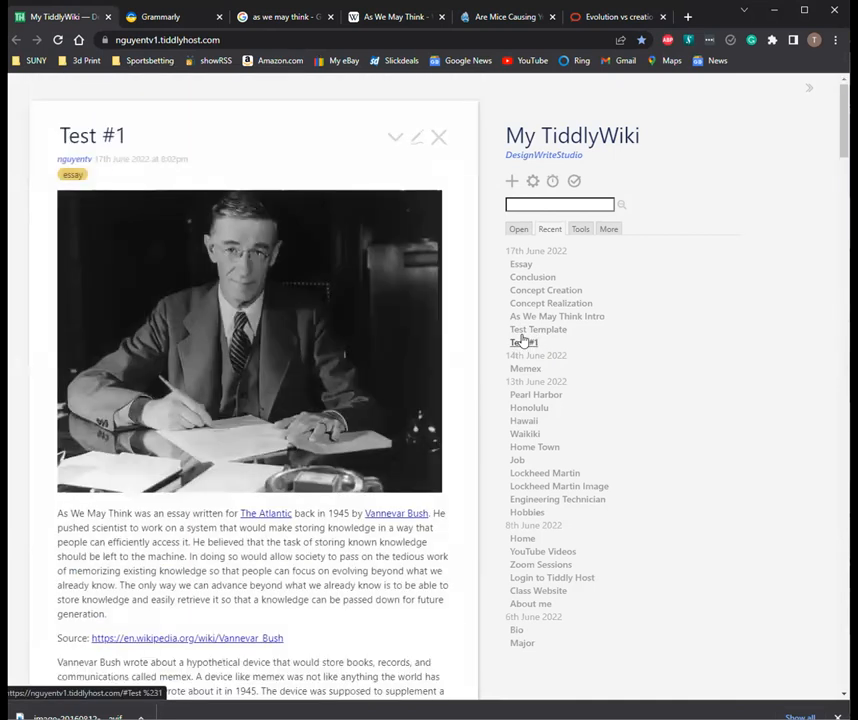
click(160, 16)
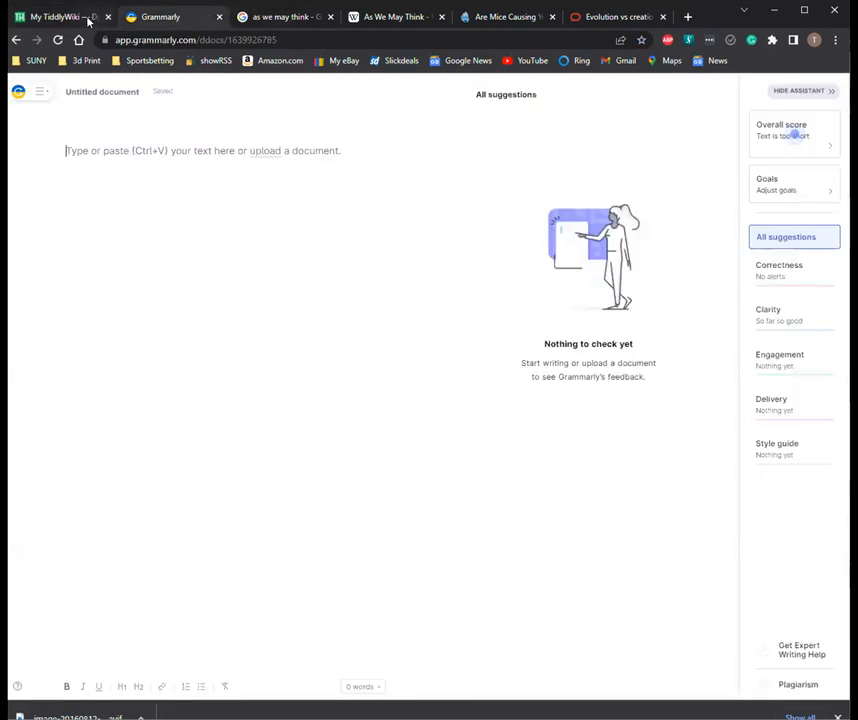
click(54, 16)
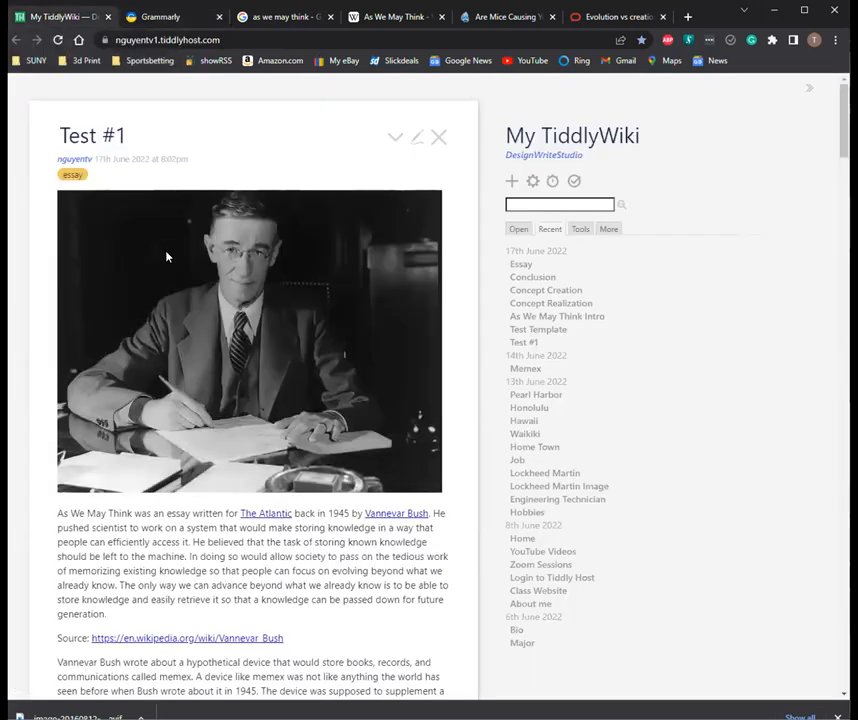
Step: Copy the full essay text and switch to the new Grammarly document
scroll(down, 3)
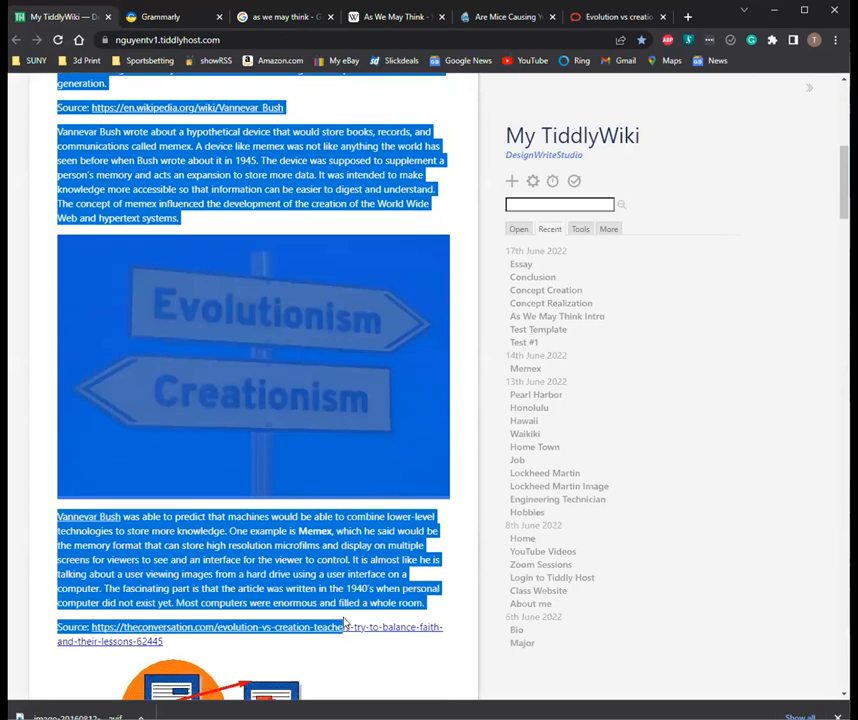
scroll(down, 3)
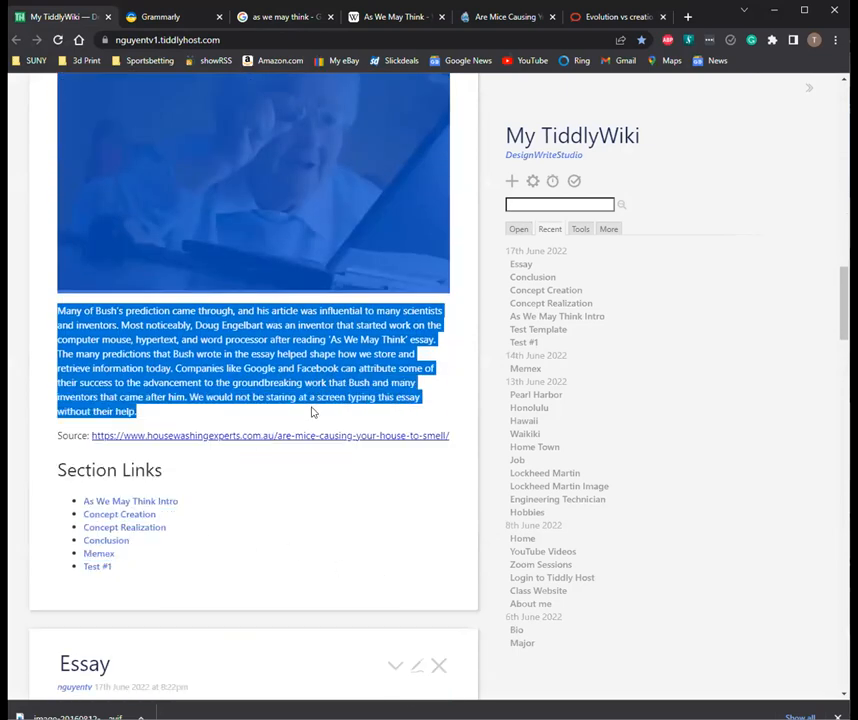
click(160, 16)
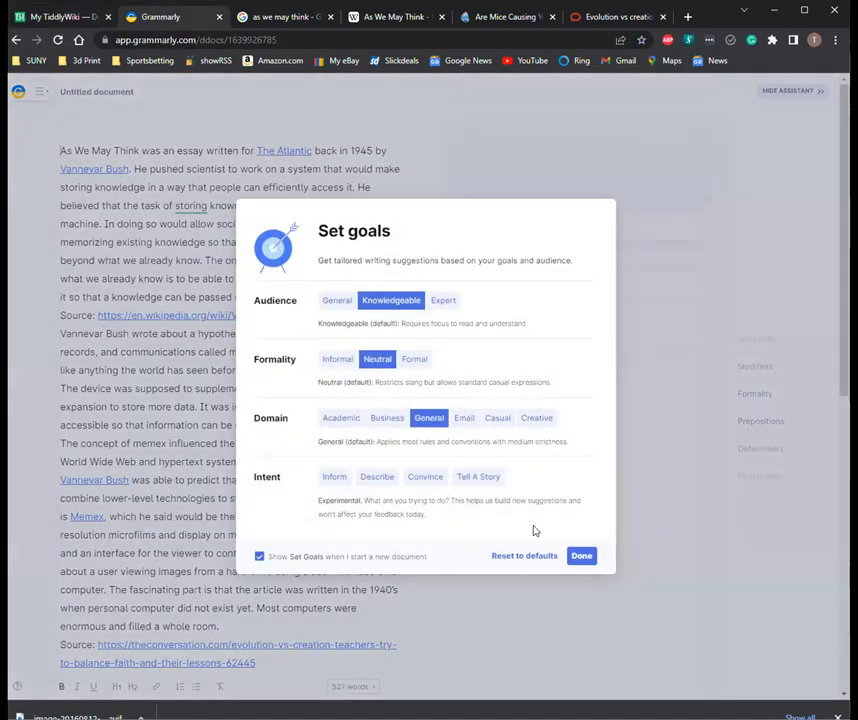
Step: Skip the goals setup, accept 'scientist' to 'scientists' and move to the next suggestion
click(580, 556)
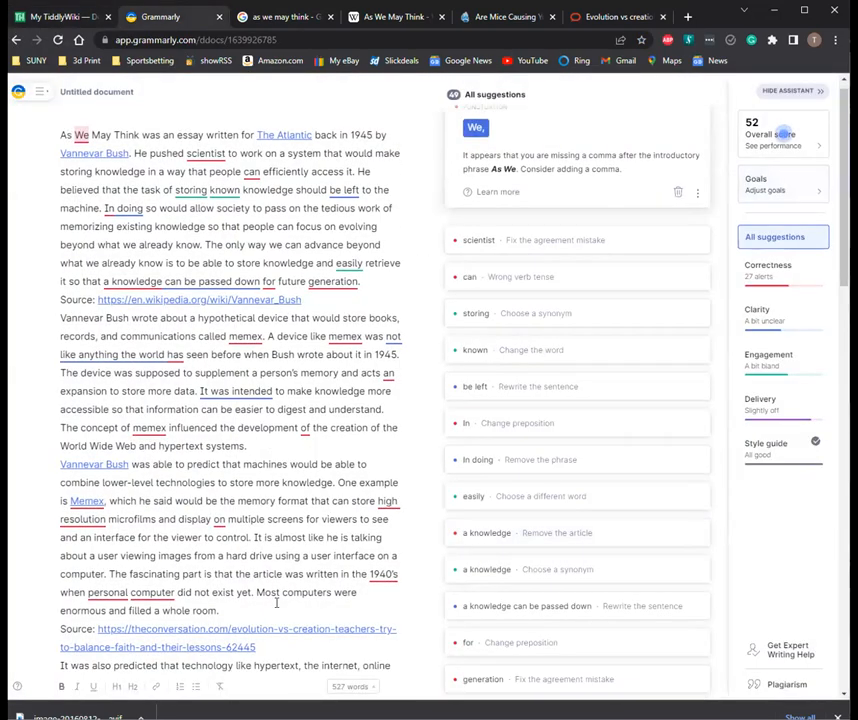
scroll(down, 3)
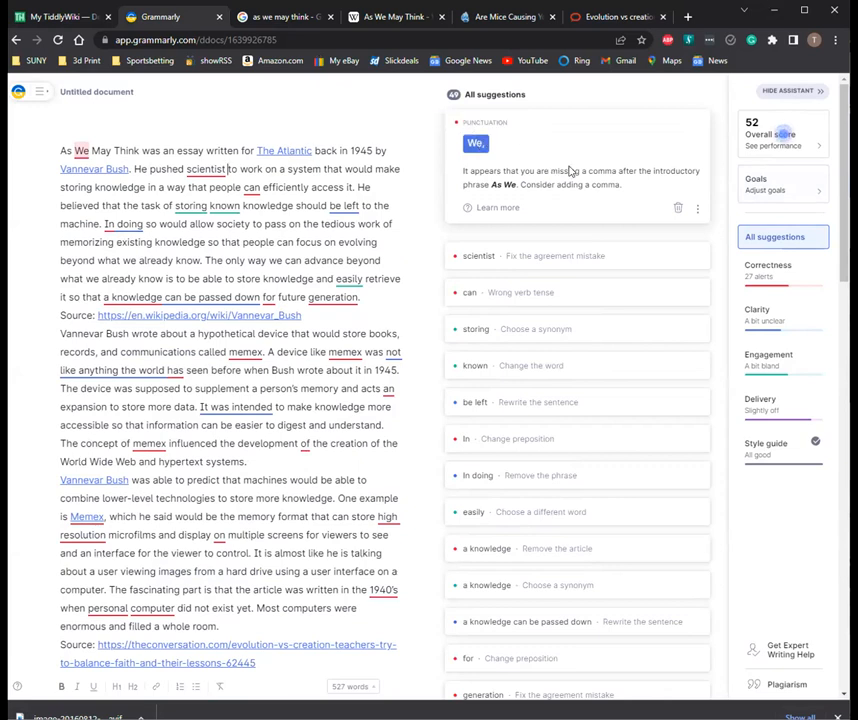
mouse_move(604, 228)
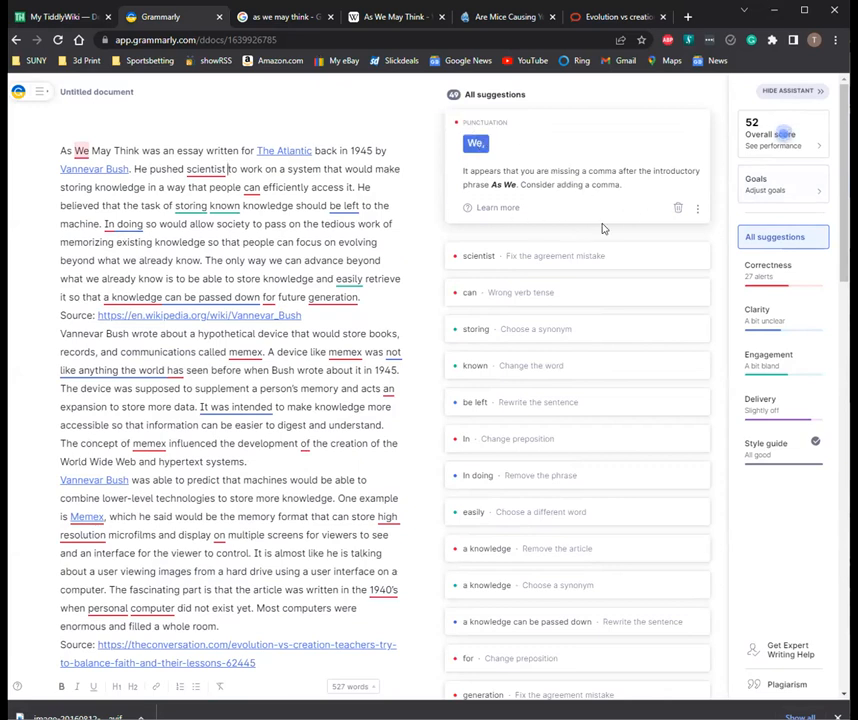
mouse_move(666, 188)
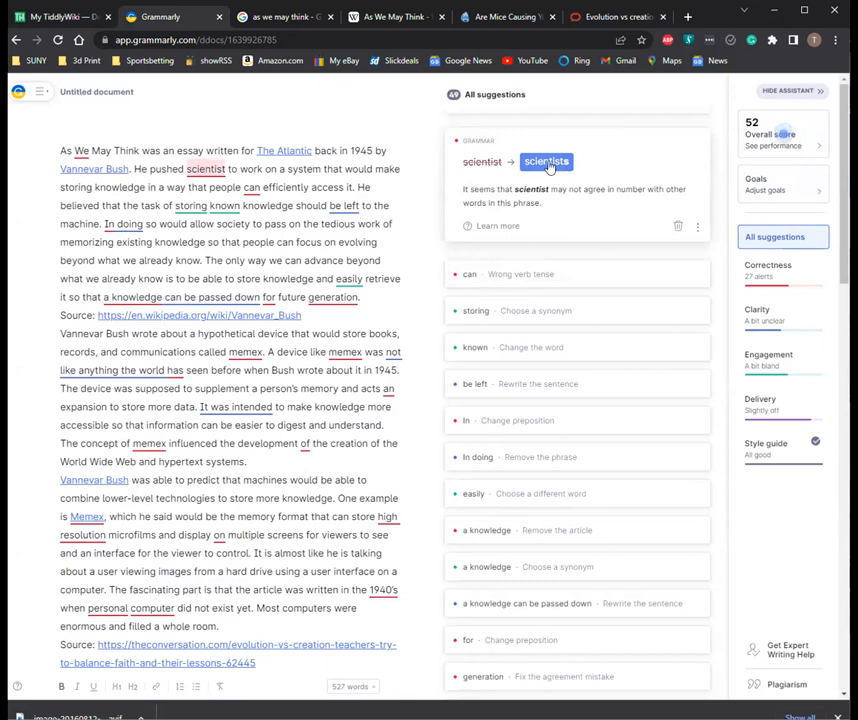
click(546, 160)
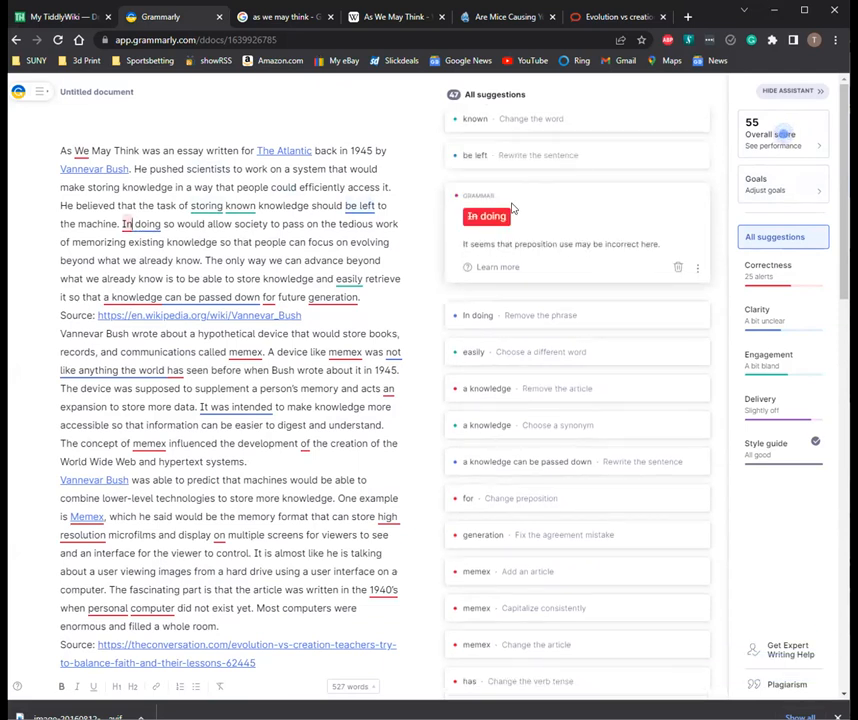
mouse_move(488, 216)
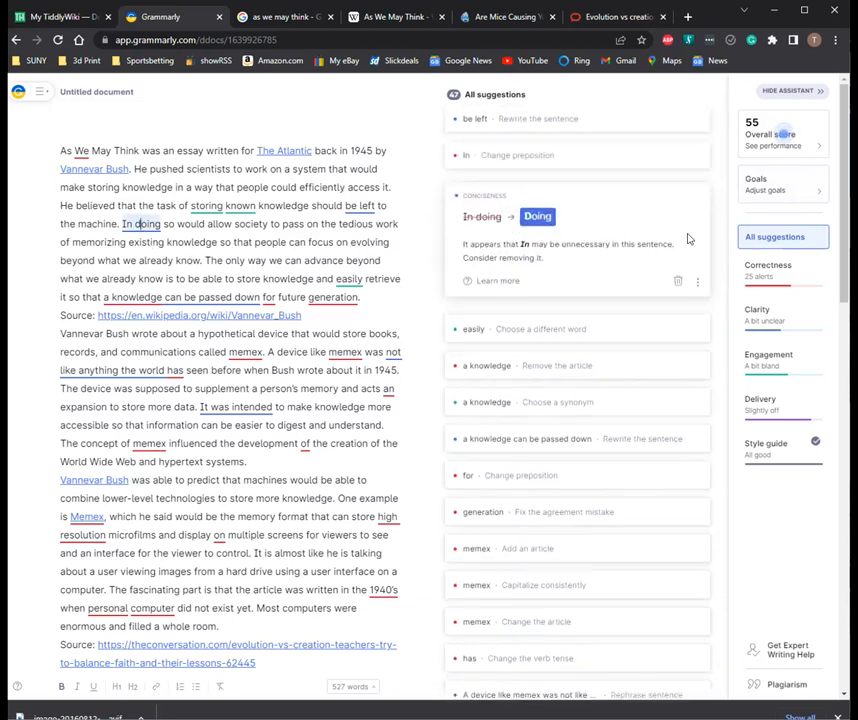
mouse_move(676, 280)
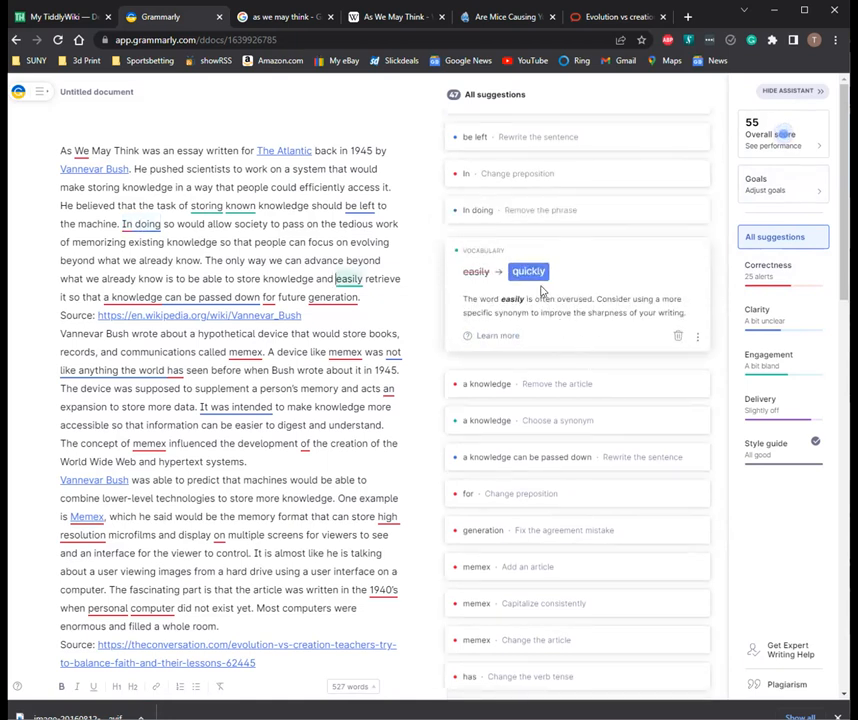
mouse_move(428, 332)
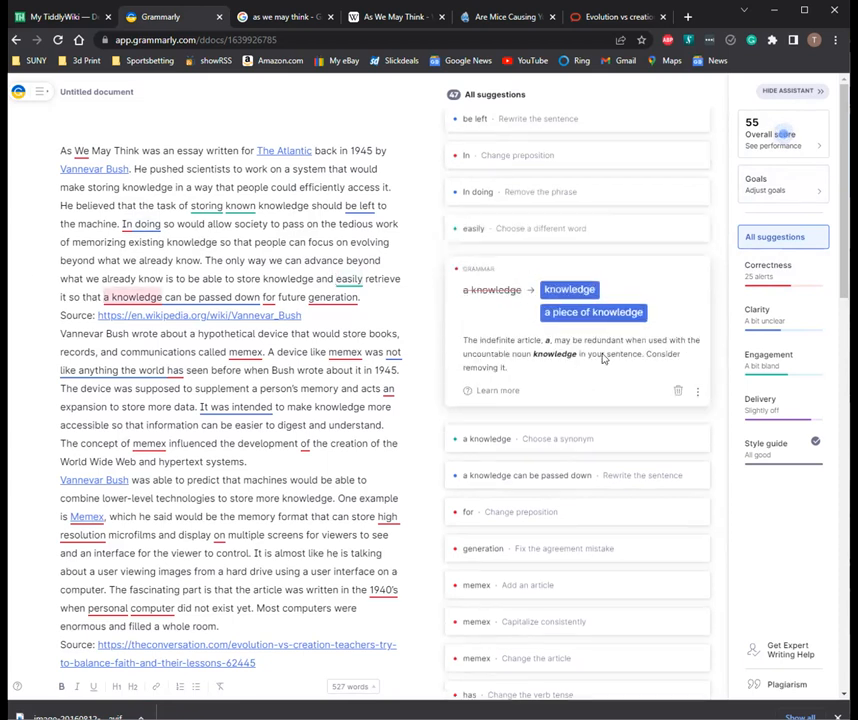
mouse_move(618, 330)
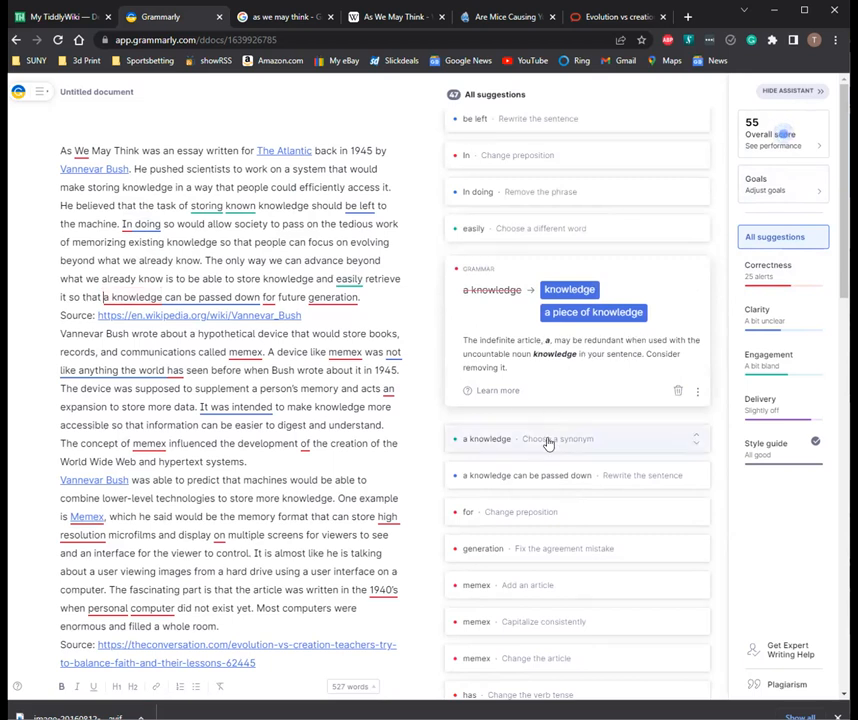
click(556, 438)
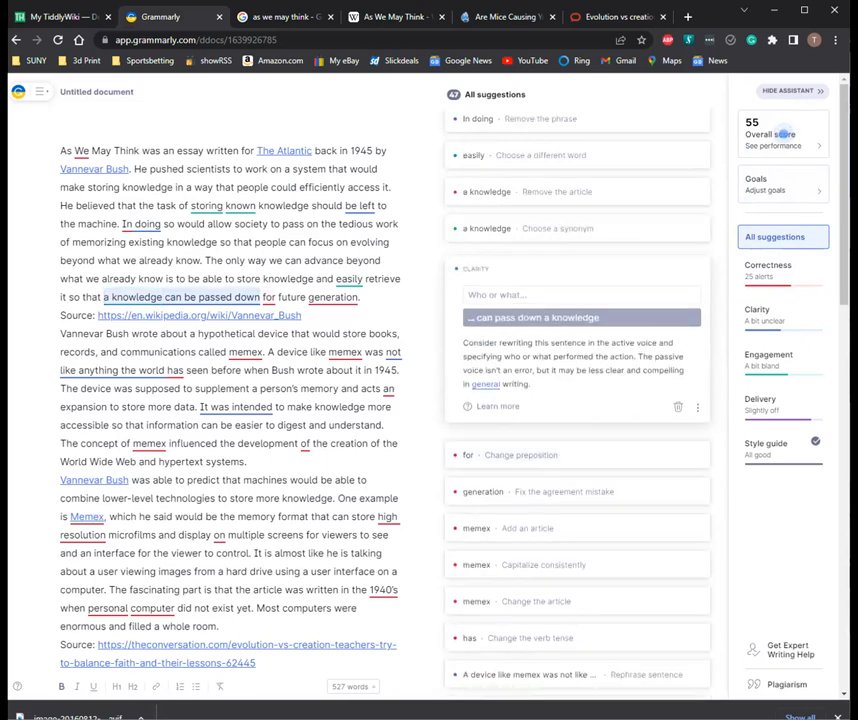
mouse_move(518, 404)
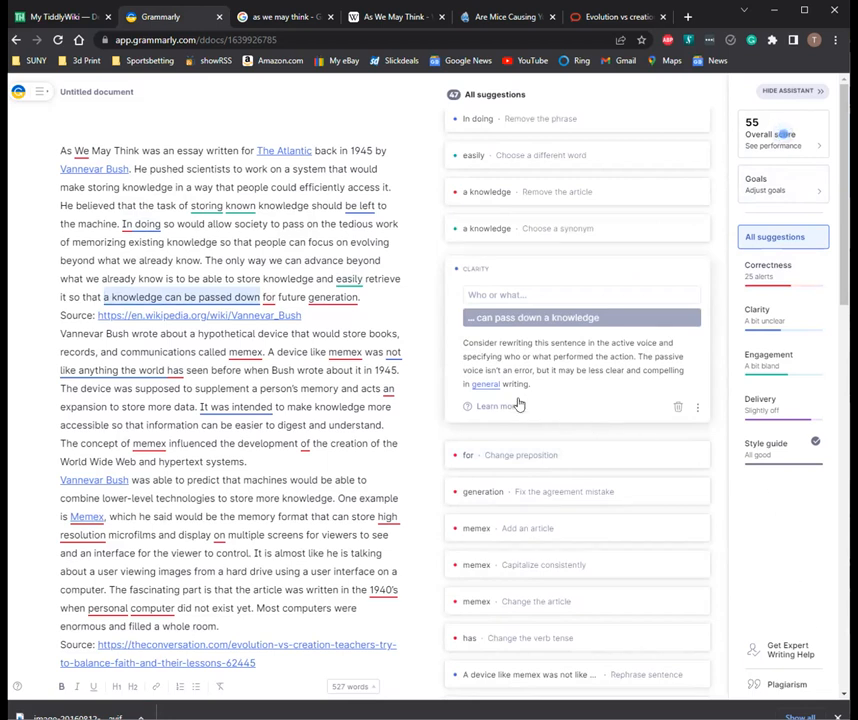
mouse_move(544, 280)
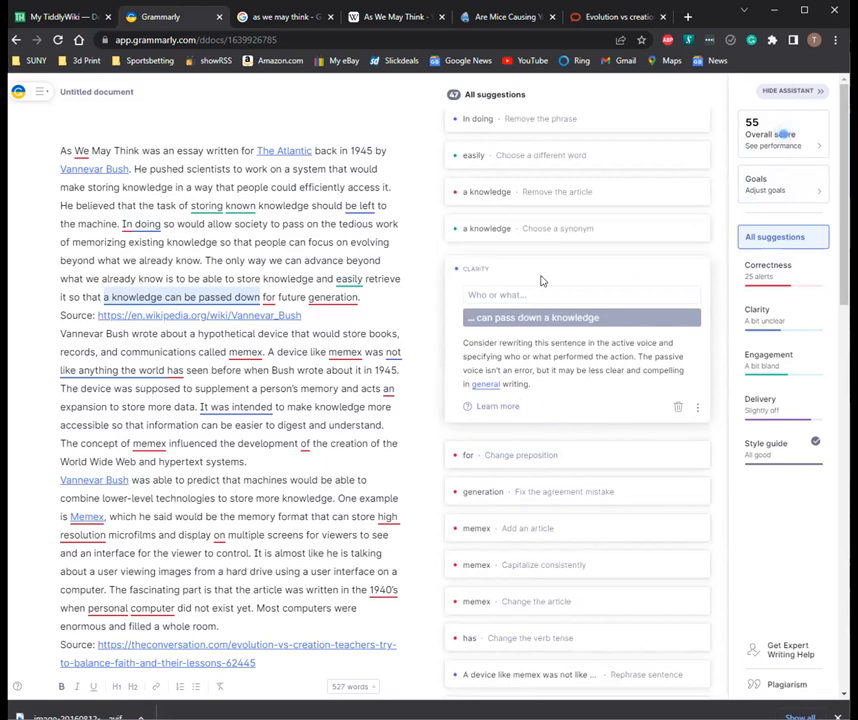
mouse_move(746, 288)
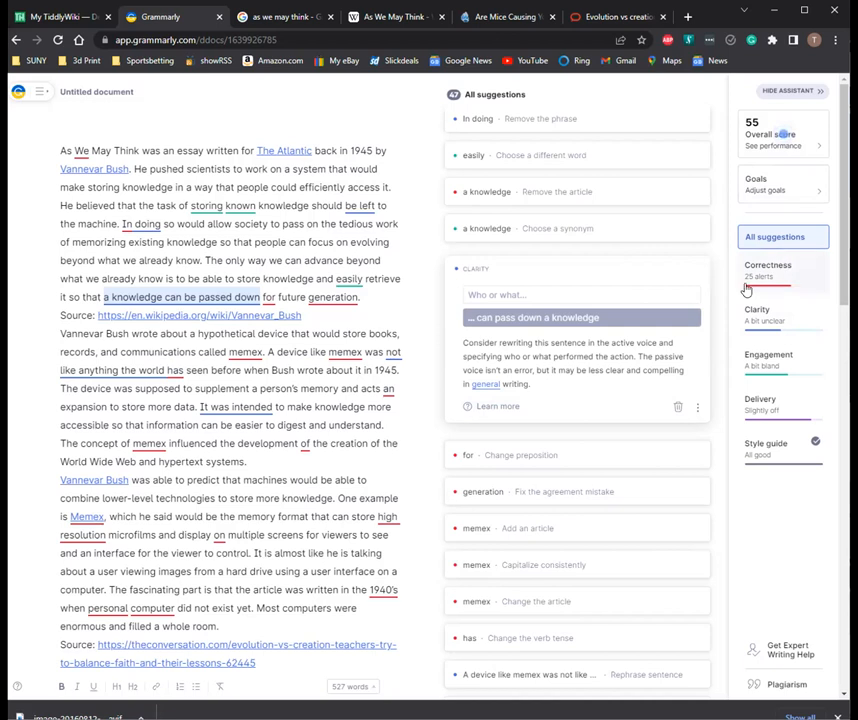
mouse_move(744, 284)
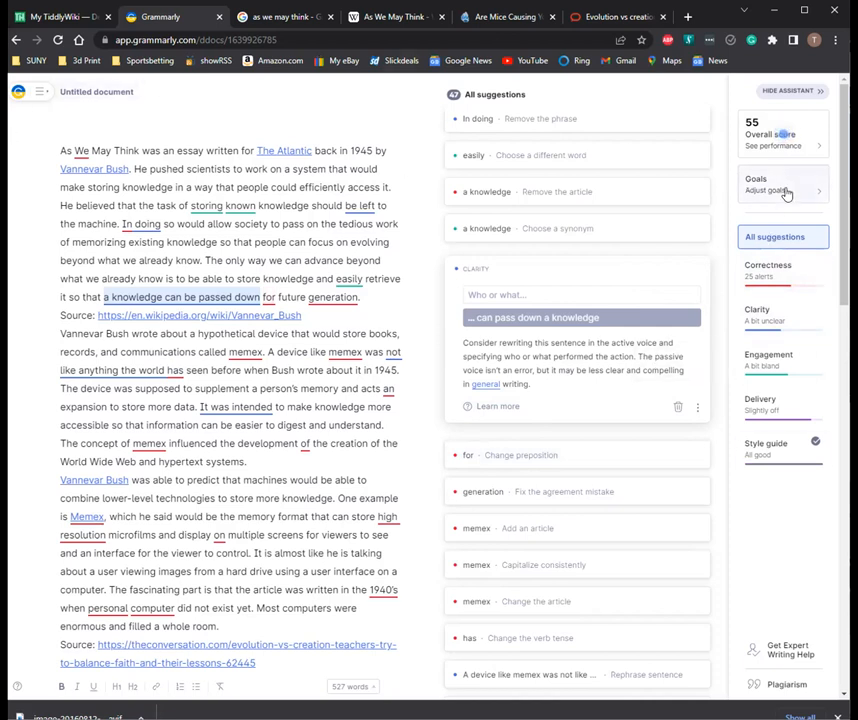
Step: Set goals to knowledgeable audience, neutral formality, academic domain, inform intent and apply them
click(784, 184)
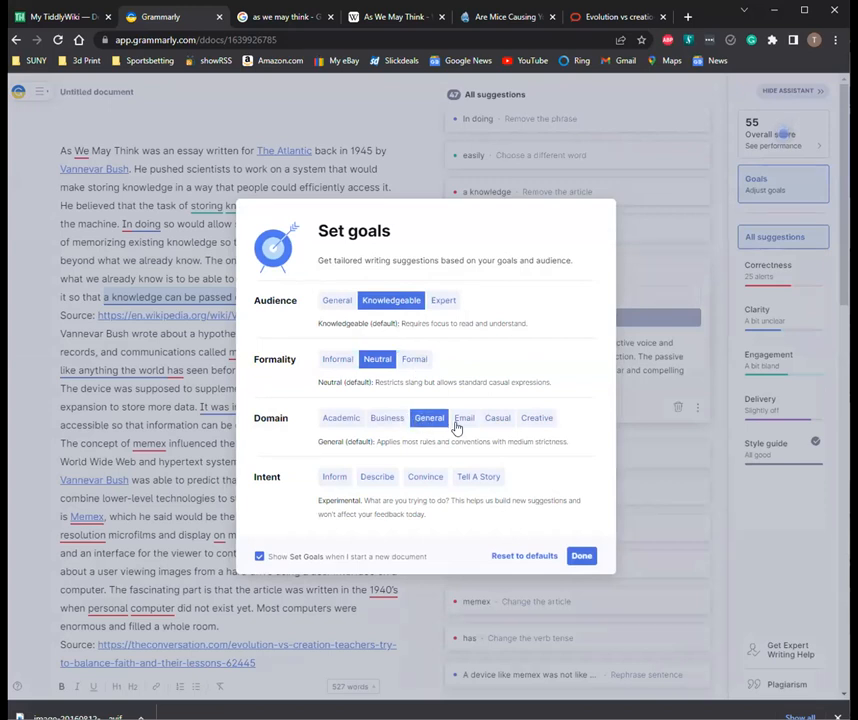
mouse_move(500, 430)
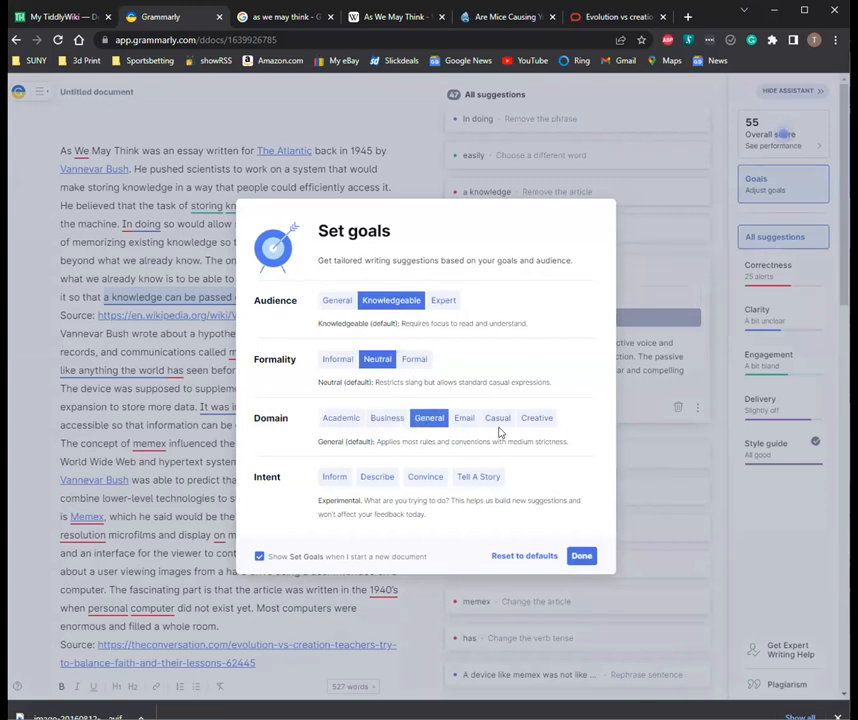
click(340, 418)
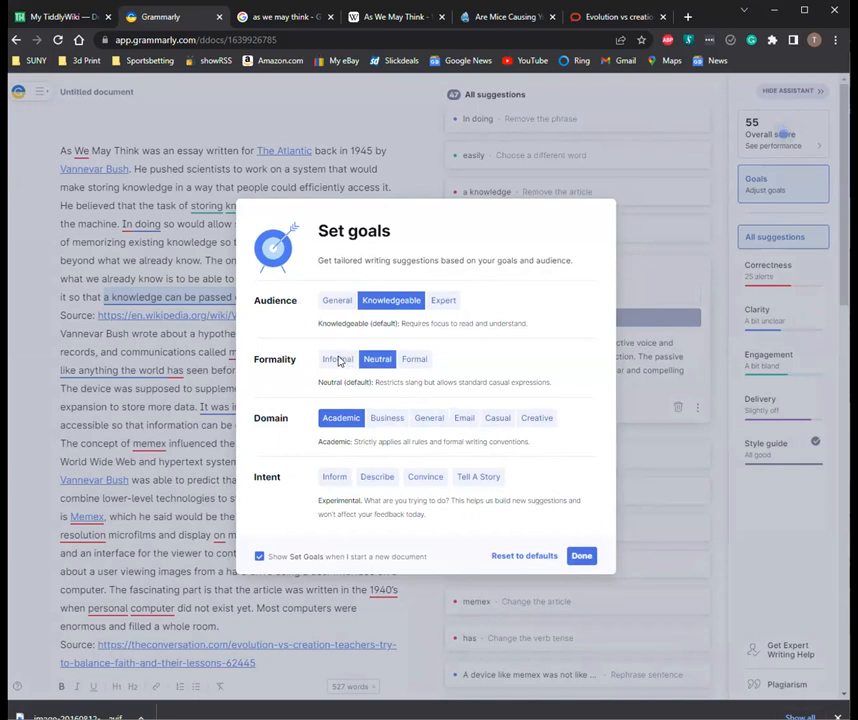
click(376, 360)
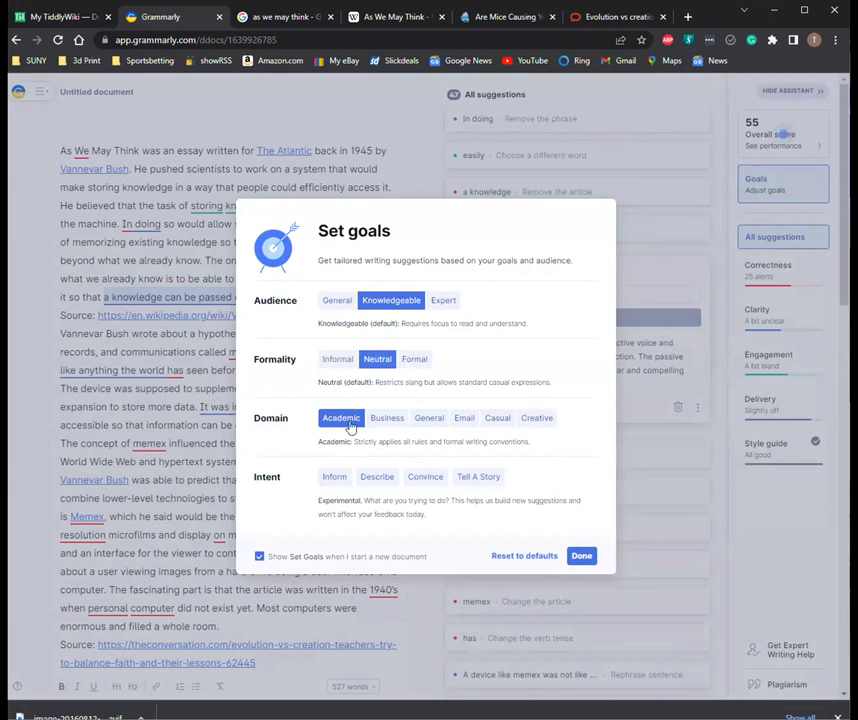
mouse_move(370, 476)
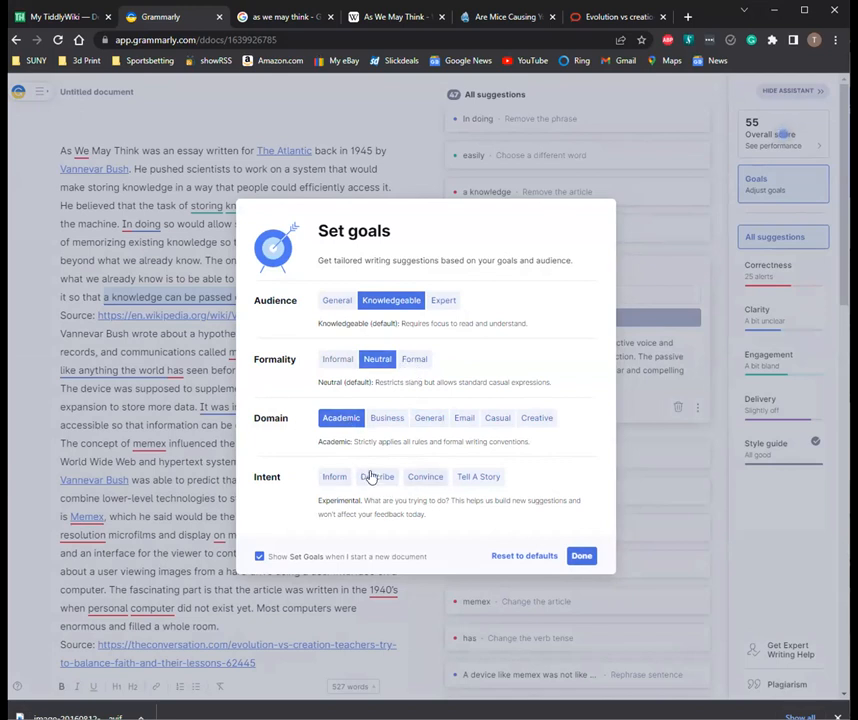
click(334, 476)
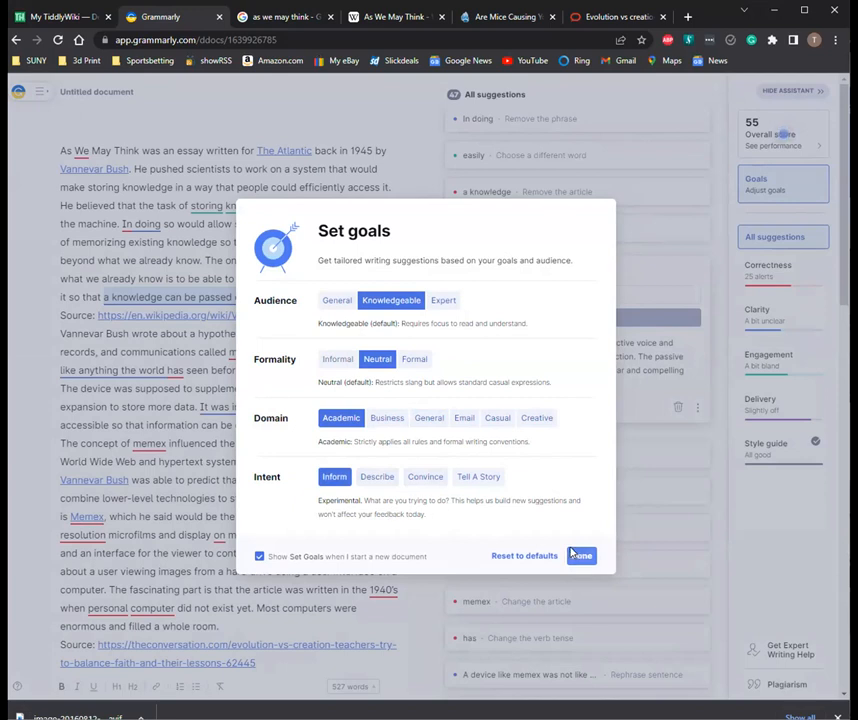
click(580, 556)
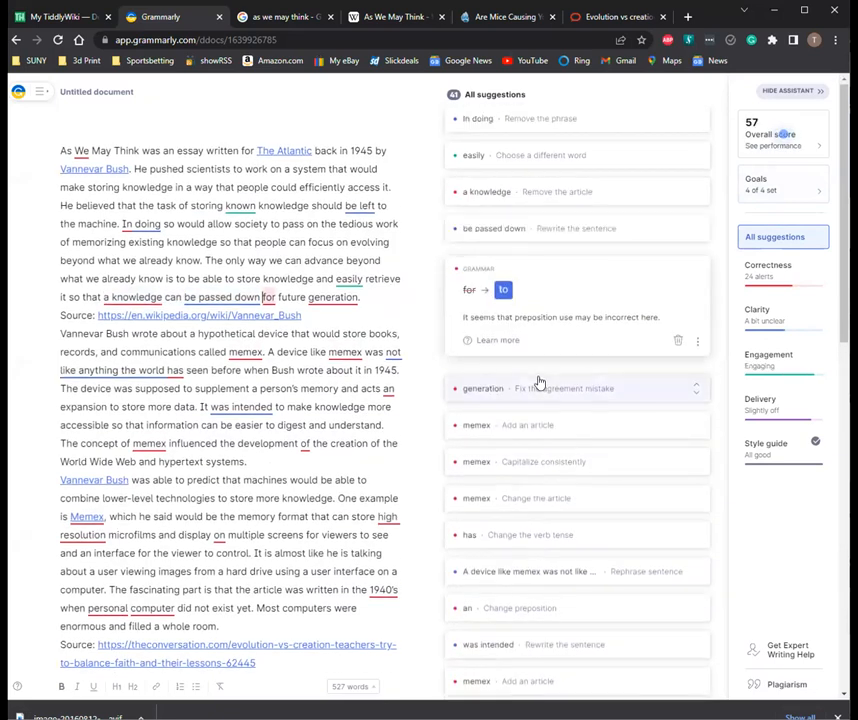
mouse_move(504, 290)
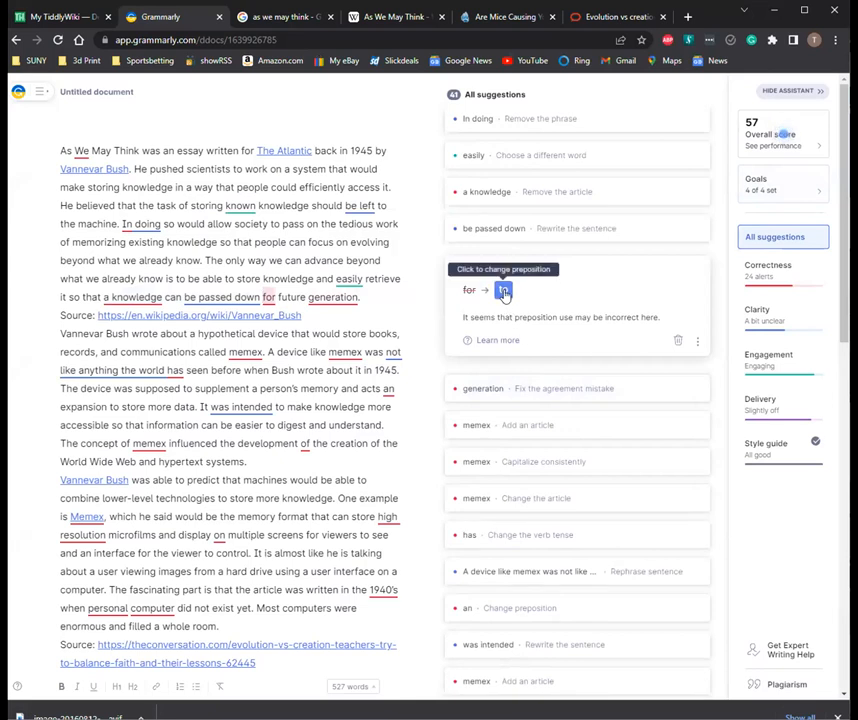
Step: Accept the preposition change for 'passed down for' future generations
click(502, 290)
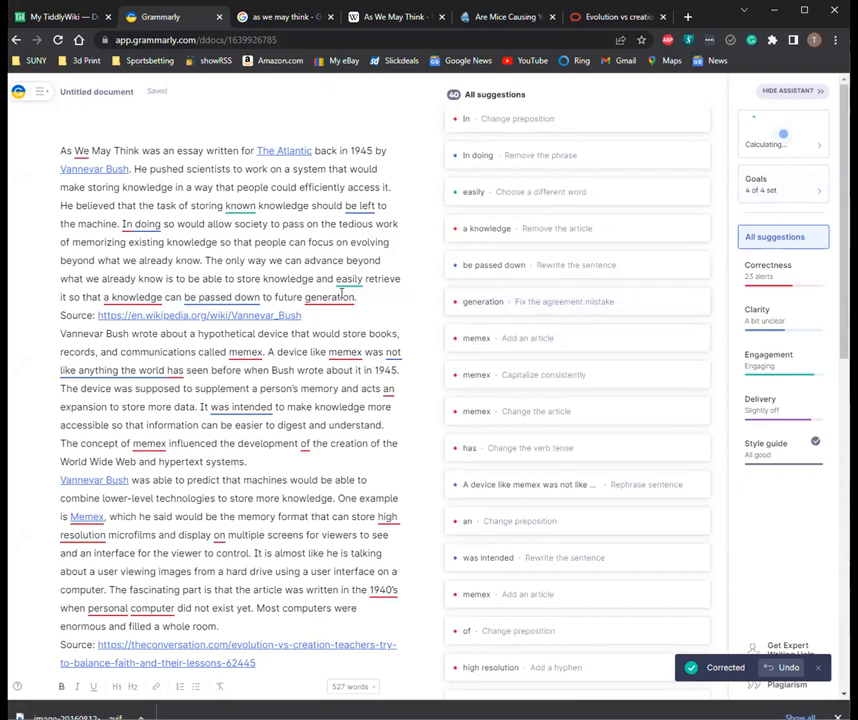
scroll(down, 3)
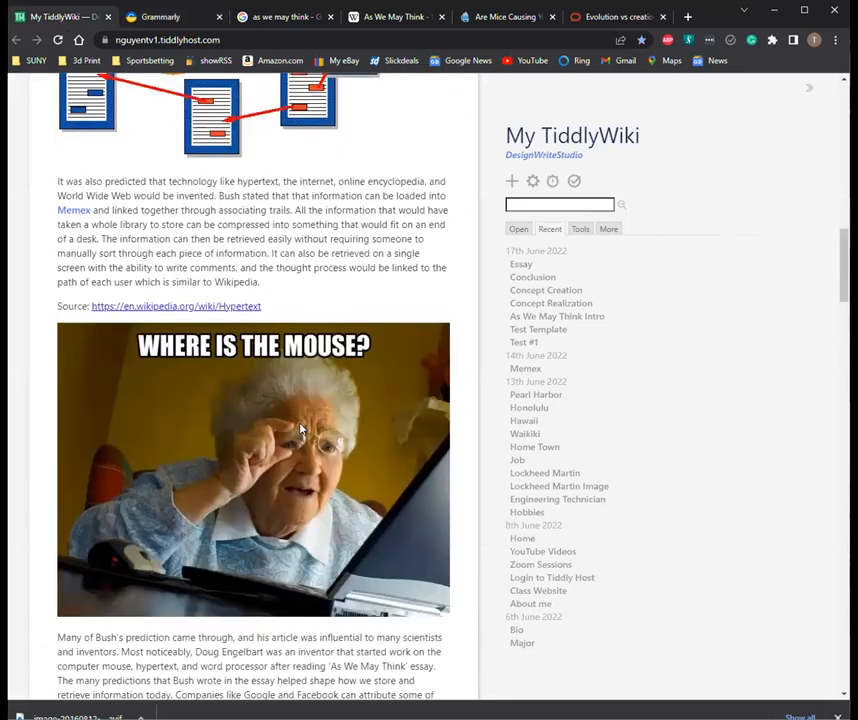
scroll(up, 3)
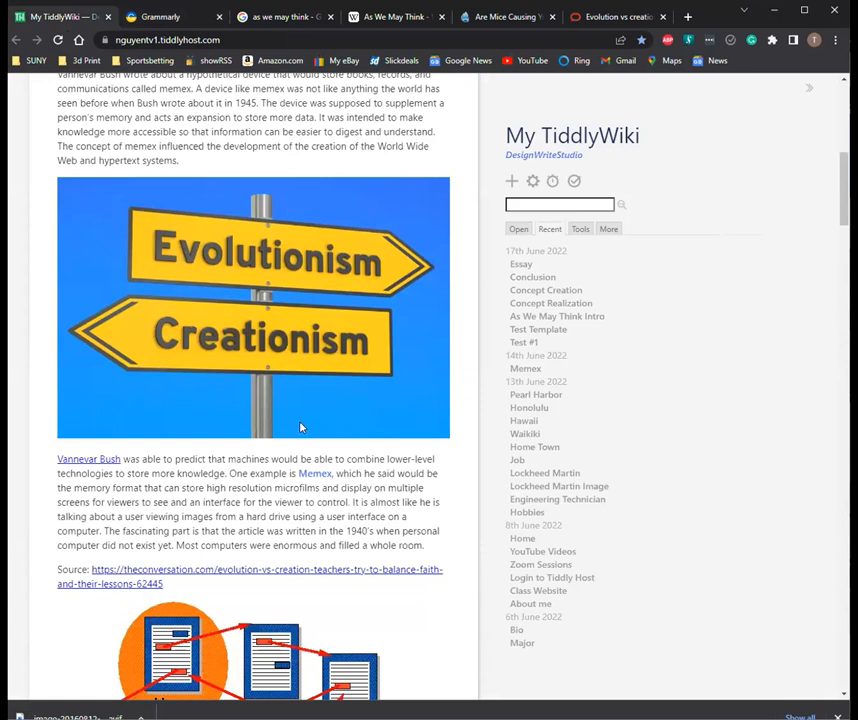
mouse_move(318, 400)
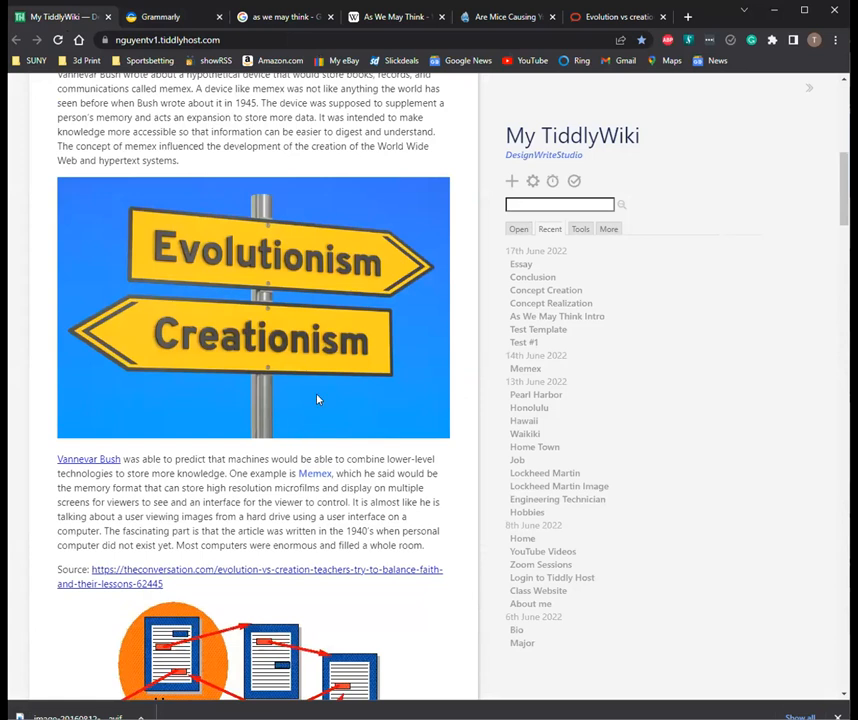
scroll(up, 3)
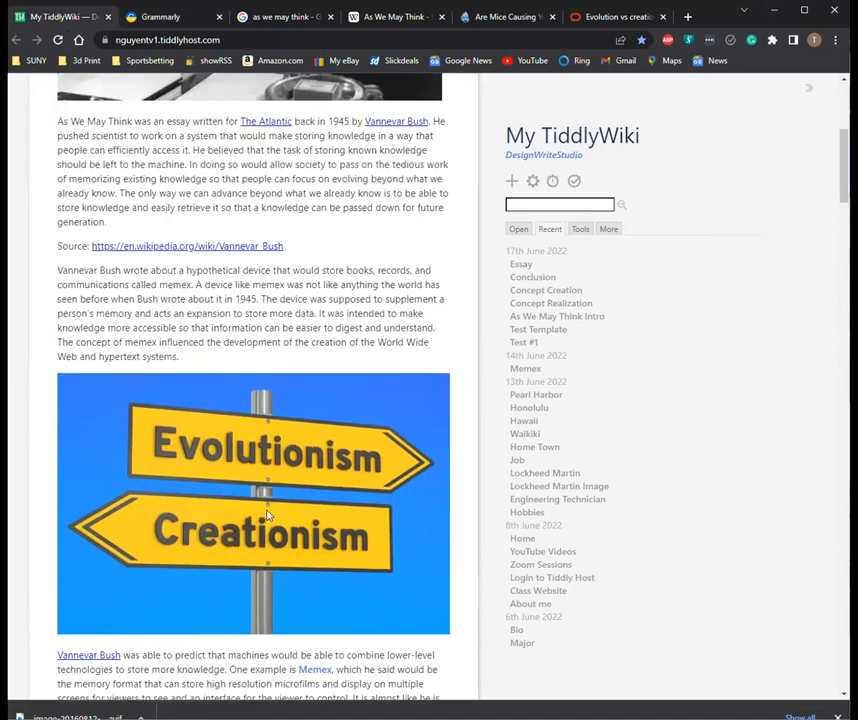
scroll(up, 3)
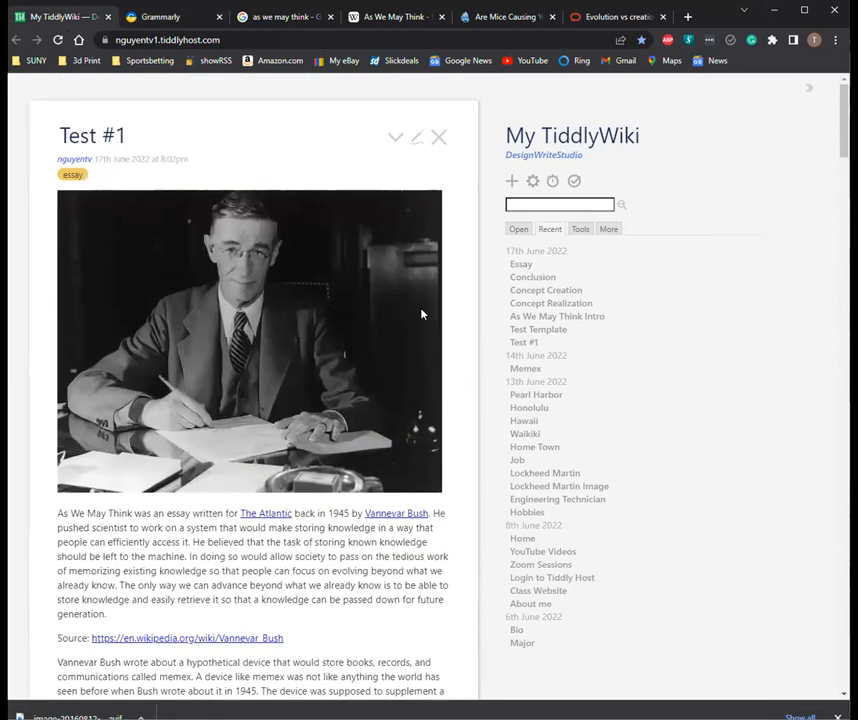
mouse_move(392, 168)
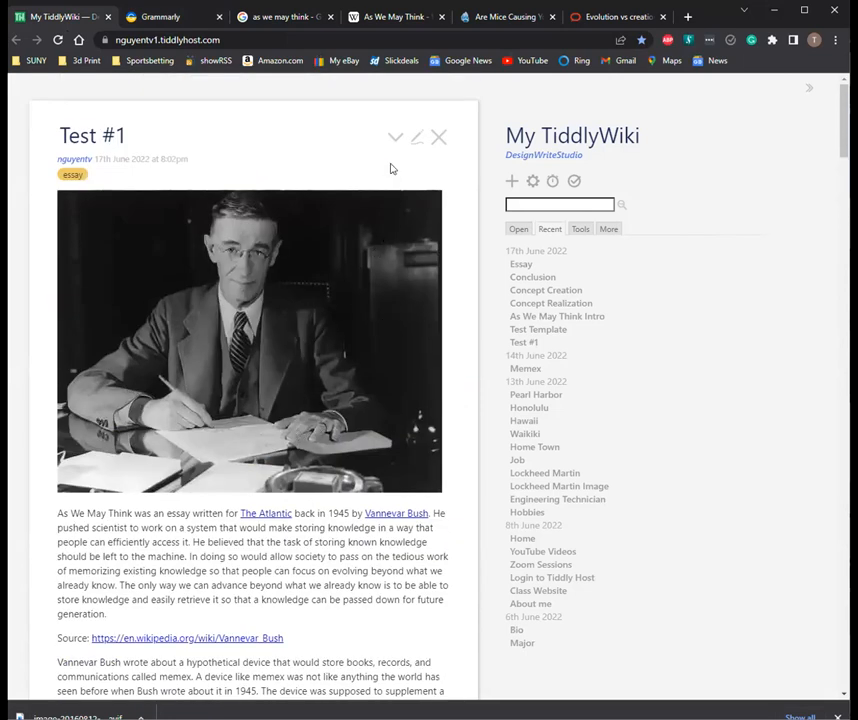
mouse_move(592, 300)
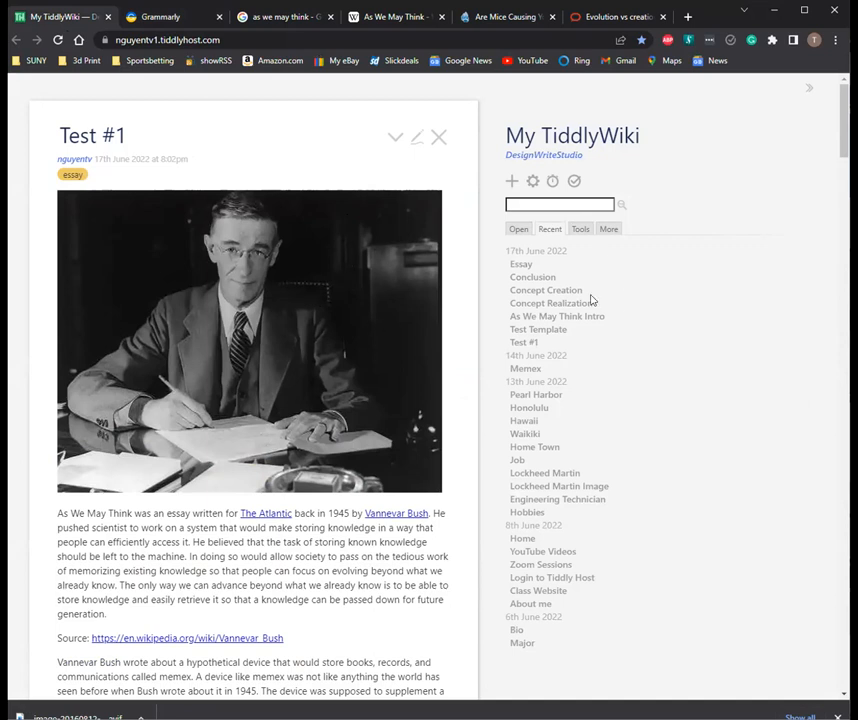
mouse_move(552, 304)
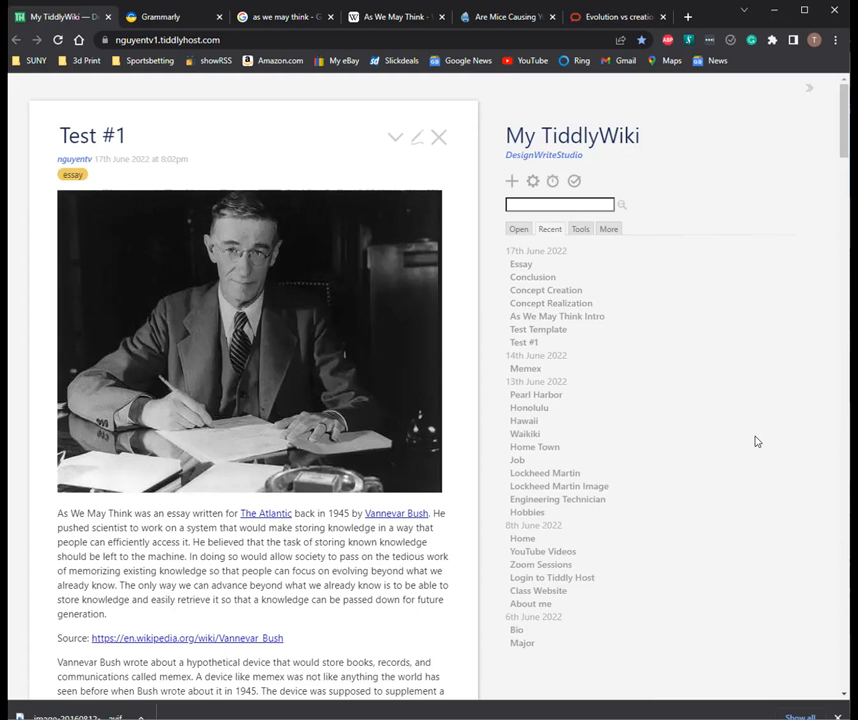
mouse_move(704, 408)
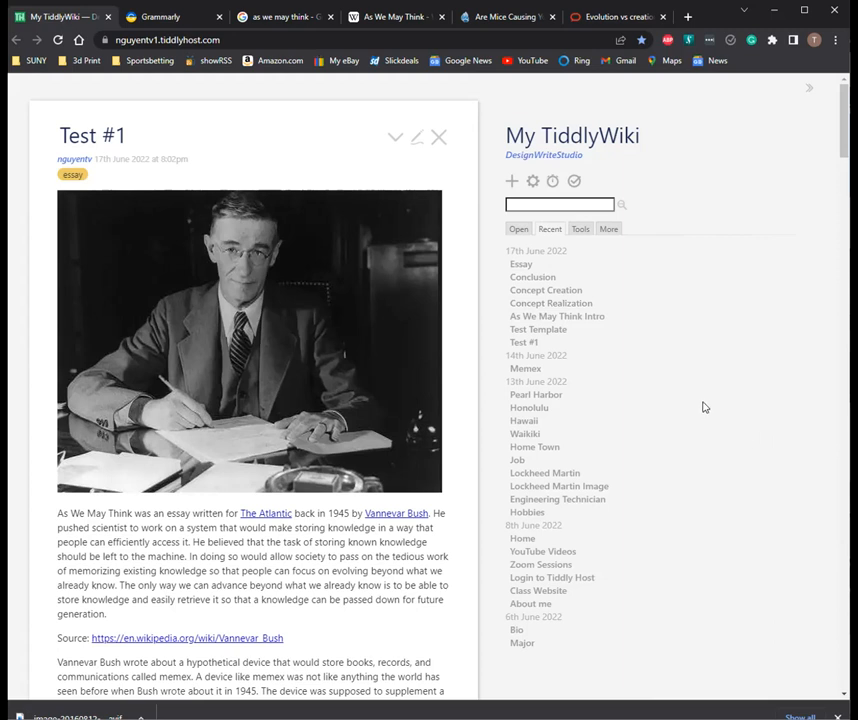
mouse_move(620, 330)
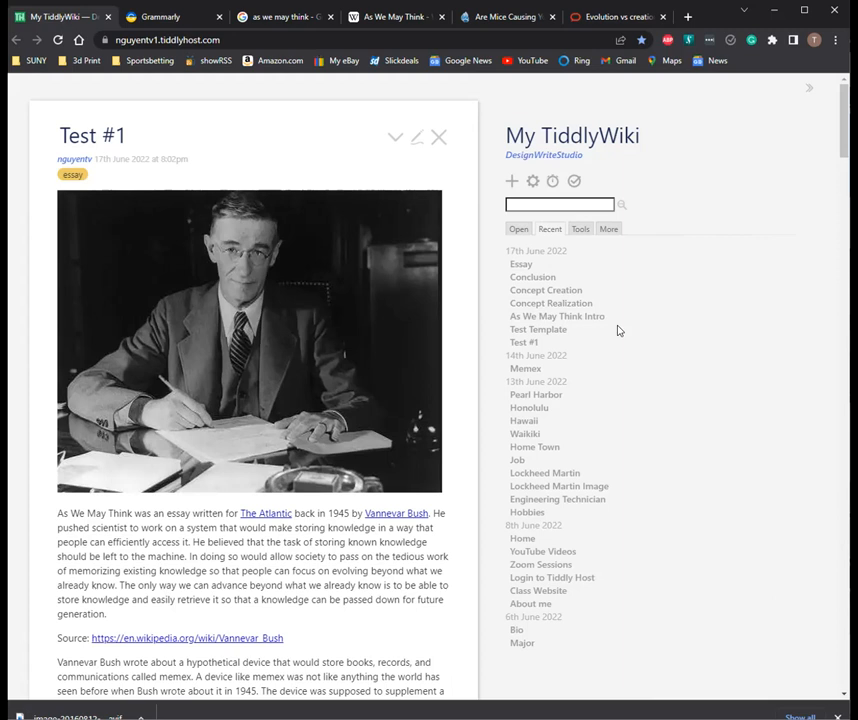
mouse_move(584, 330)
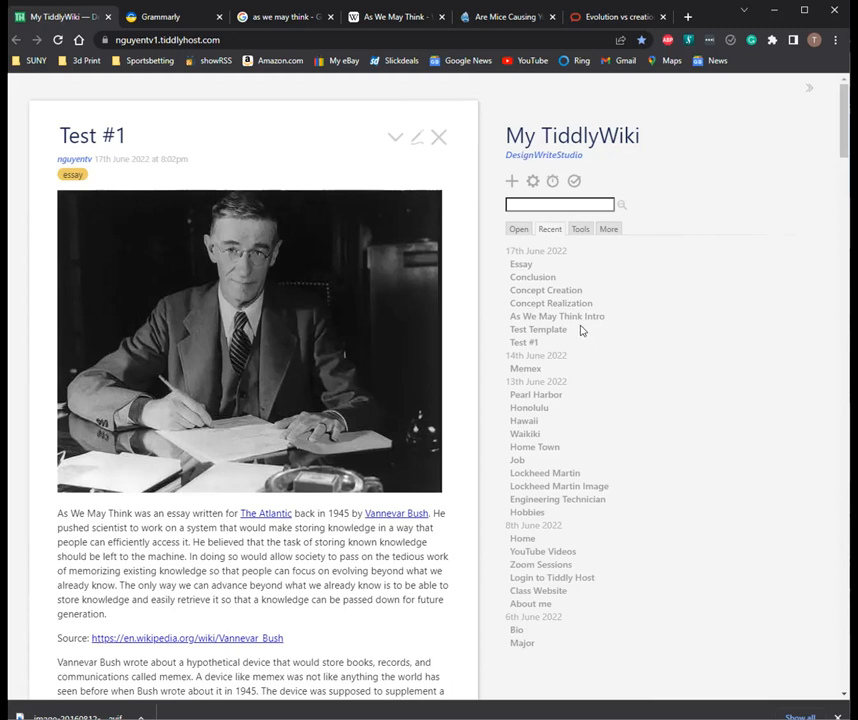
mouse_move(696, 252)
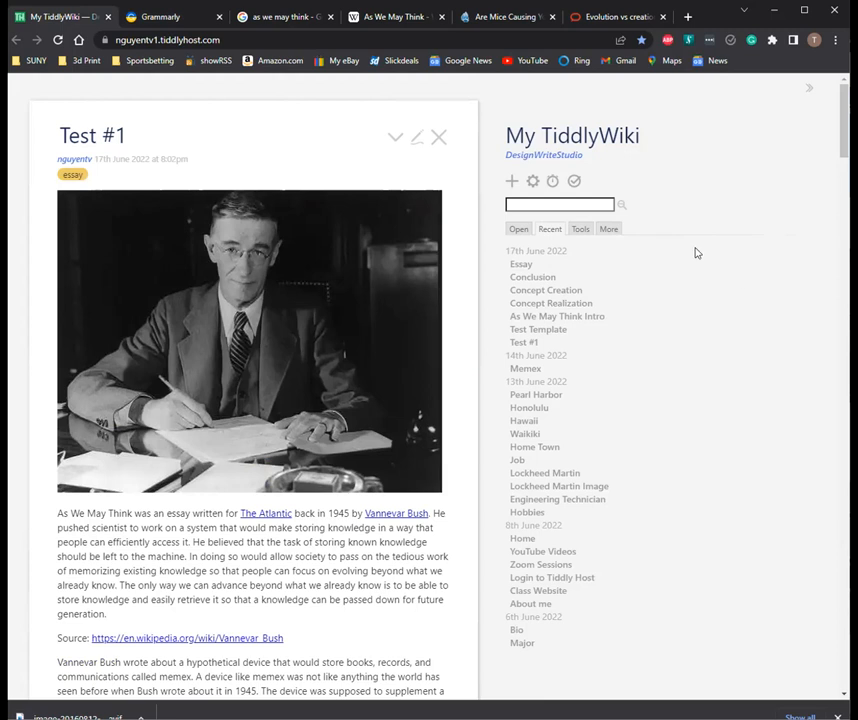
mouse_move(676, 274)
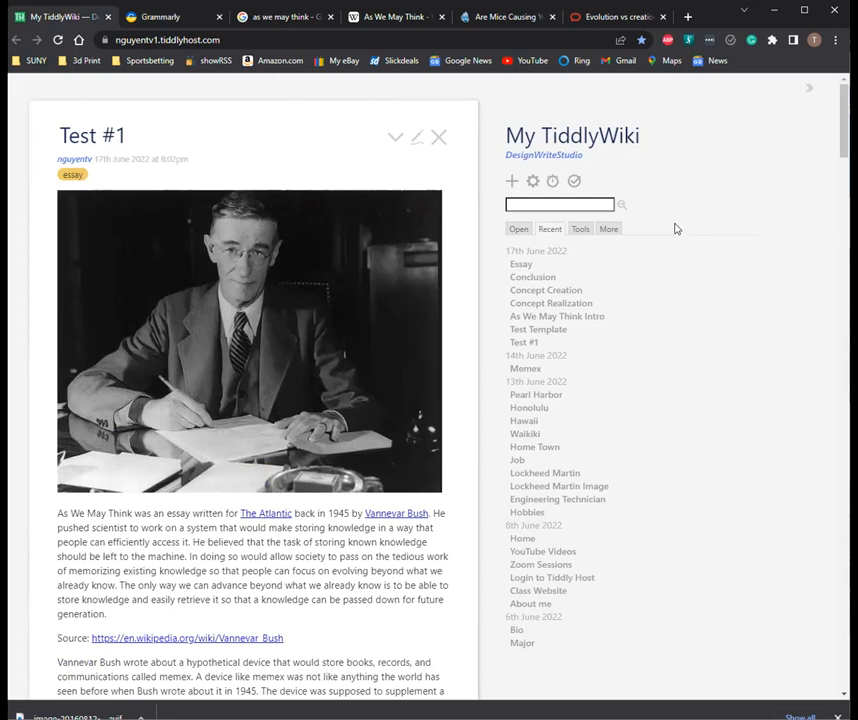
mouse_move(618, 260)
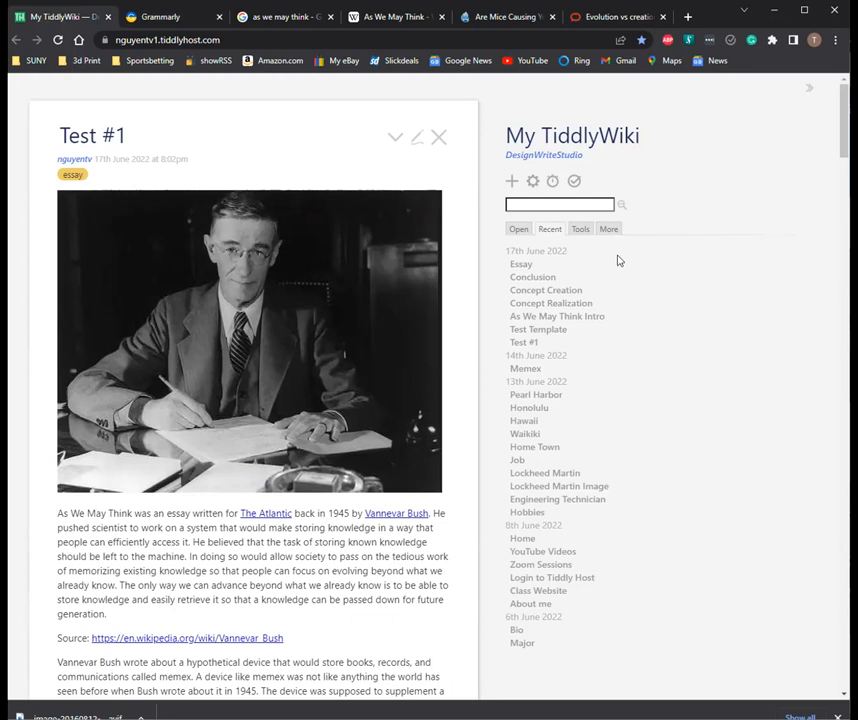
mouse_move(656, 214)
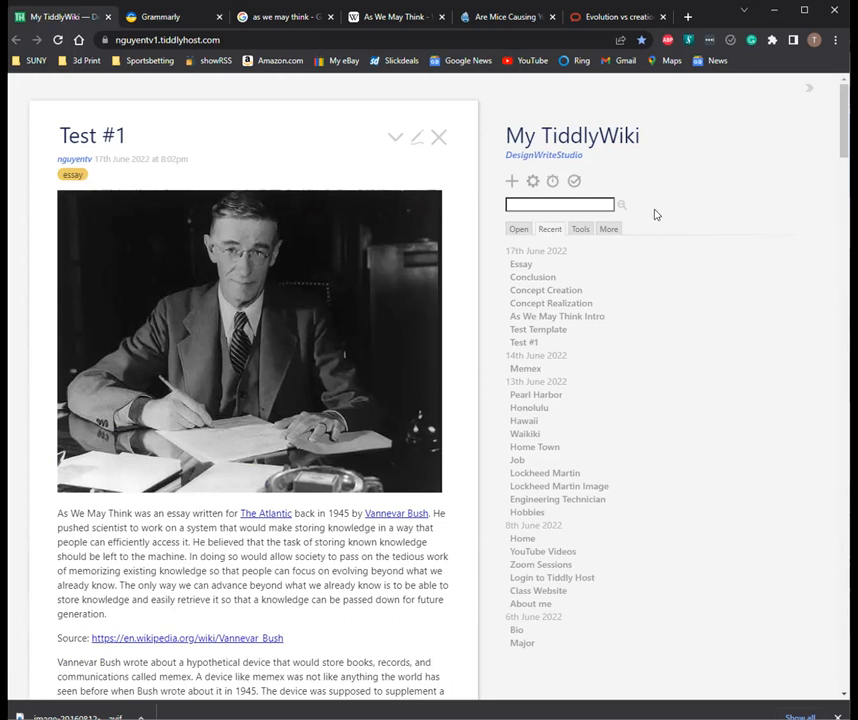
mouse_move(432, 140)
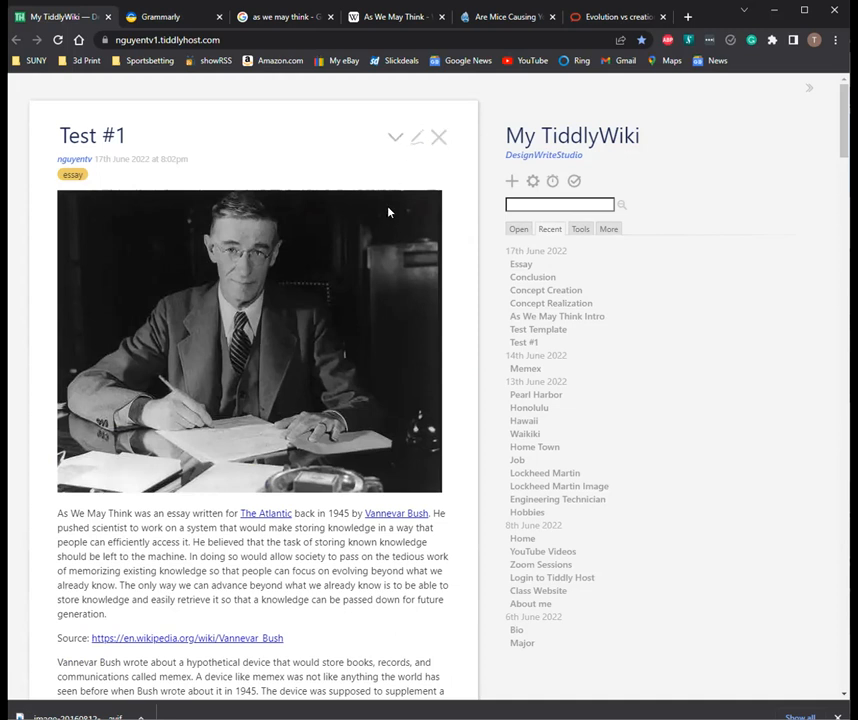
mouse_move(500, 206)
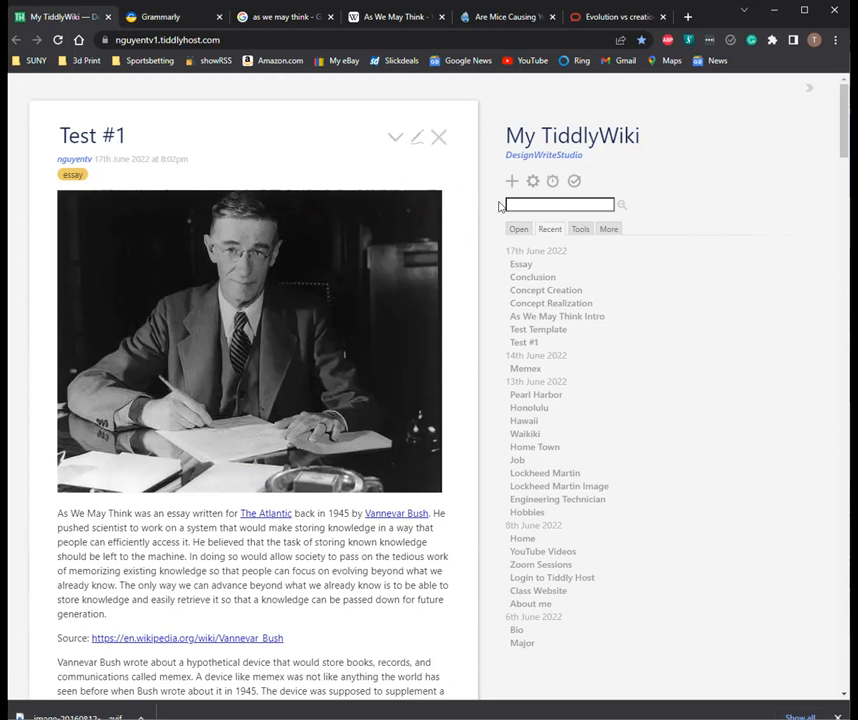
mouse_move(578, 260)
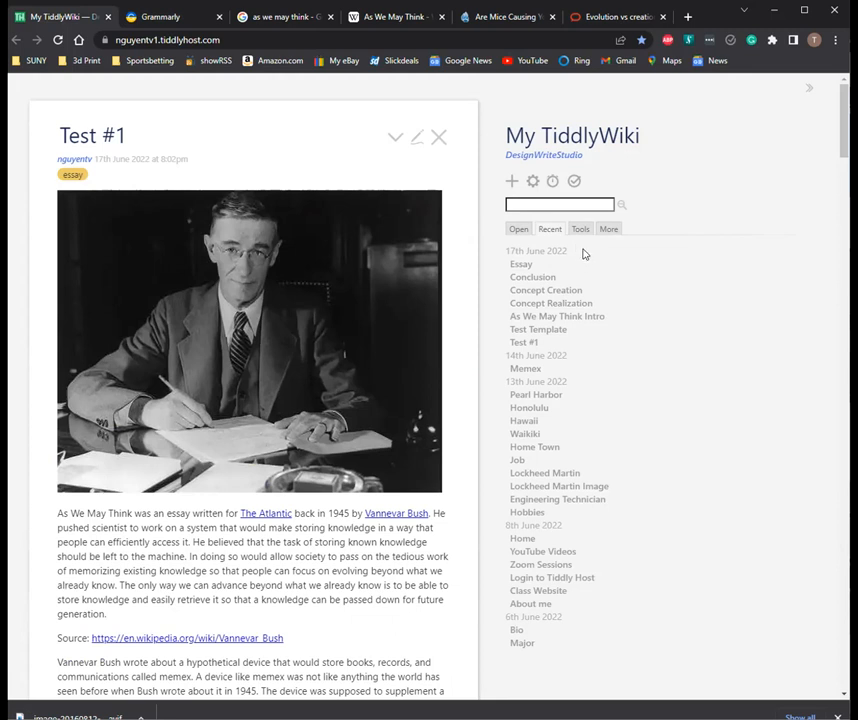
mouse_move(552, 280)
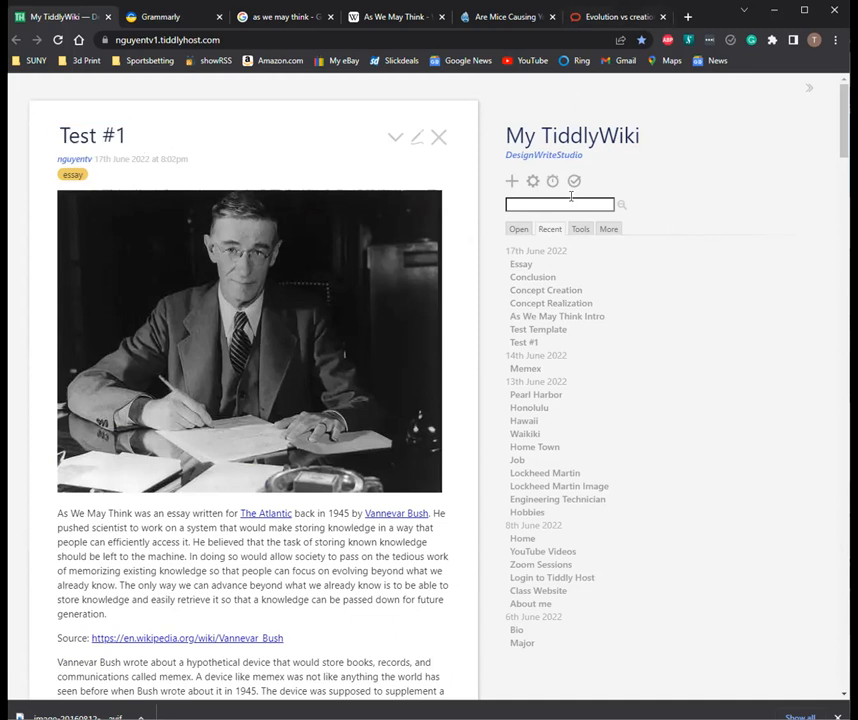
Step: Save the wiki so Test #1 and its edits are stored
click(574, 180)
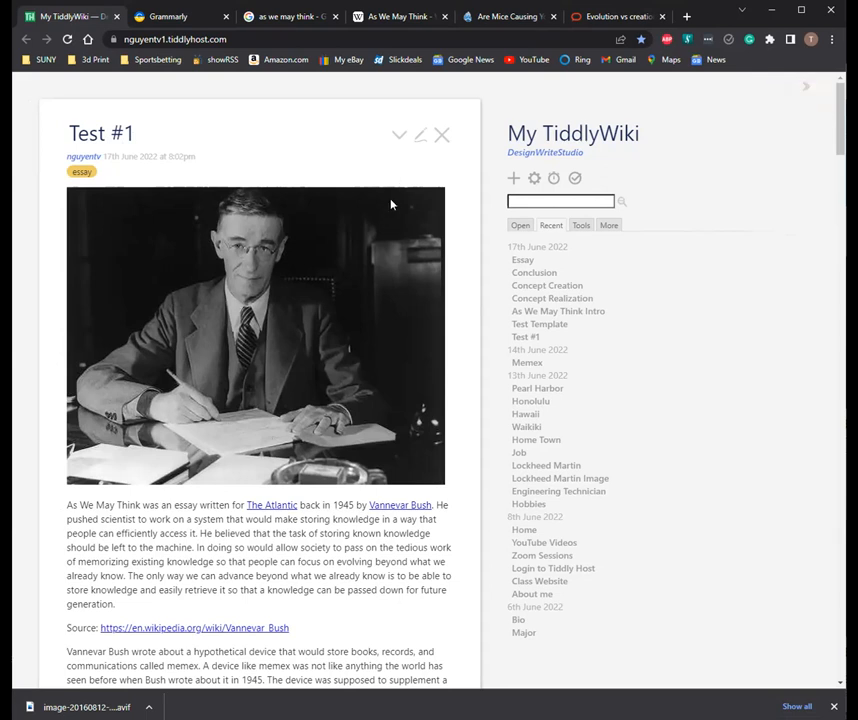
mouse_move(556, 348)
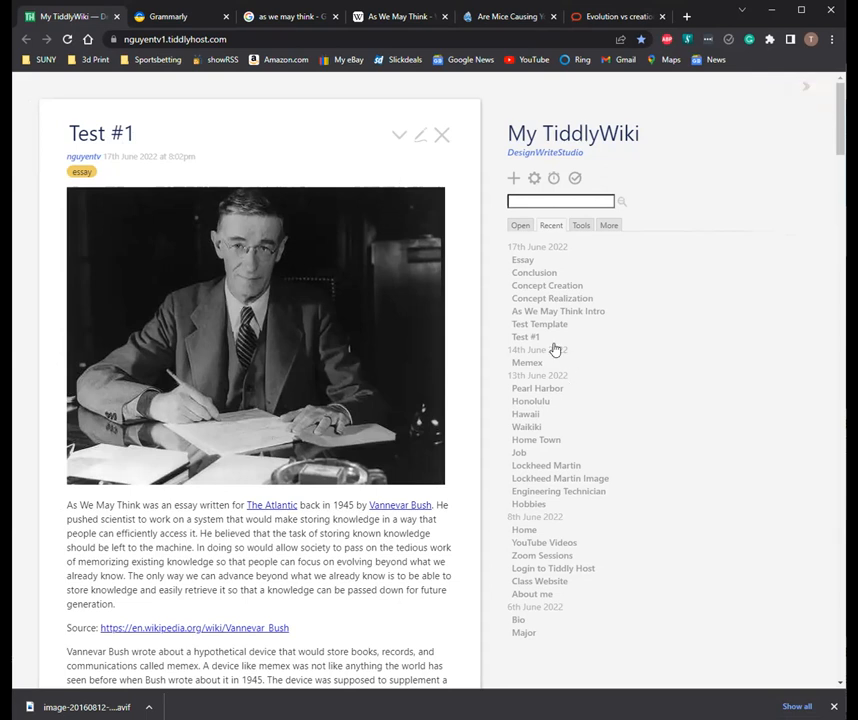
mouse_move(548, 284)
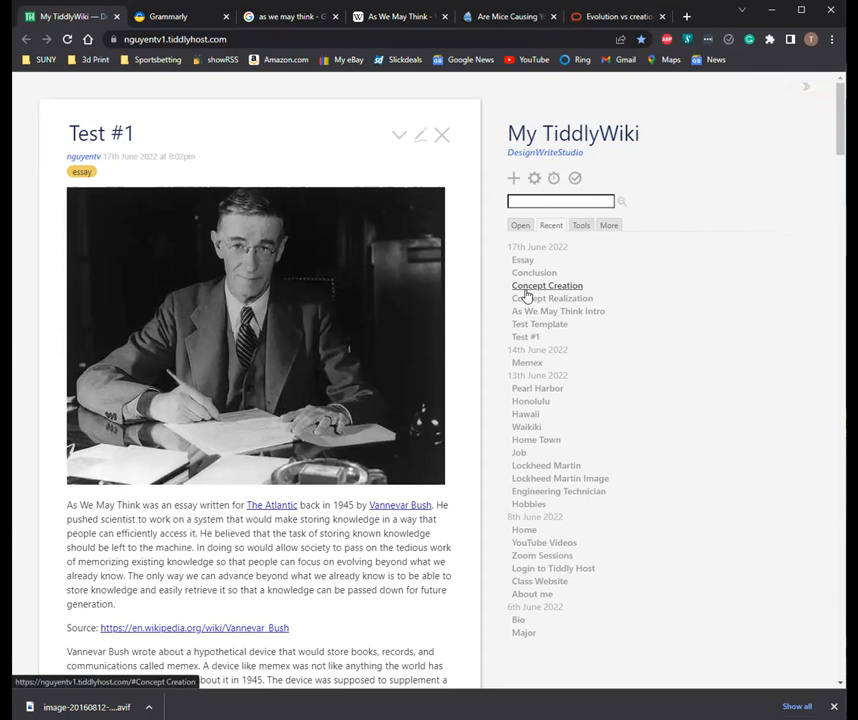